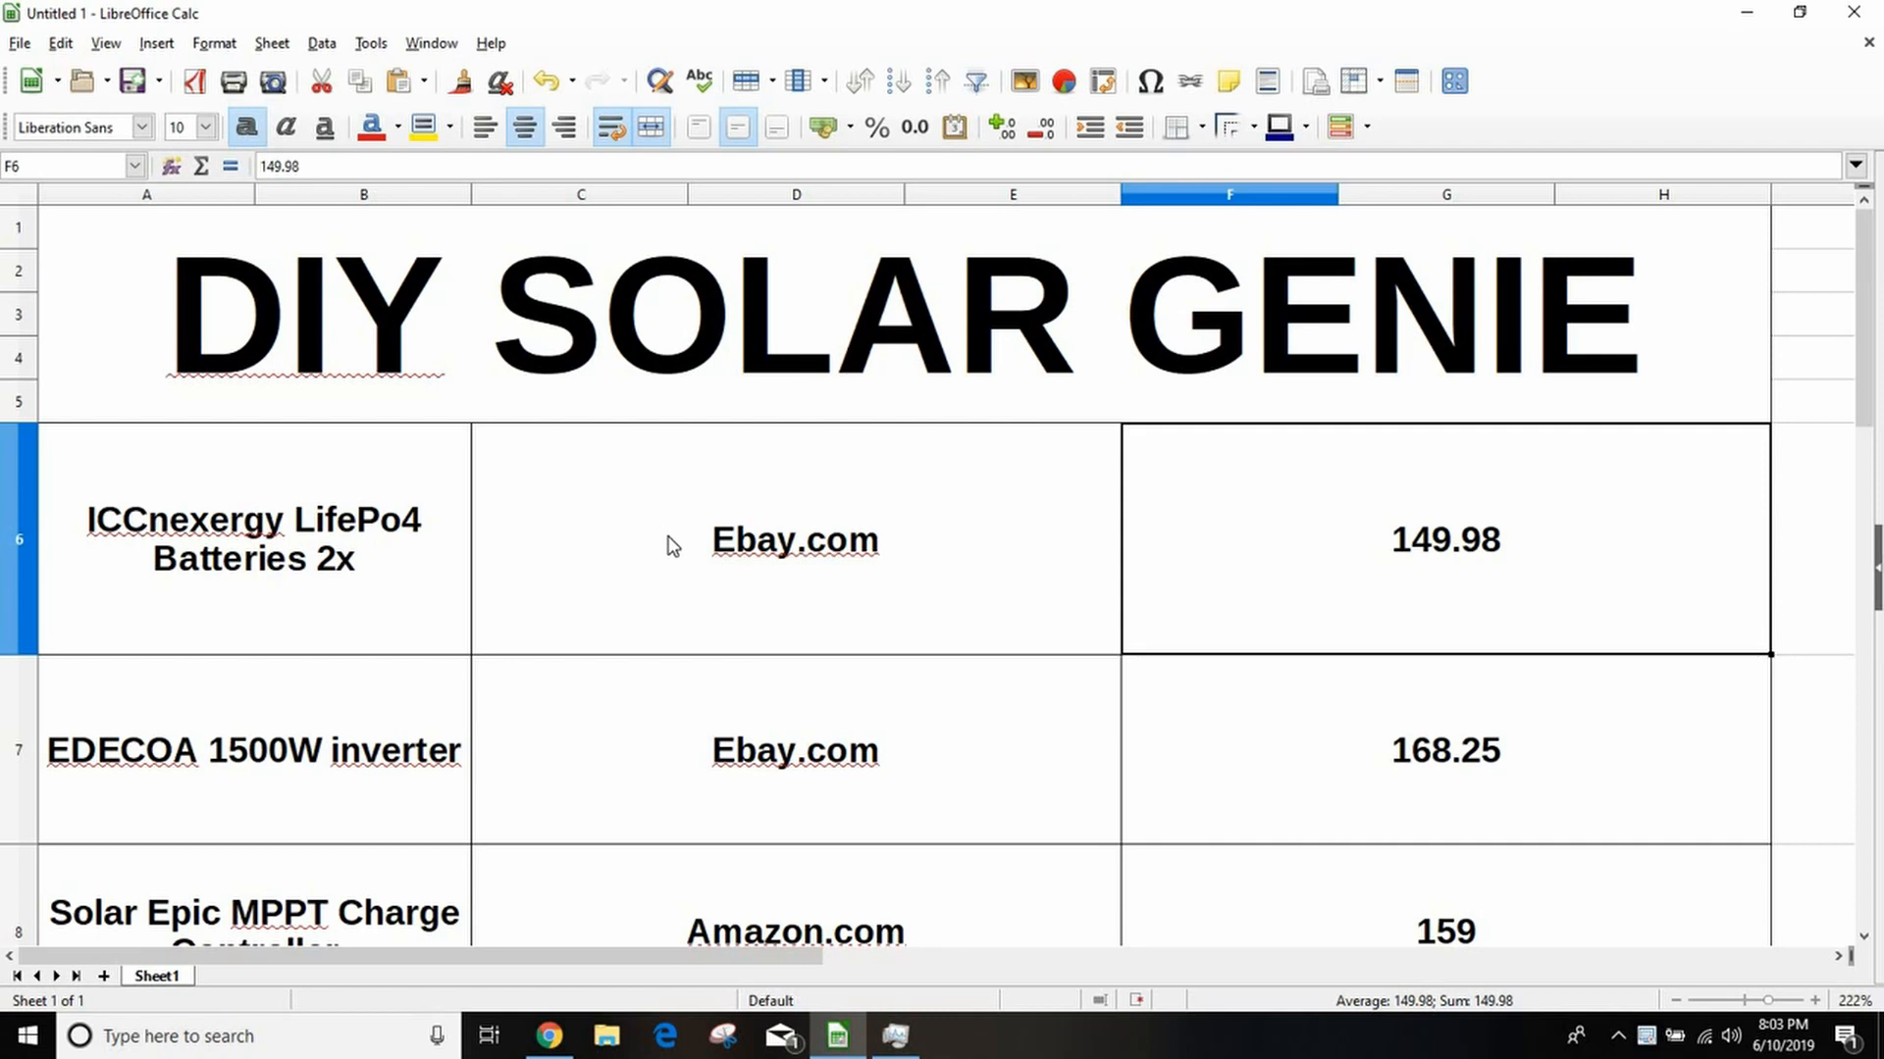
mouse_move(1831, 372)
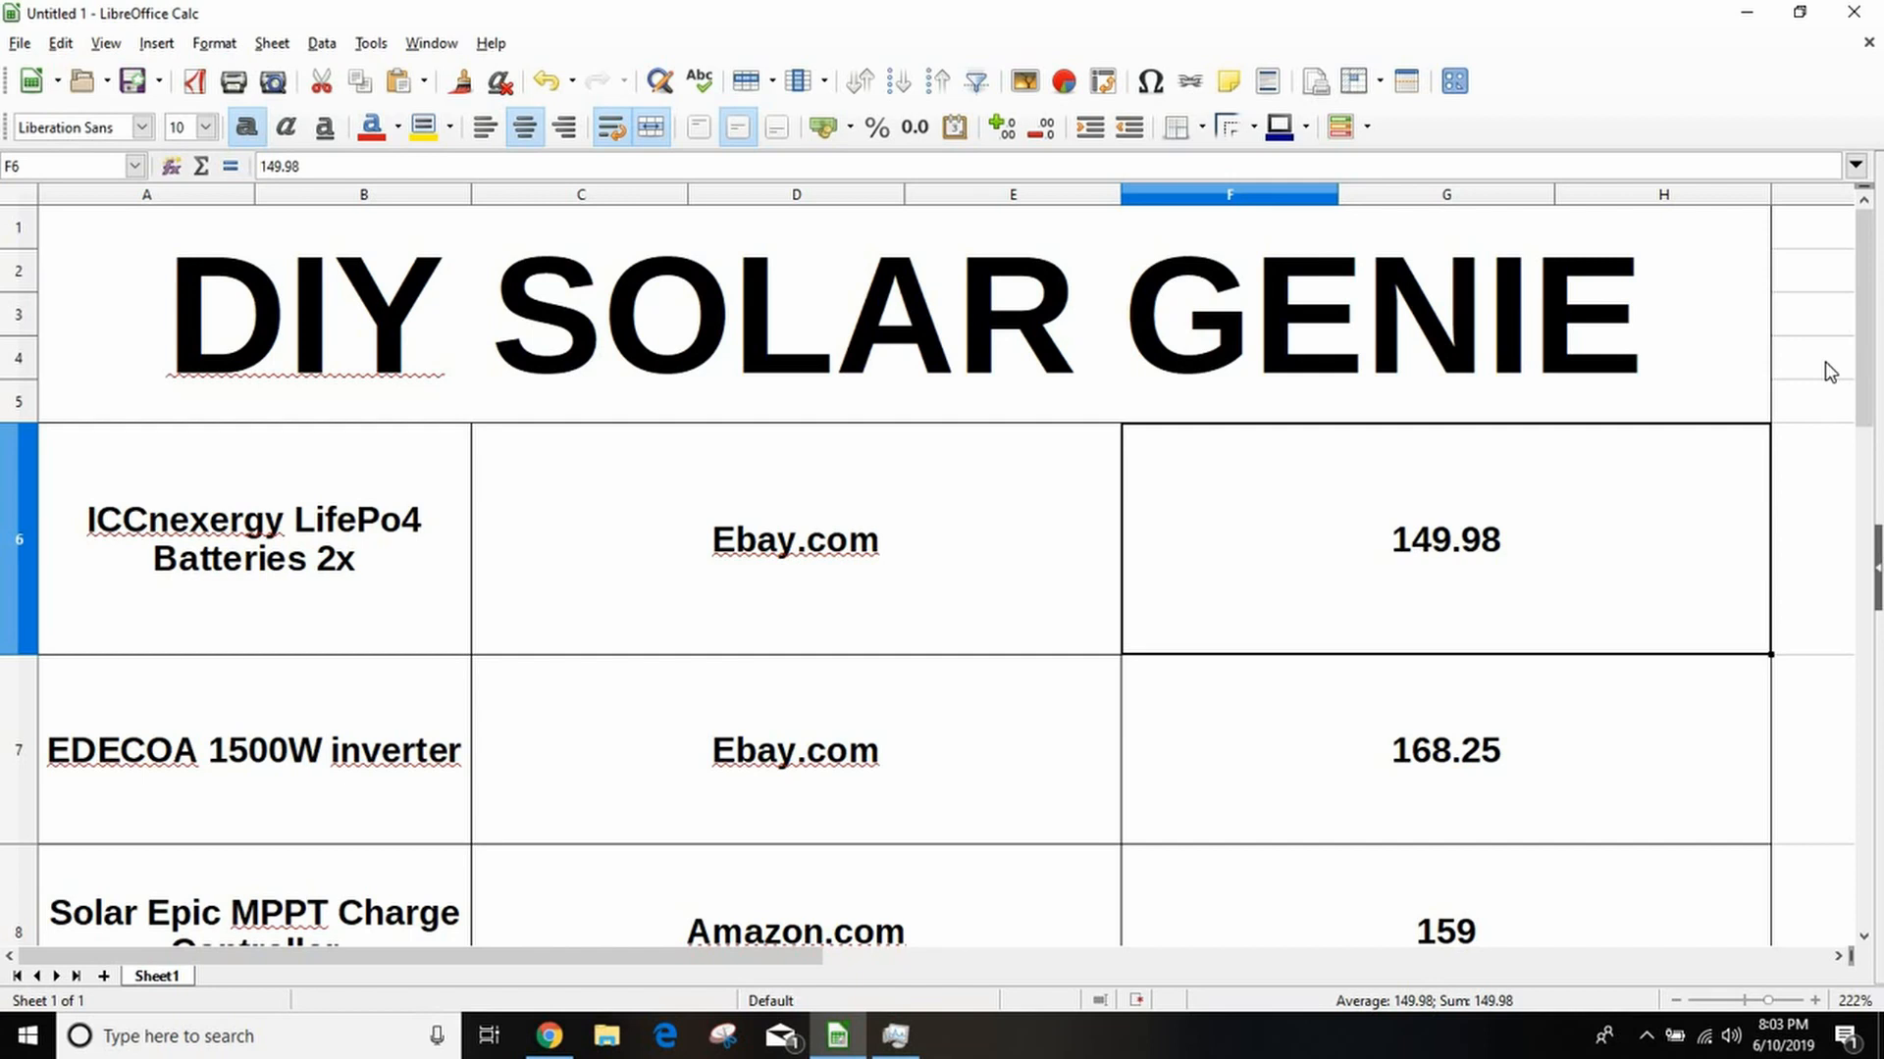
mouse_move(1809, 412)
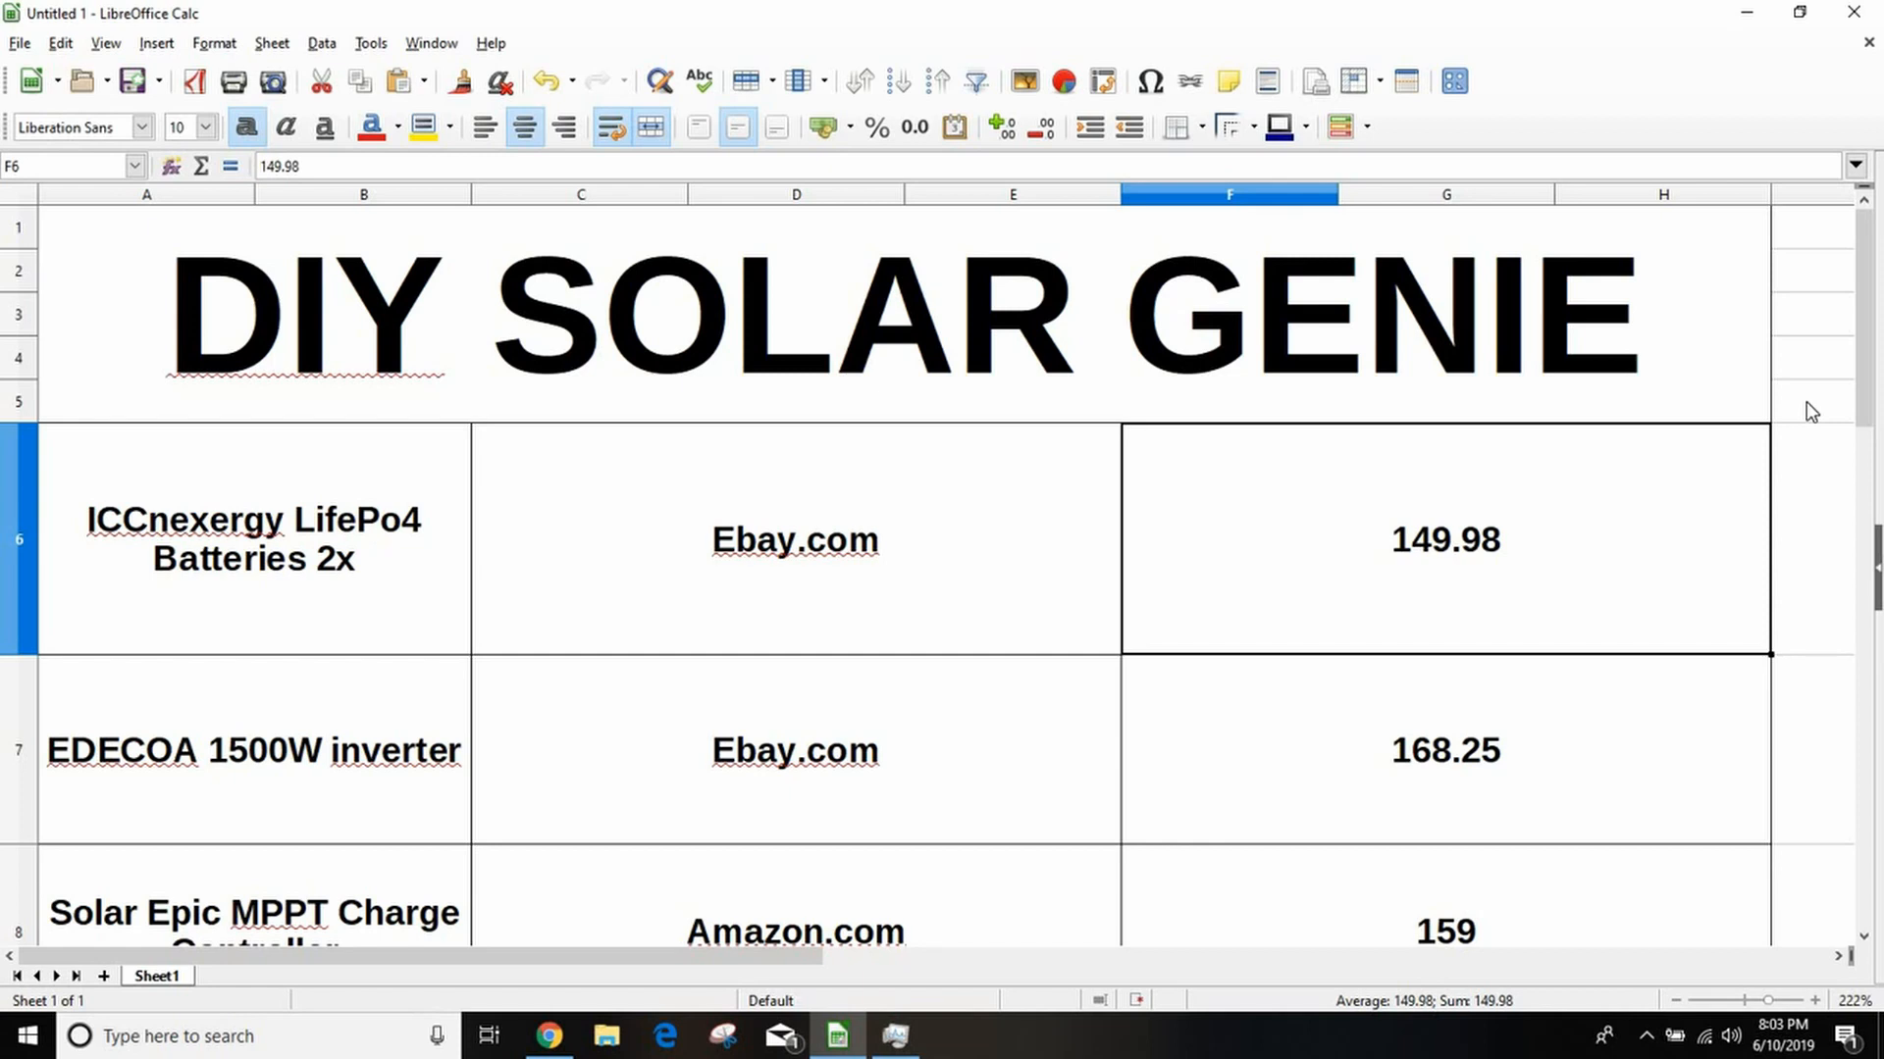
mouse_move(519, 411)
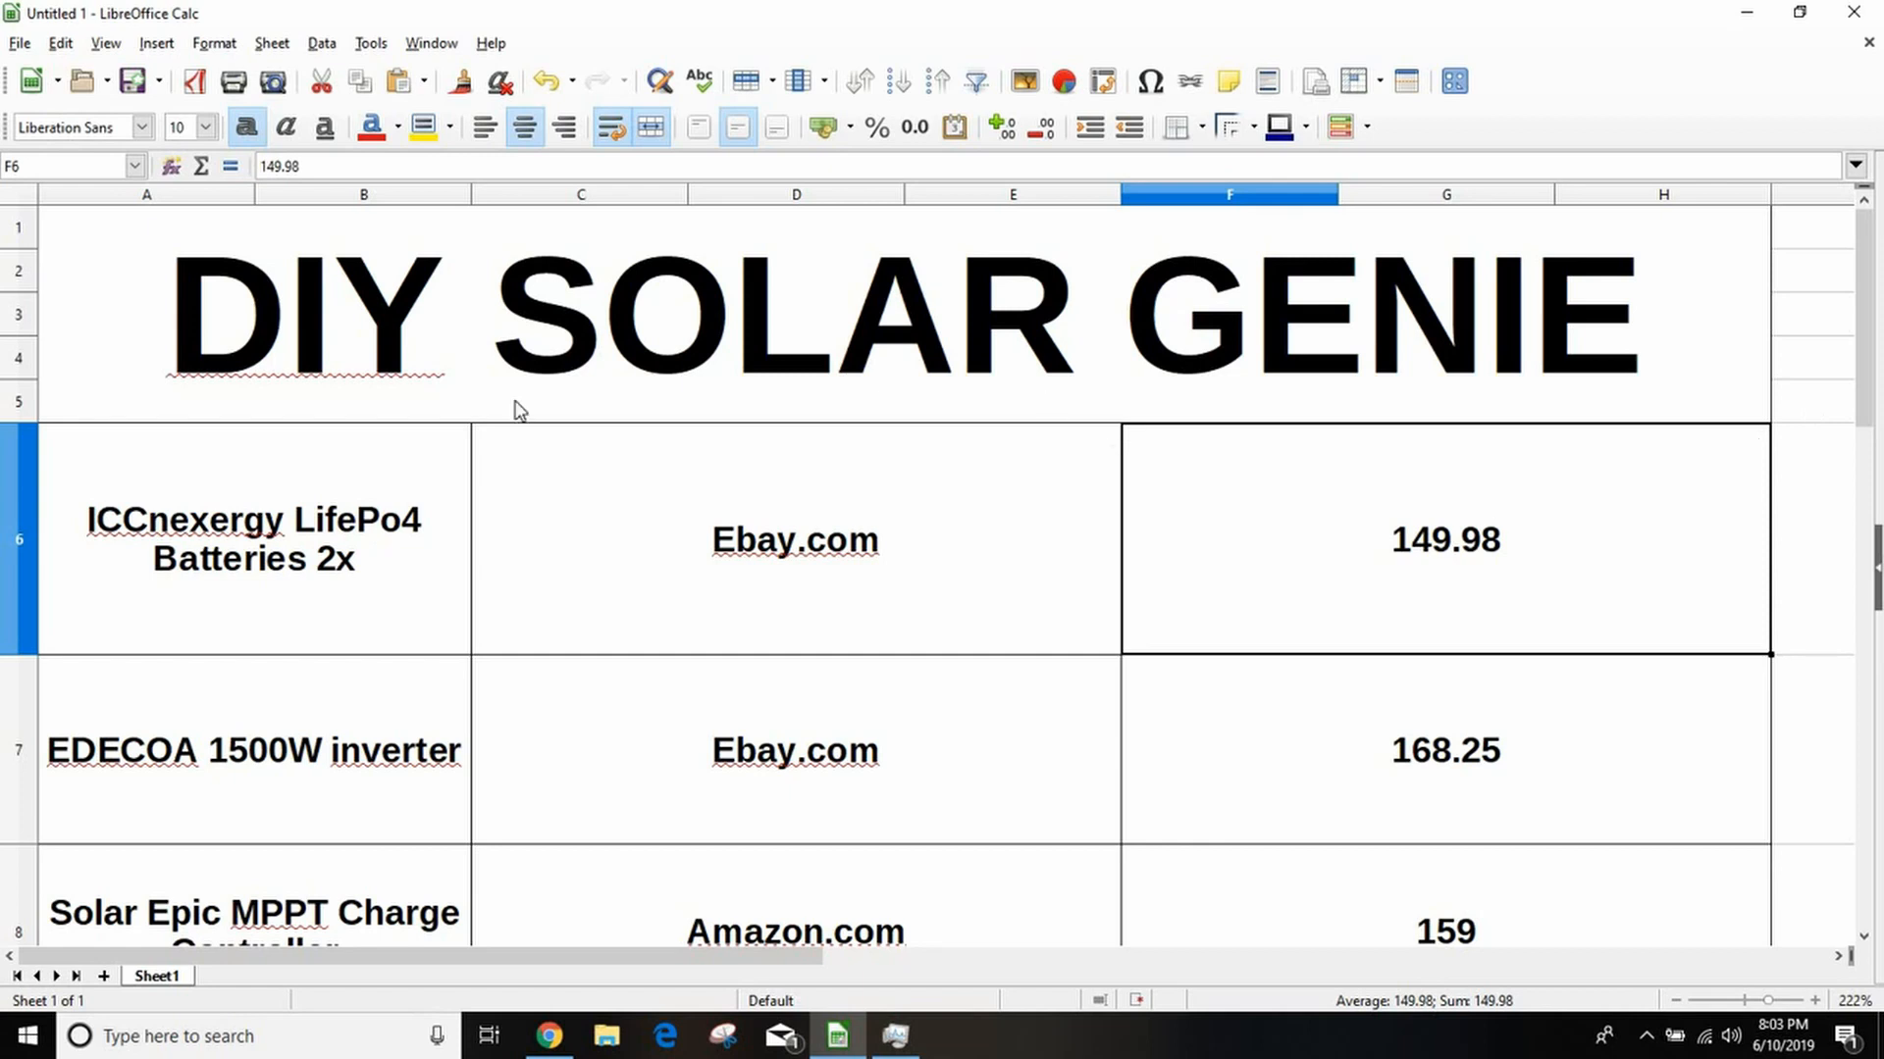
mouse_move(273, 558)
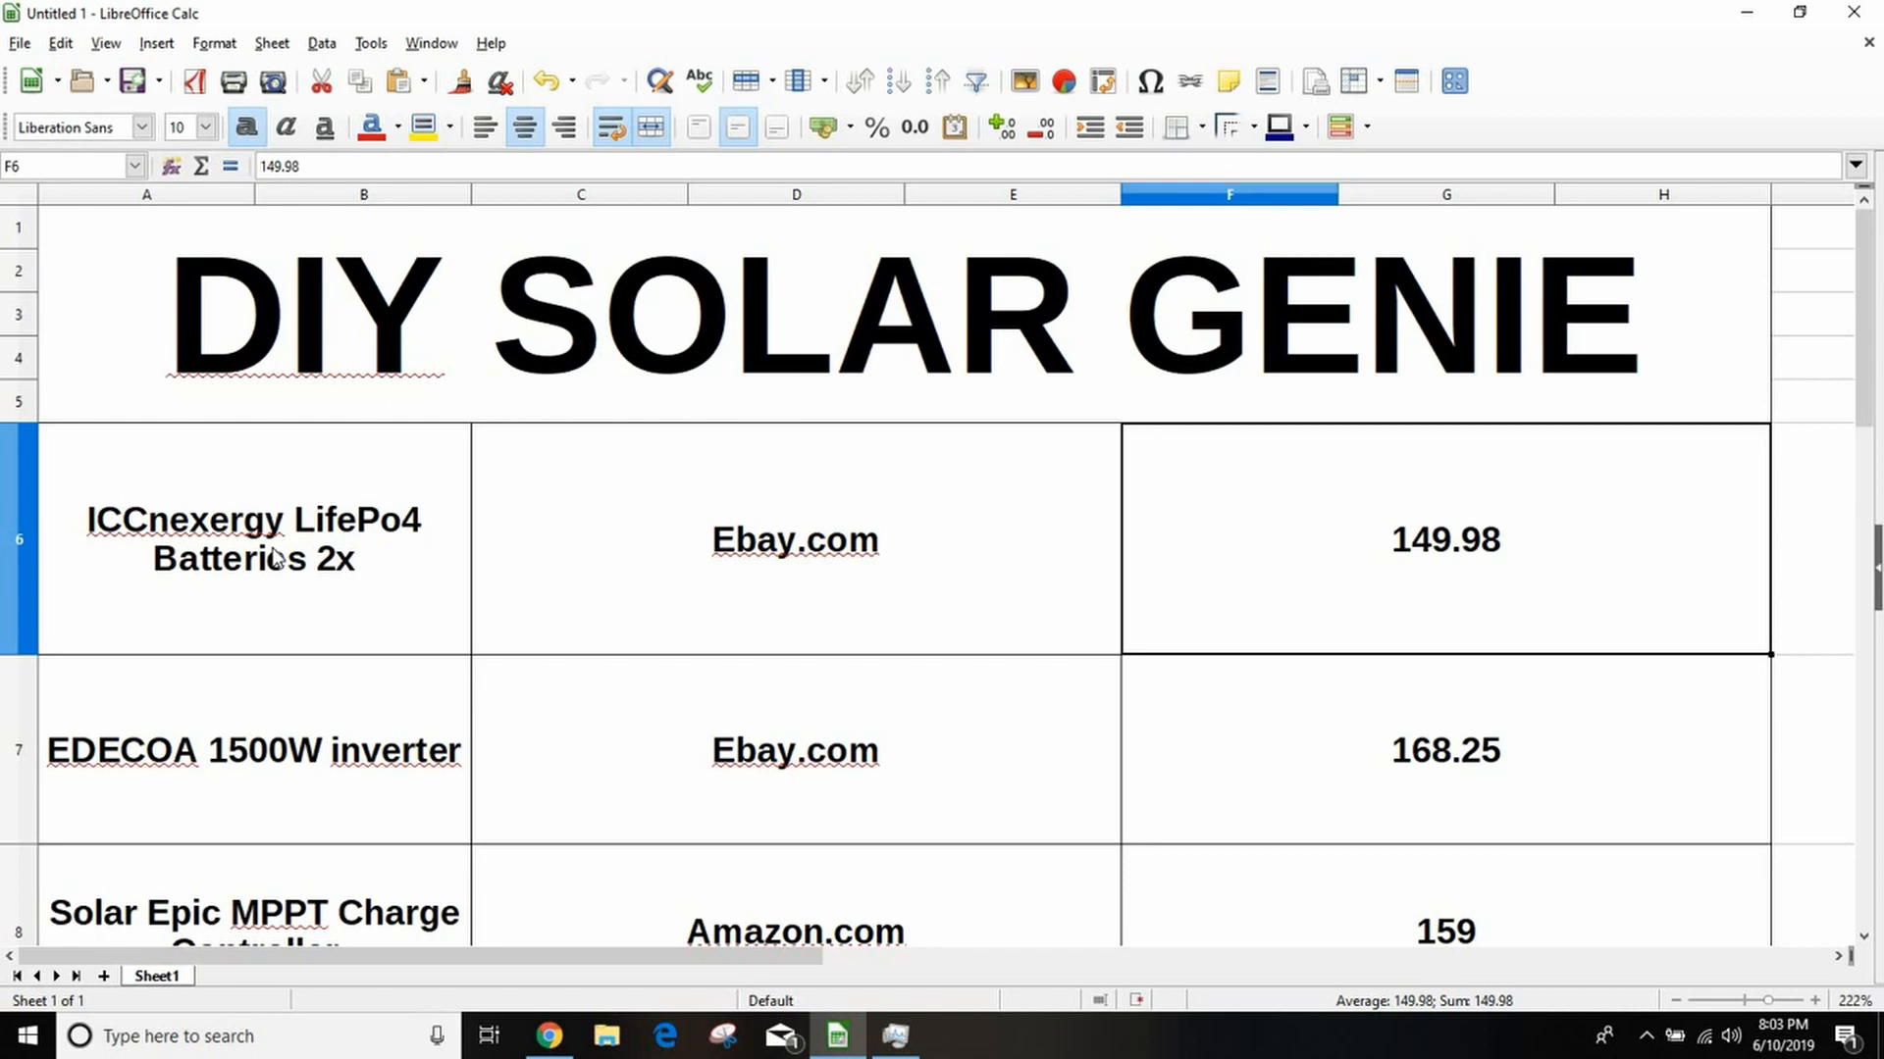
mouse_move(427, 502)
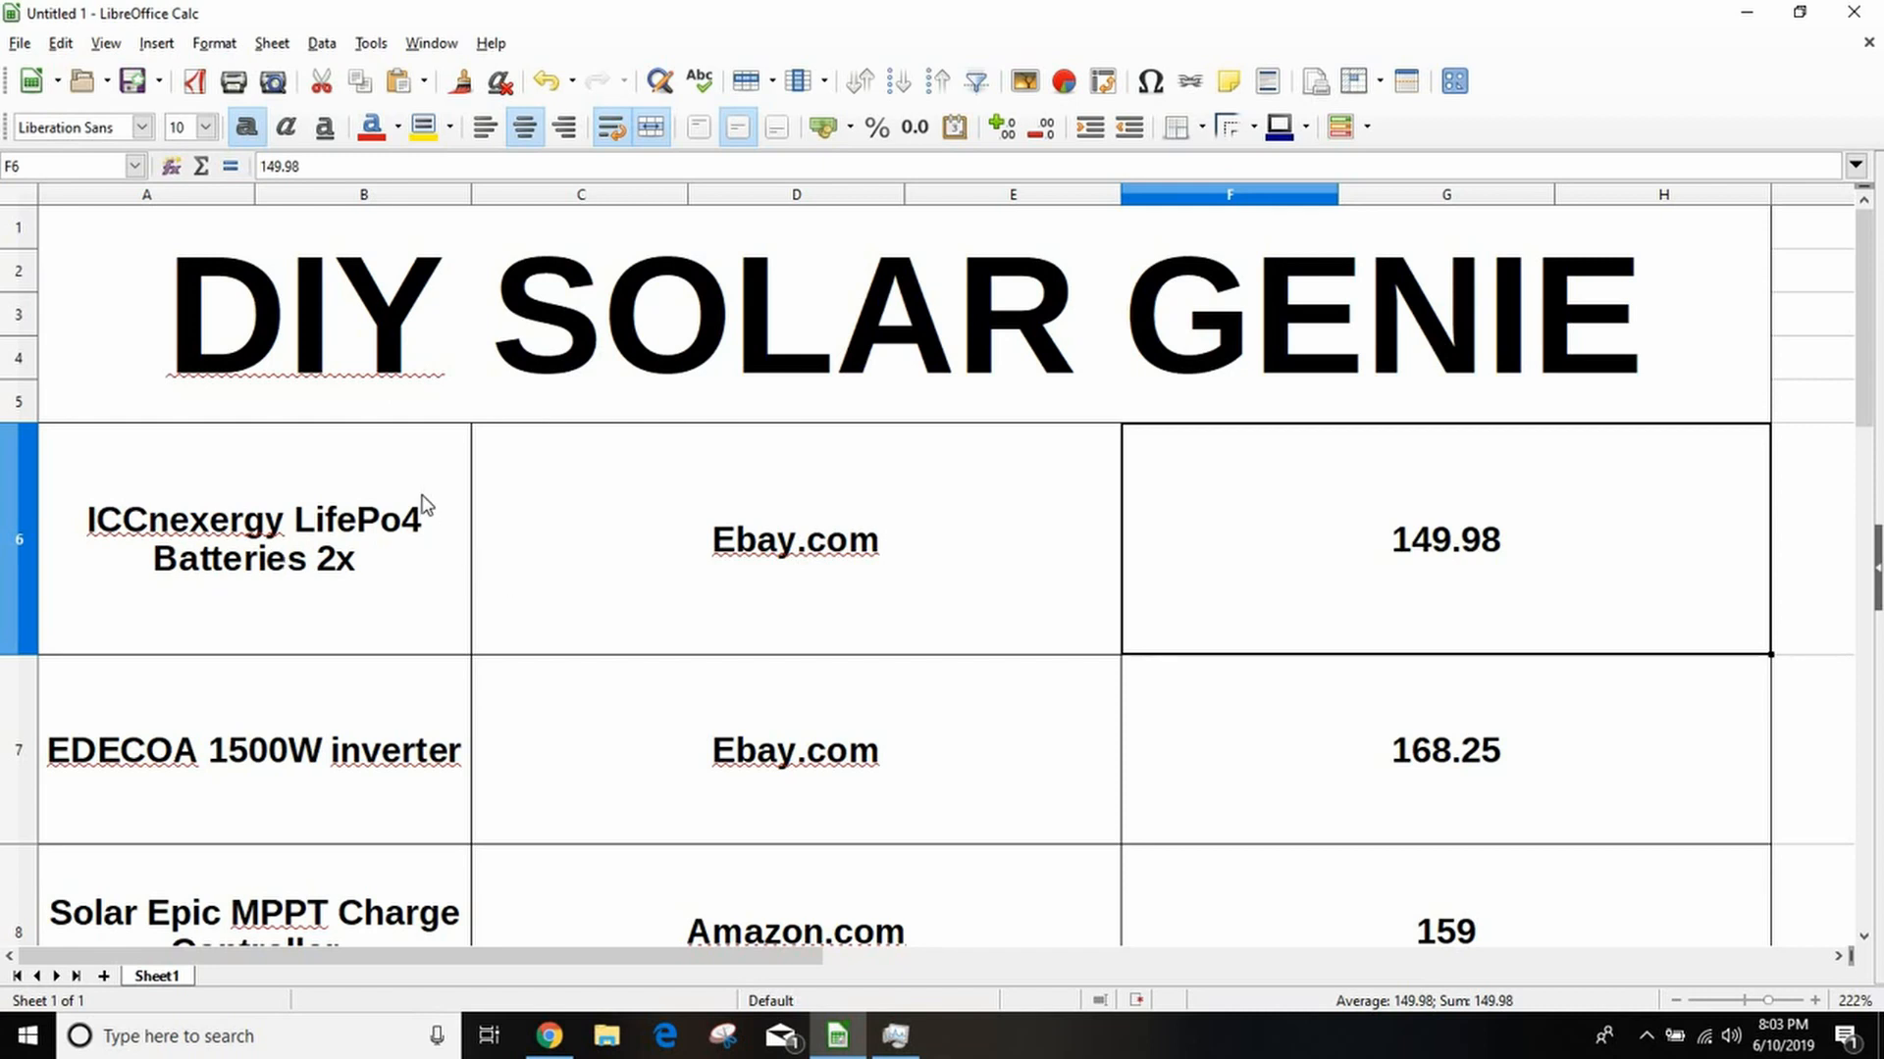
mouse_move(469, 778)
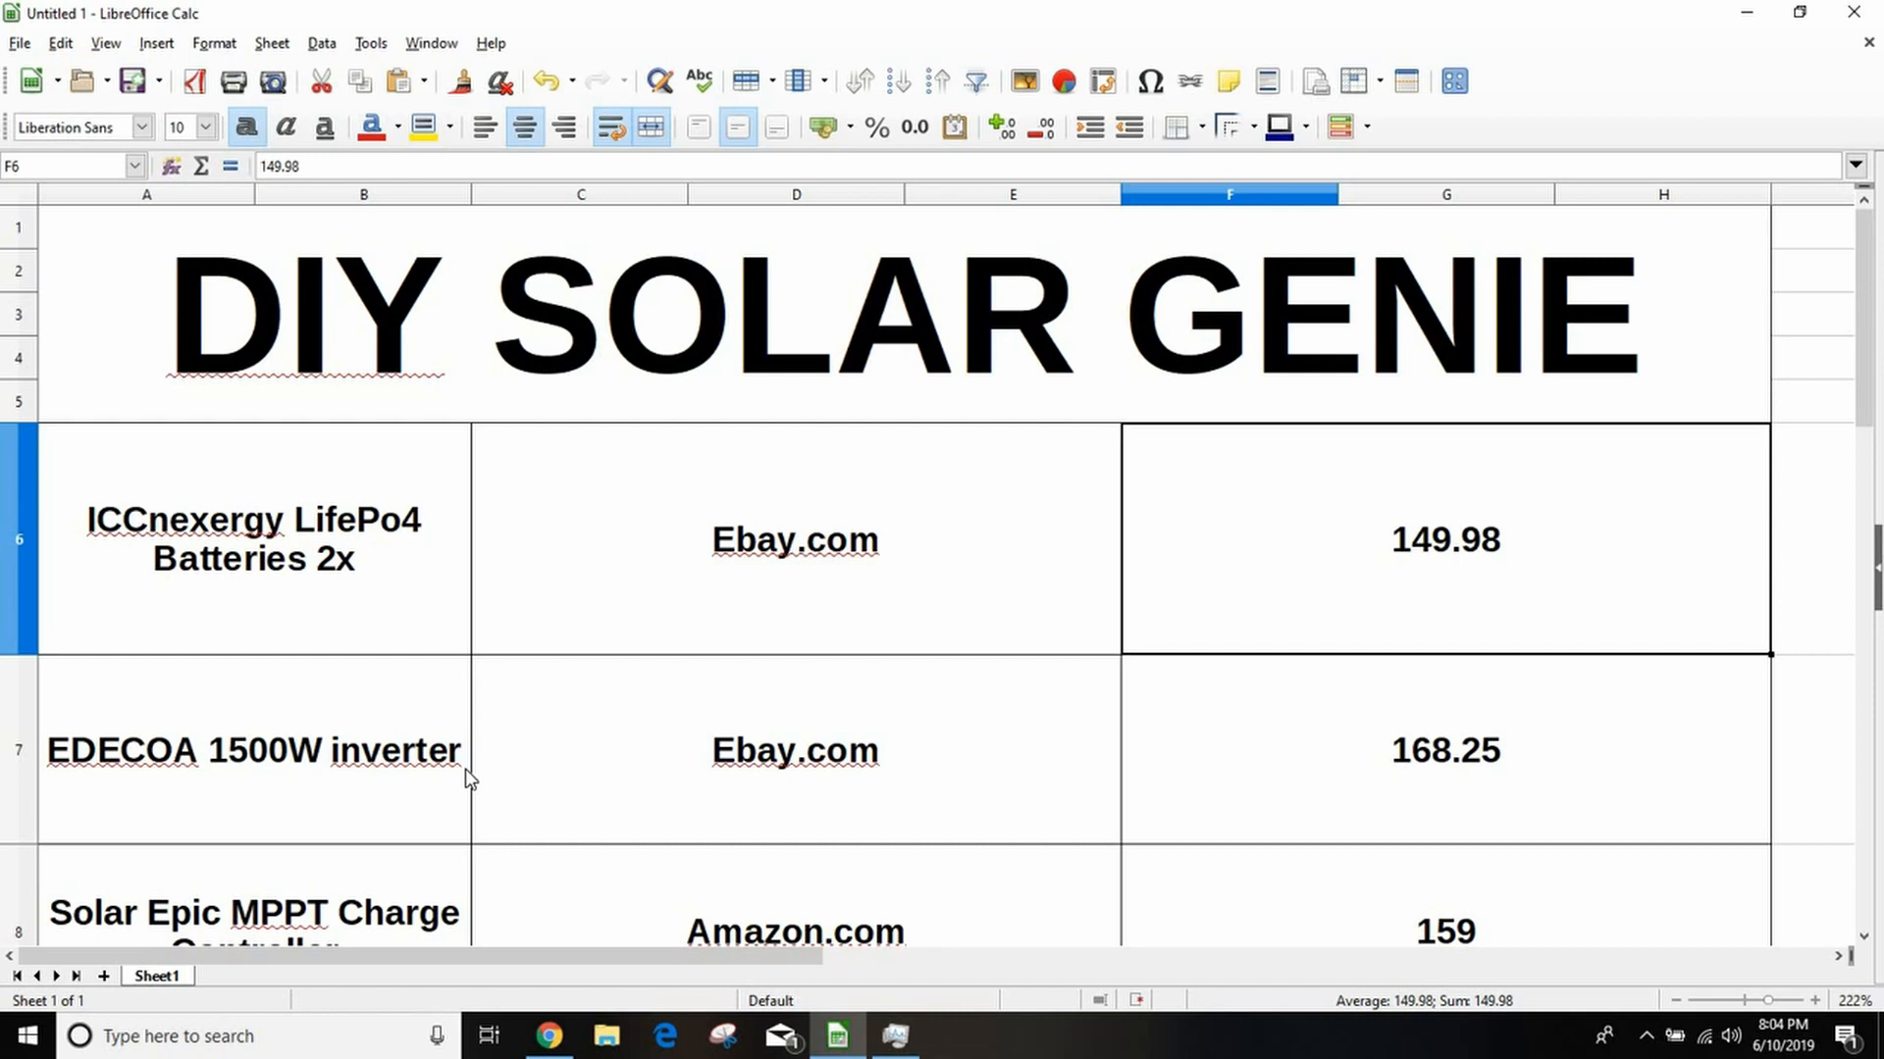
mouse_move(915, 590)
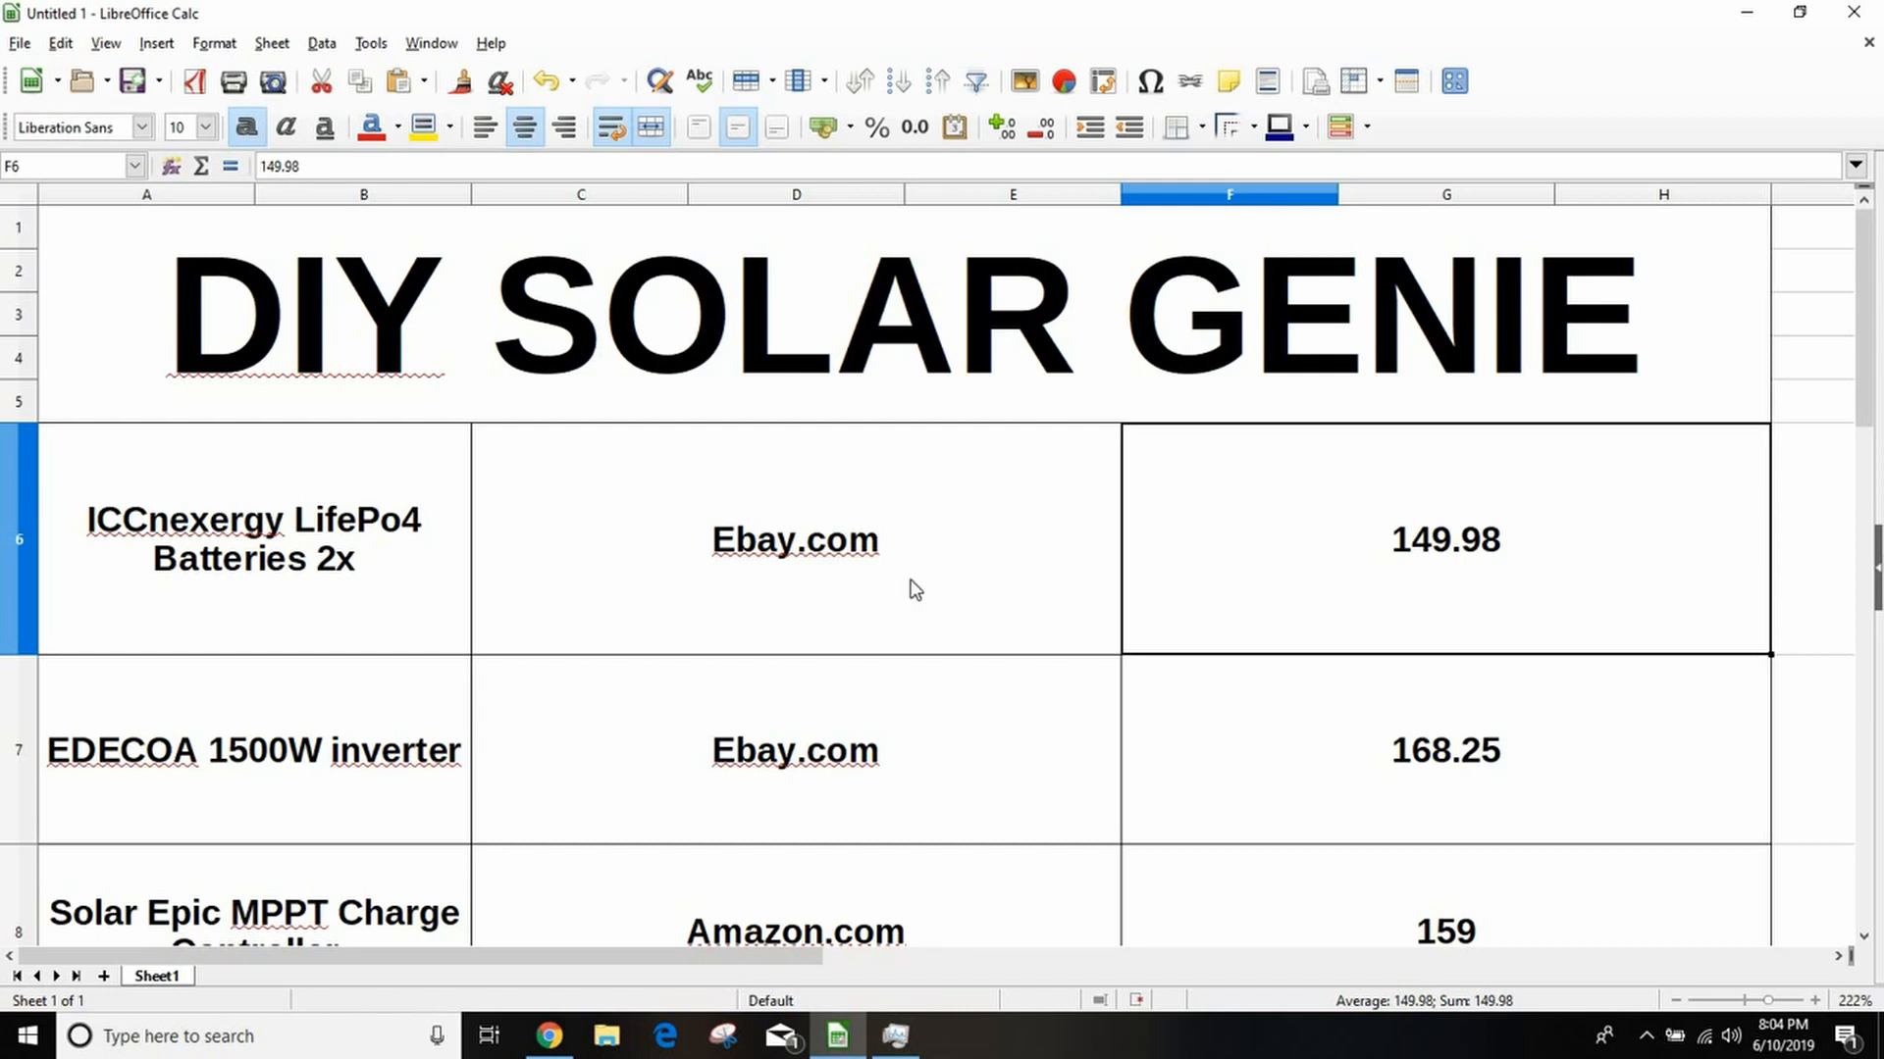
mouse_move(544, 1001)
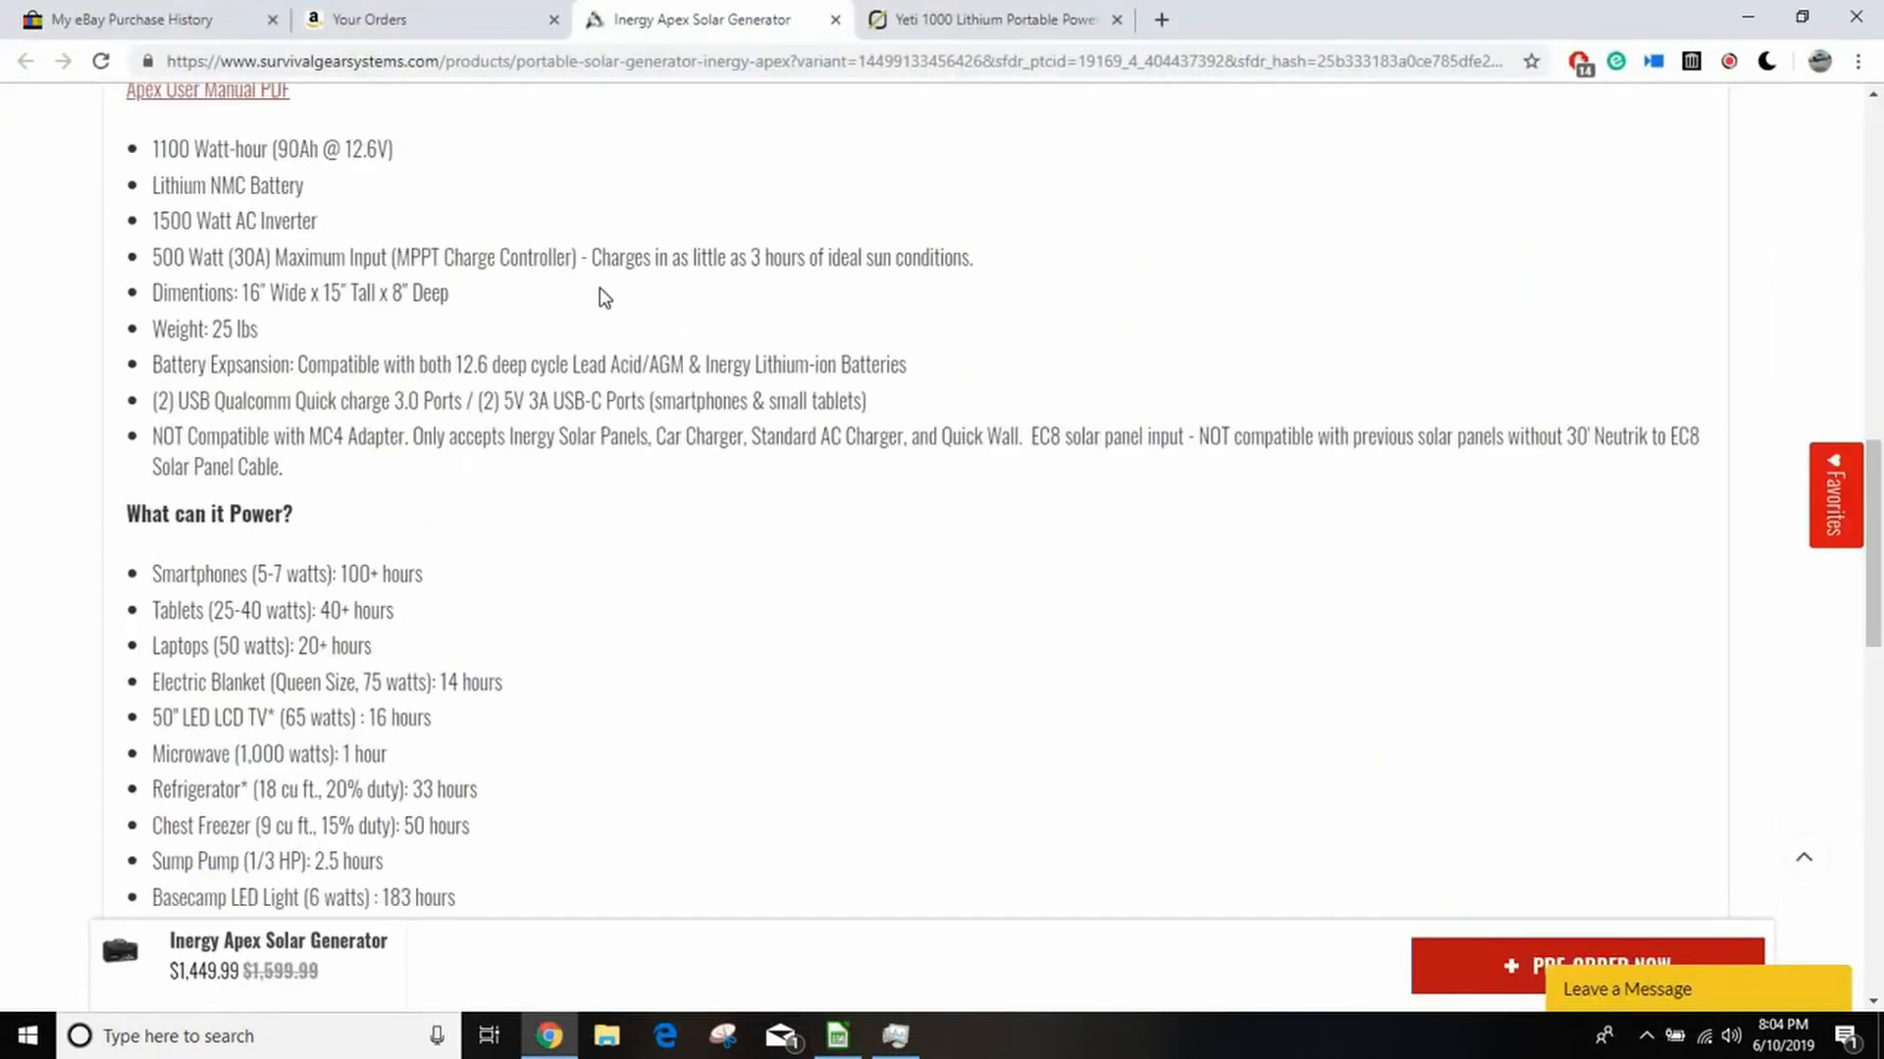
mouse_move(1183, 31)
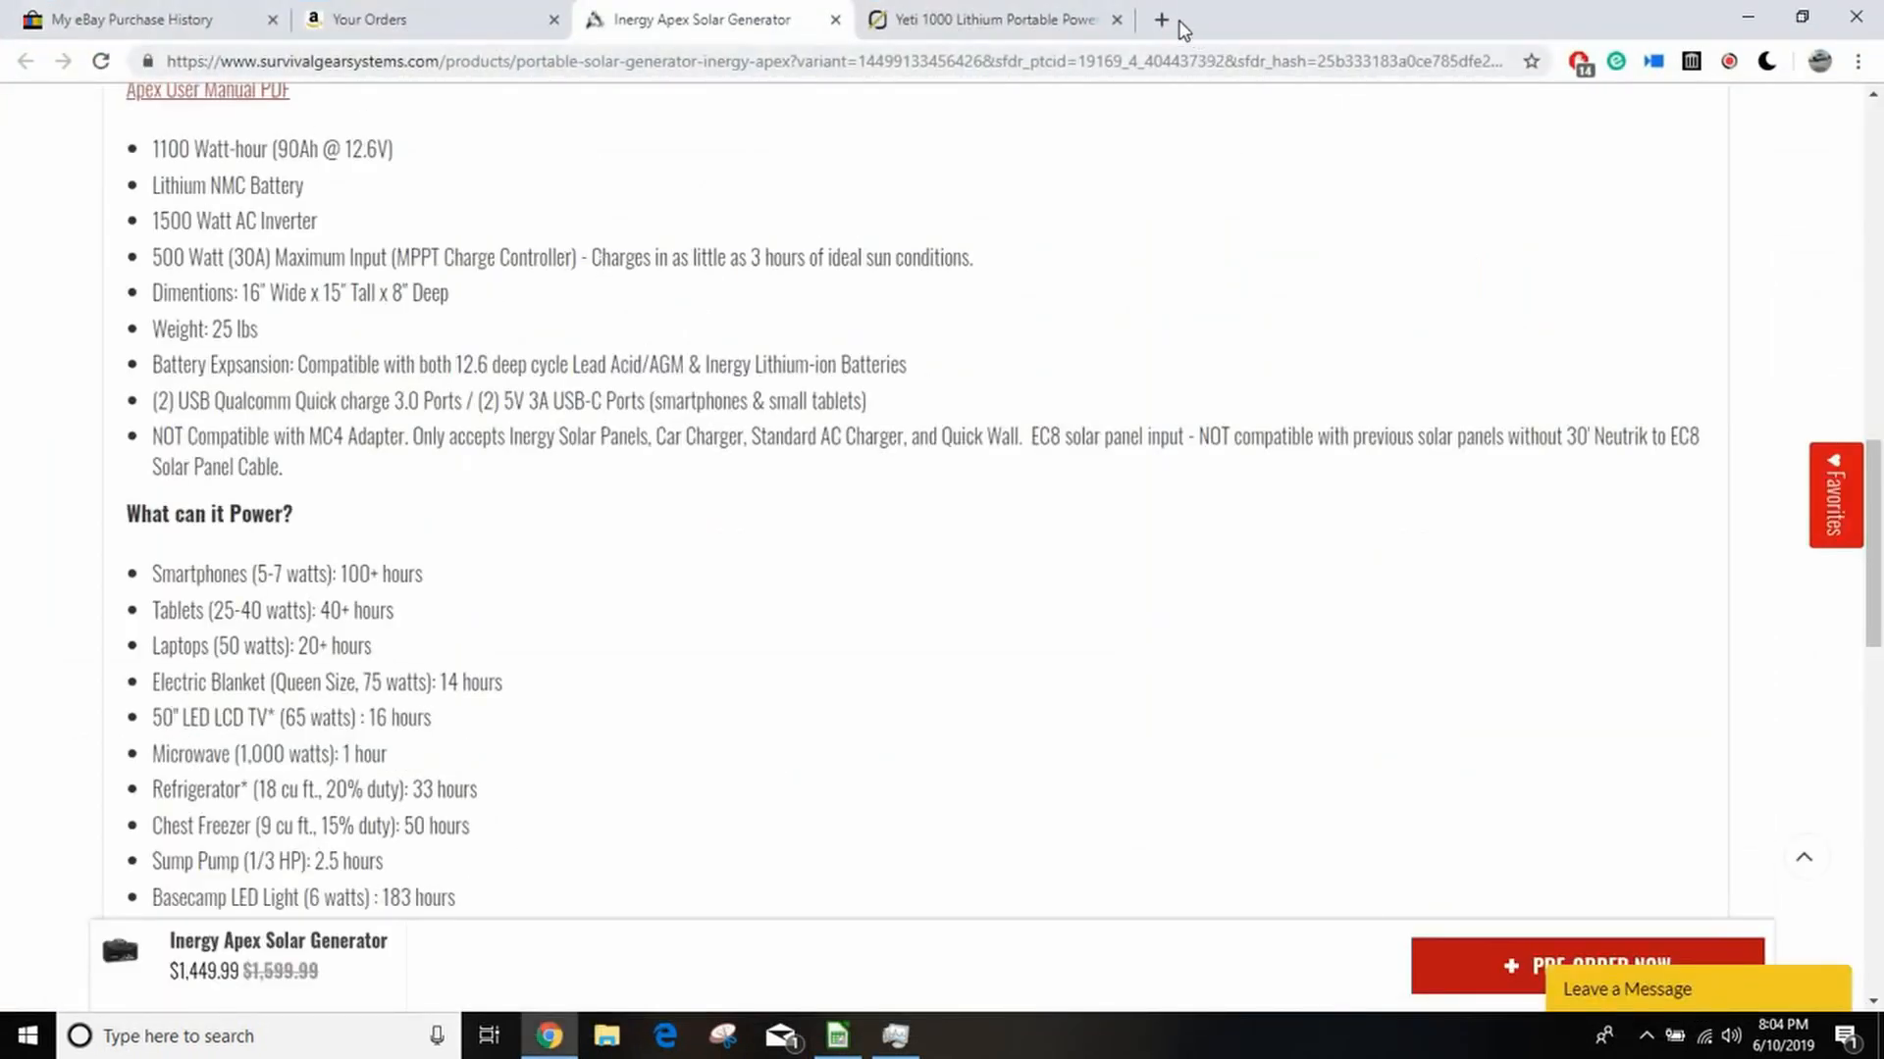
Step: Browse eBay results for 'iccnexergy battery' in a new tab, then select the search words
click(1159, 20)
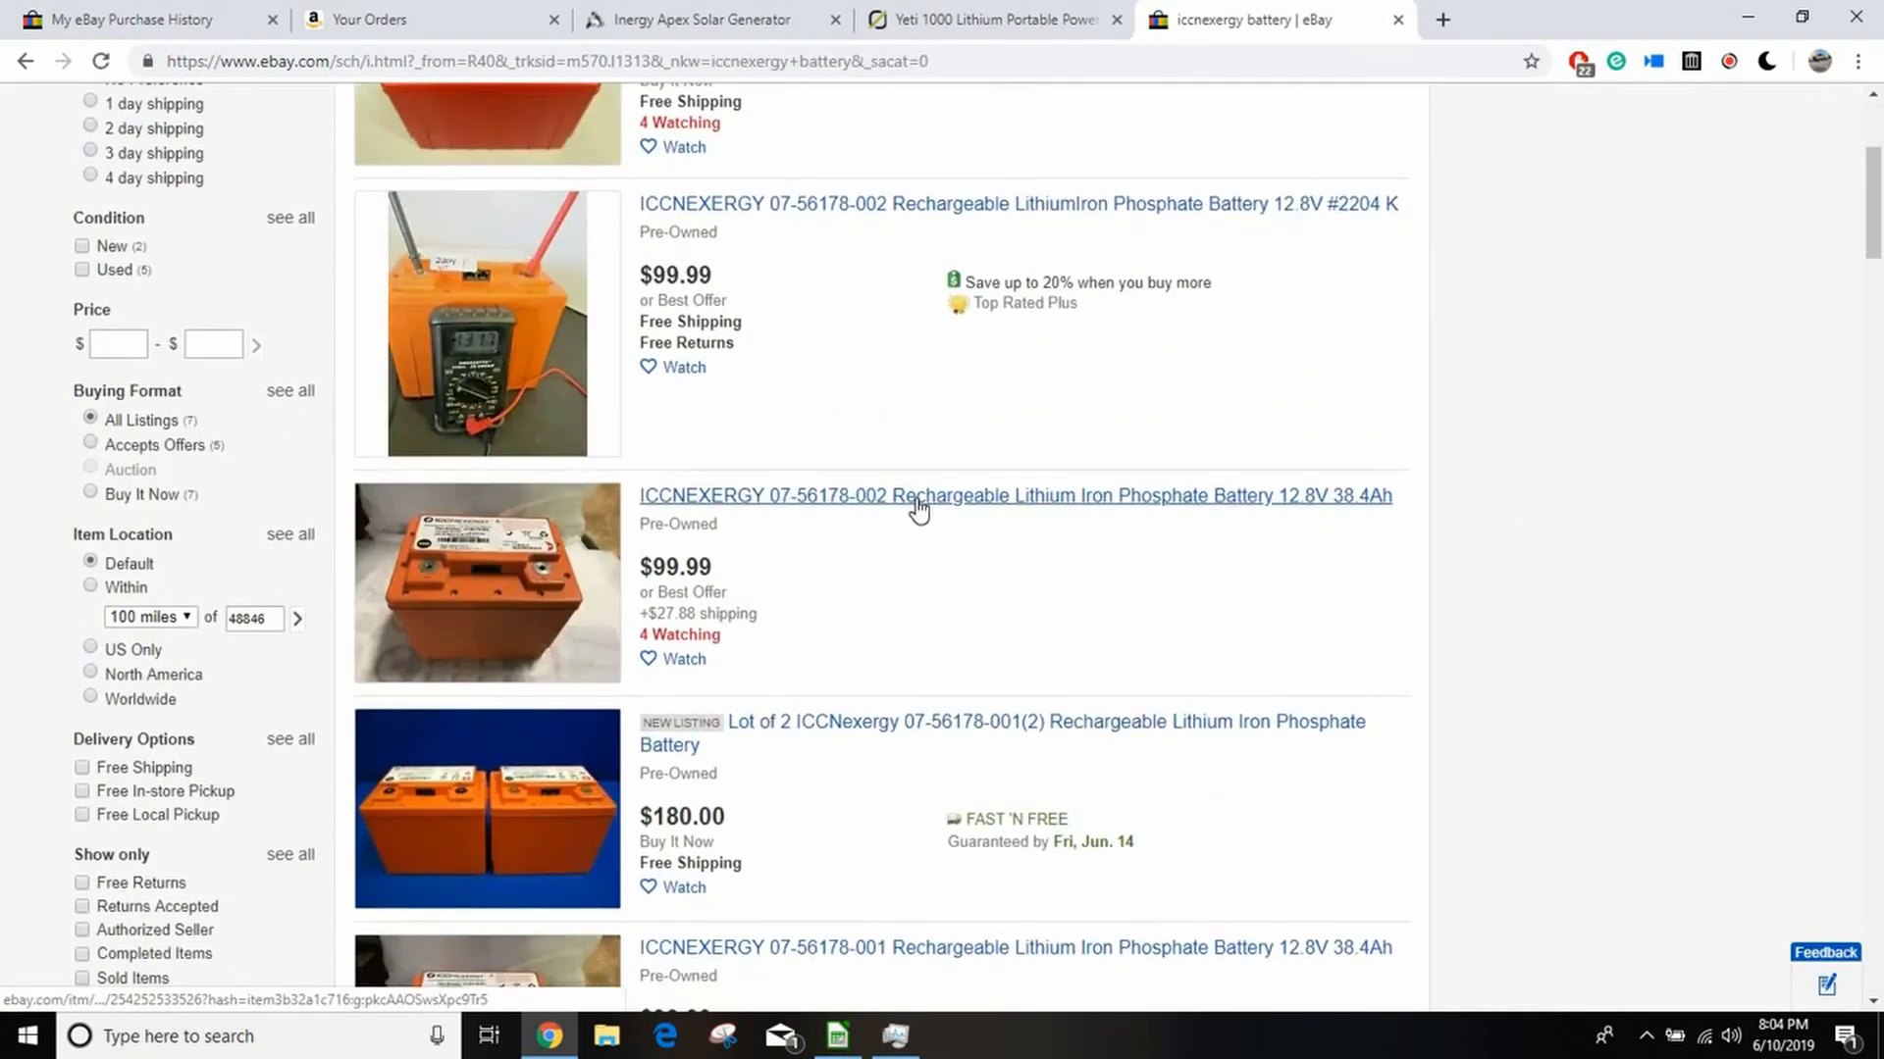
scroll(down, 3)
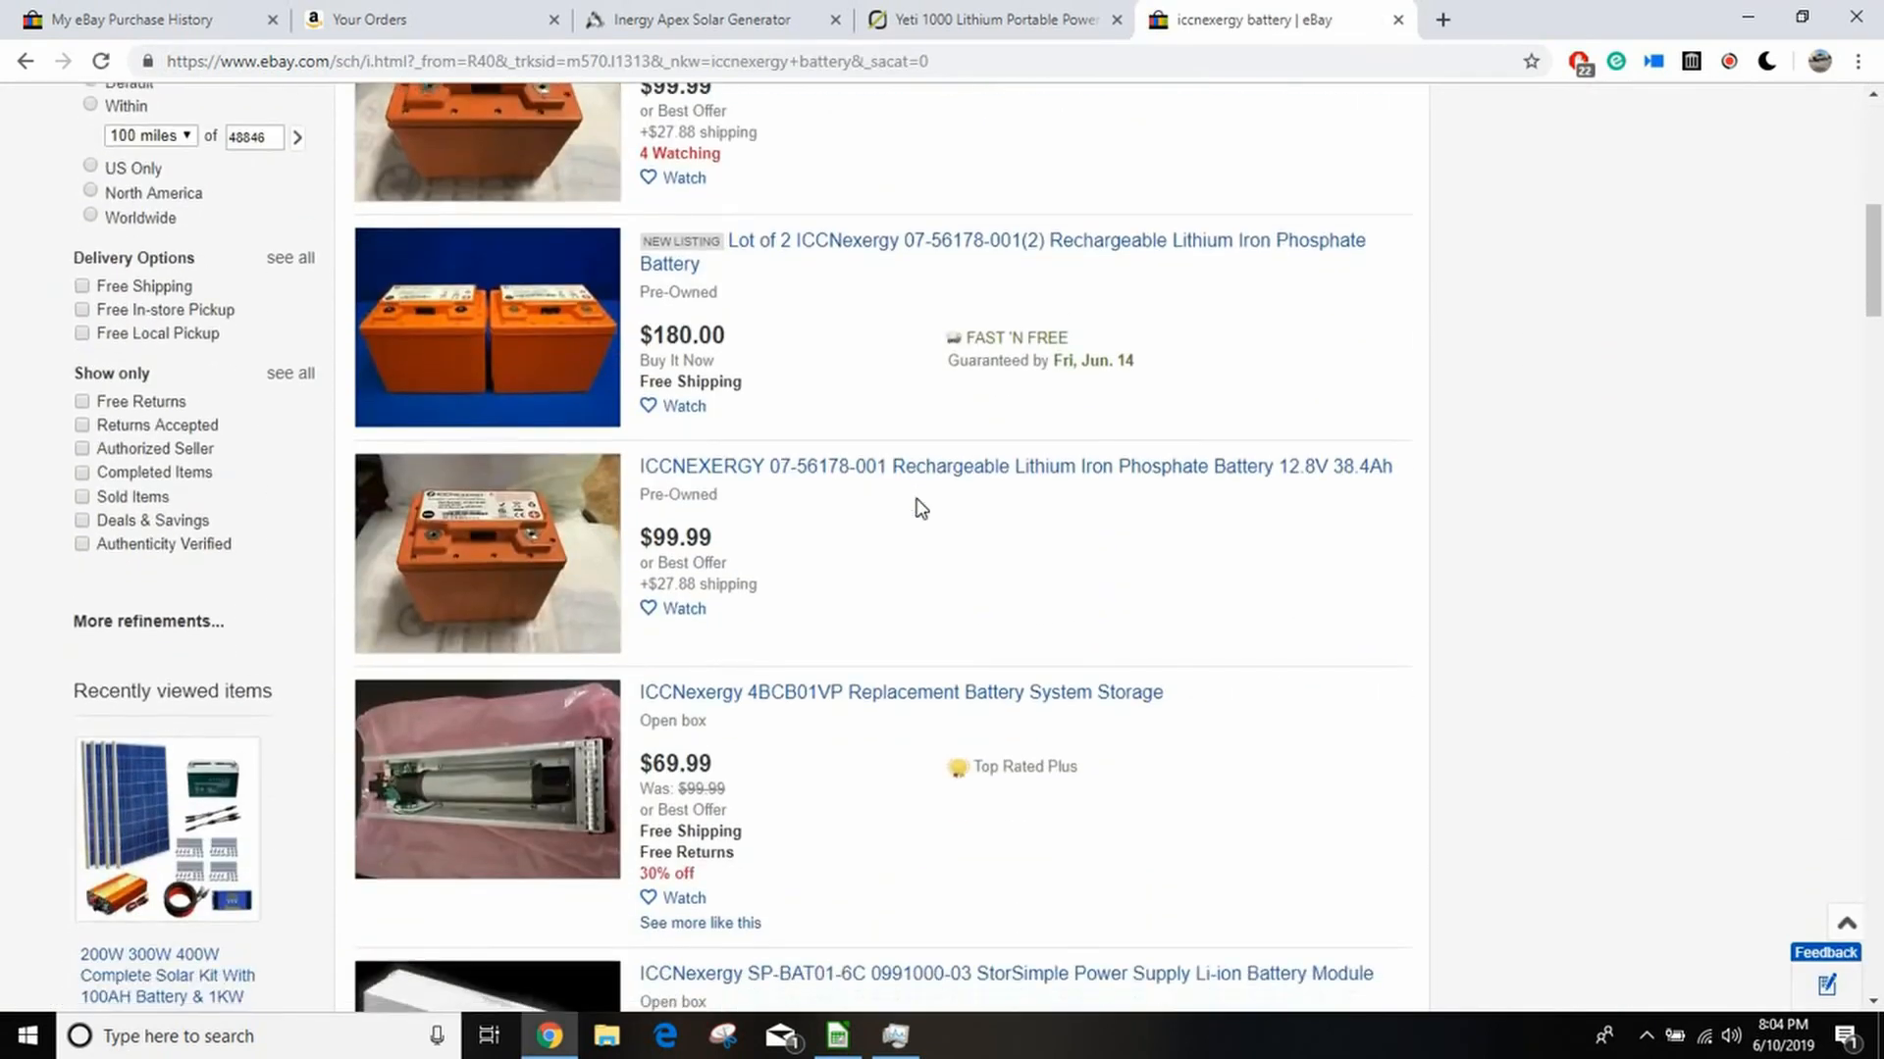
scroll(up, 3)
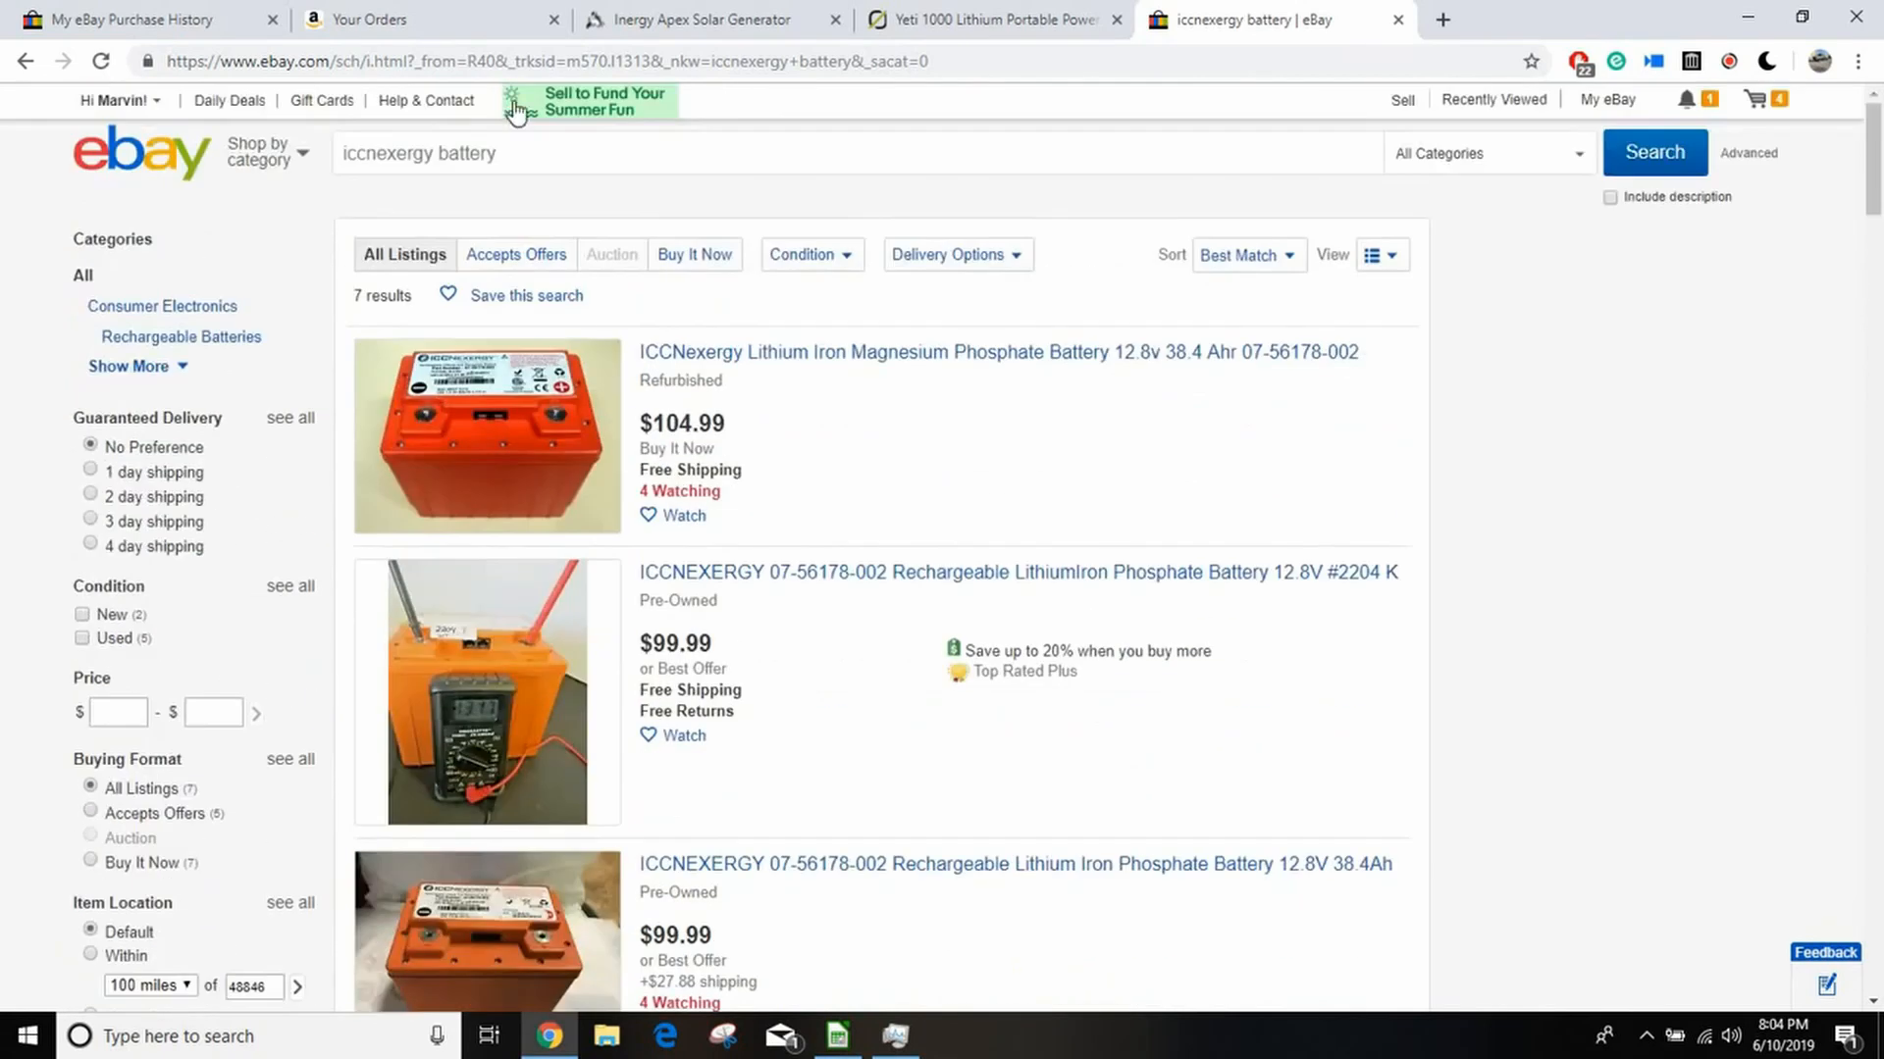
double_click(389, 153)
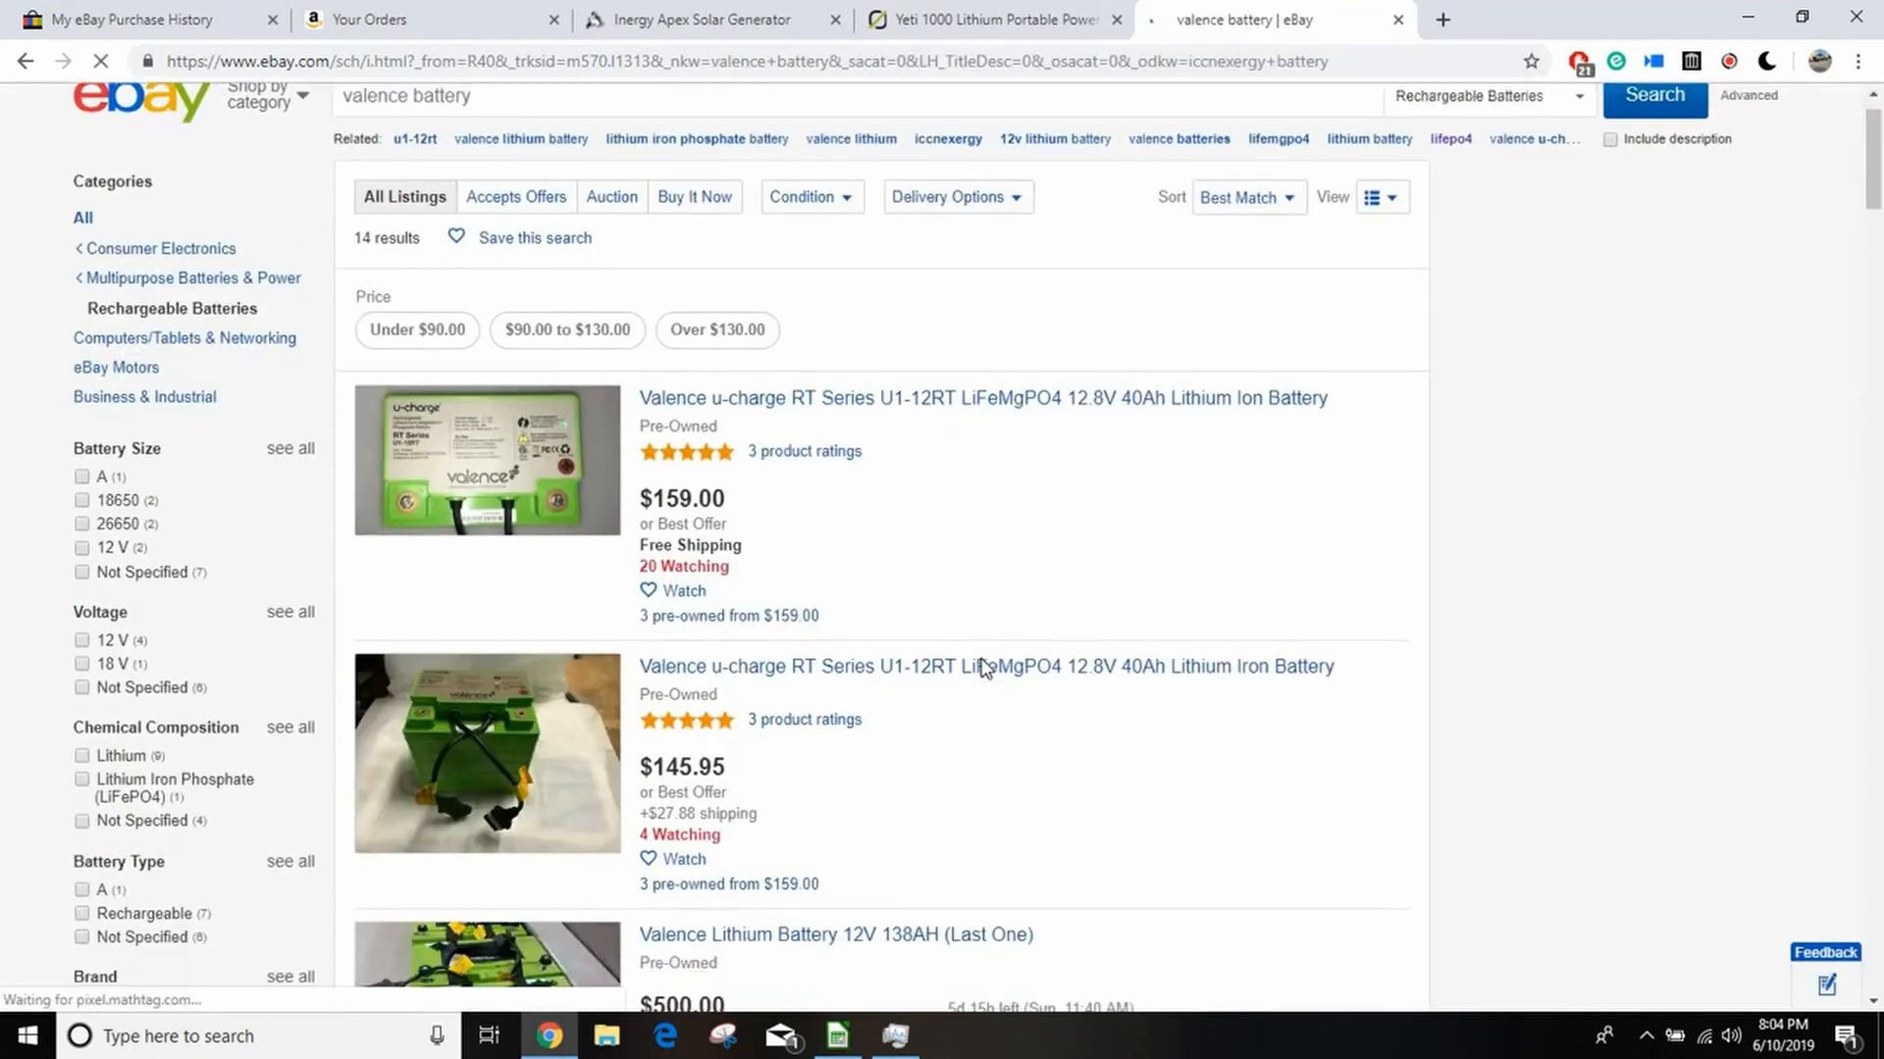
Step: Look over the 14 'valence battery' listings ($124.99 to $600), then go back
scroll(down, 3)
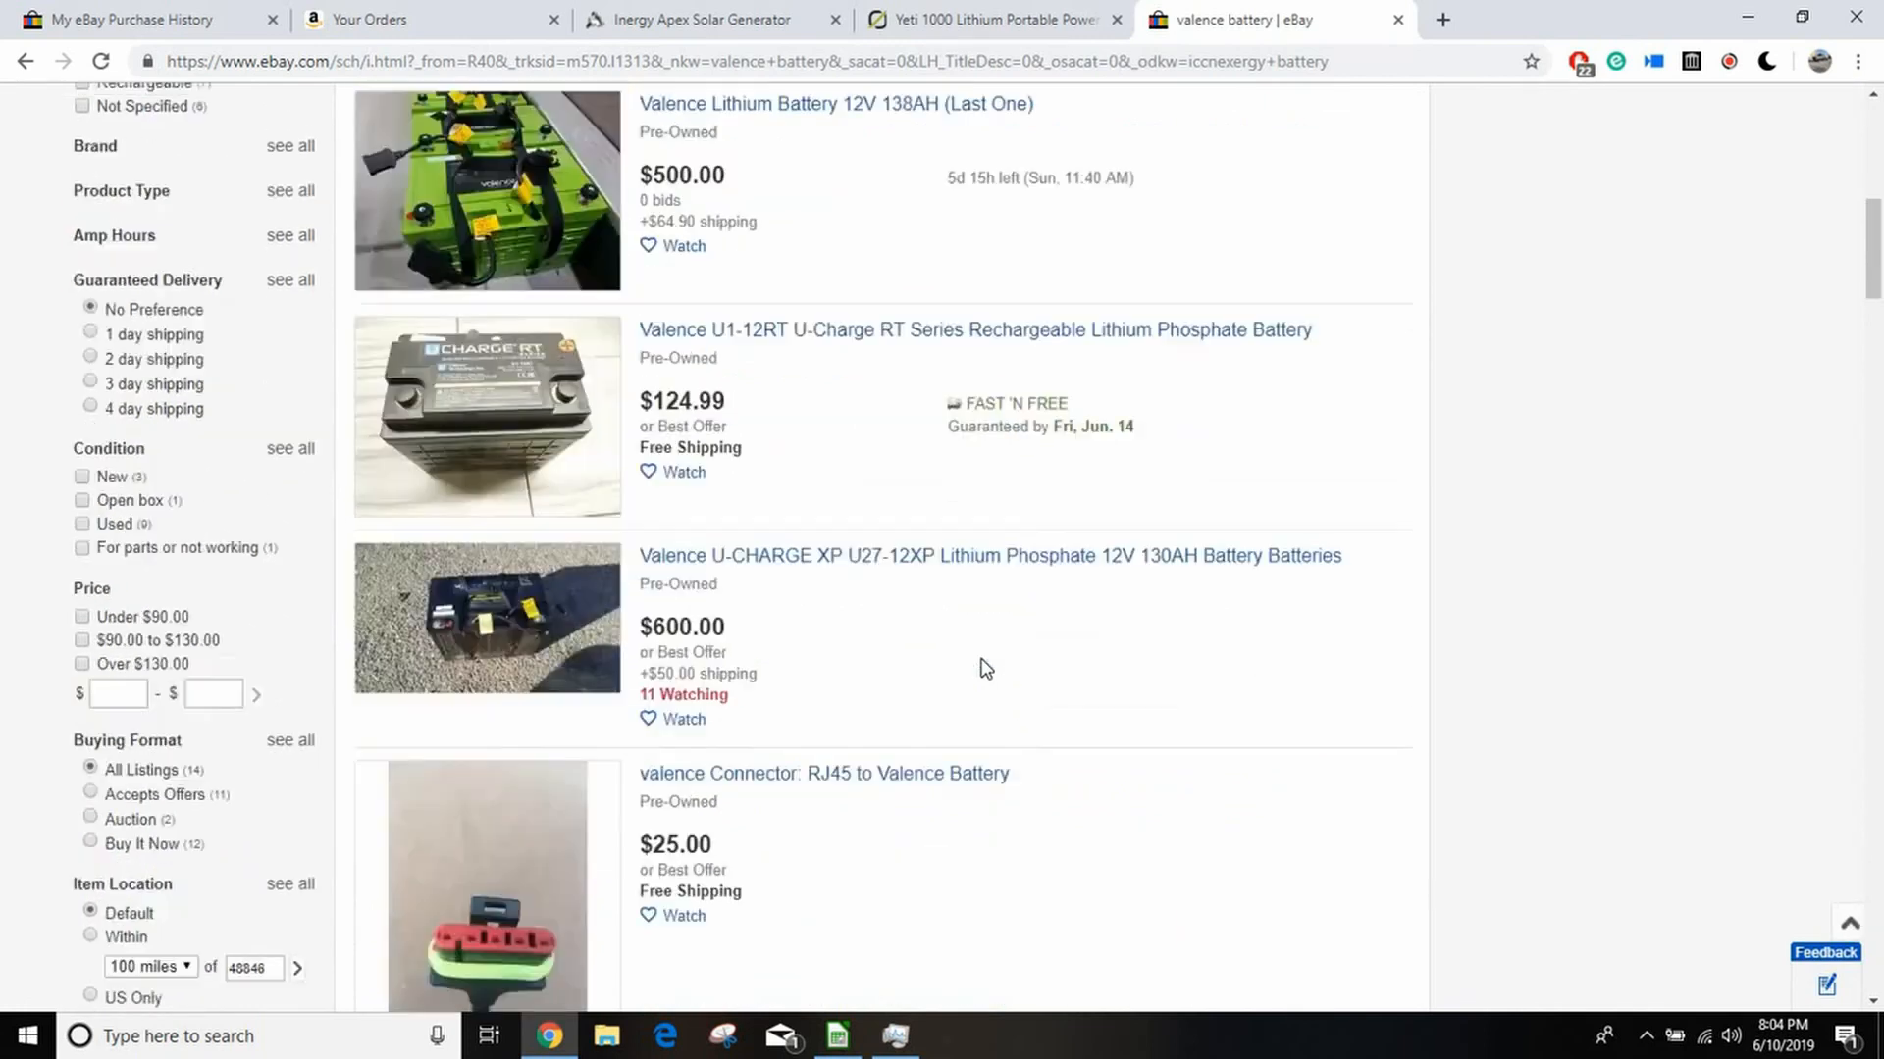
scroll(down, 3)
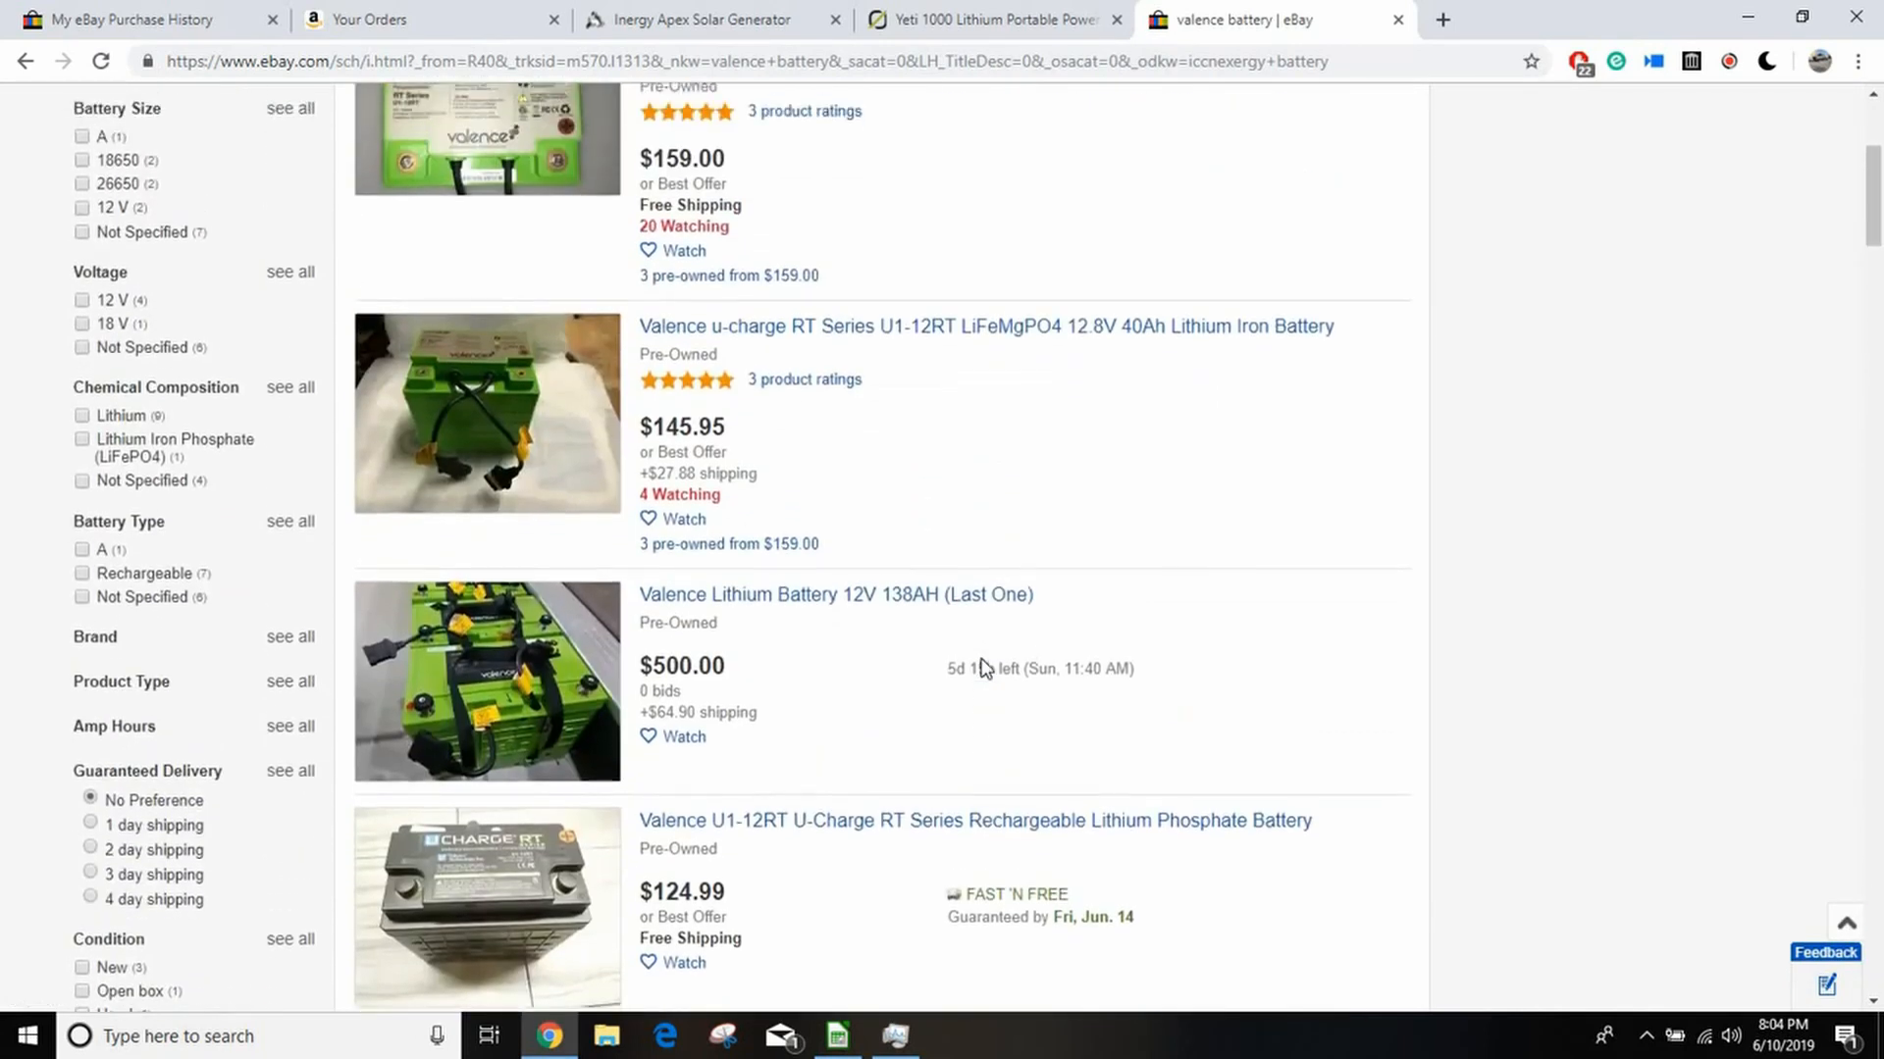
scroll(up, 3)
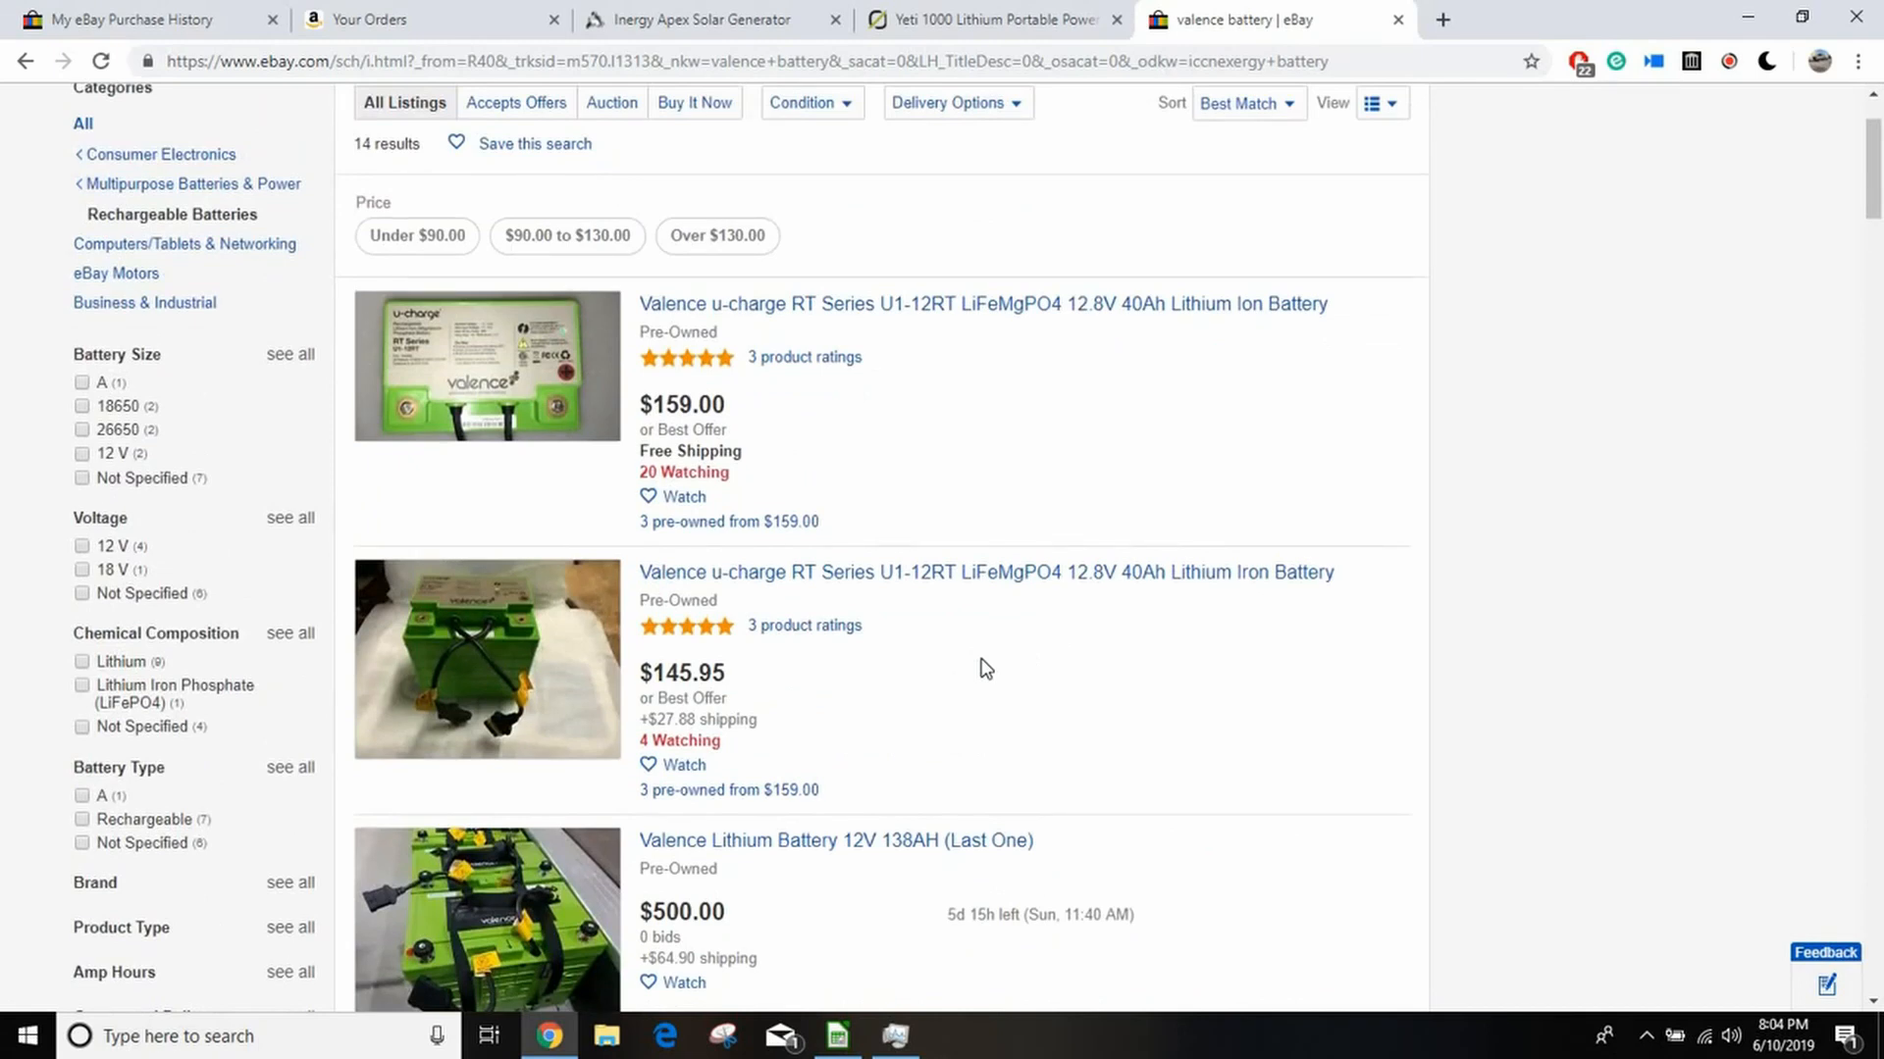
scroll(up, 3)
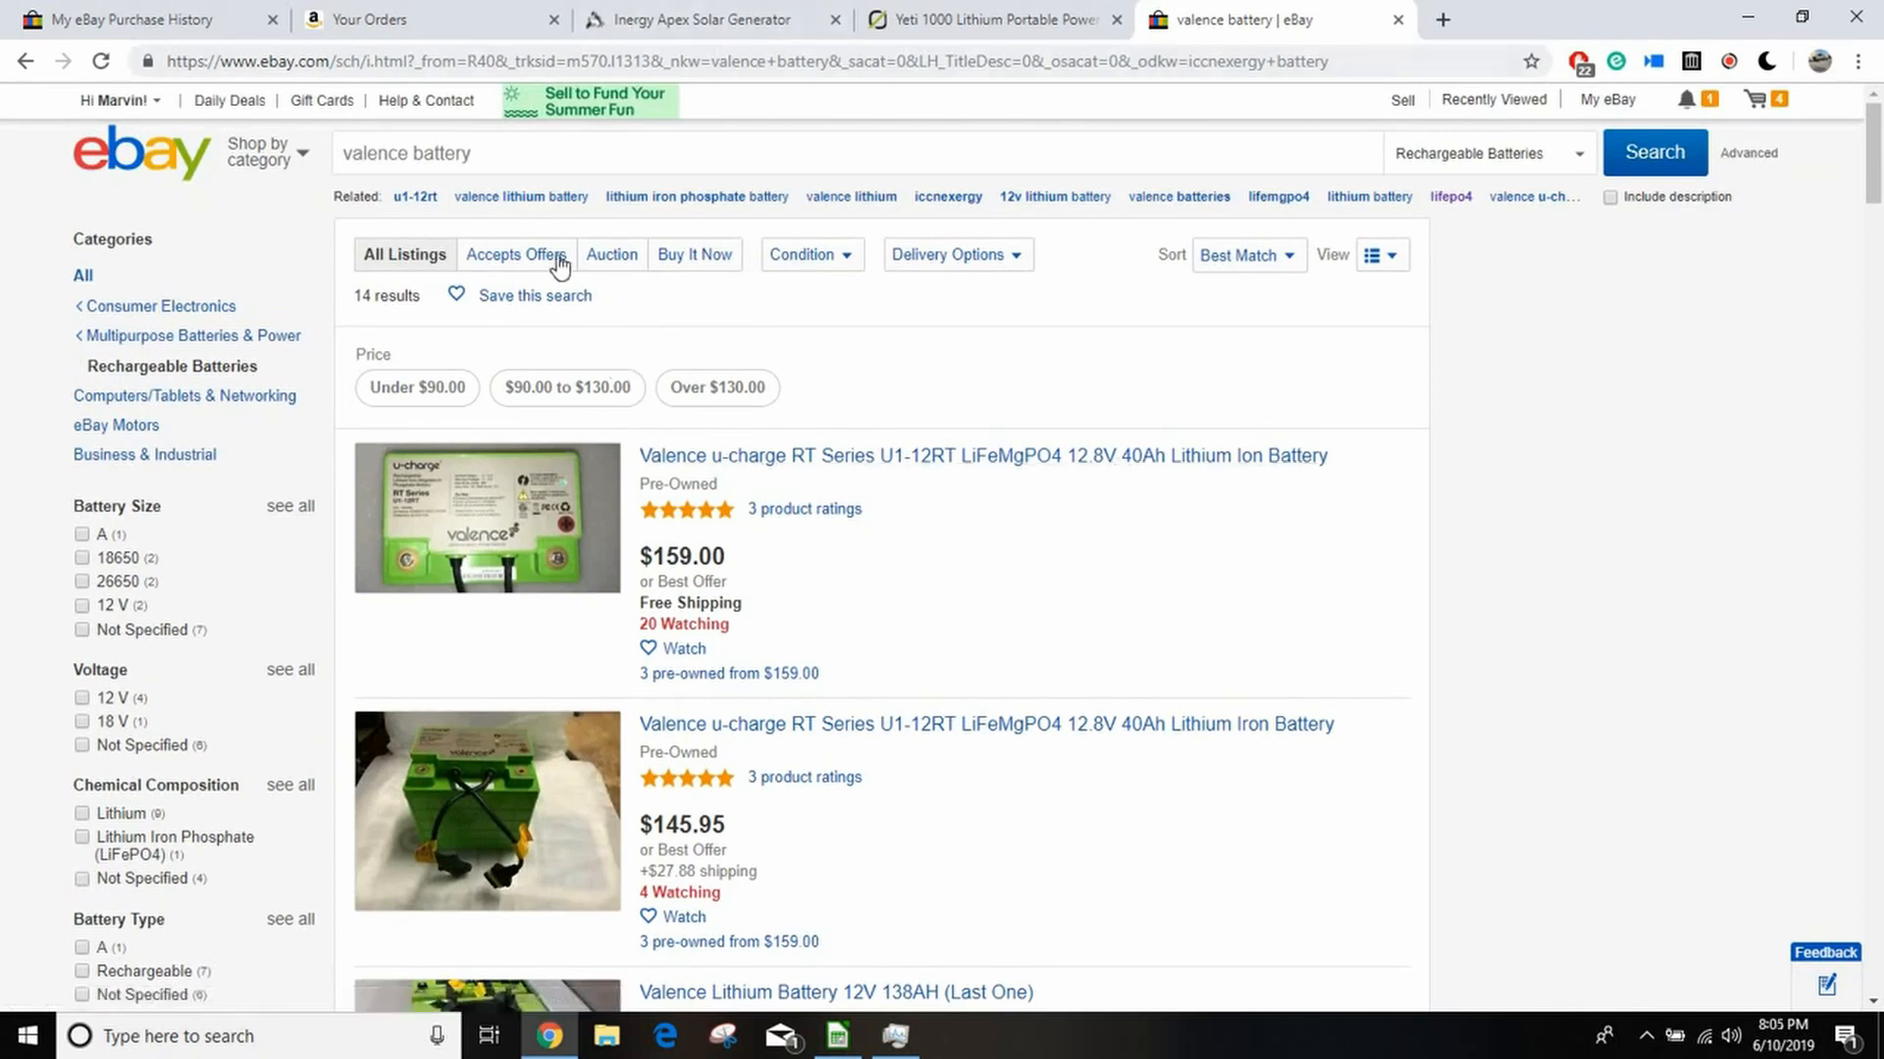
click(26, 61)
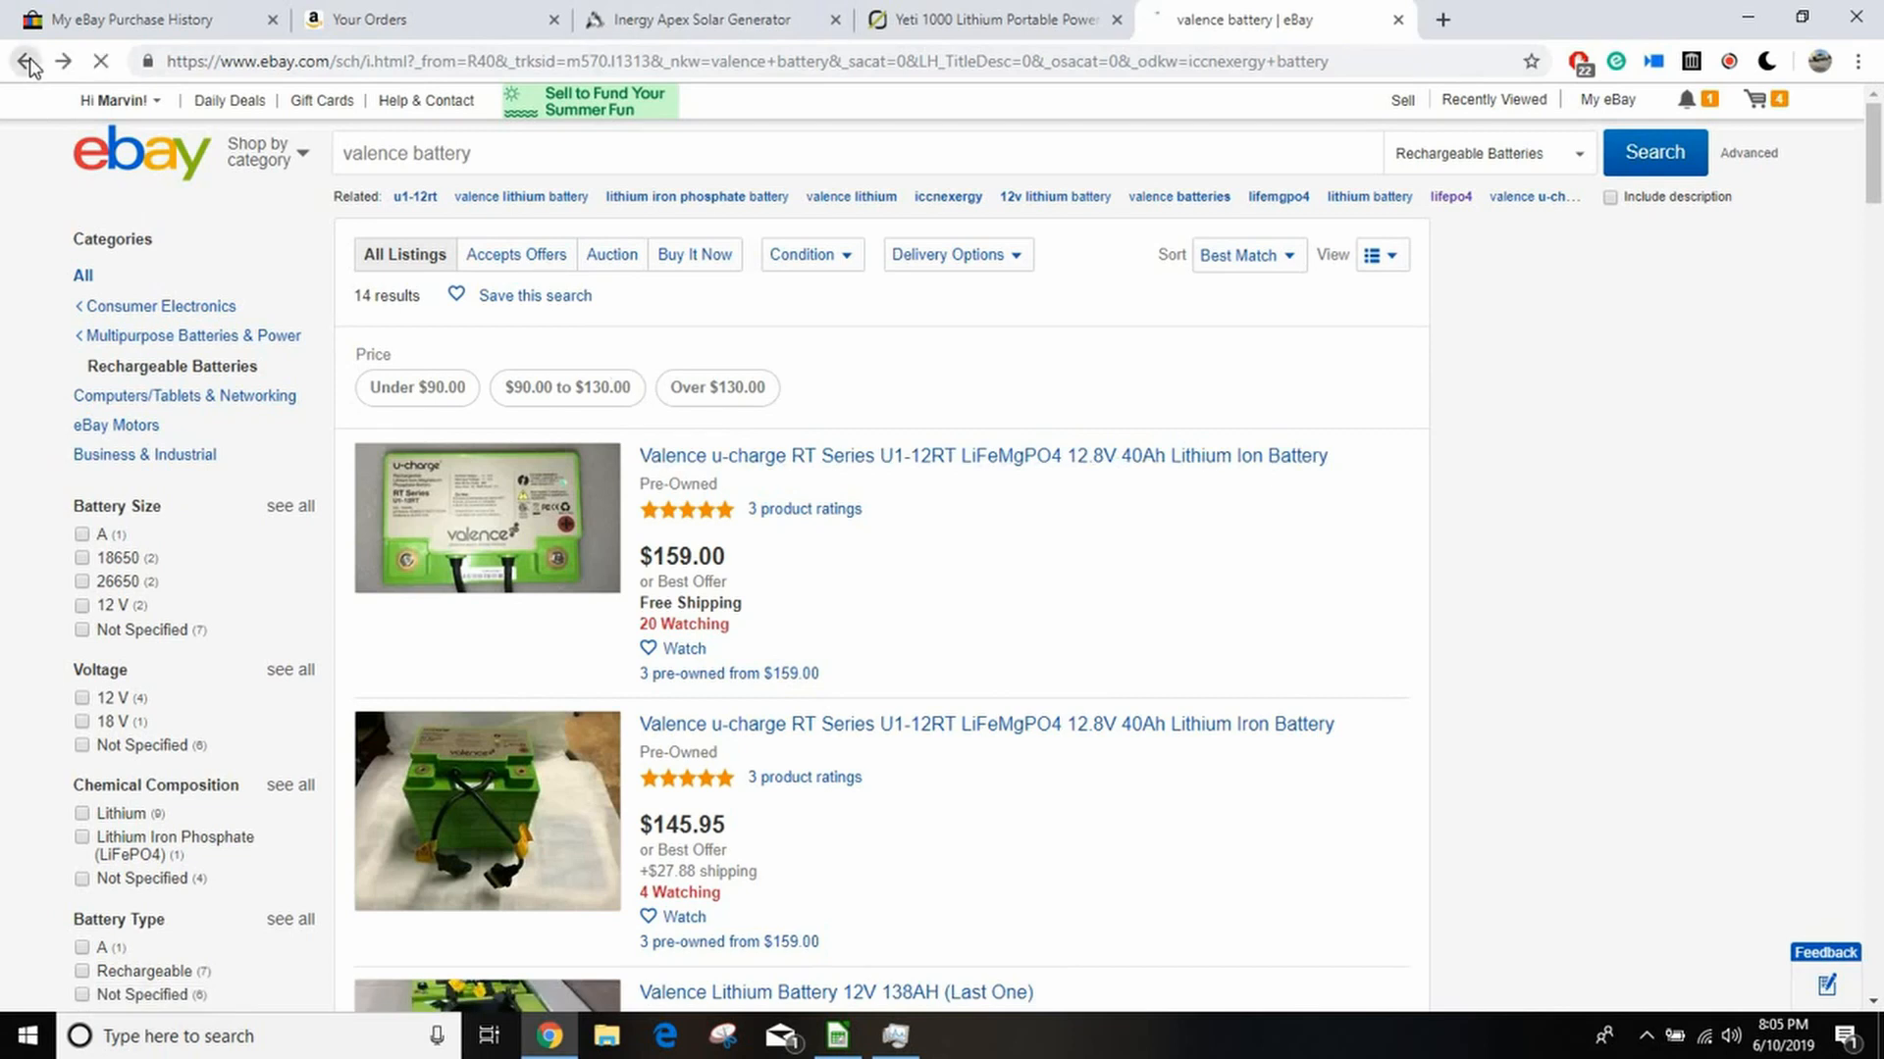
Step: Return to the 7 iccnexergy battery results, priced $99.99 to $104.99
click(947, 196)
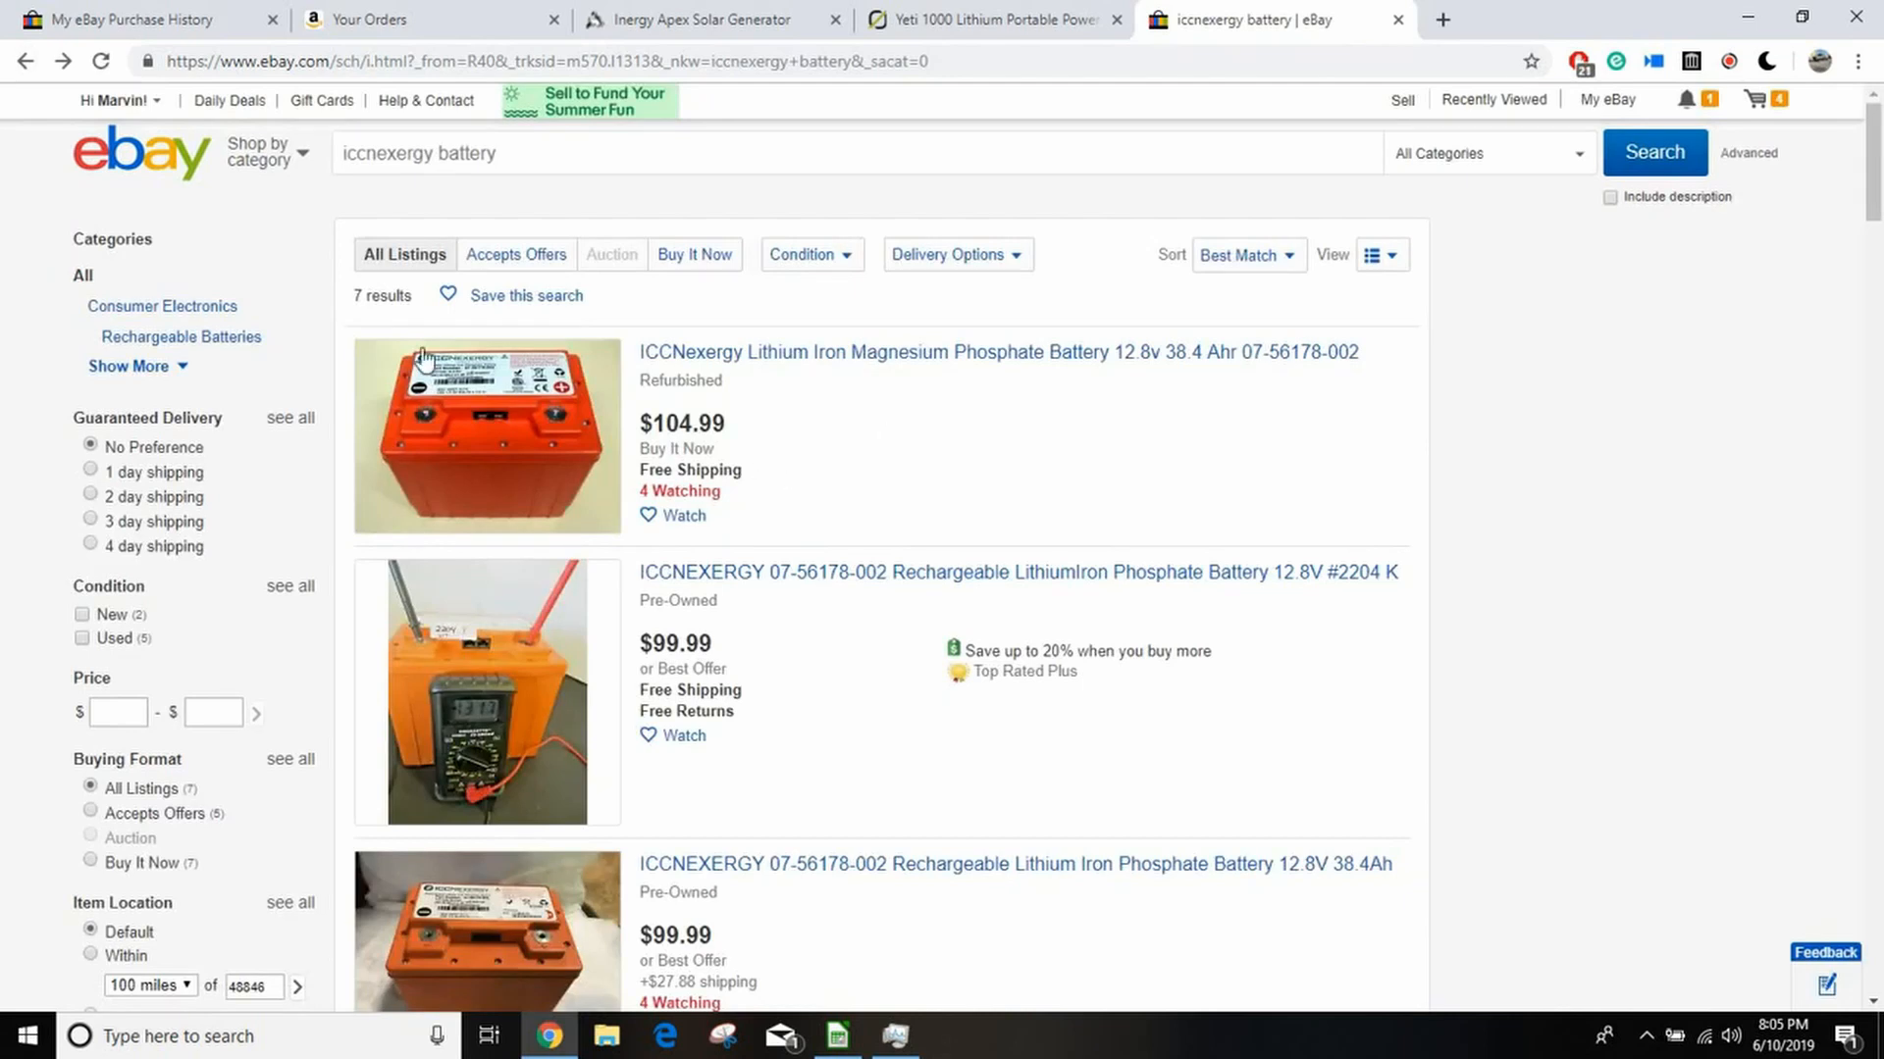
mouse_move(396, 433)
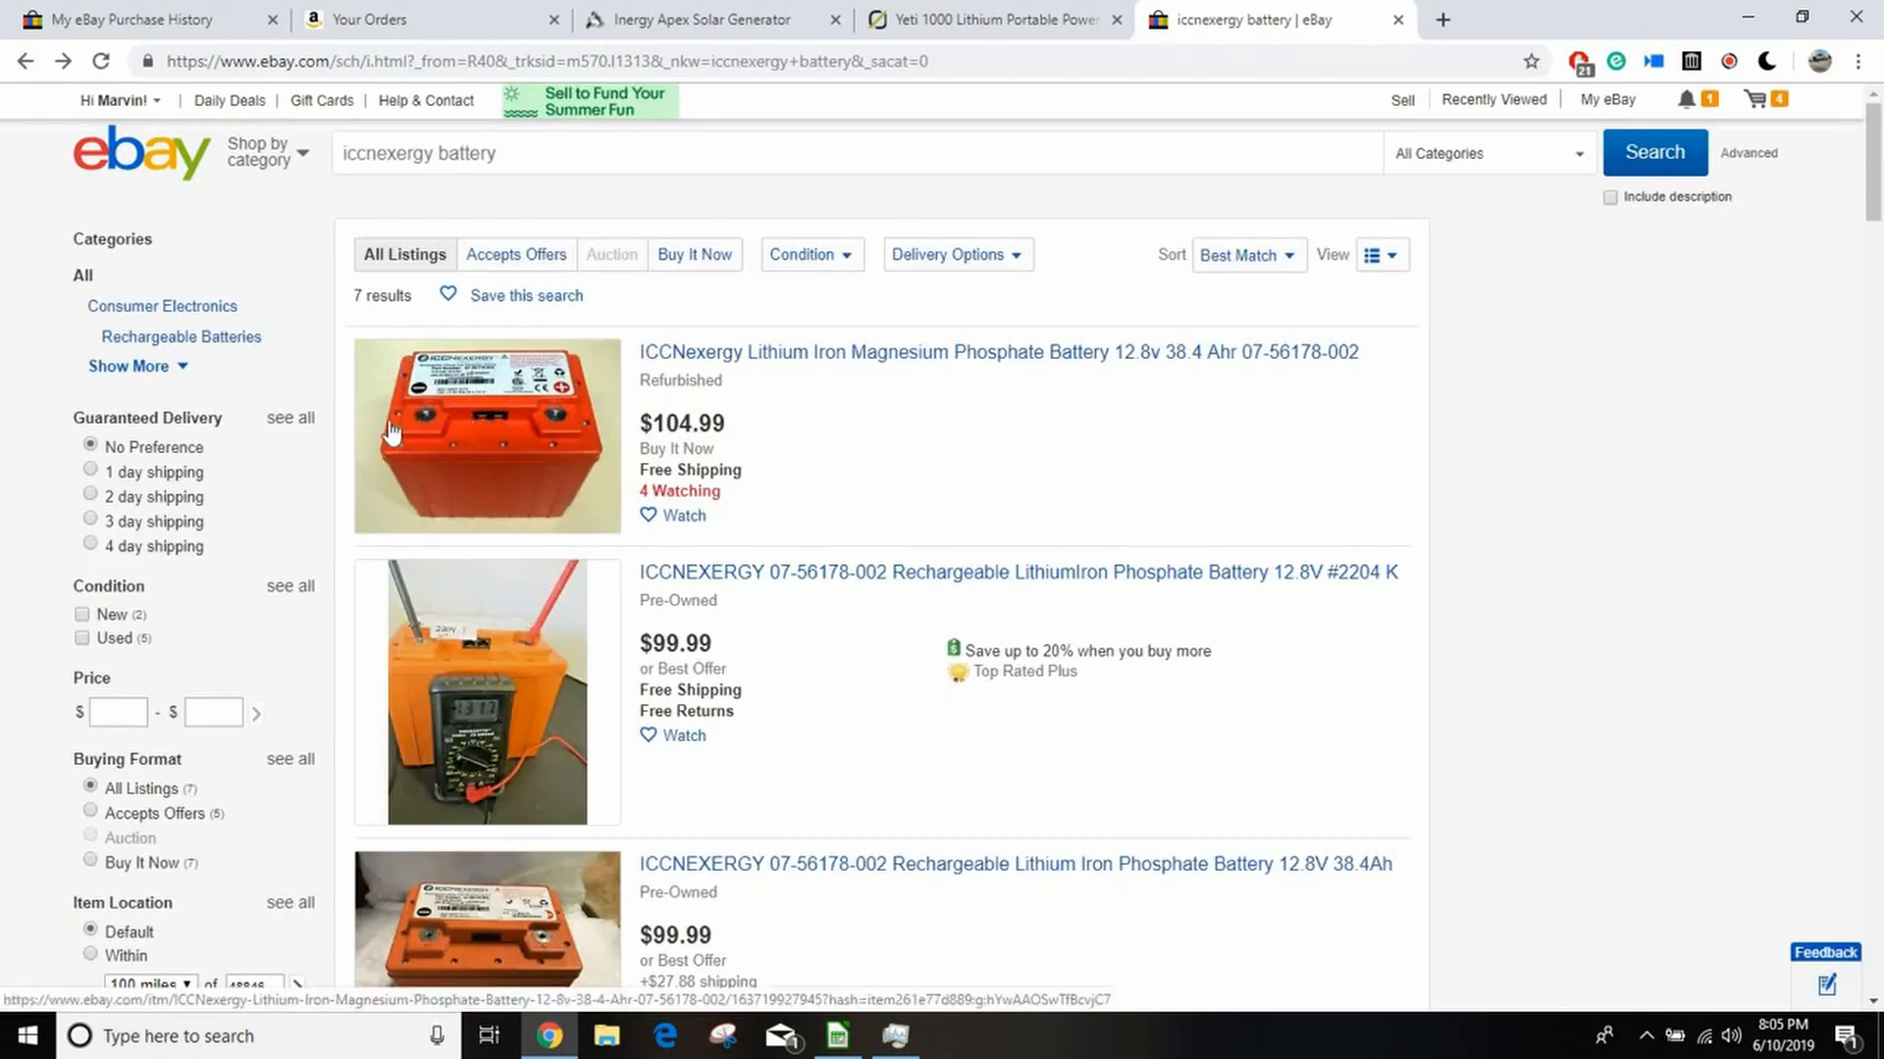
mouse_move(545, 454)
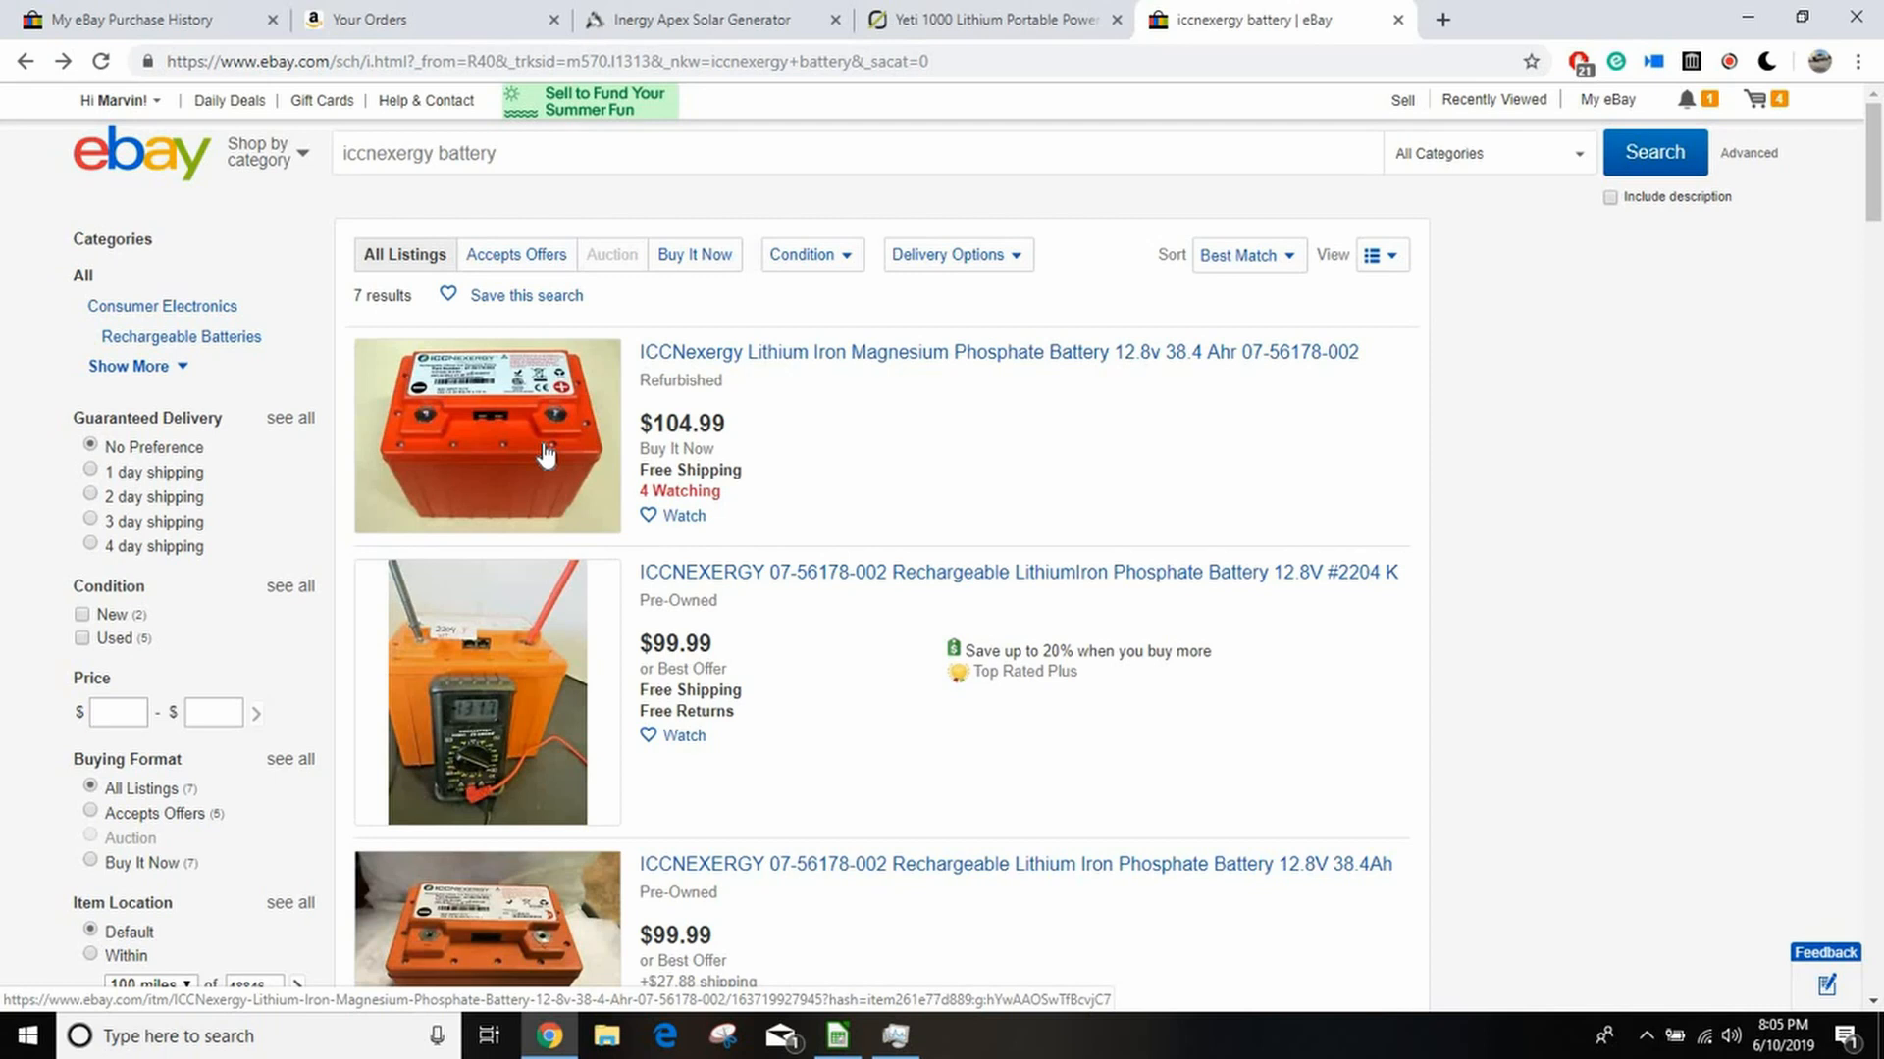
mouse_move(423, 358)
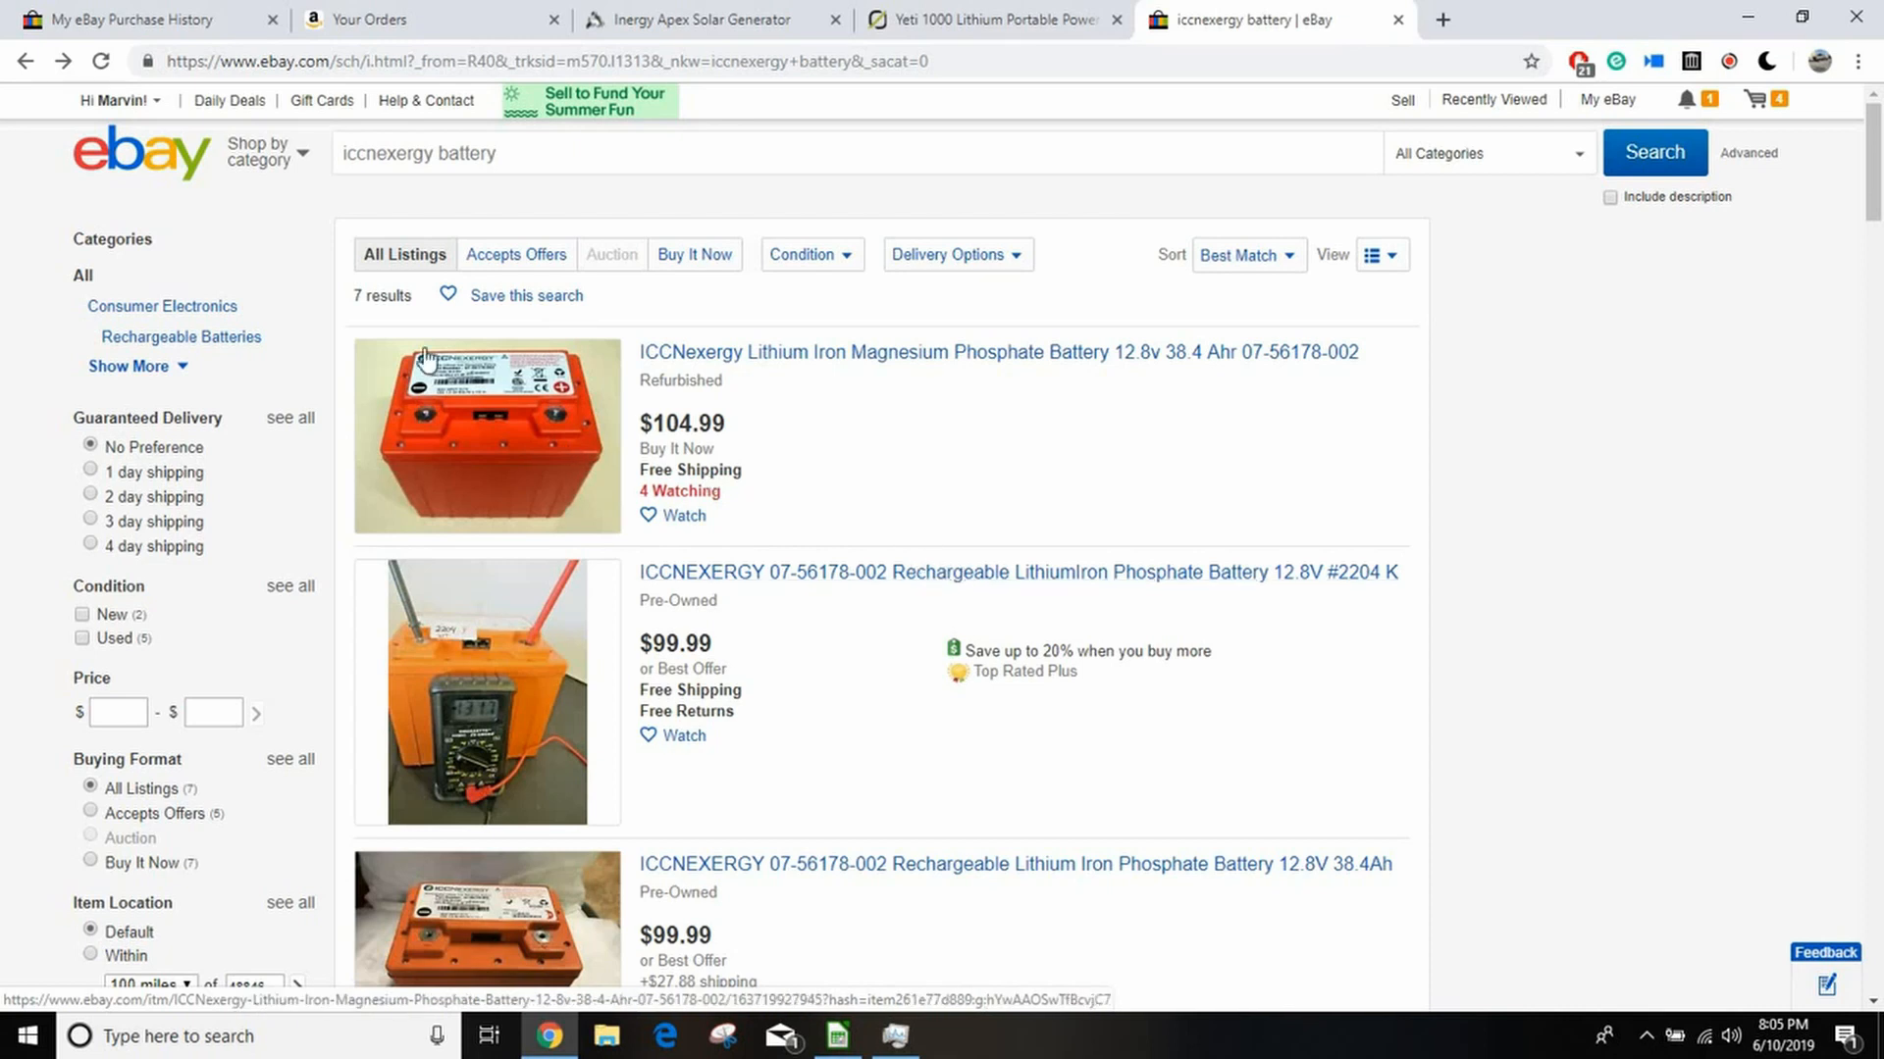
mouse_move(480, 460)
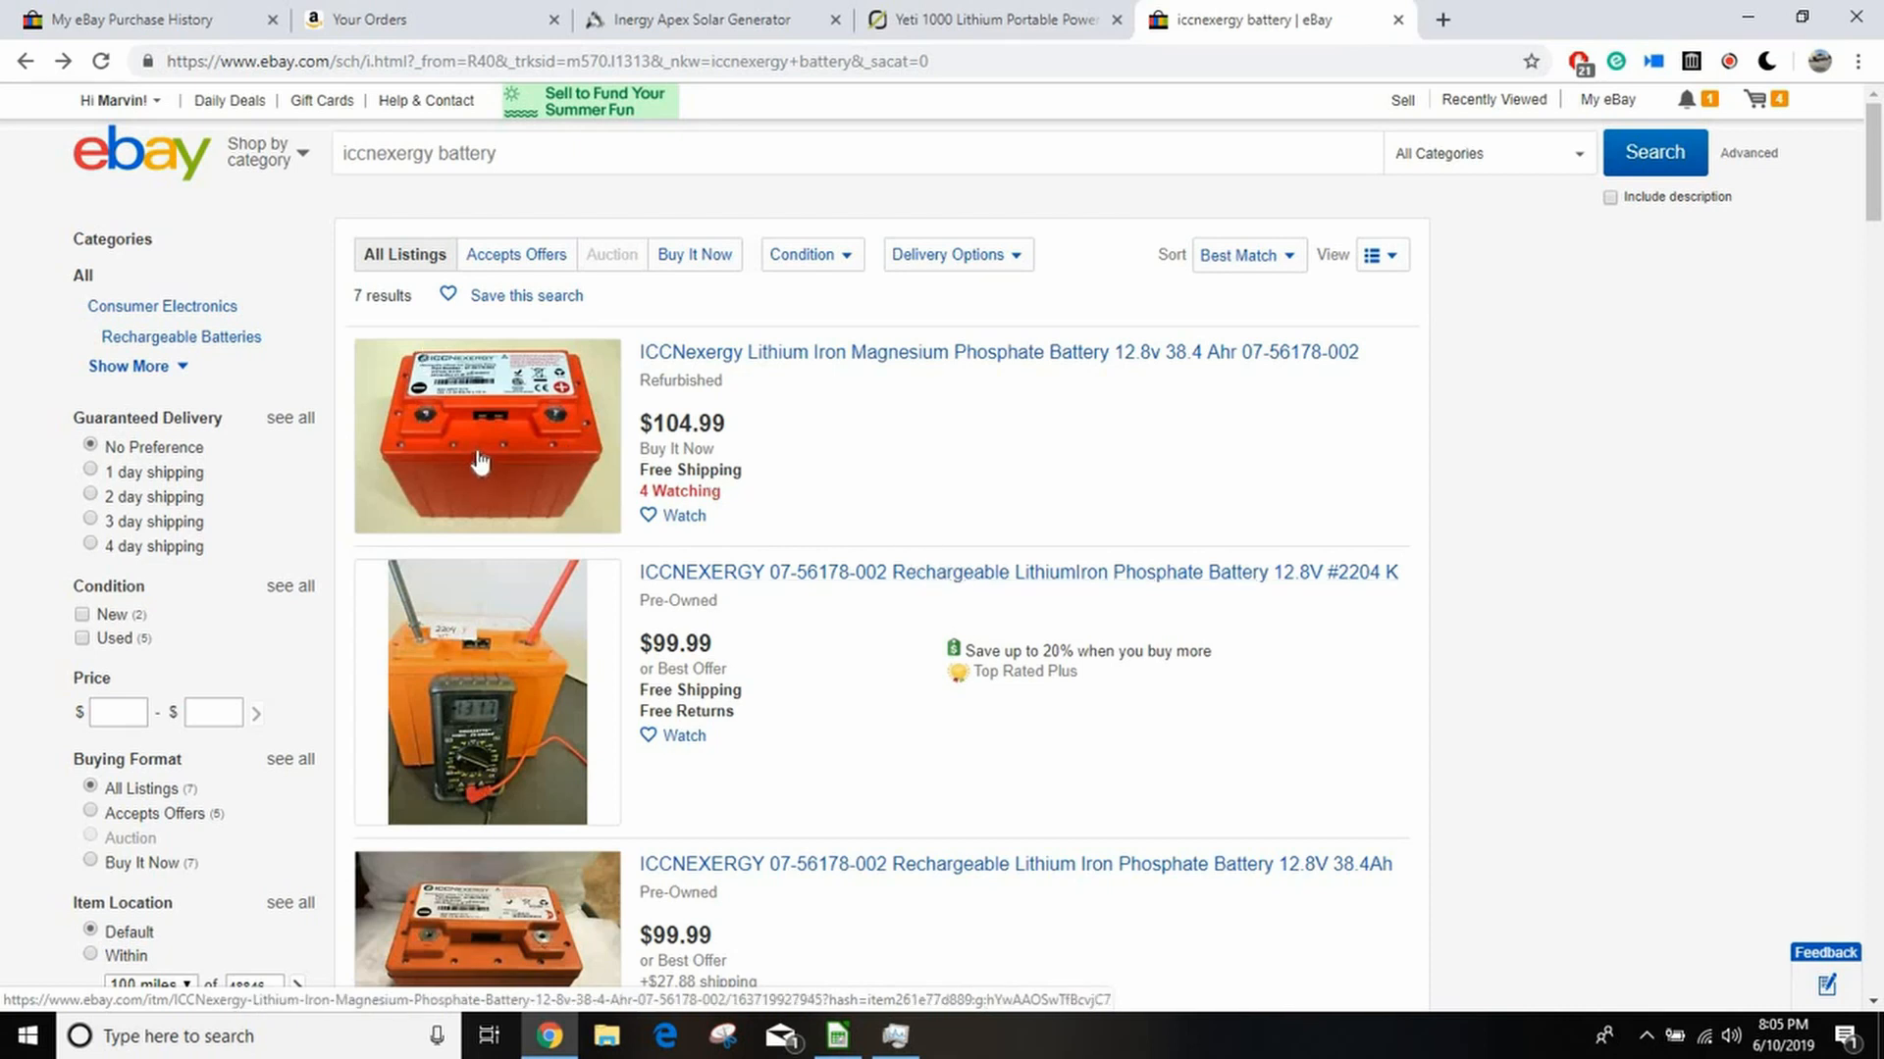
mouse_move(475, 469)
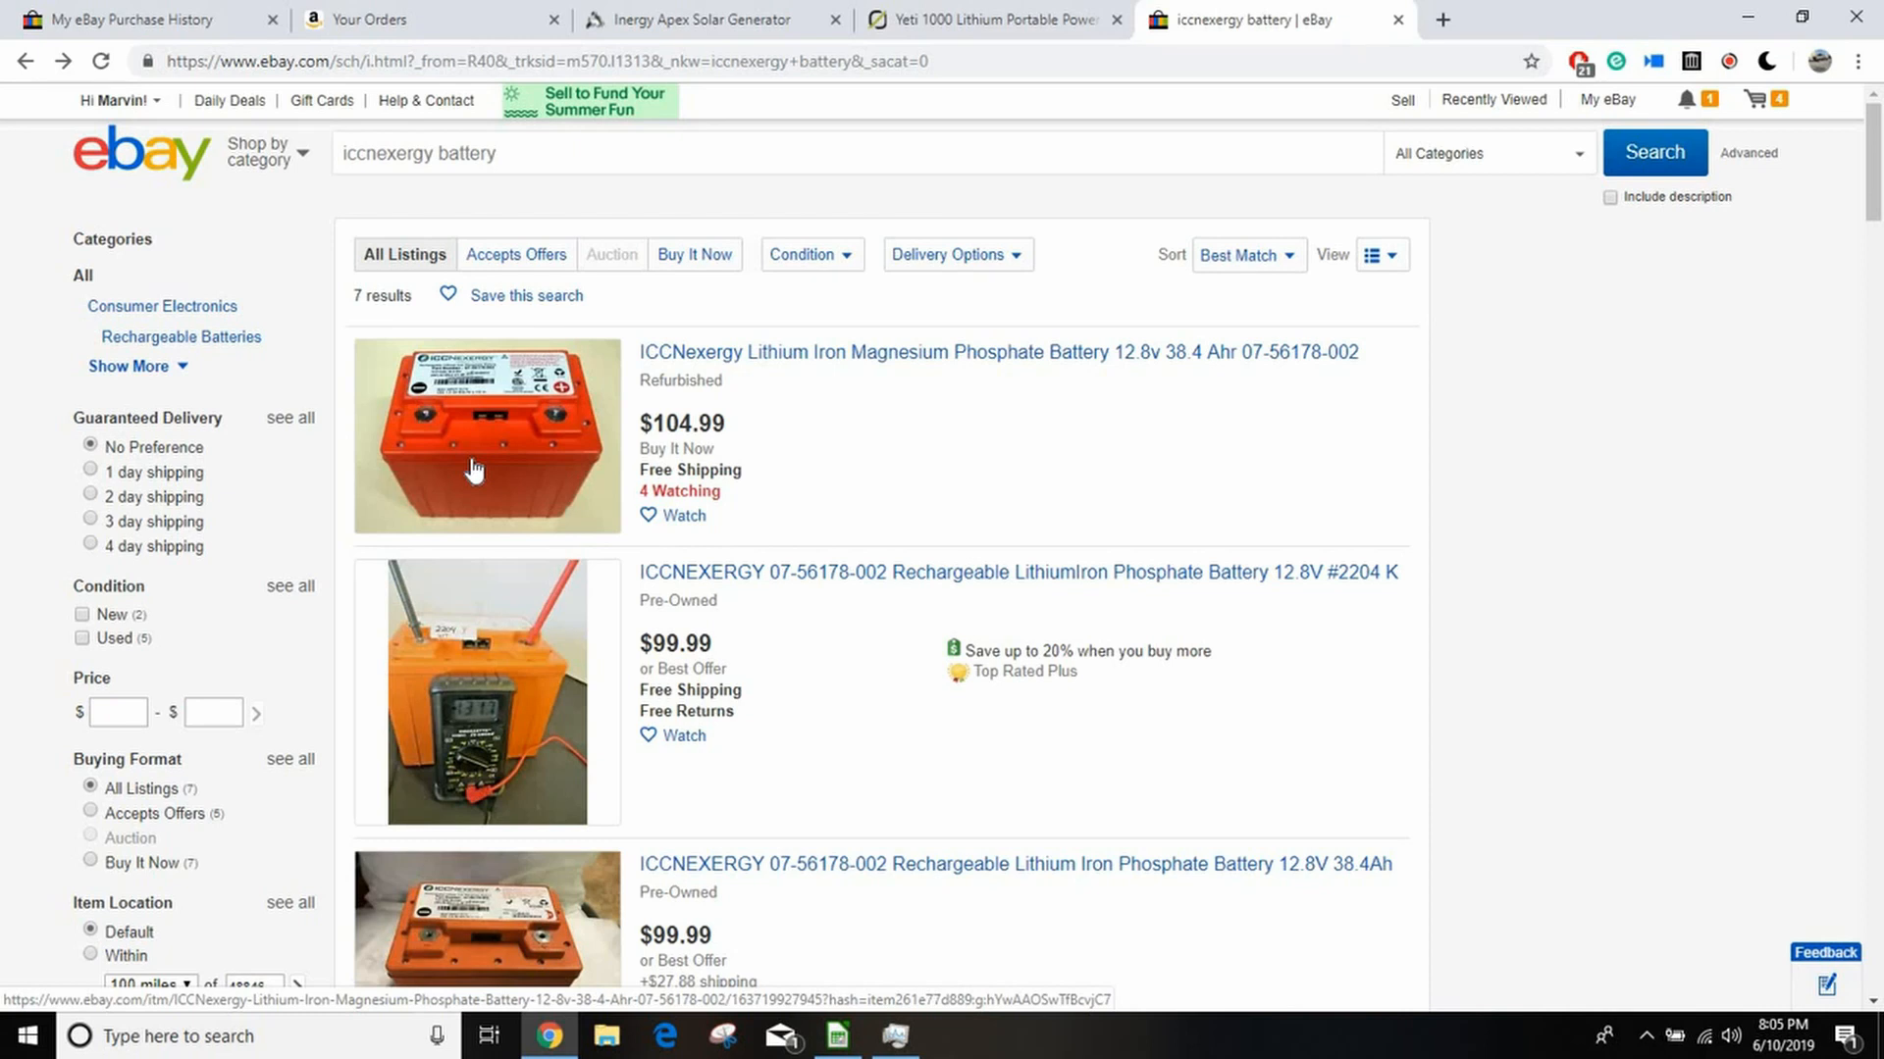
mouse_move(480, 451)
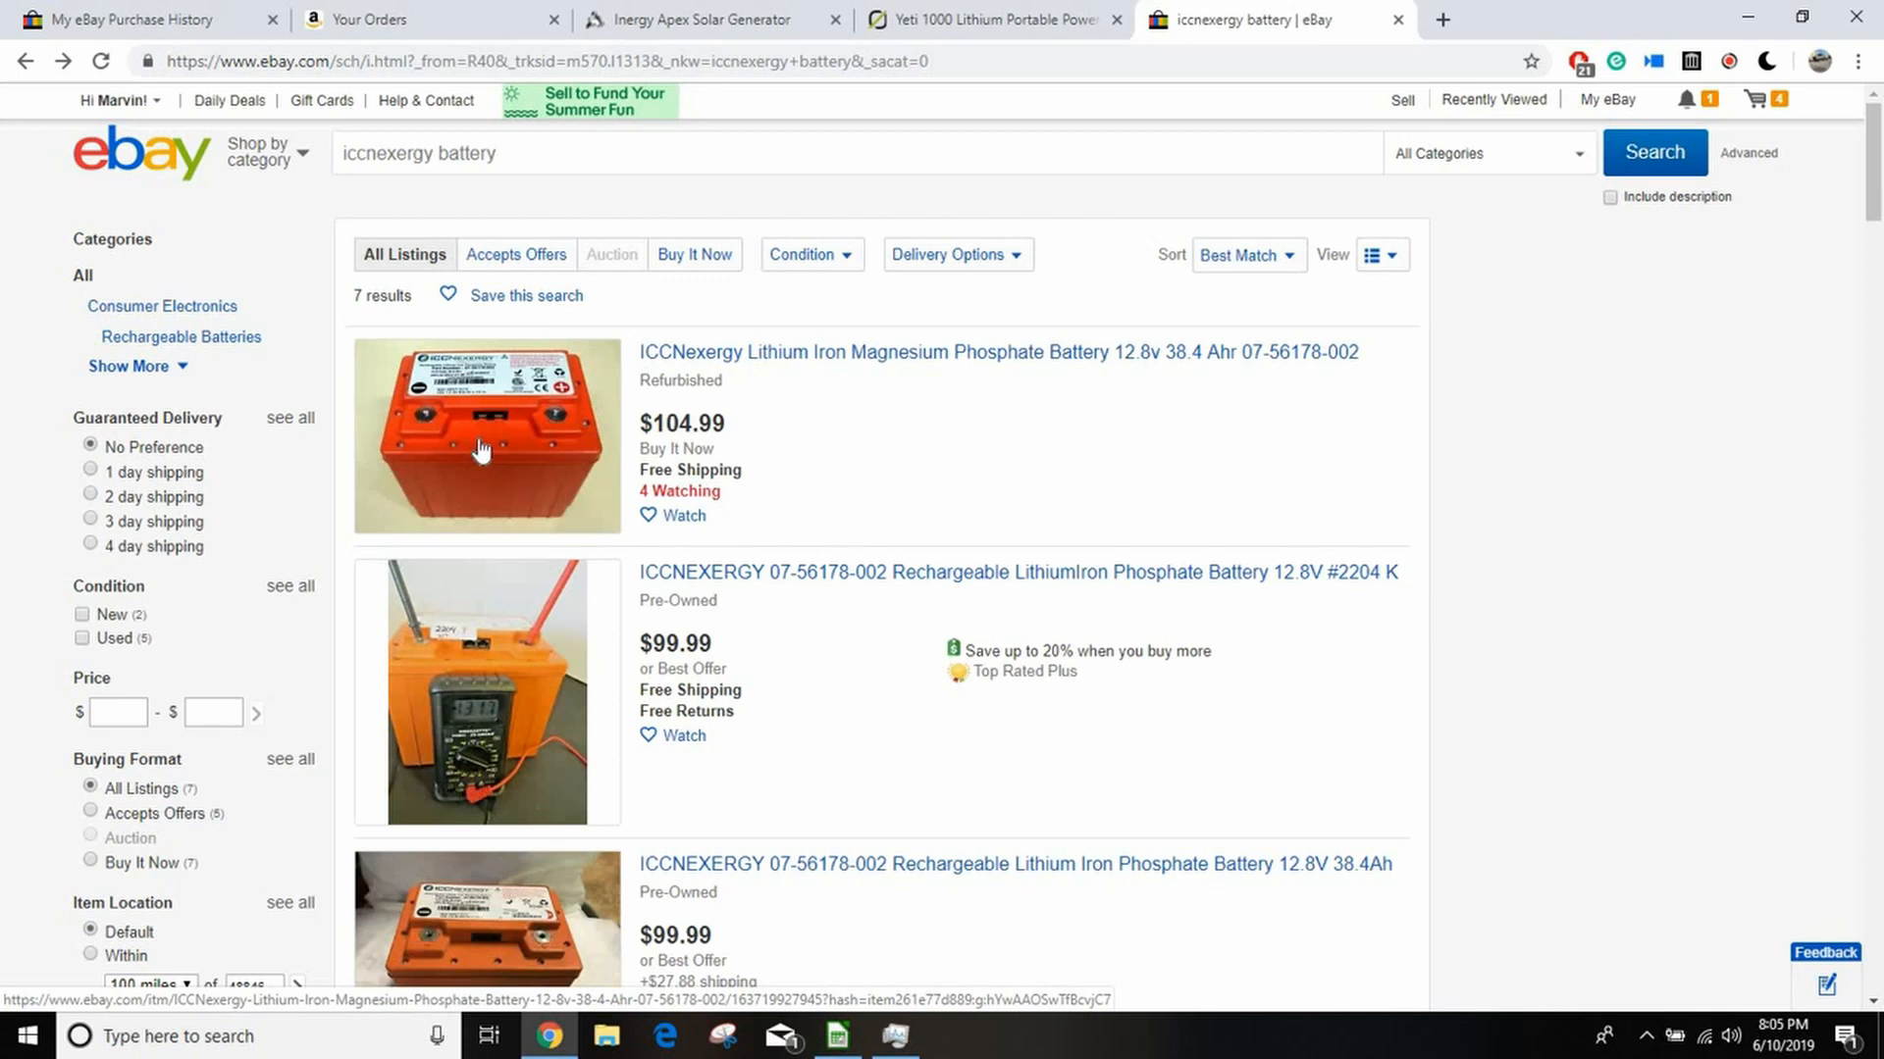
mouse_move(981, 510)
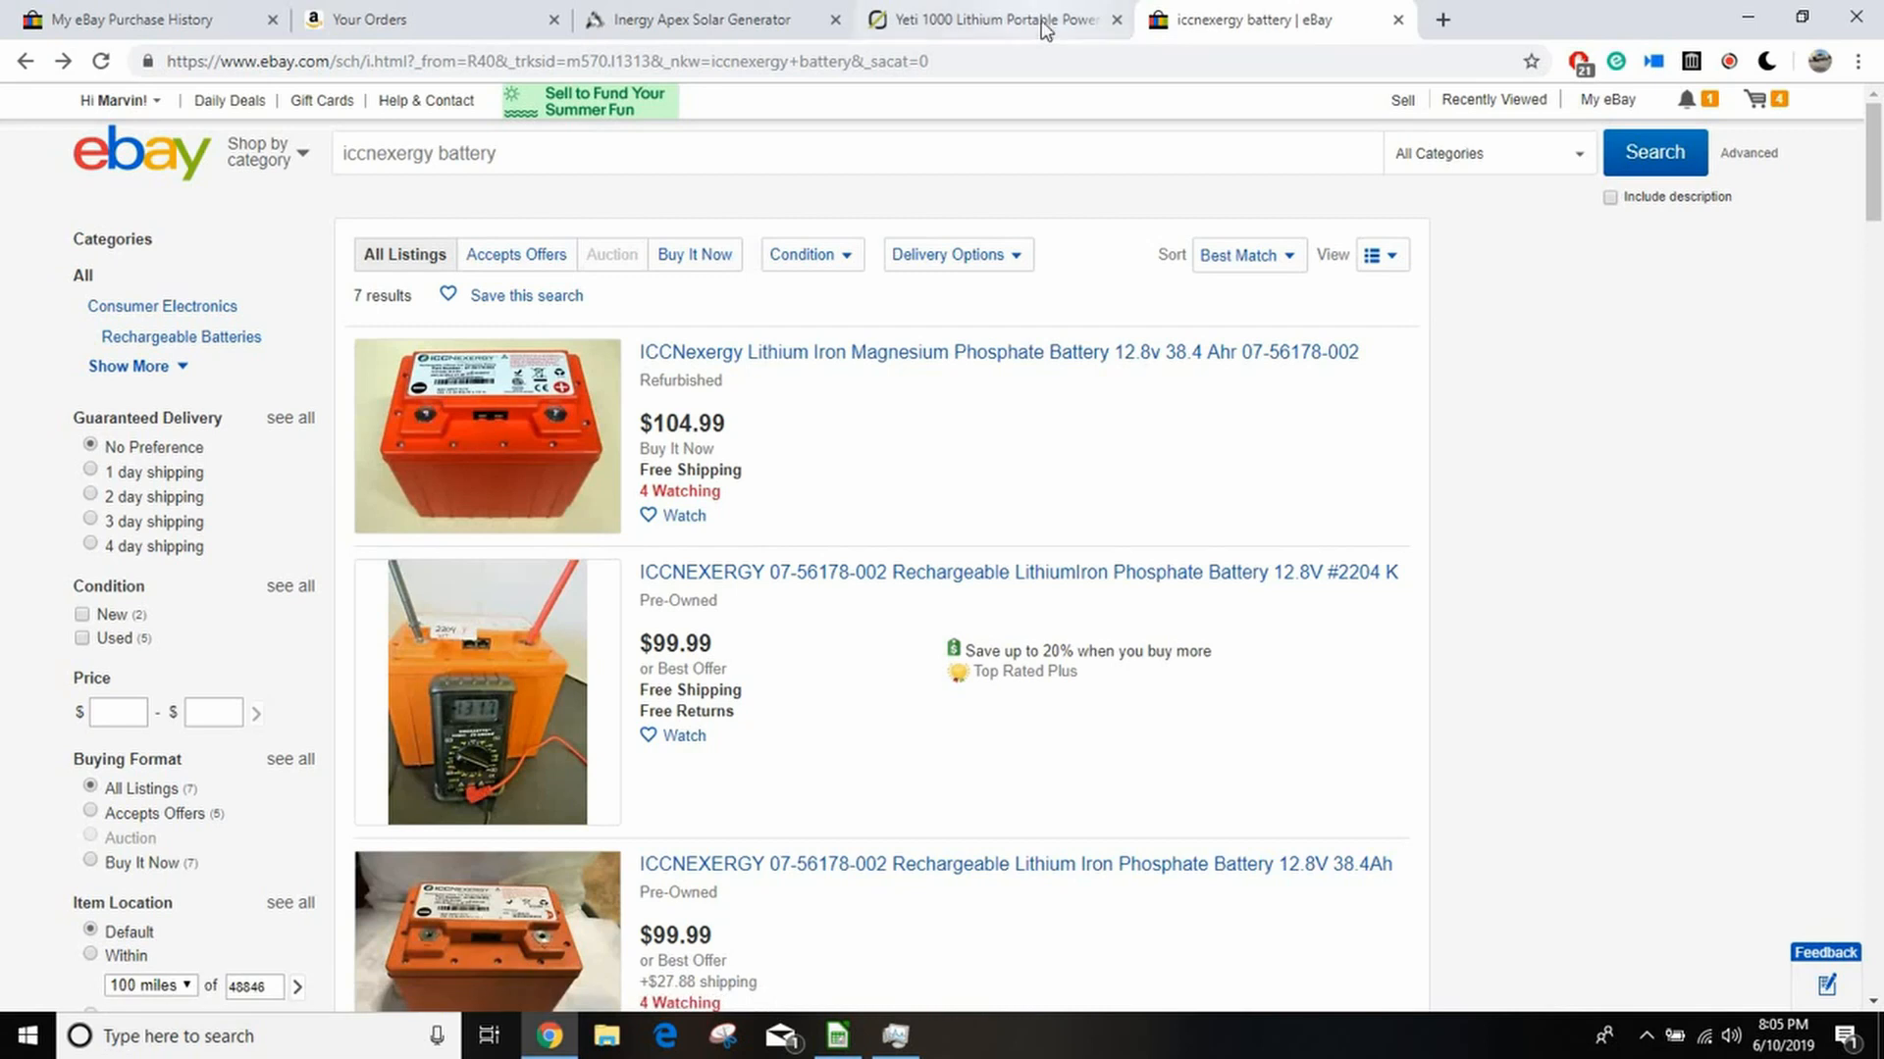
Step: Check the Yeti 1000 Lithium specs (1045Wh, 1500W inverter), then revisit the iccnexergy results
click(985, 19)
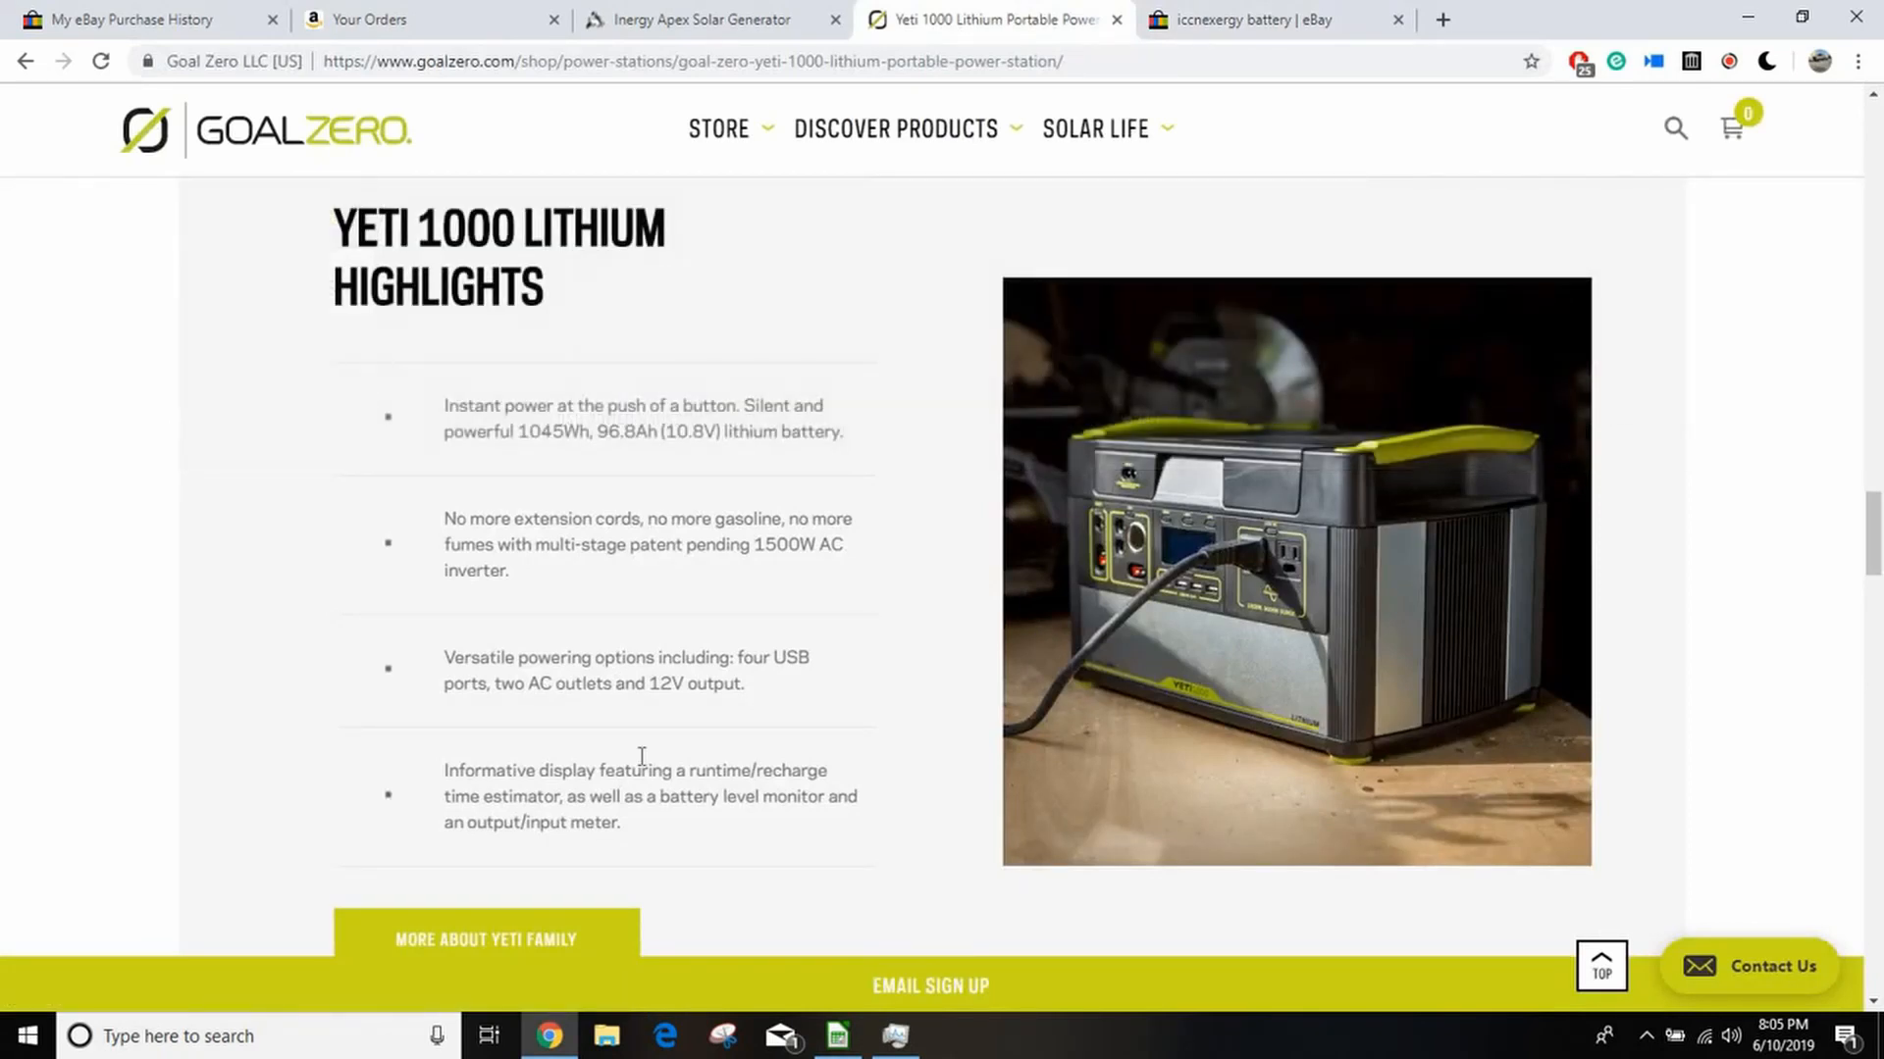
mouse_move(1203, 332)
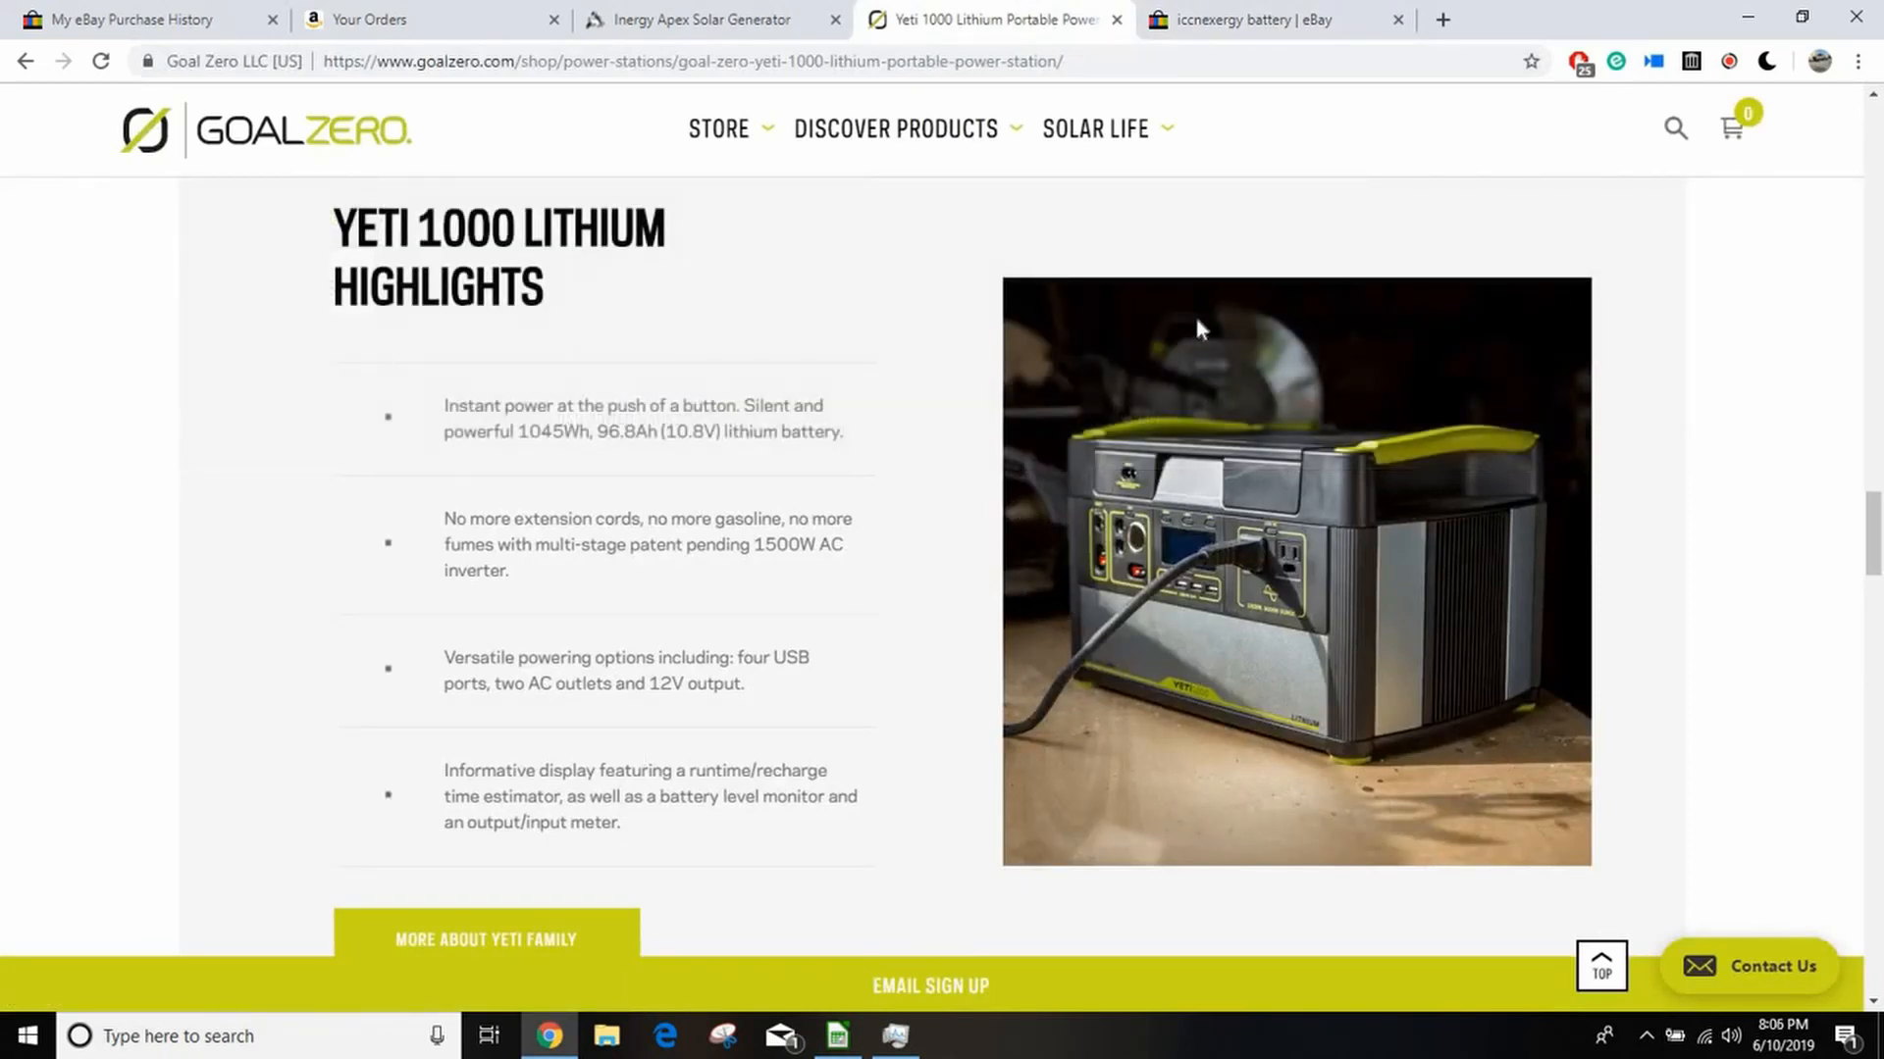
click(1249, 20)
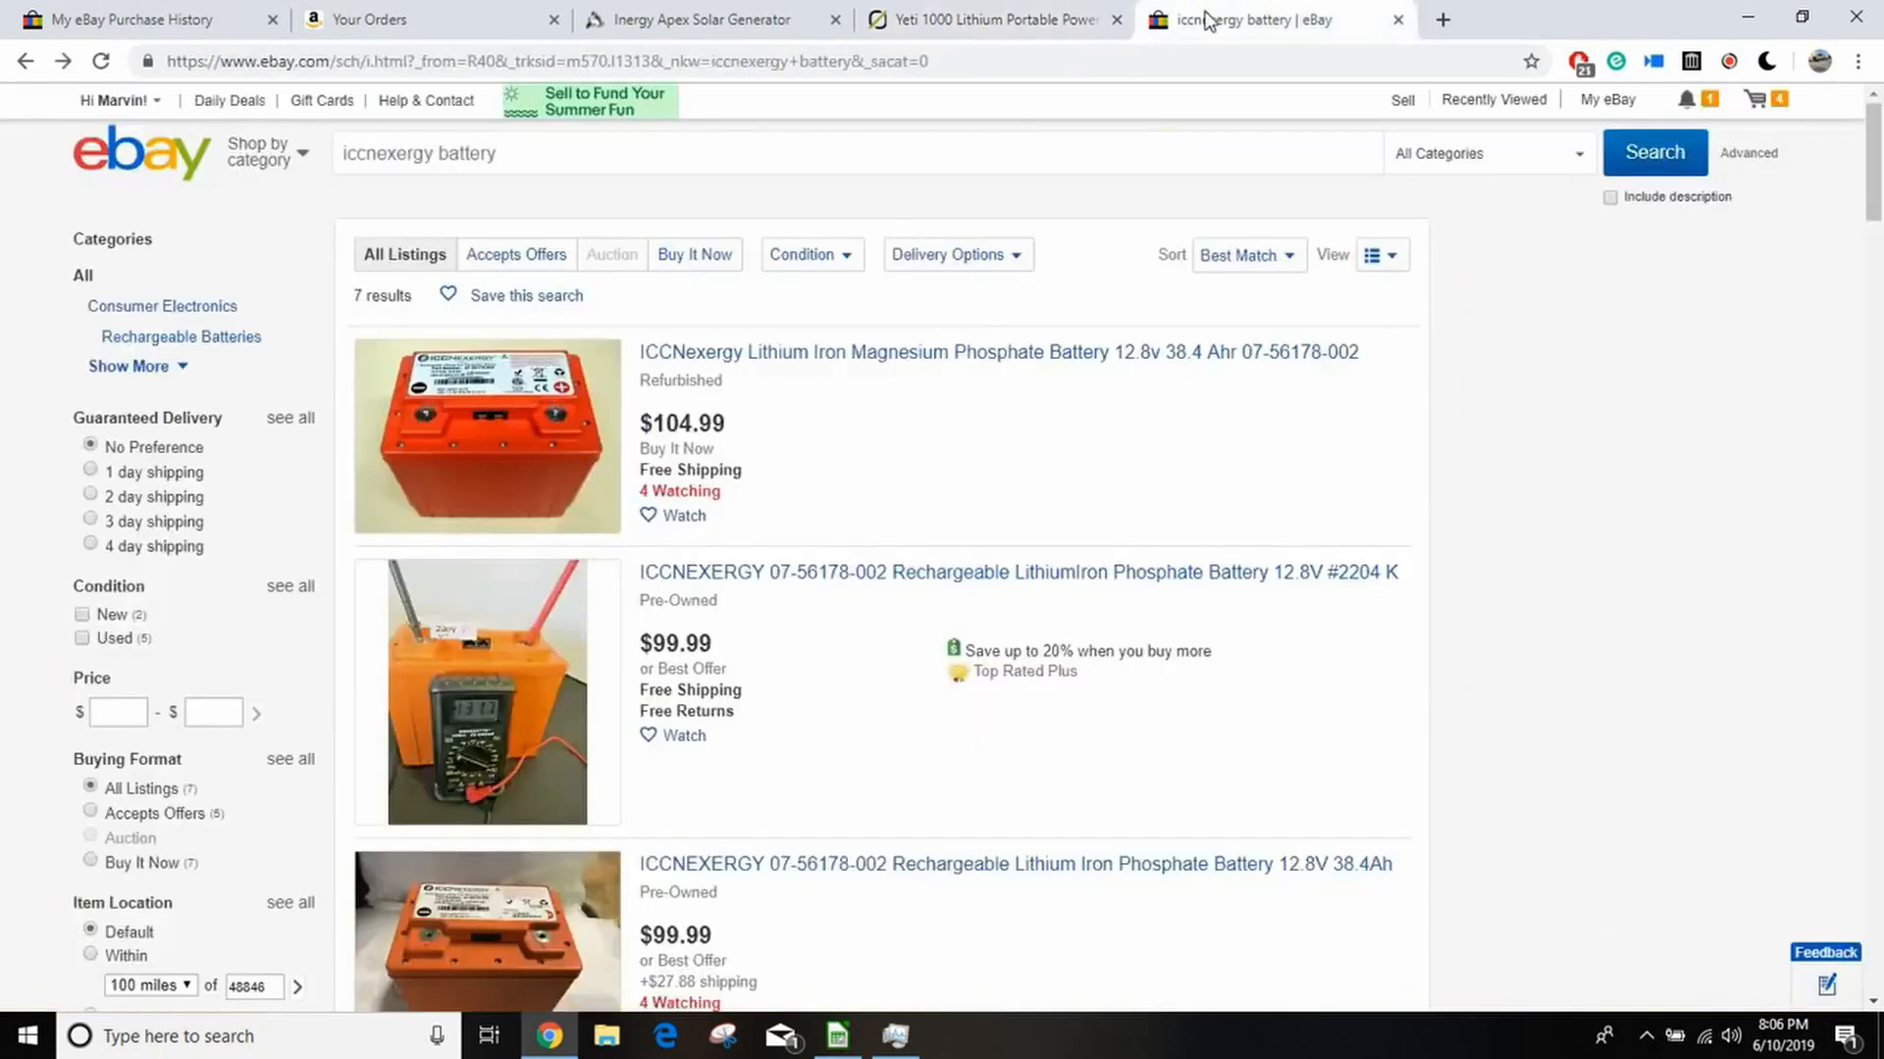
mouse_move(961, 781)
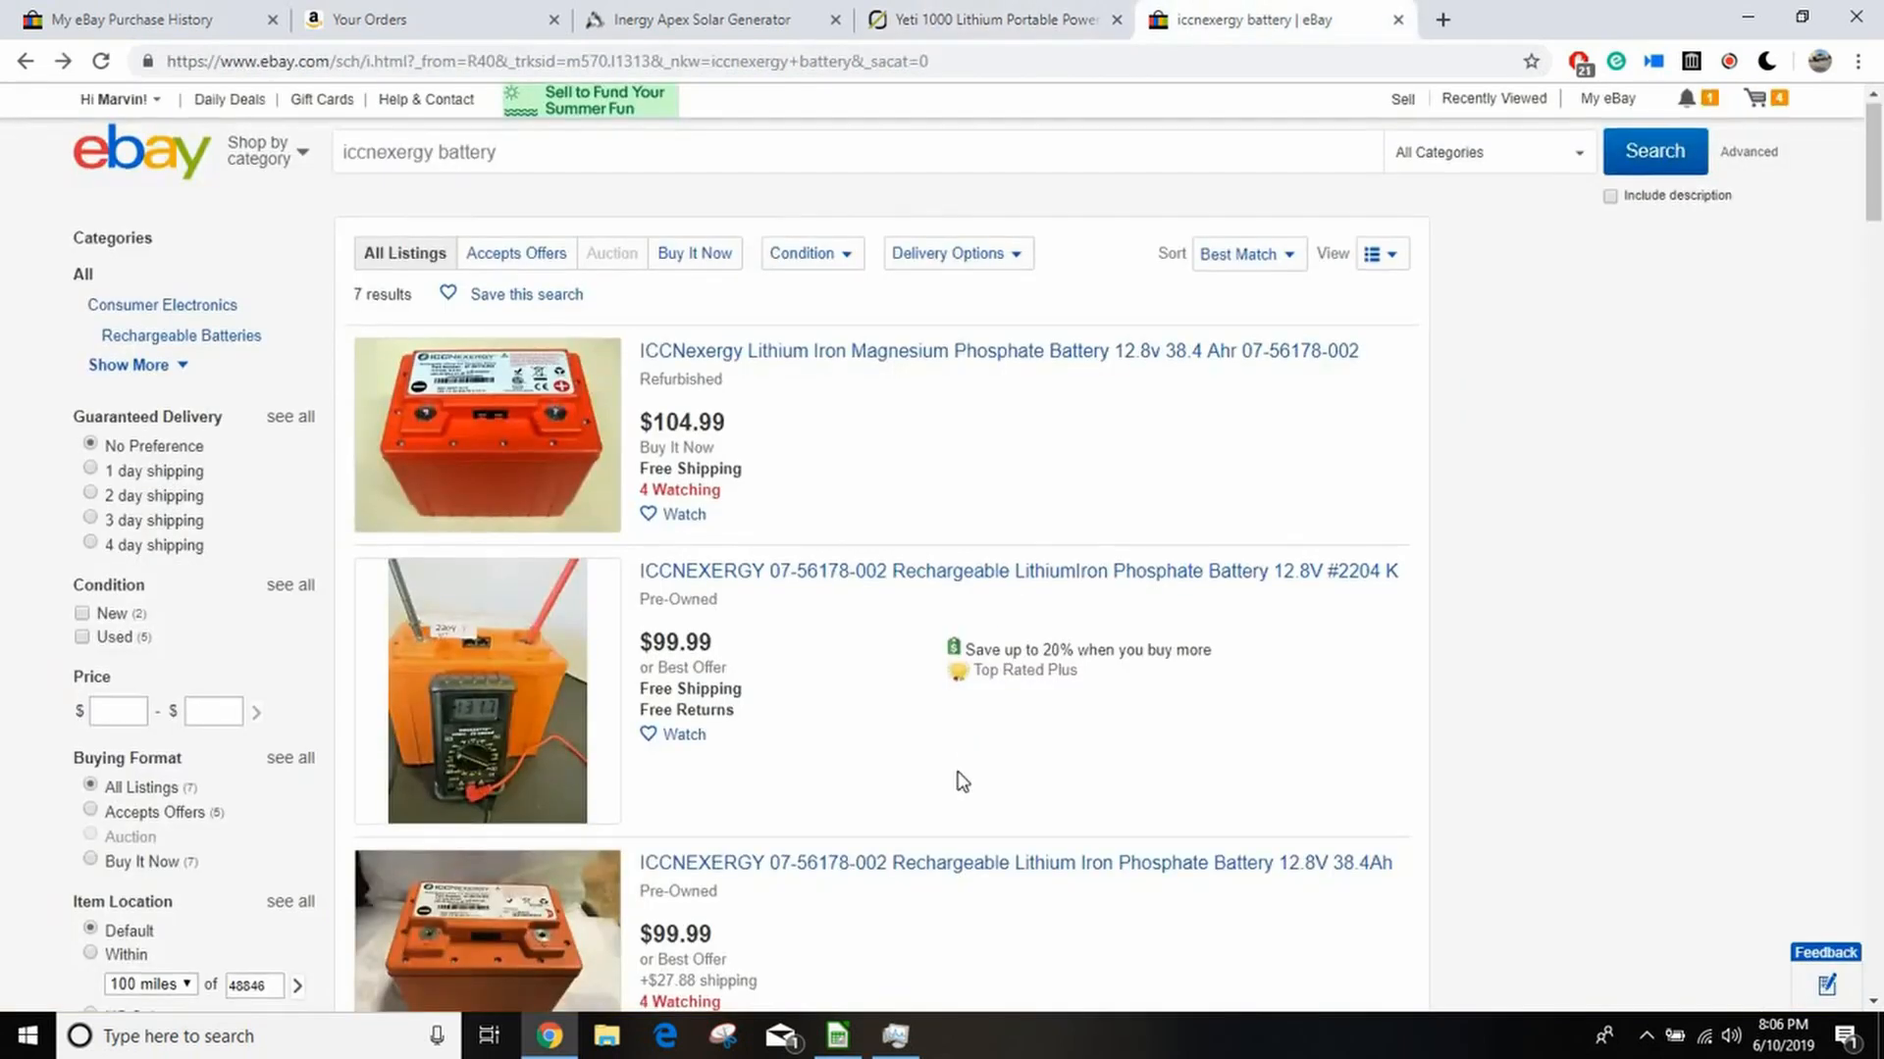
scroll(down, 3)
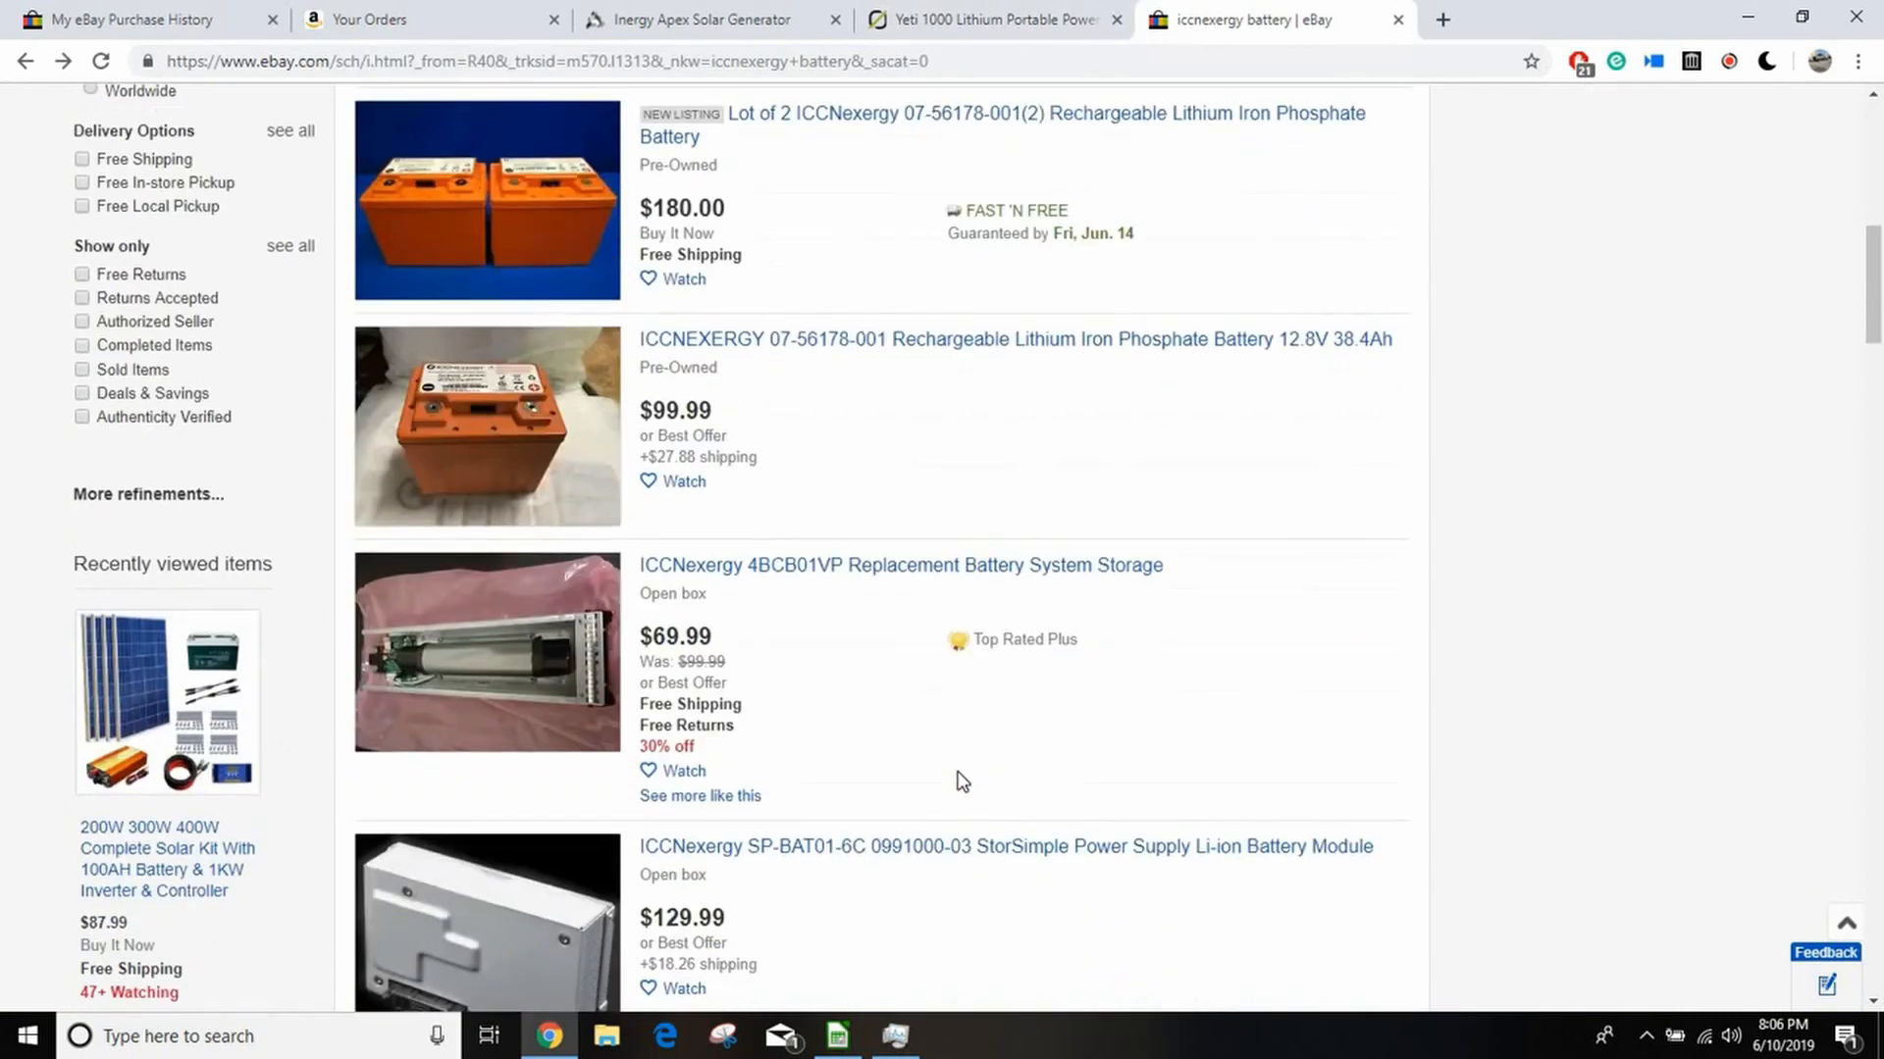
scroll(up, 3)
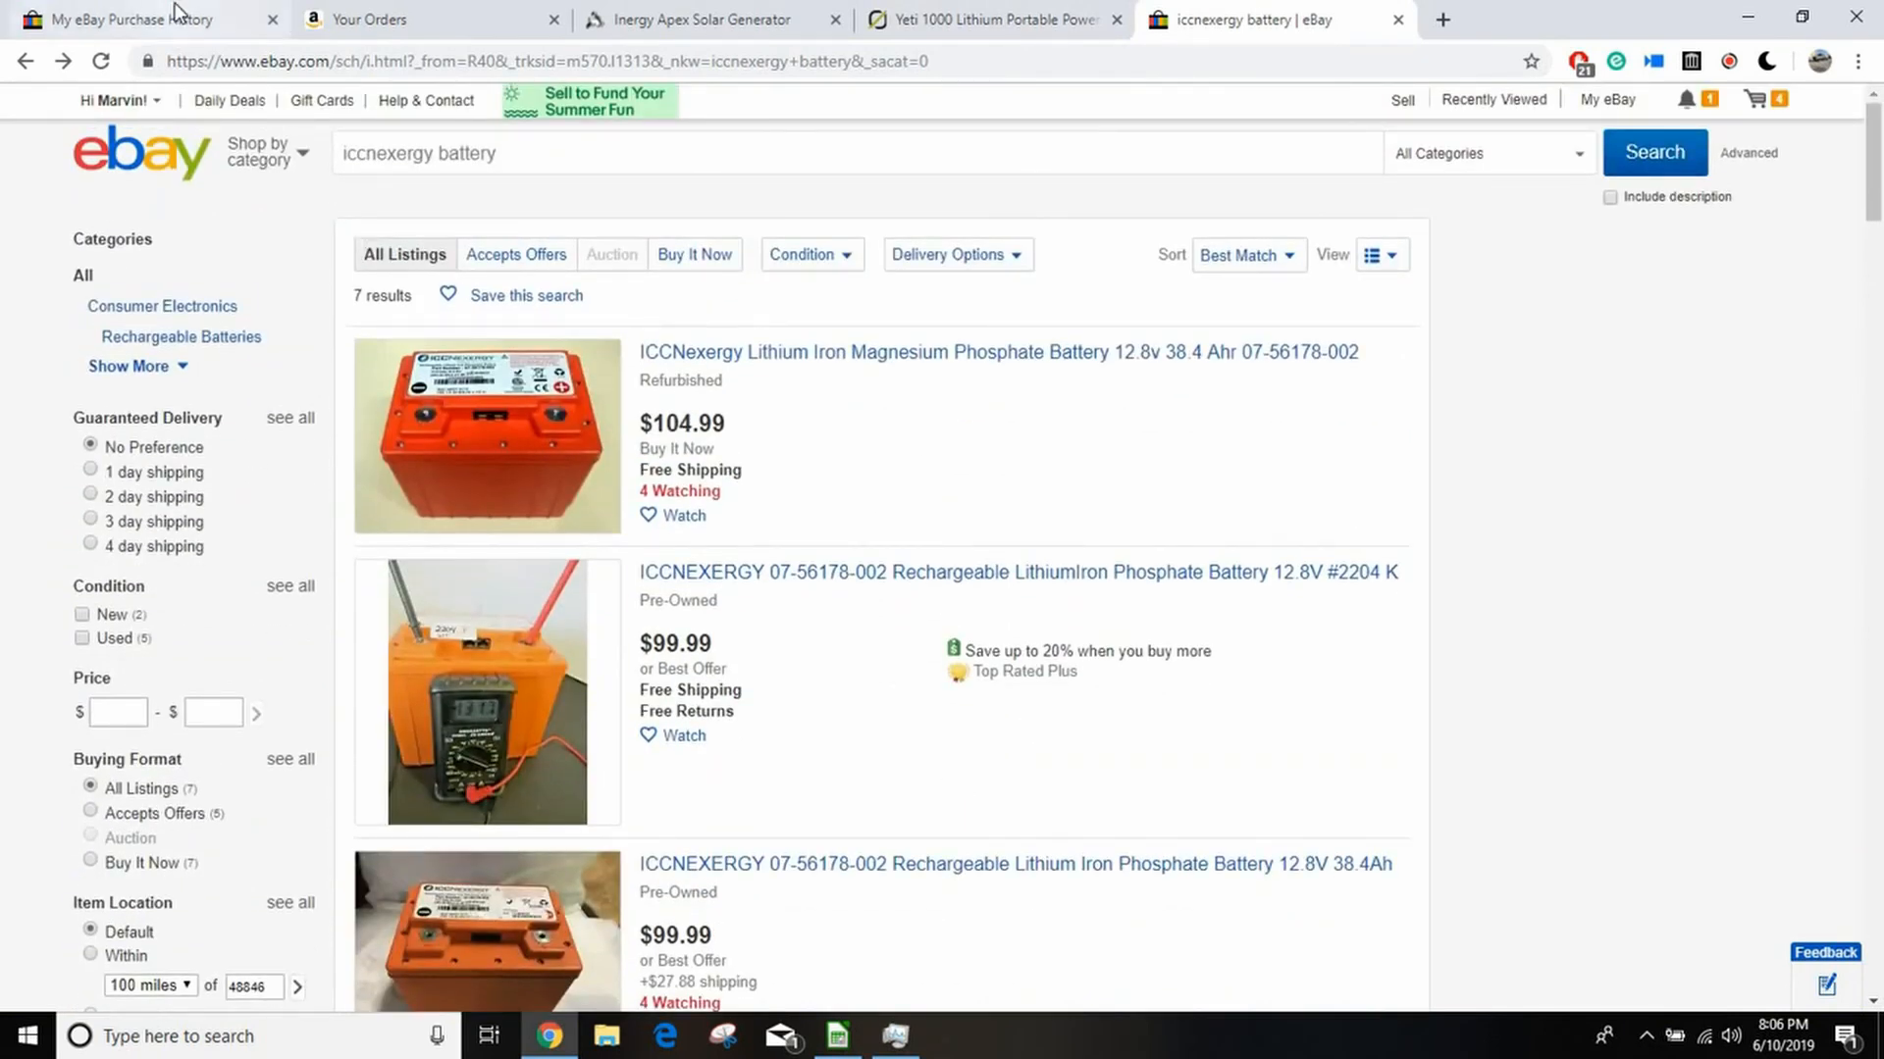
Step: View the April 22 ICCNexergy battery order in eBay purchase history
click(119, 20)
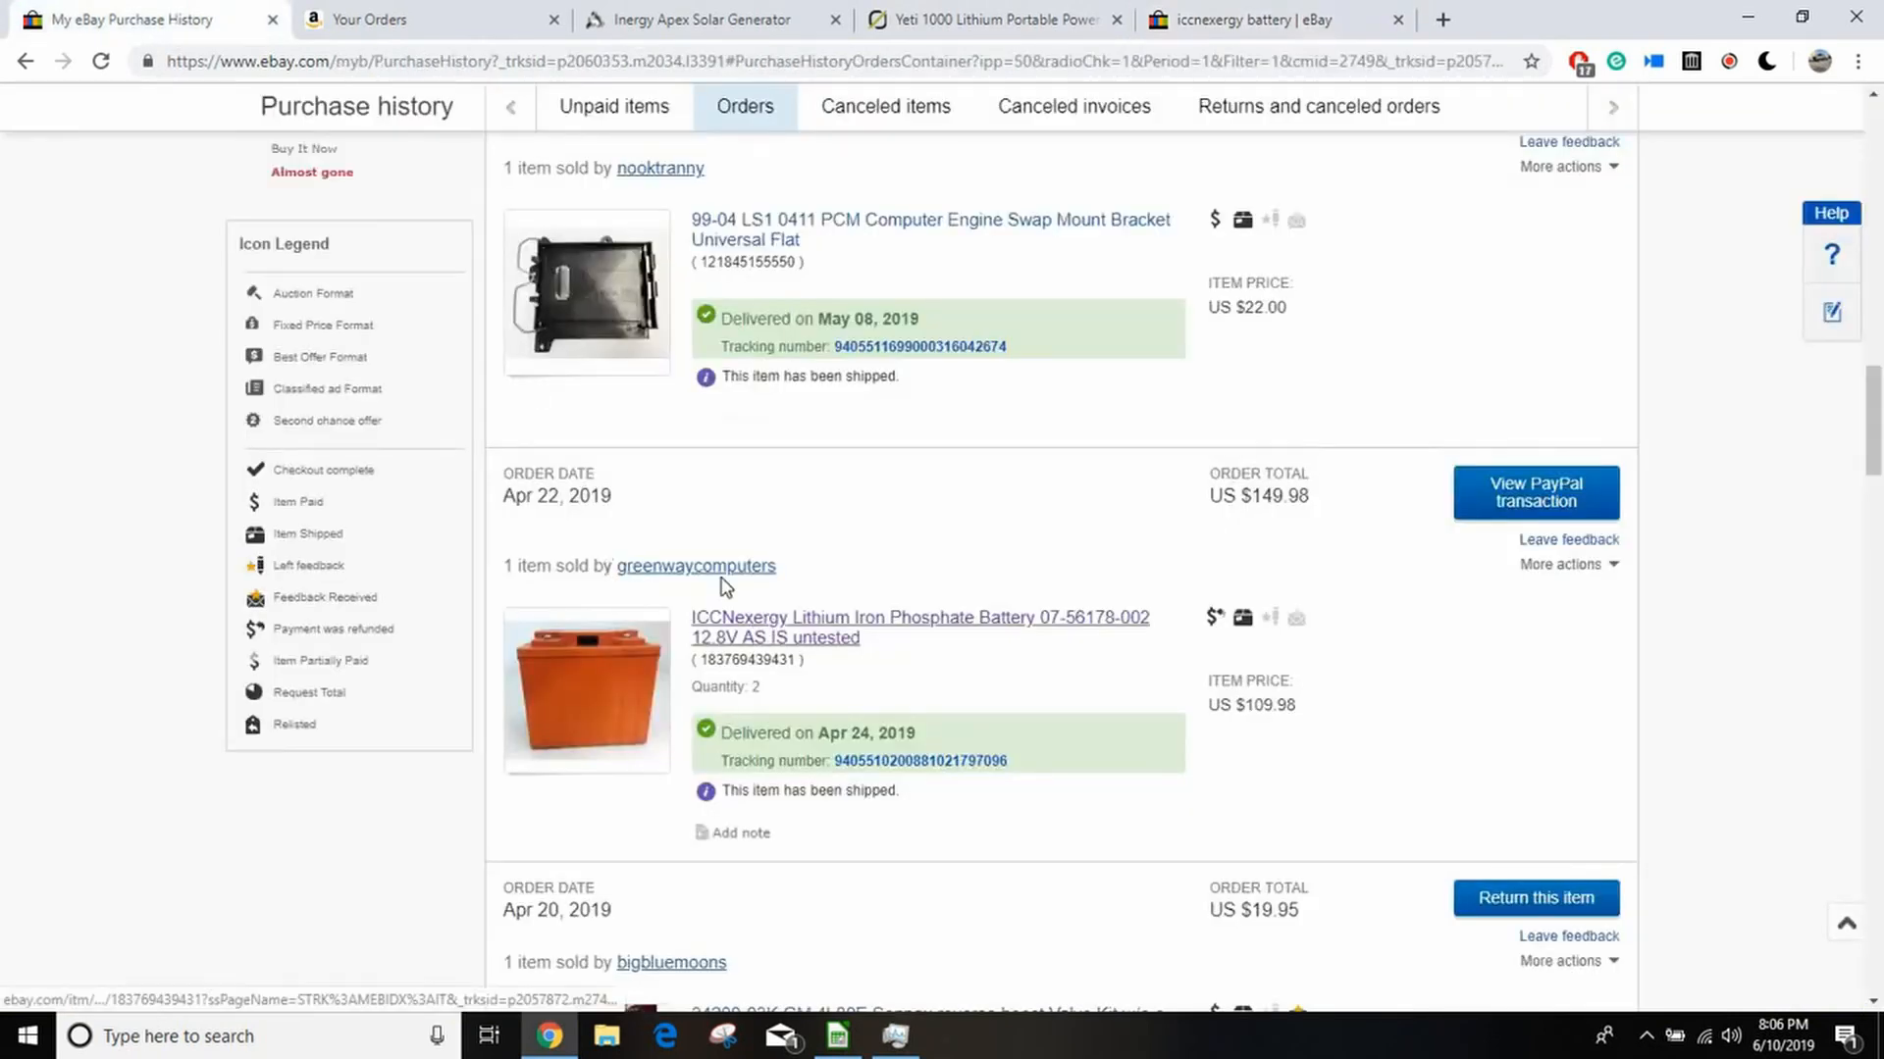
mouse_move(695, 566)
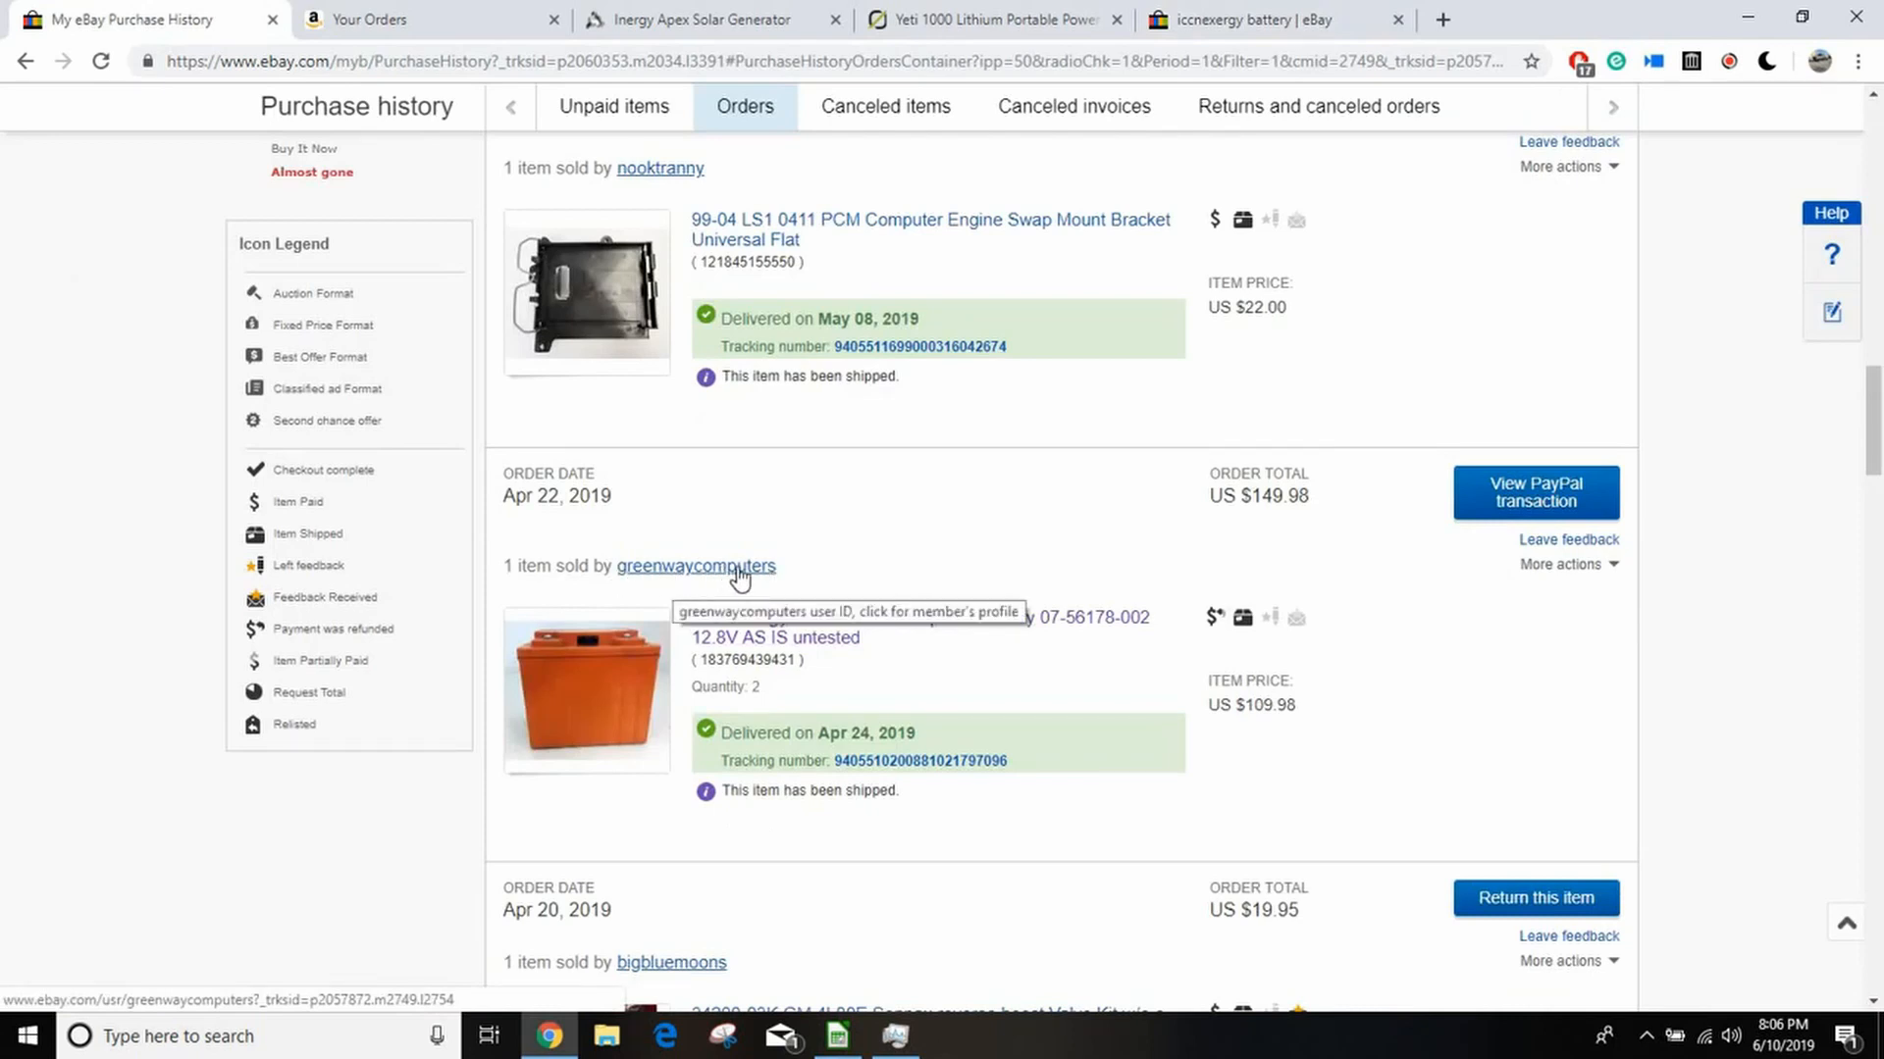
mouse_move(1001, 529)
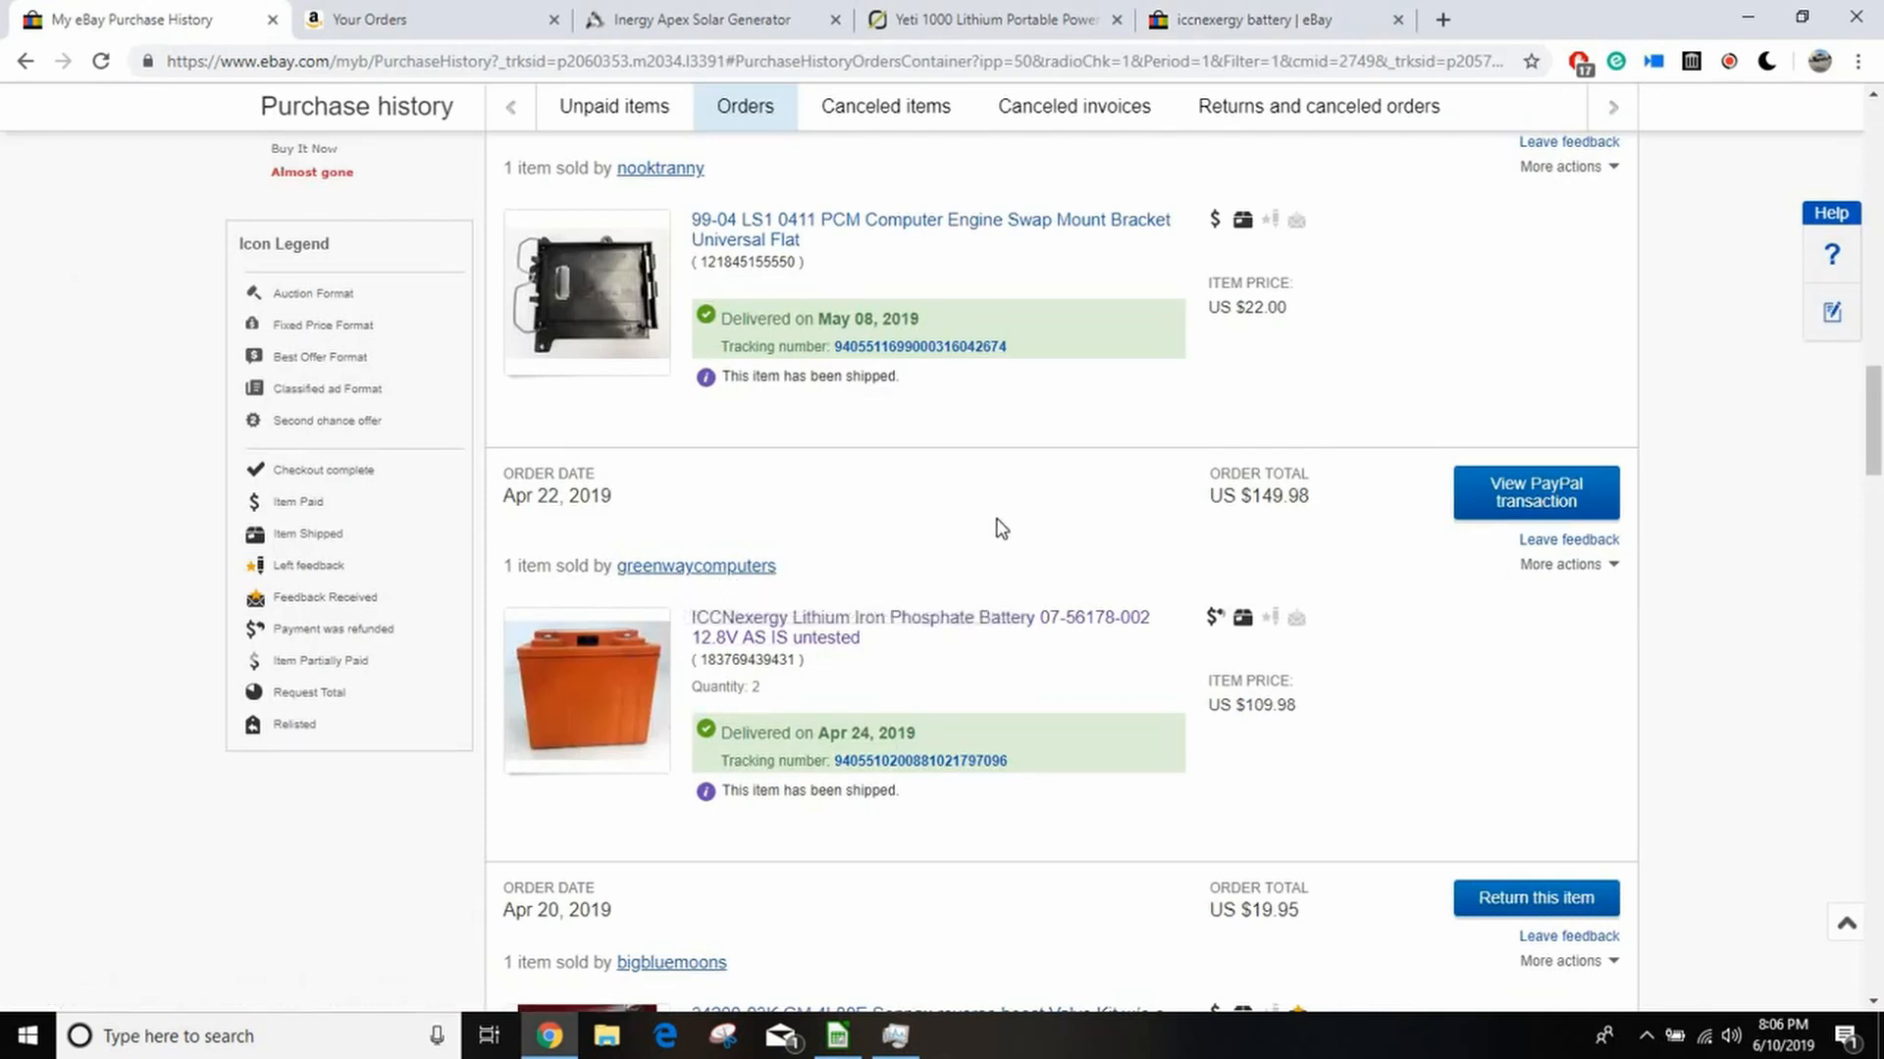
mouse_move(908, 549)
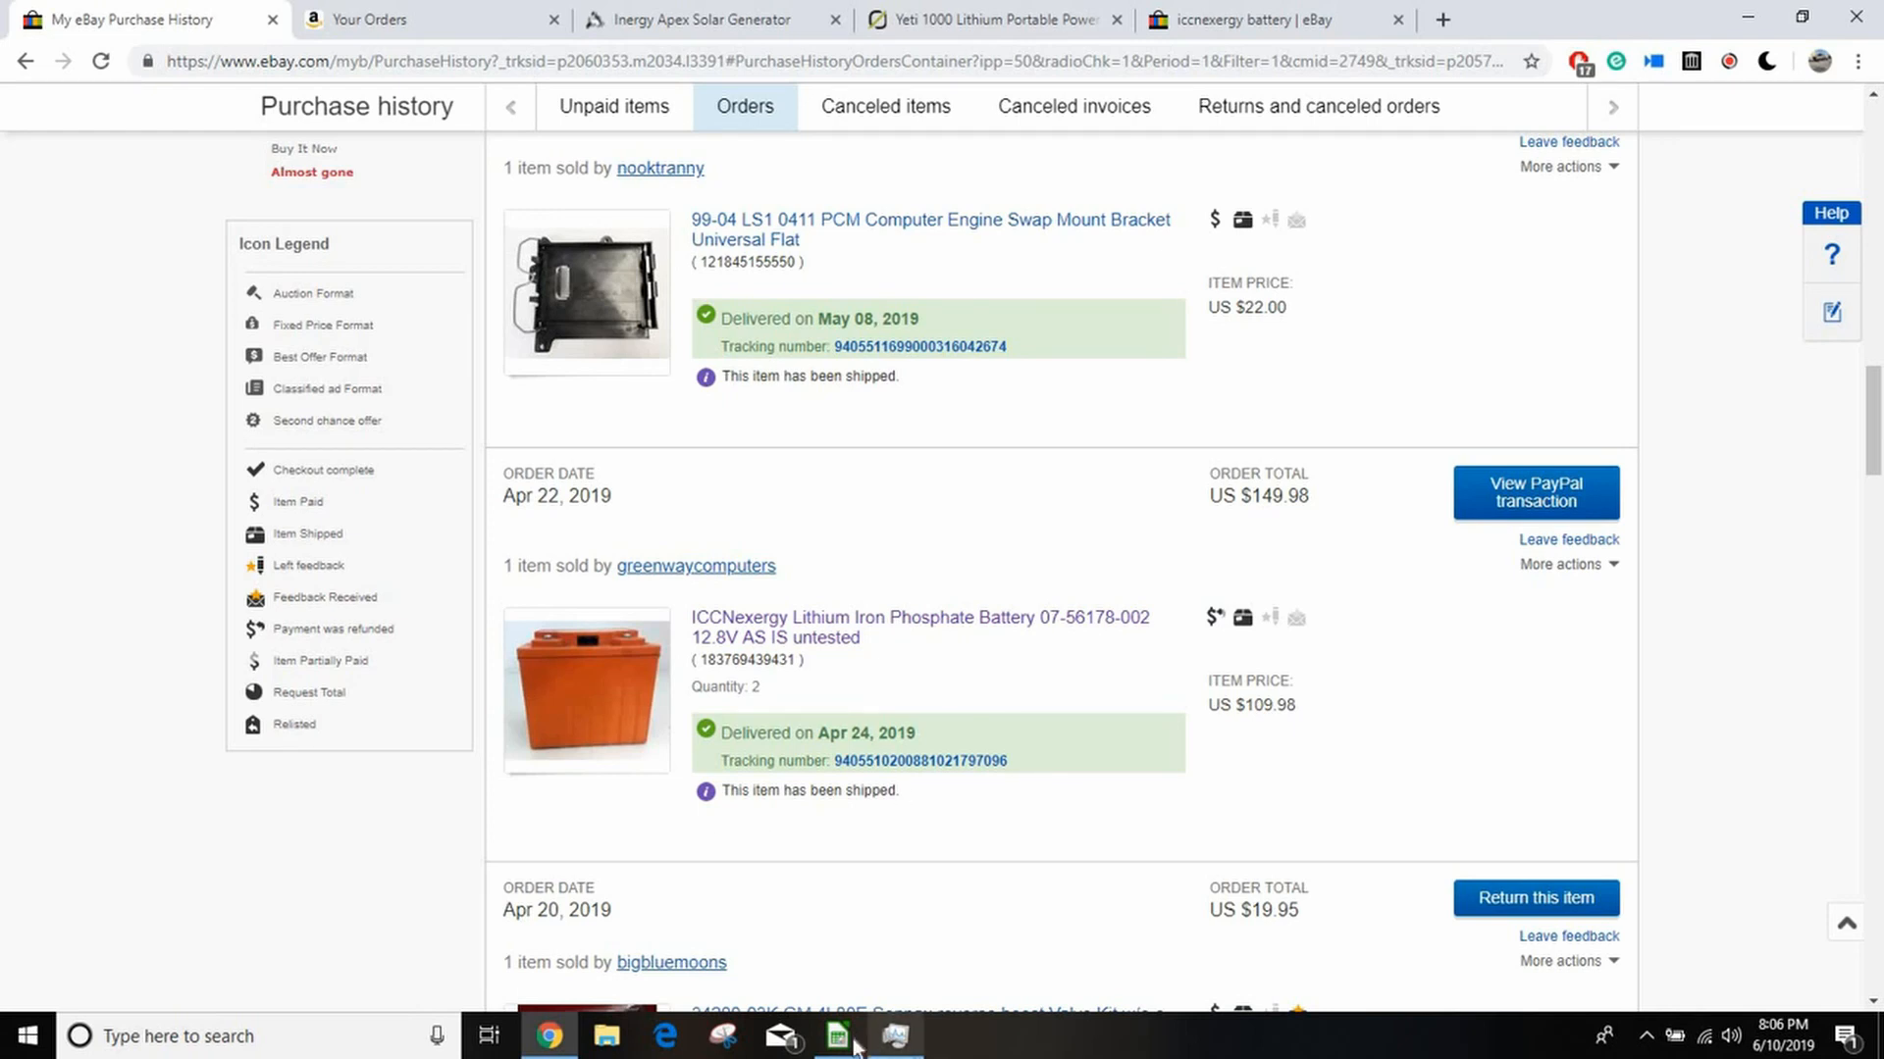
Step: Review sheet rows 6–8: batteries 149.98, inverter 168.25, charge controller 159
click(836, 1036)
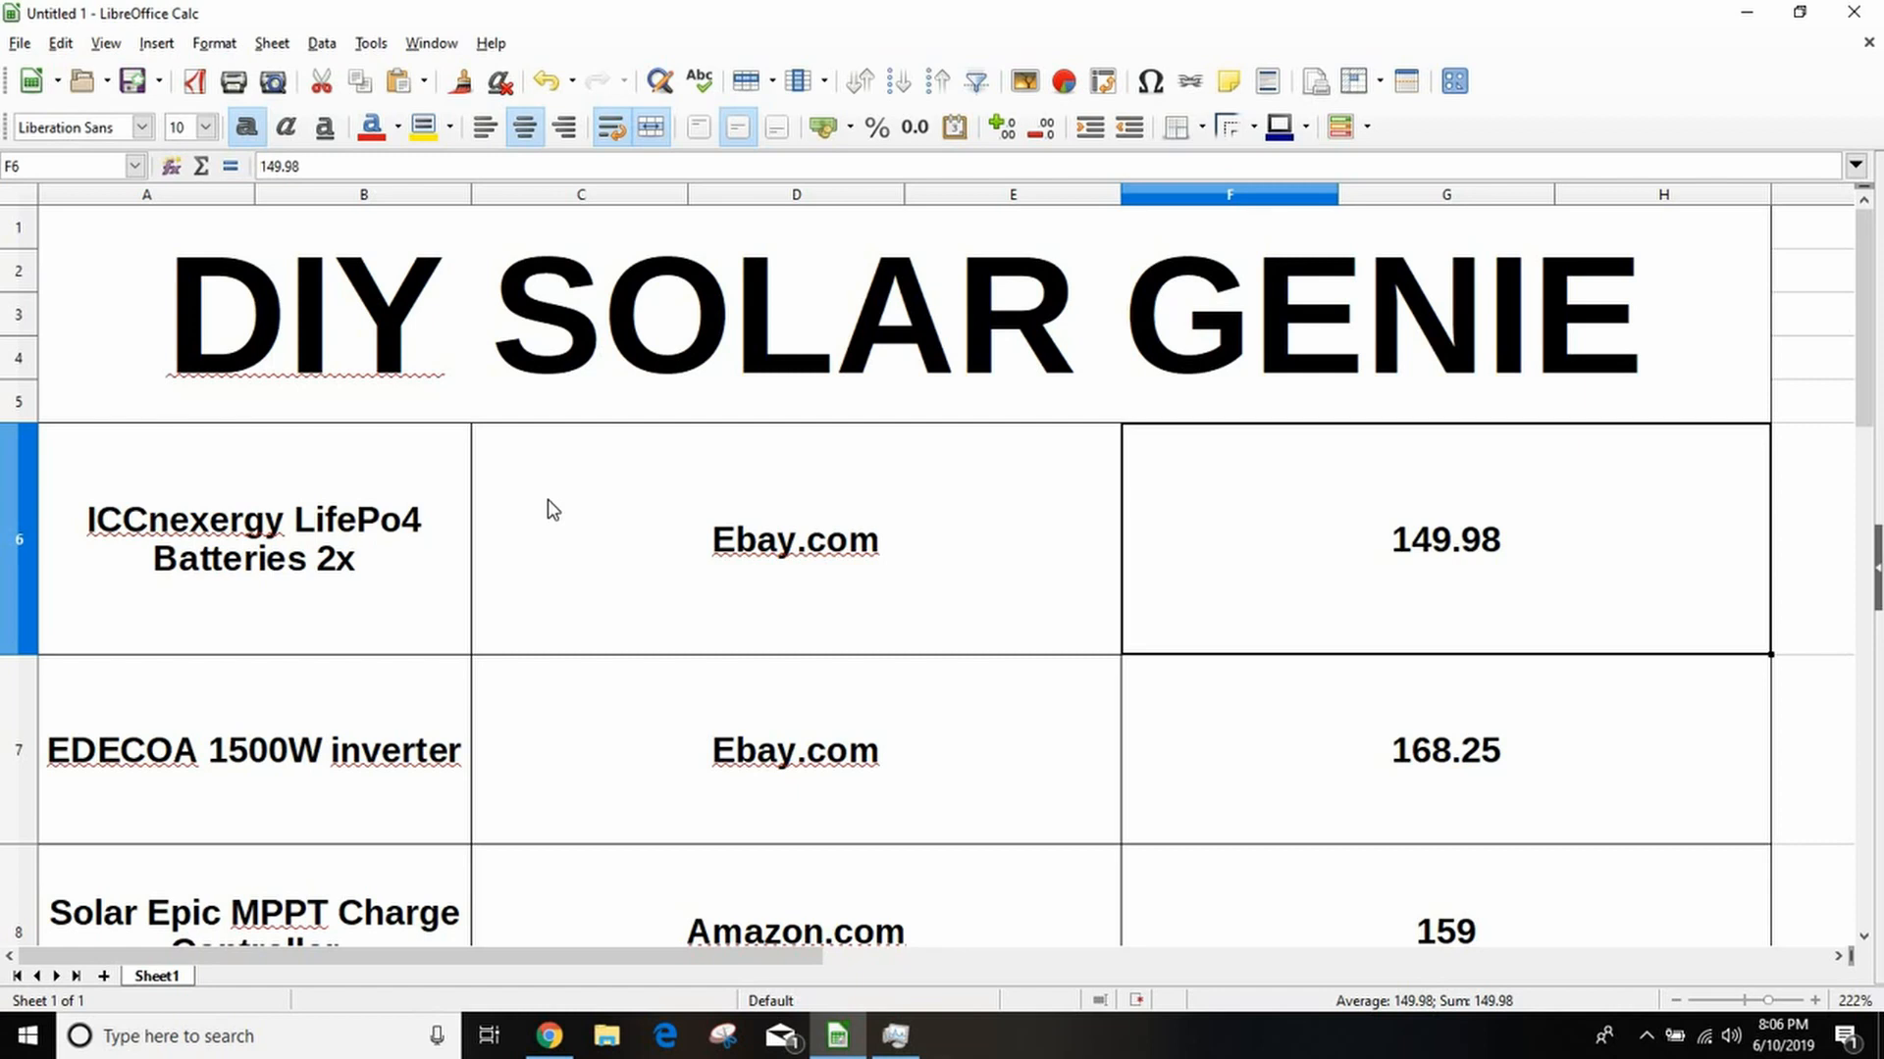
mouse_move(604, 694)
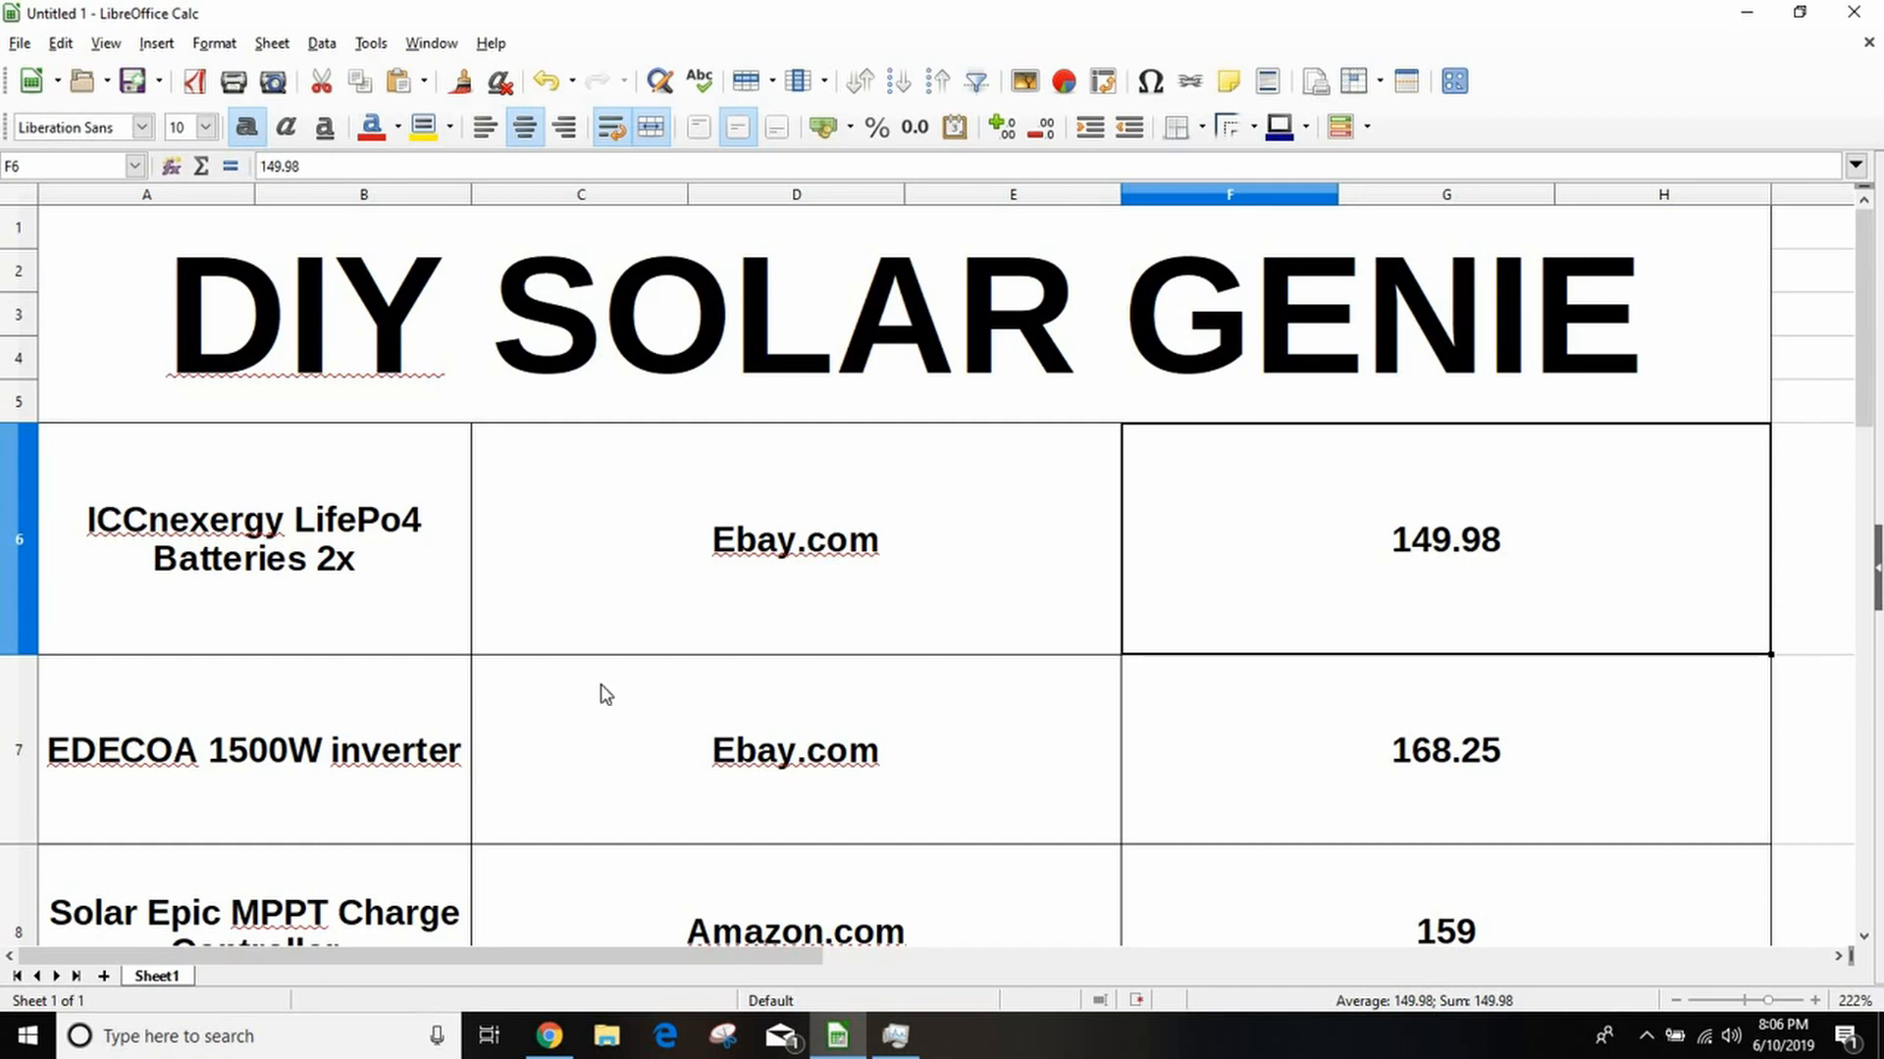
scroll(down, 3)
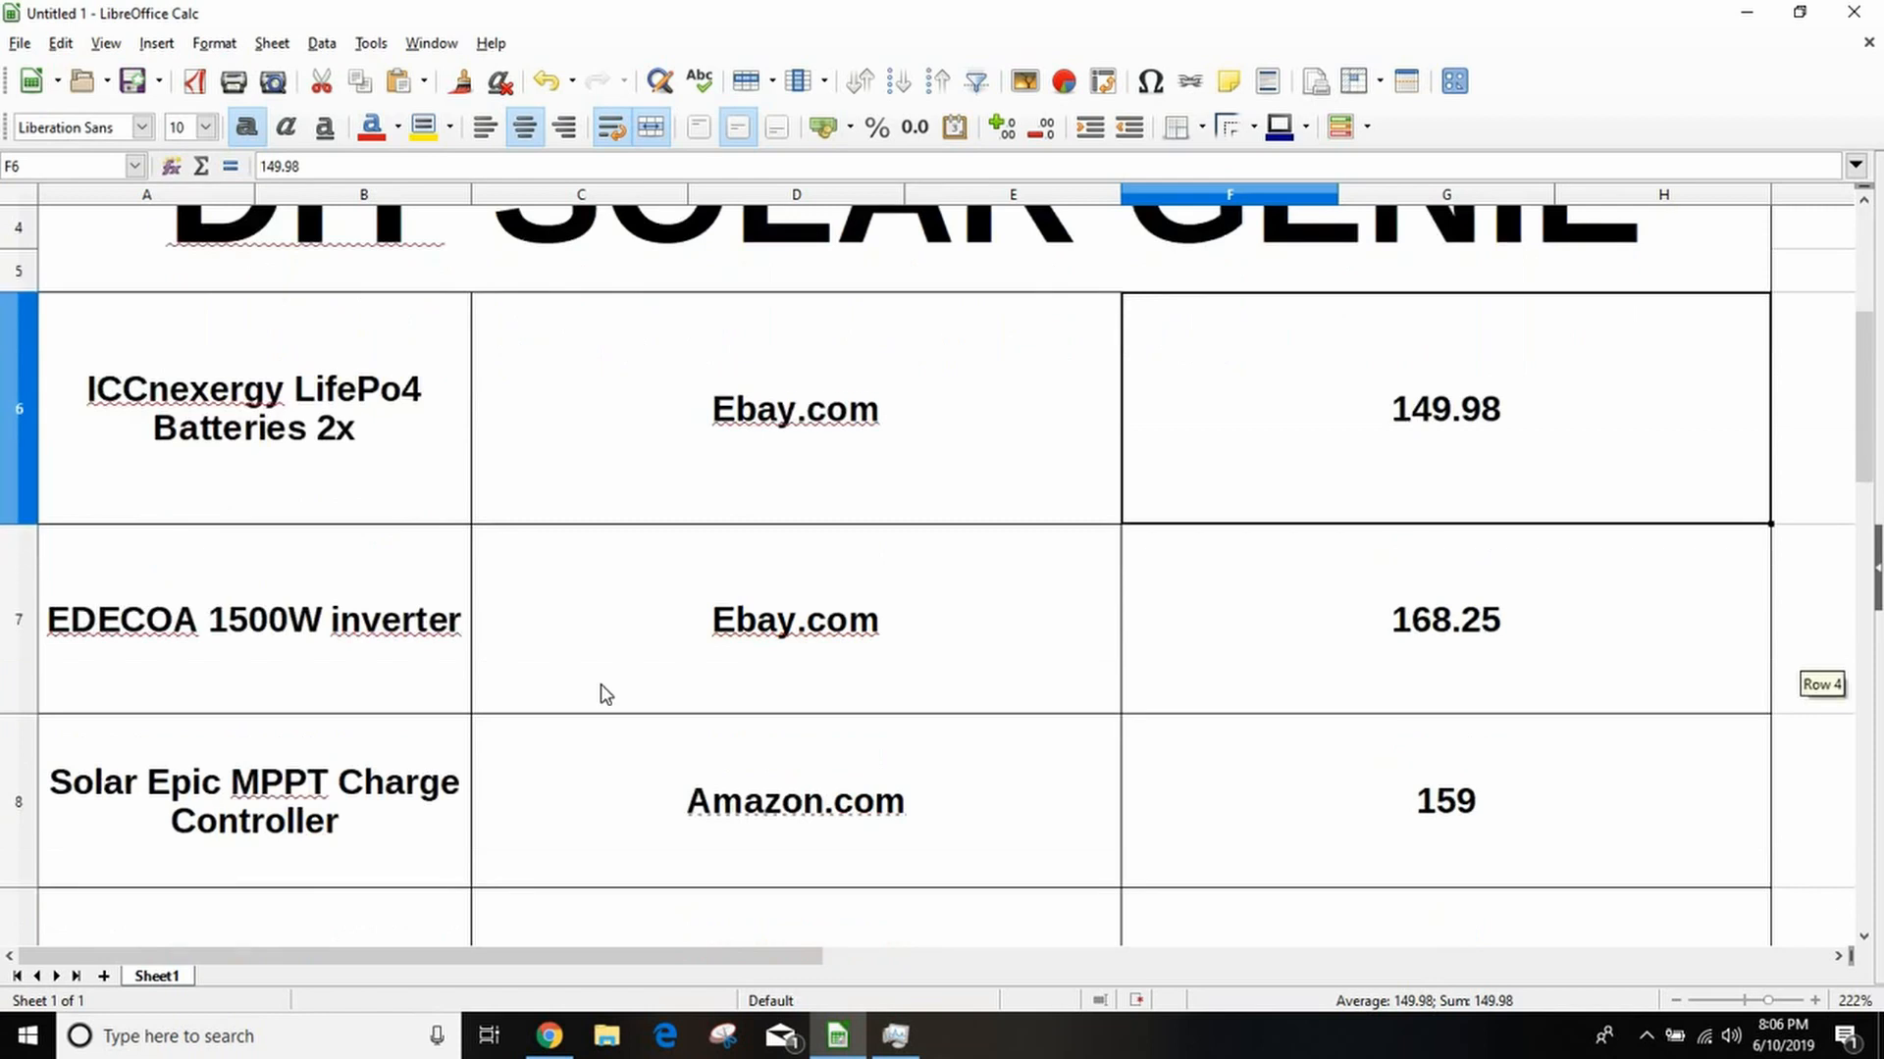
mouse_move(106, 632)
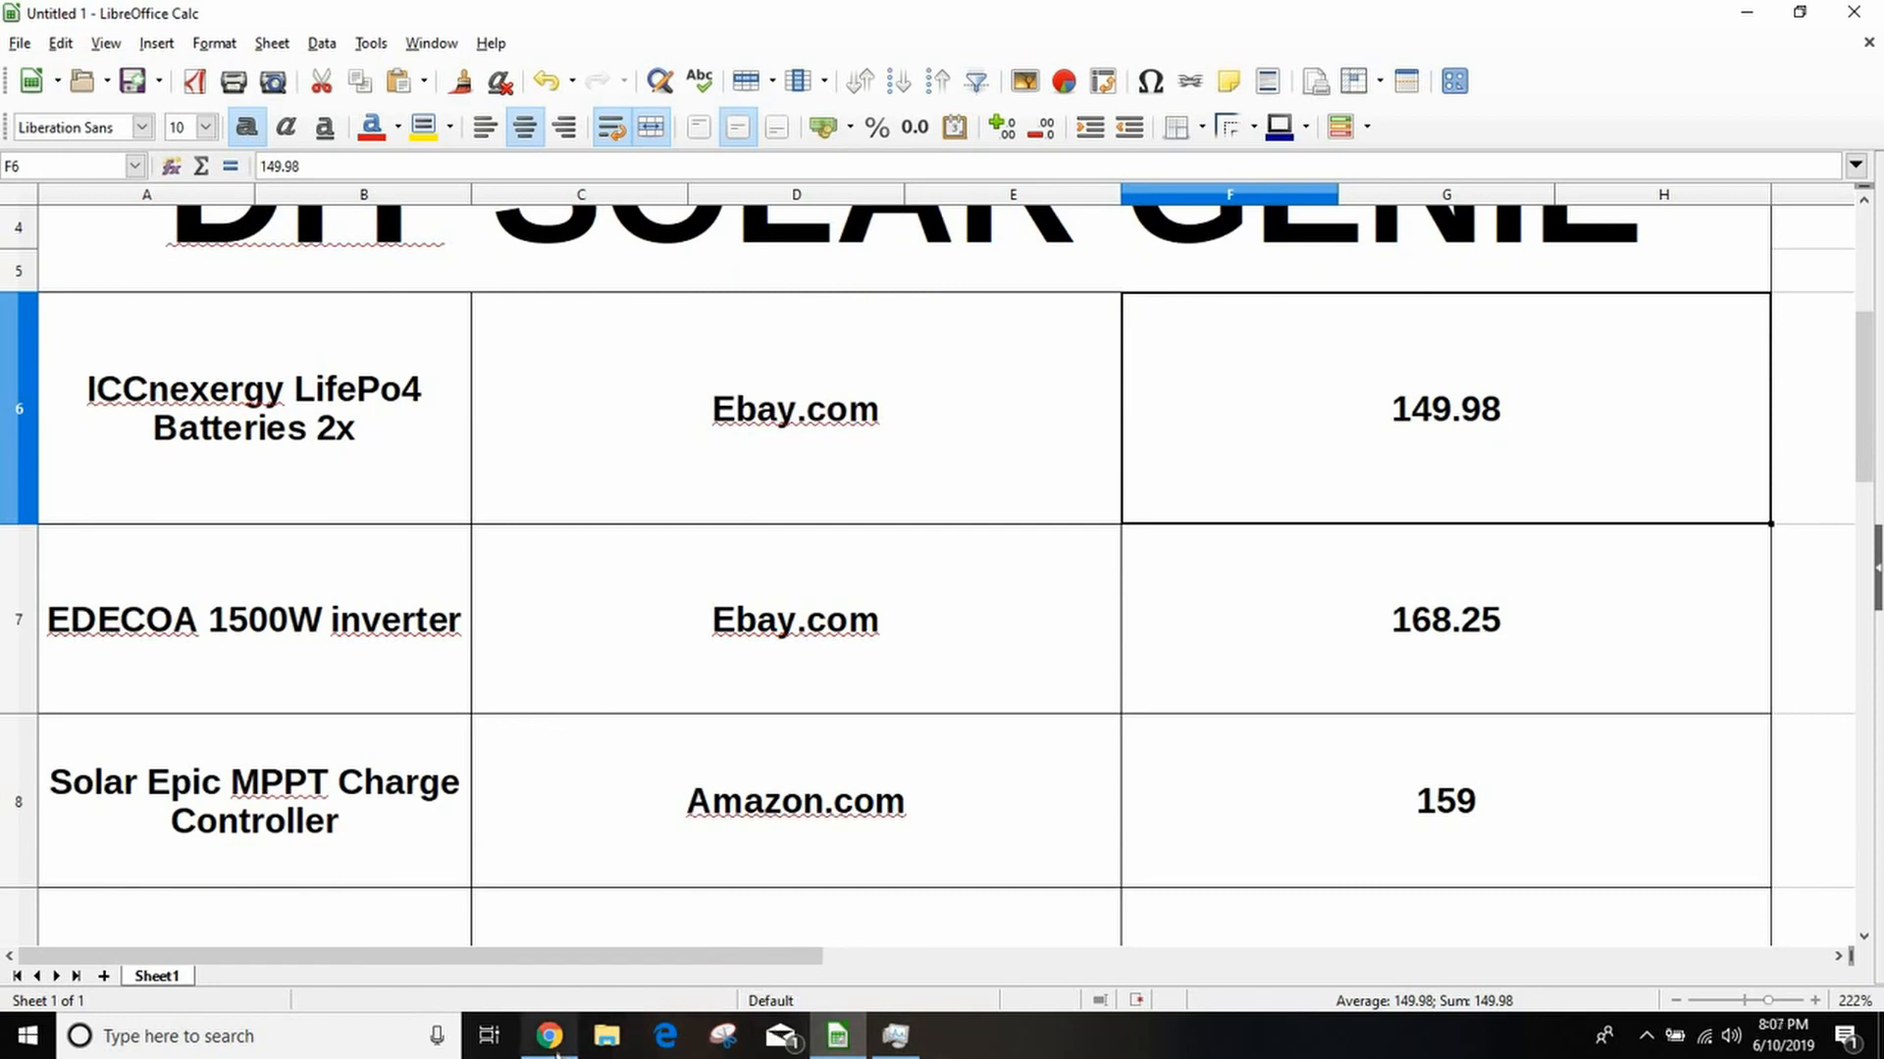
Step: Open the purchased EDECOA 1500W inverter listing from eBay purchase history
click(548, 1036)
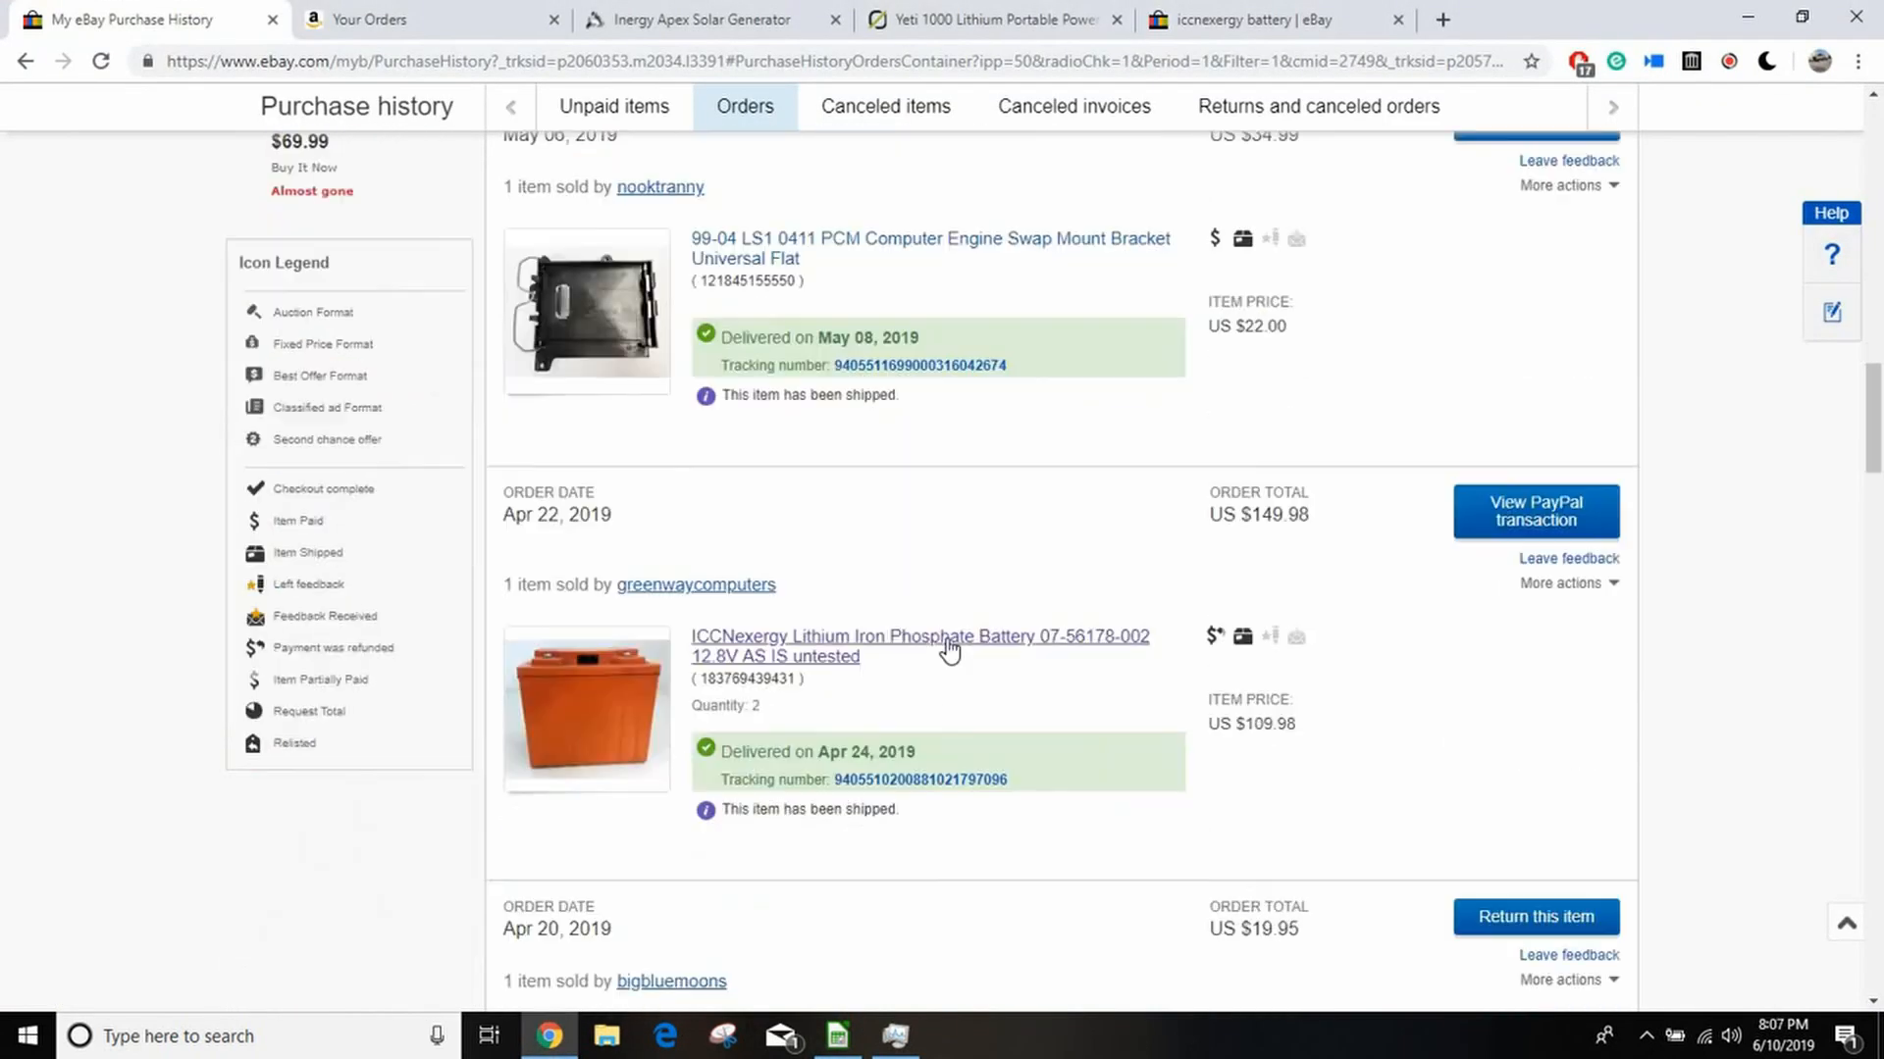
scroll(up, 3)
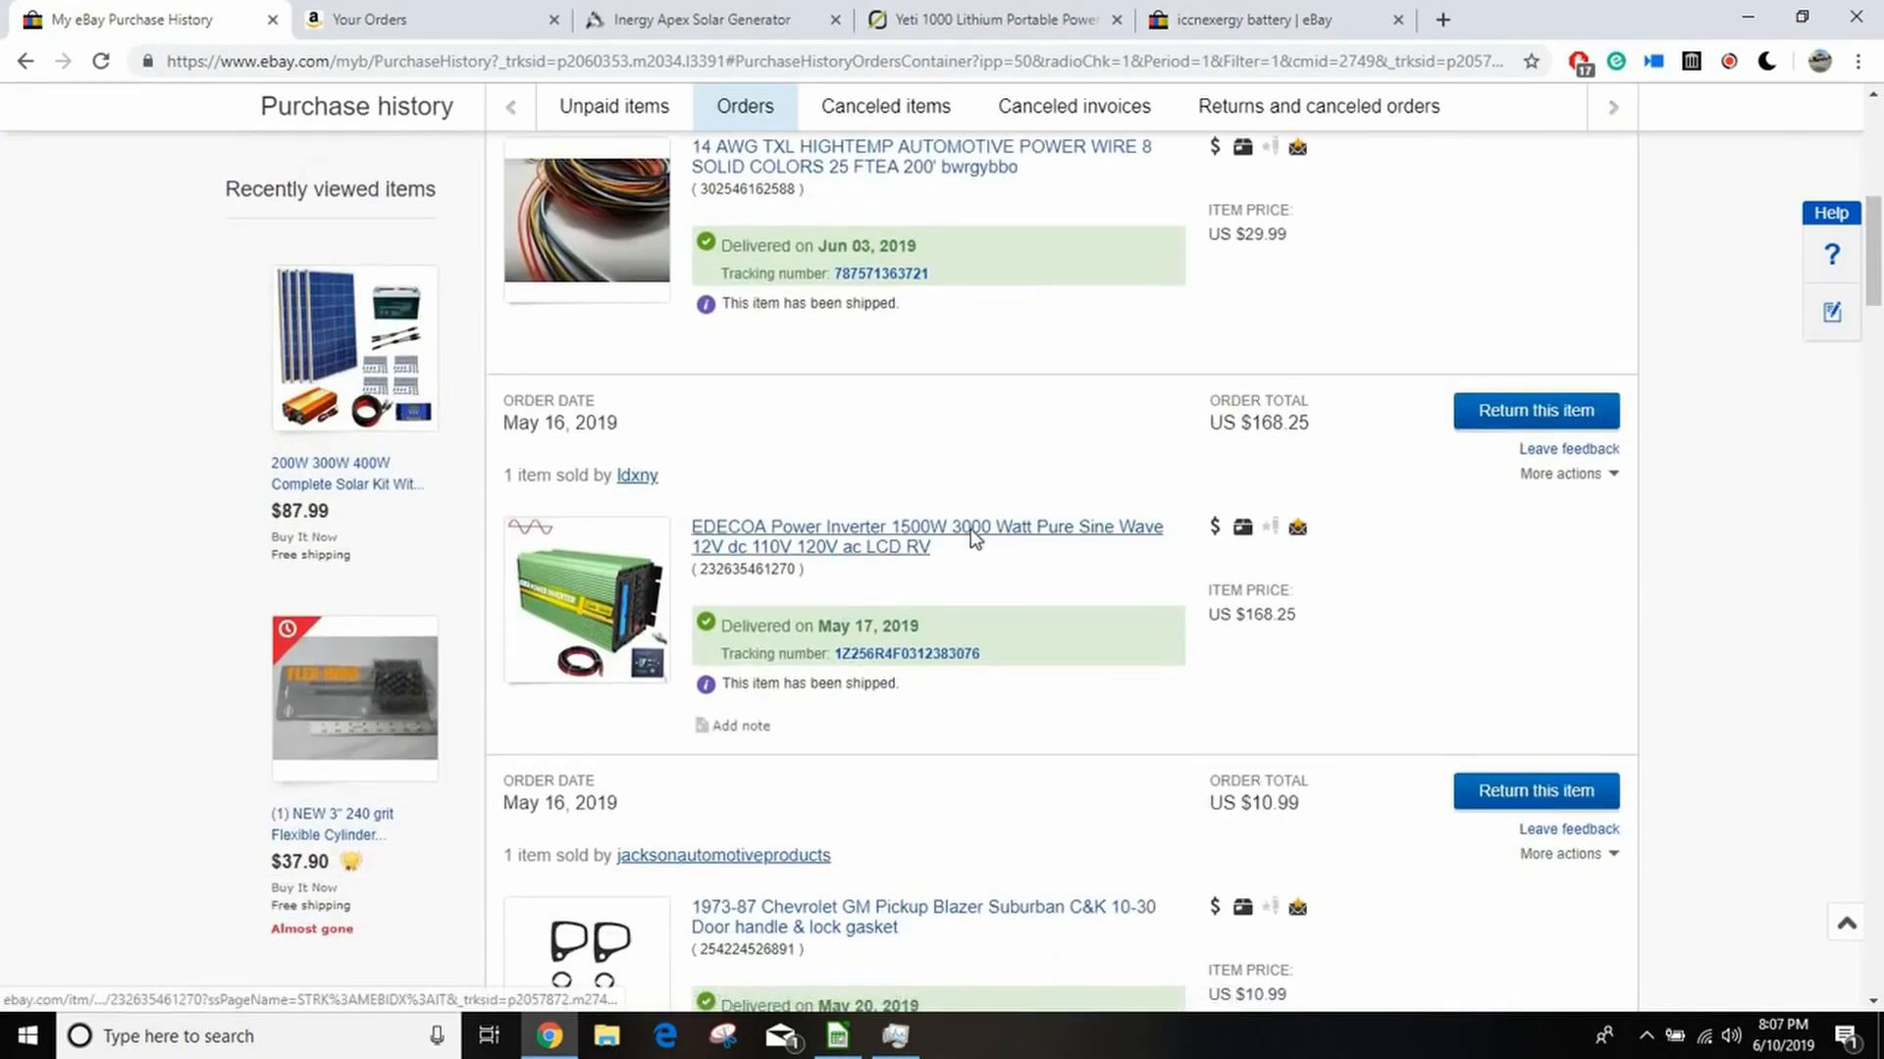
click(925, 537)
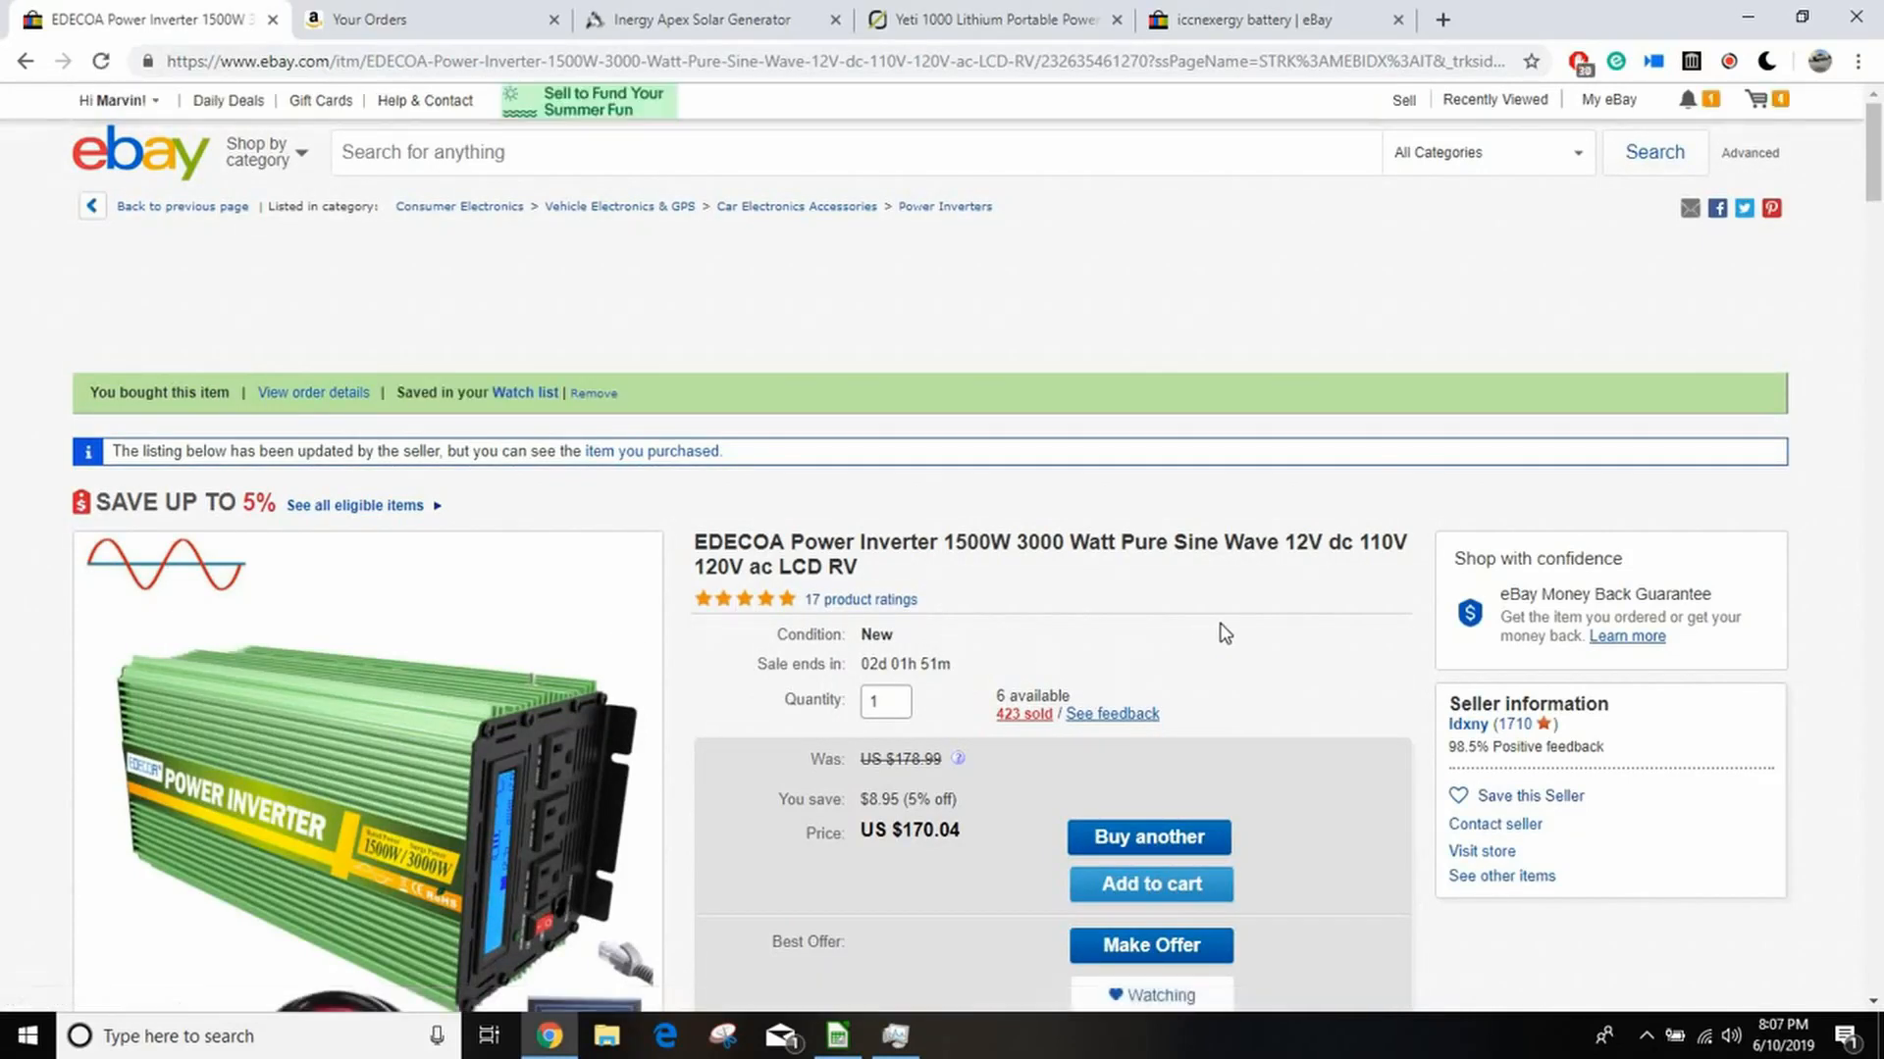
Step: Browse the EDECOA inverter's photo gallery on the US $170.04 listing
scroll(down, 3)
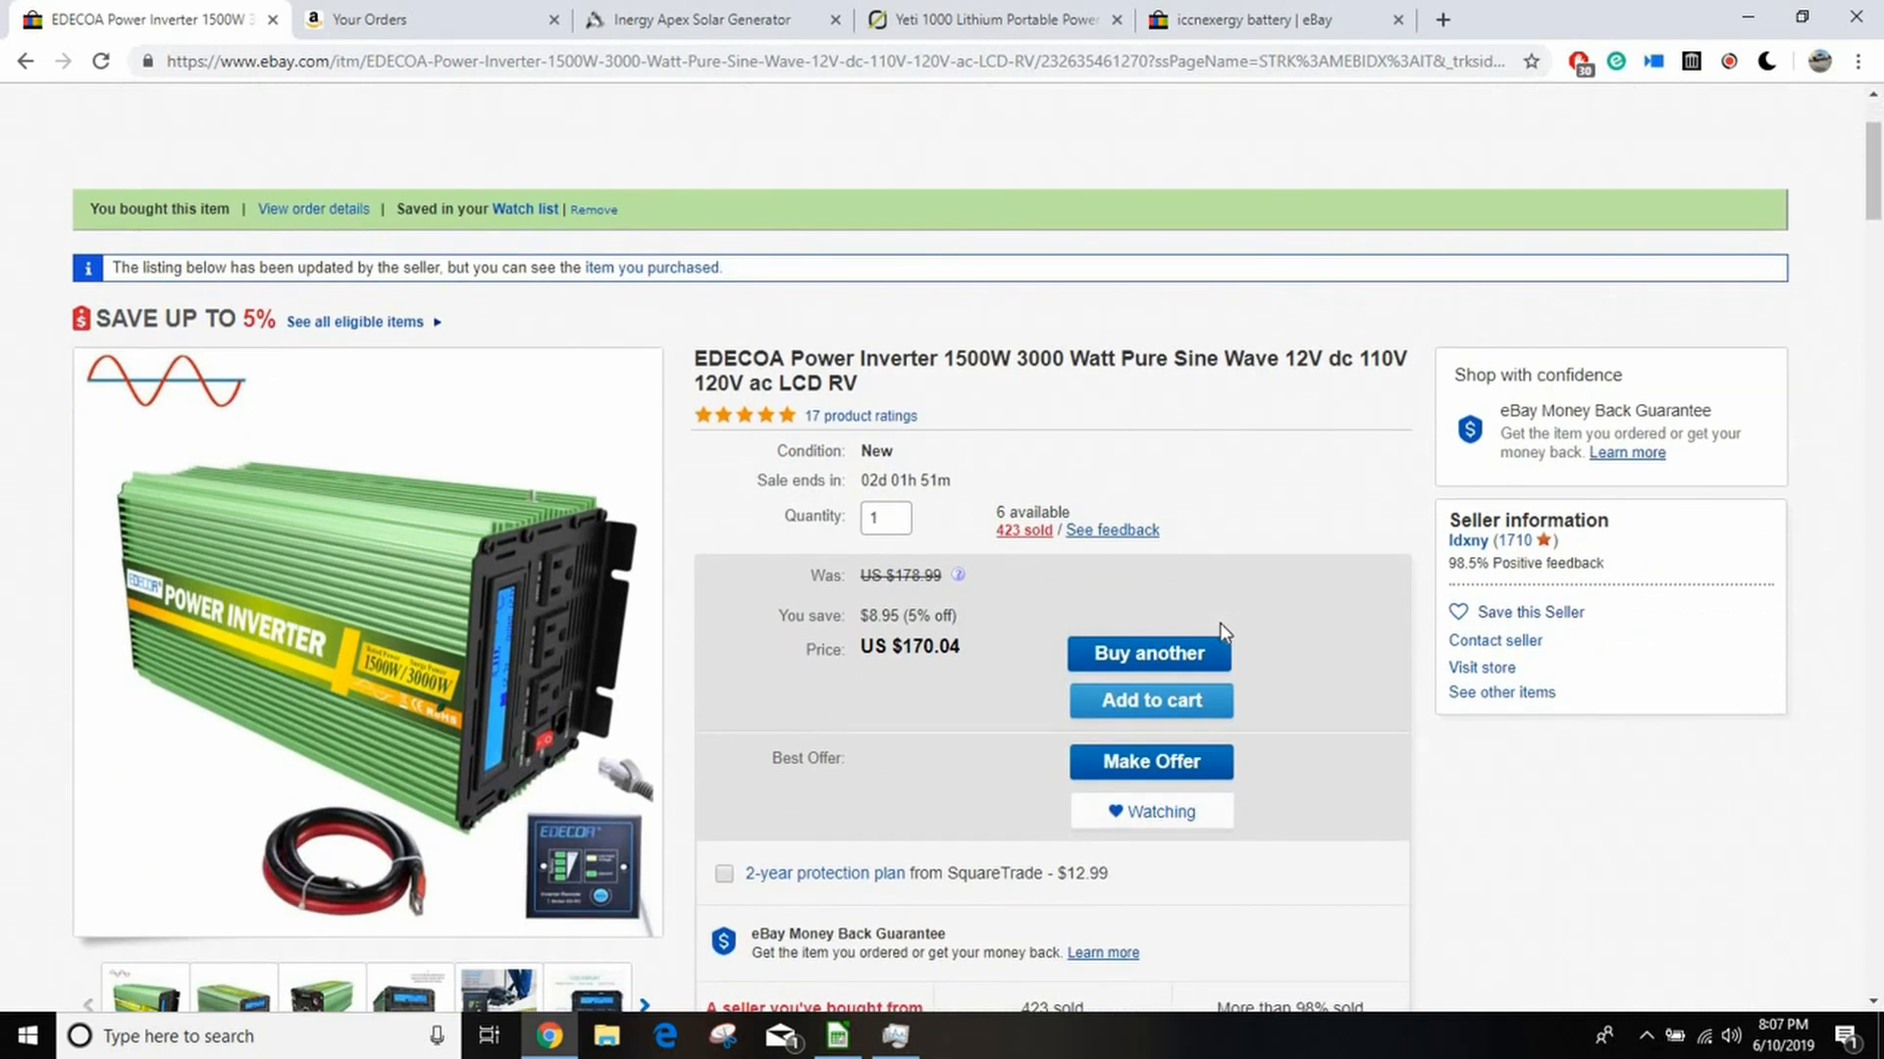
mouse_move(905, 824)
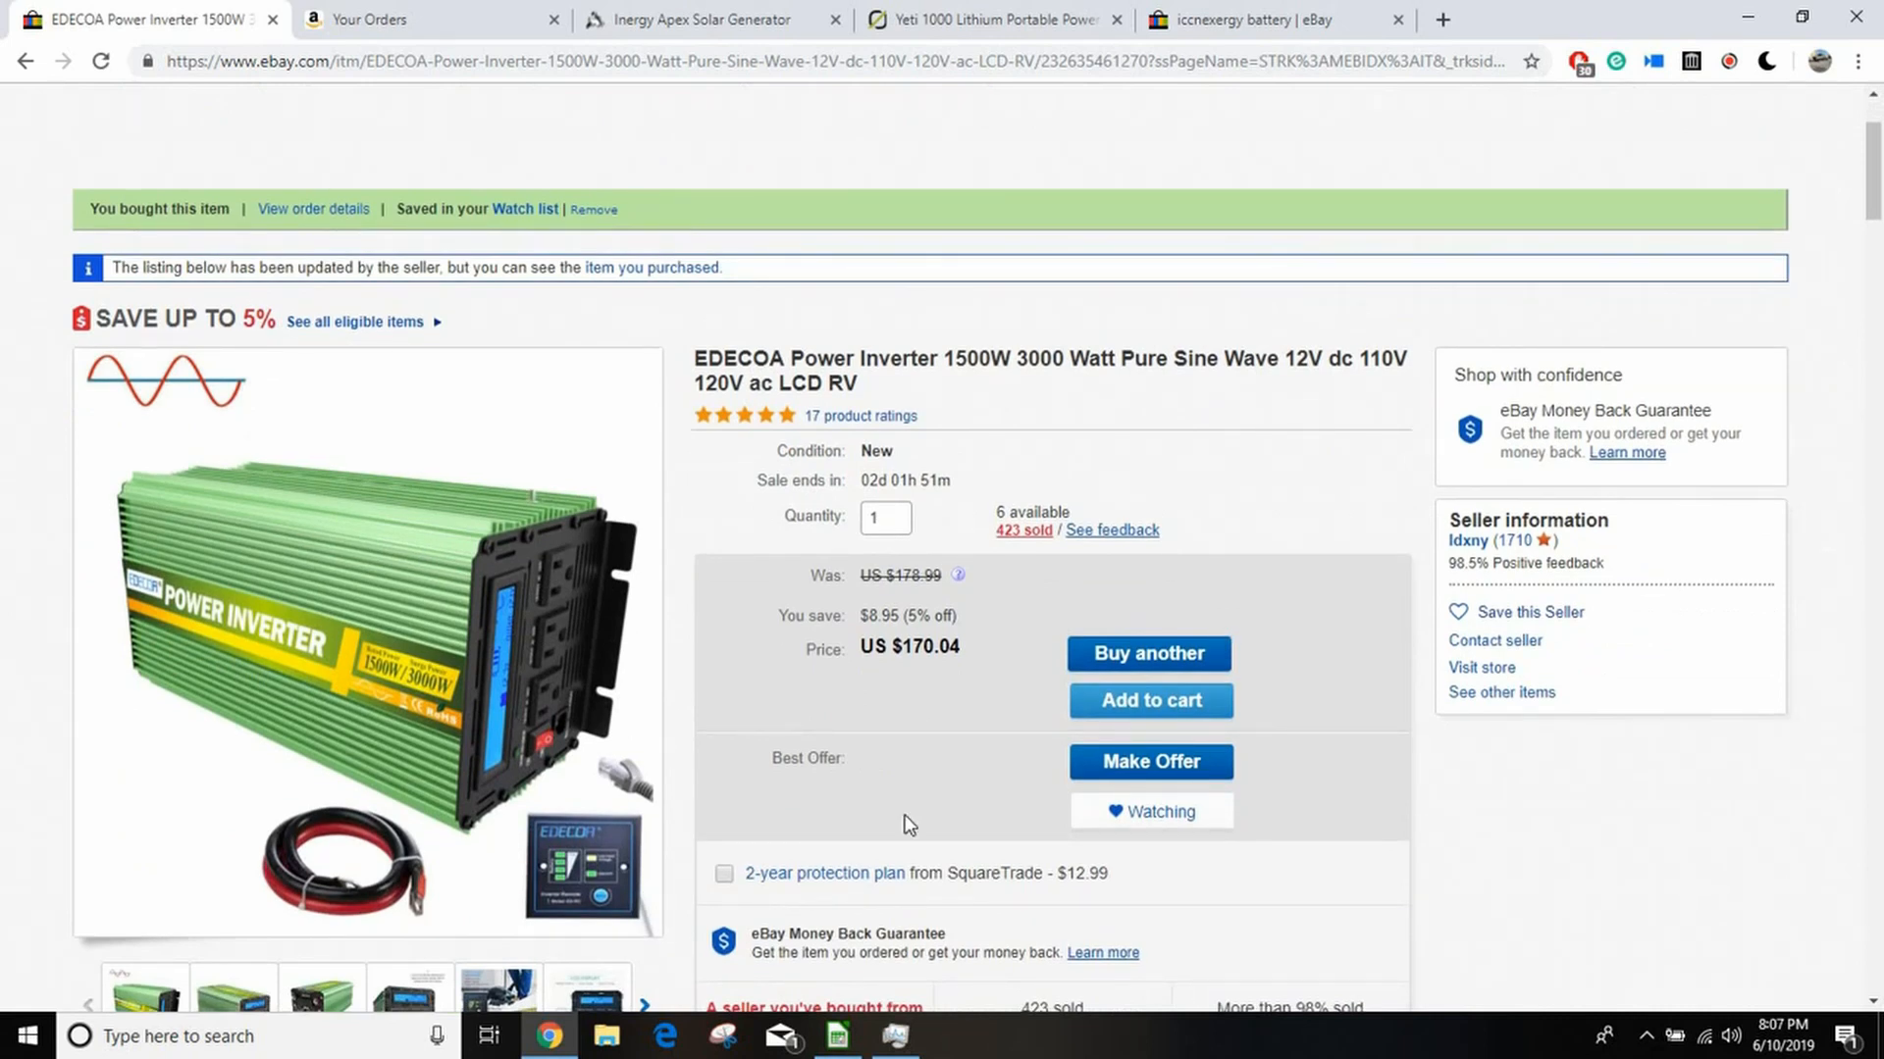
scroll(down, 3)
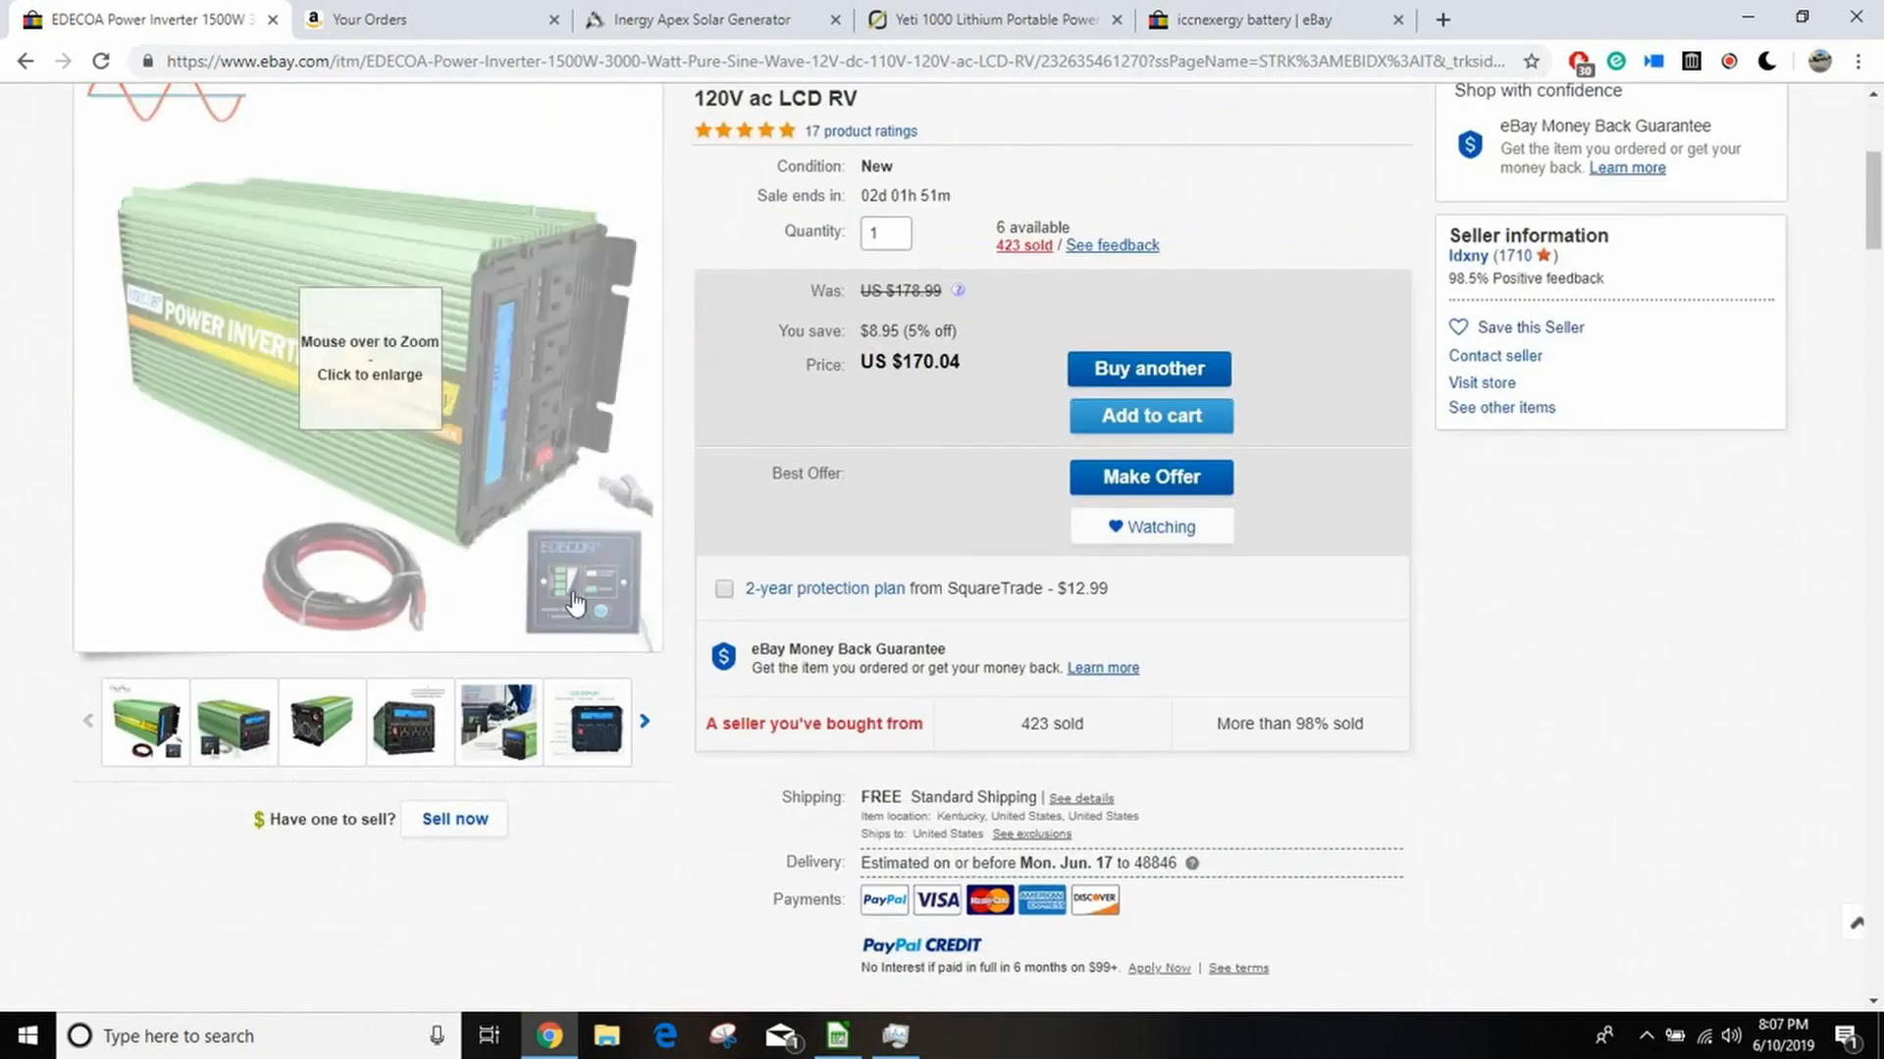
mouse_move(577, 589)
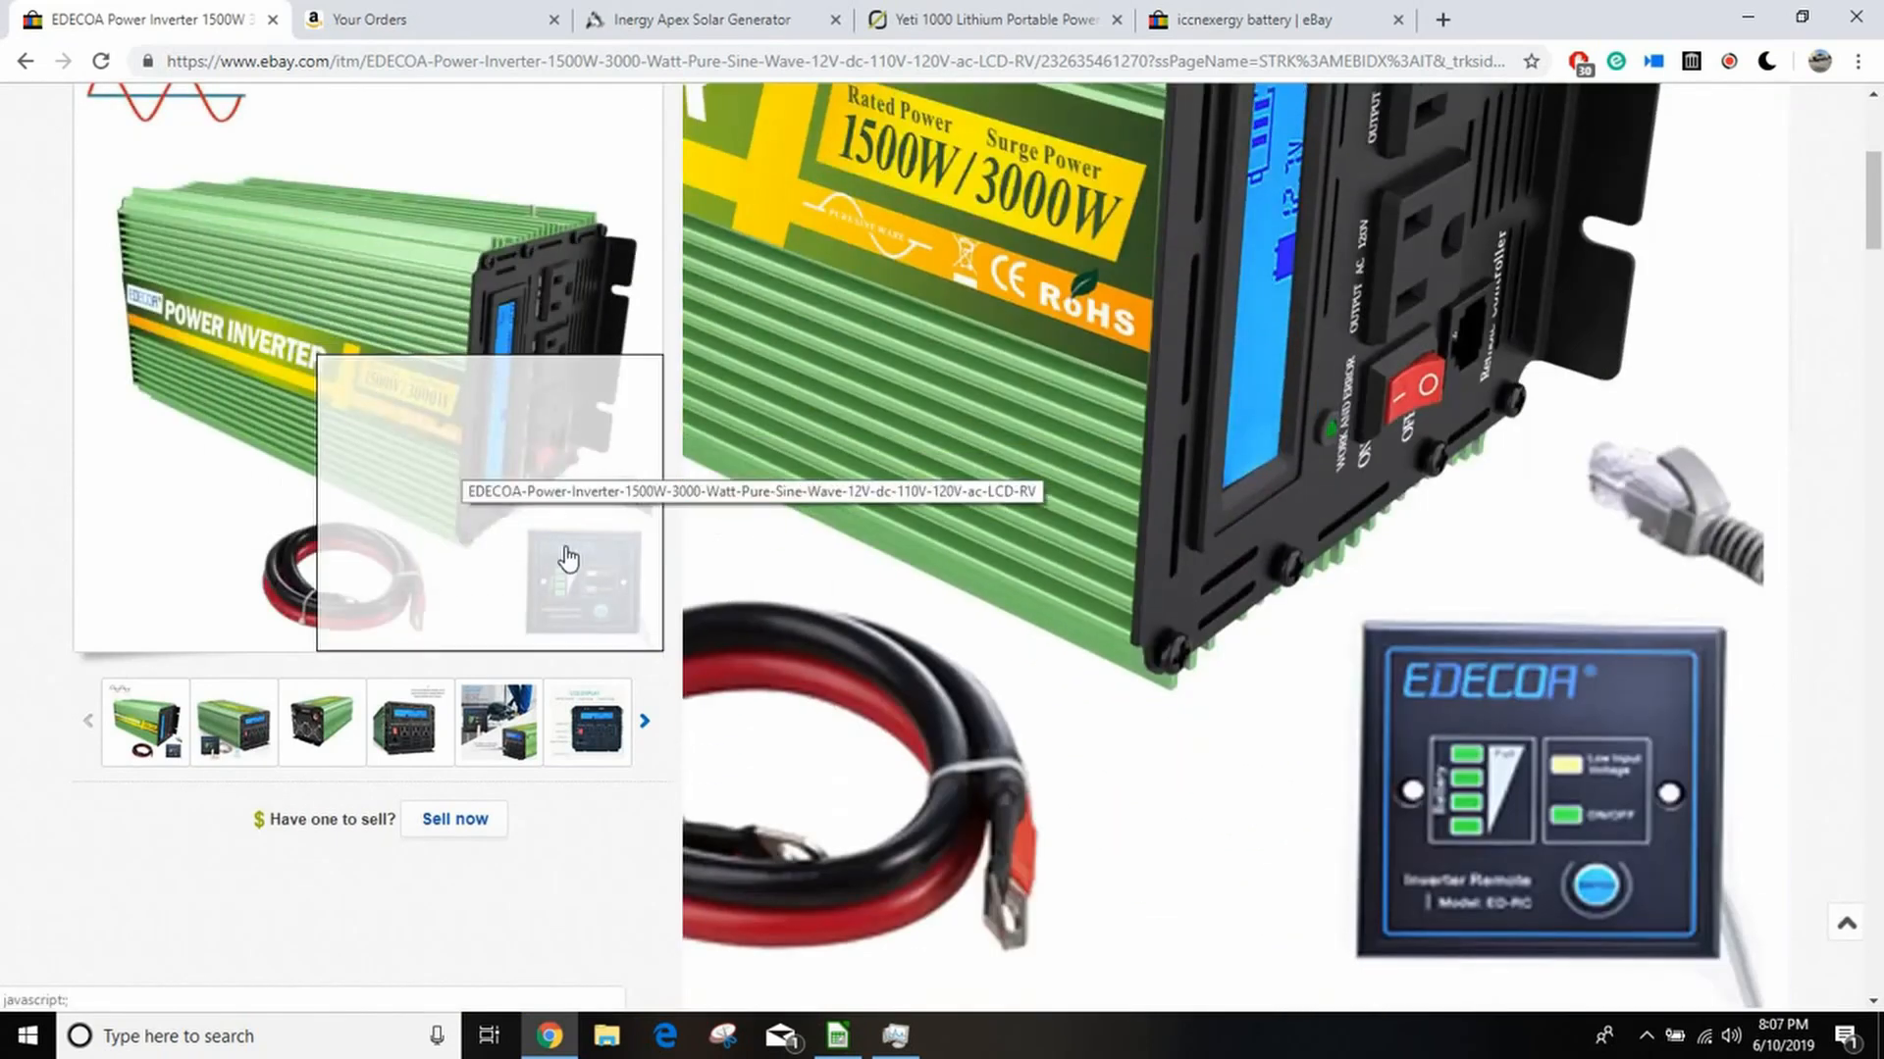
mouse_move(413, 681)
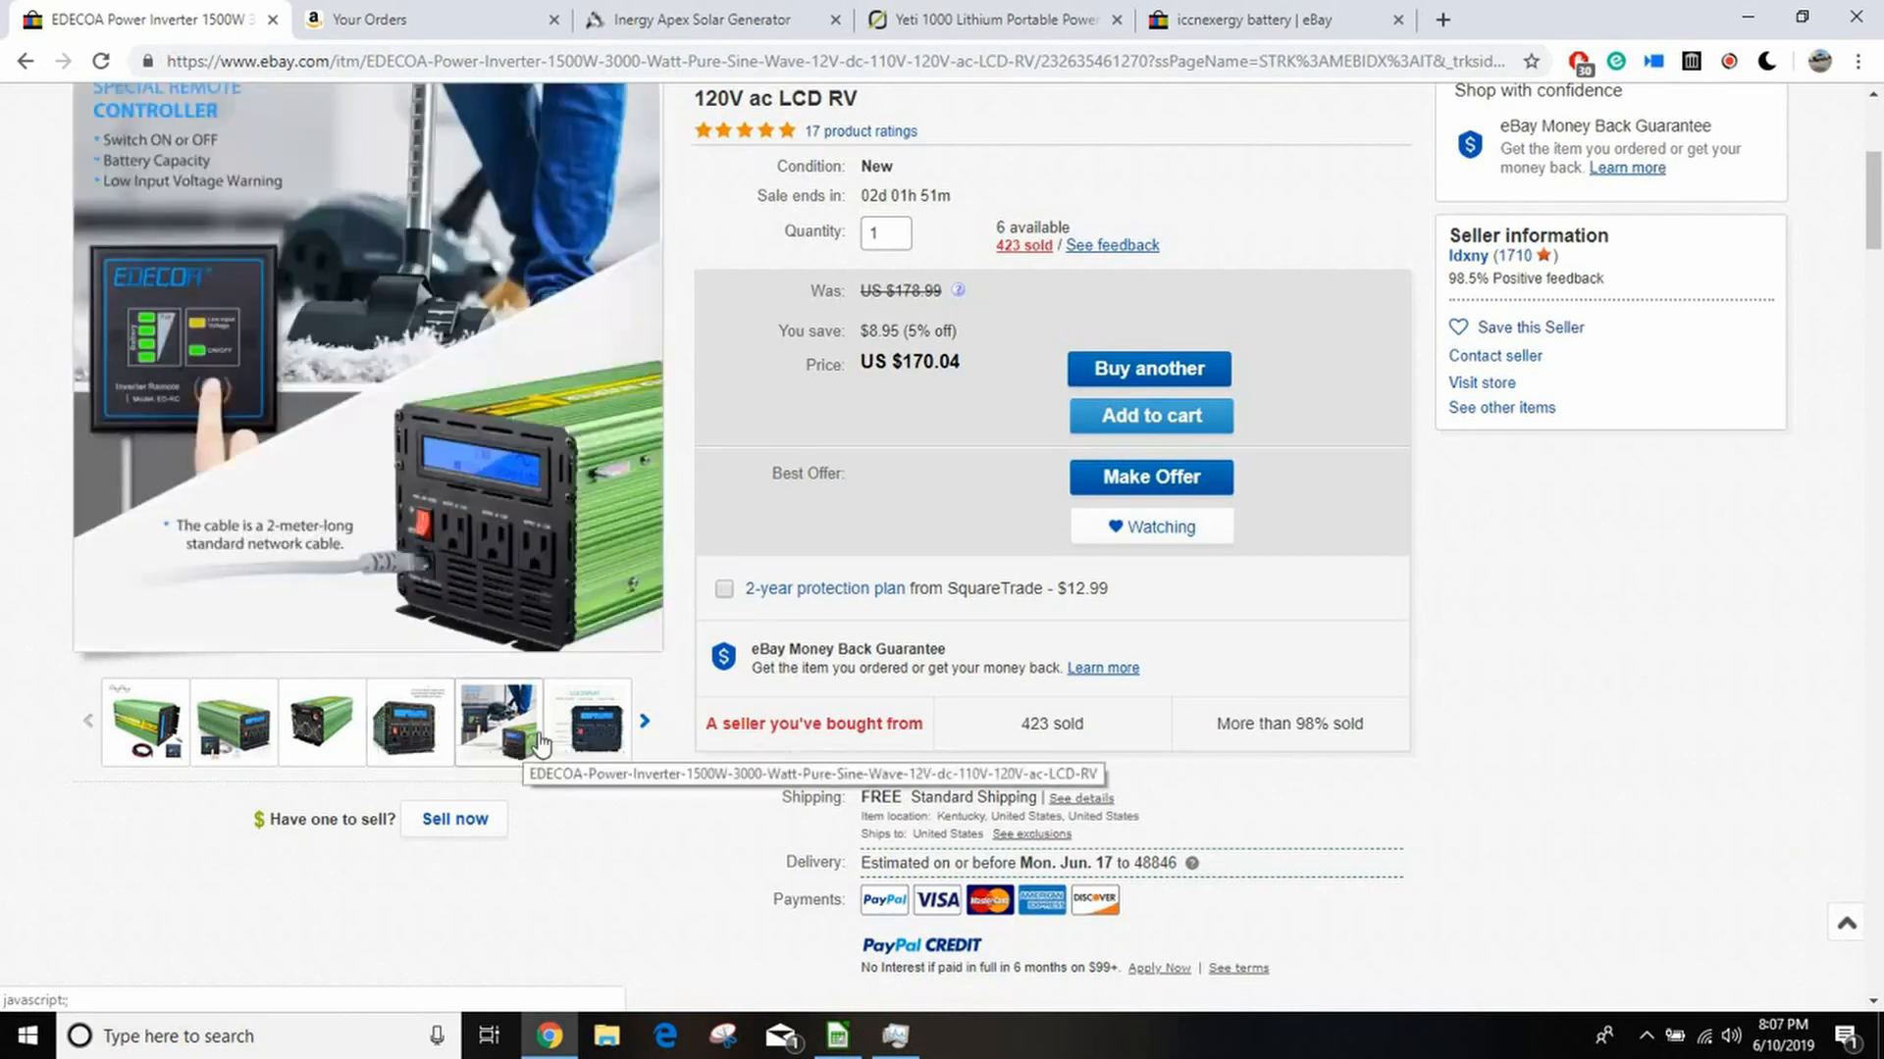
click(321, 721)
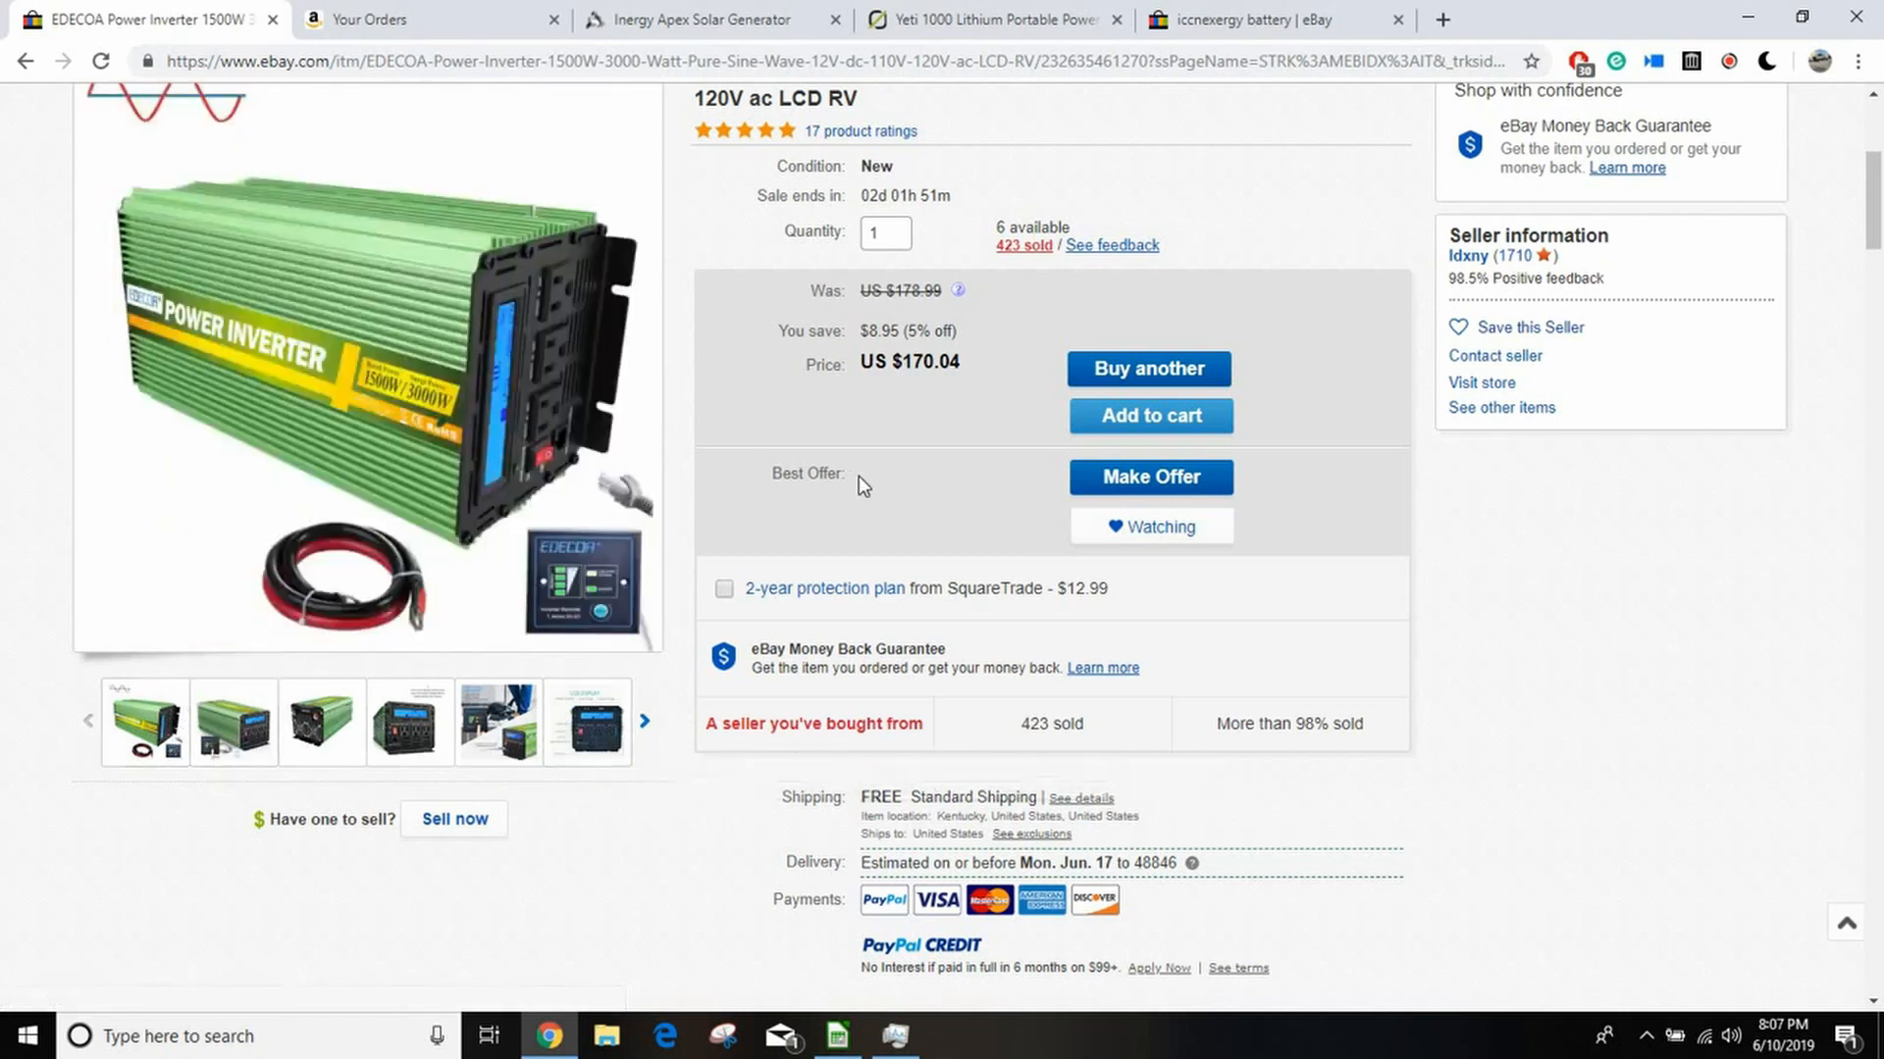
scroll(up, 3)
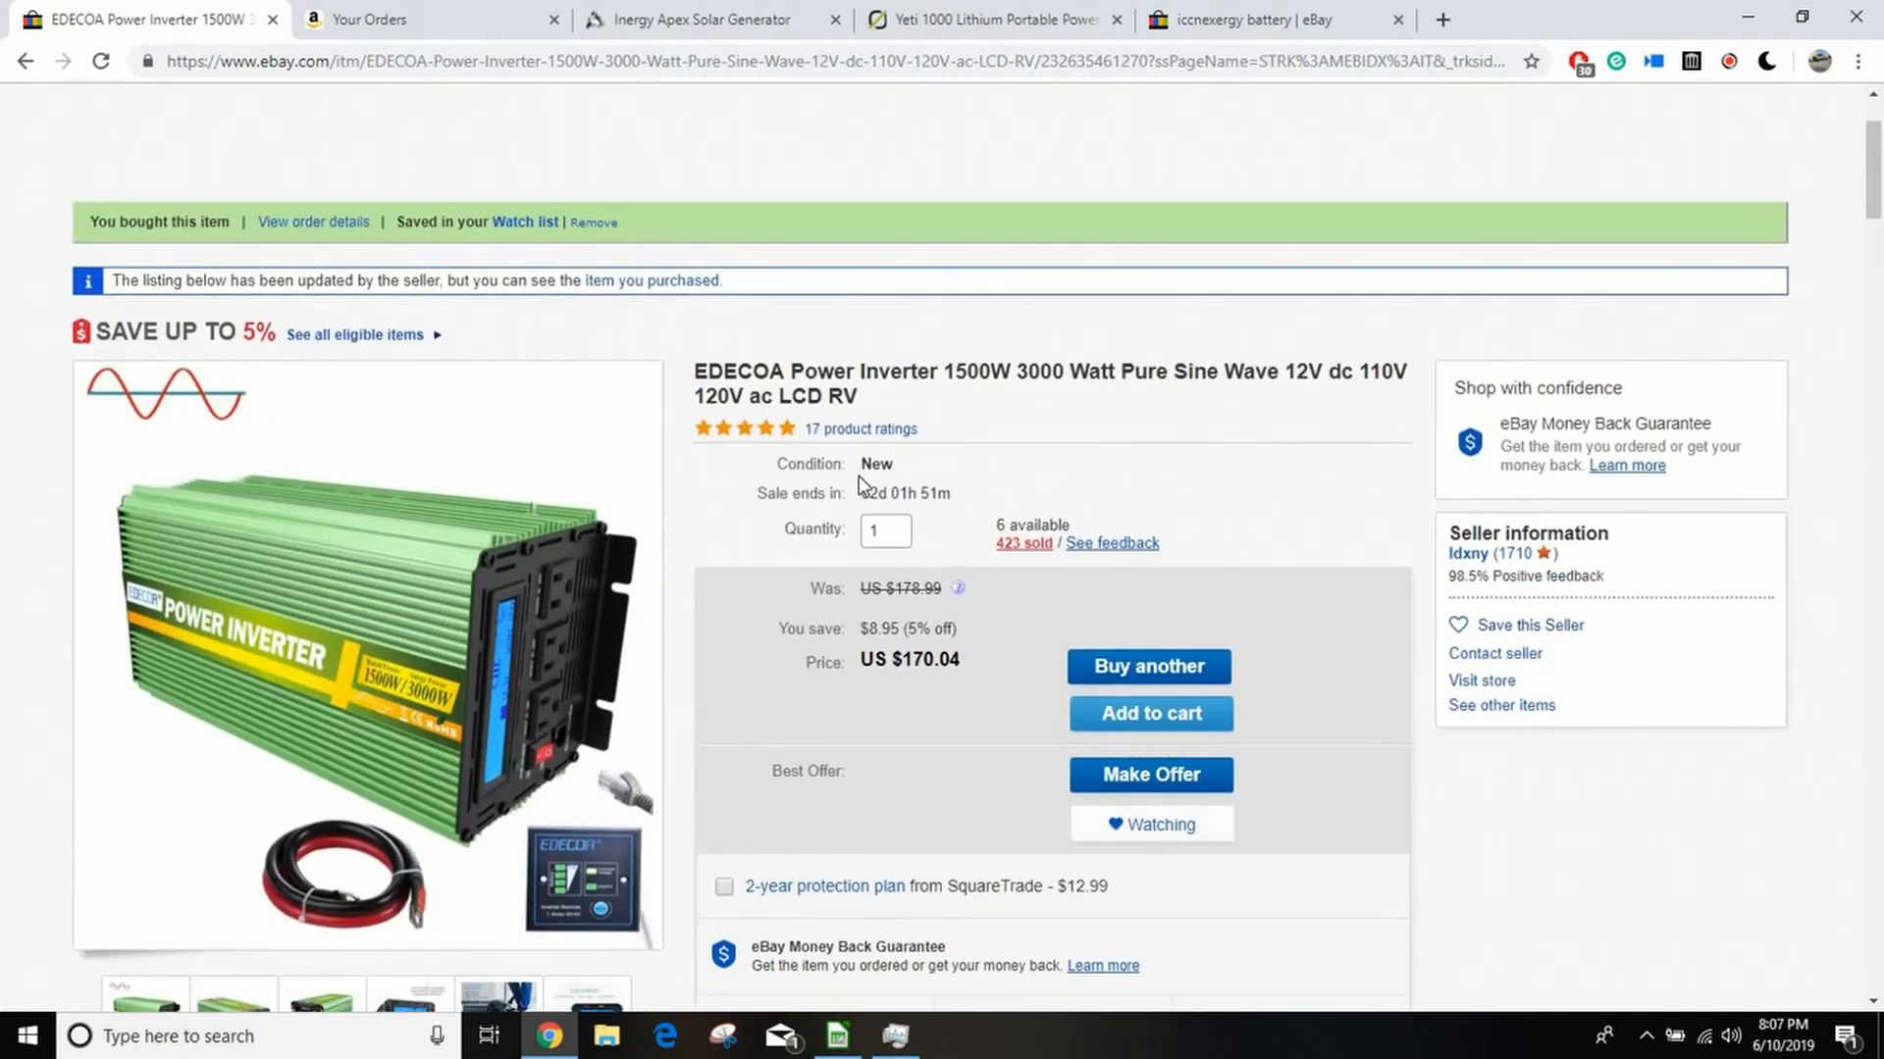
mouse_move(1216, 558)
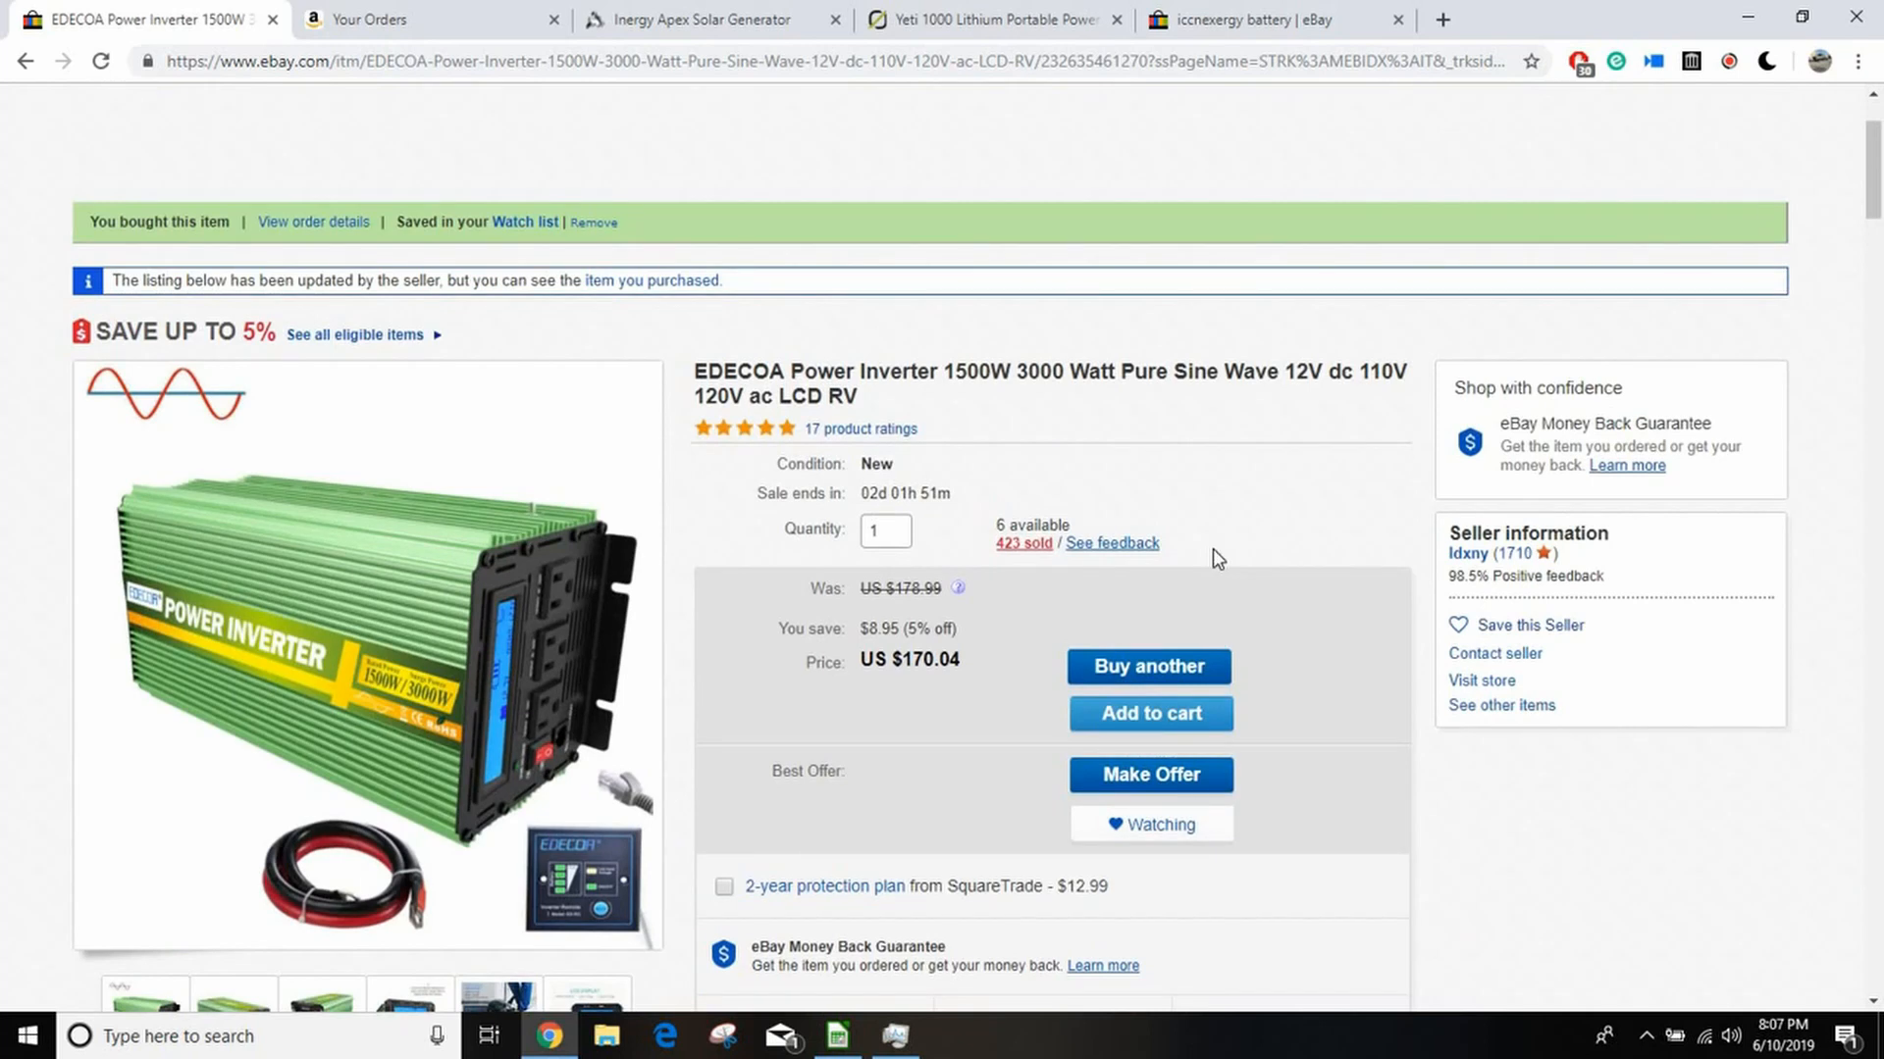
scroll(down, 3)
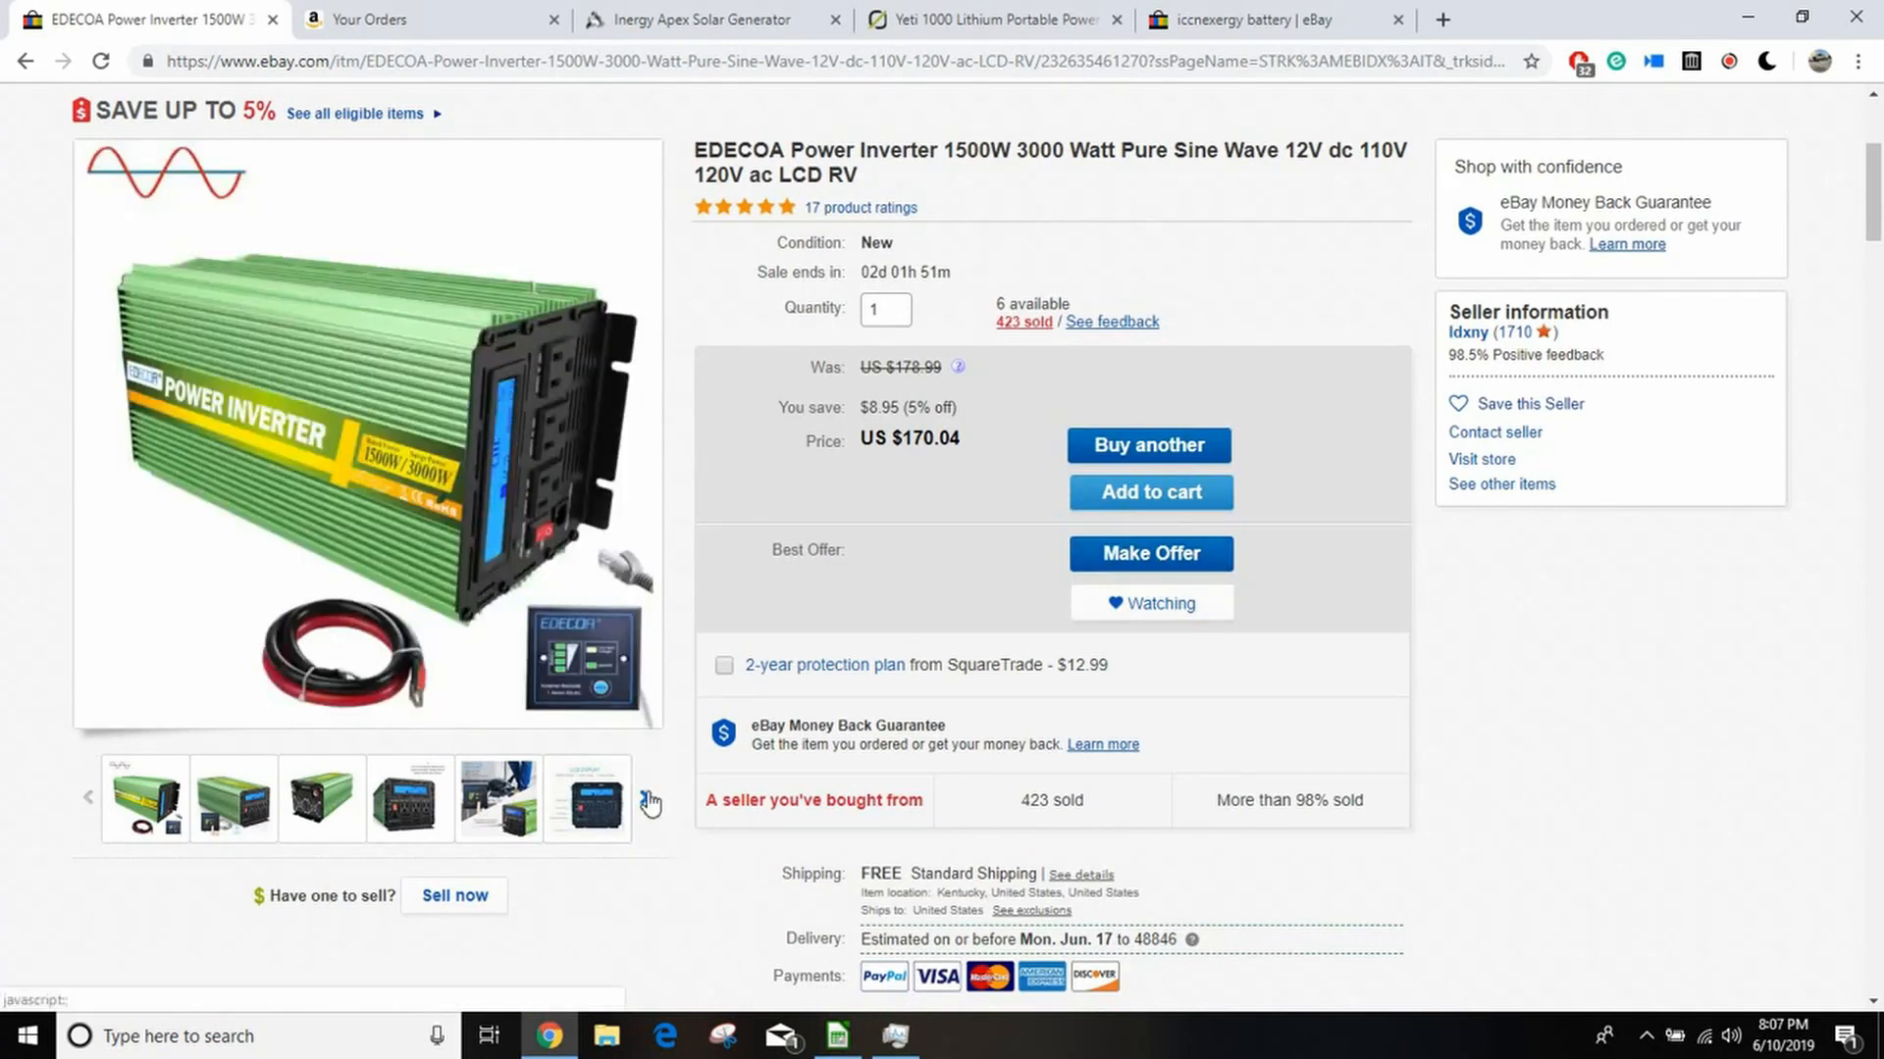
click(648, 797)
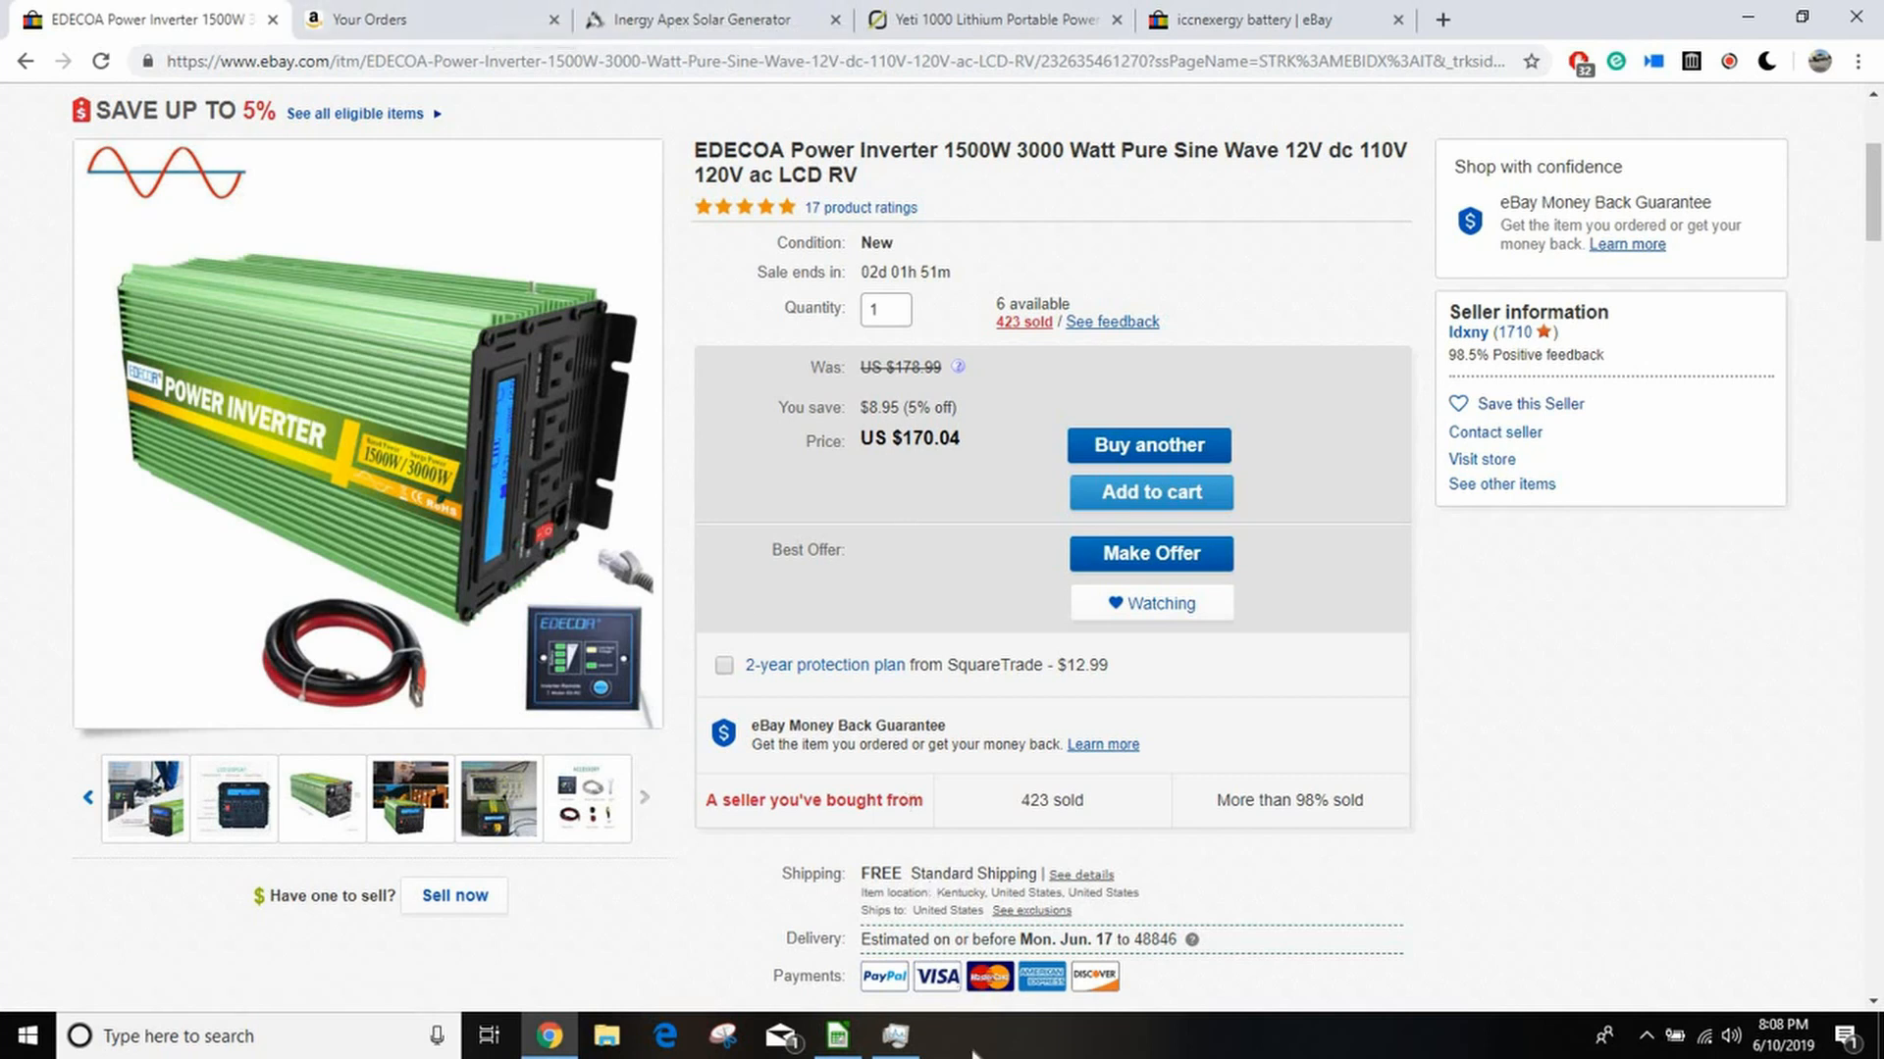
Step: Scroll the DIY SOLAR GENIE parts list down to the 664.15 total and capacity specs
click(834, 1036)
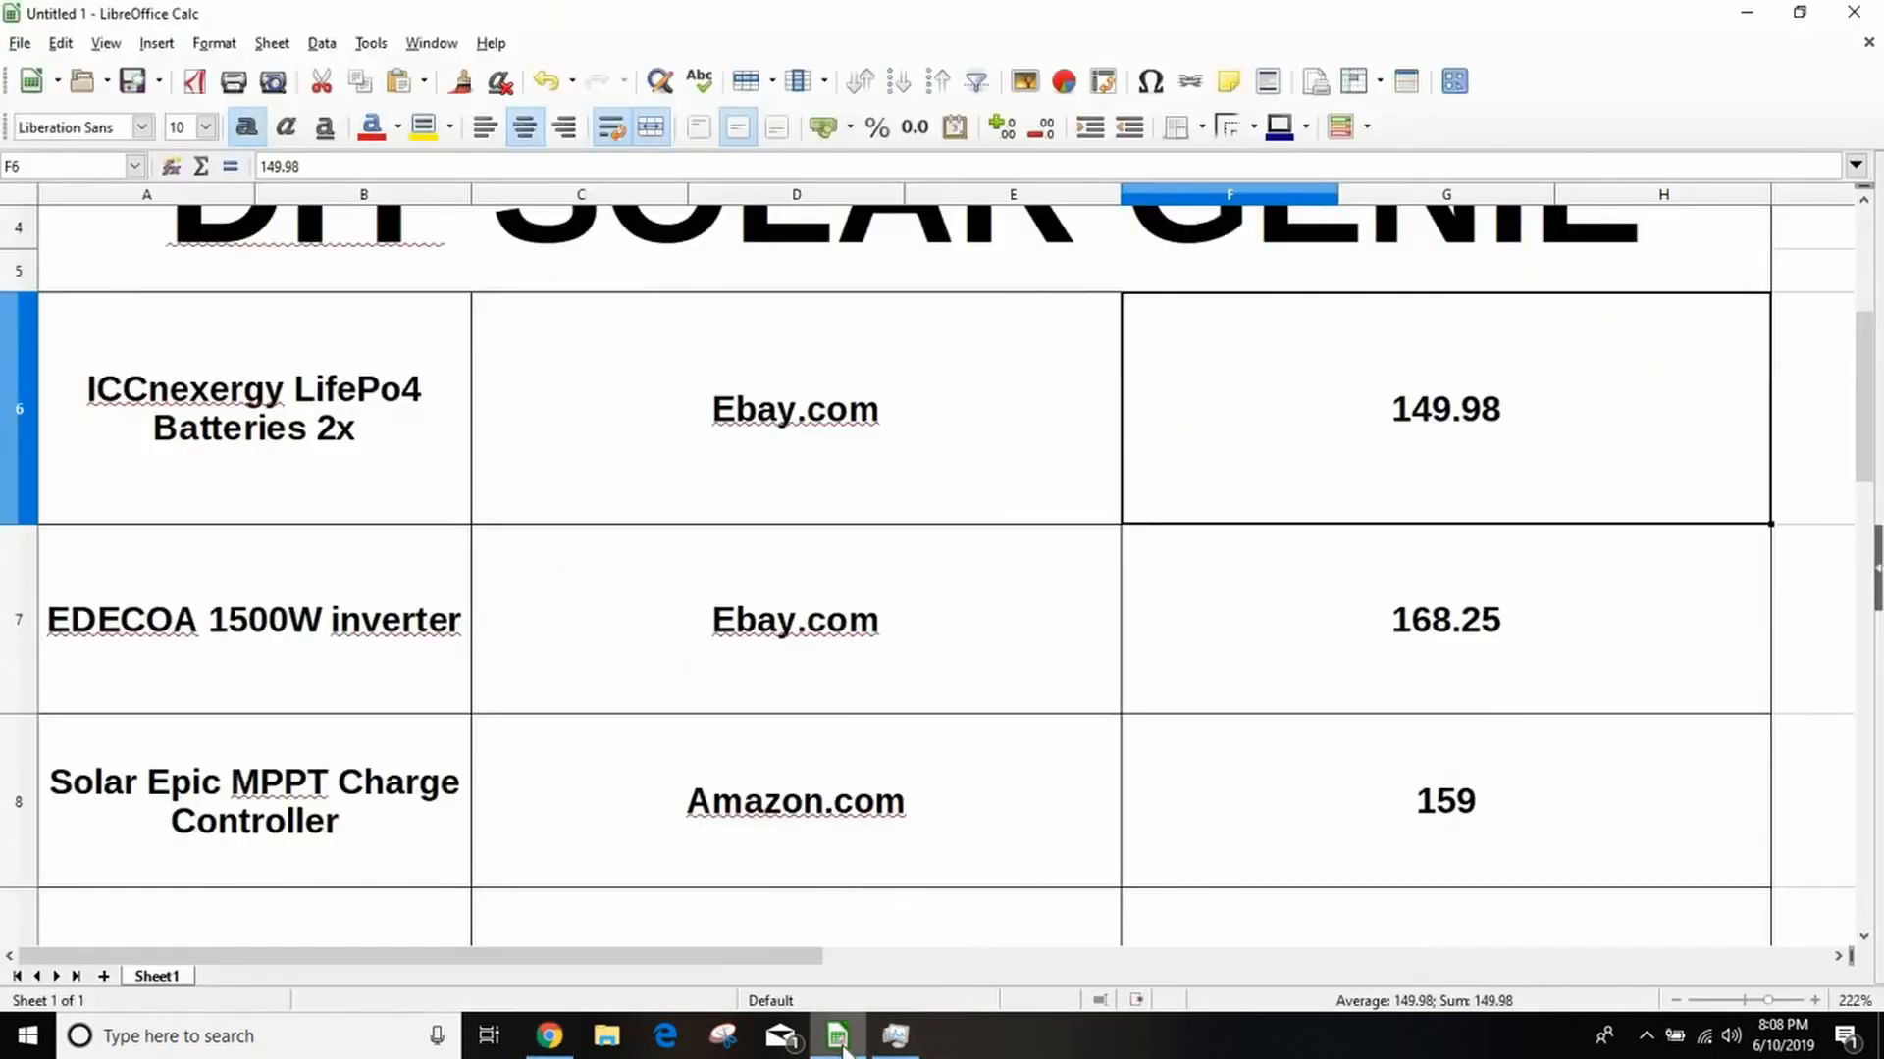
mouse_move(1289, 649)
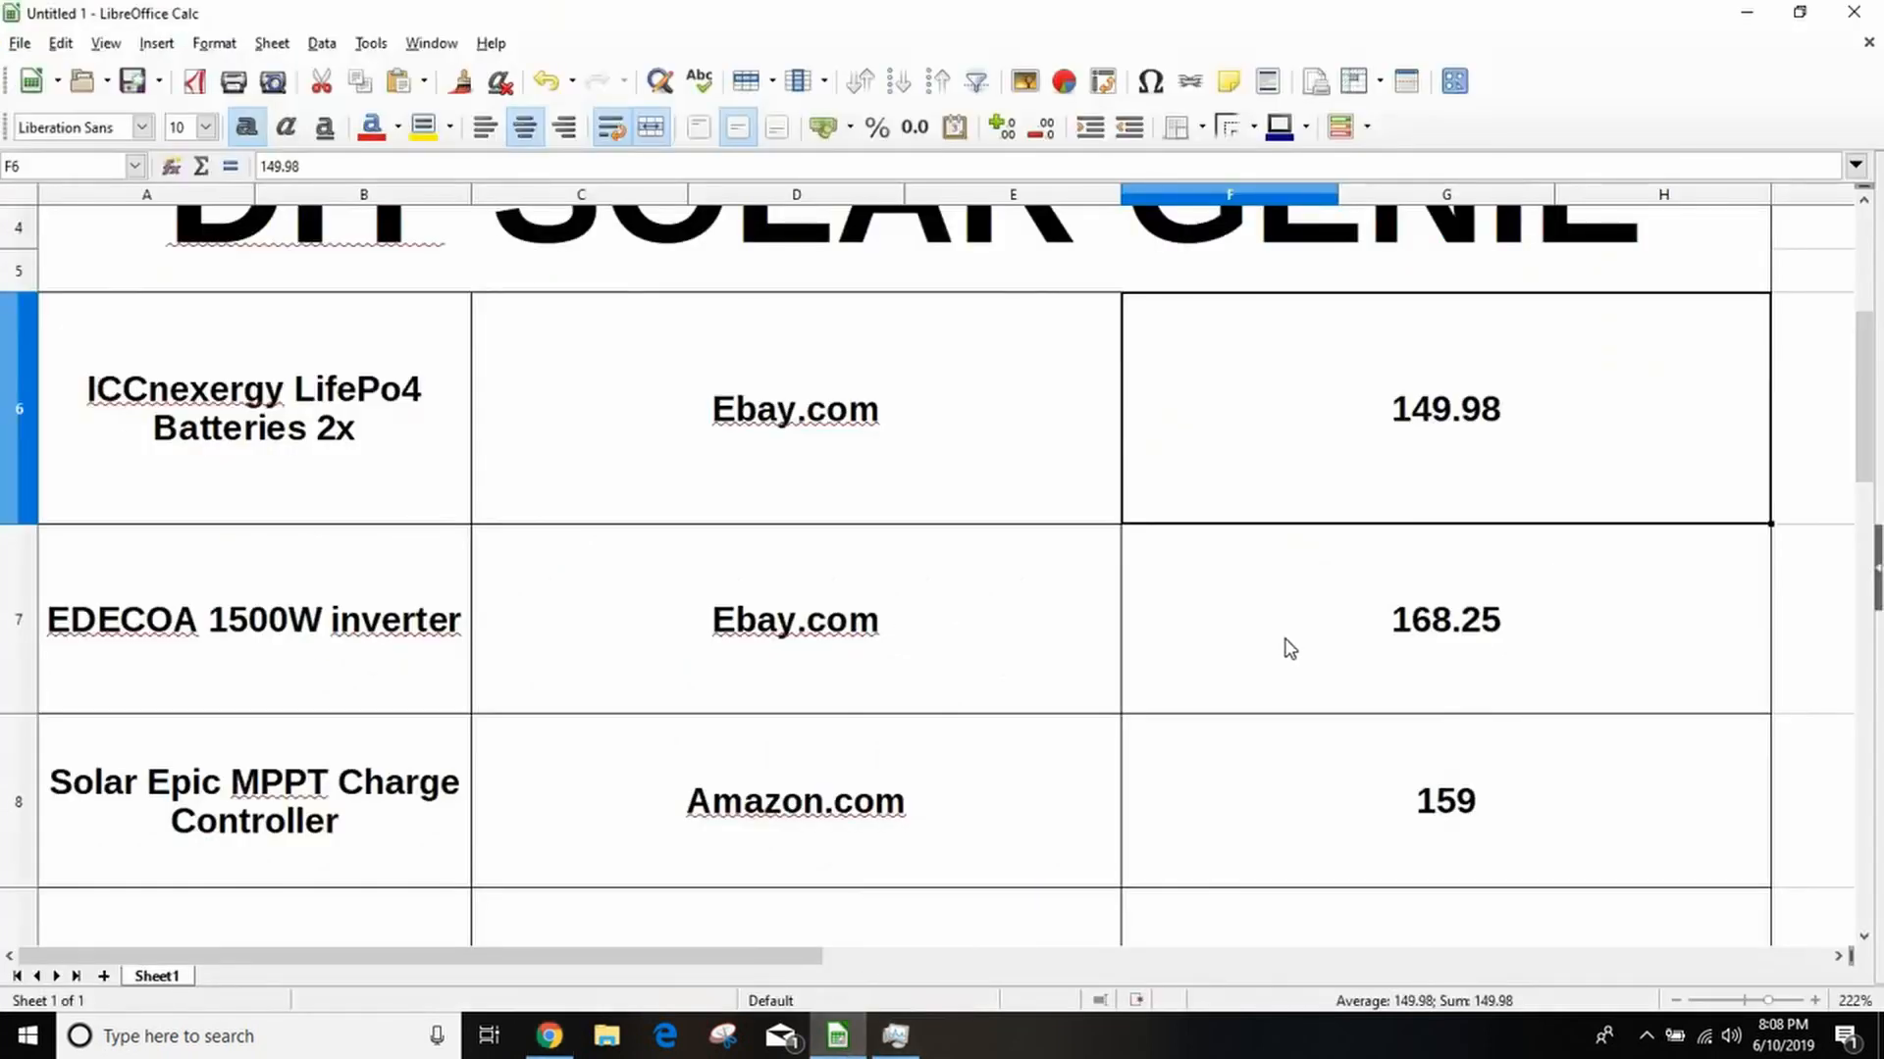
mouse_move(349, 414)
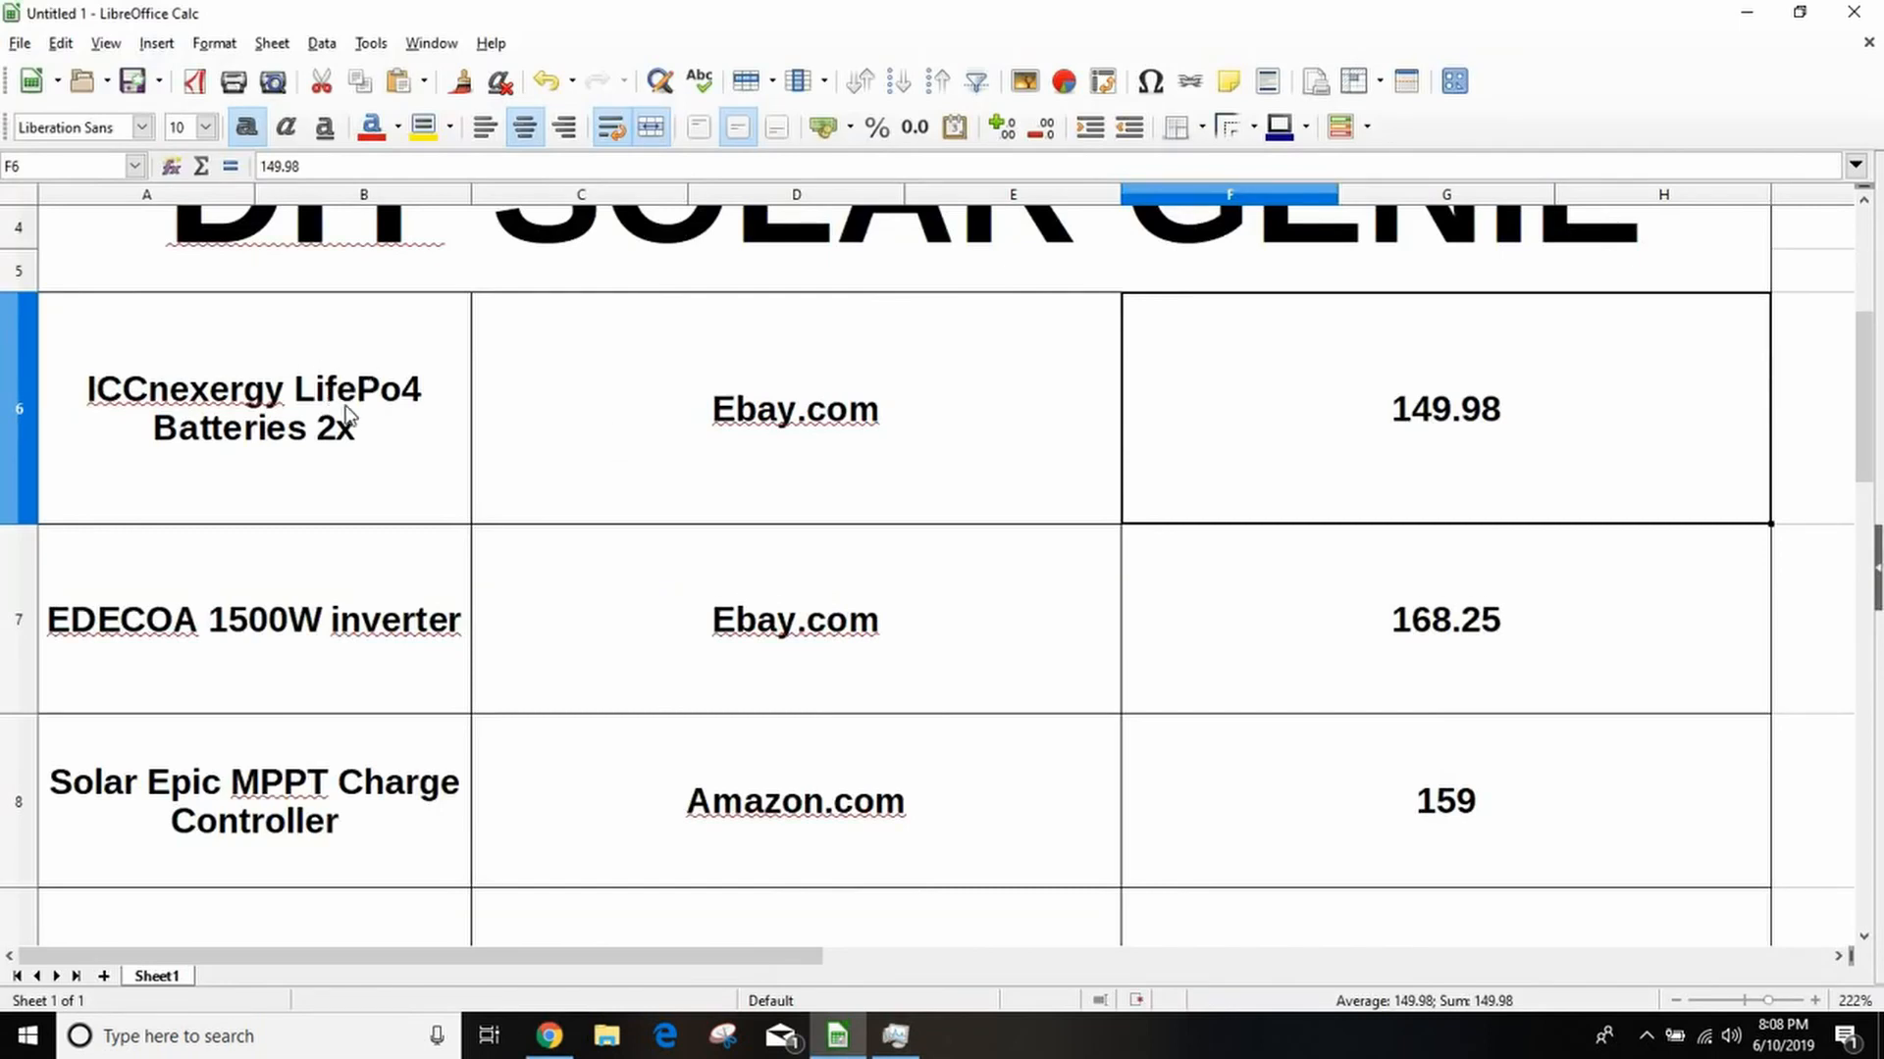
mouse_move(424, 791)
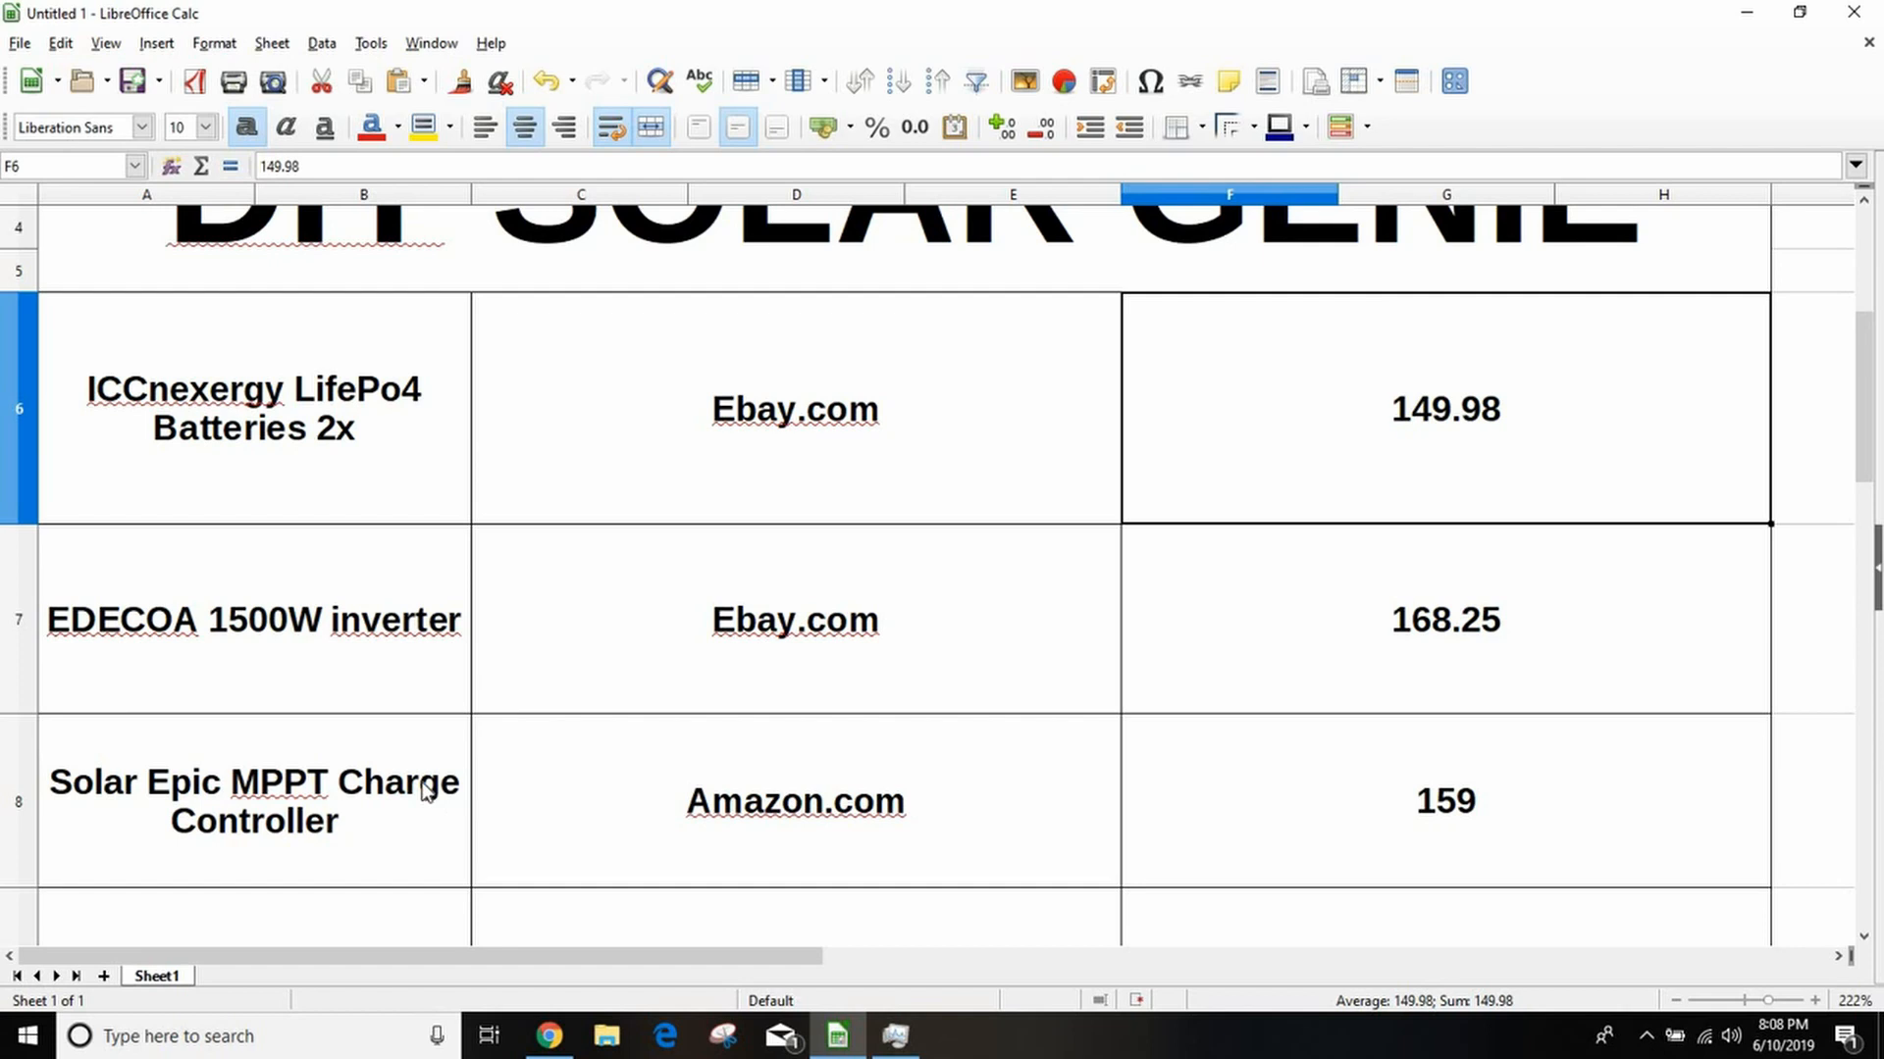
mouse_move(513, 787)
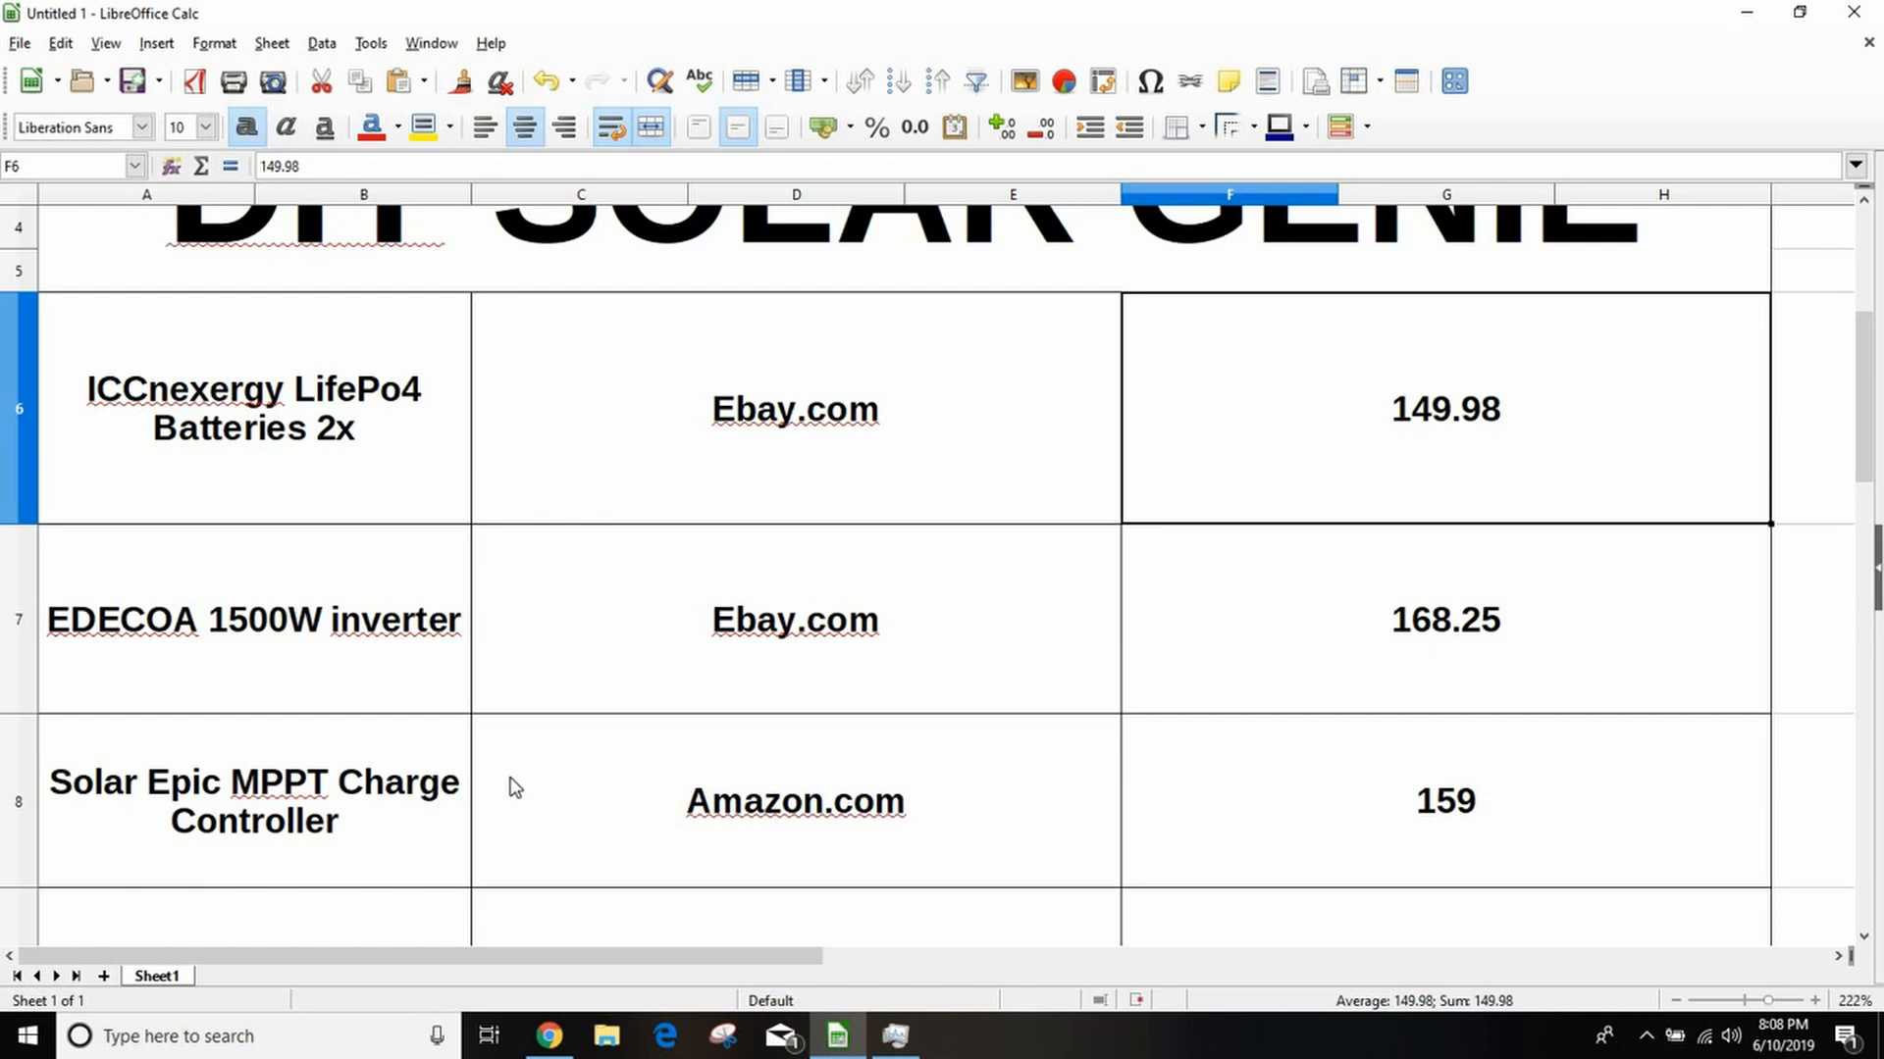
mouse_move(475, 803)
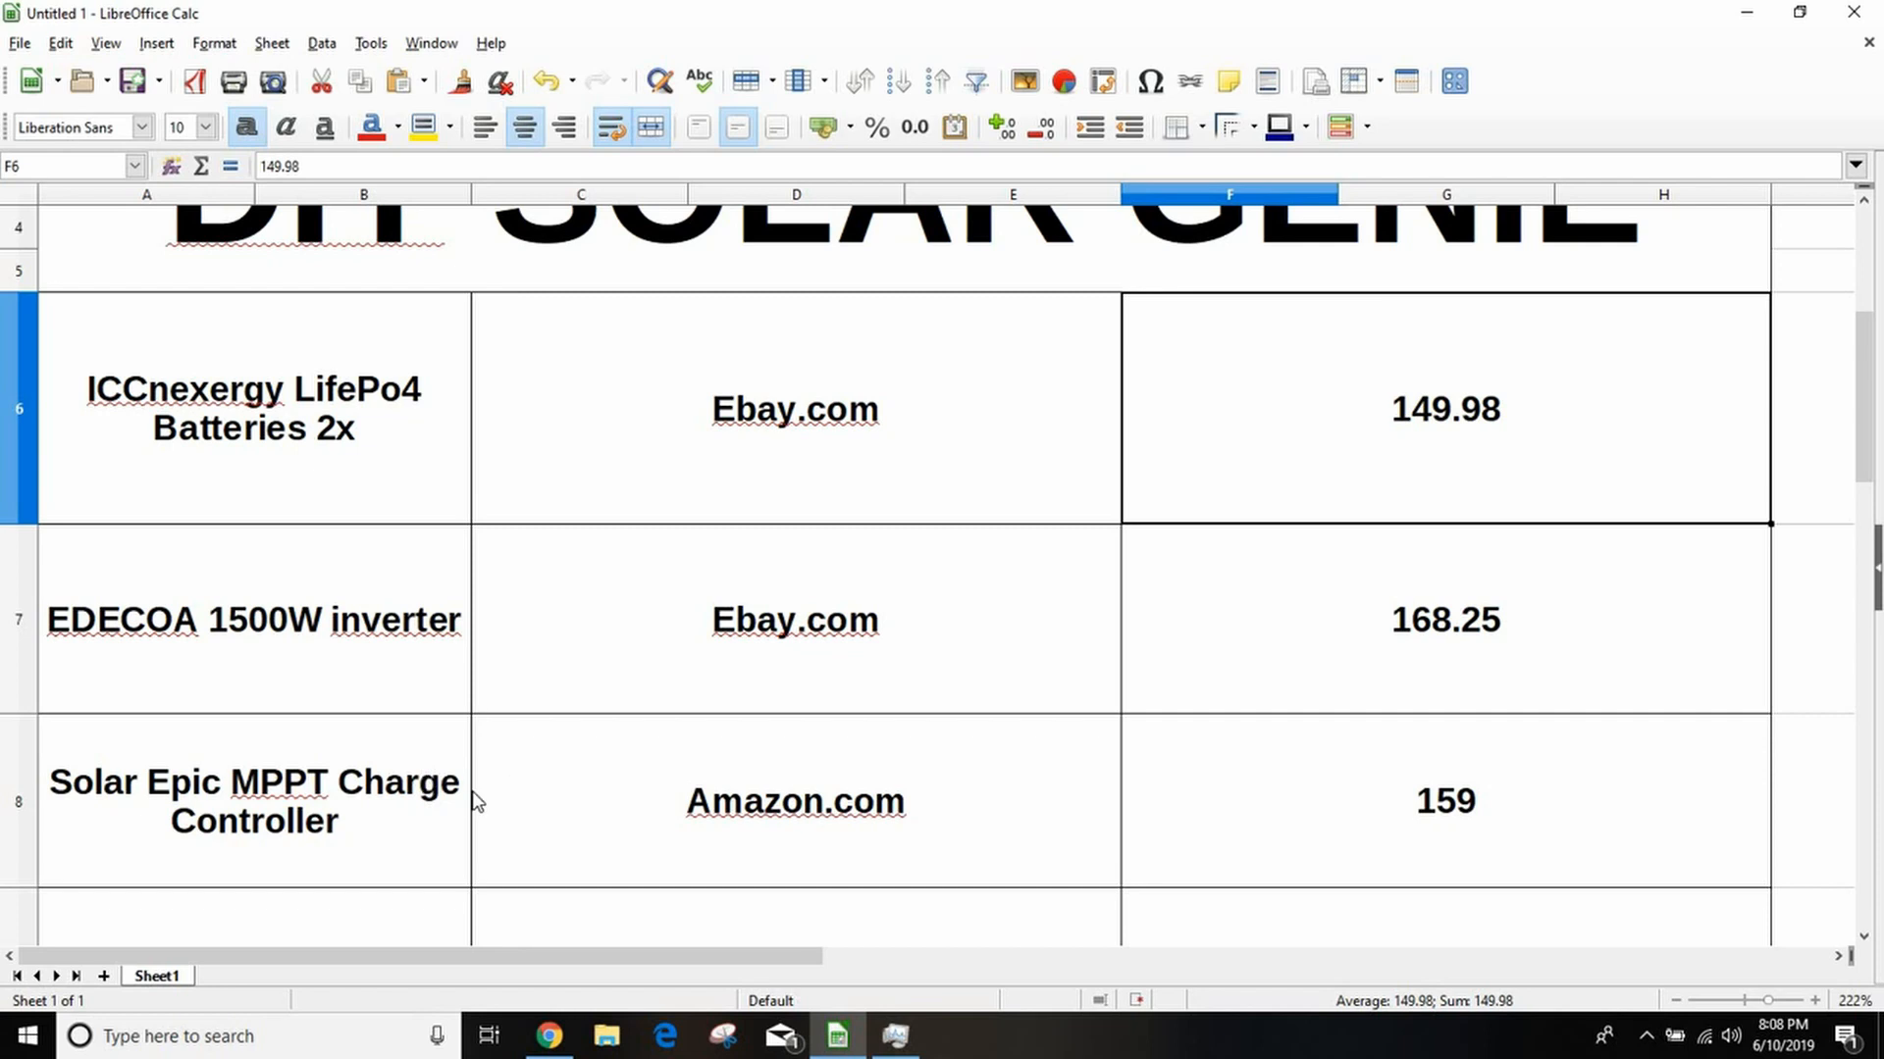
mouse_move(489, 750)
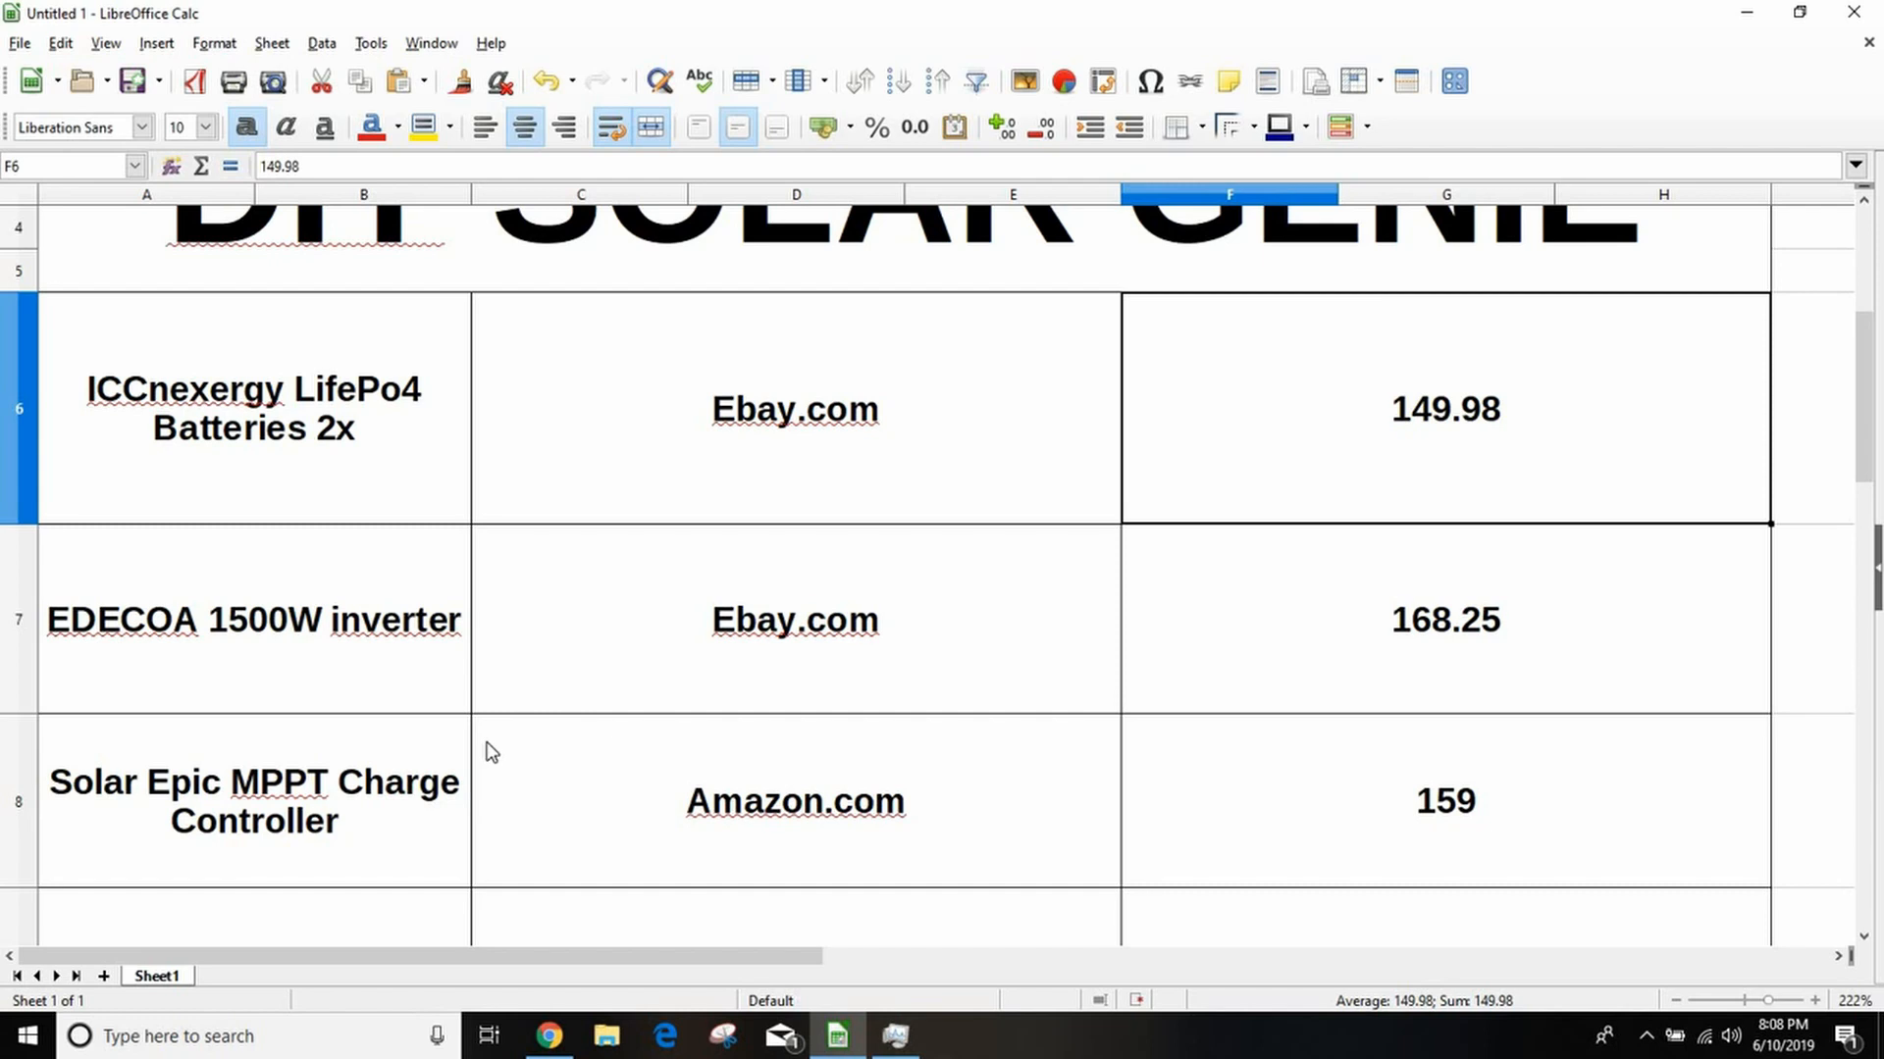
mouse_move(364, 401)
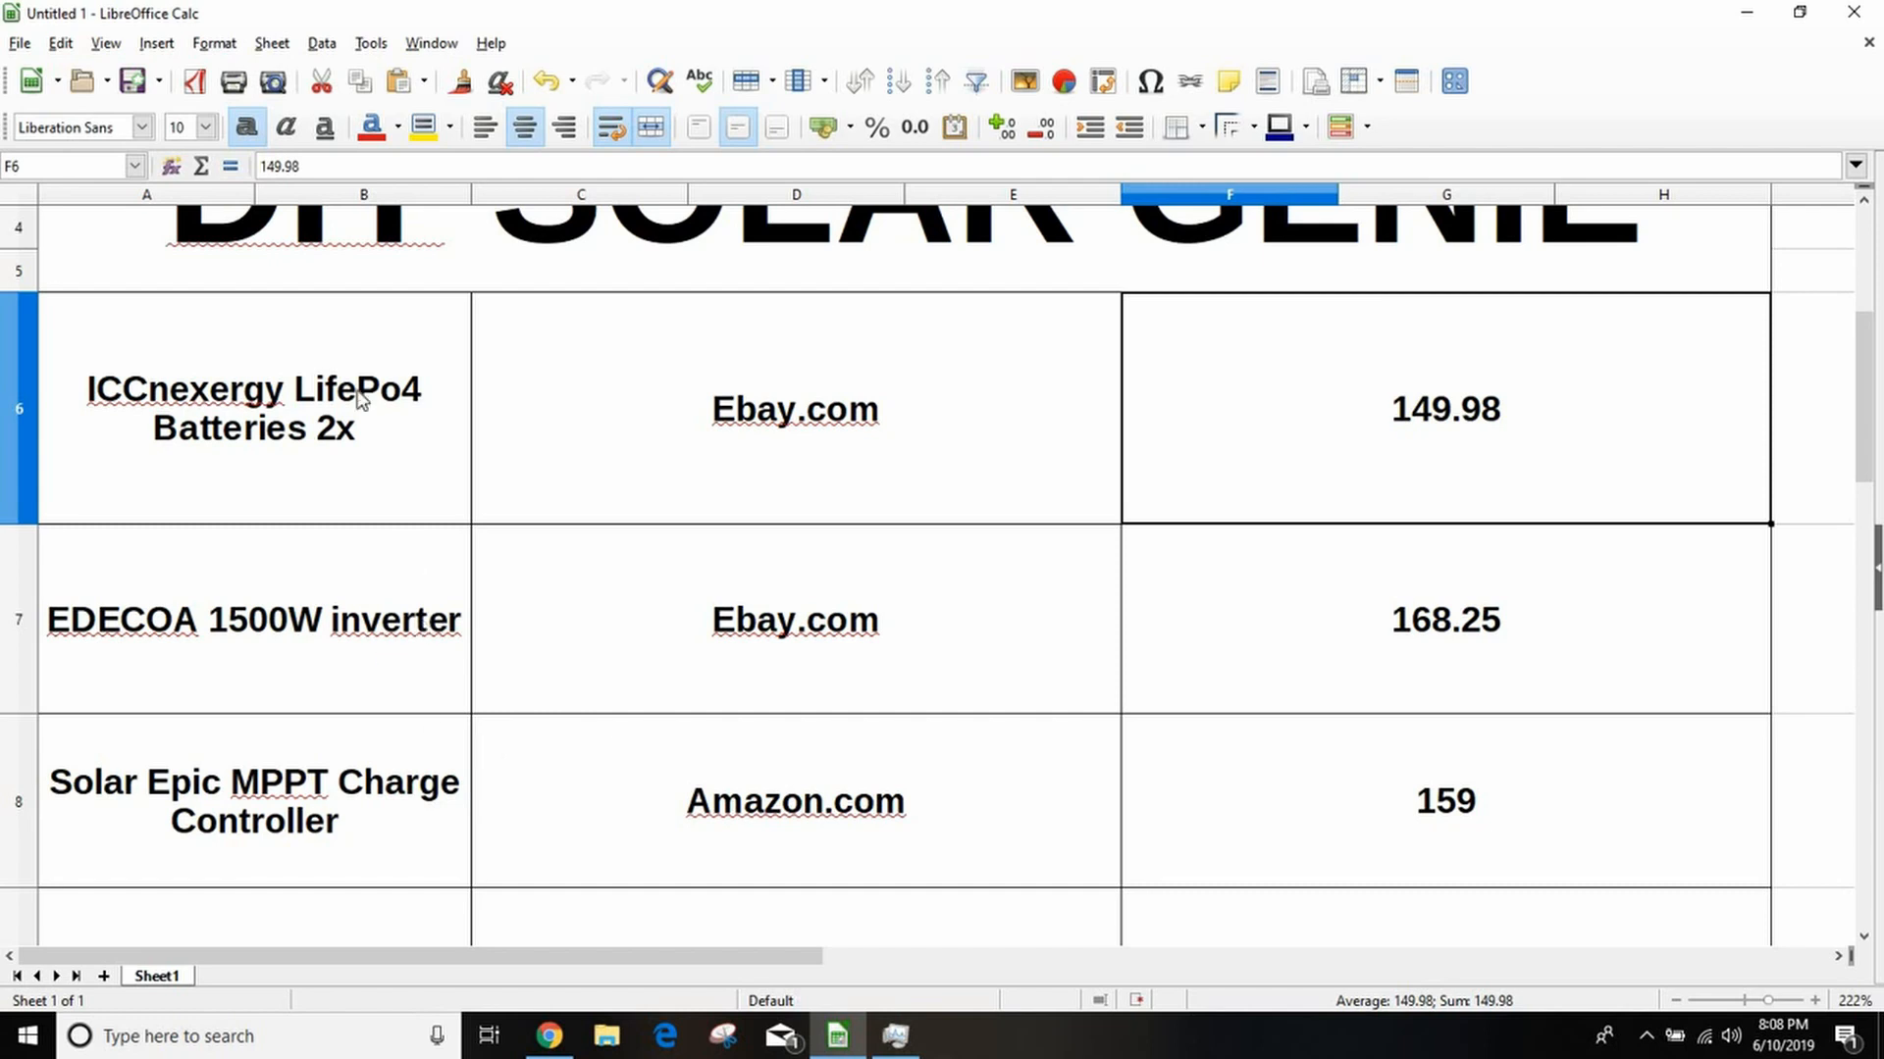
mouse_move(379, 442)
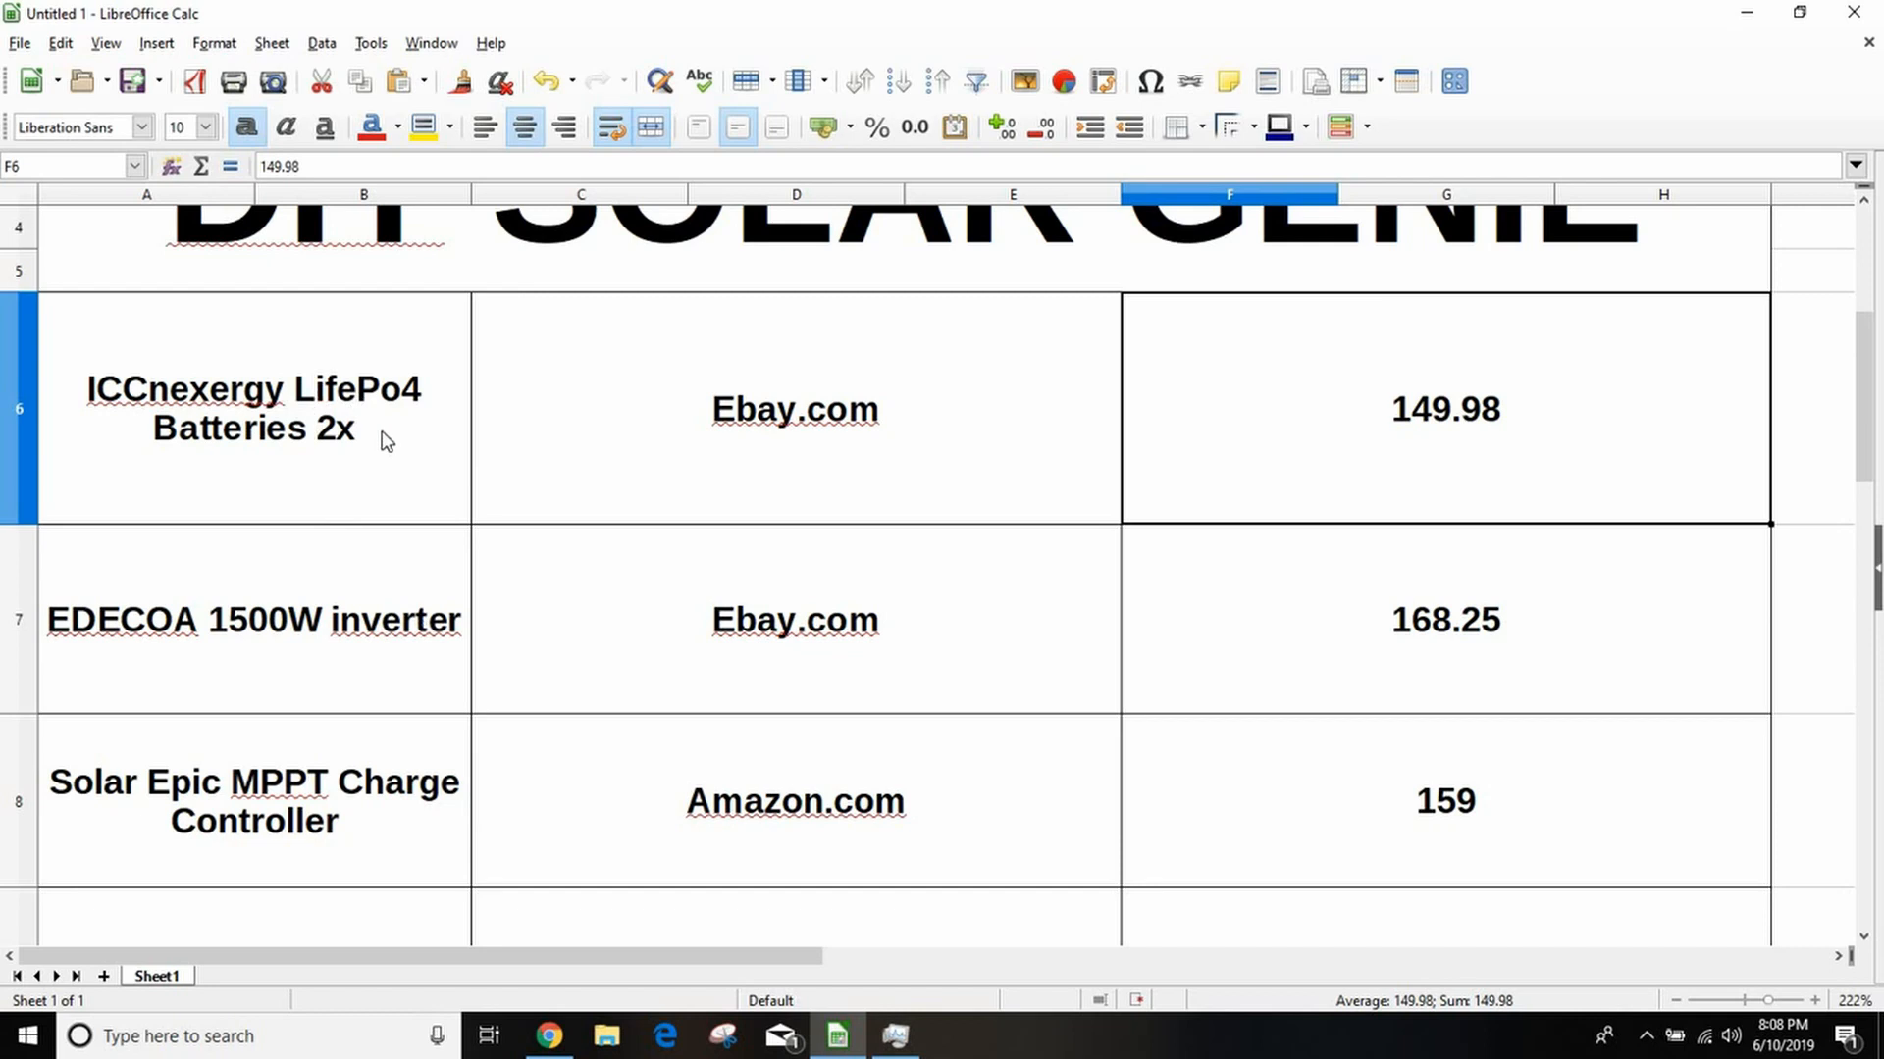
mouse_move(612, 759)
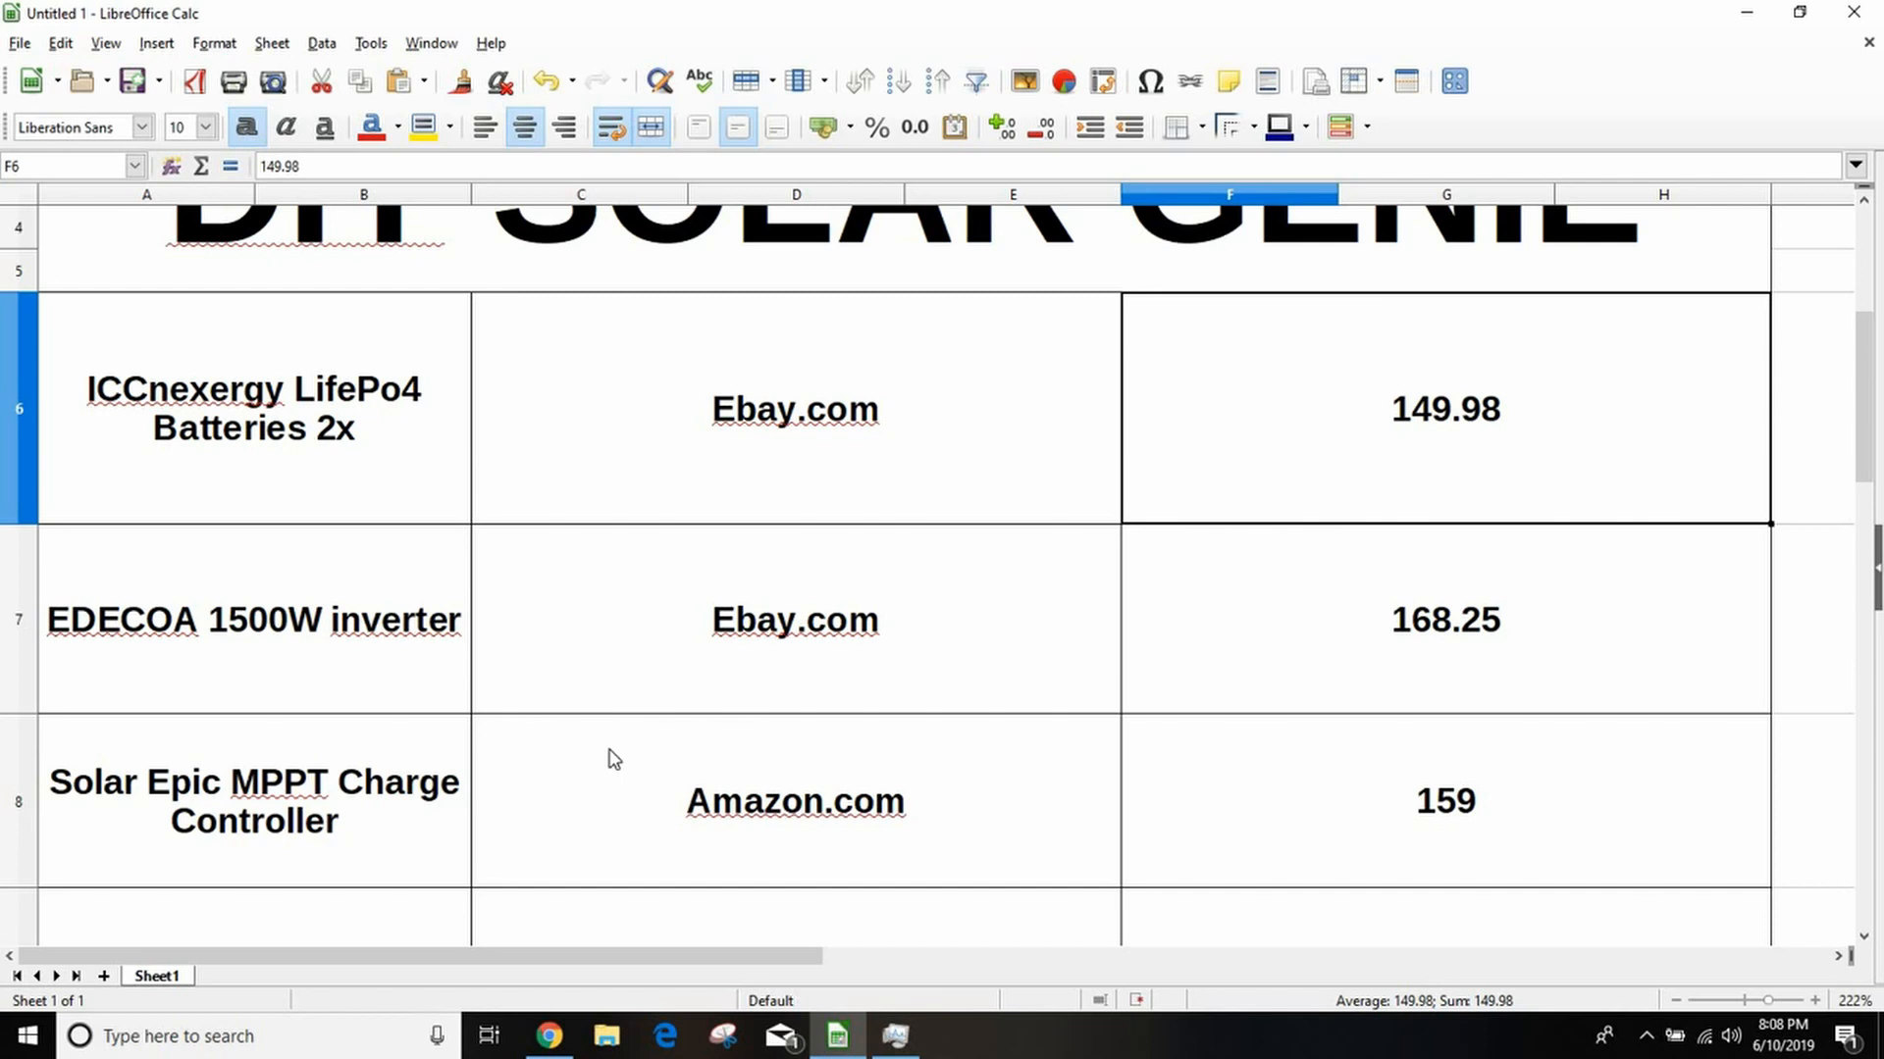
mouse_move(524, 805)
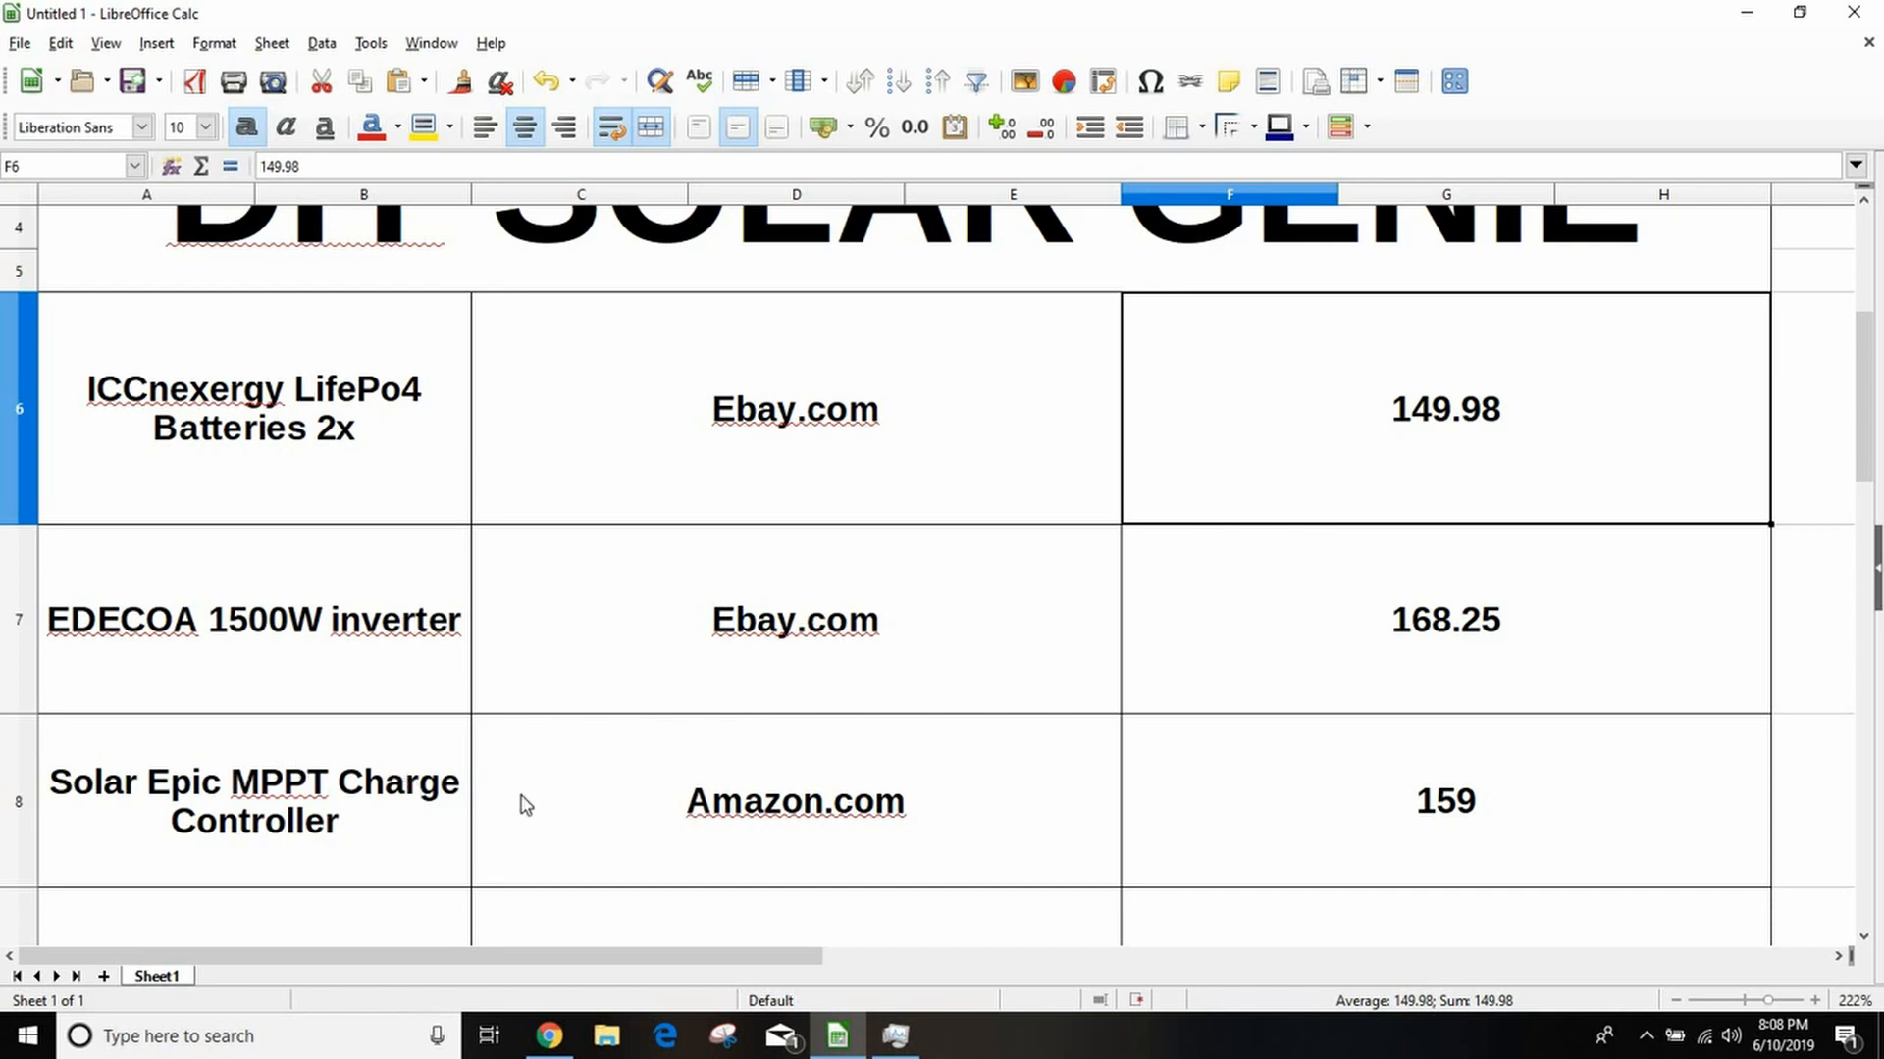
mouse_move(501, 744)
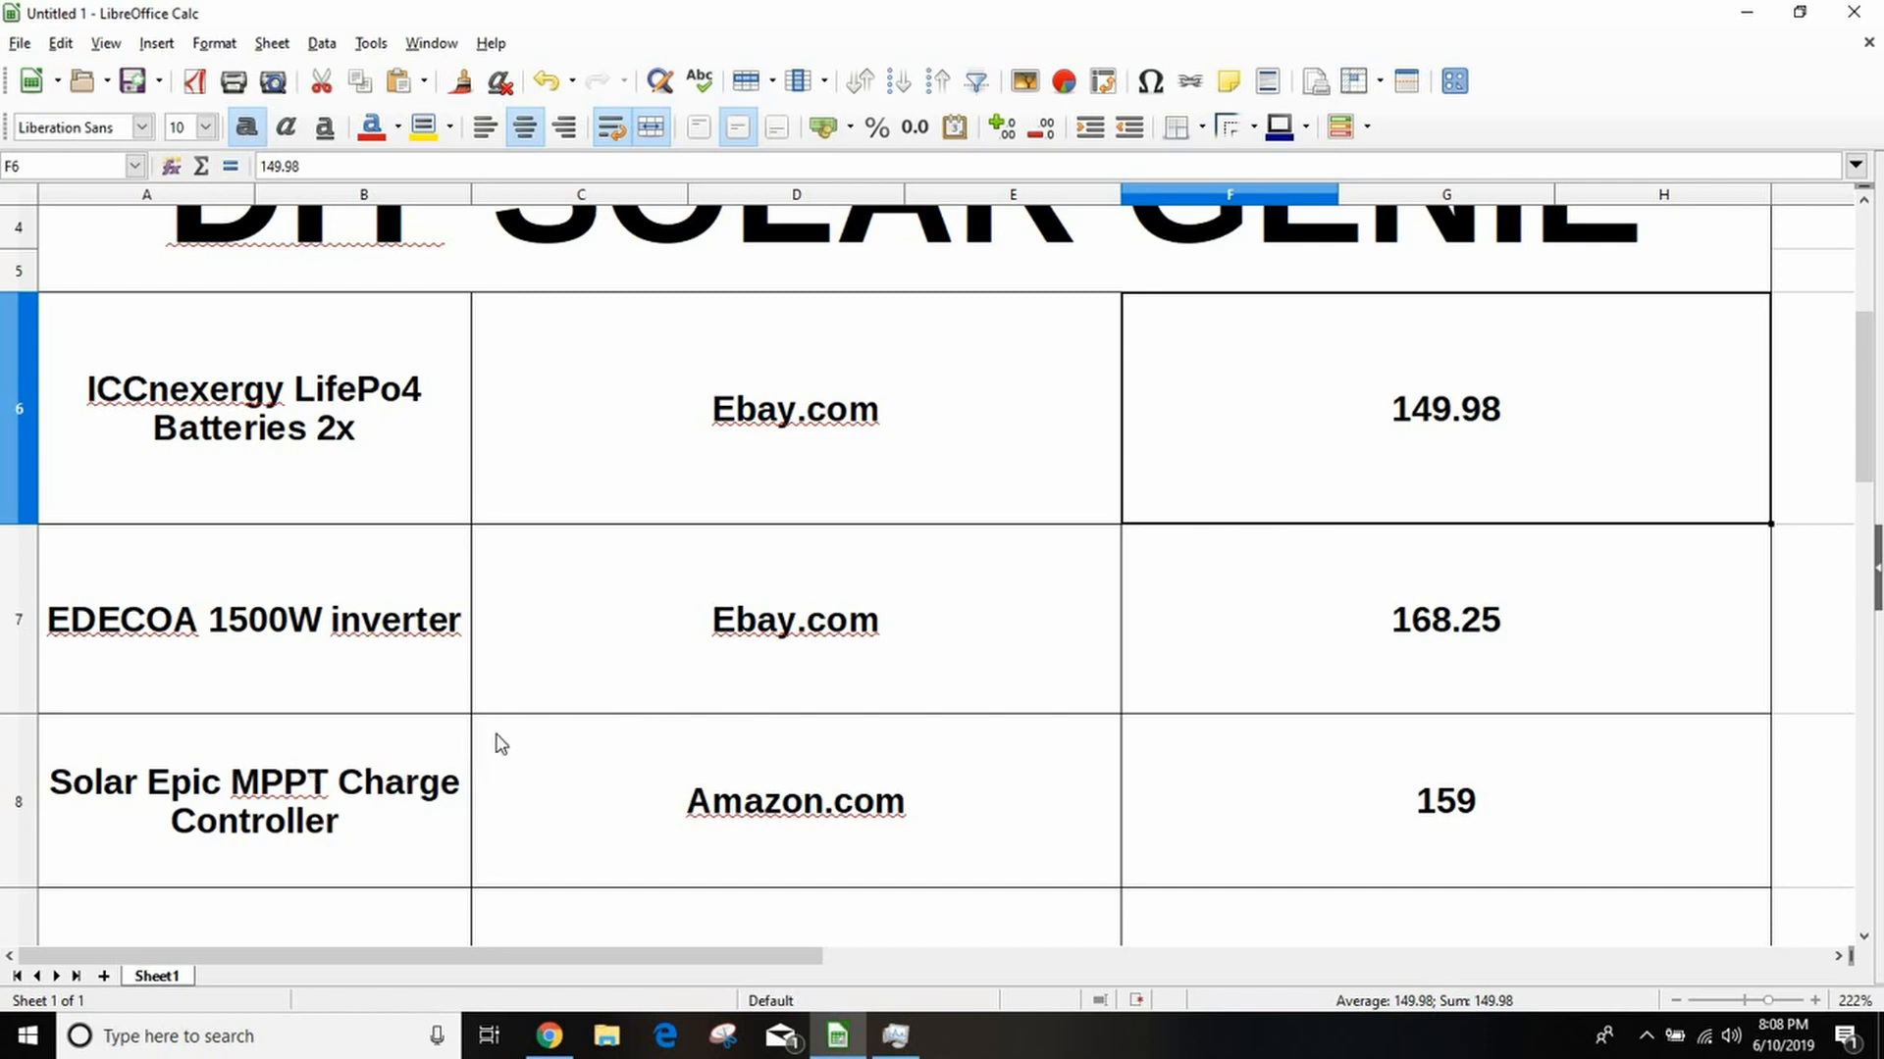
scroll(down, 3)
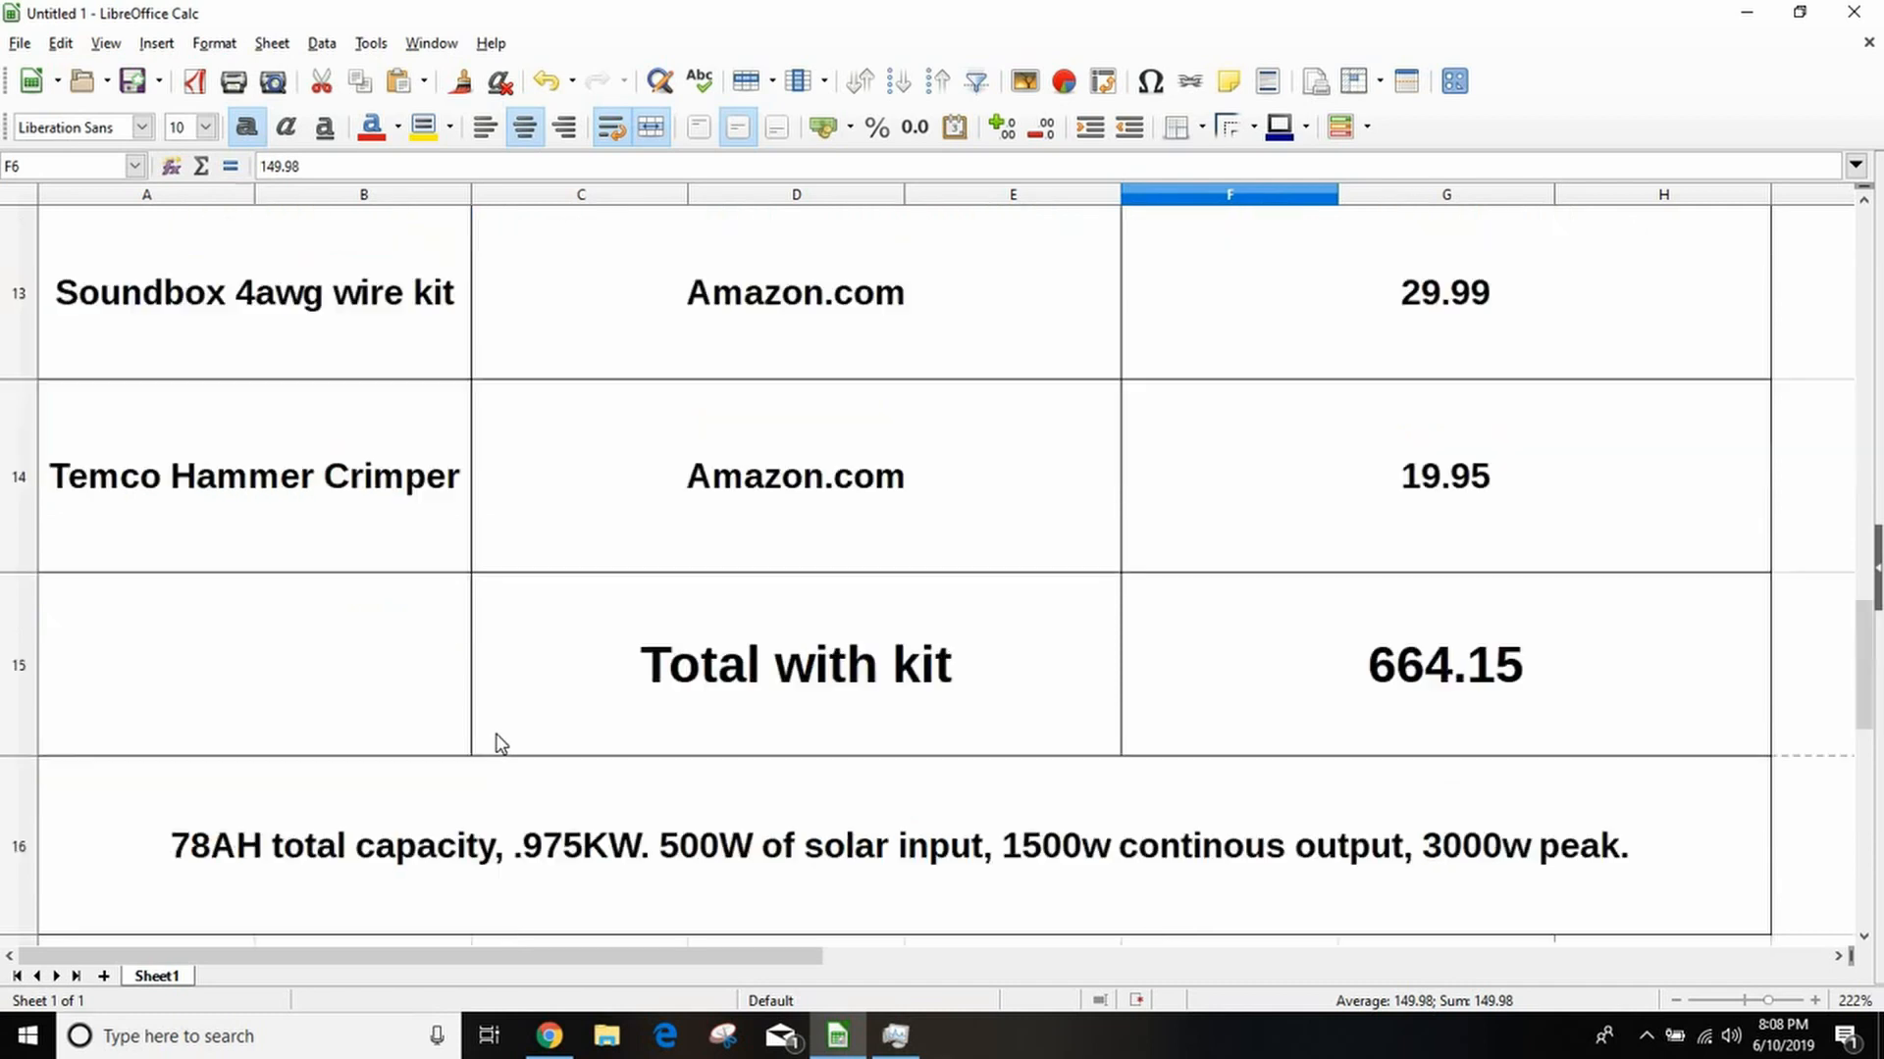
scroll(up, 3)
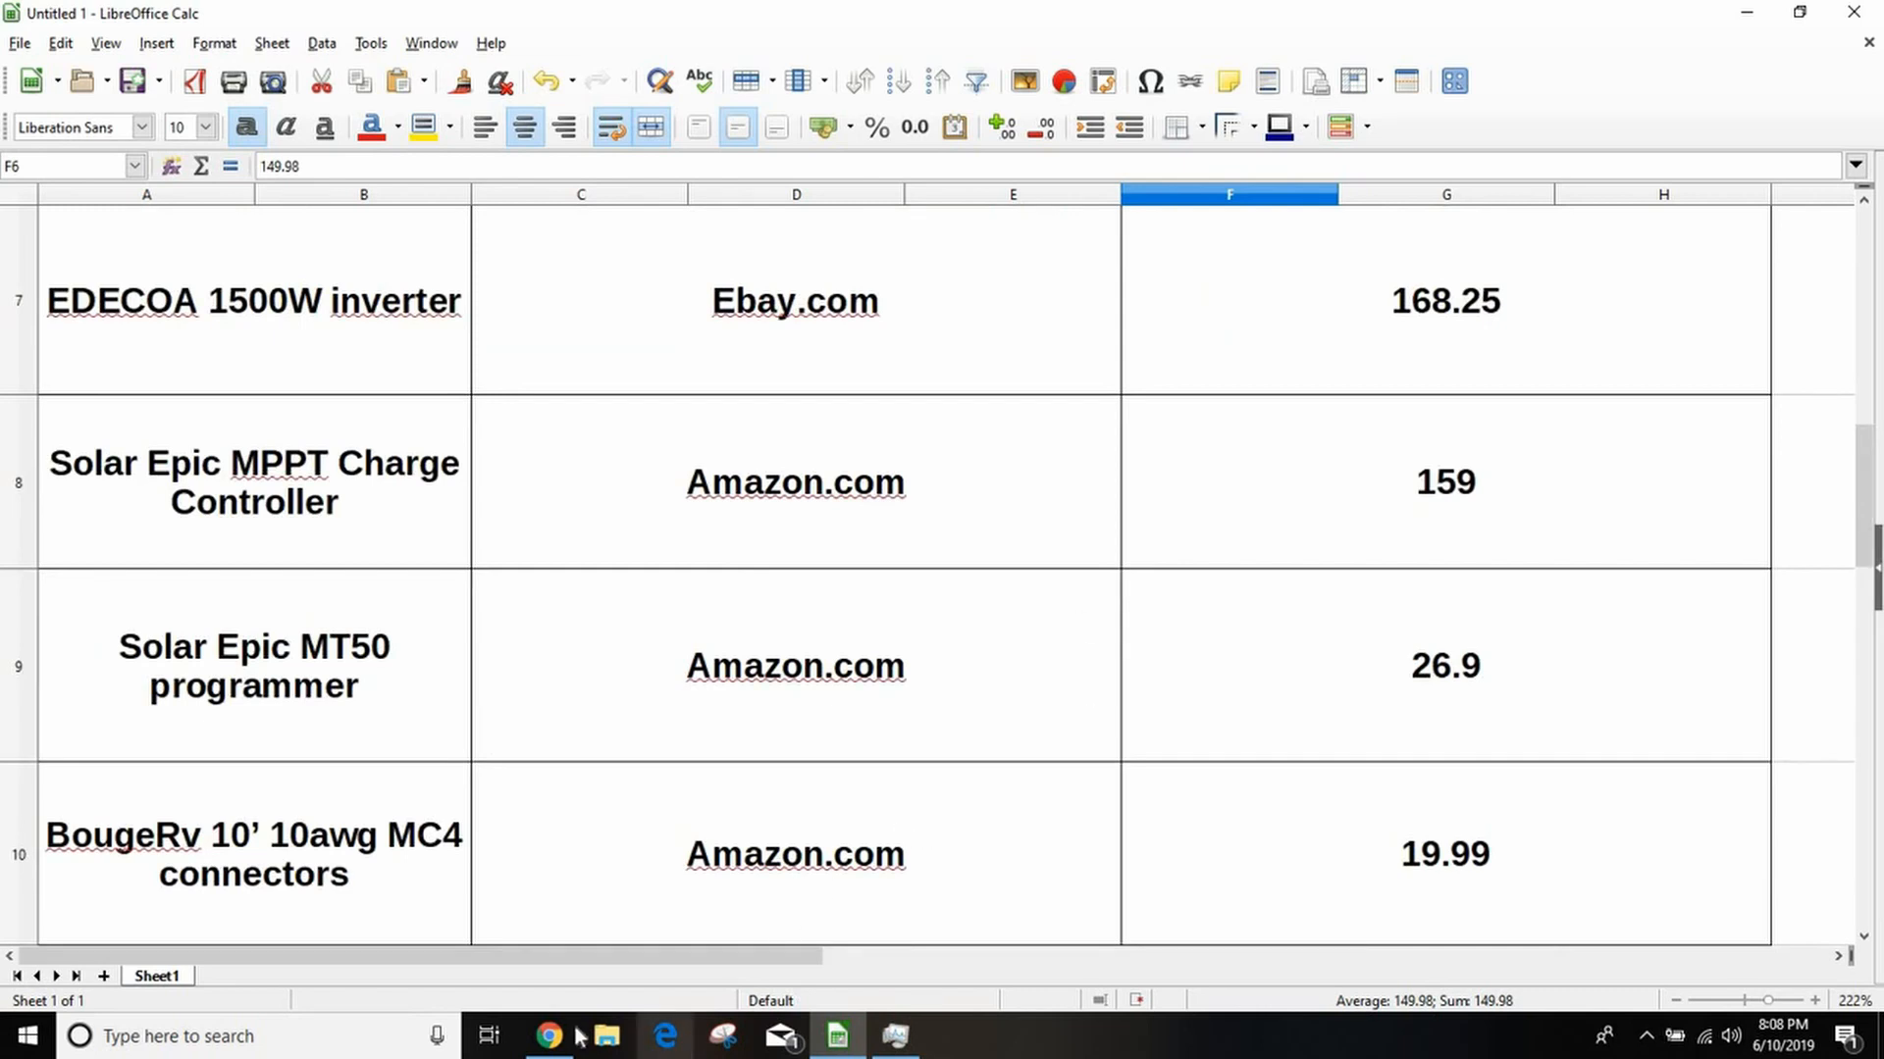
Step: Go back through Amazon order history and open the SolarEpic MPPT charge controller page
click(548, 1036)
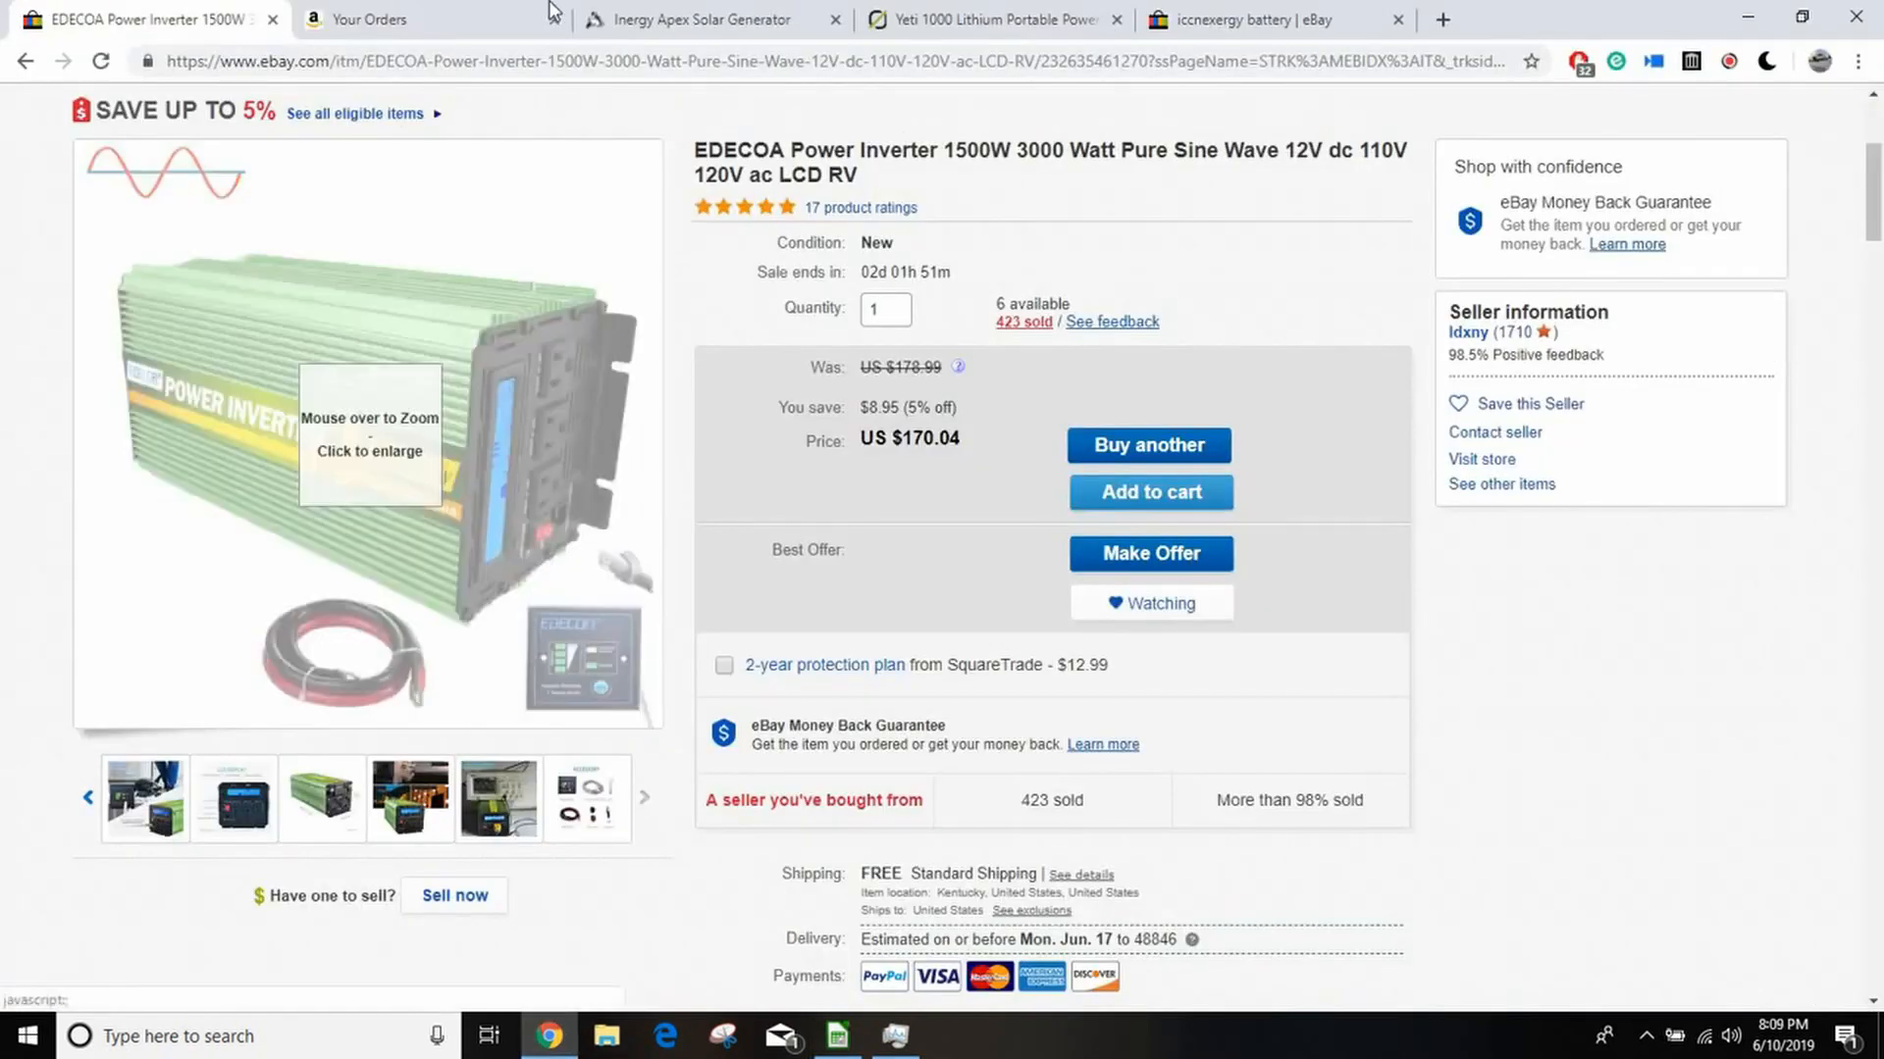
click(360, 20)
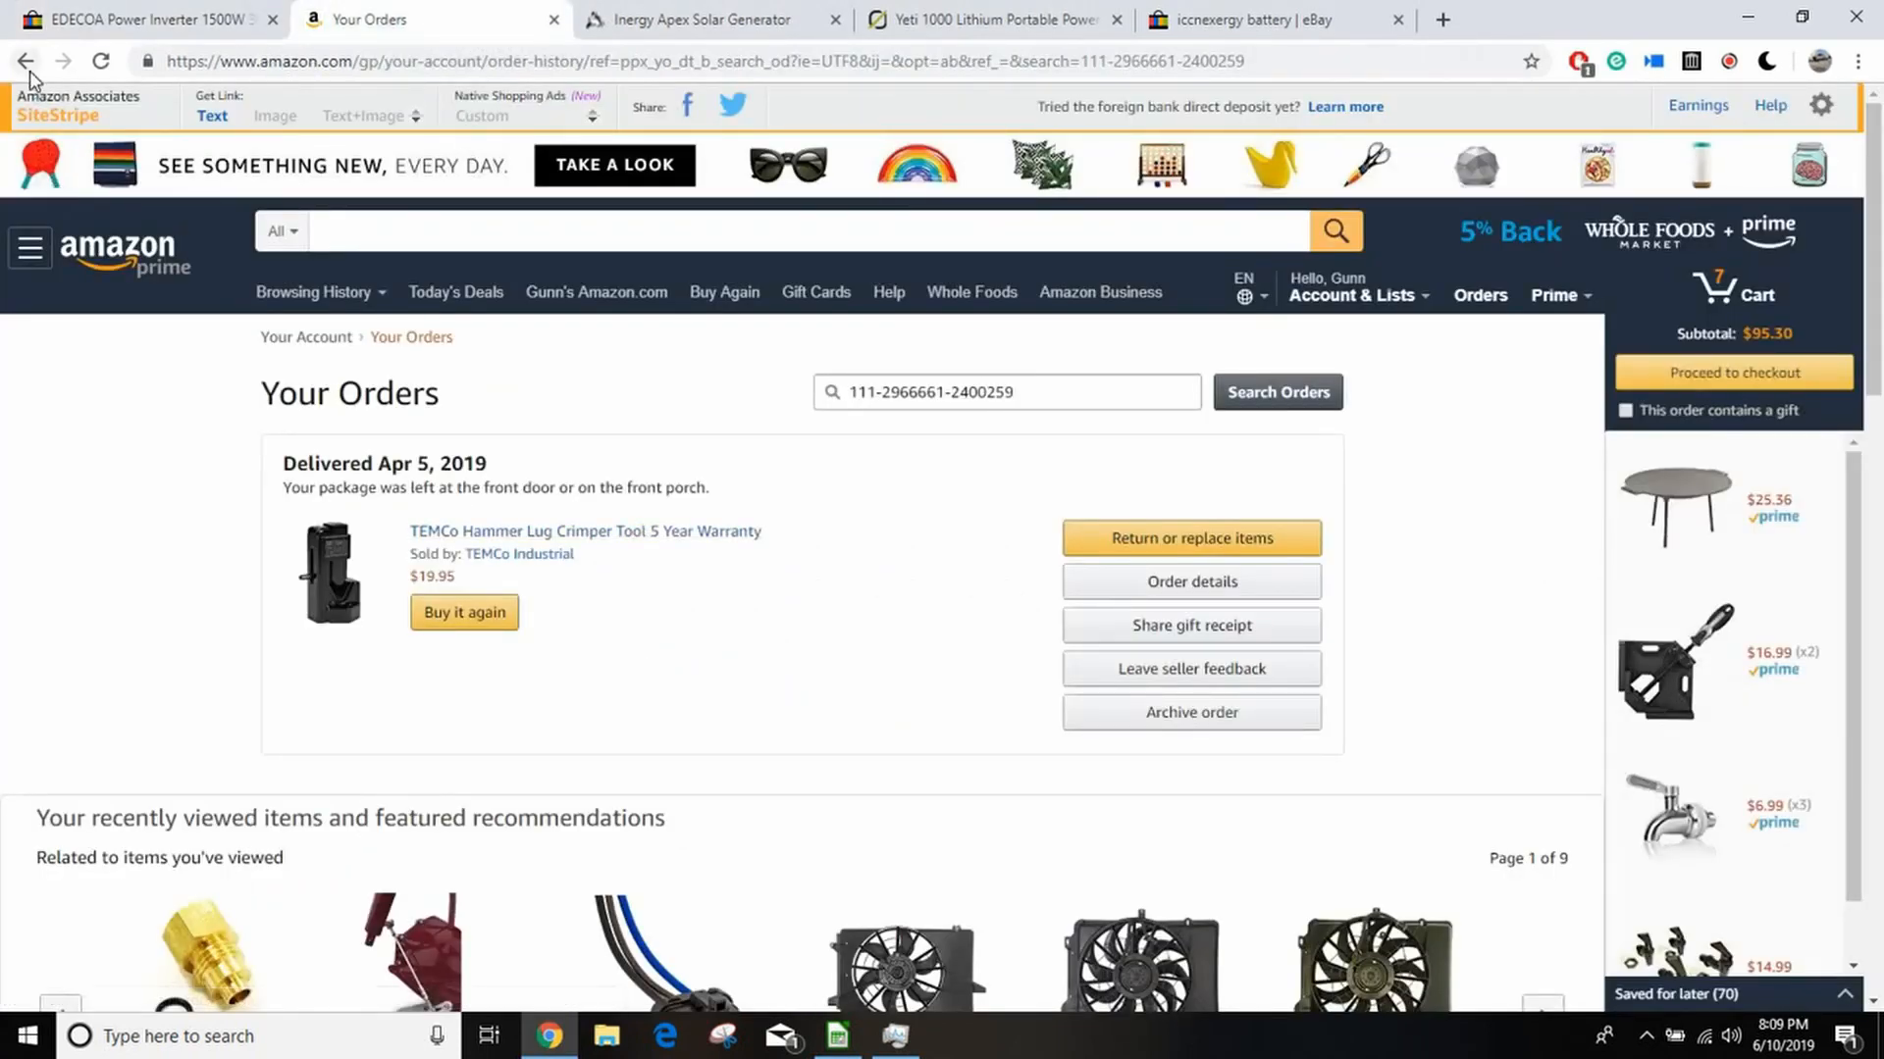
click(1277, 391)
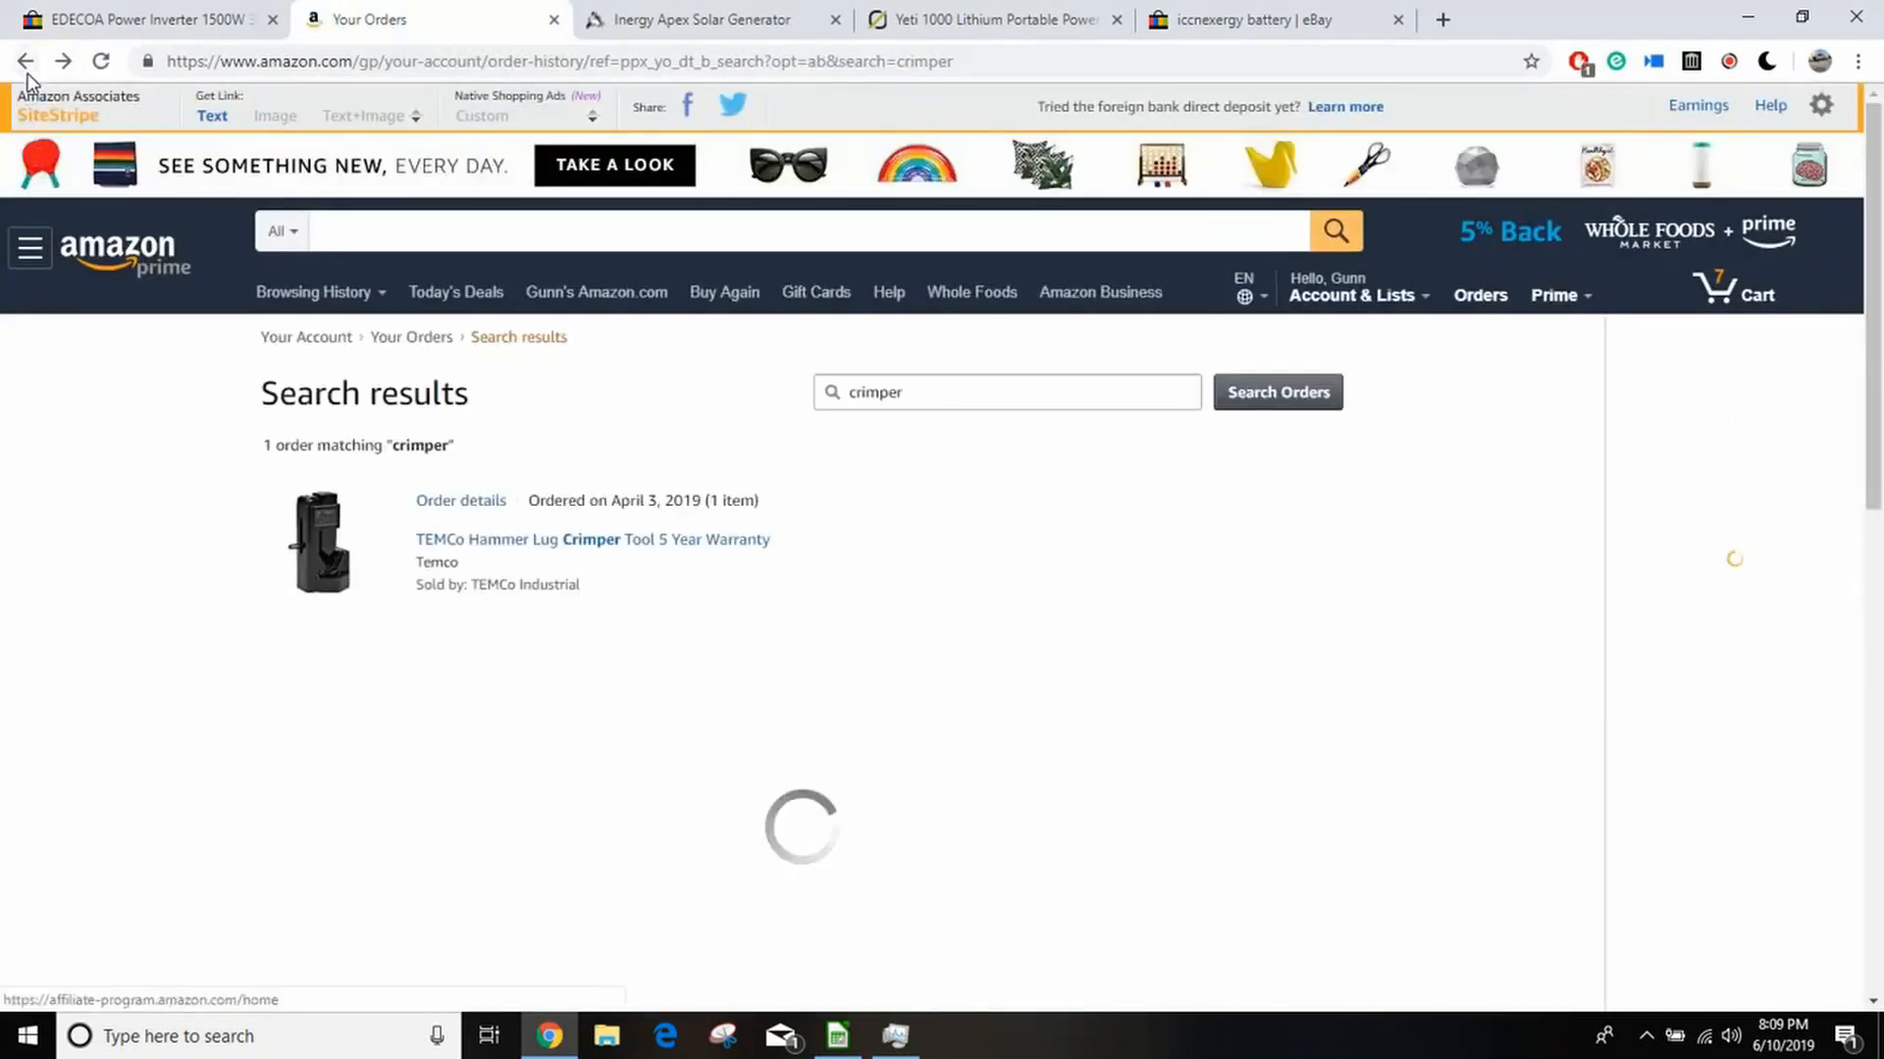
click(27, 61)
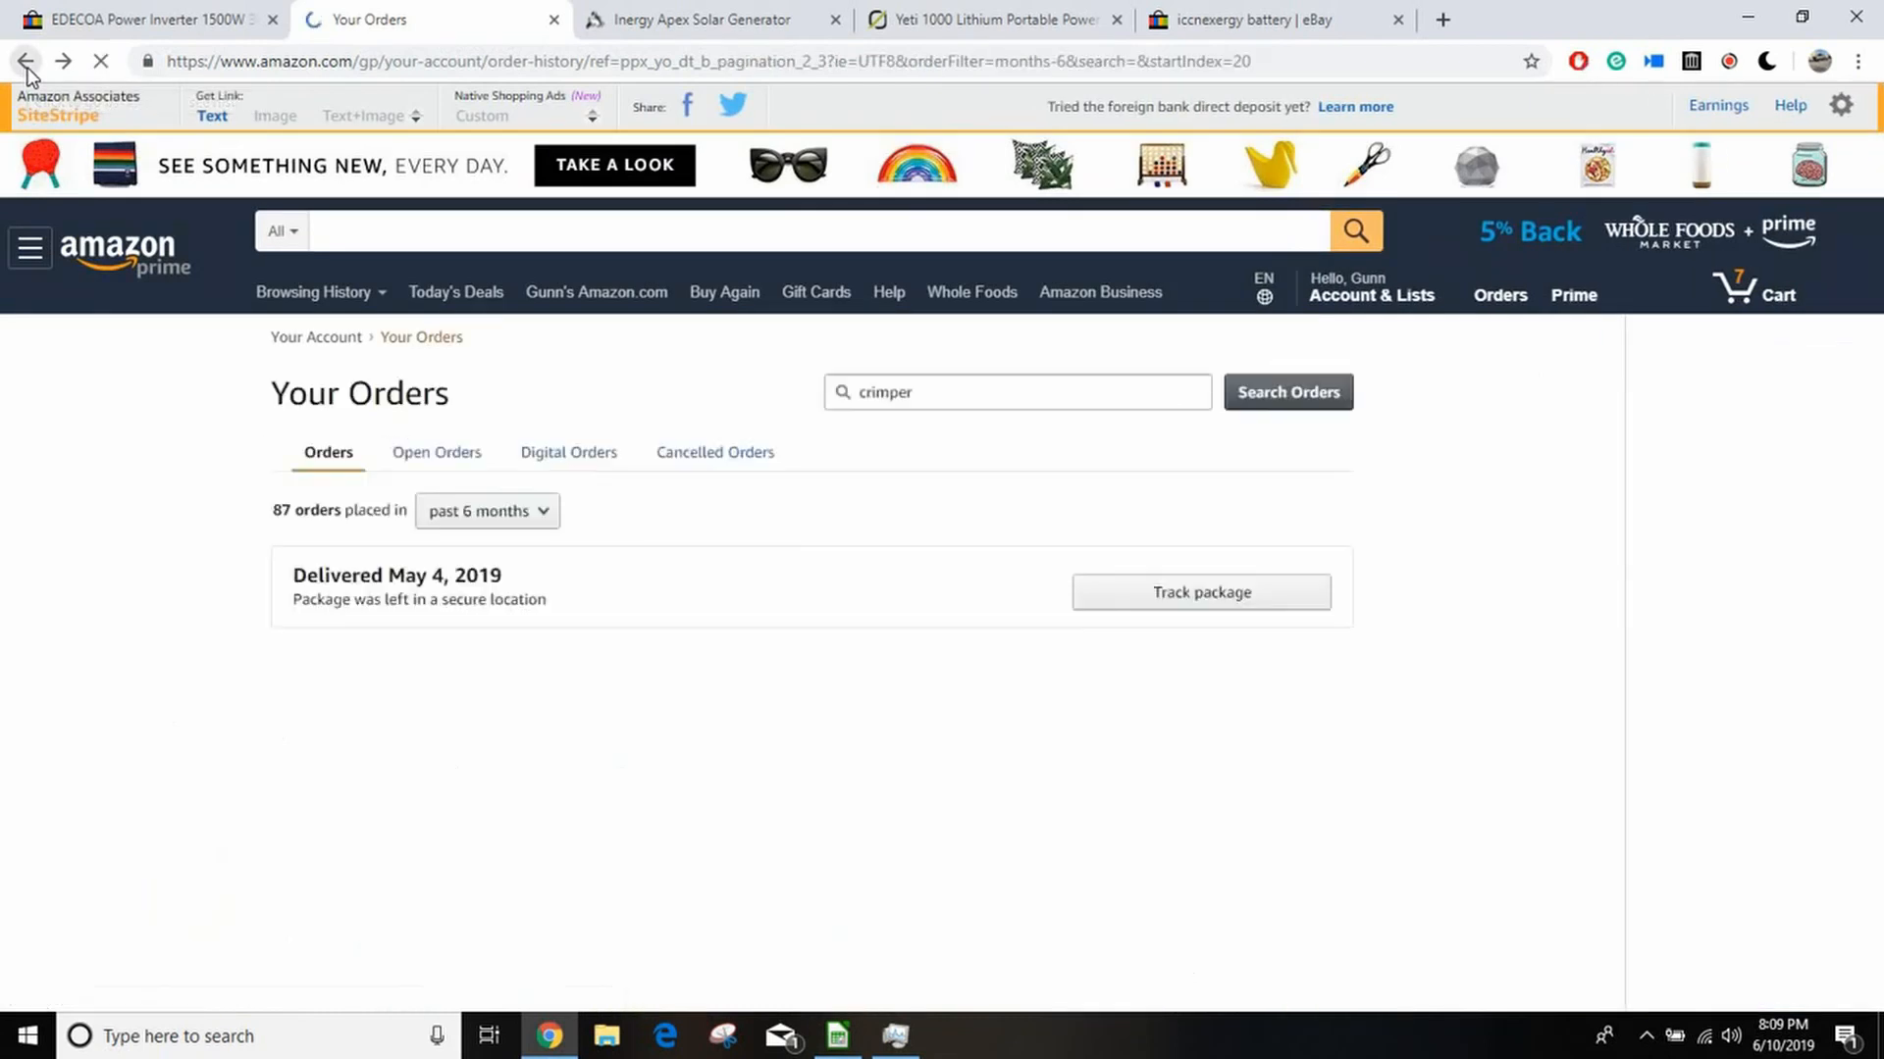
click(24, 60)
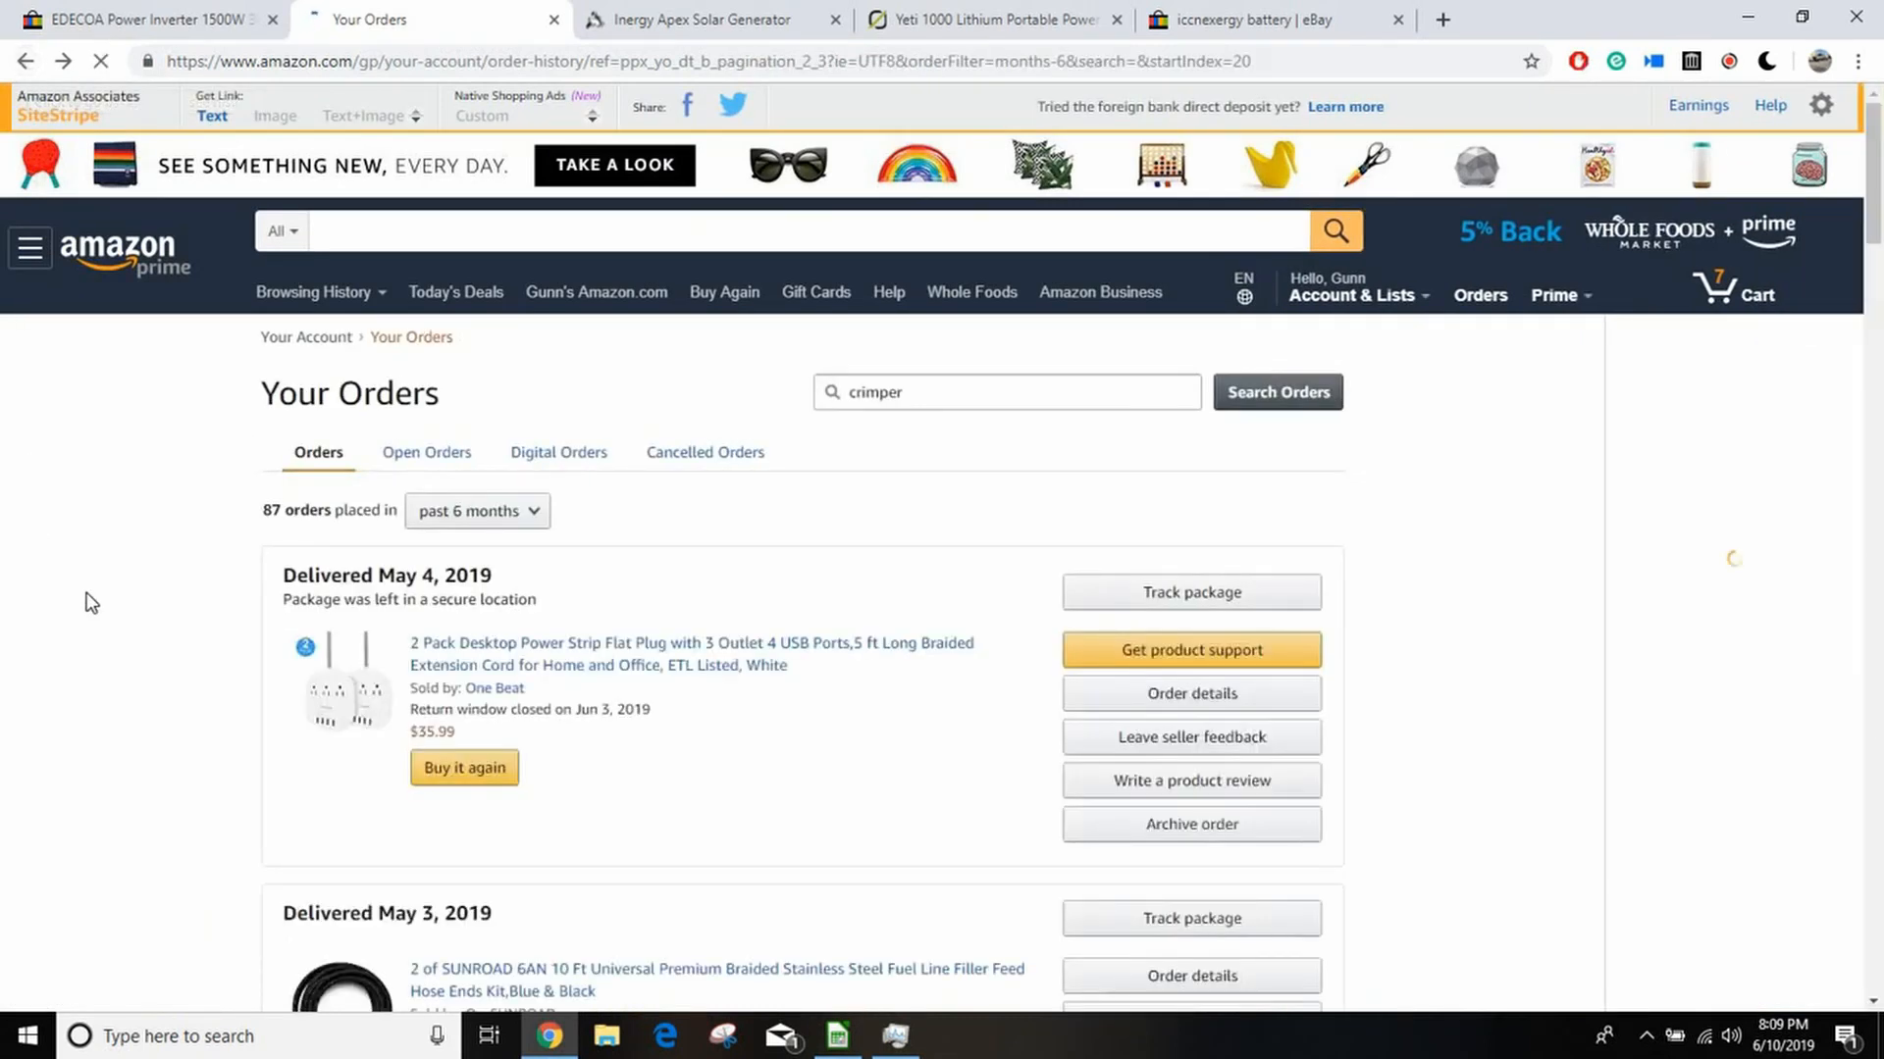
scroll(down, 3)
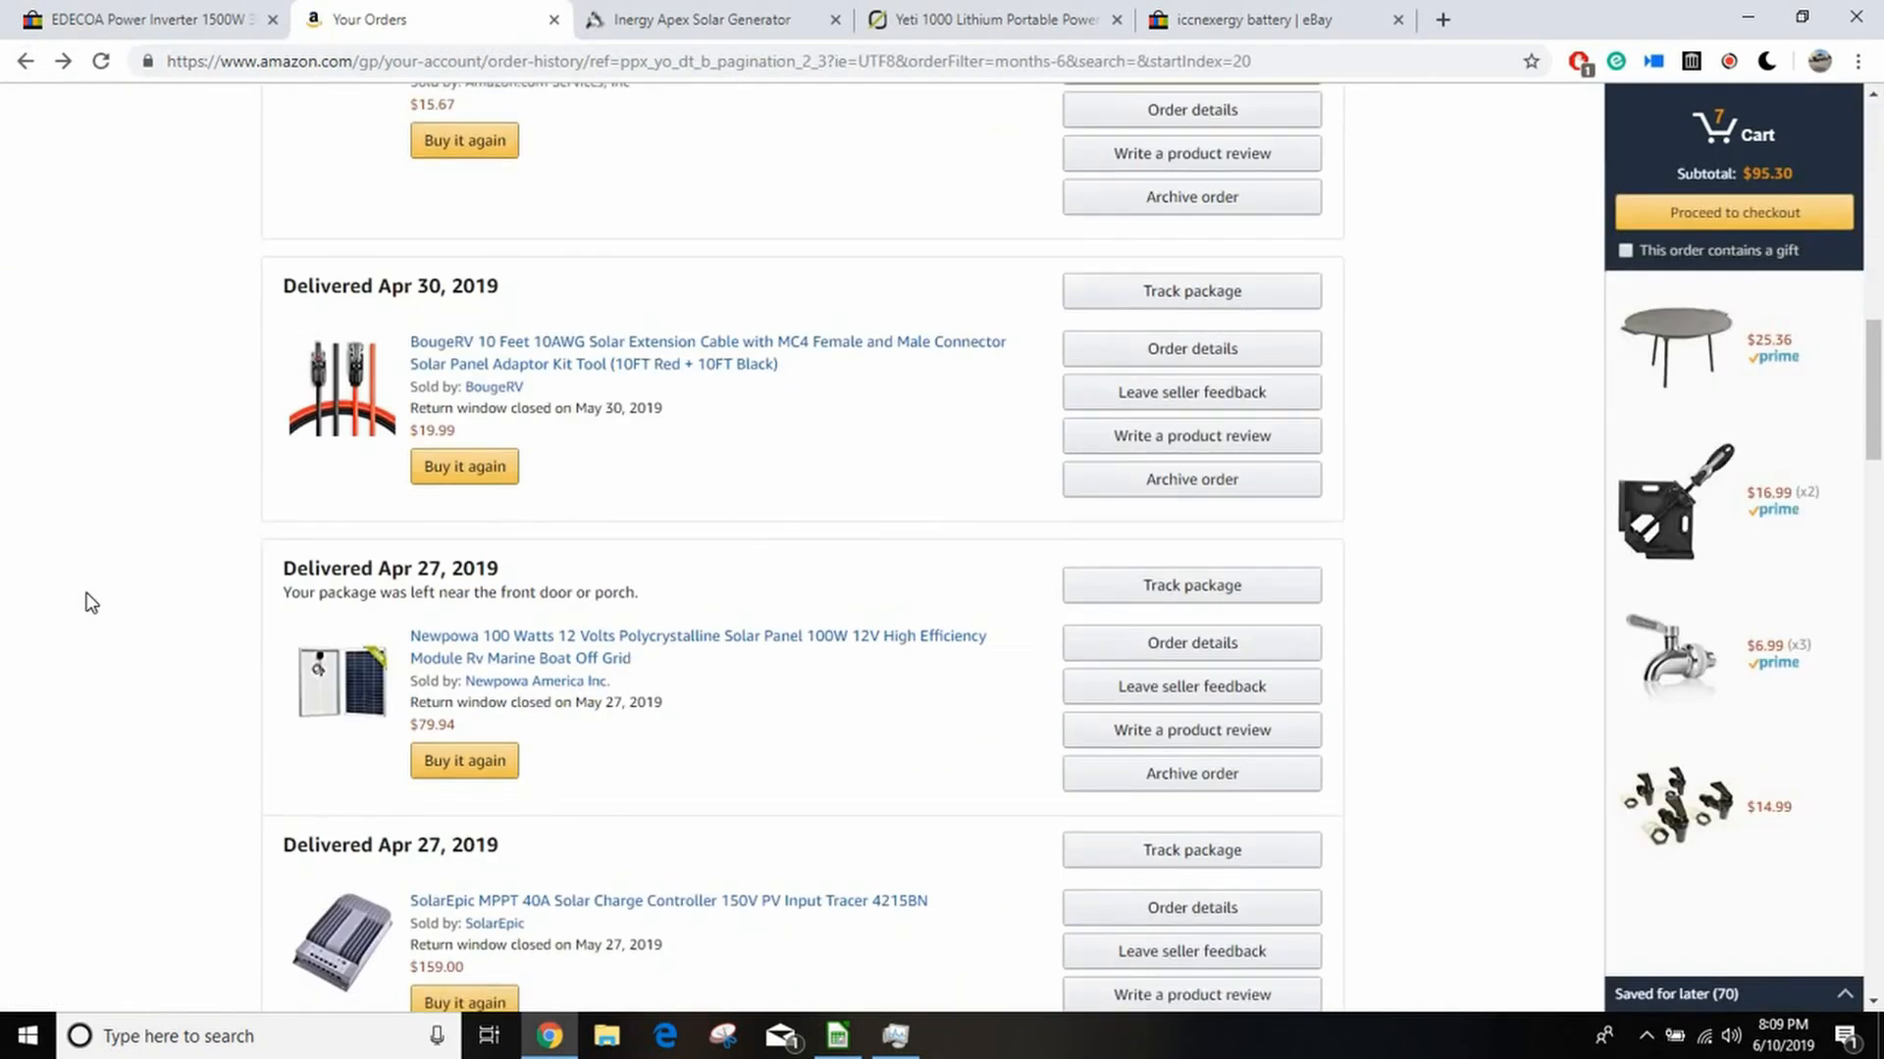
scroll(down, 3)
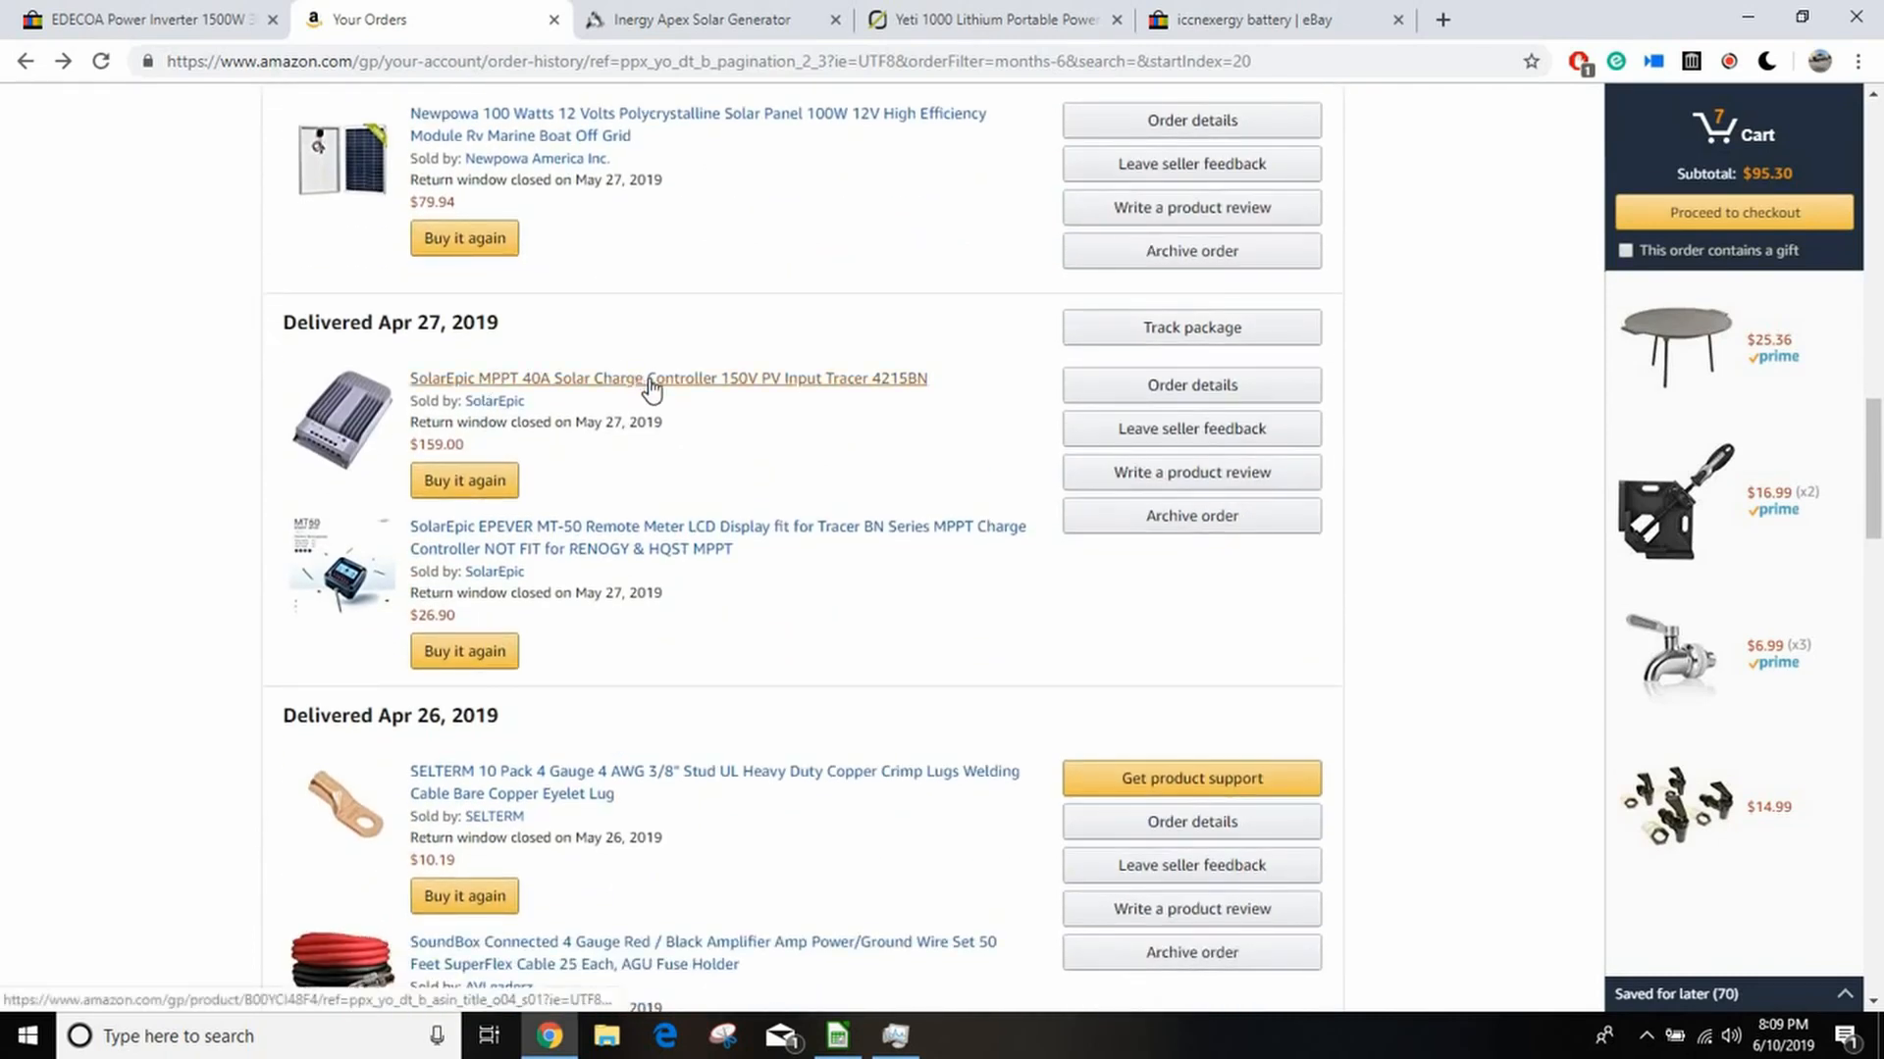
click(668, 379)
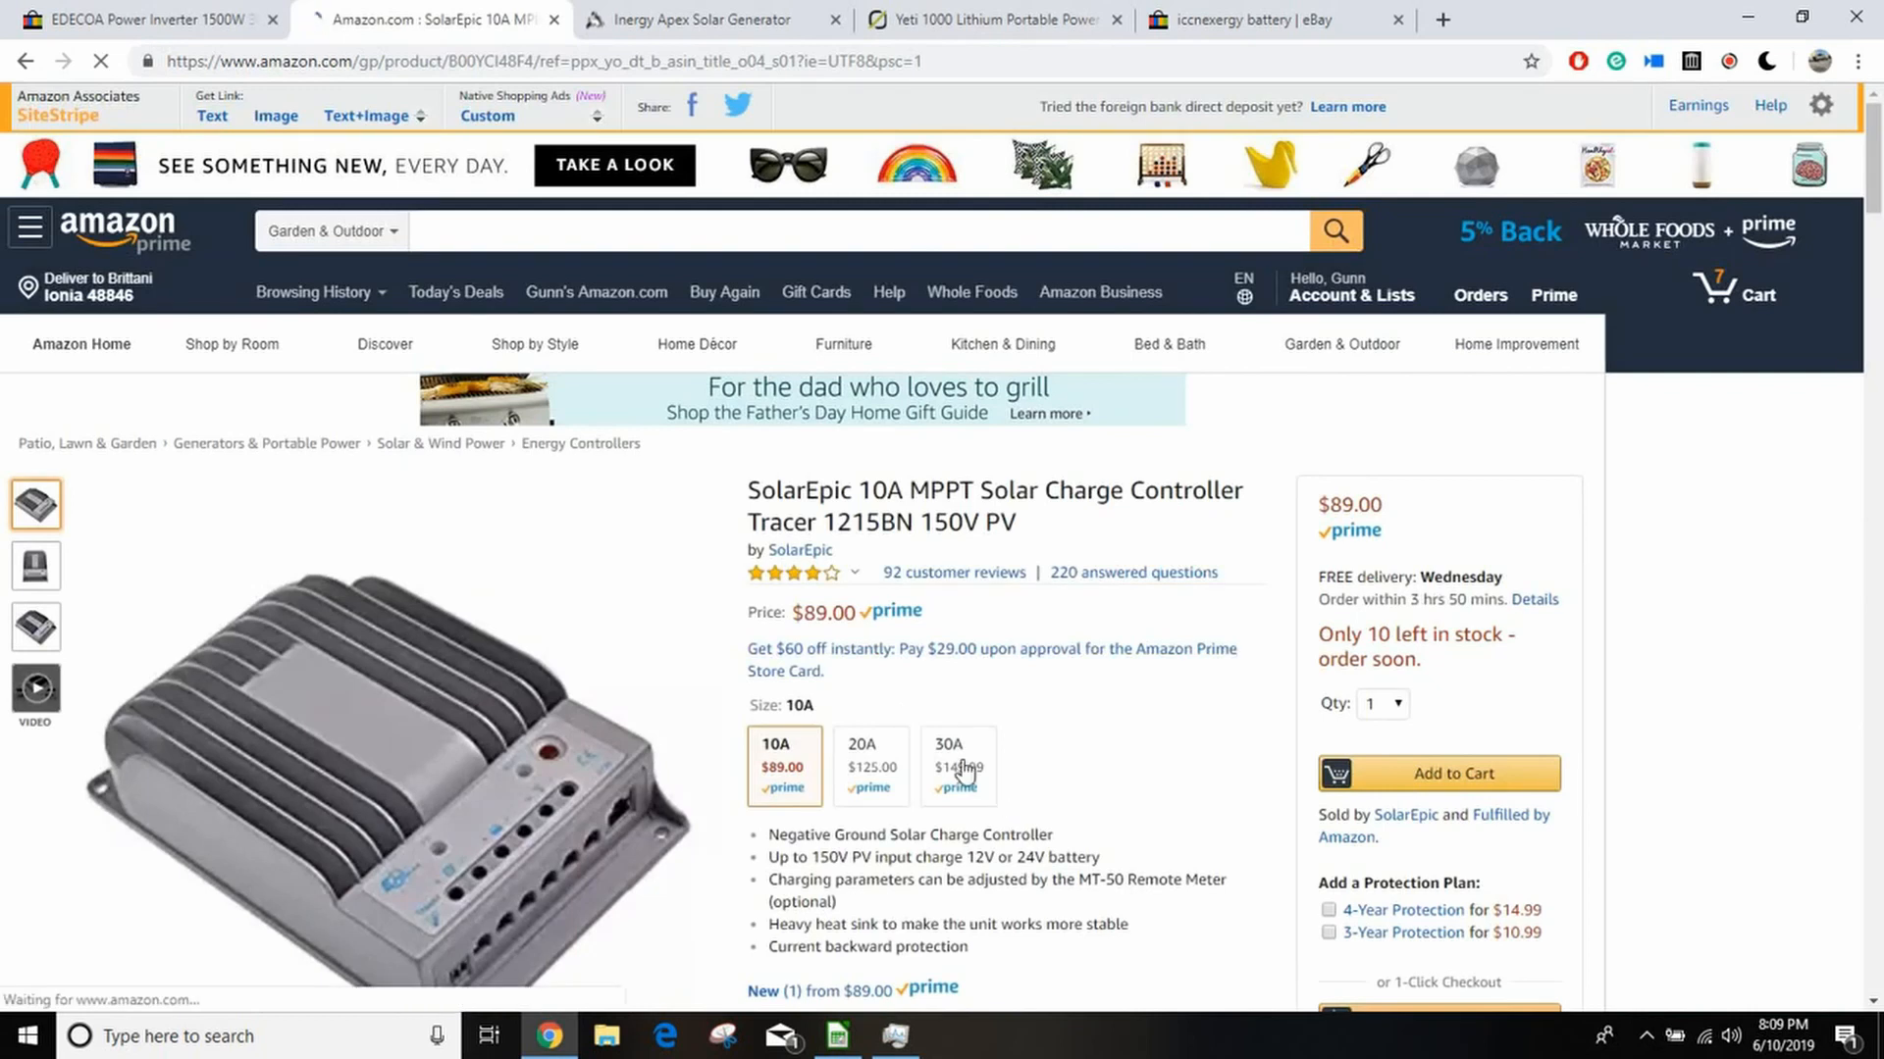
Step: Select the 30A SolarEpic size ($149.99) and read its description and technical data
click(958, 765)
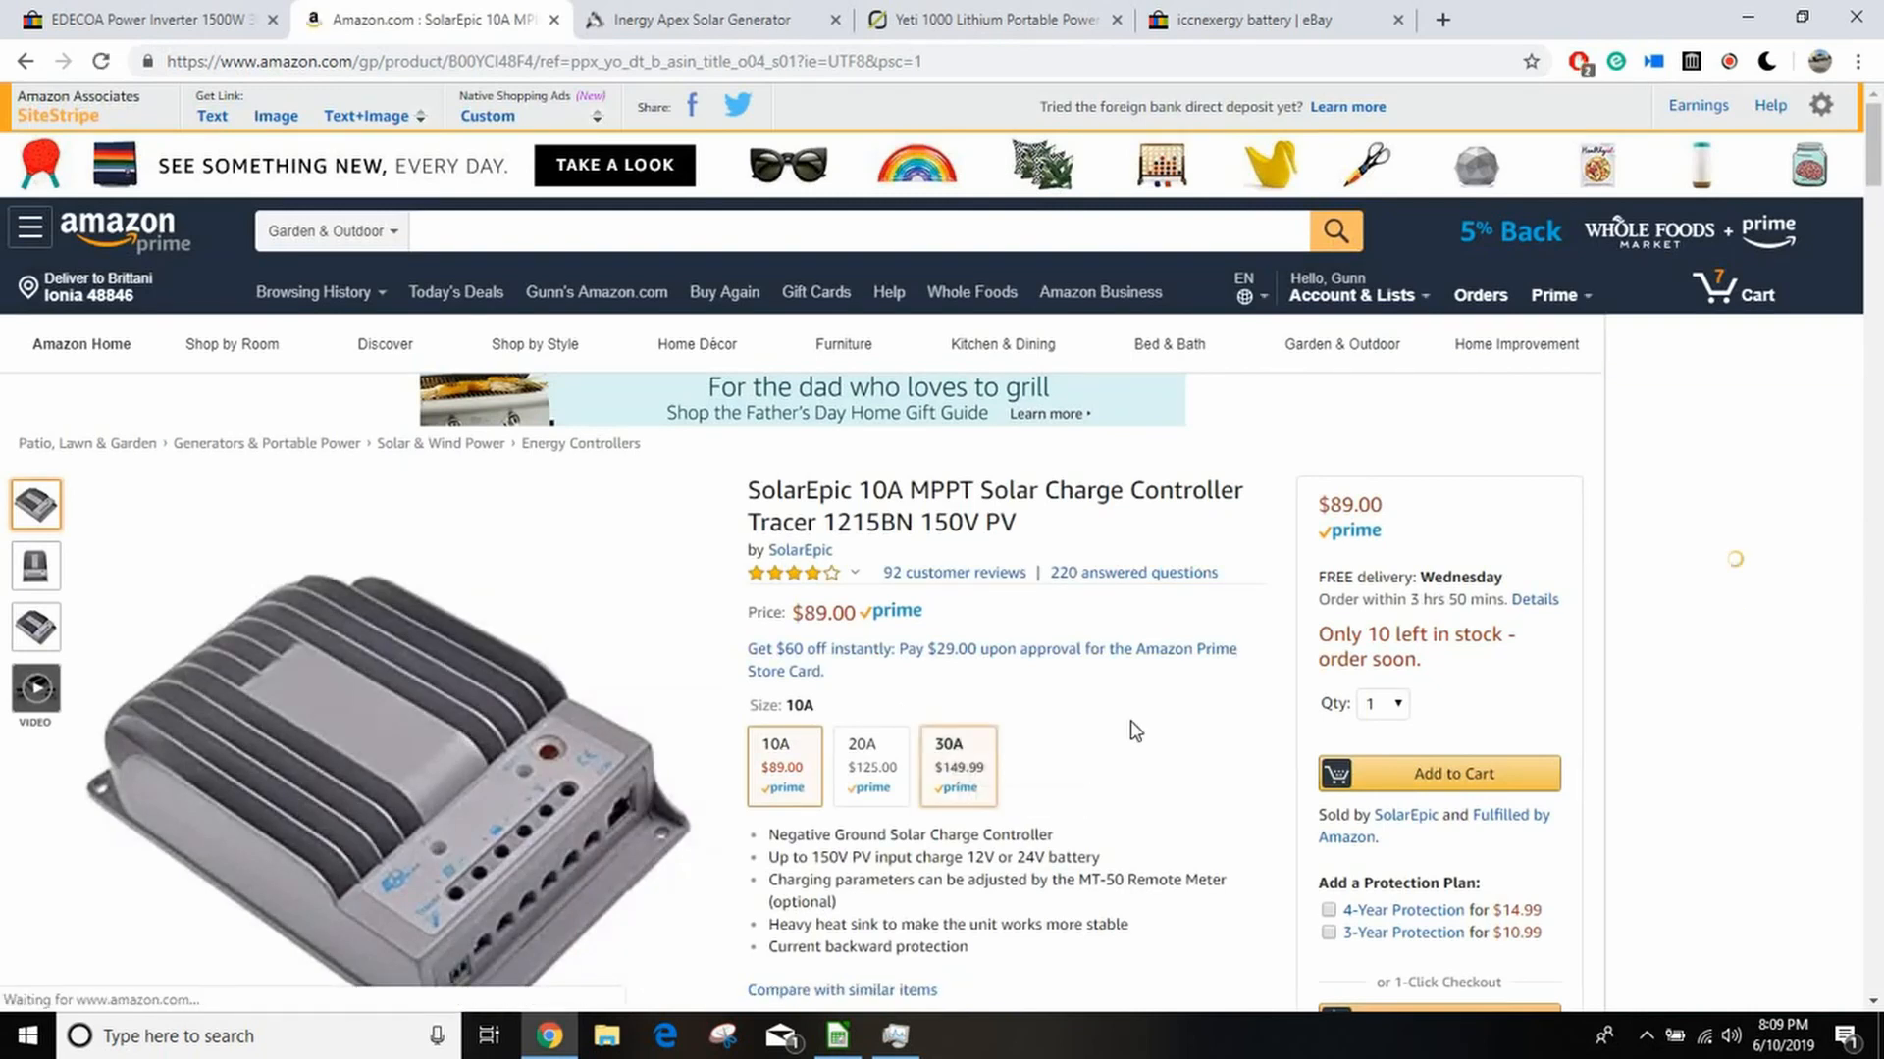
click(957, 765)
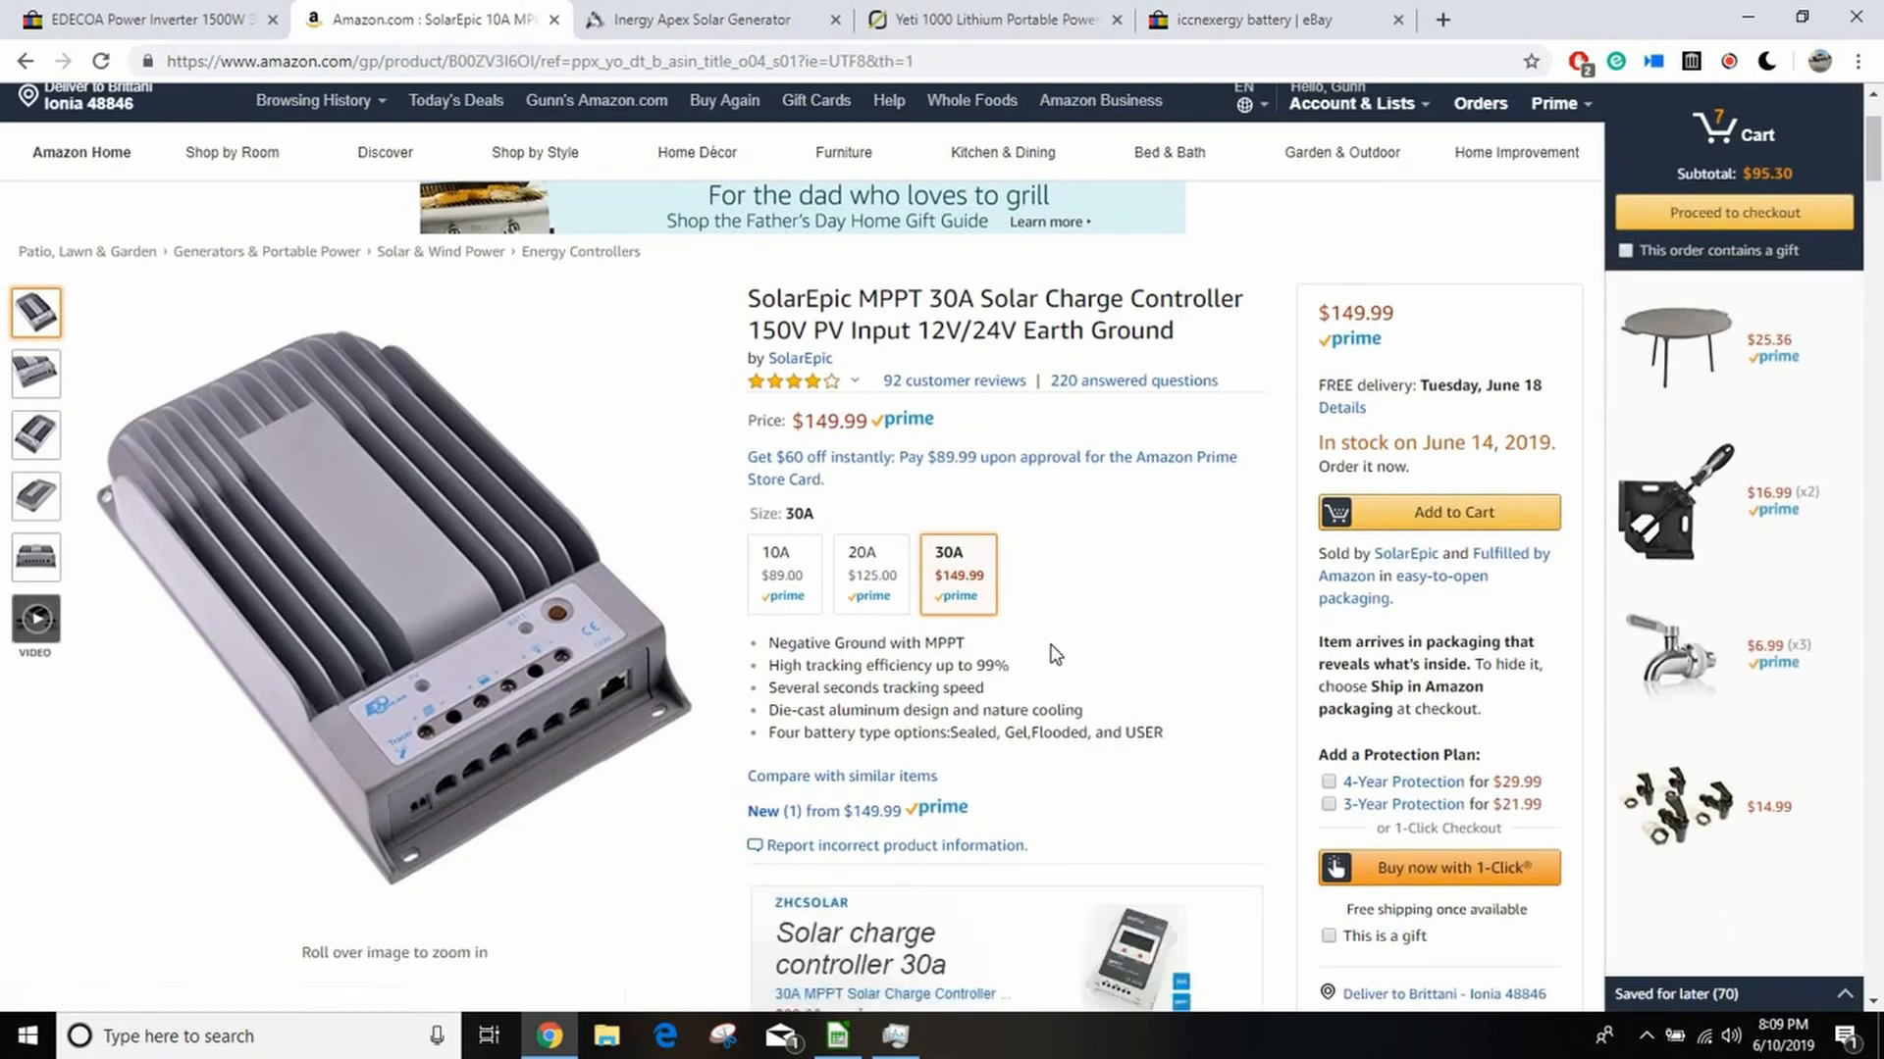
mouse_move(400, 775)
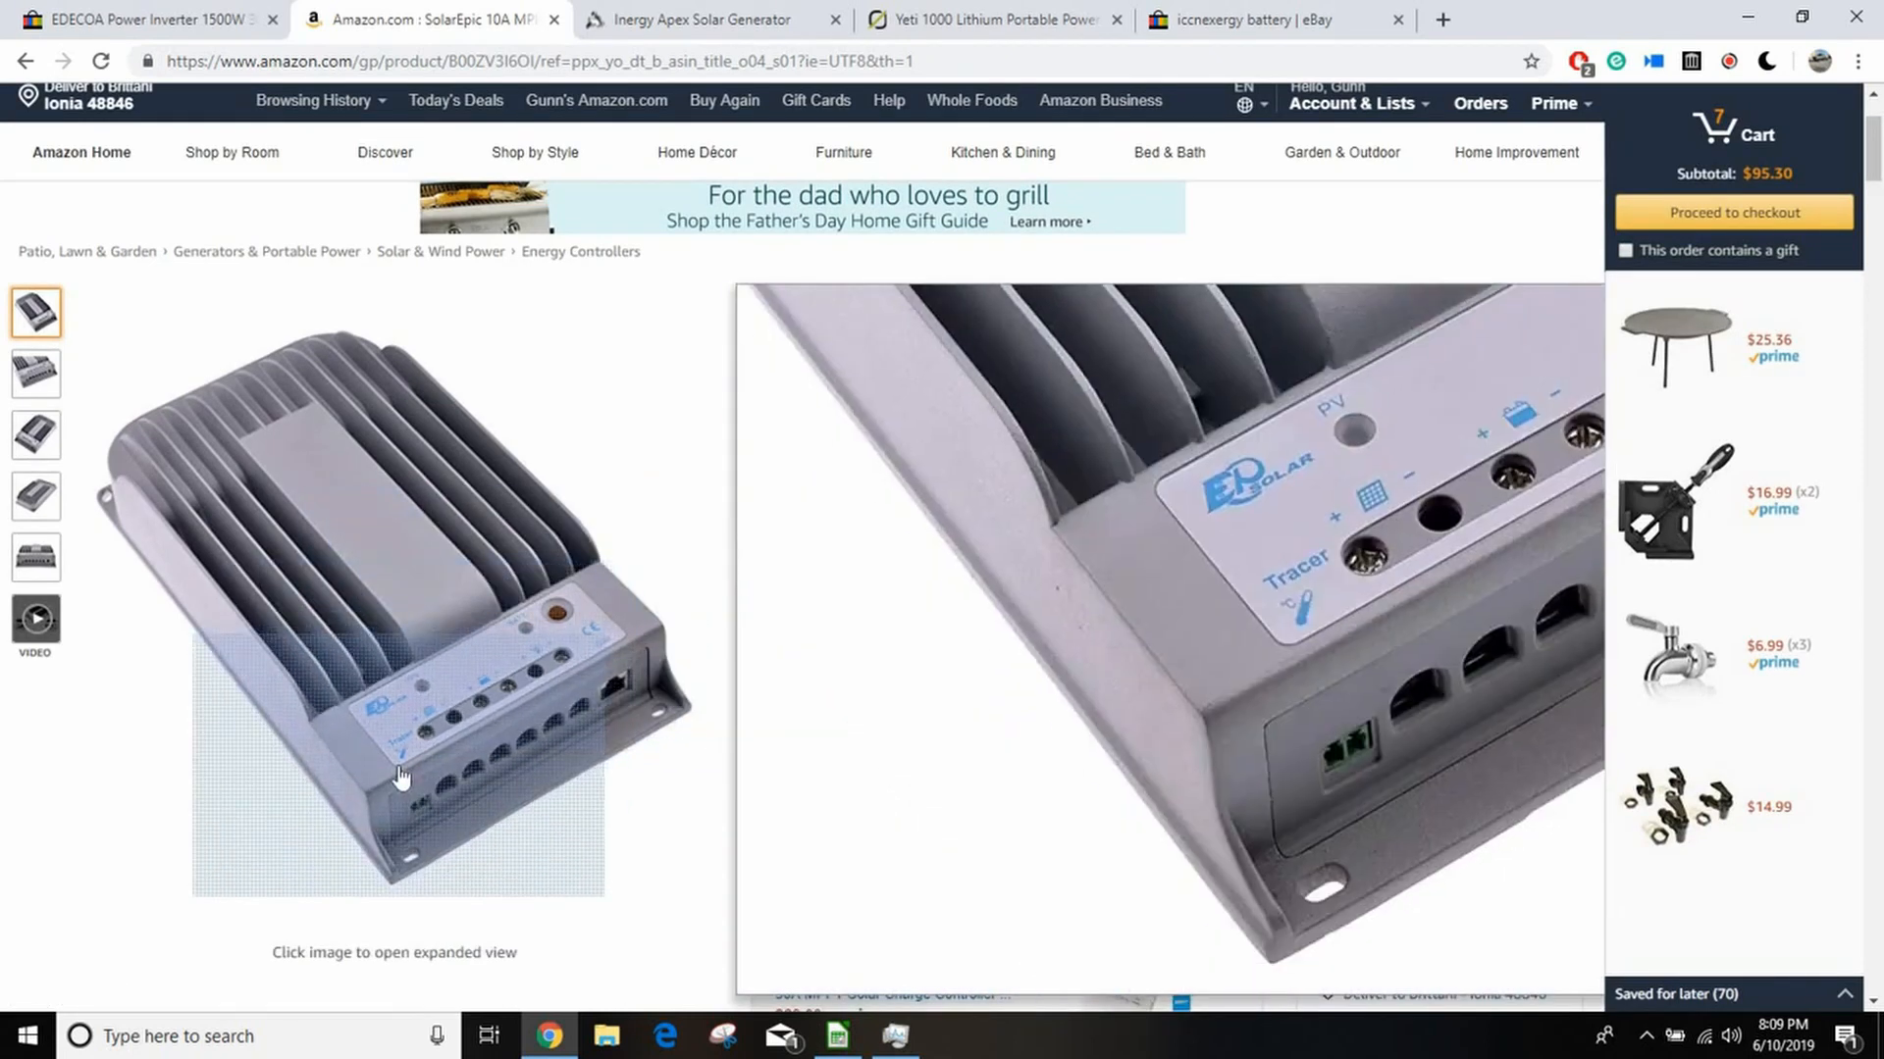
mouse_move(478, 532)
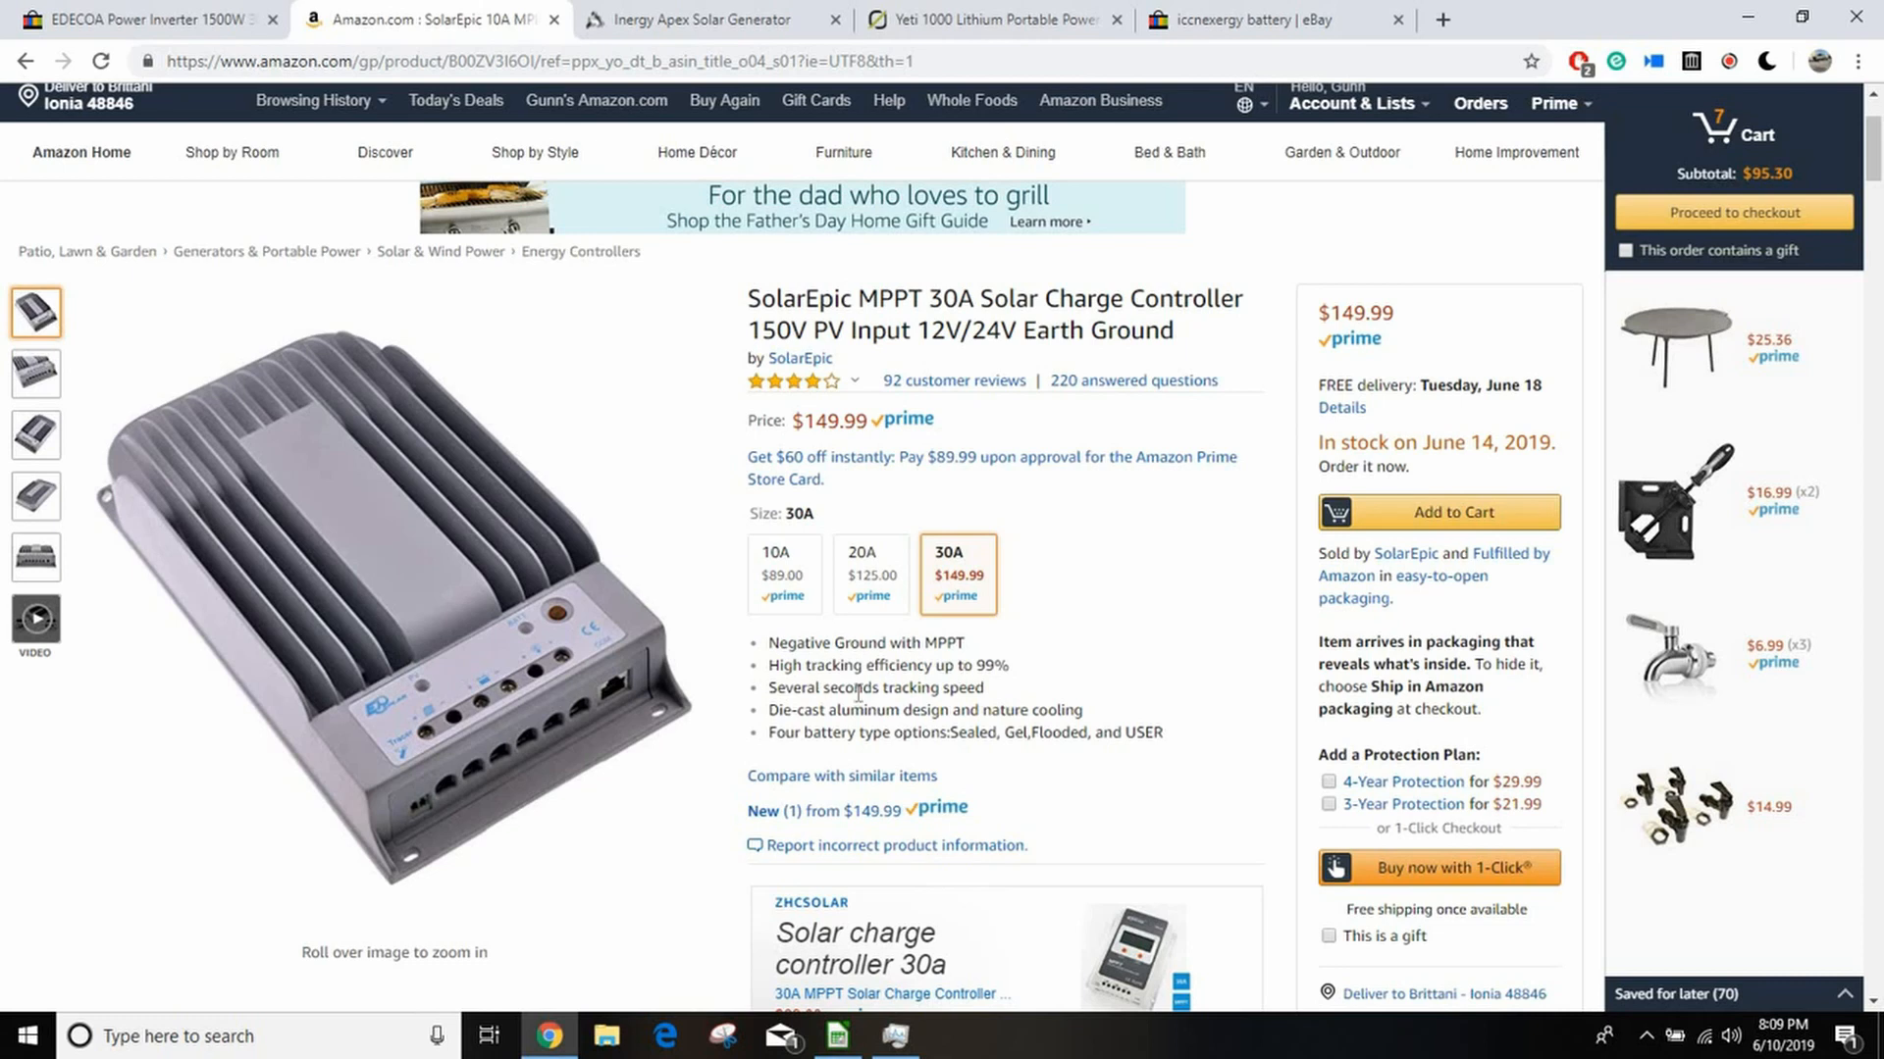
mouse_move(804, 660)
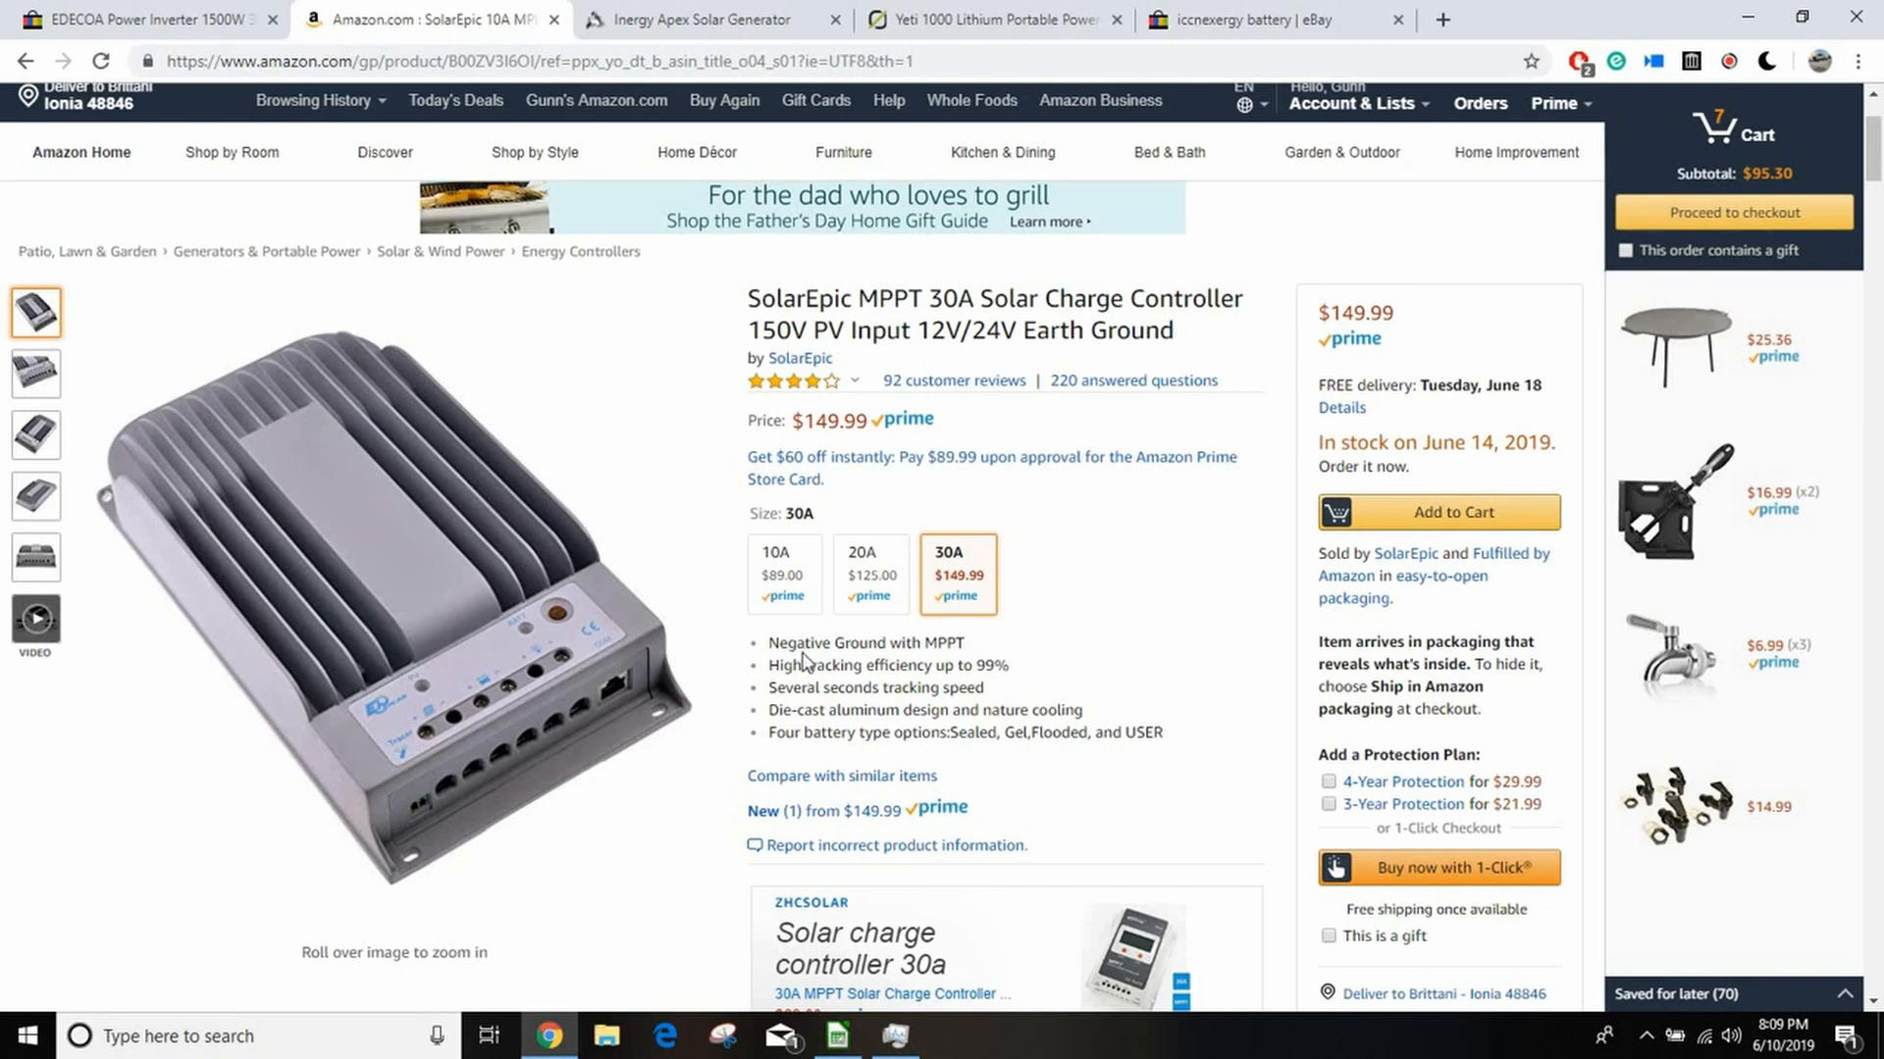
mouse_move(939, 653)
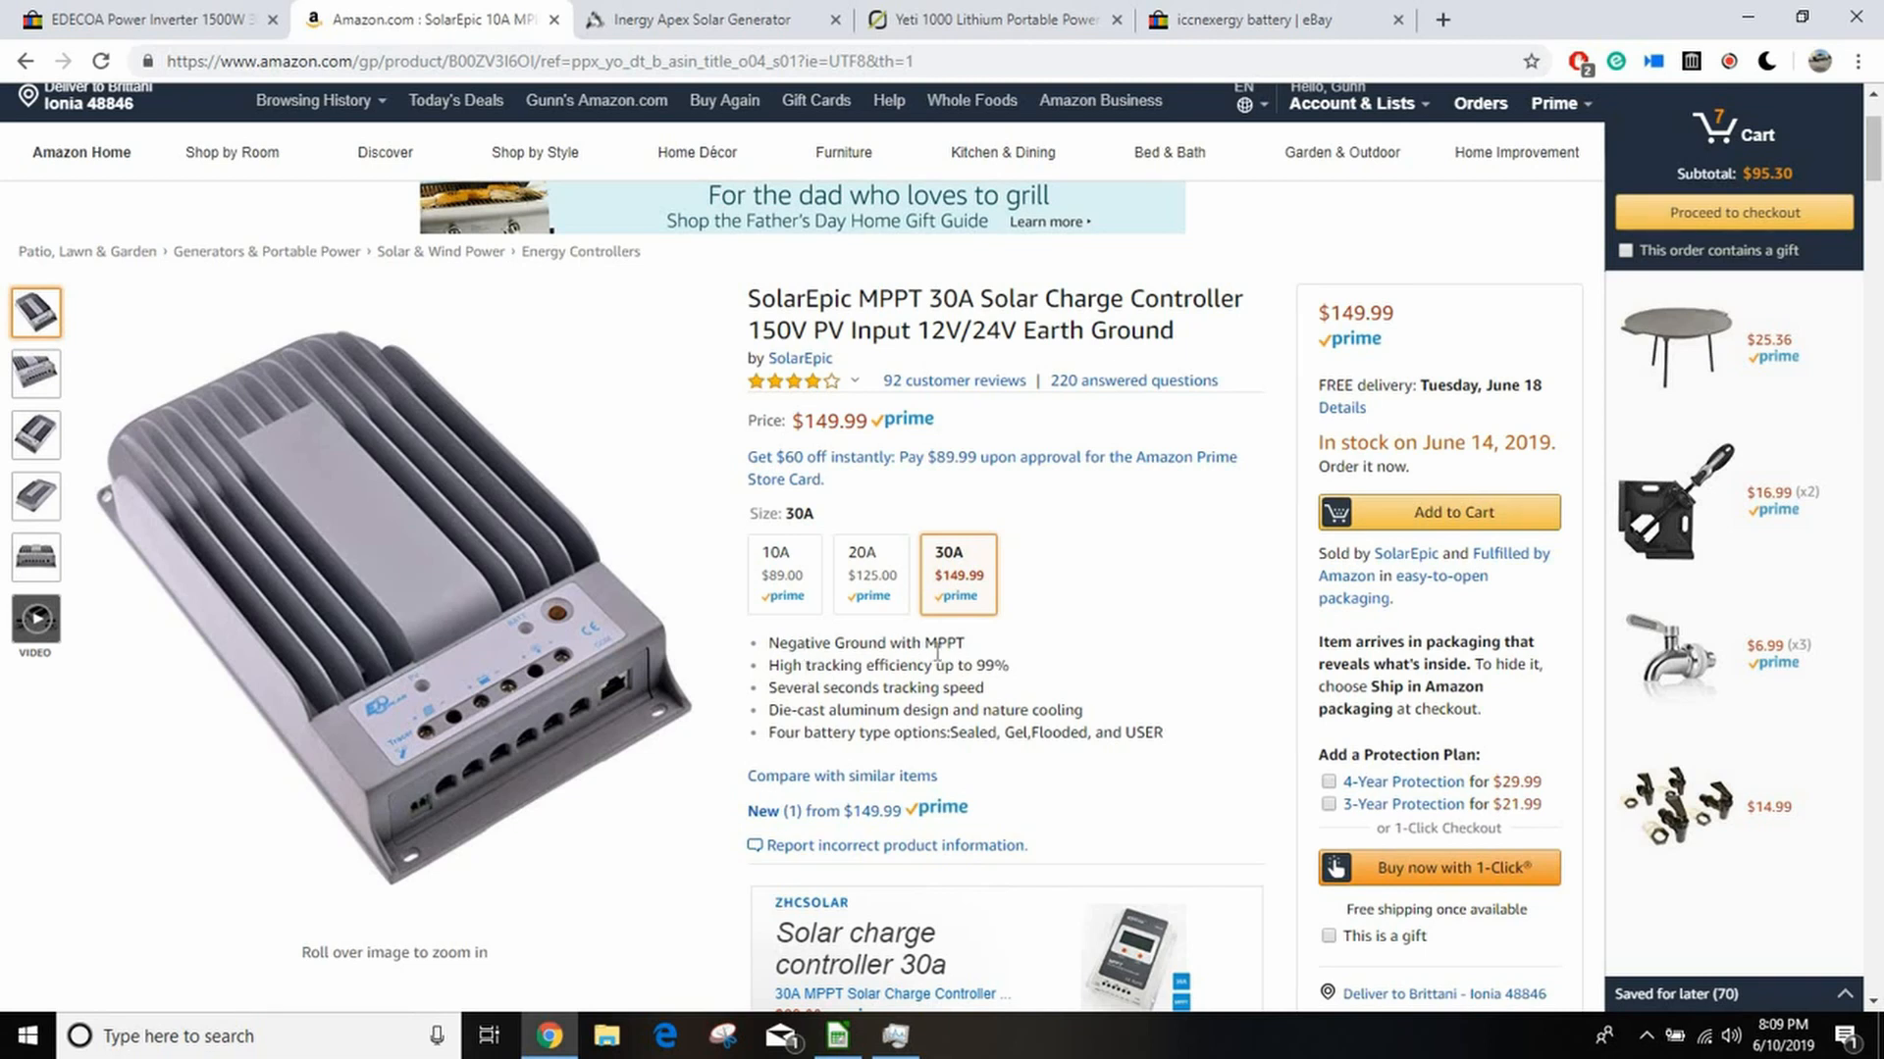
scroll(down, 3)
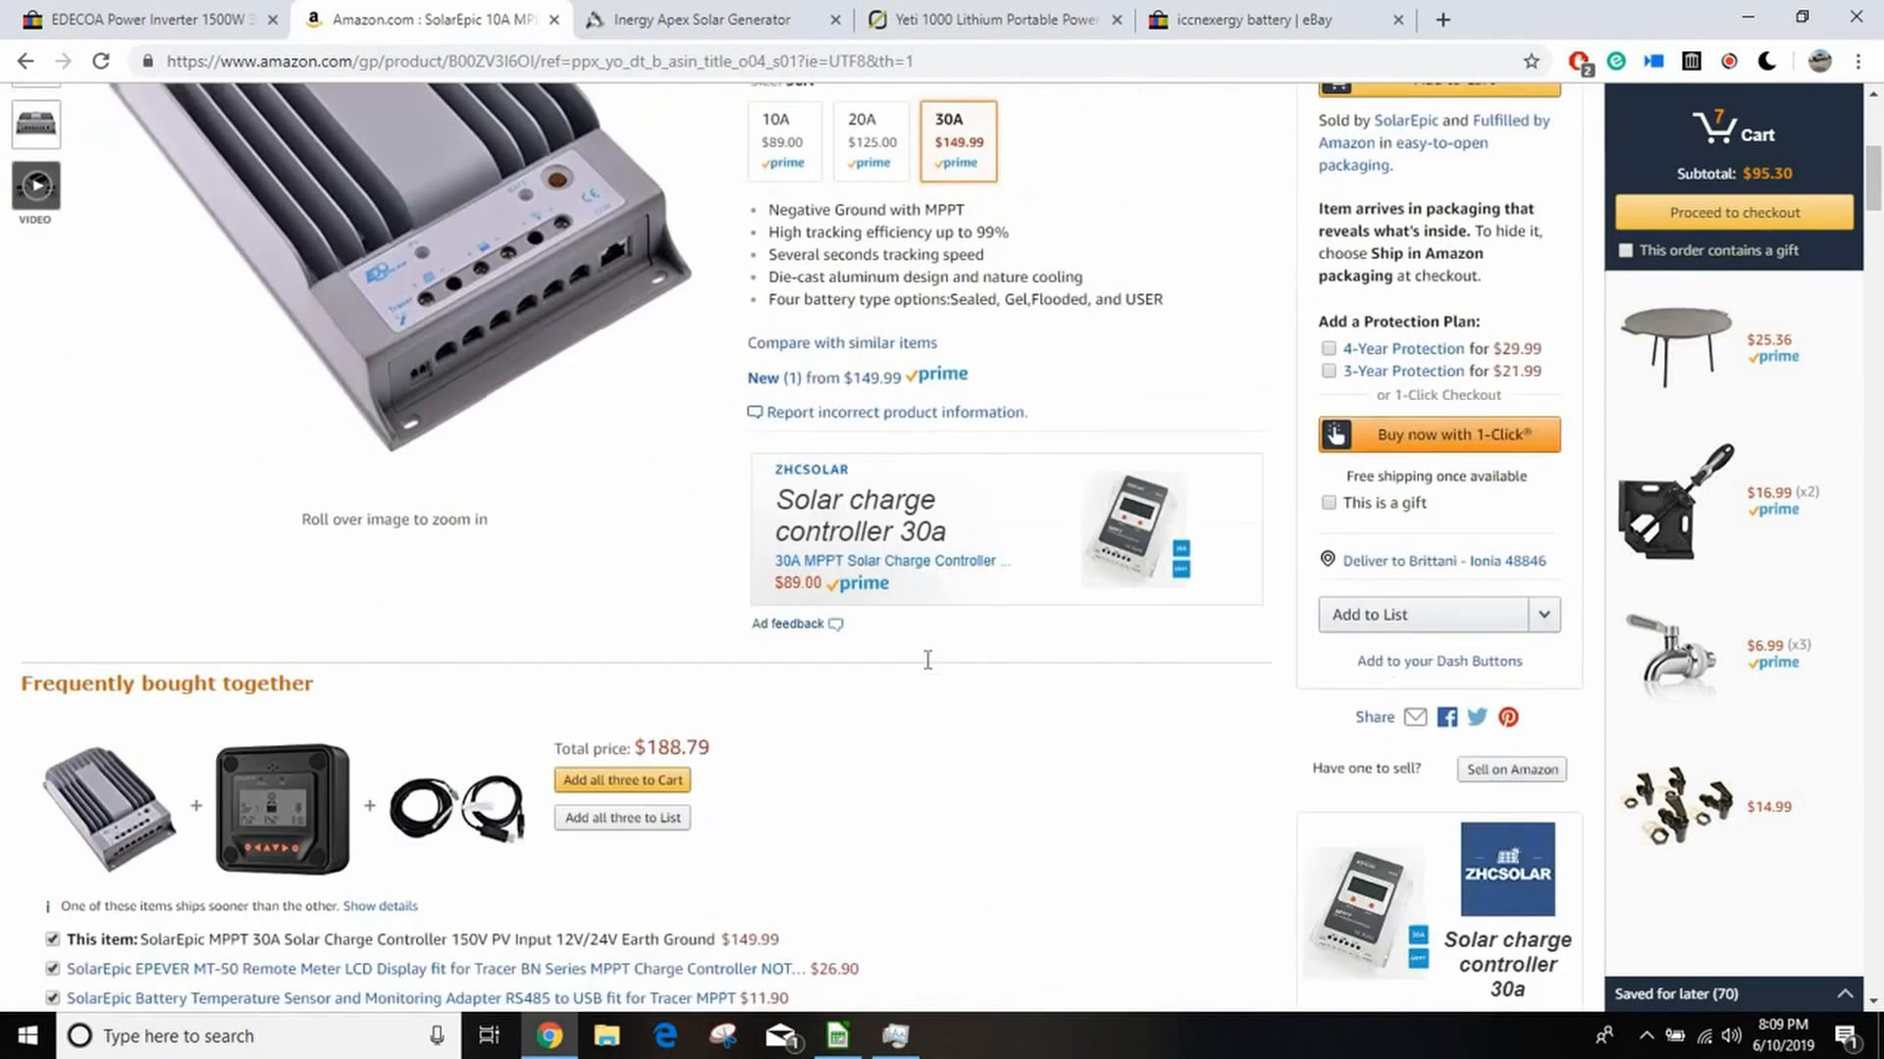
scroll(down, 3)
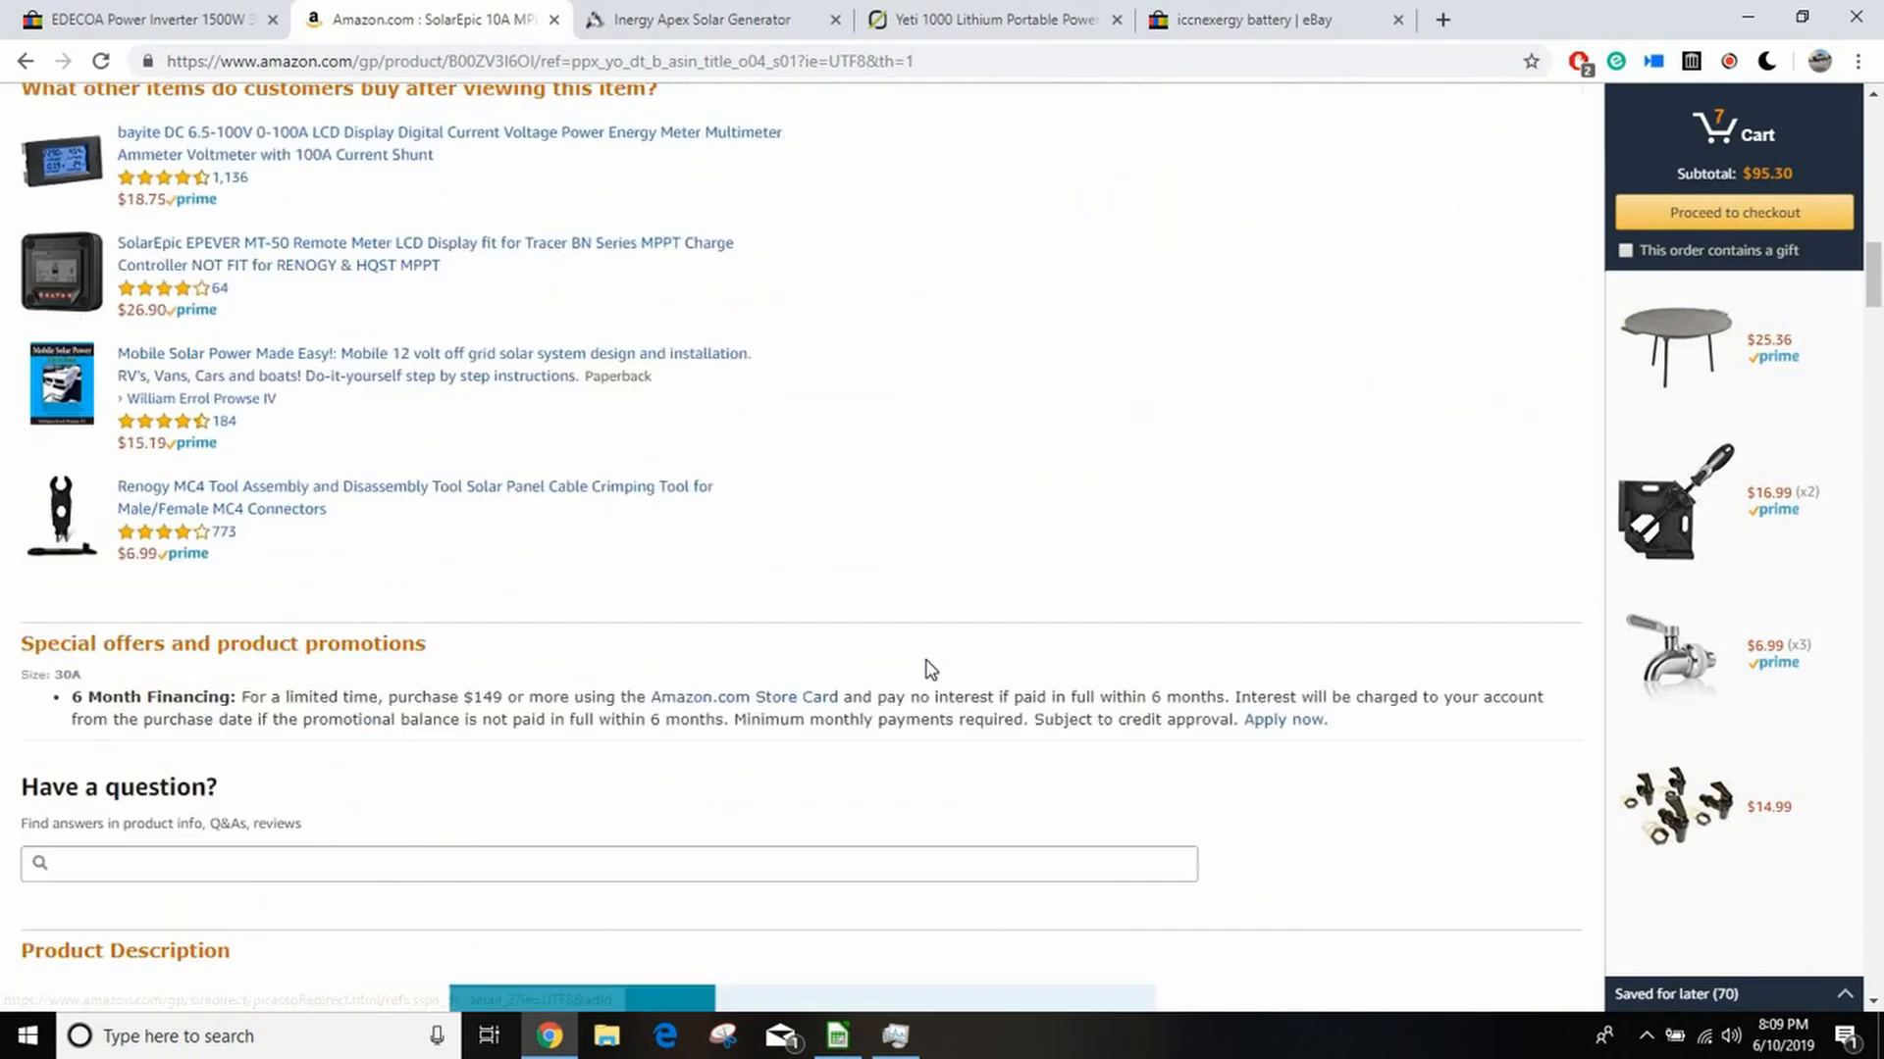
scroll(down, 3)
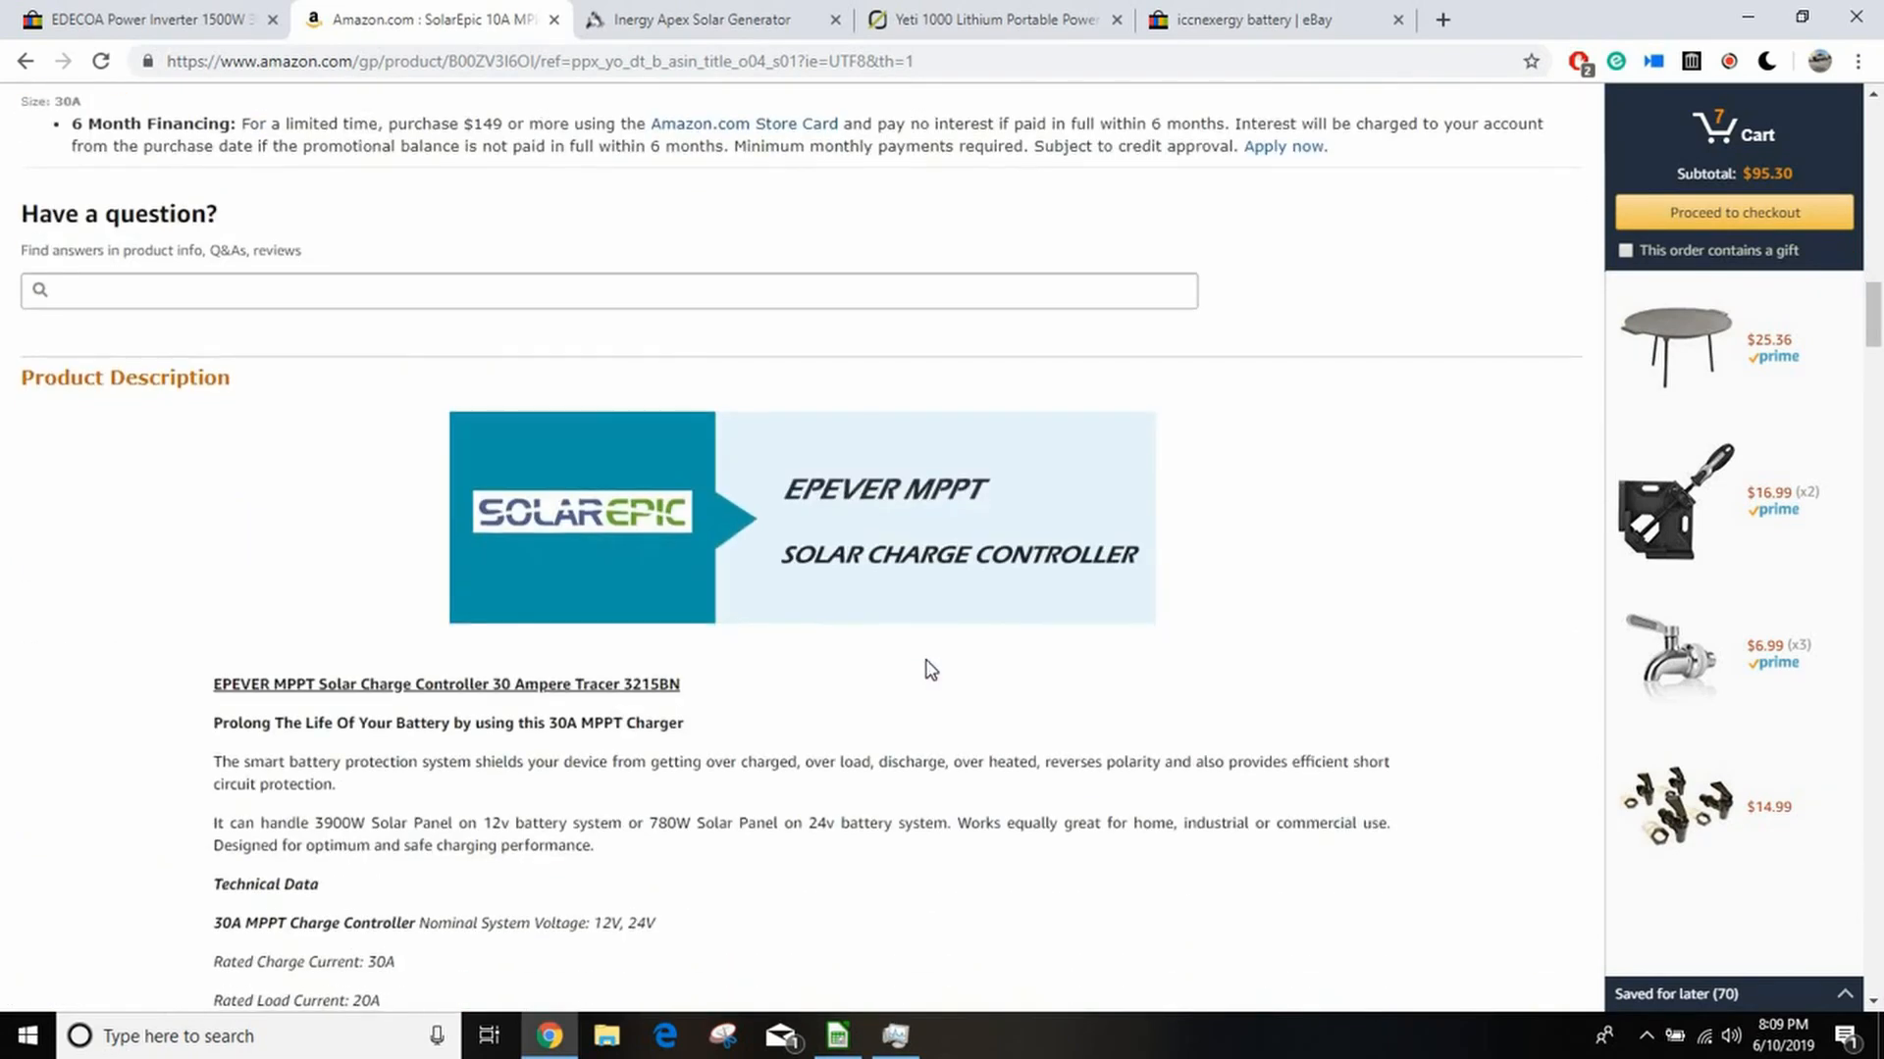
scroll(up, 3)
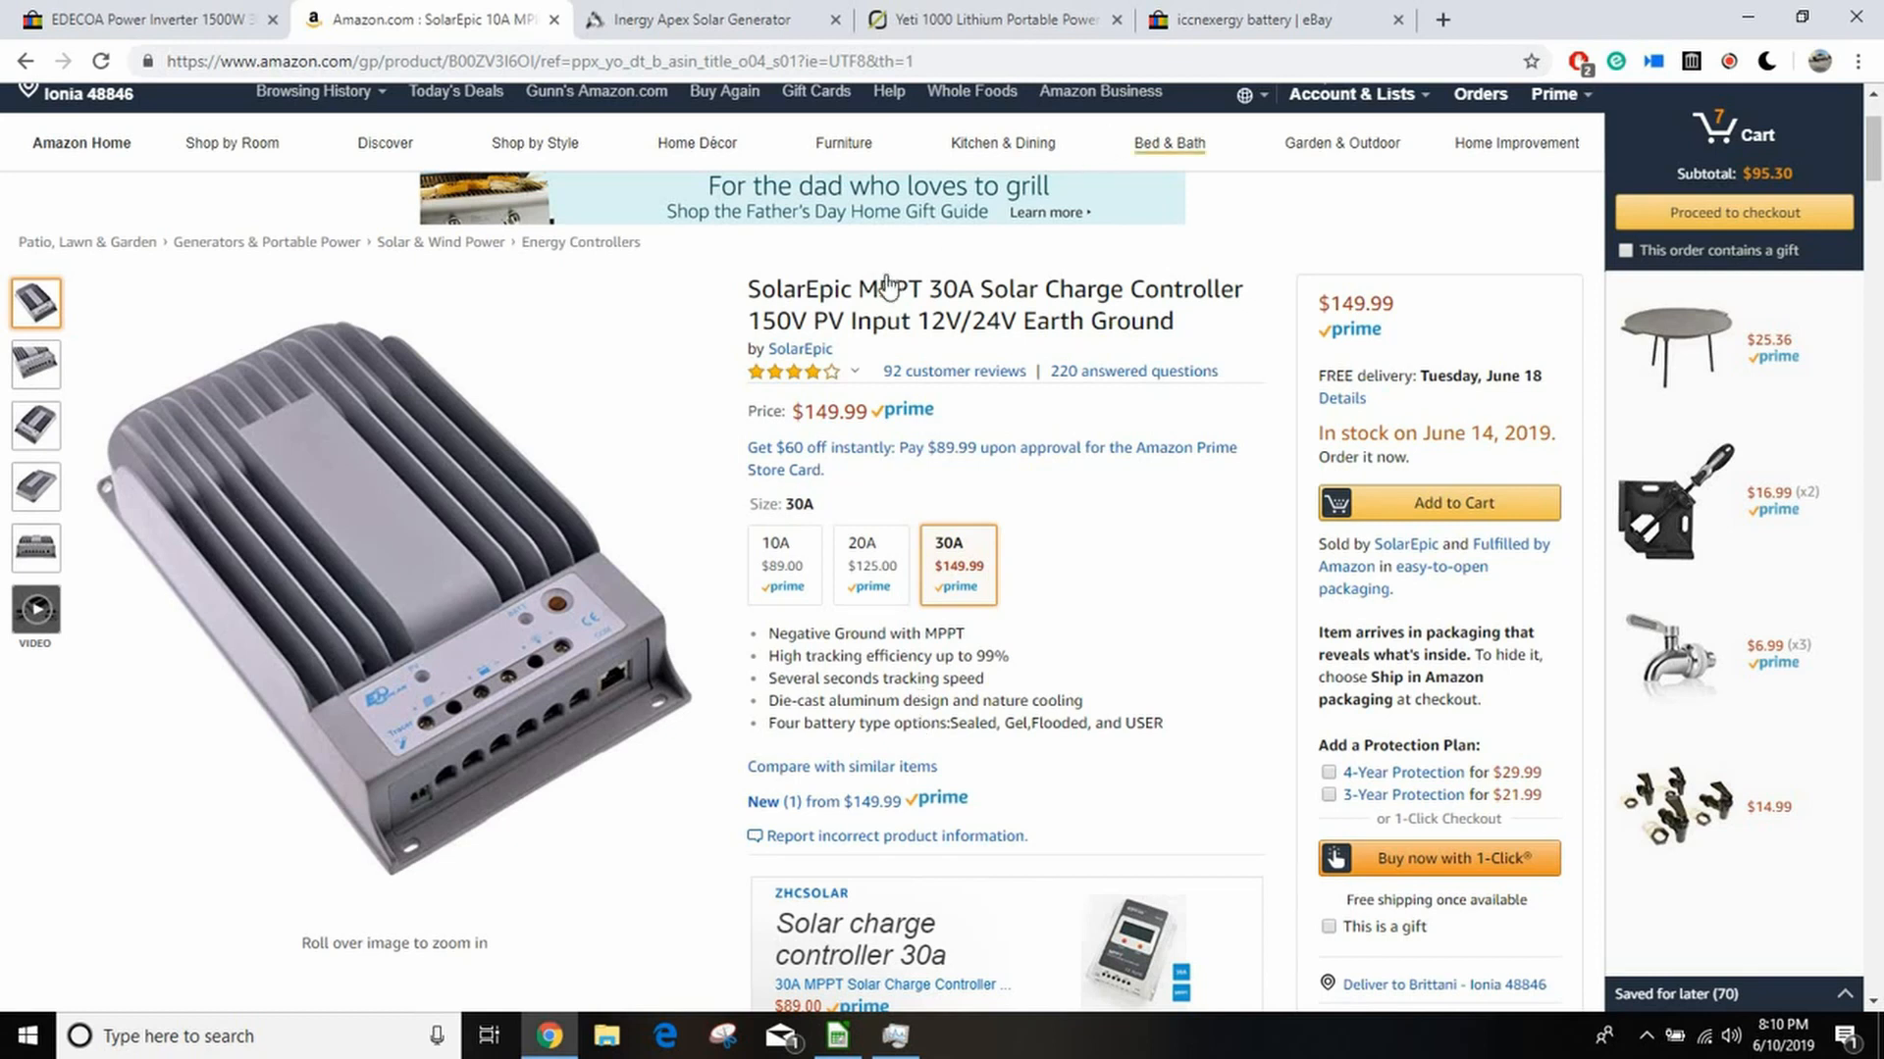
Step: Go back through the order history and open the SolarEpic EPEVER MT-50 remote meter page
click(25, 61)
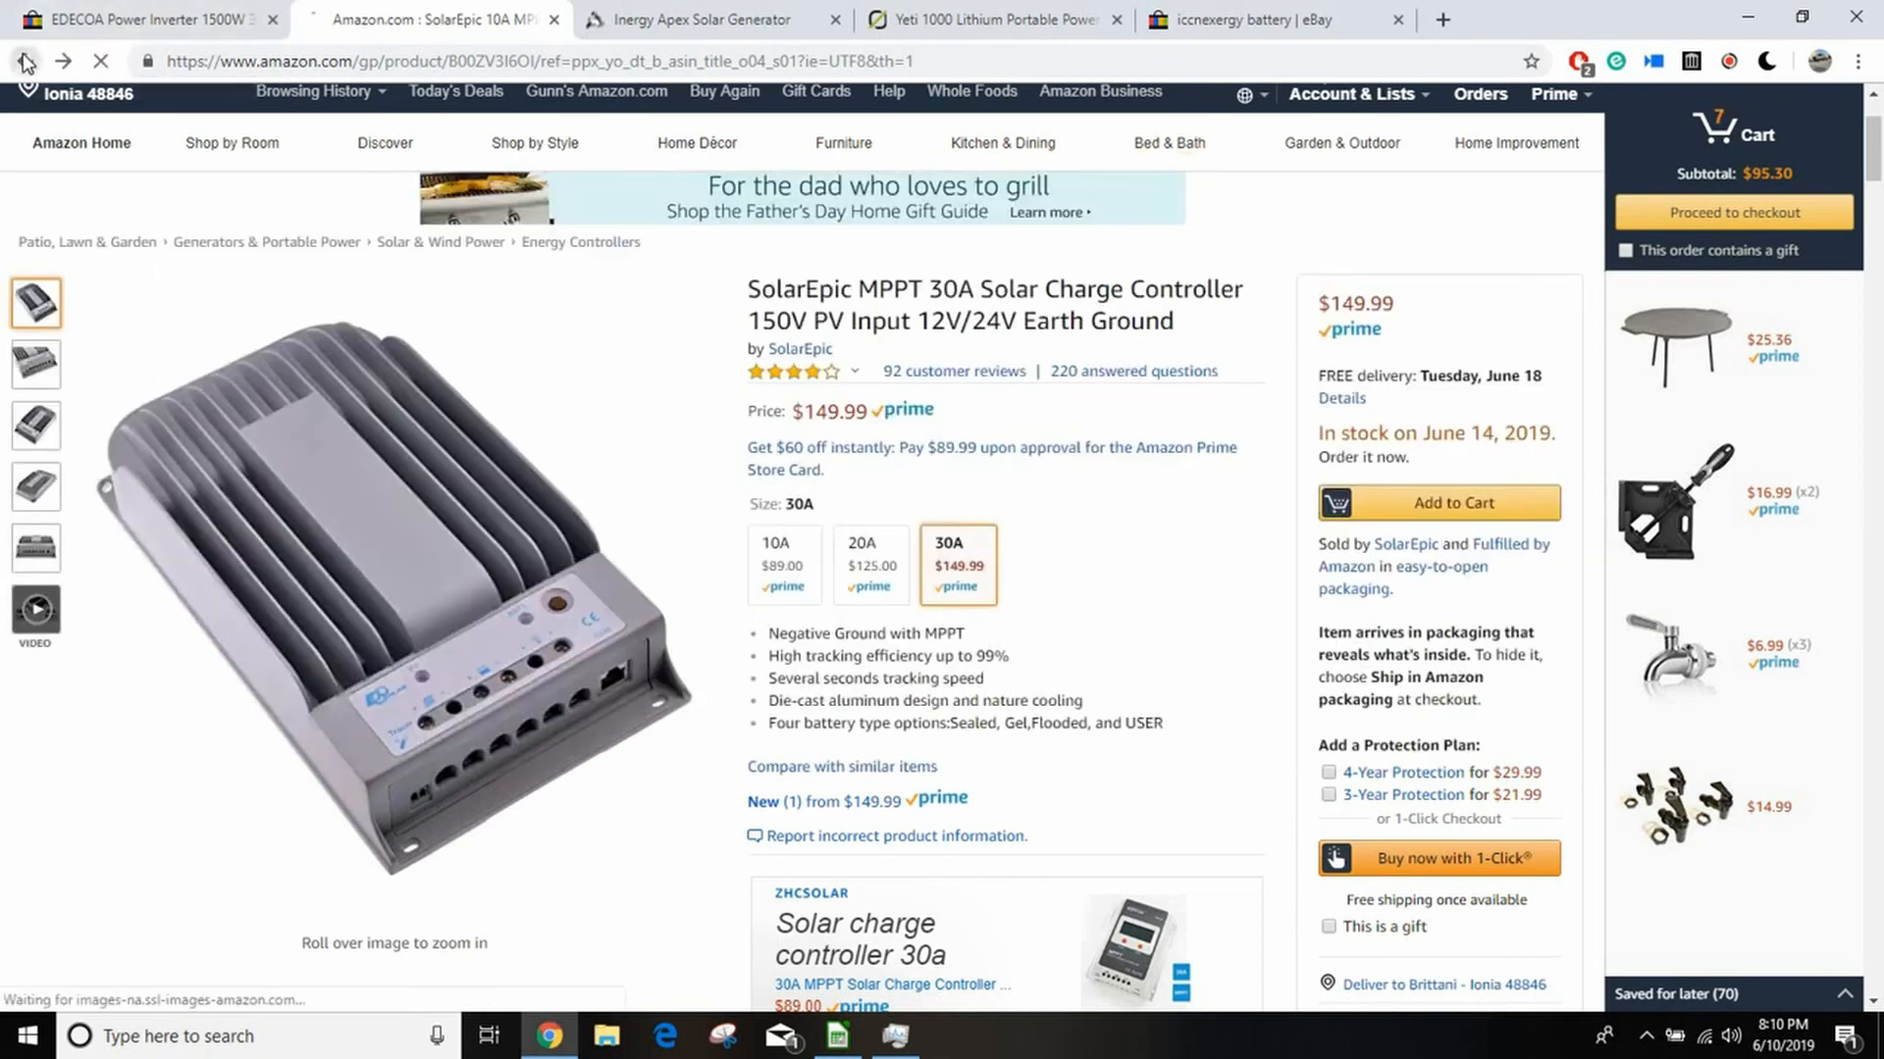
click(24, 61)
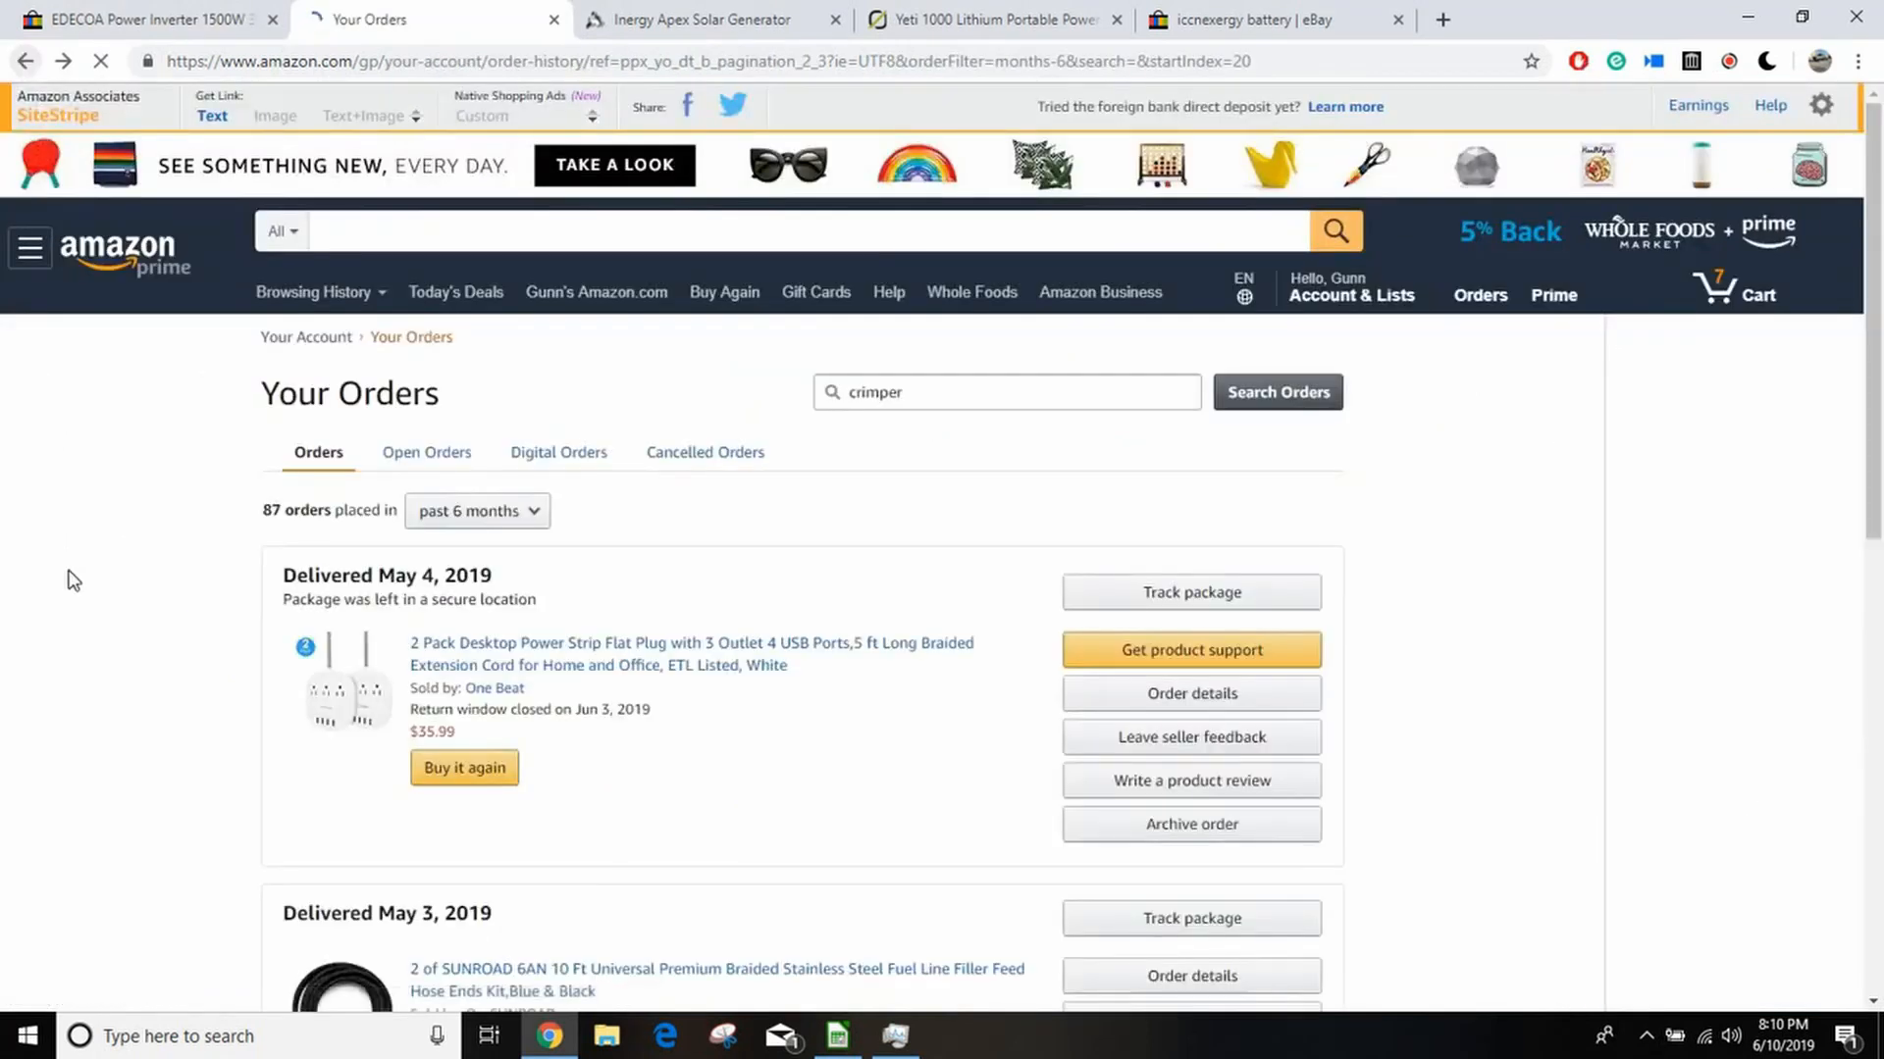
scroll(down, 3)
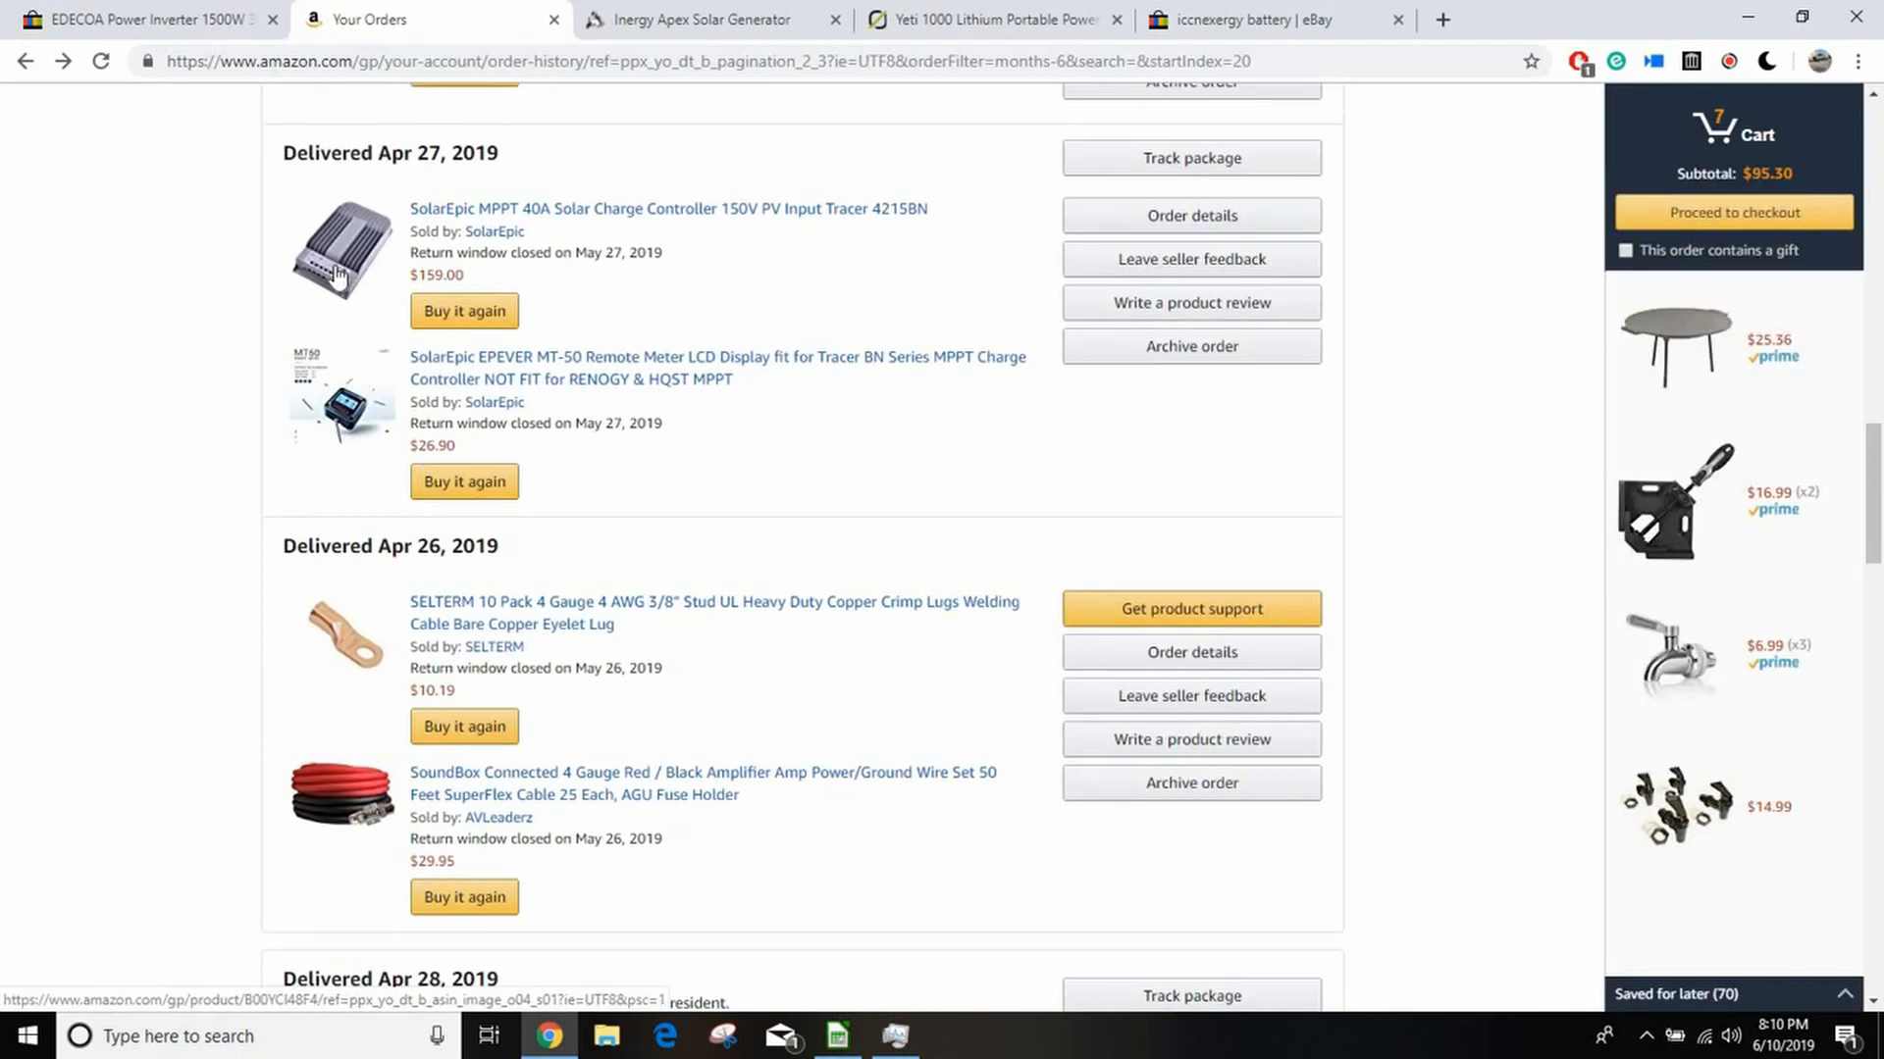
click(342, 250)
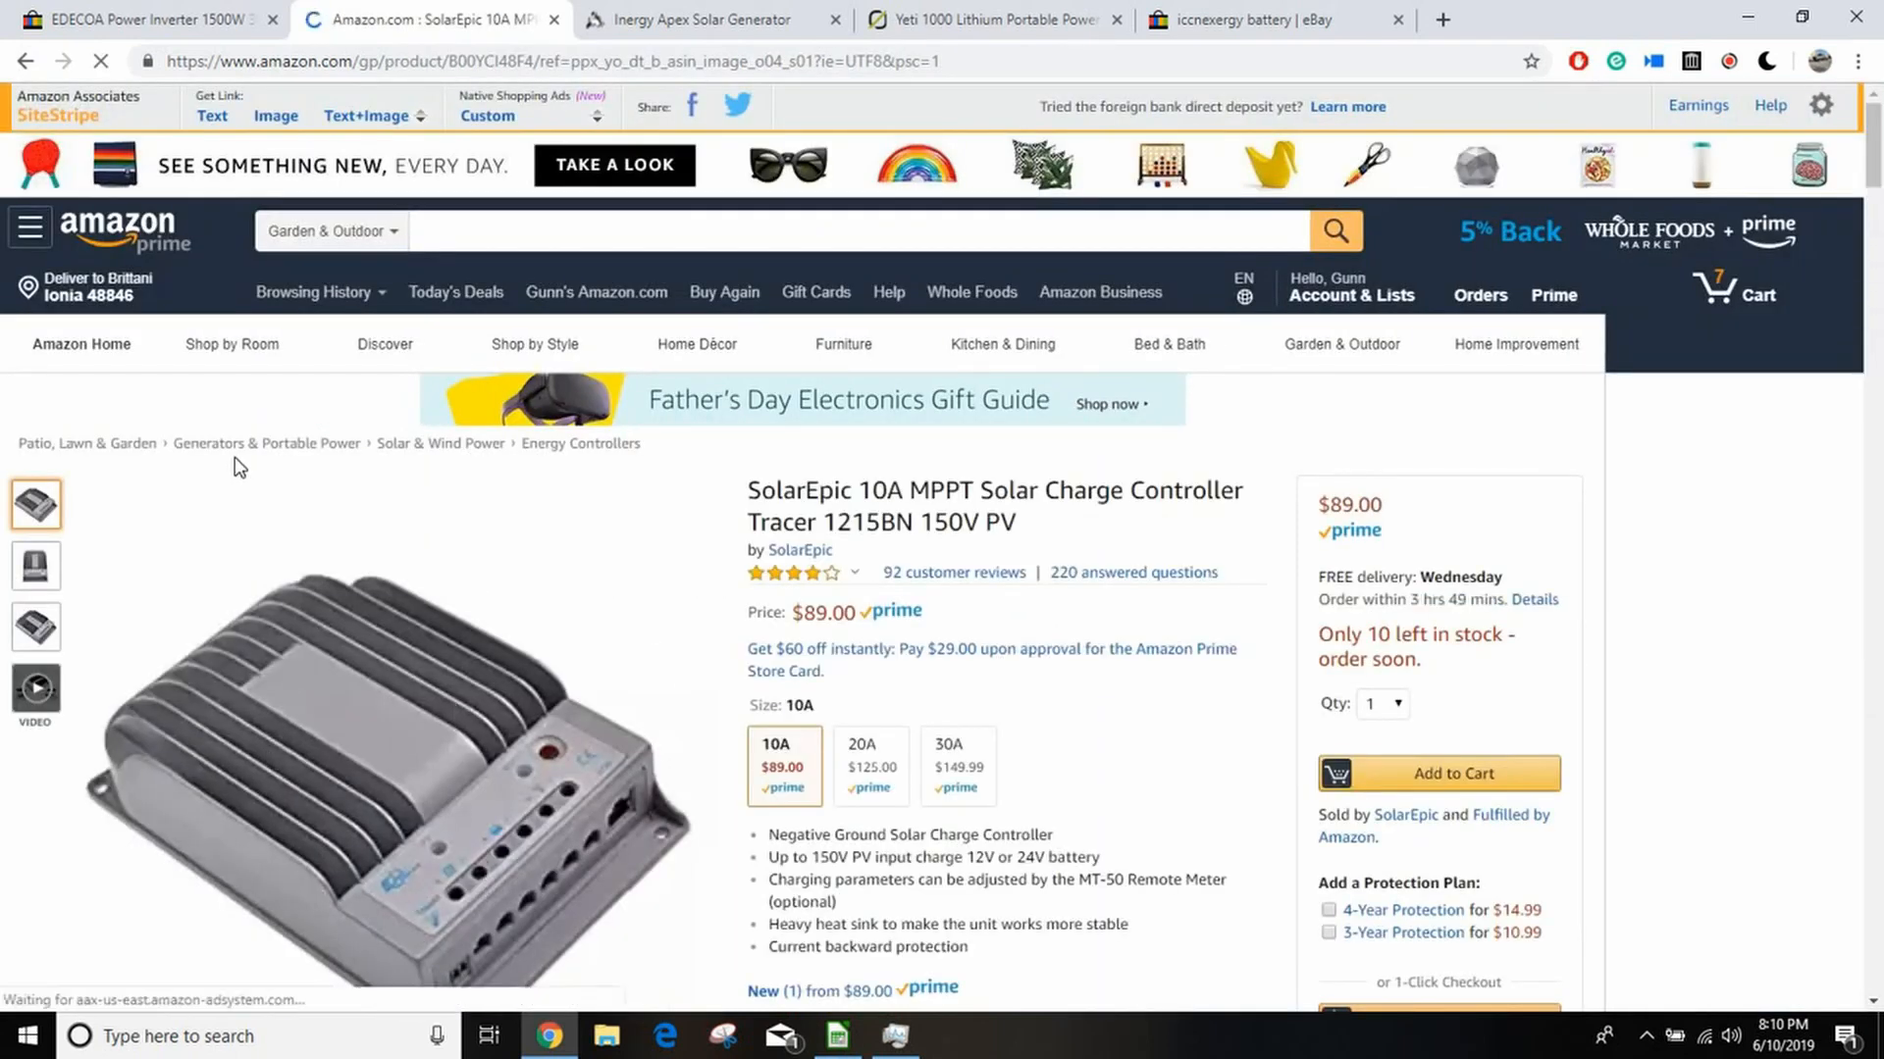
click(27, 61)
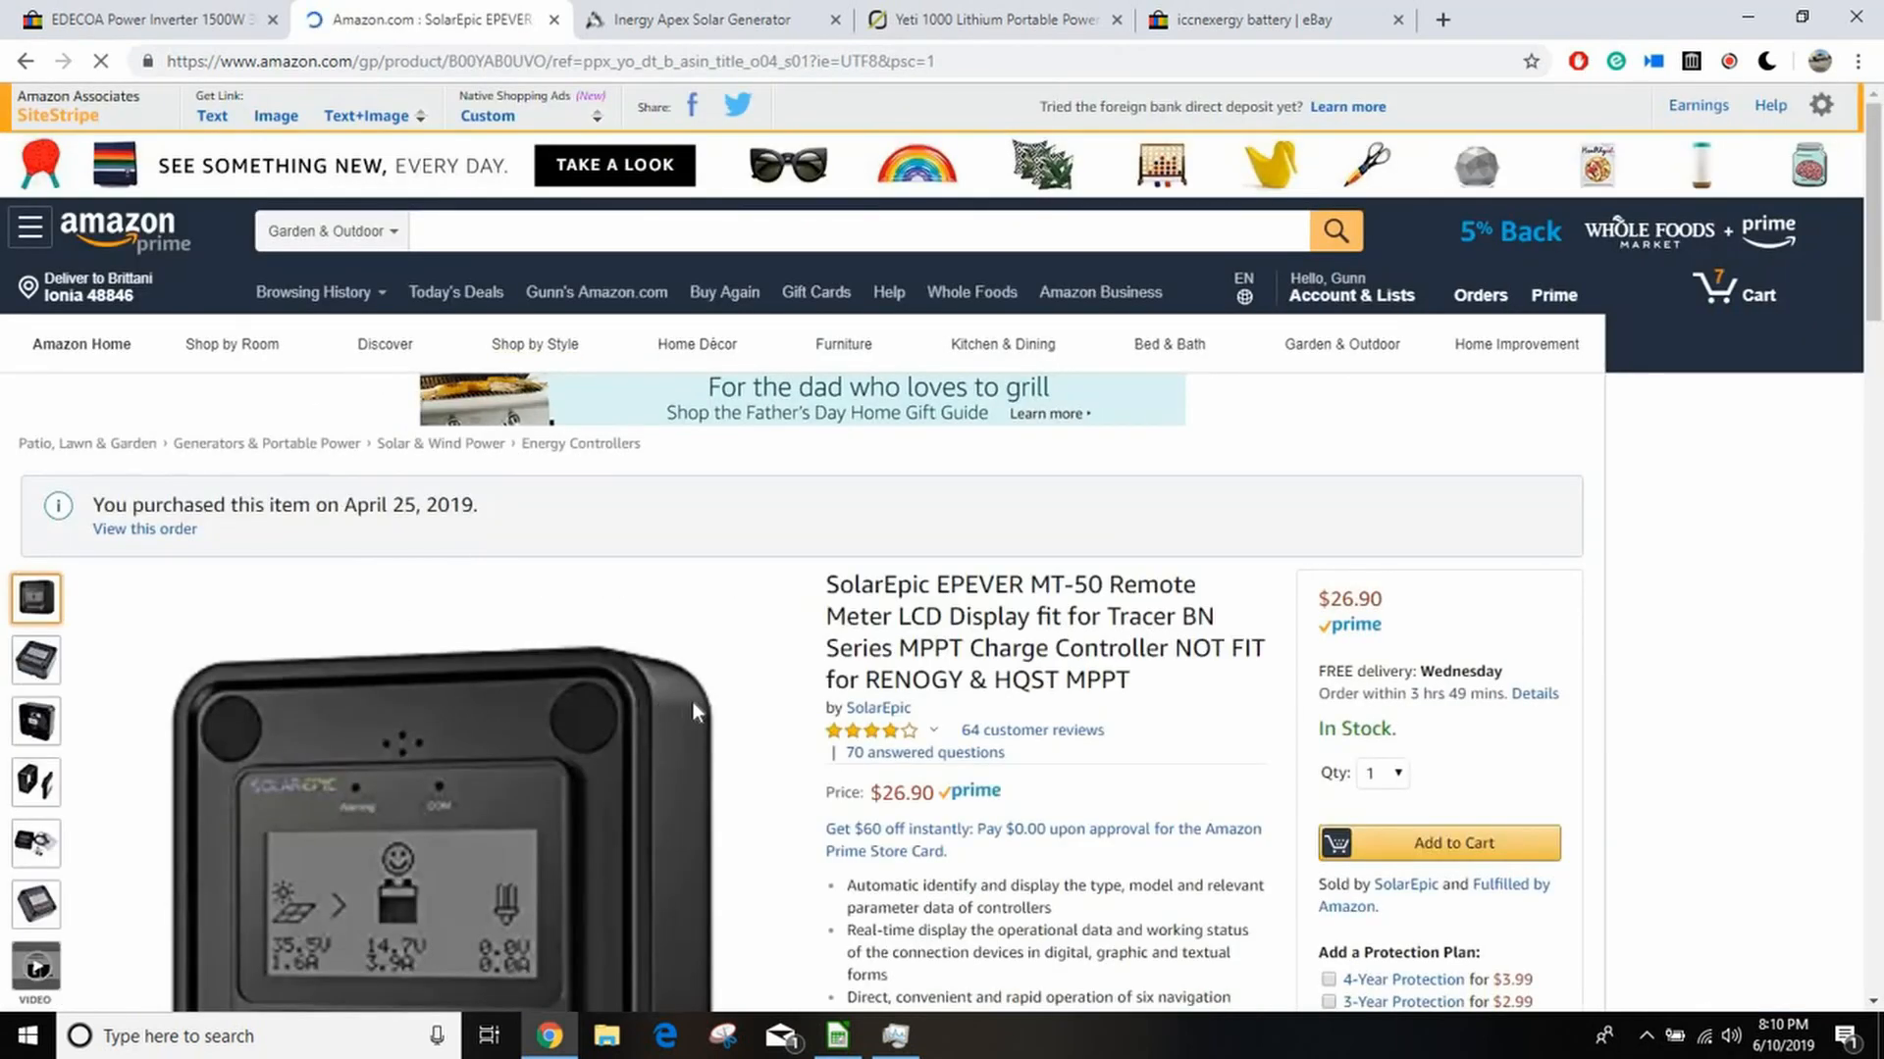
Step: Browse the MT-50 meter photos, ending on the close-up of the meter
scroll(down, 3)
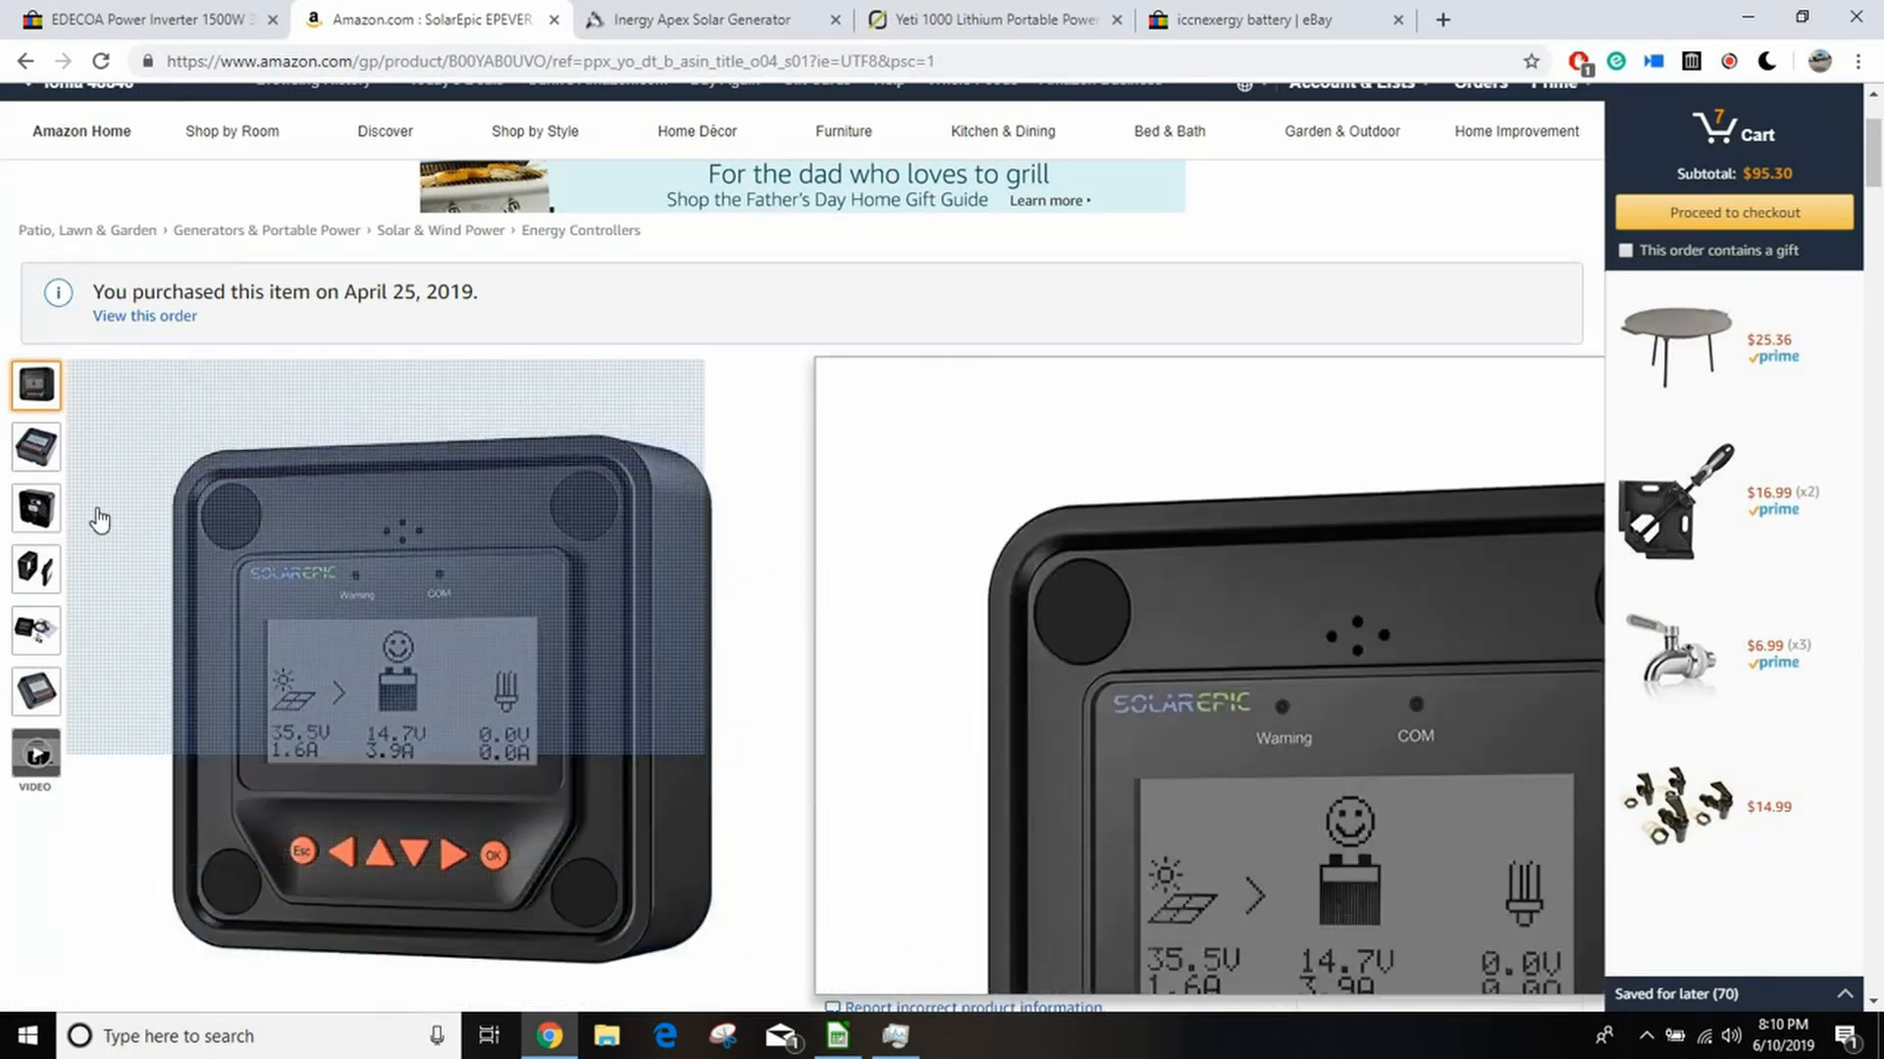
click(35, 508)
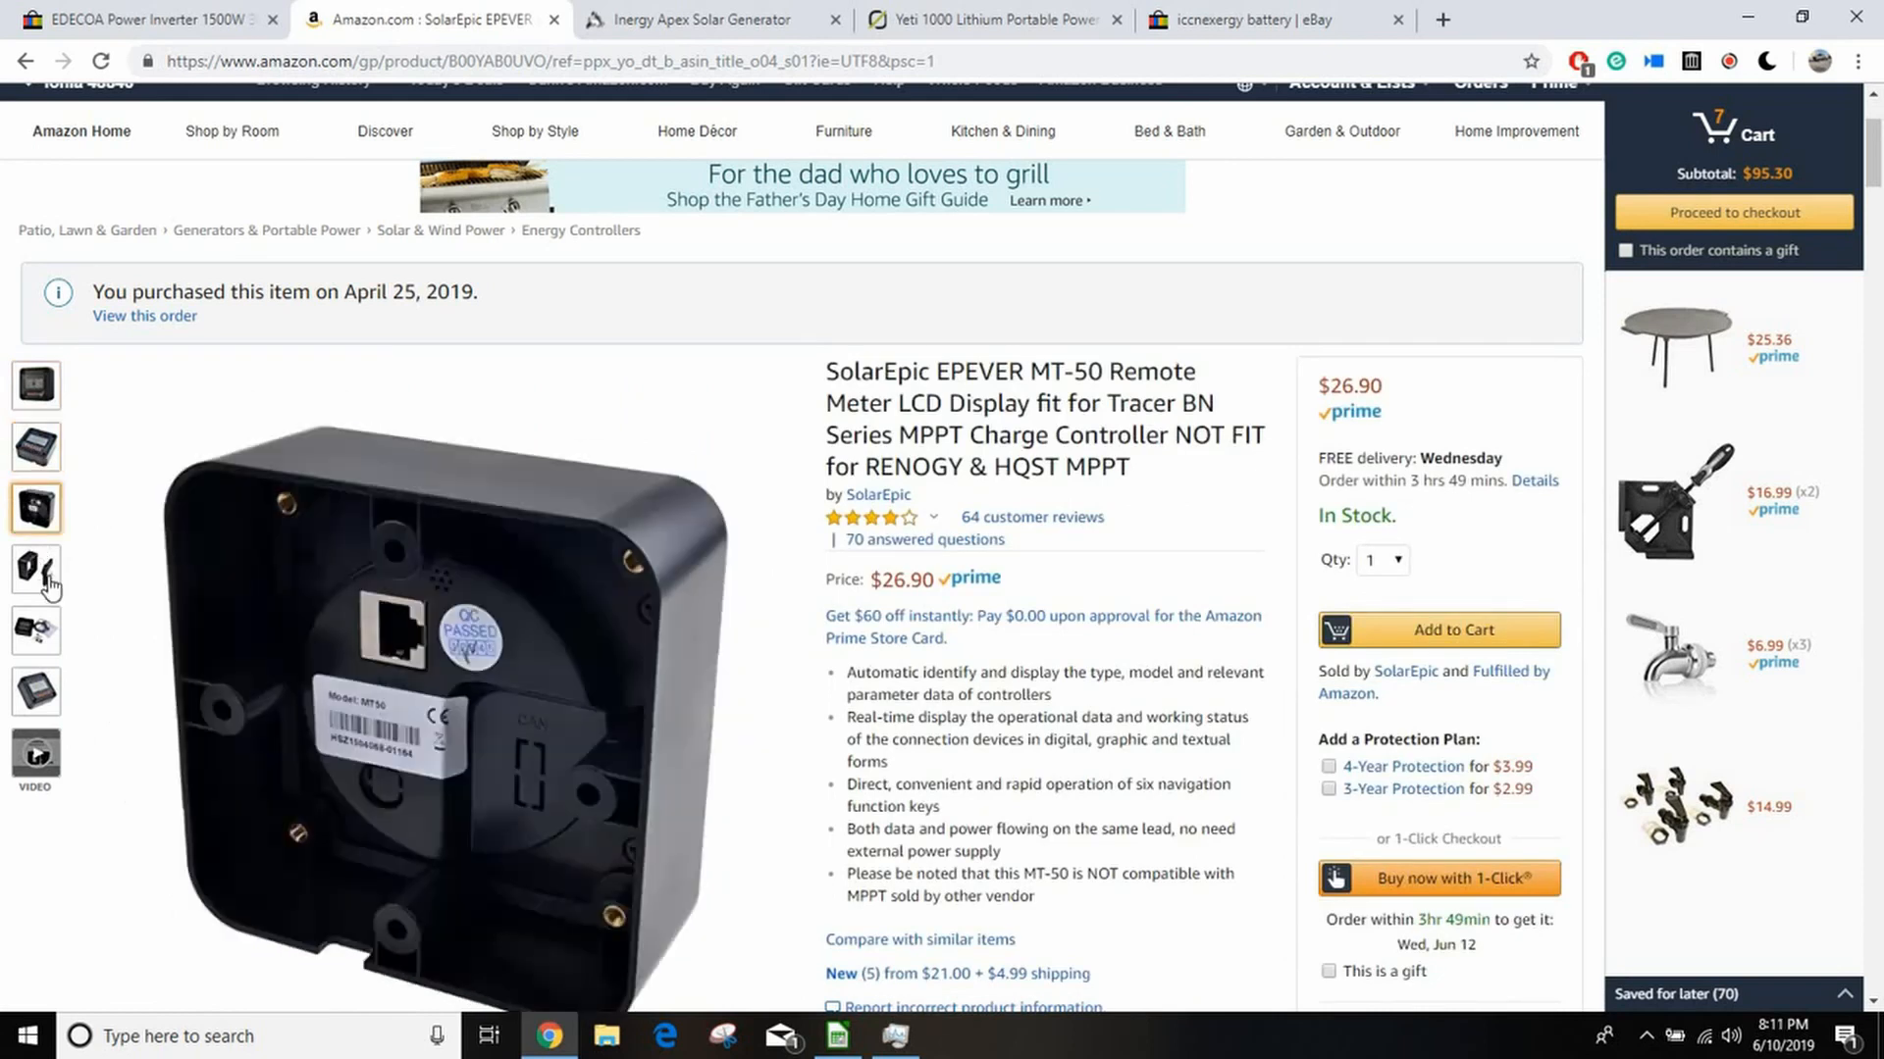
click(36, 631)
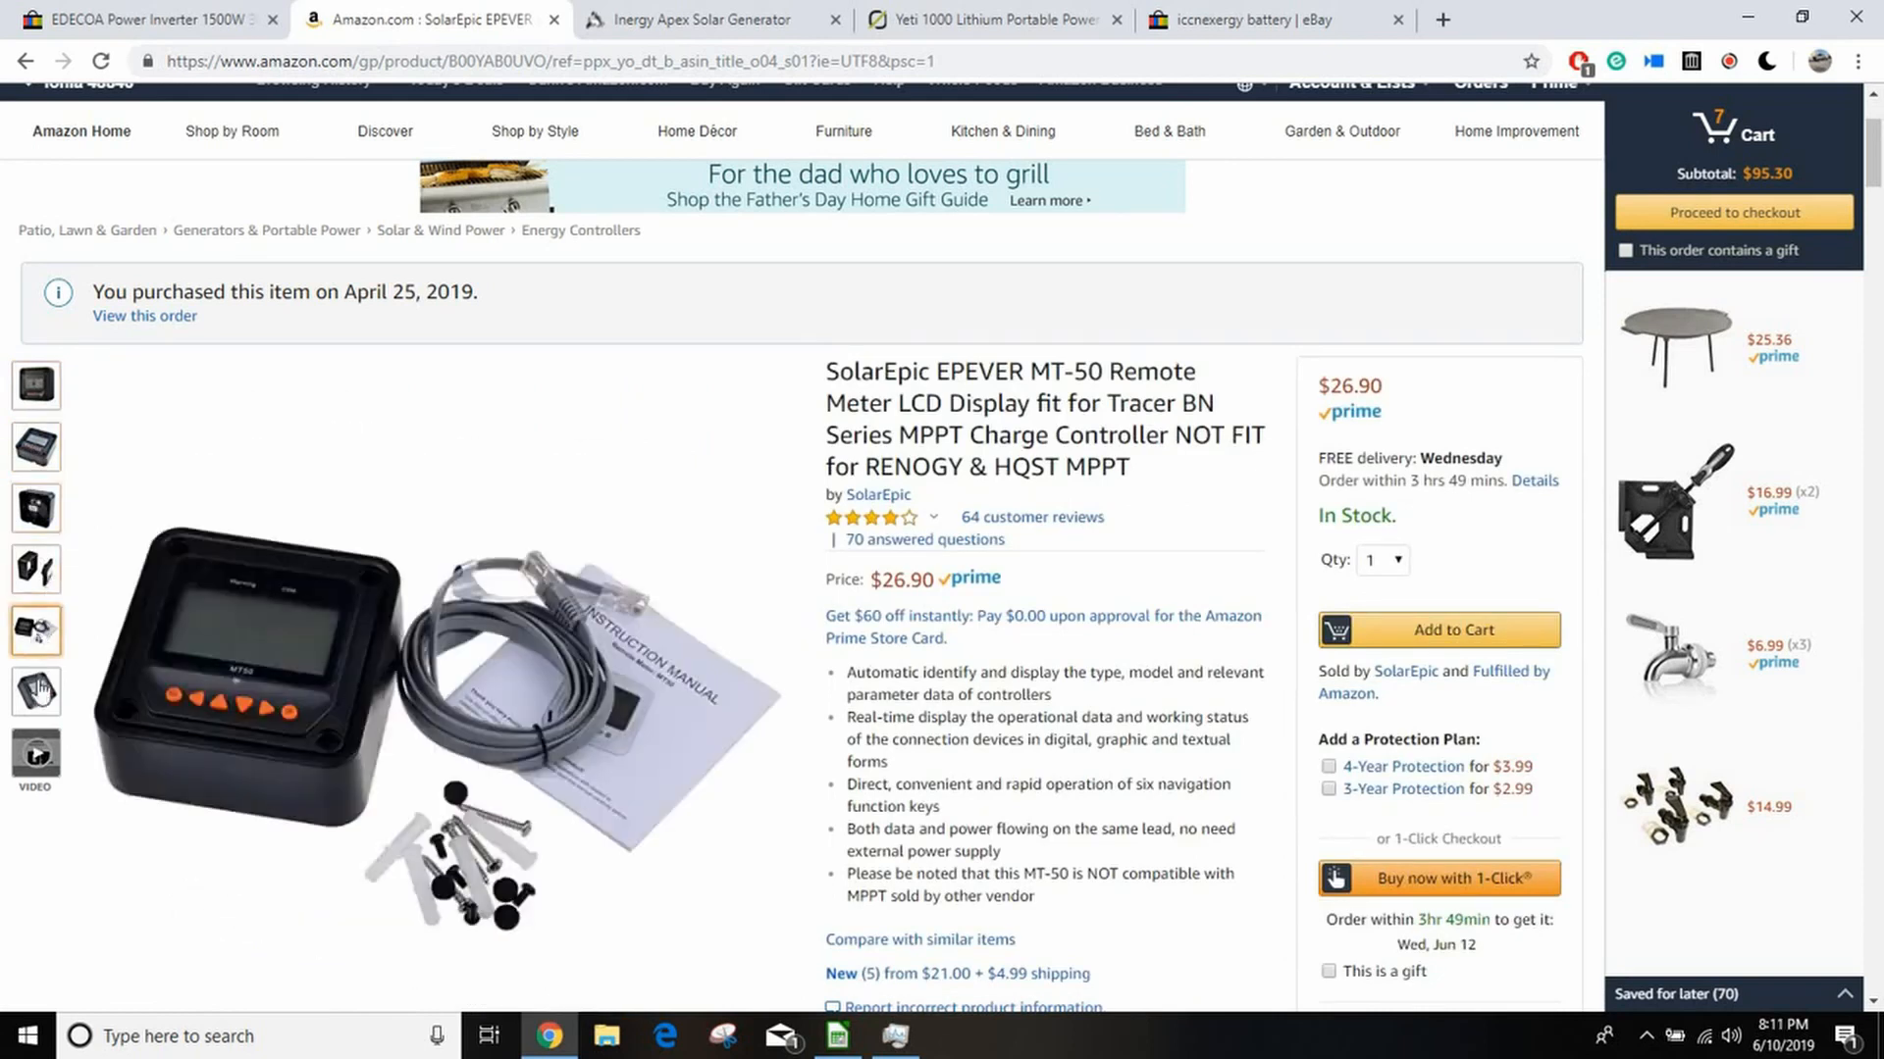
click(36, 691)
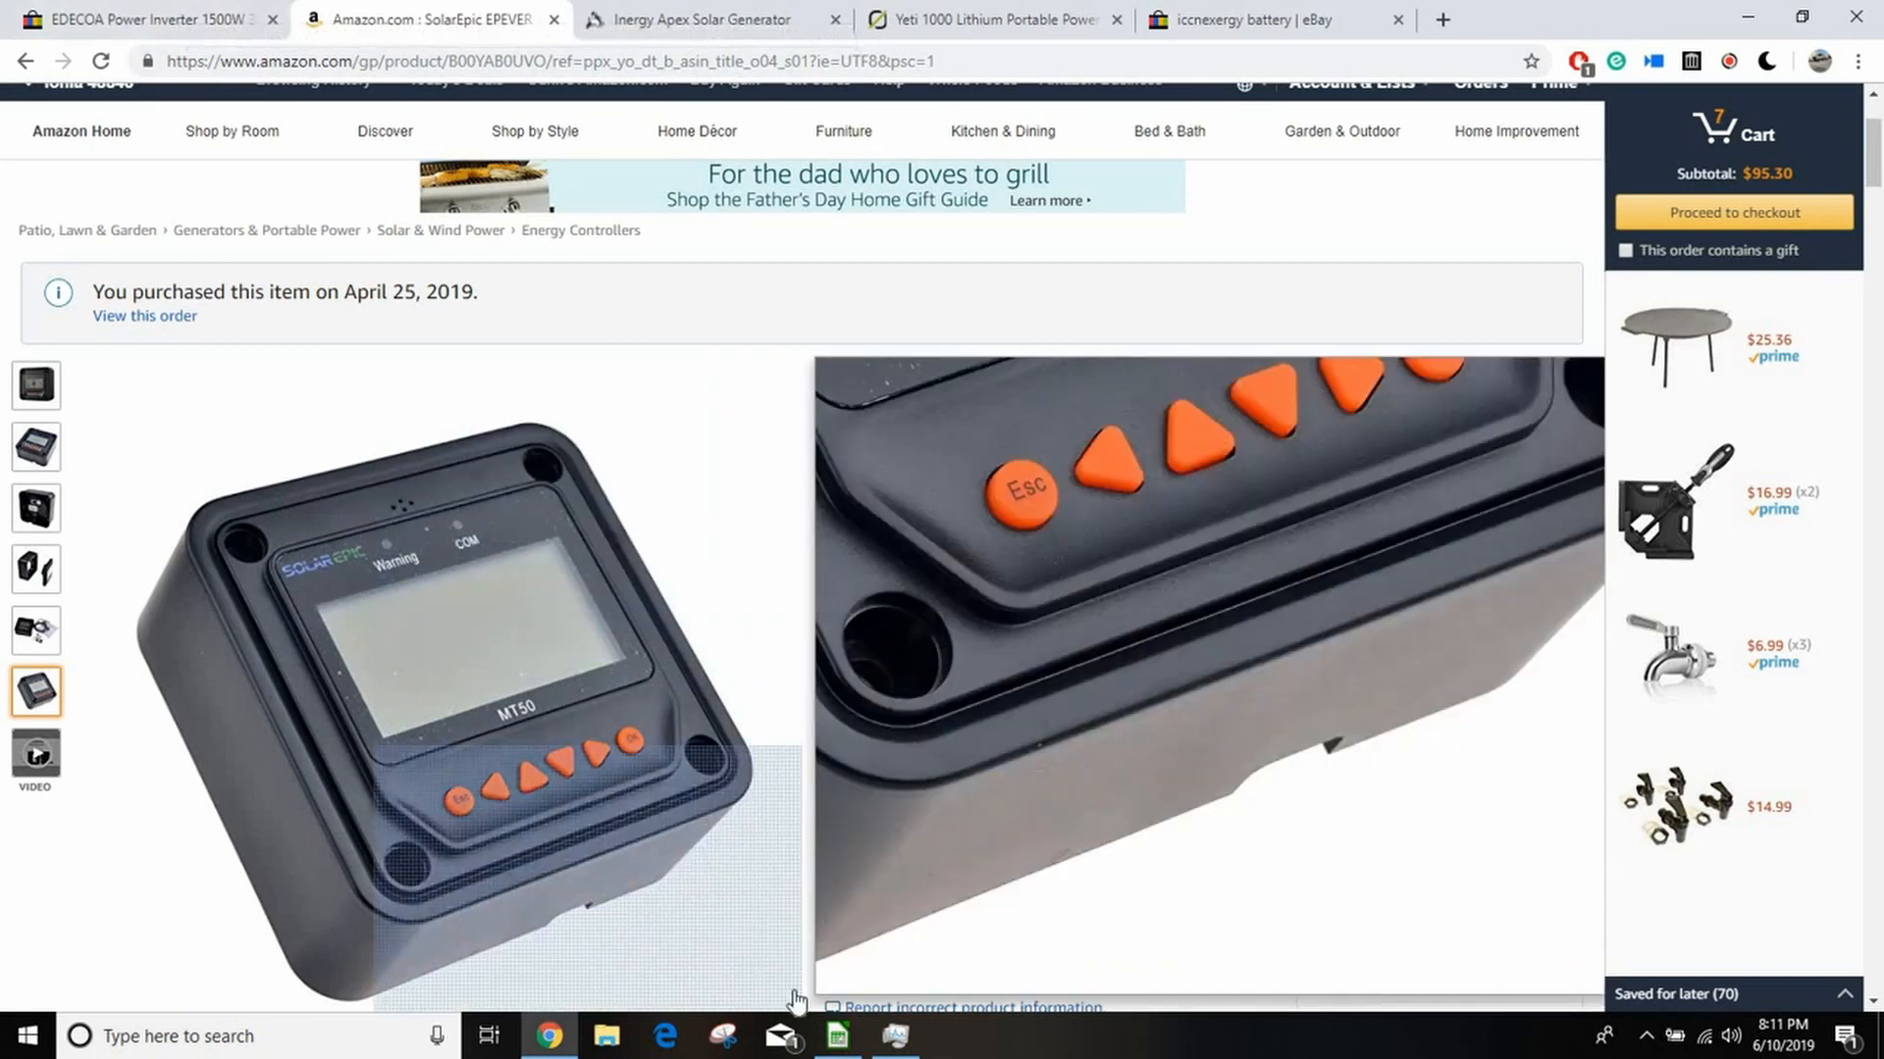
click(835, 1036)
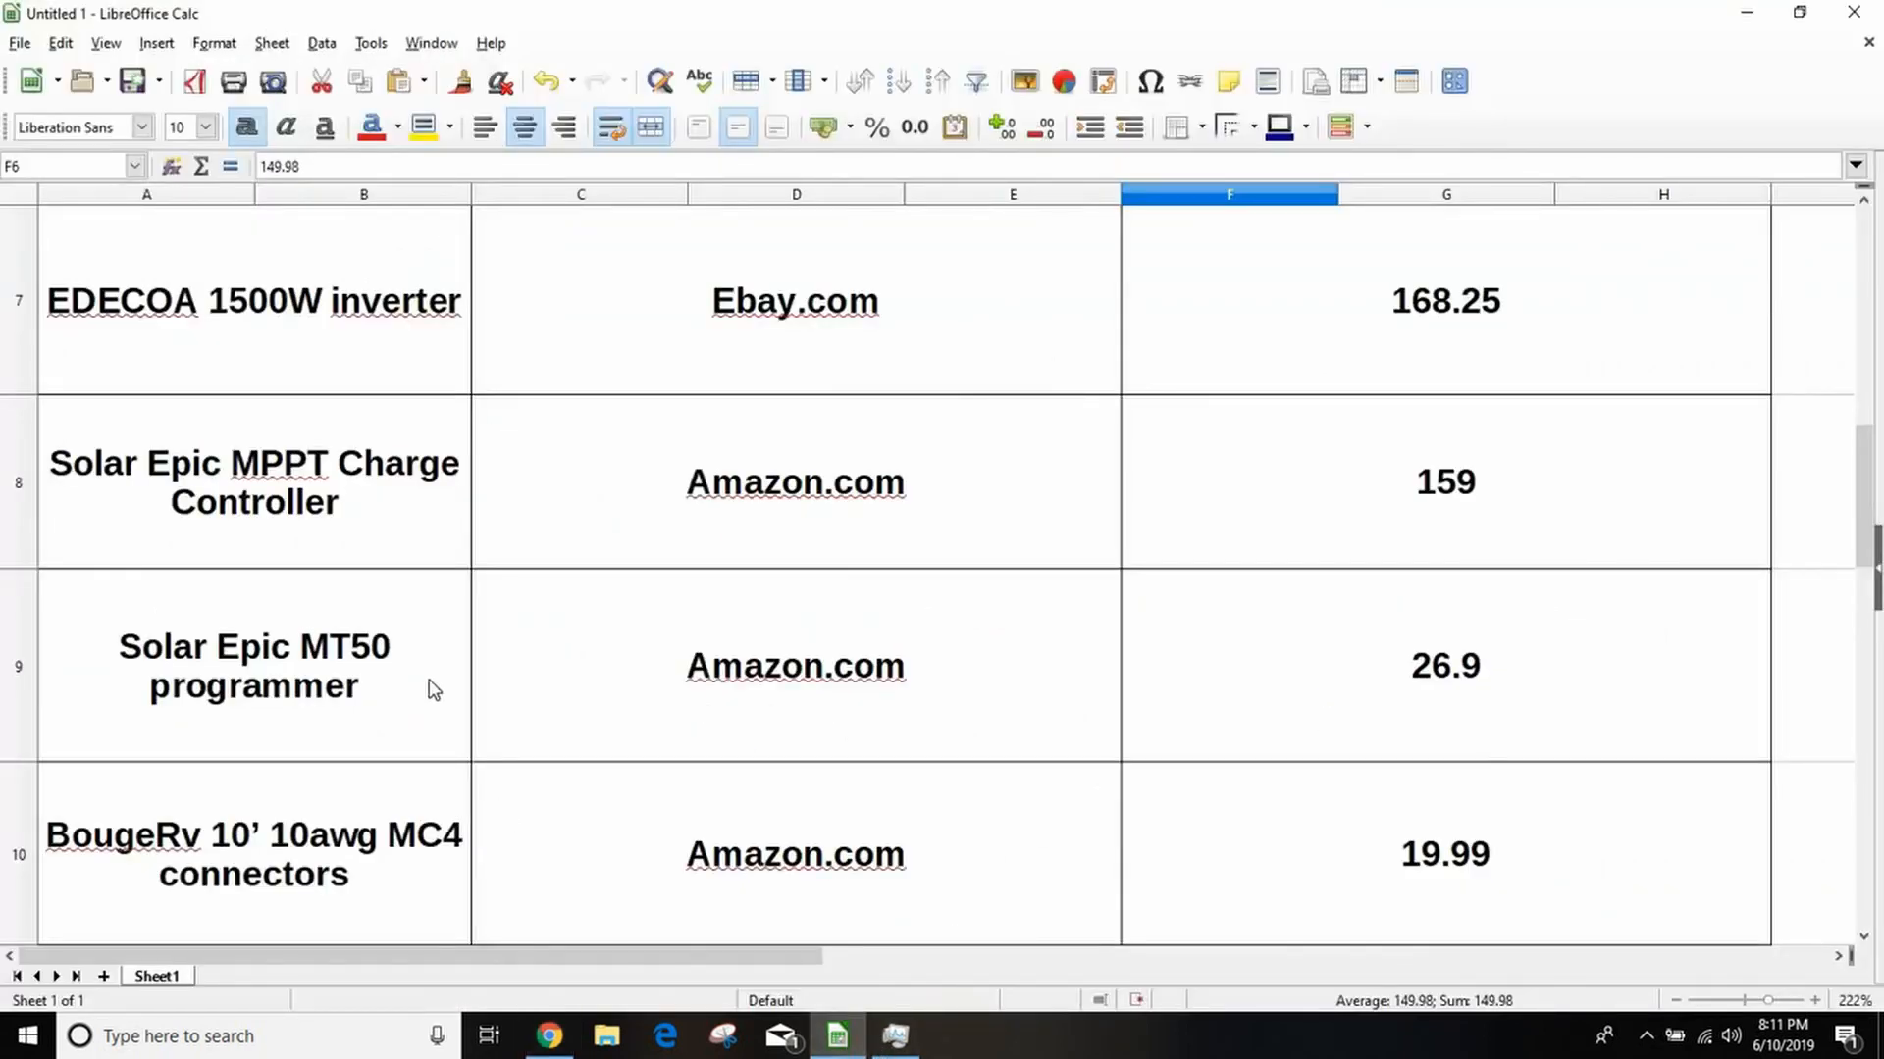
mouse_move(783, 739)
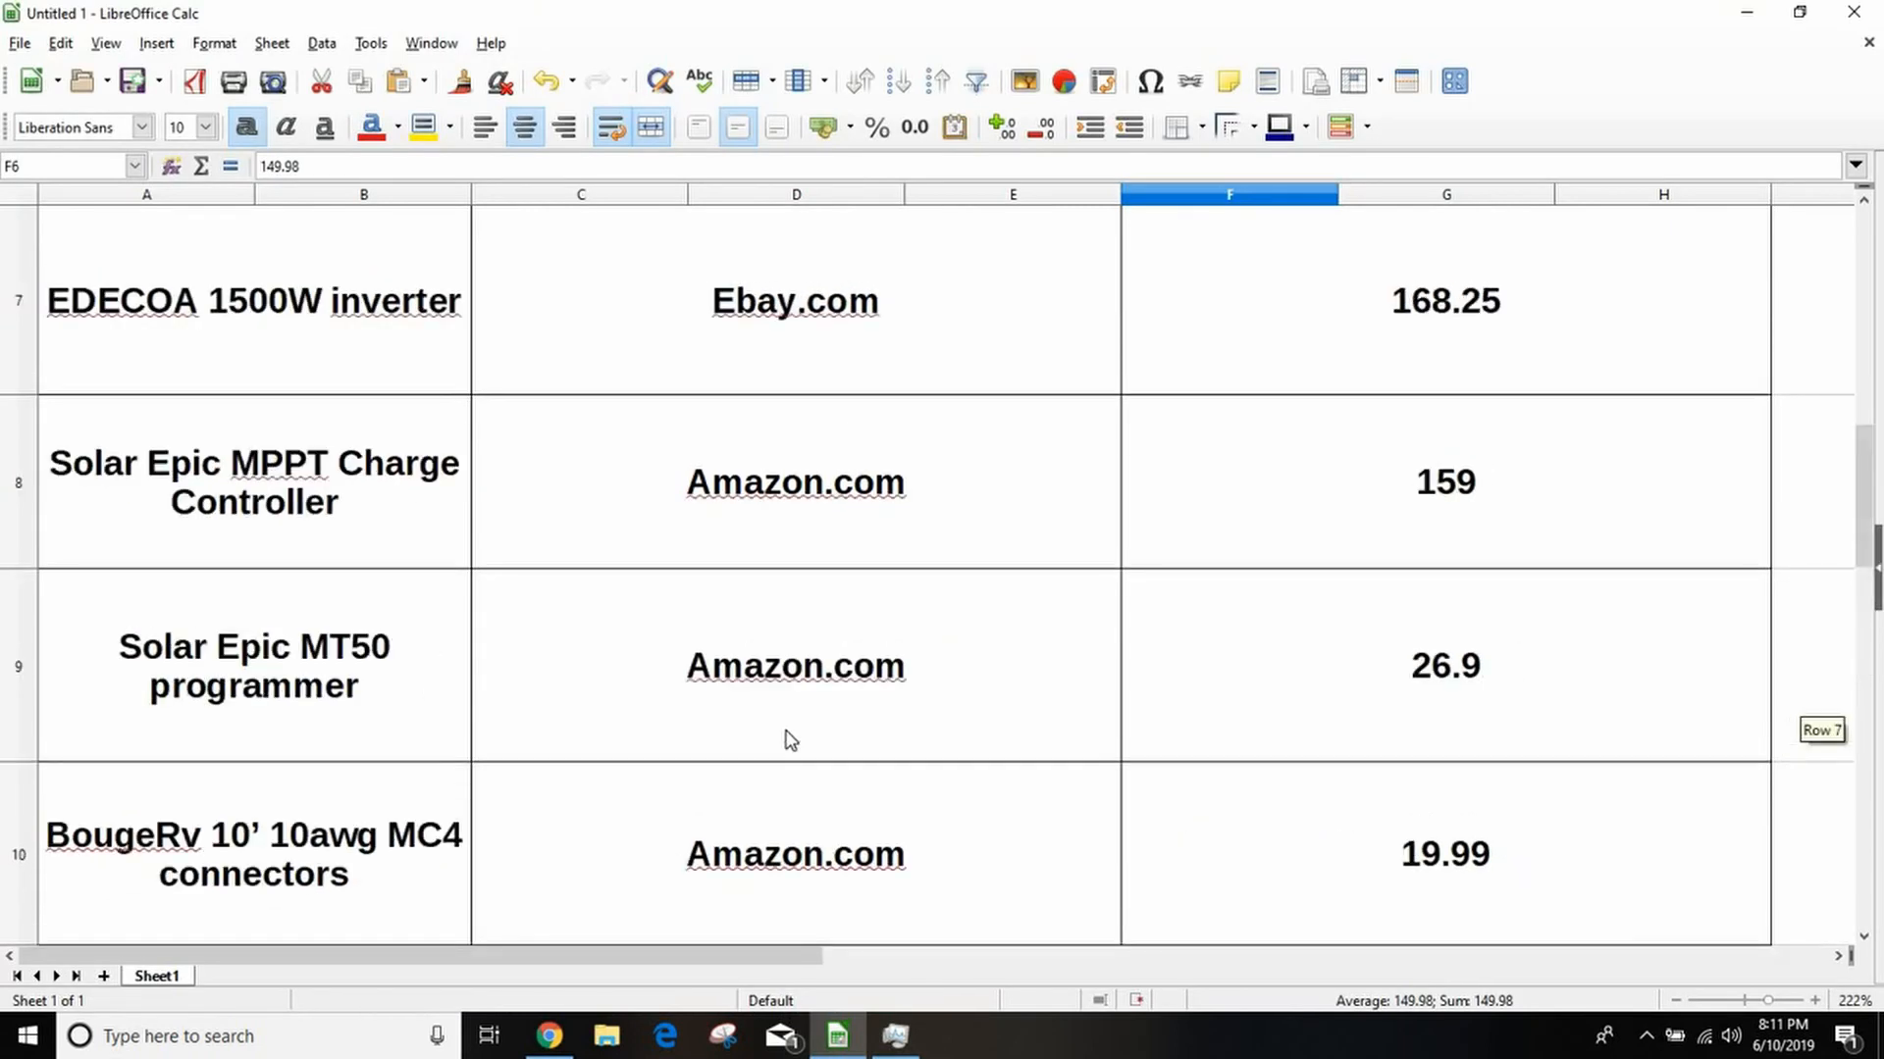
mouse_move(1562, 599)
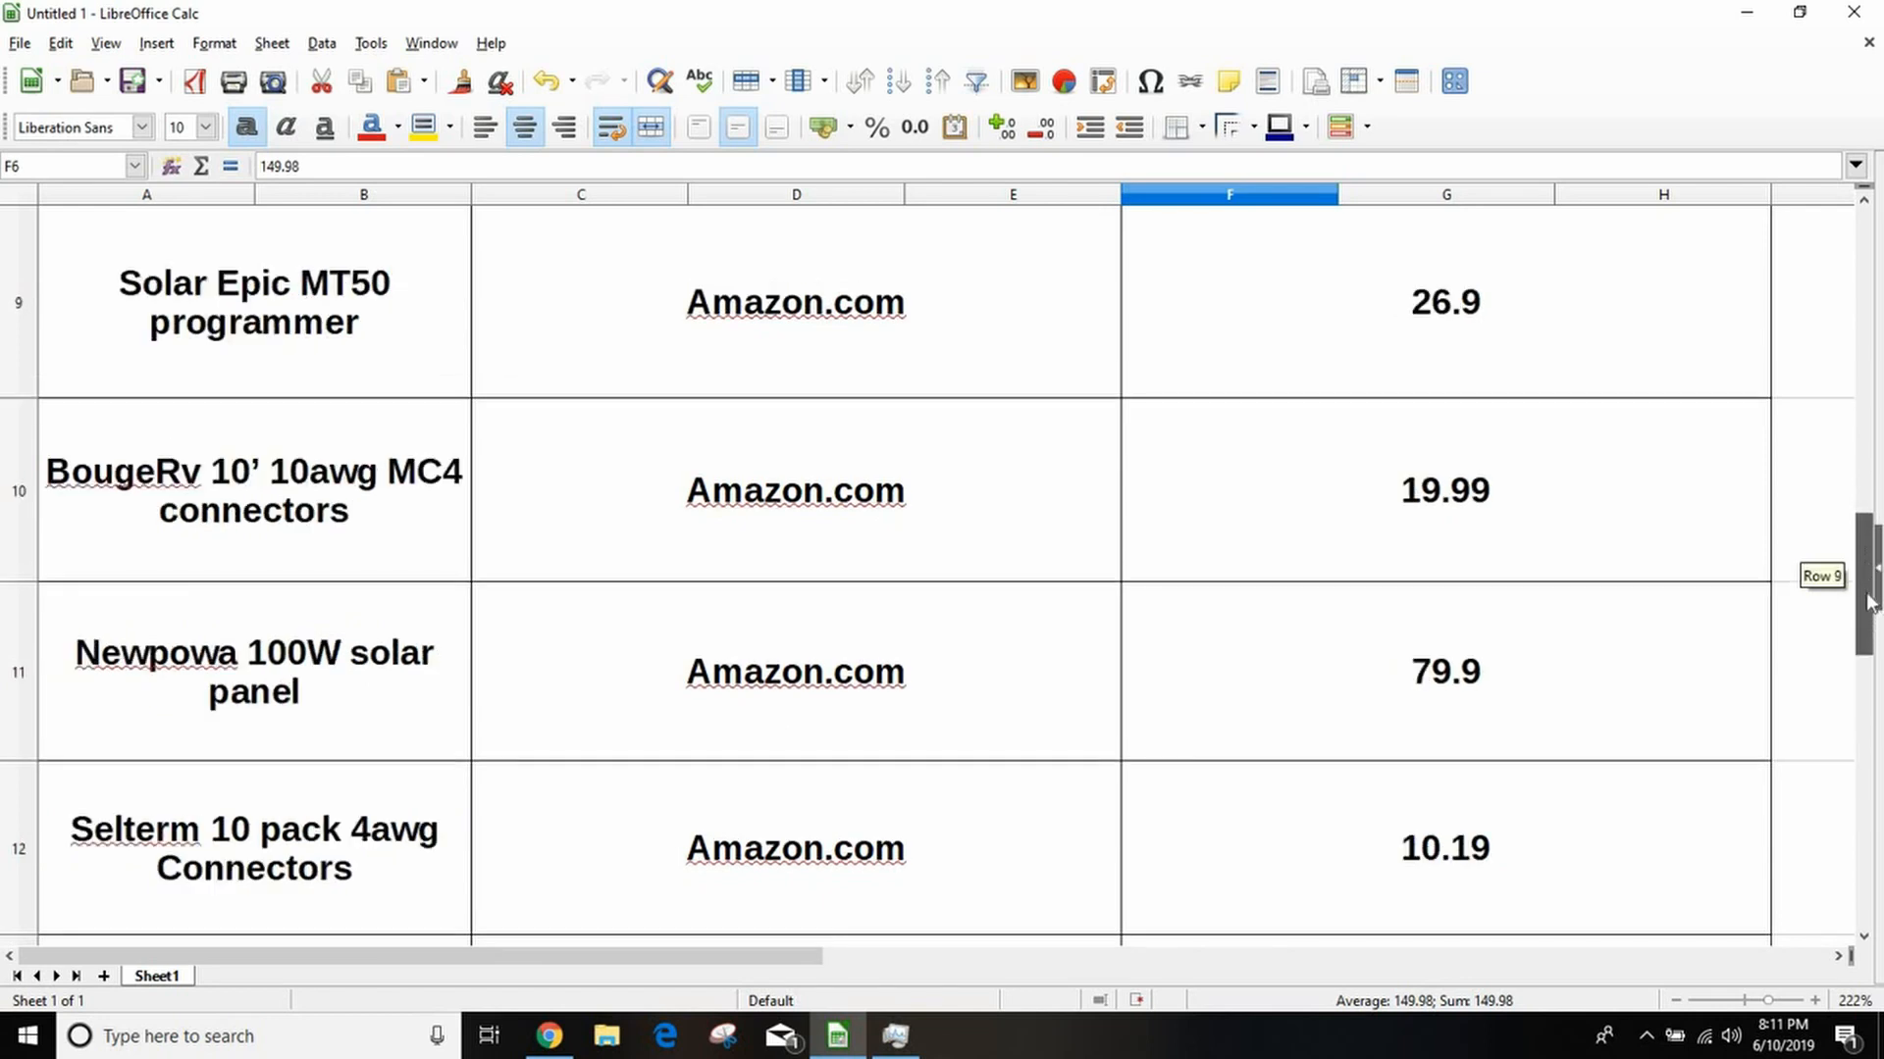
scroll(down, 3)
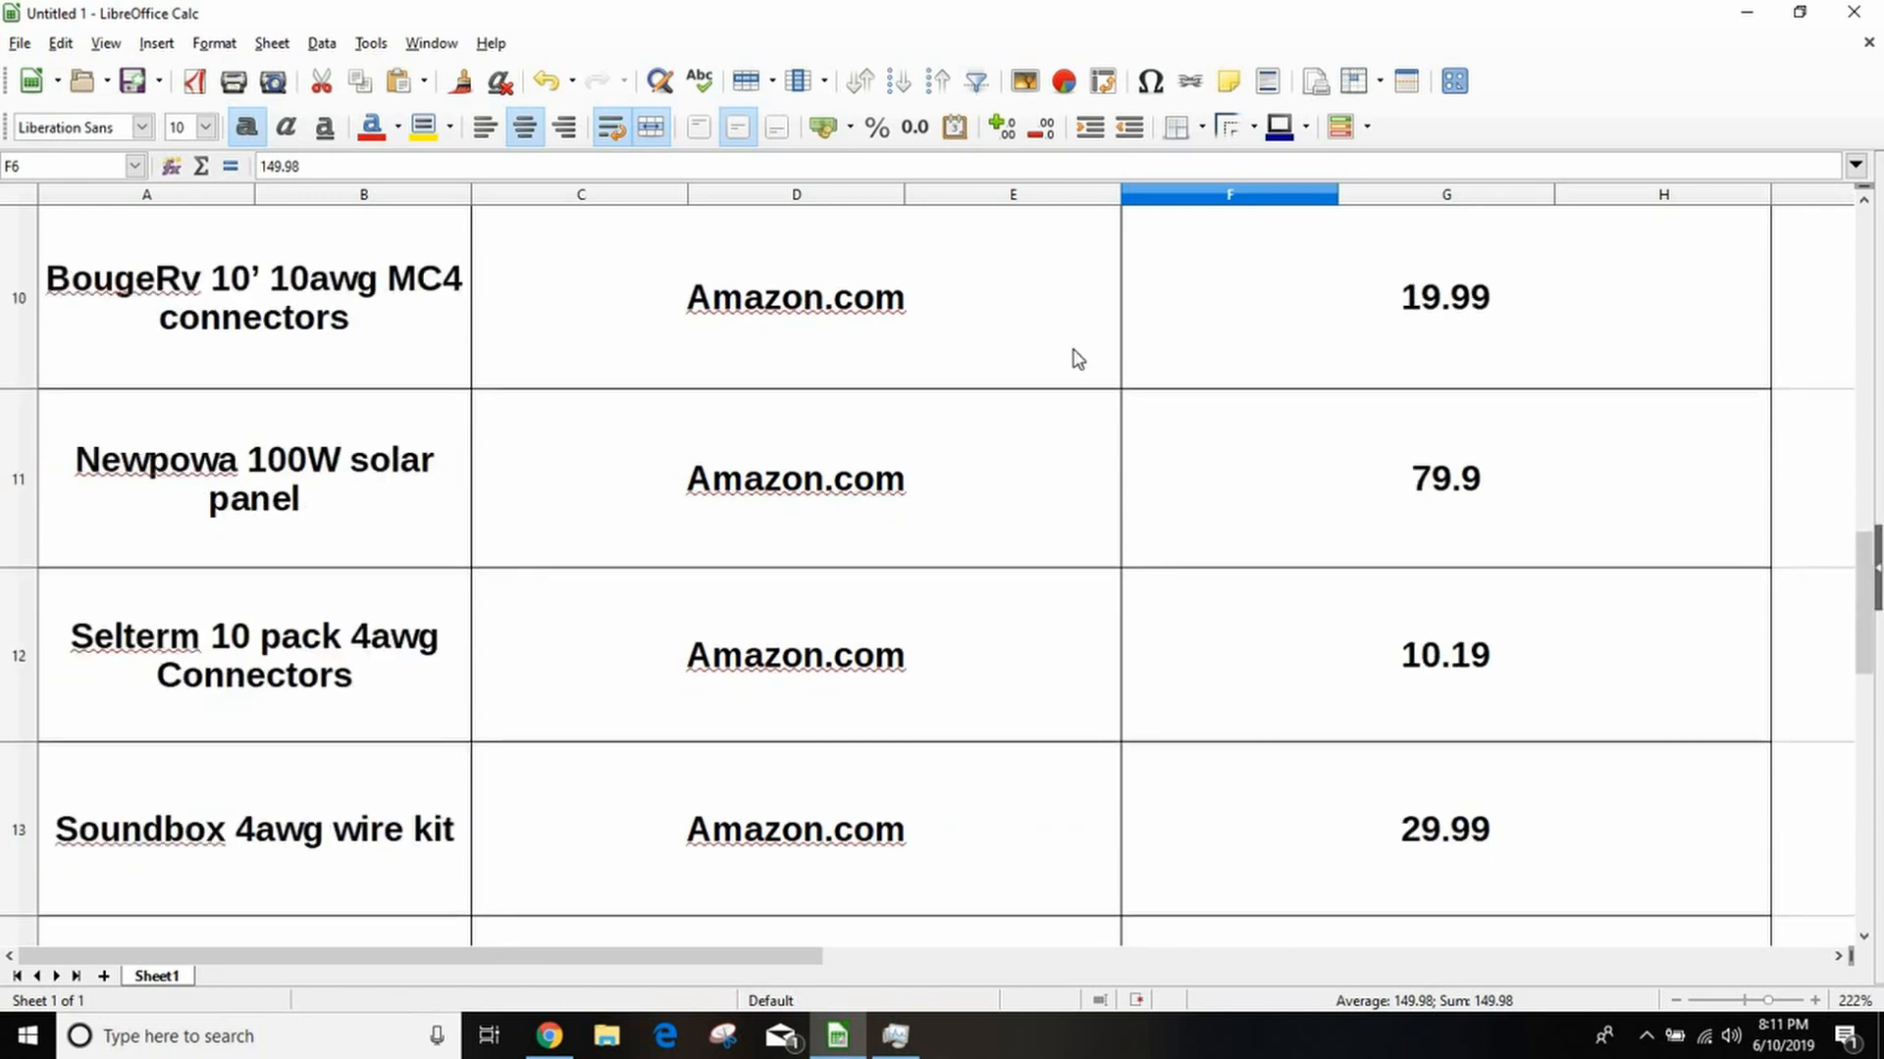
mouse_move(643, 1009)
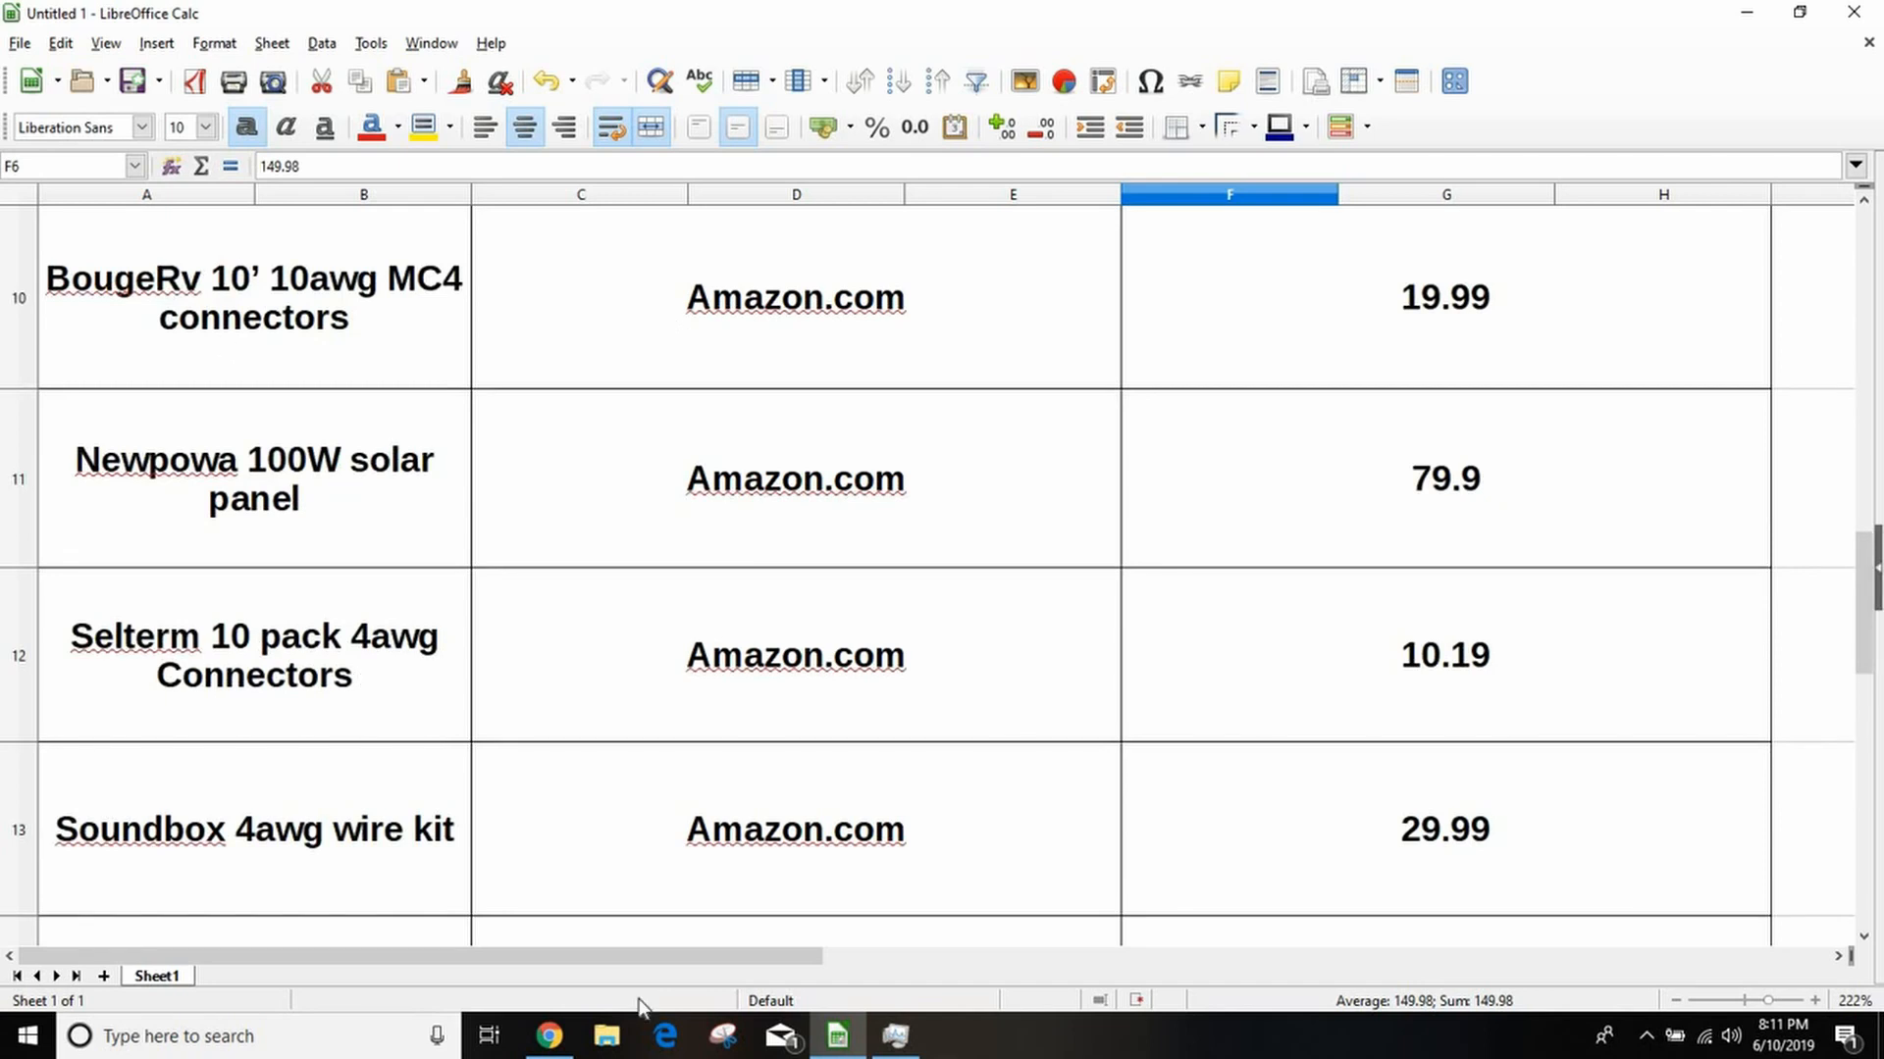
mouse_move(549, 1036)
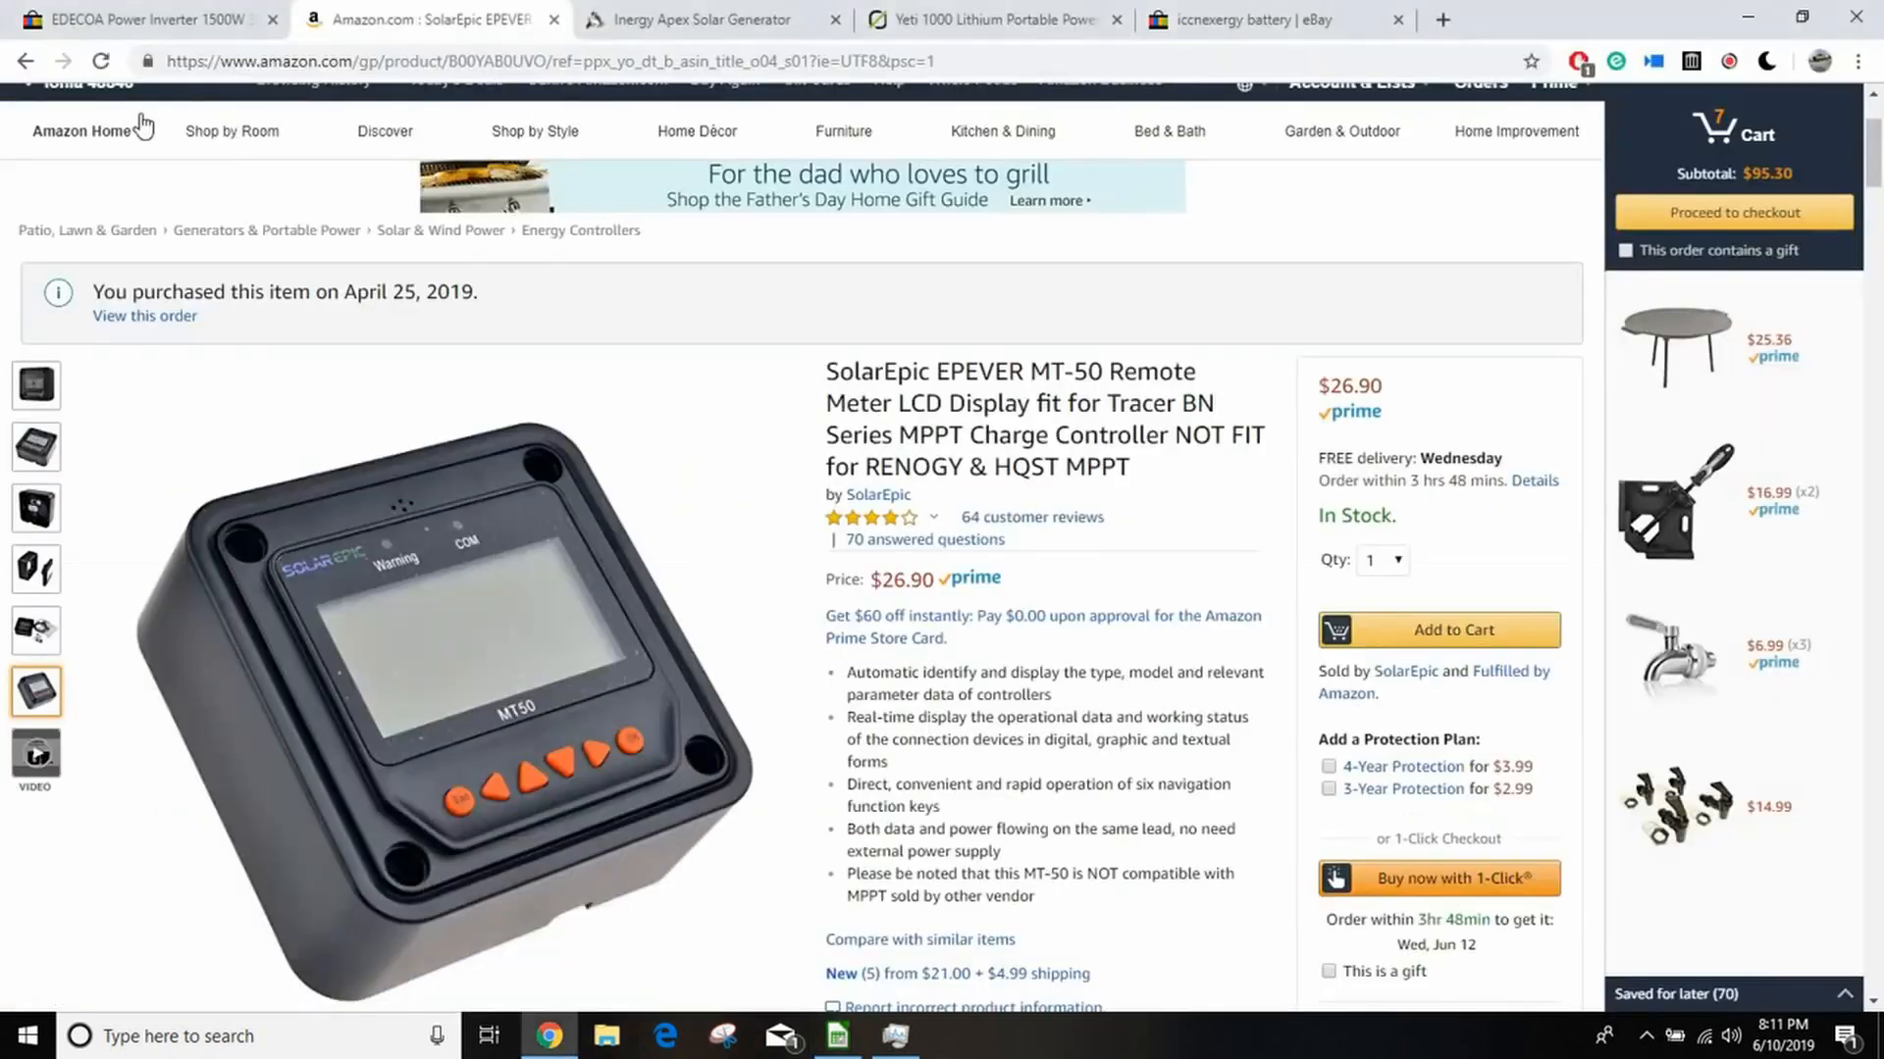
Step: Return to Your Orders and scroll to the BougeRV cable and Newpowa 100W panel orders
click(27, 60)
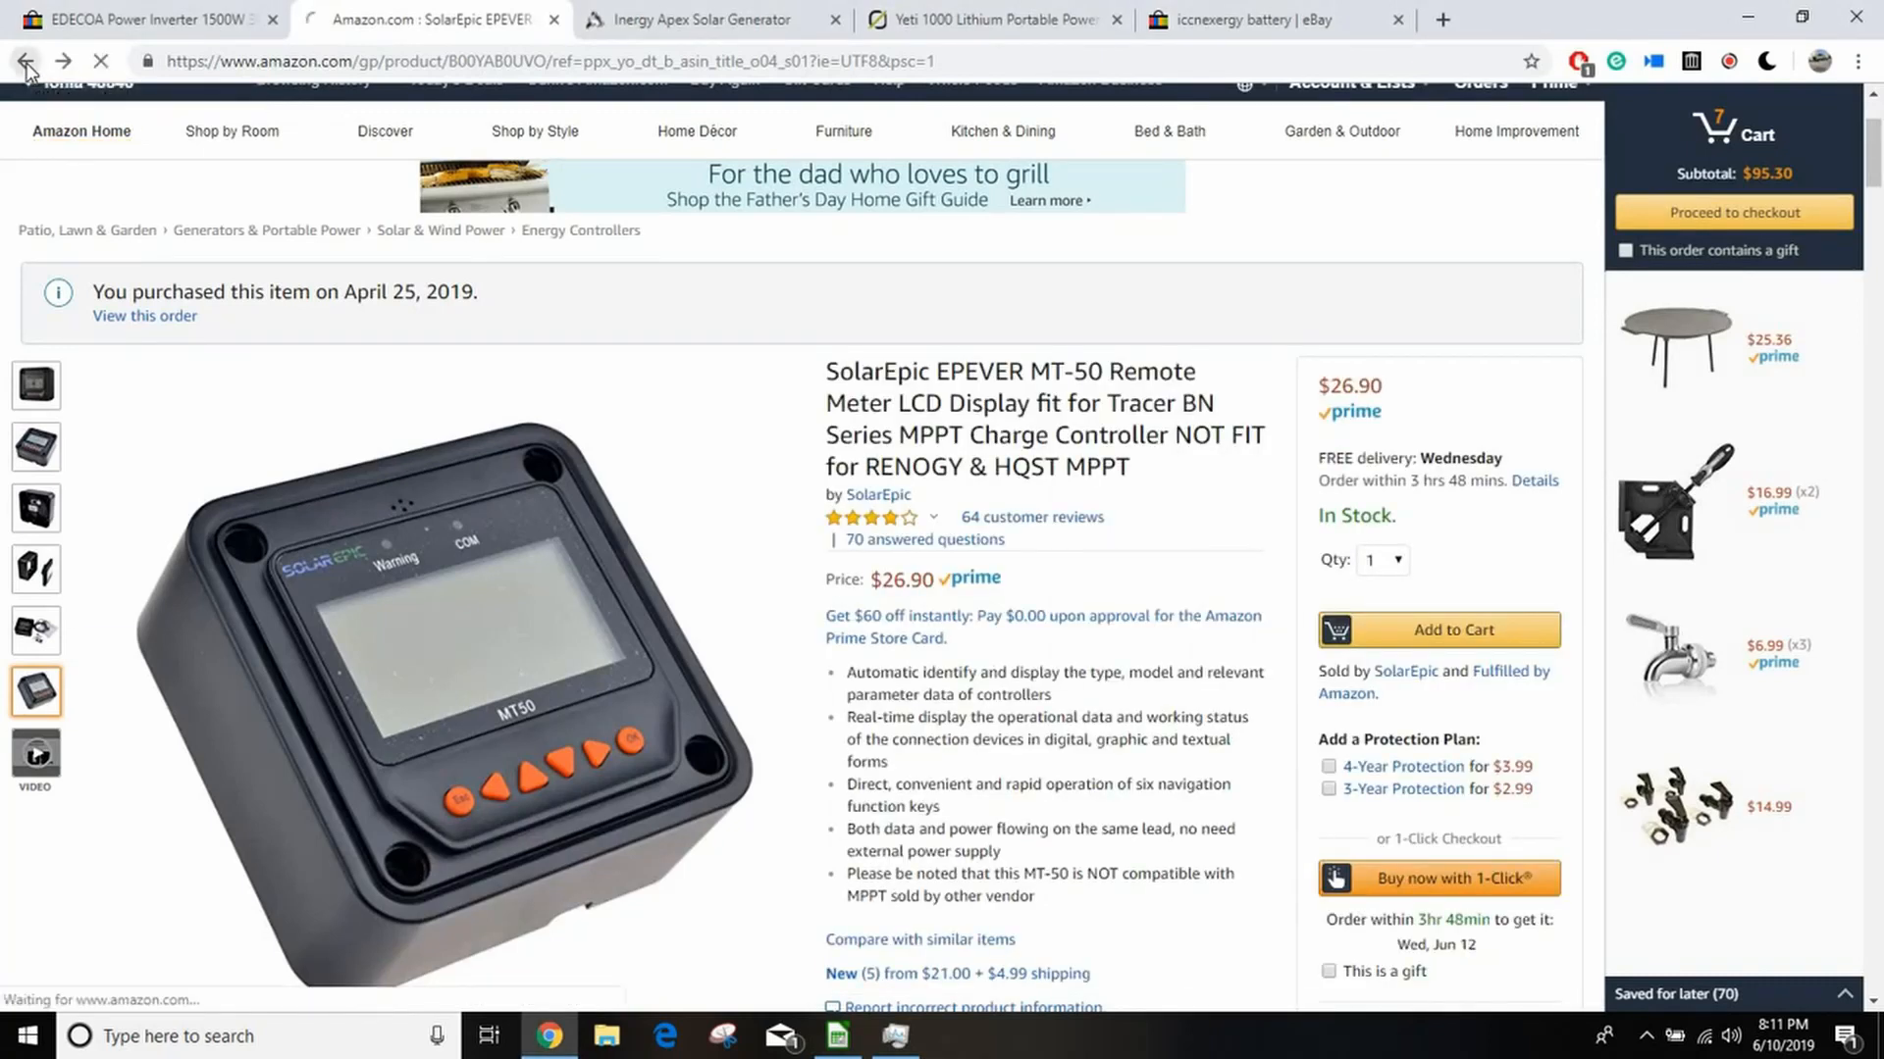
click(23, 60)
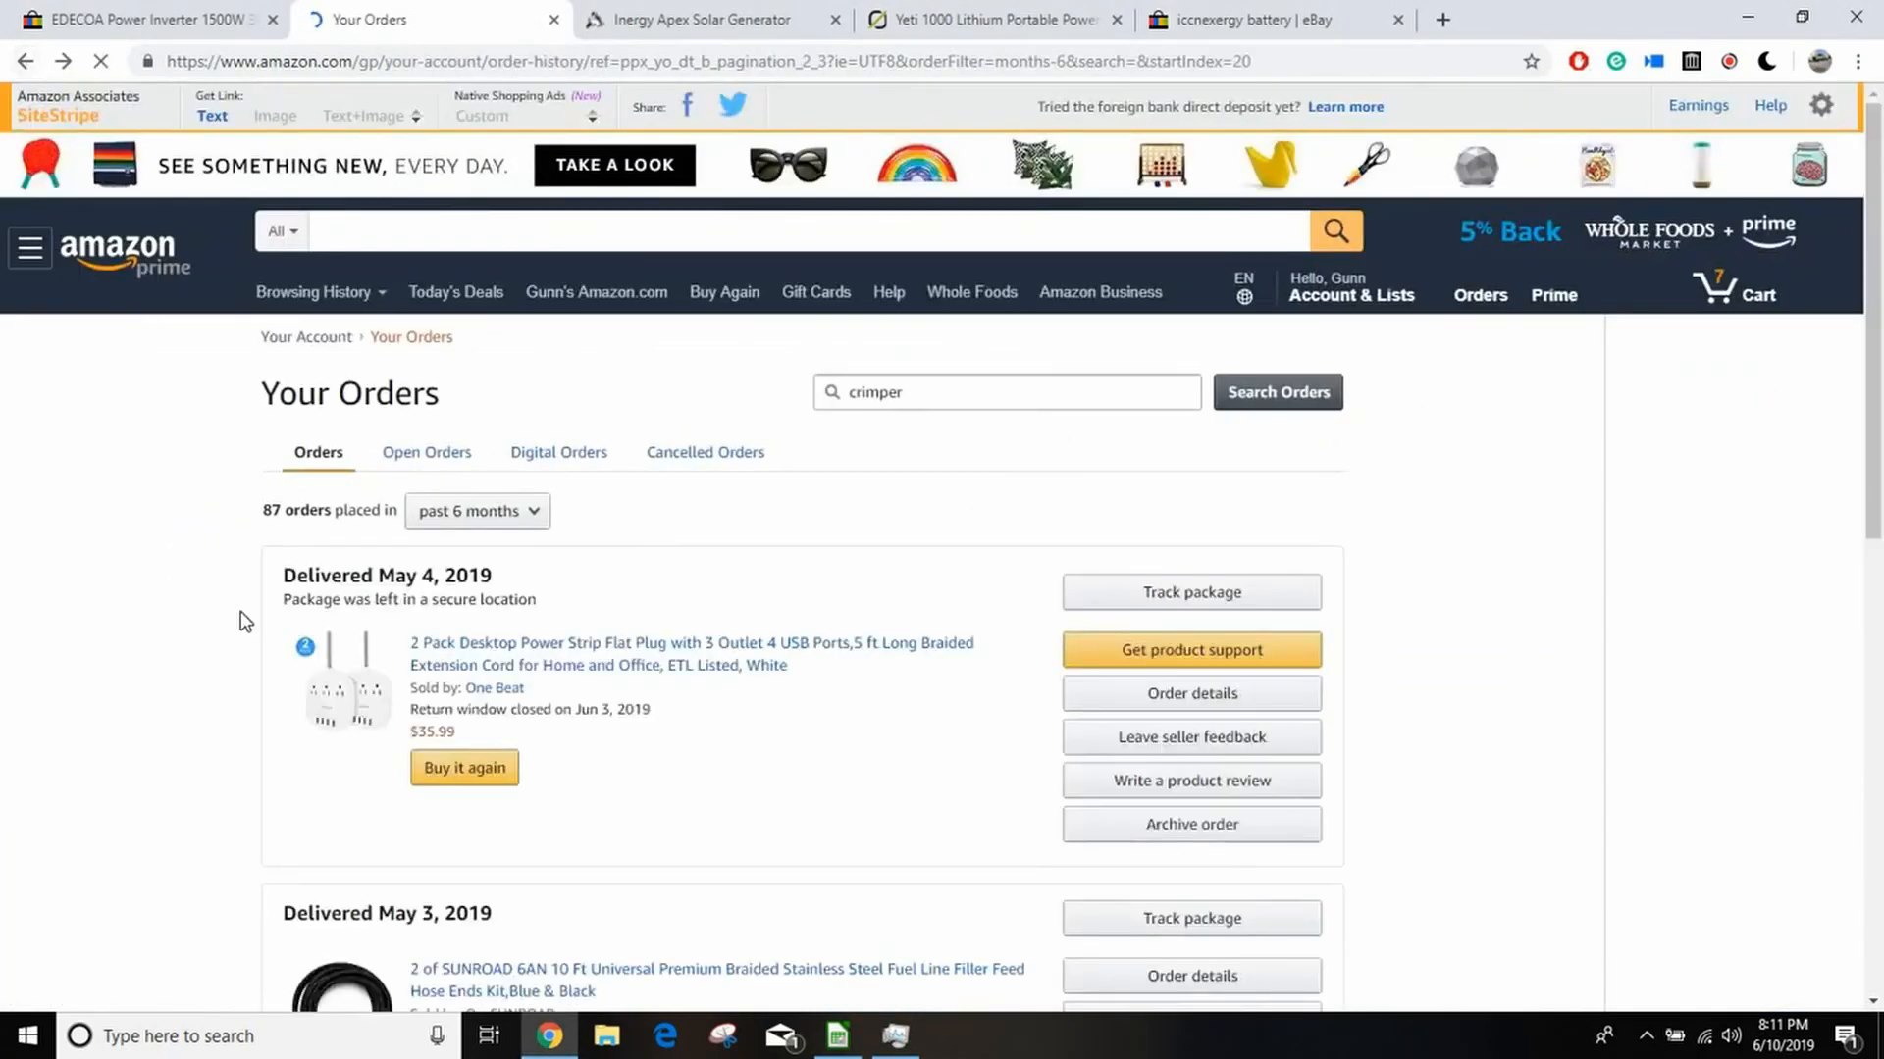
scroll(down, 3)
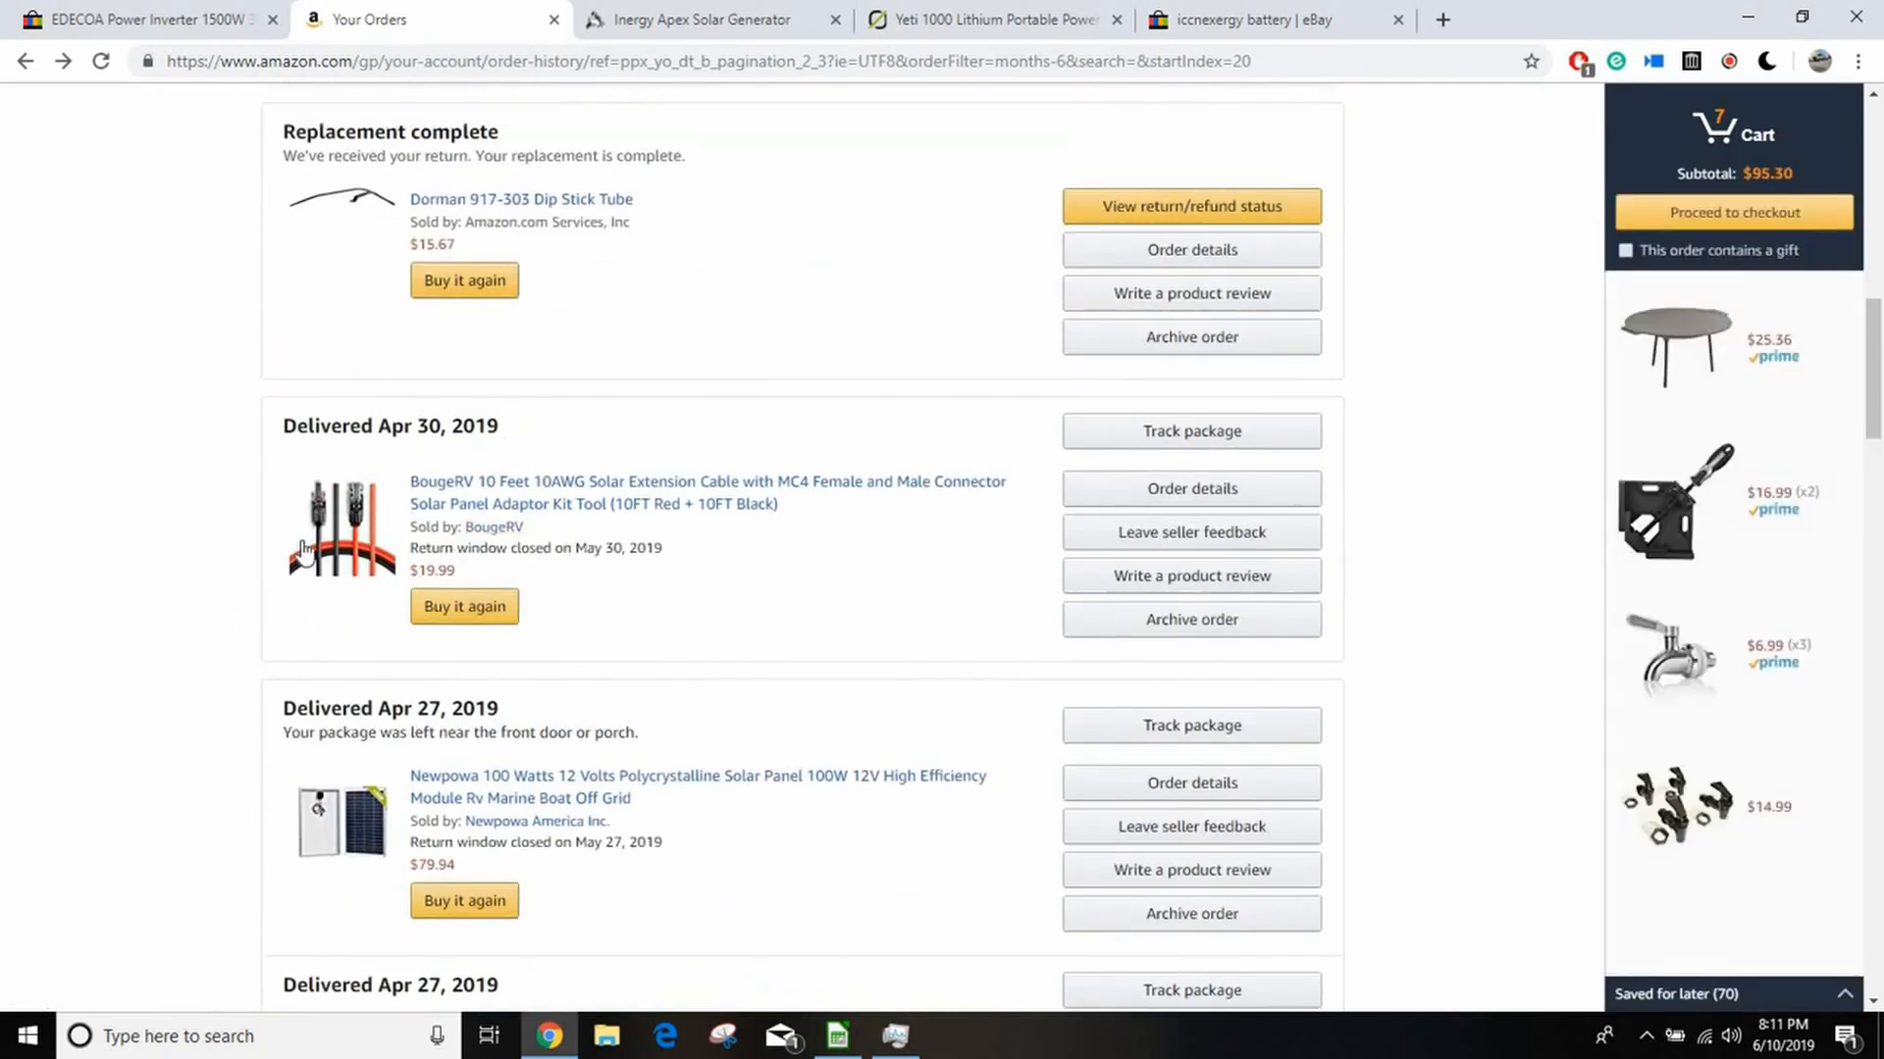
mouse_move(352, 560)
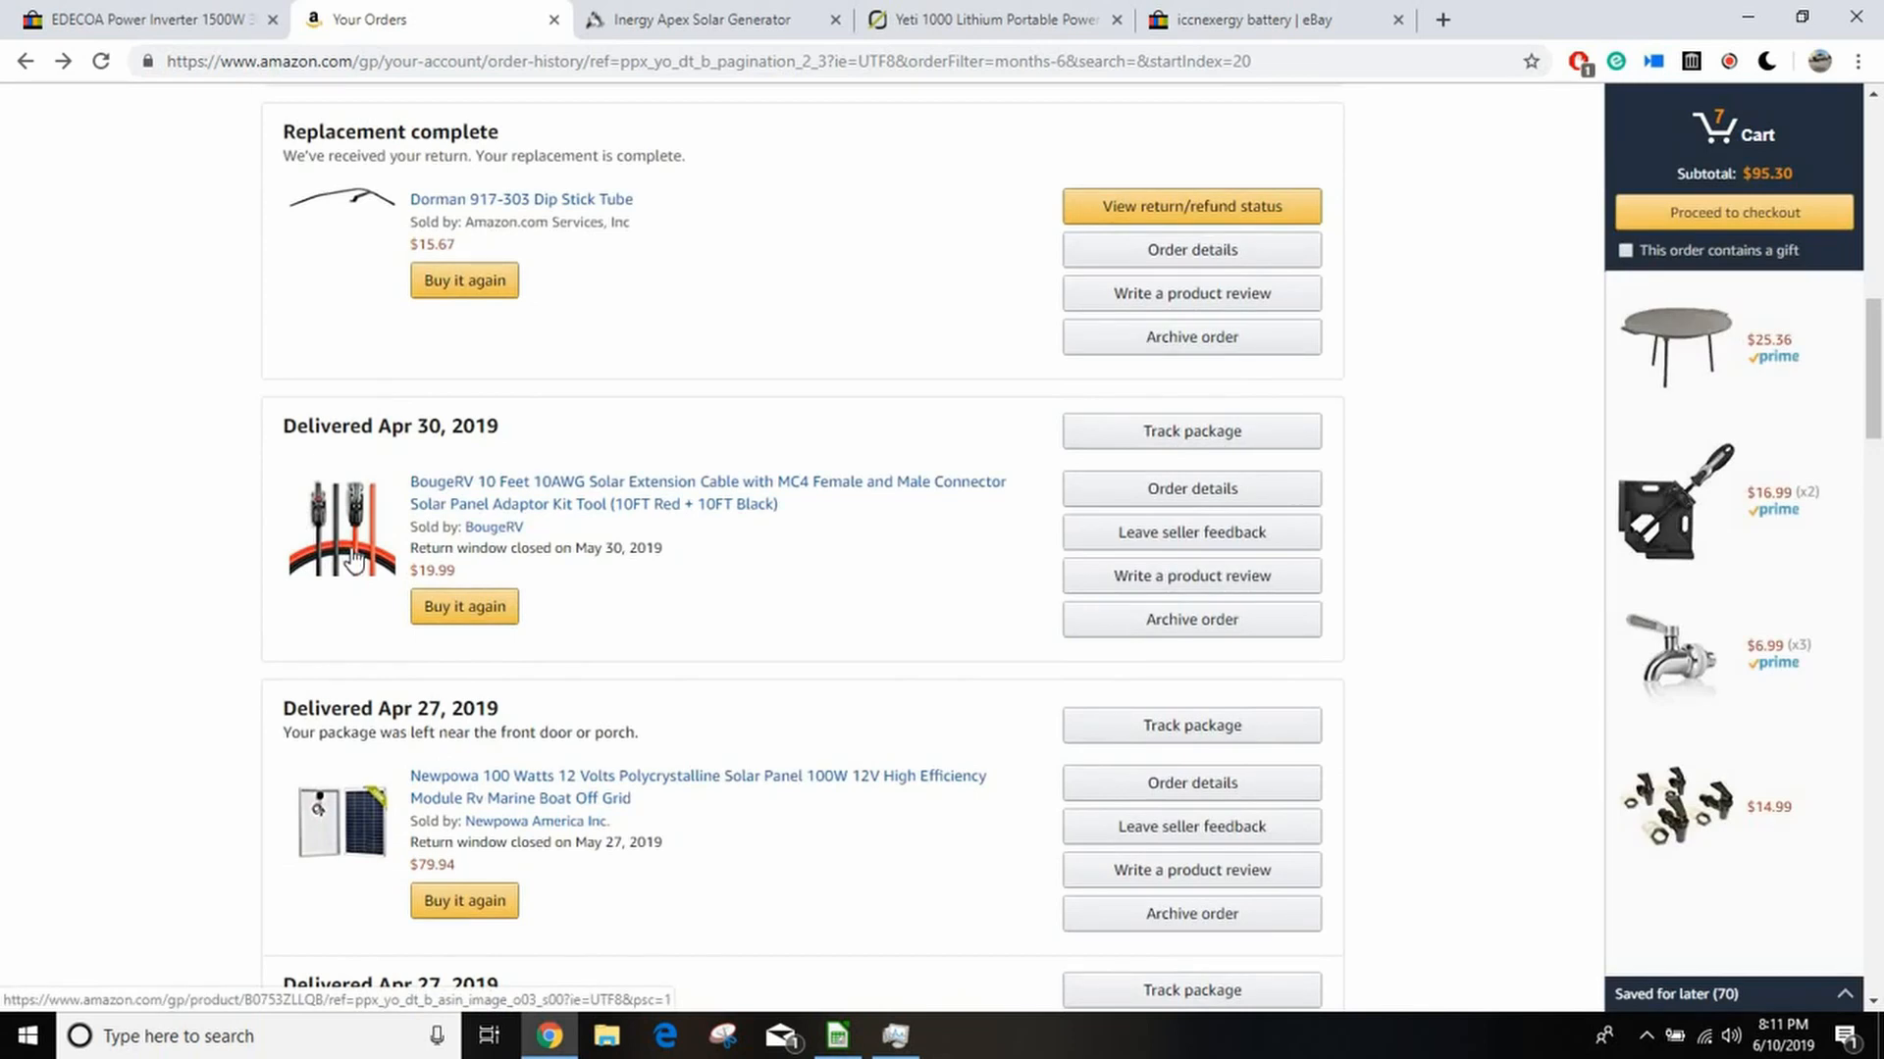
mouse_move(430, 553)
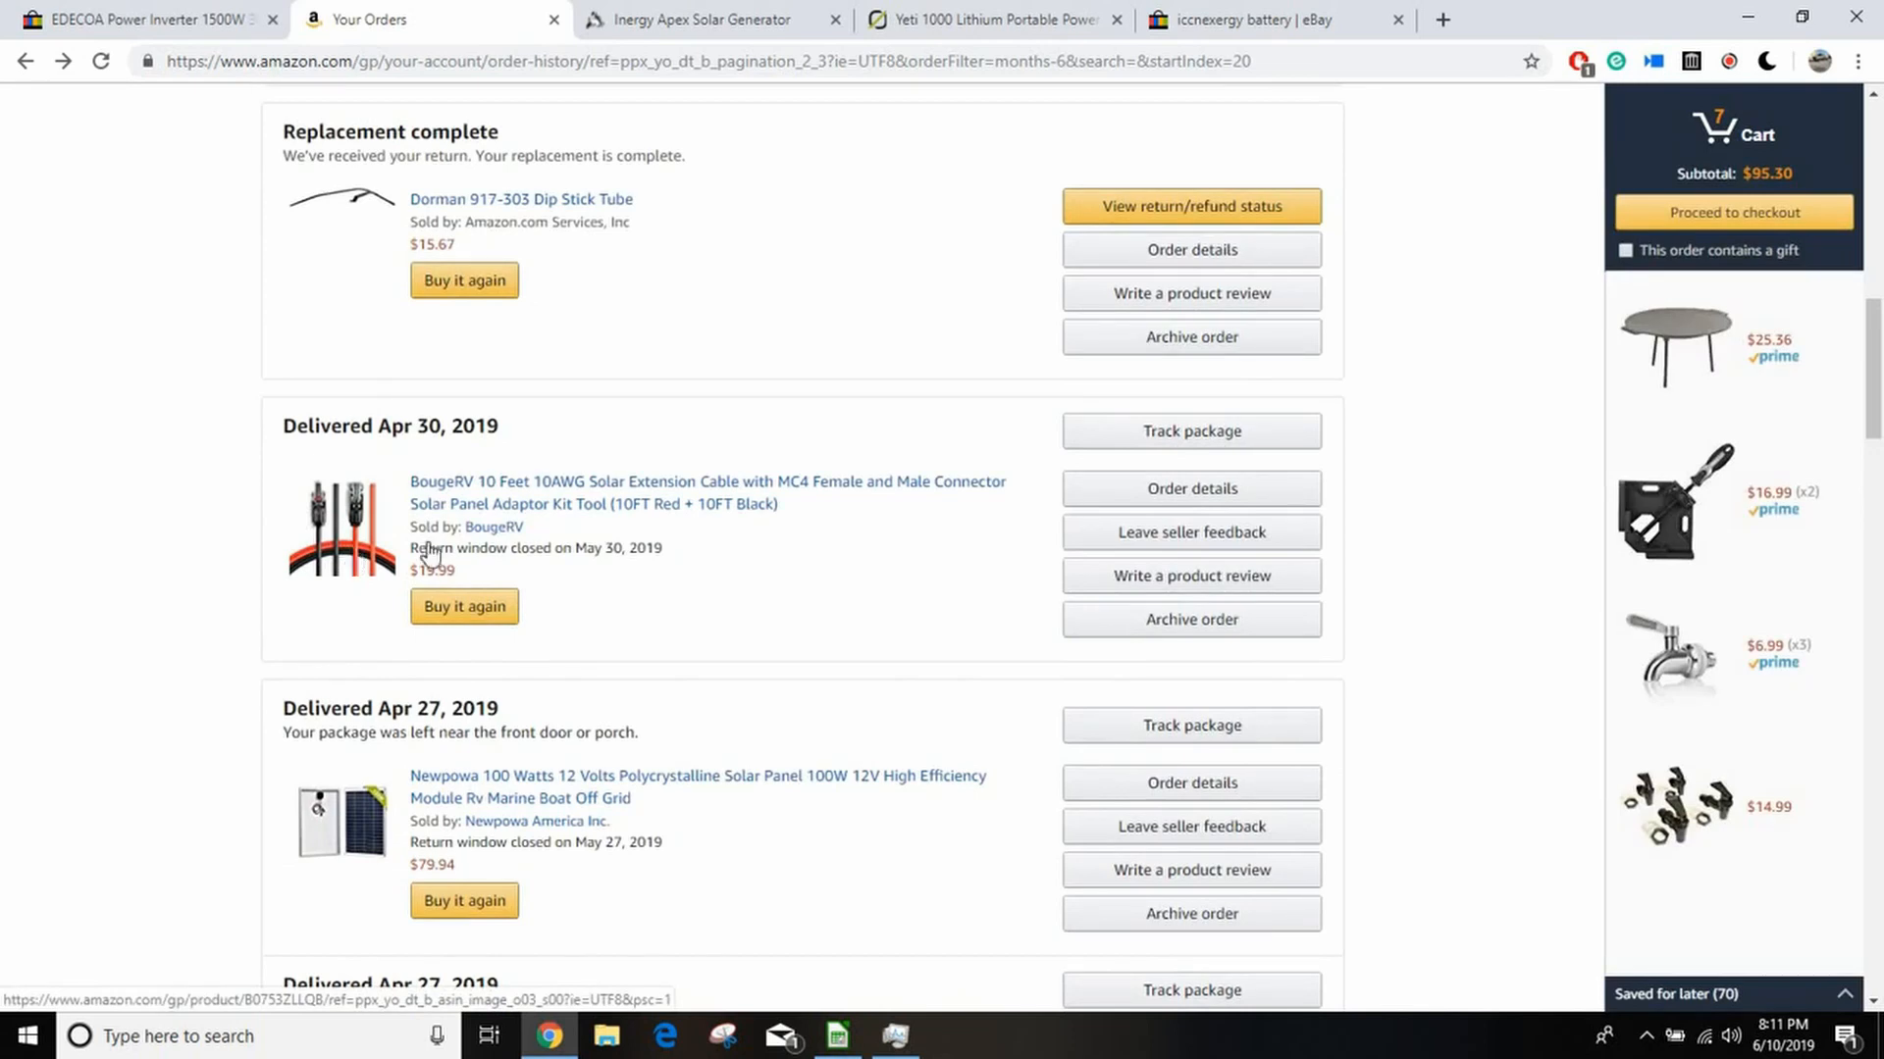
mouse_move(837, 588)
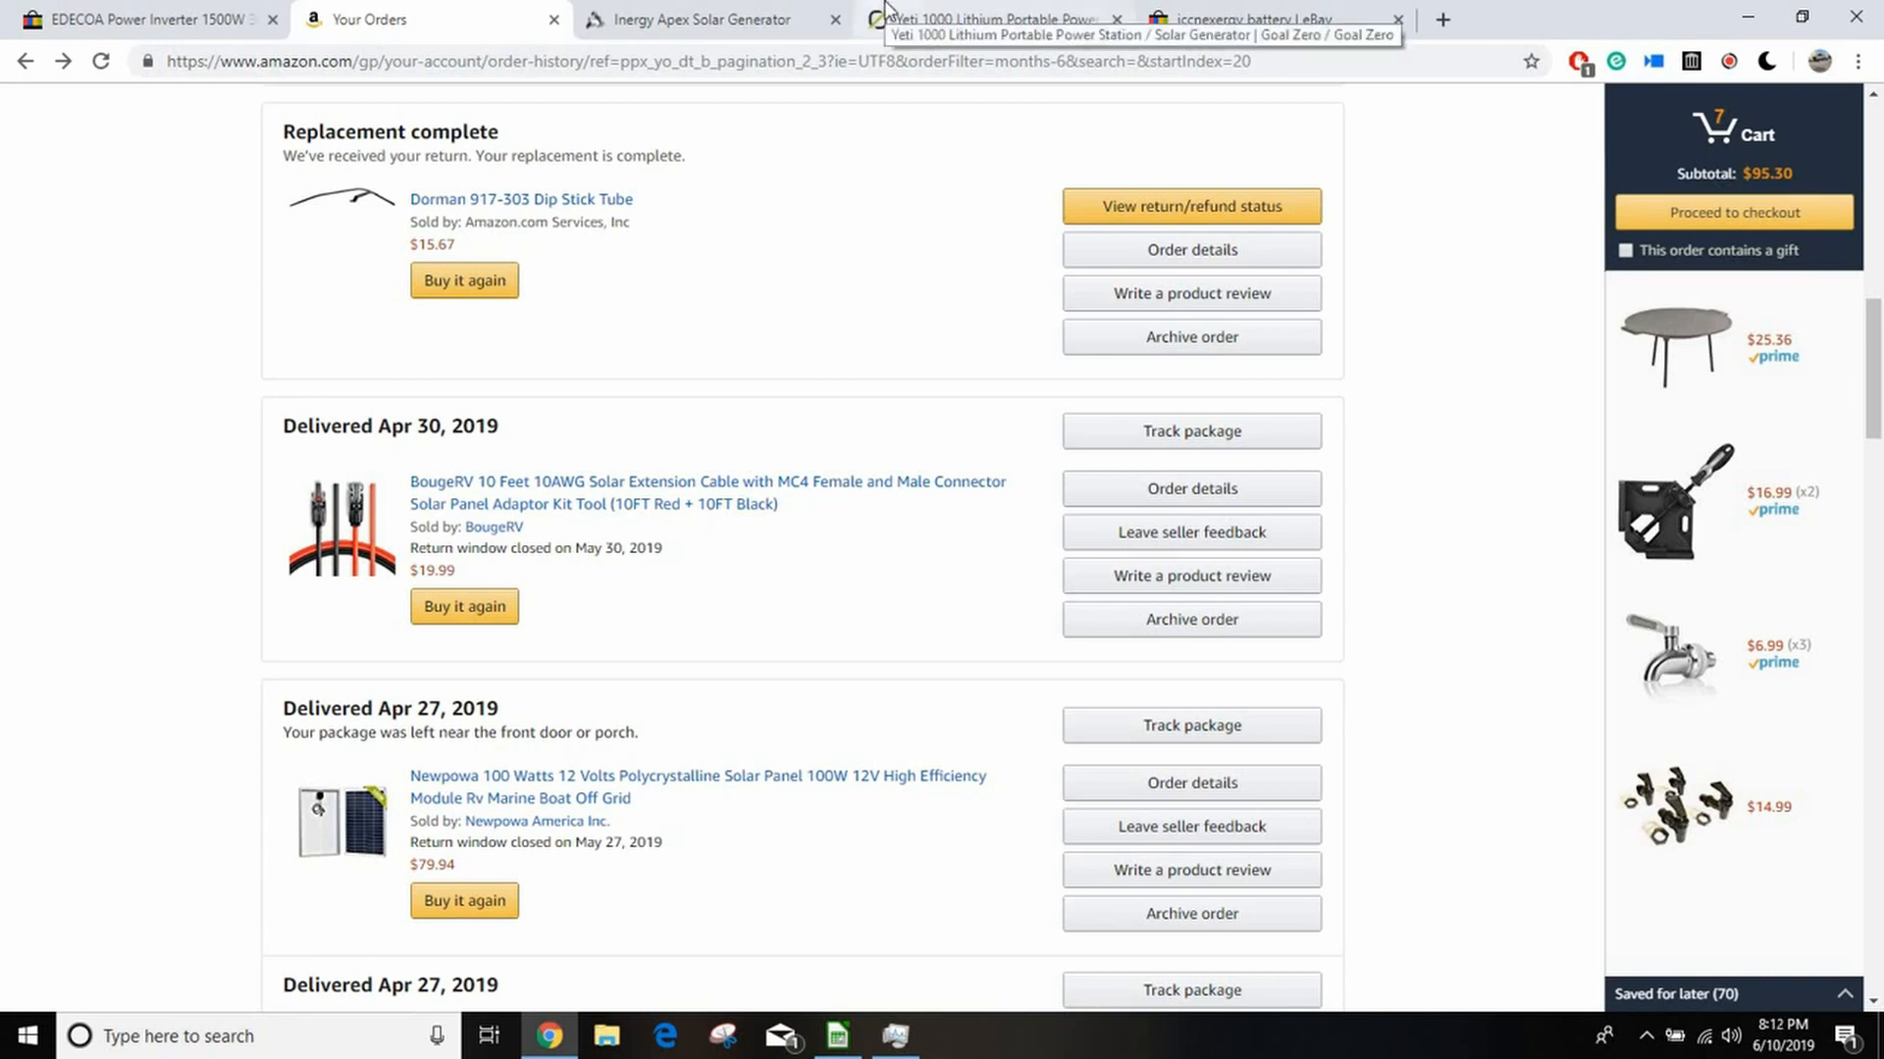
mouse_move(807, 729)
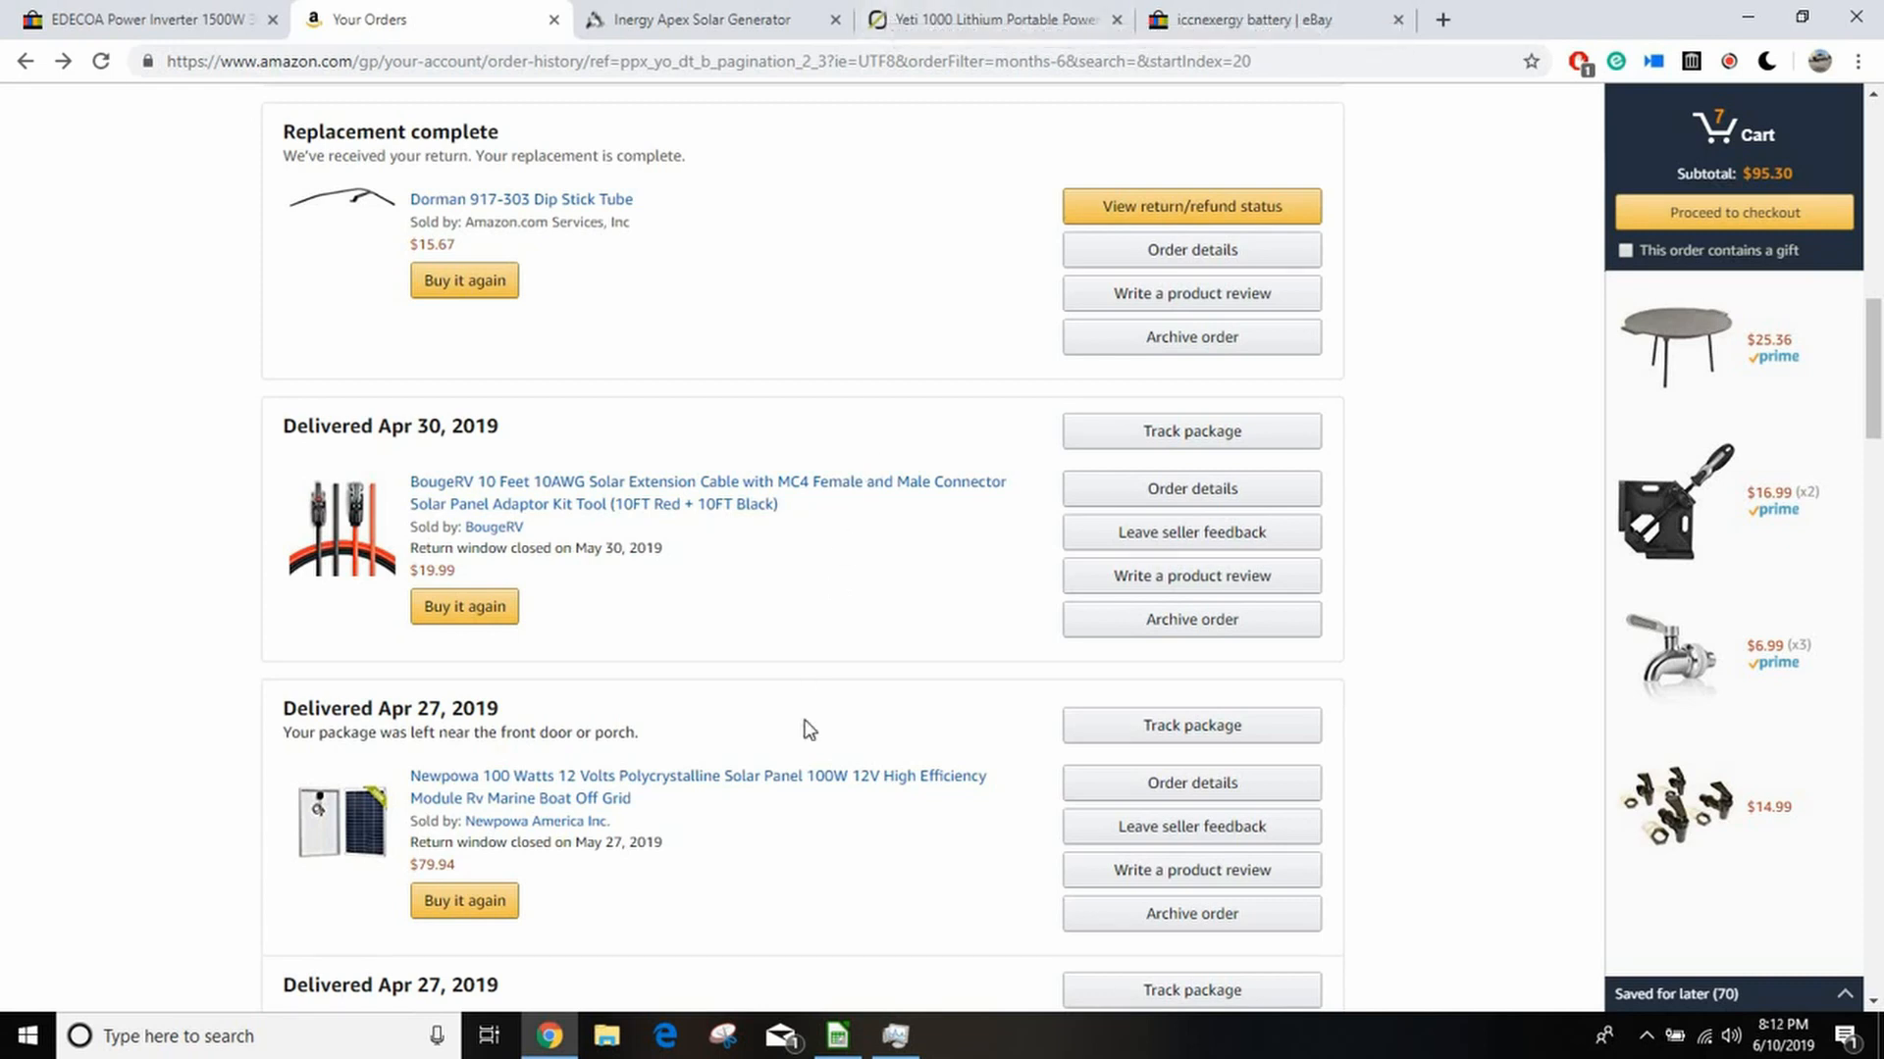
mouse_move(136, 654)
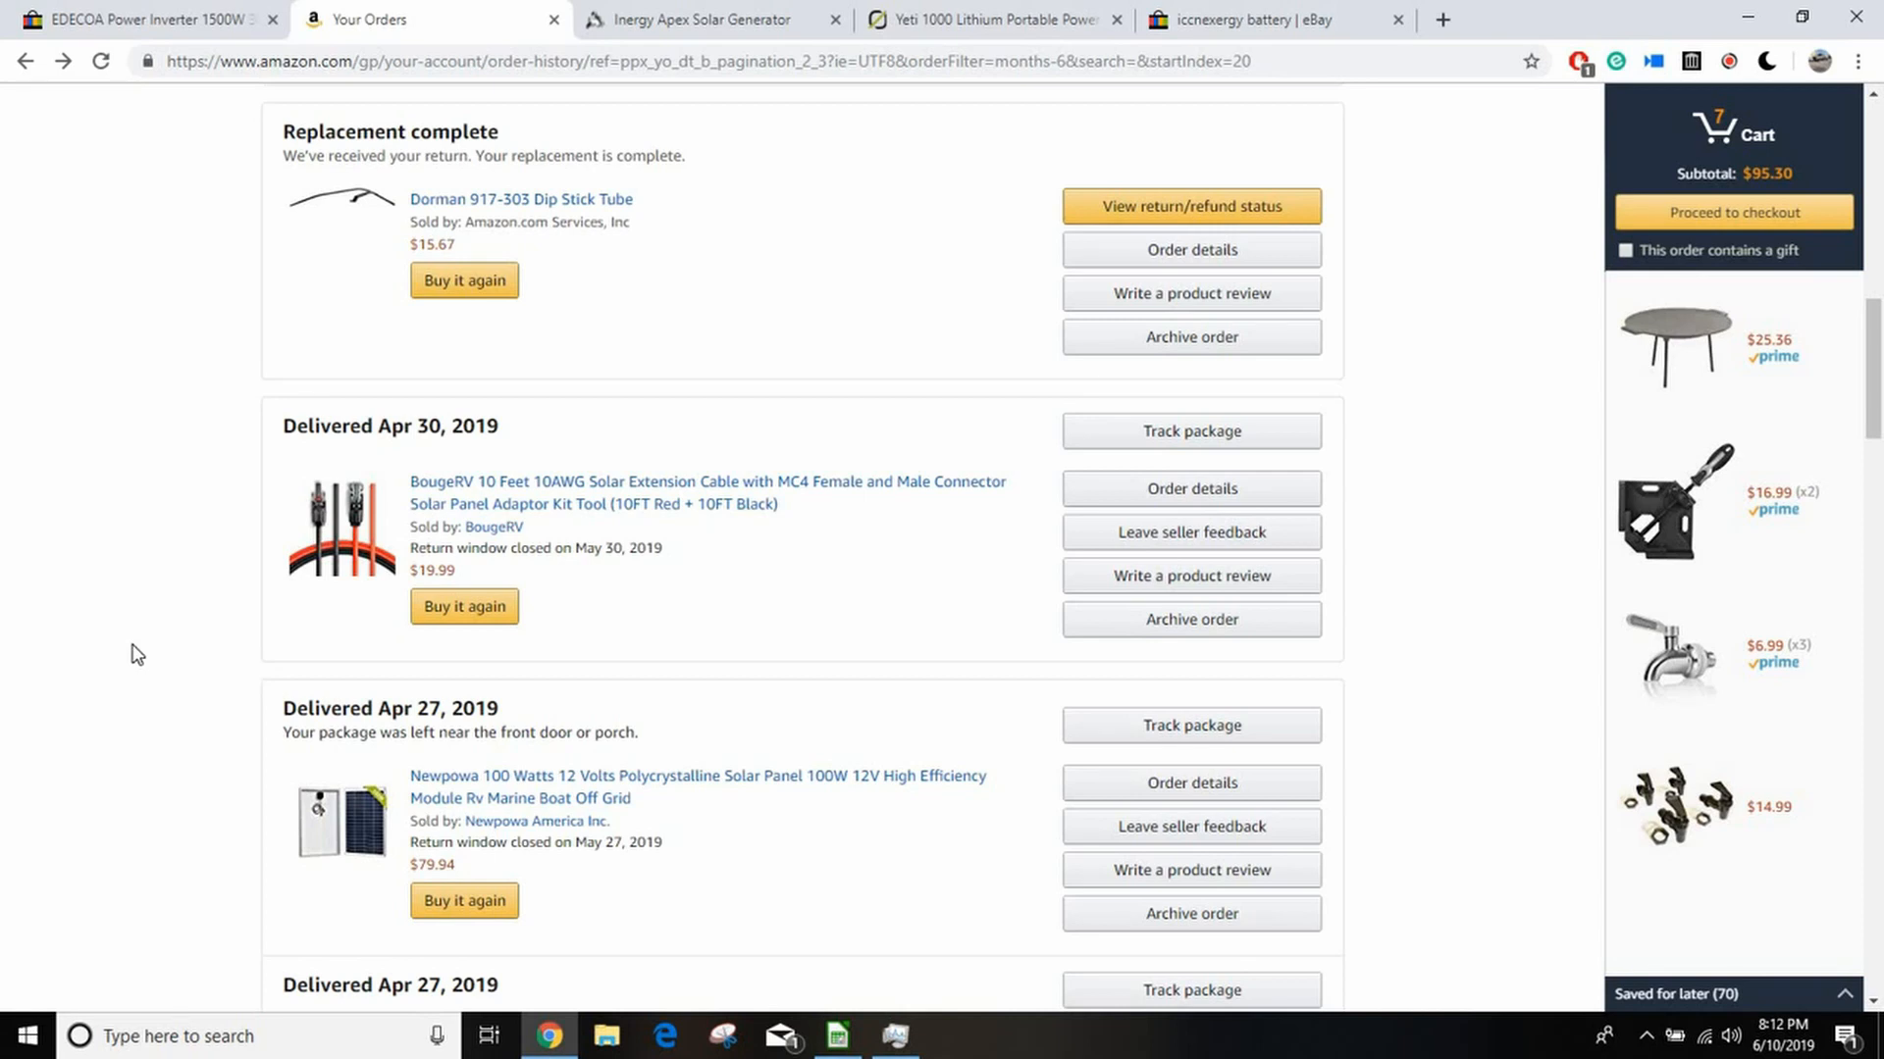
scroll(down, 3)
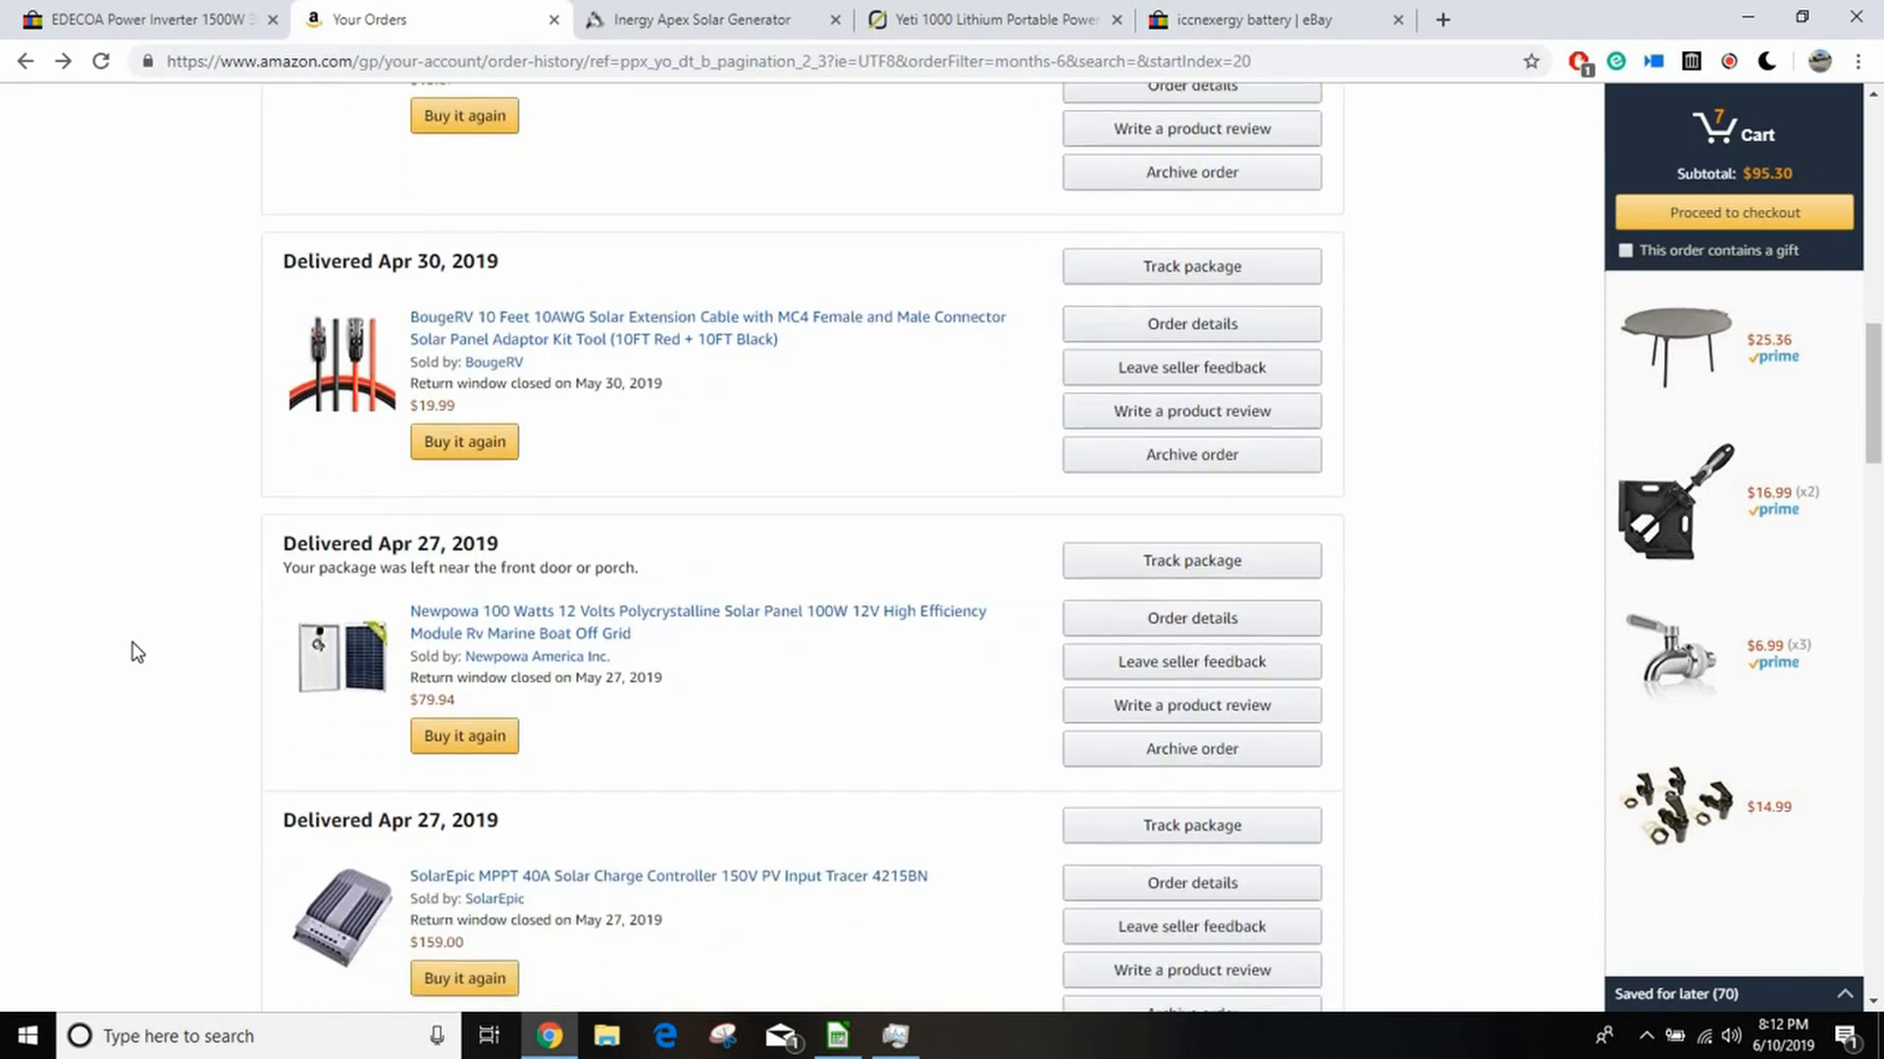
mouse_move(210, 529)
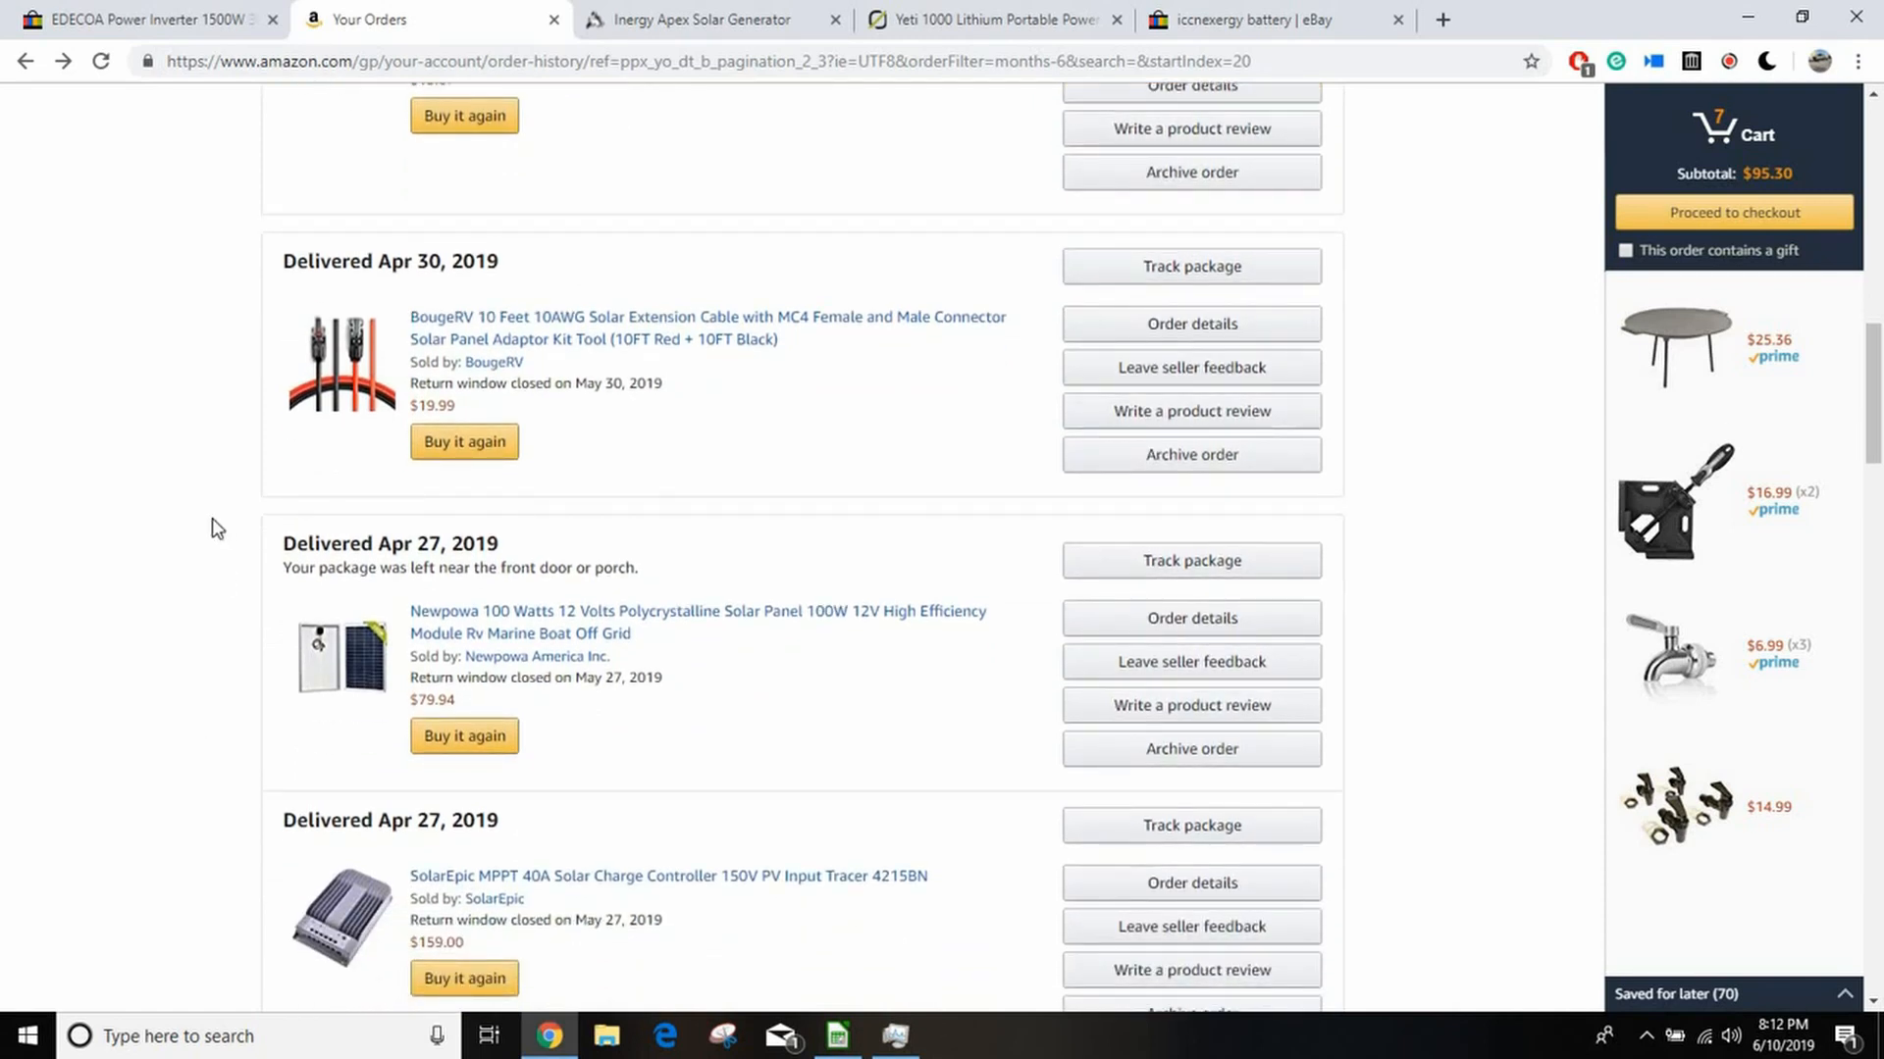
scroll(down, 3)
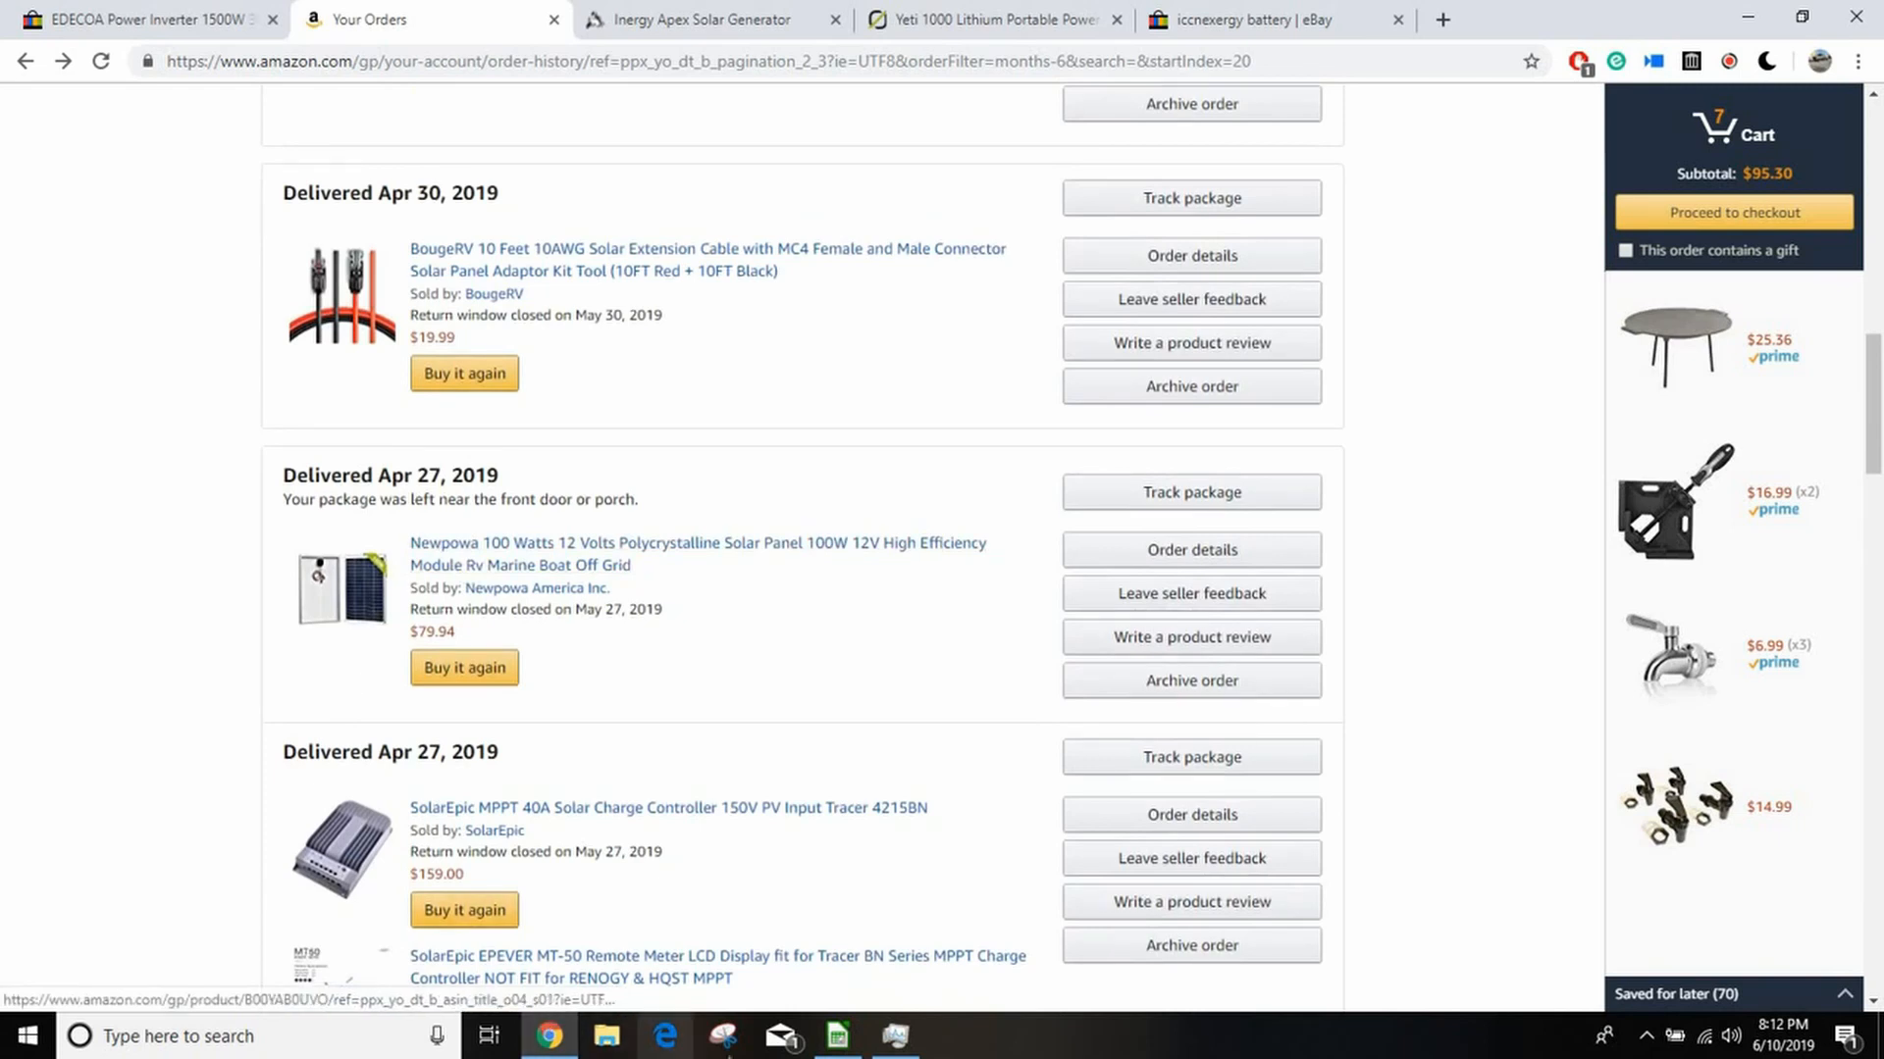
mouse_move(836, 1036)
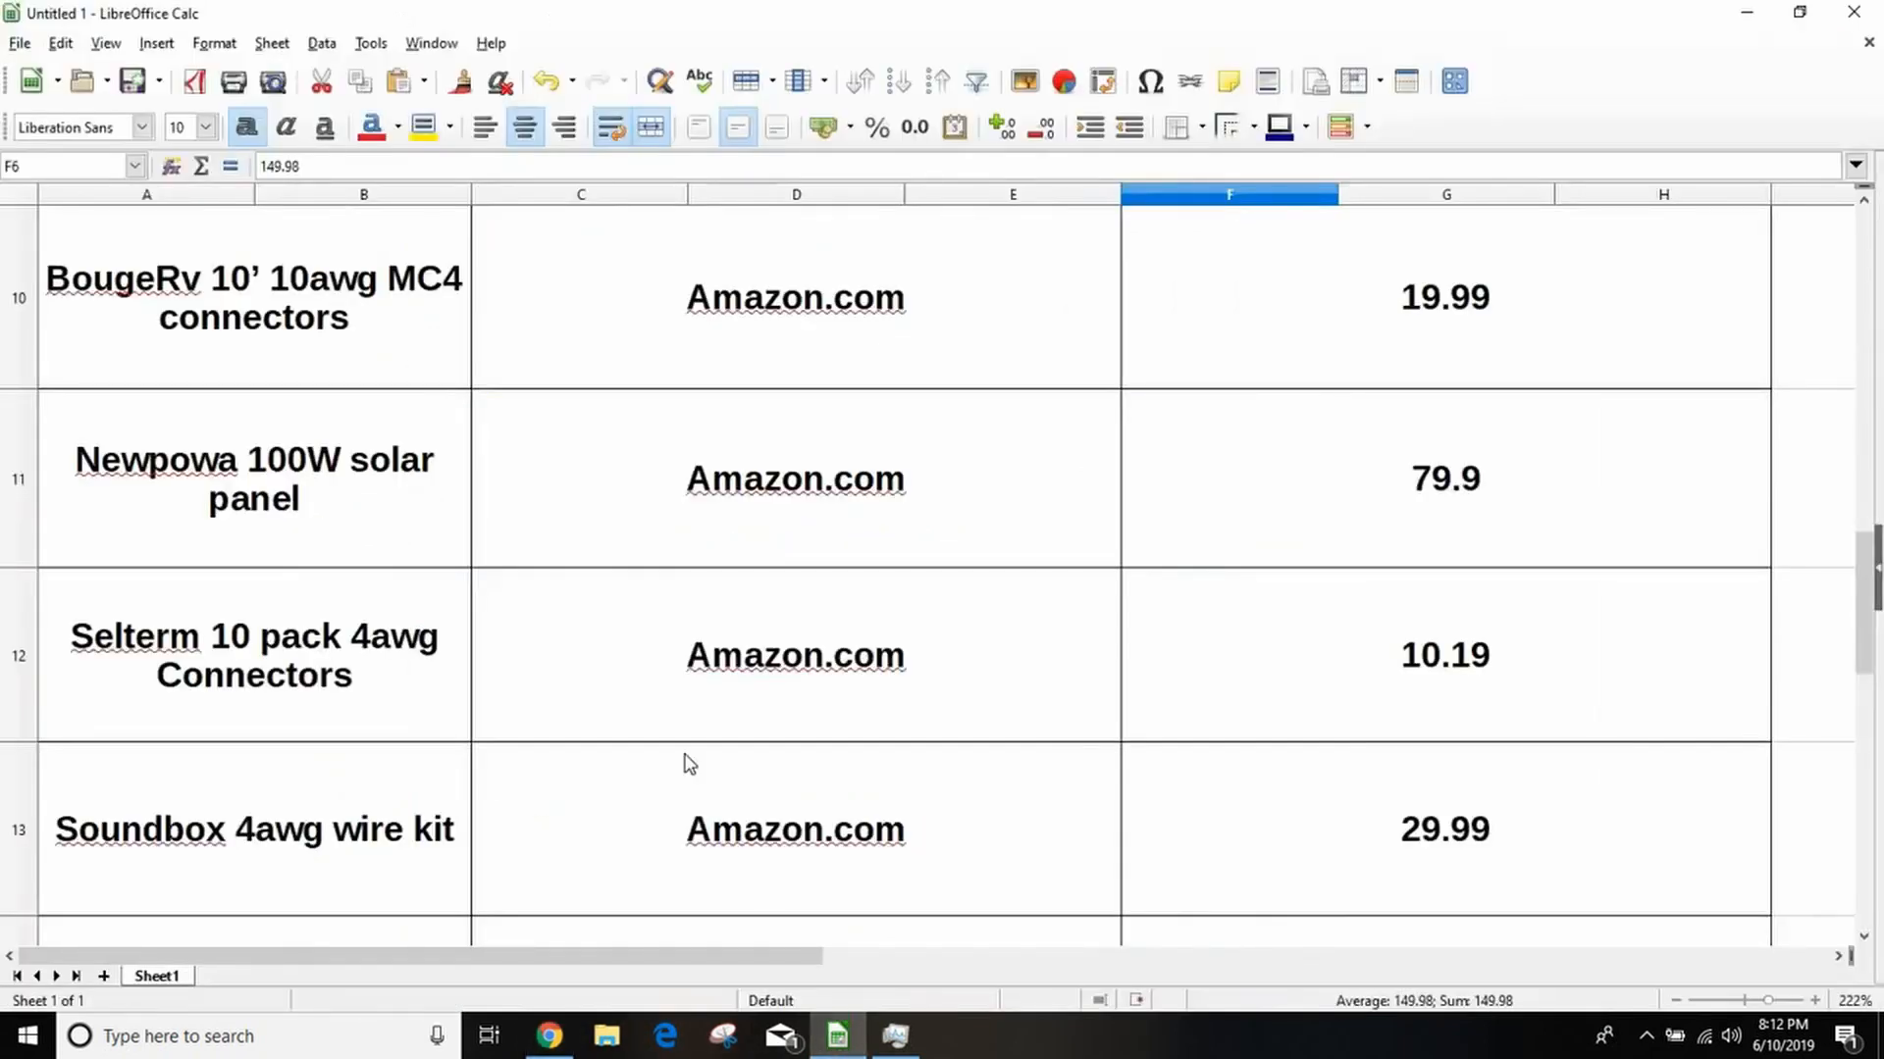
mouse_move(411, 543)
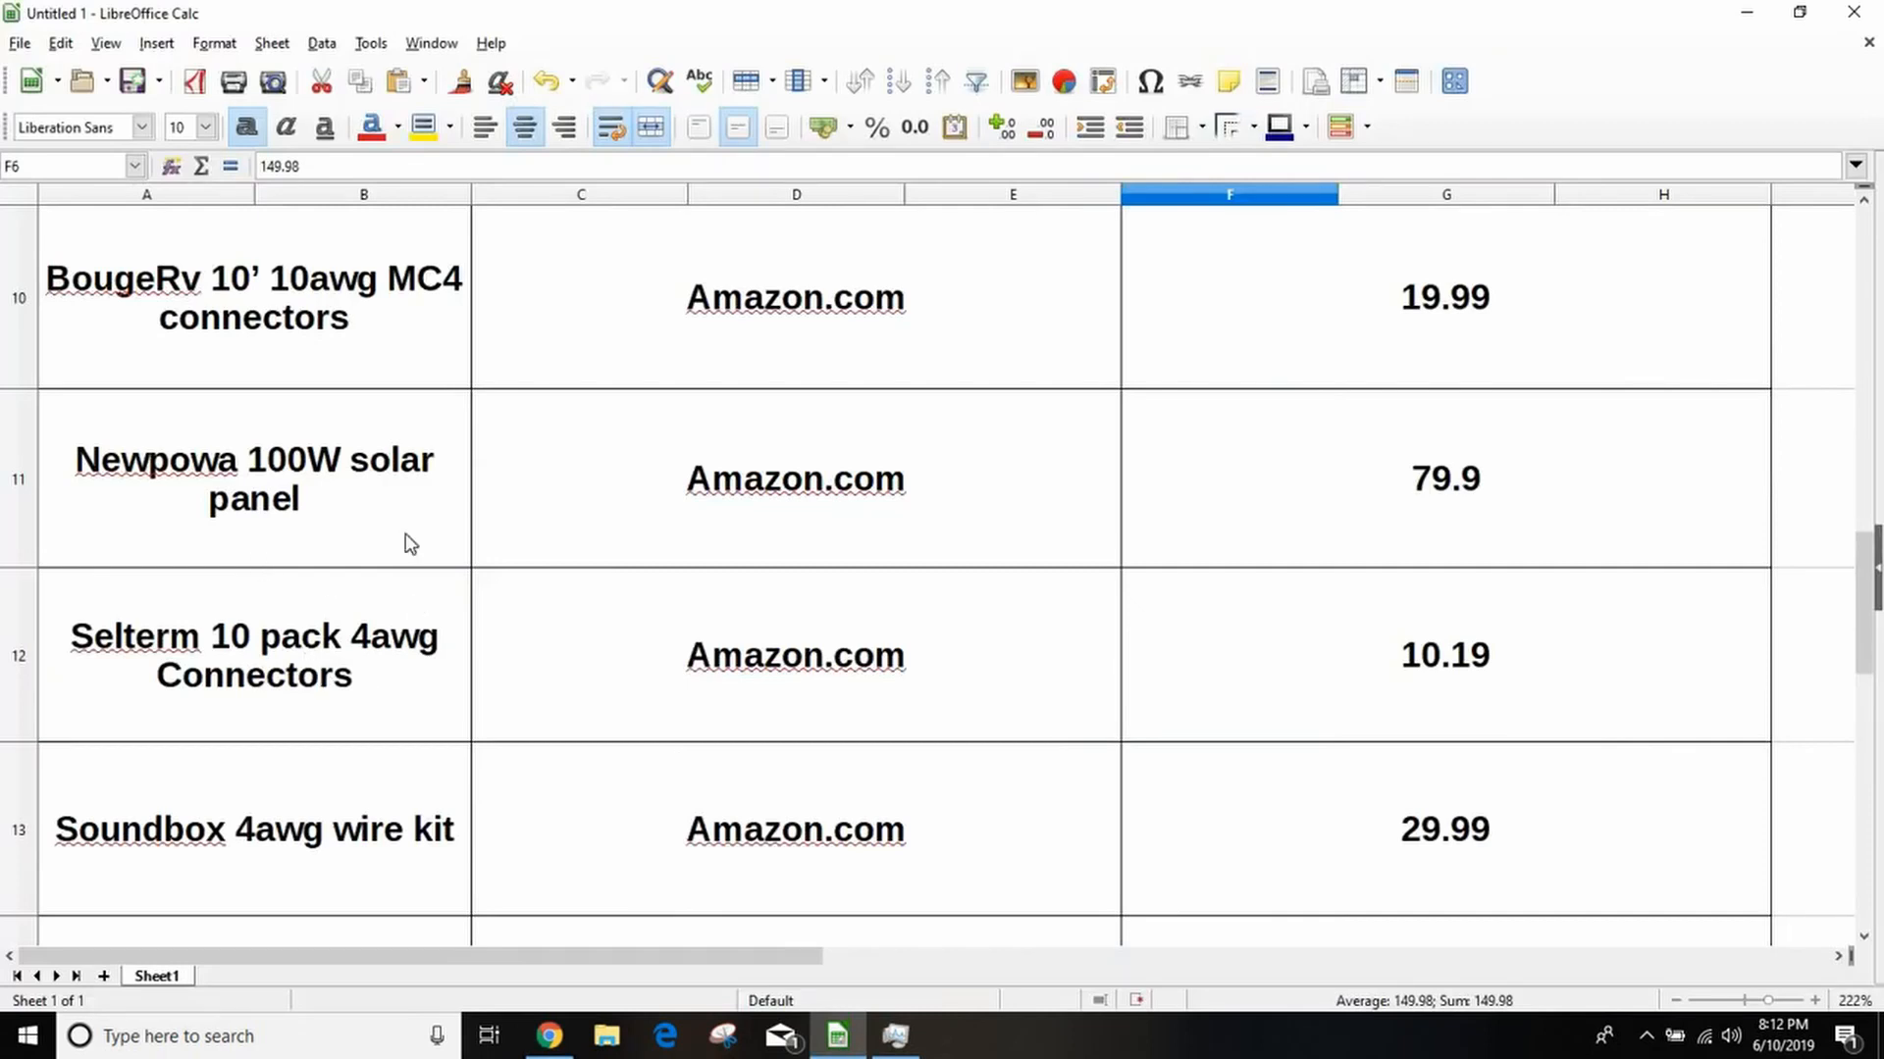
mouse_move(481, 550)
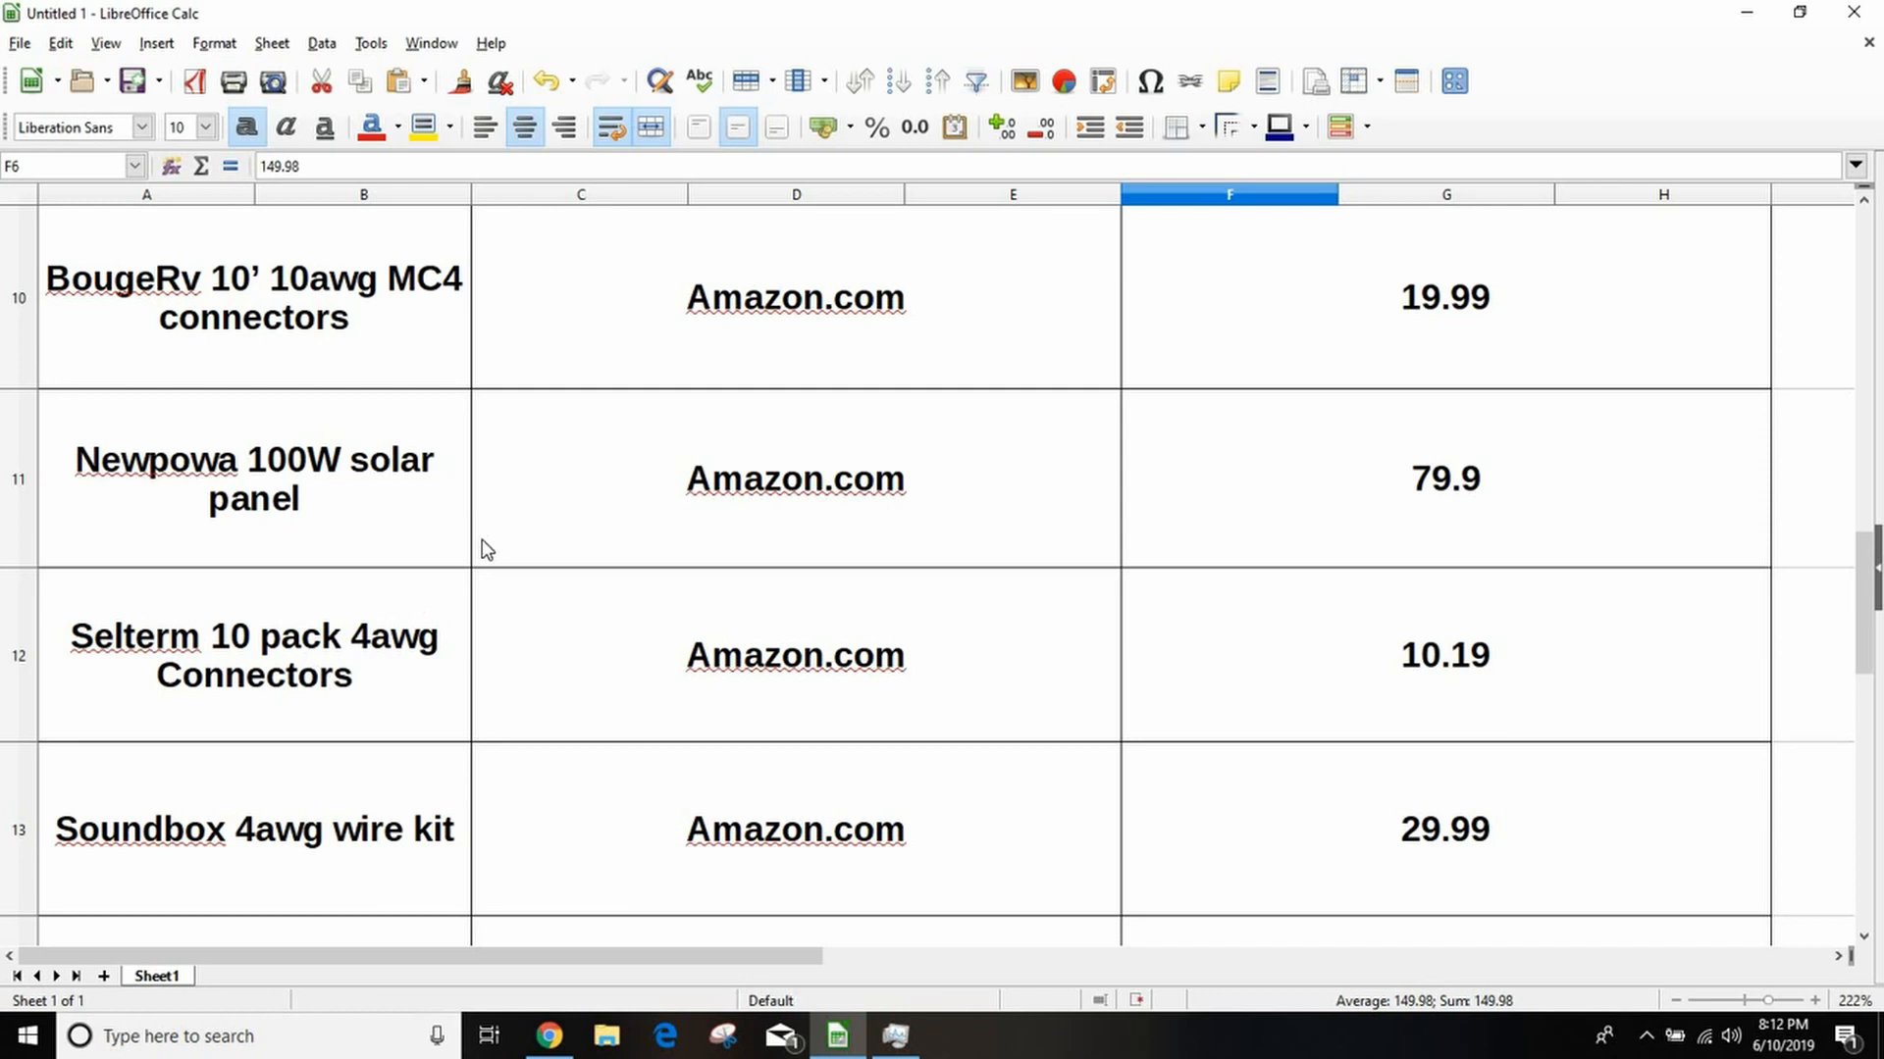
mouse_move(717, 548)
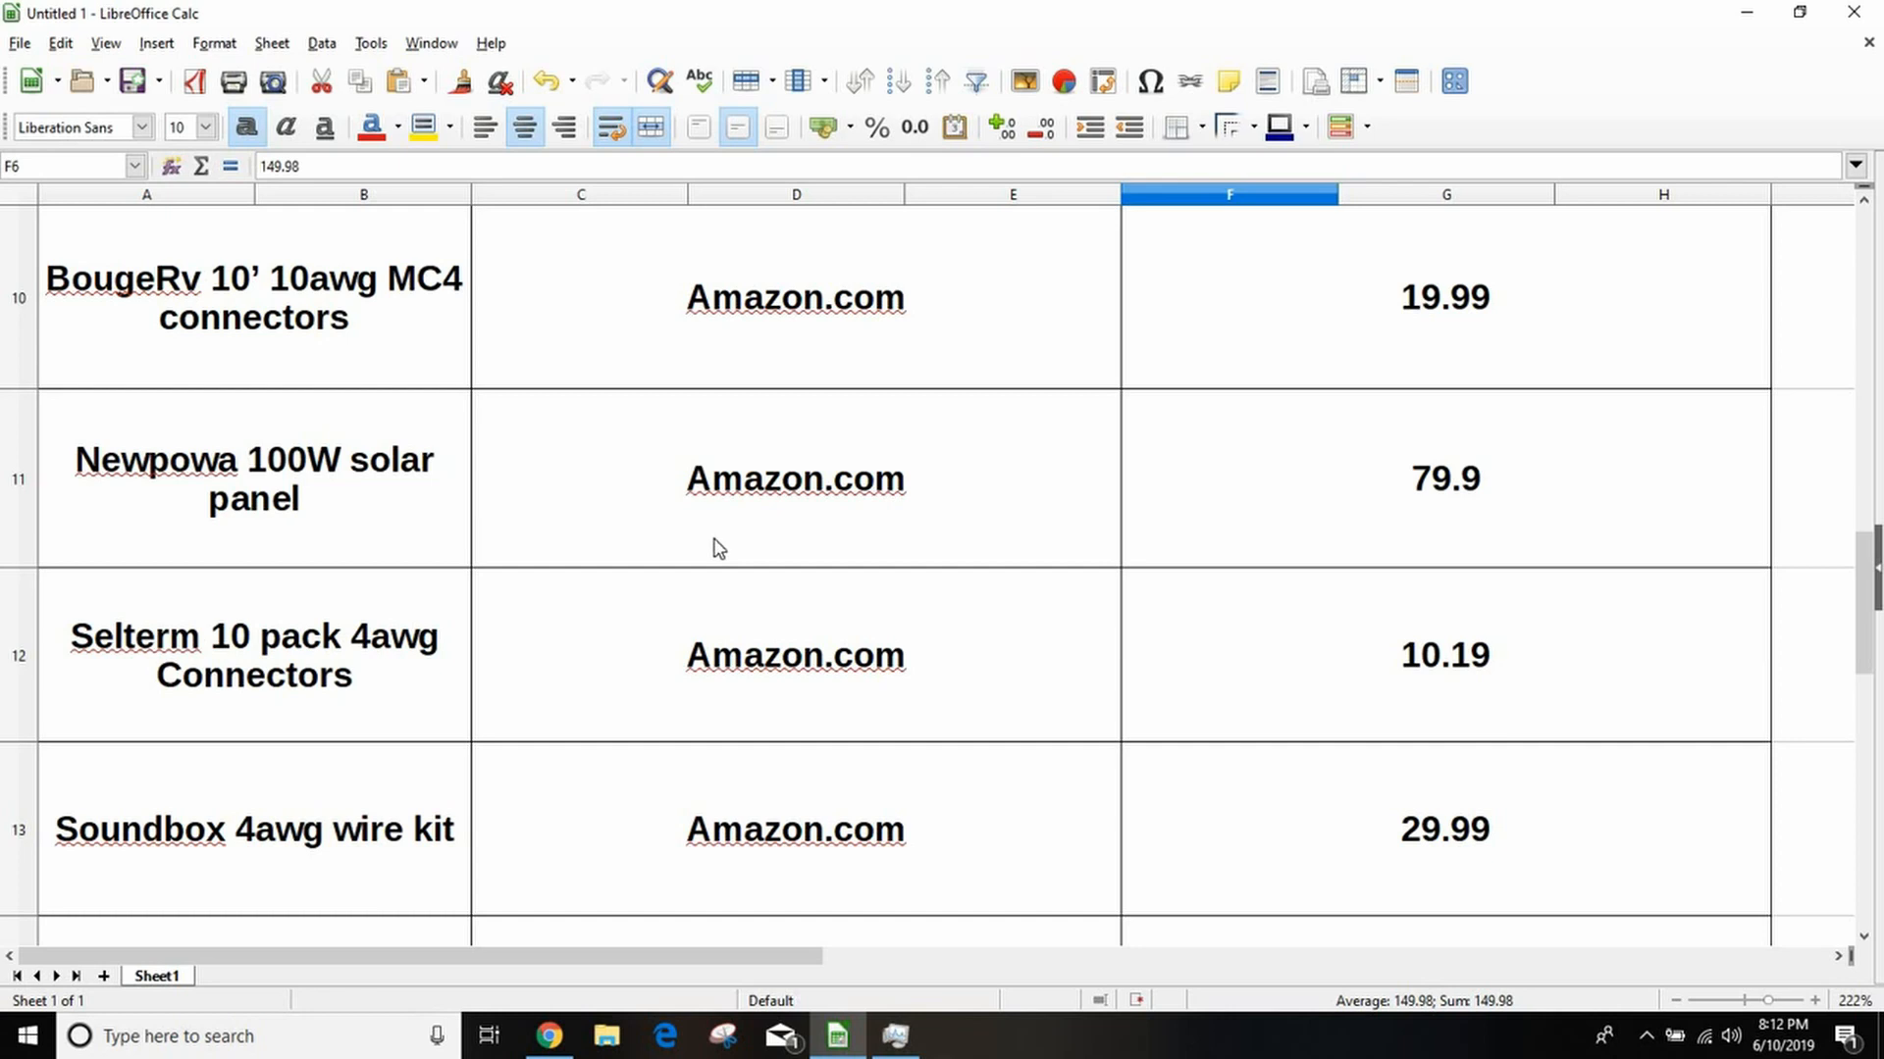
mouse_move(310, 365)
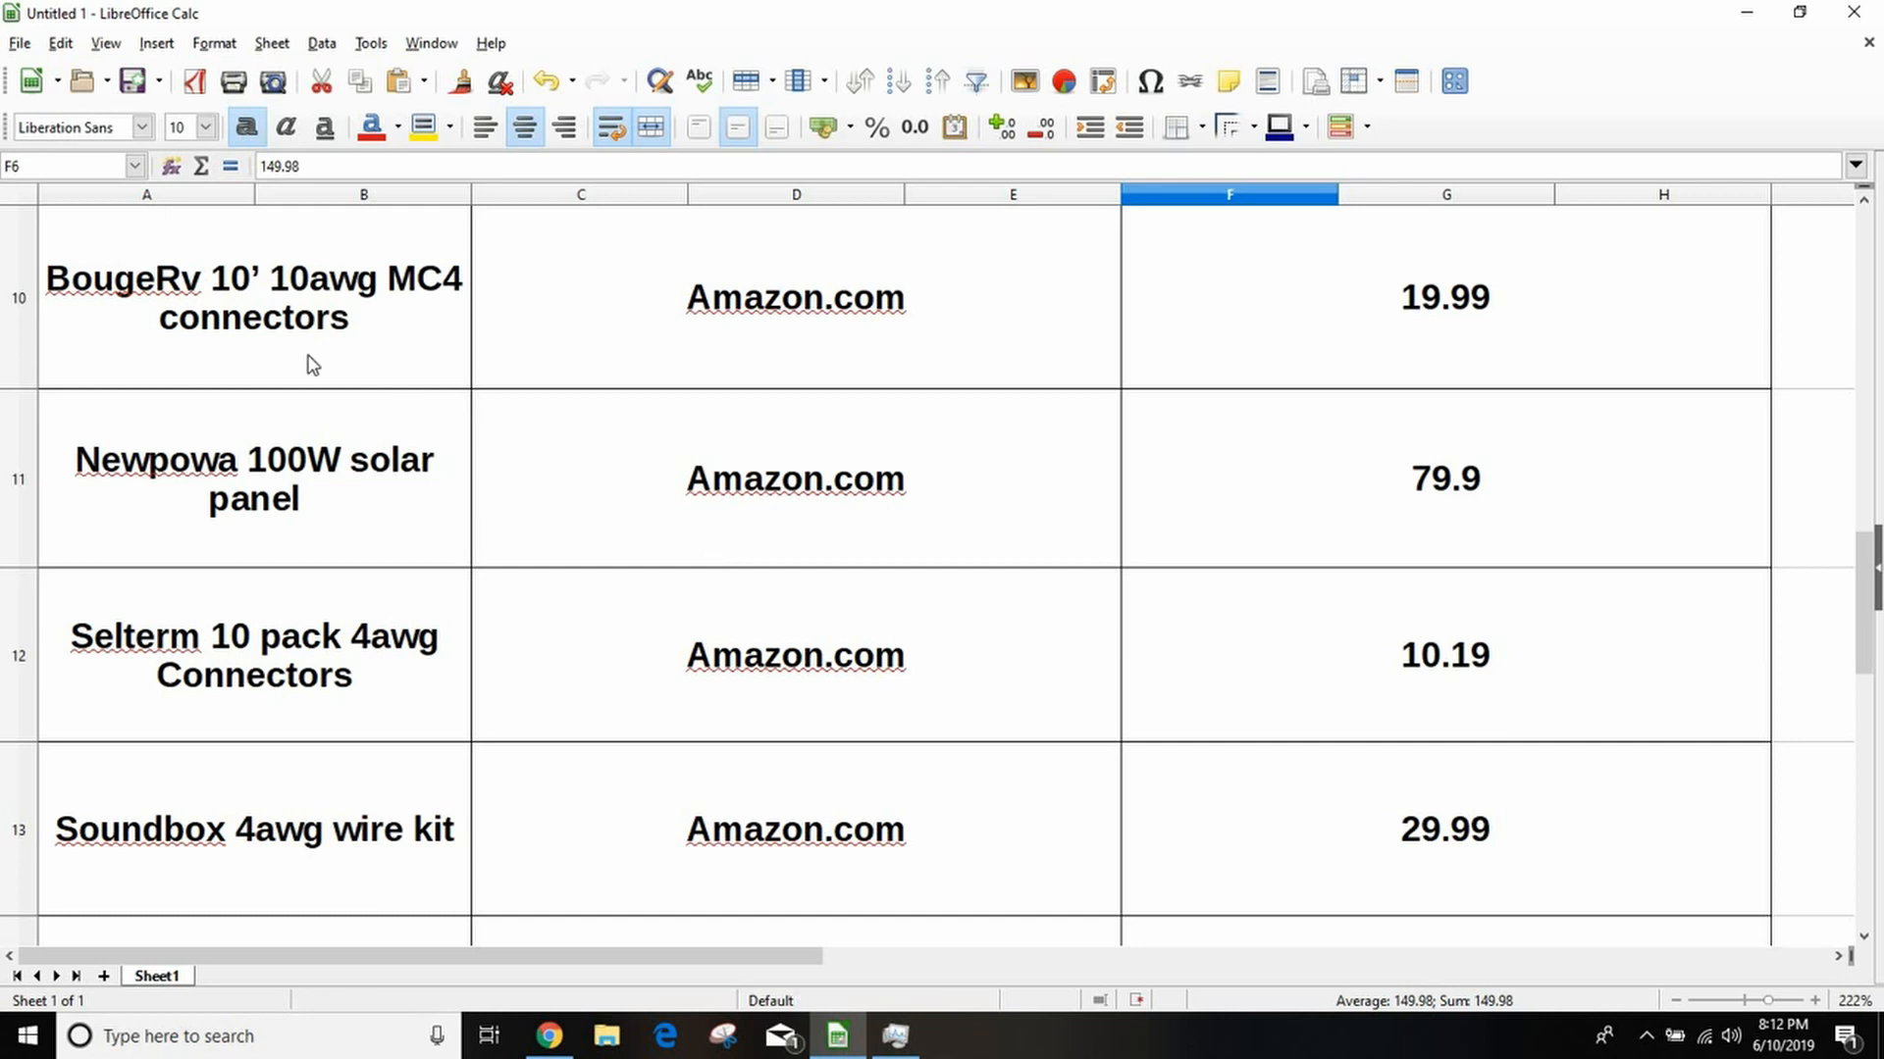
mouse_move(543, 589)
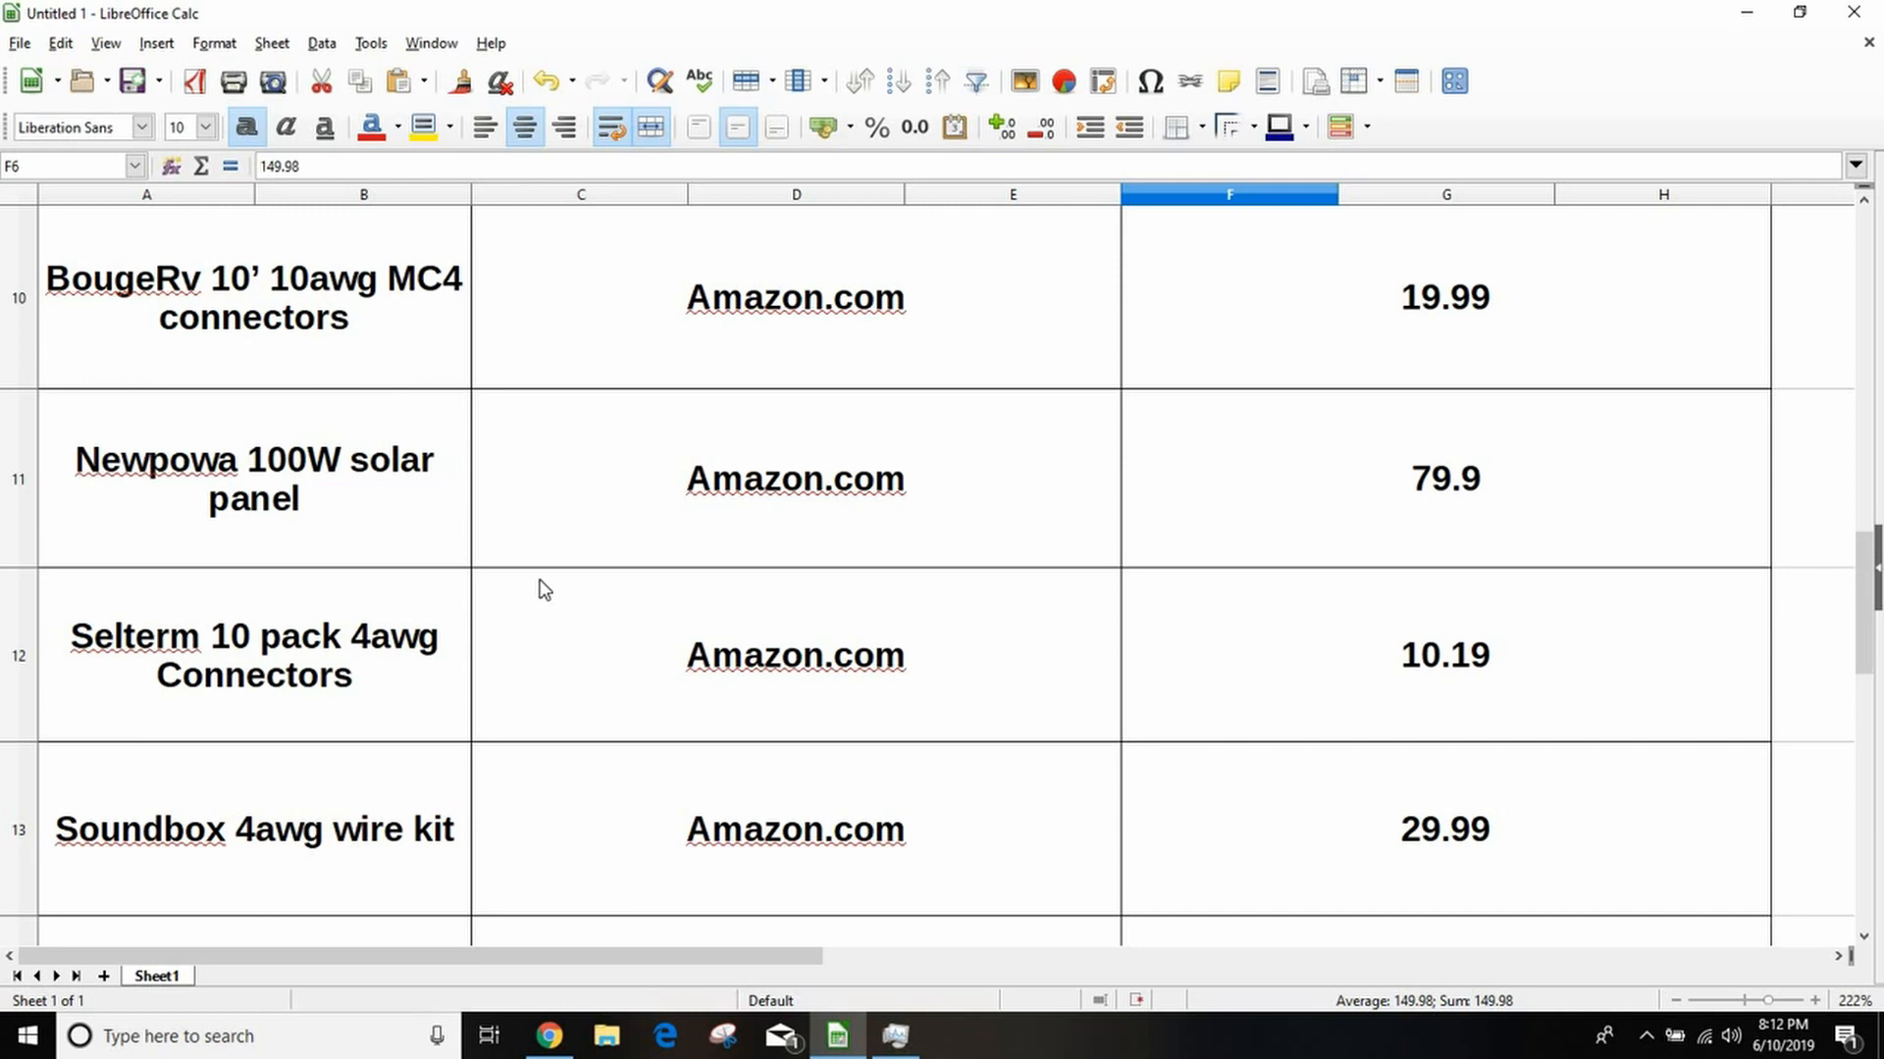
mouse_move(318, 477)
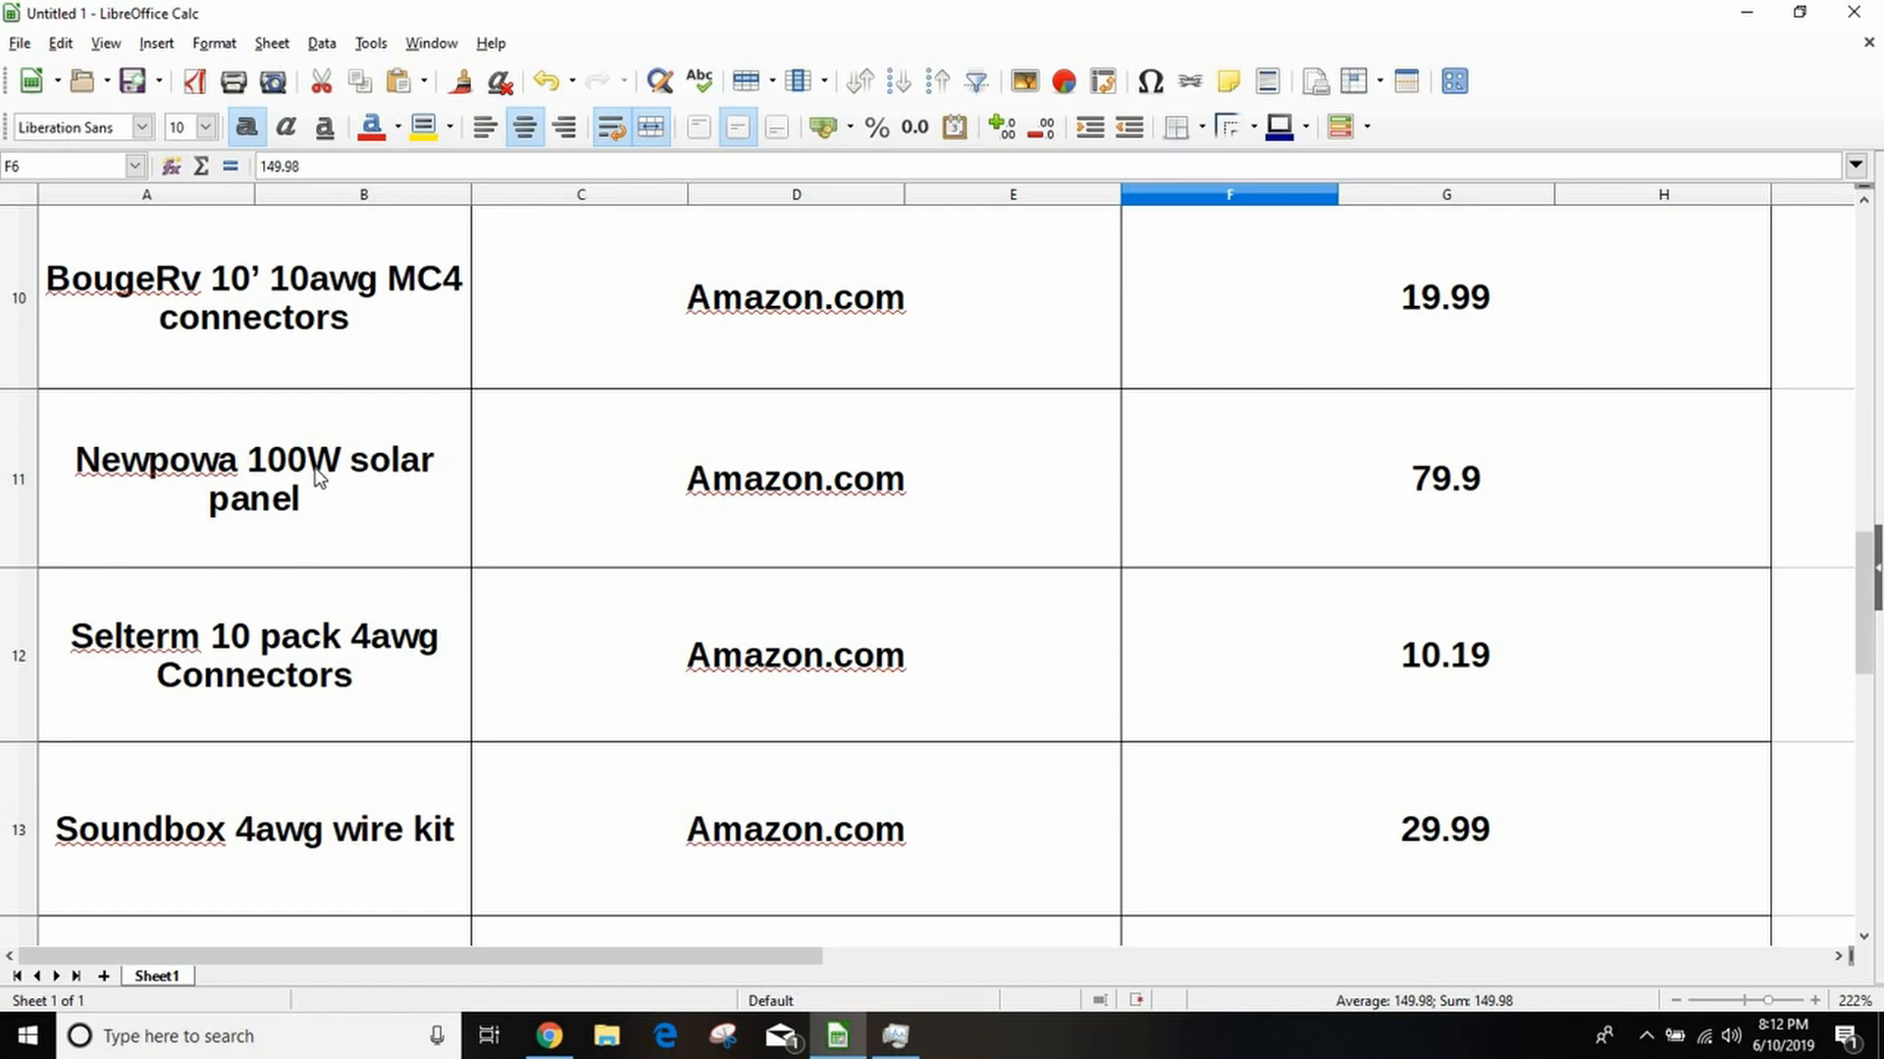
mouse_move(318, 497)
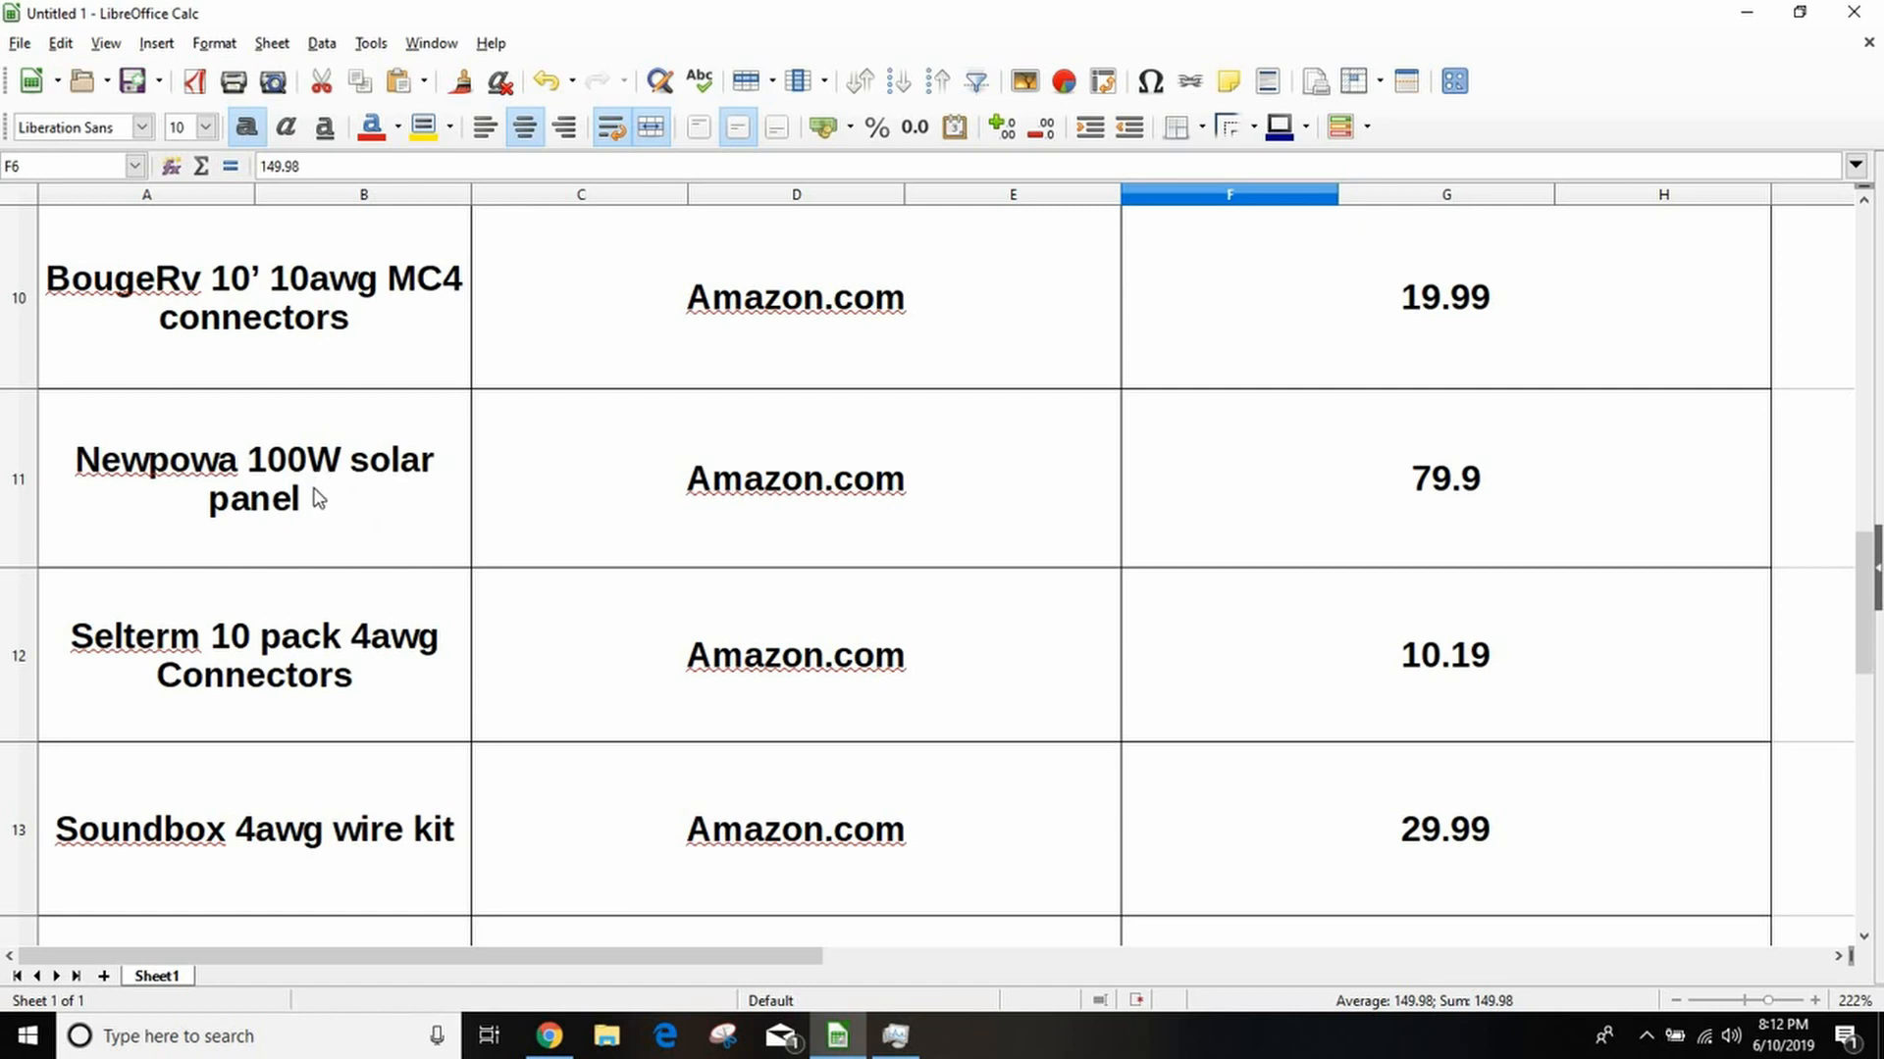
mouse_move(406, 551)
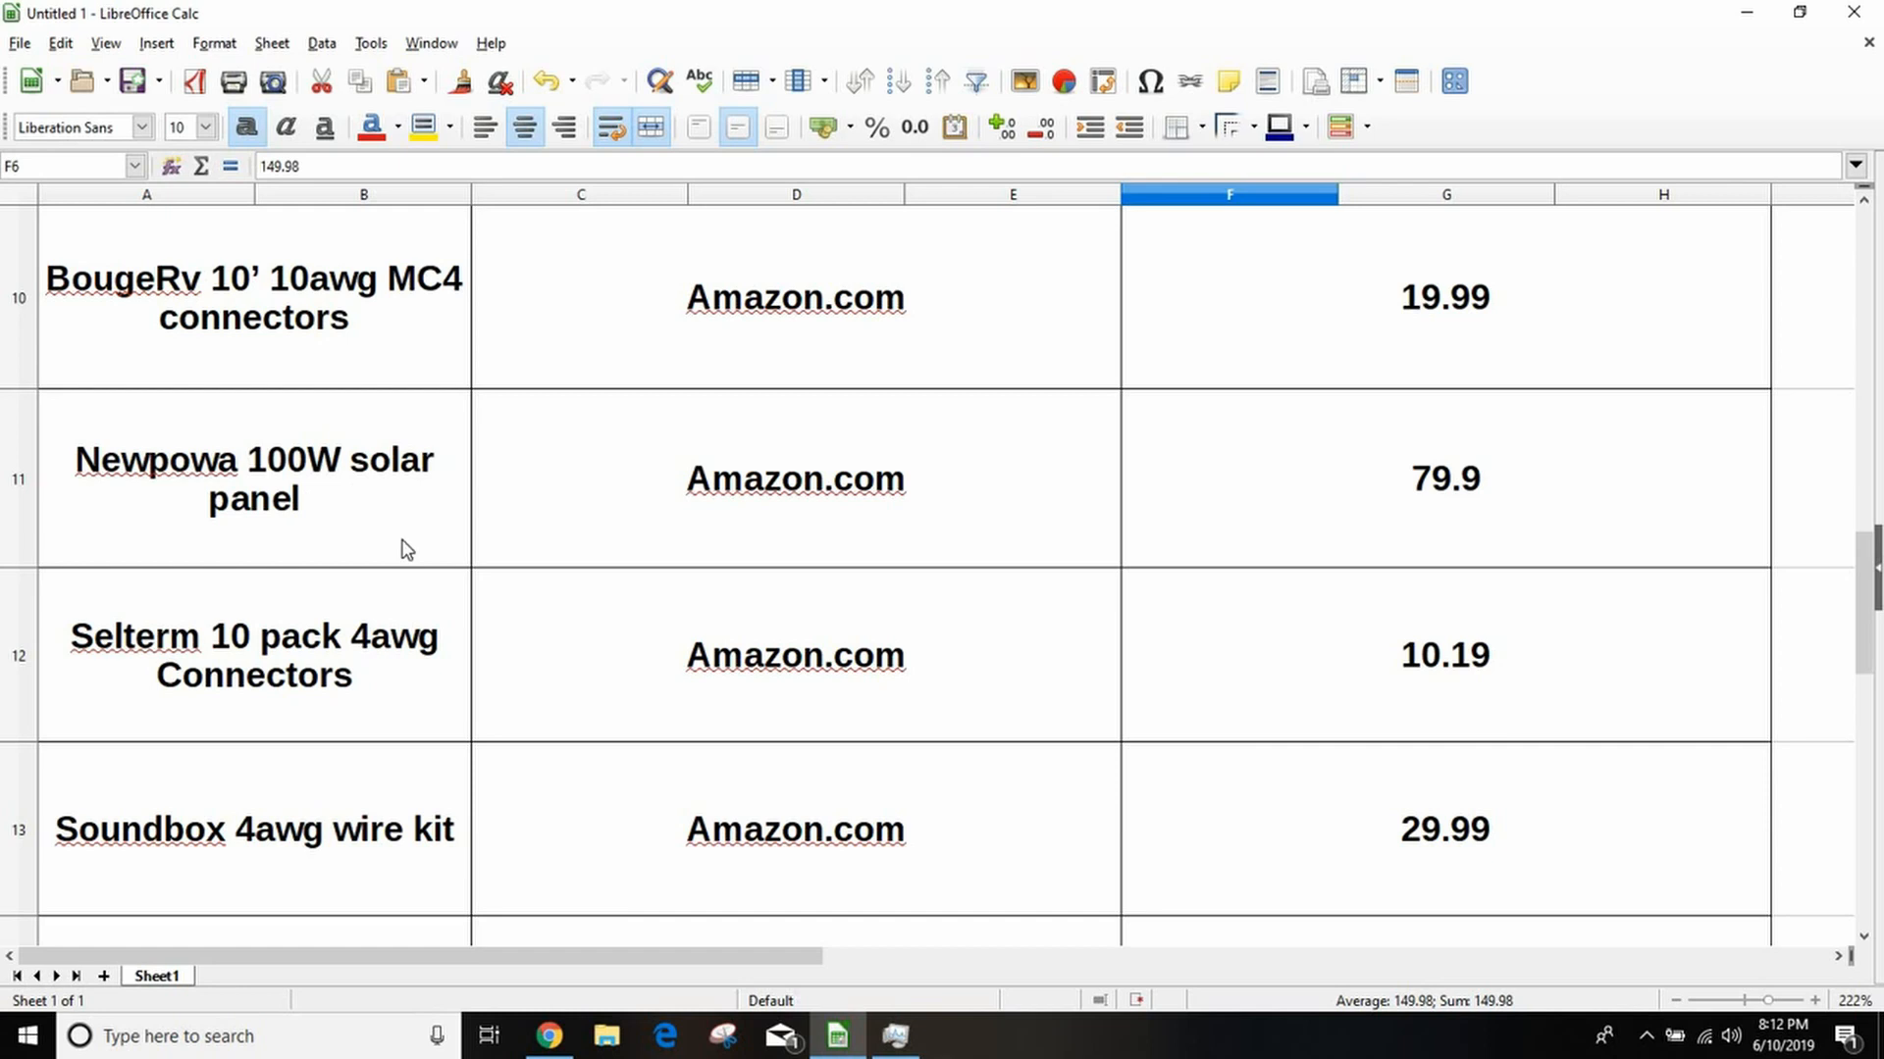
mouse_move(397, 558)
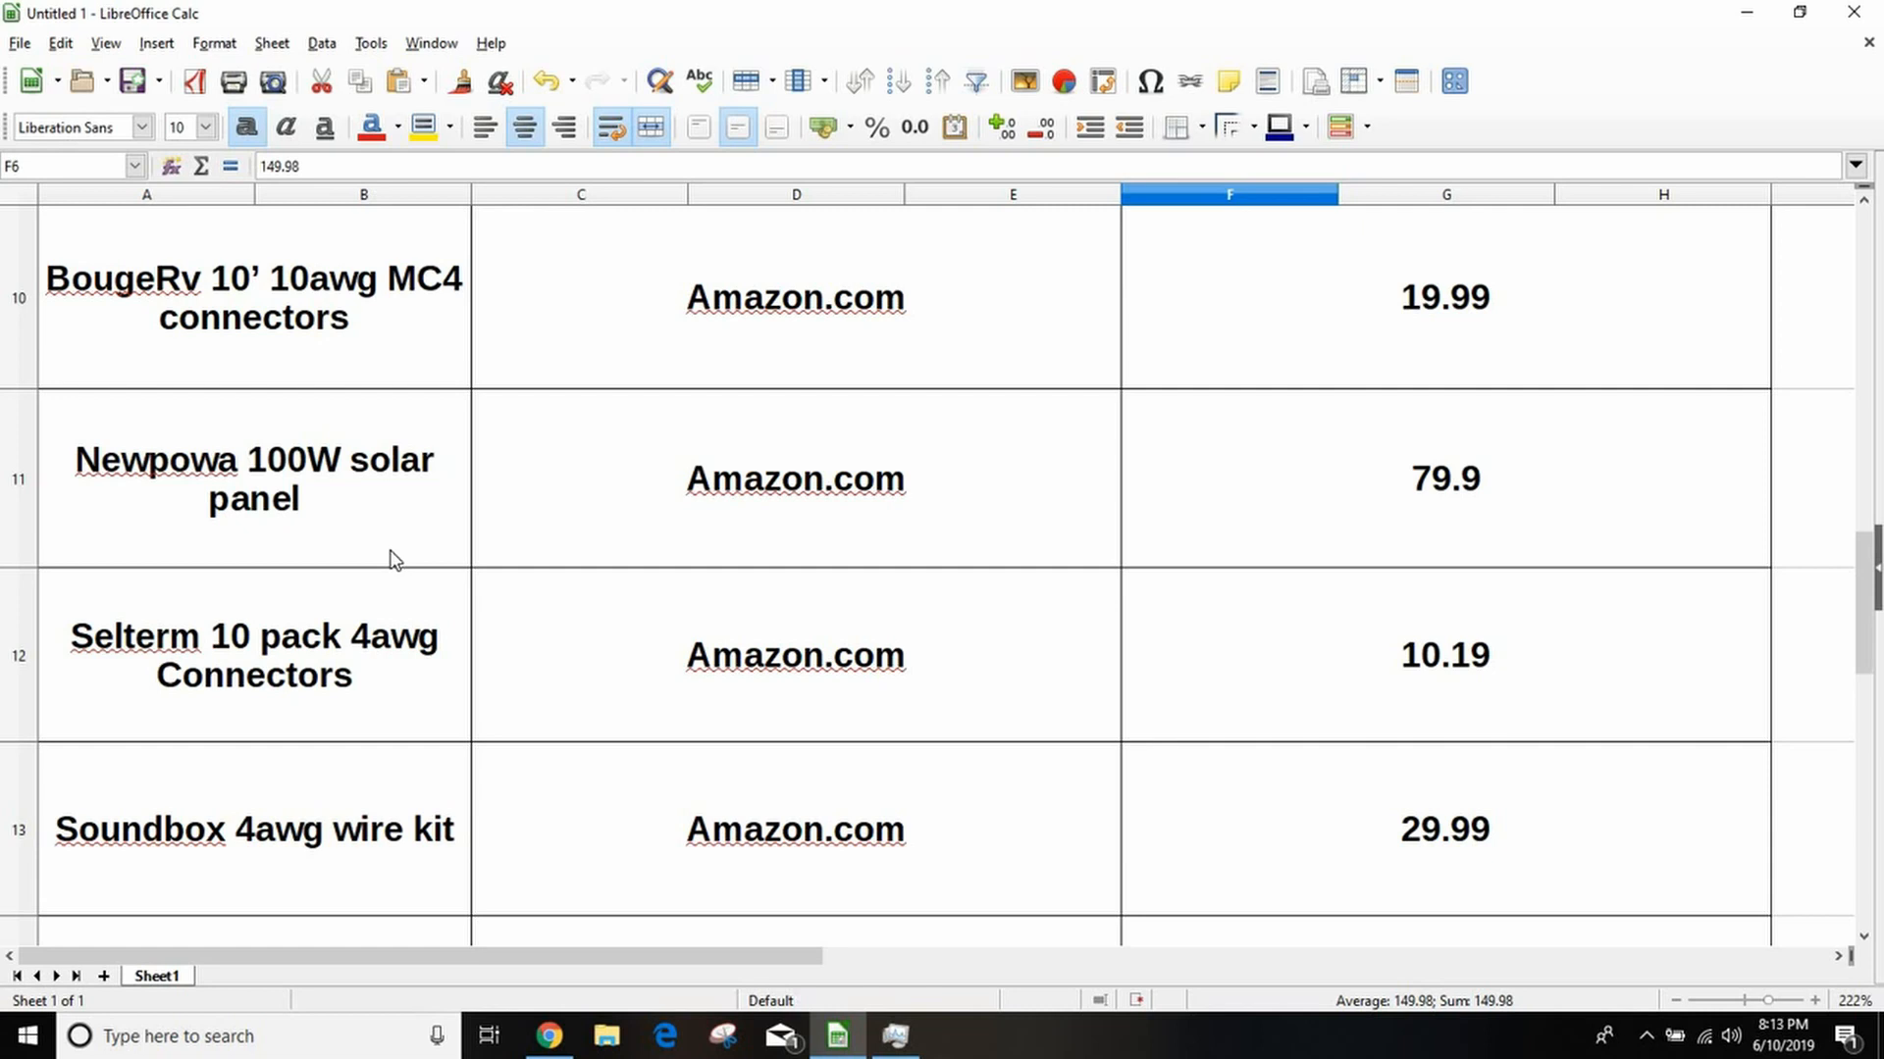
mouse_move(555, 597)
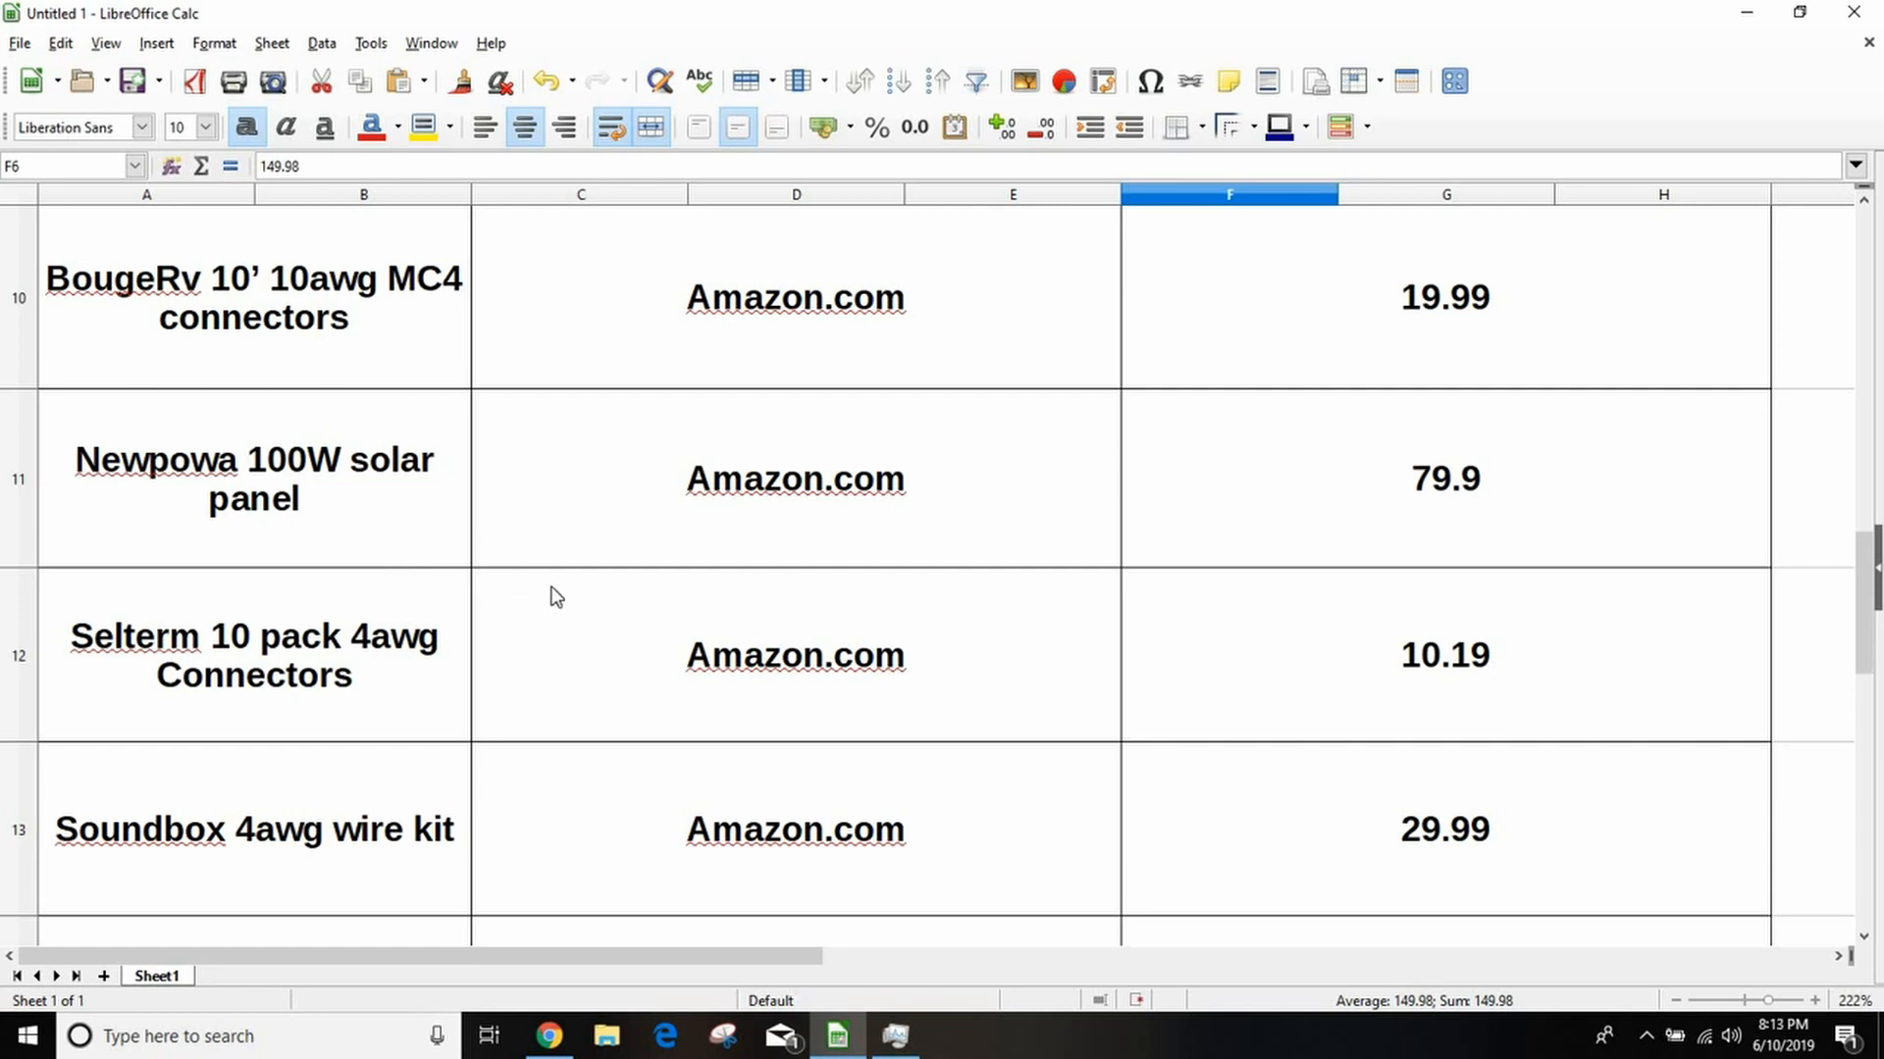
mouse_move(482, 635)
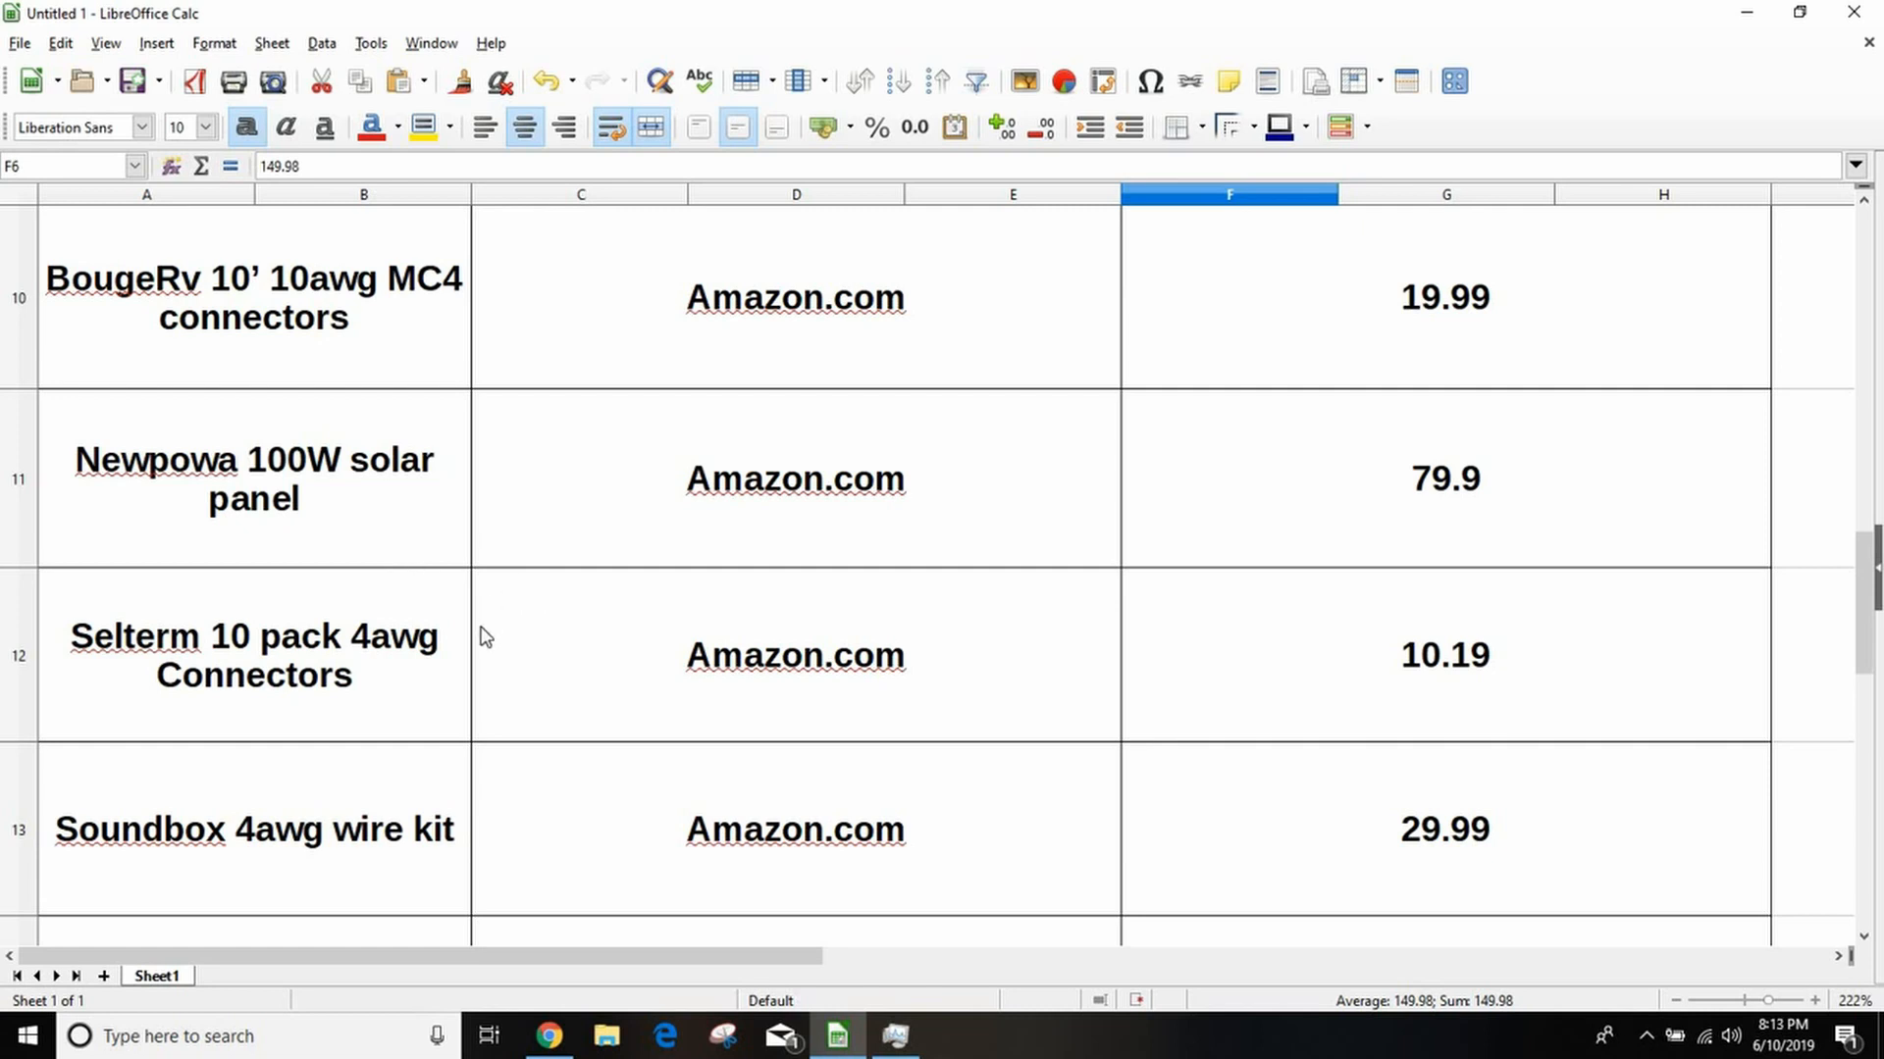
scroll(up, 3)
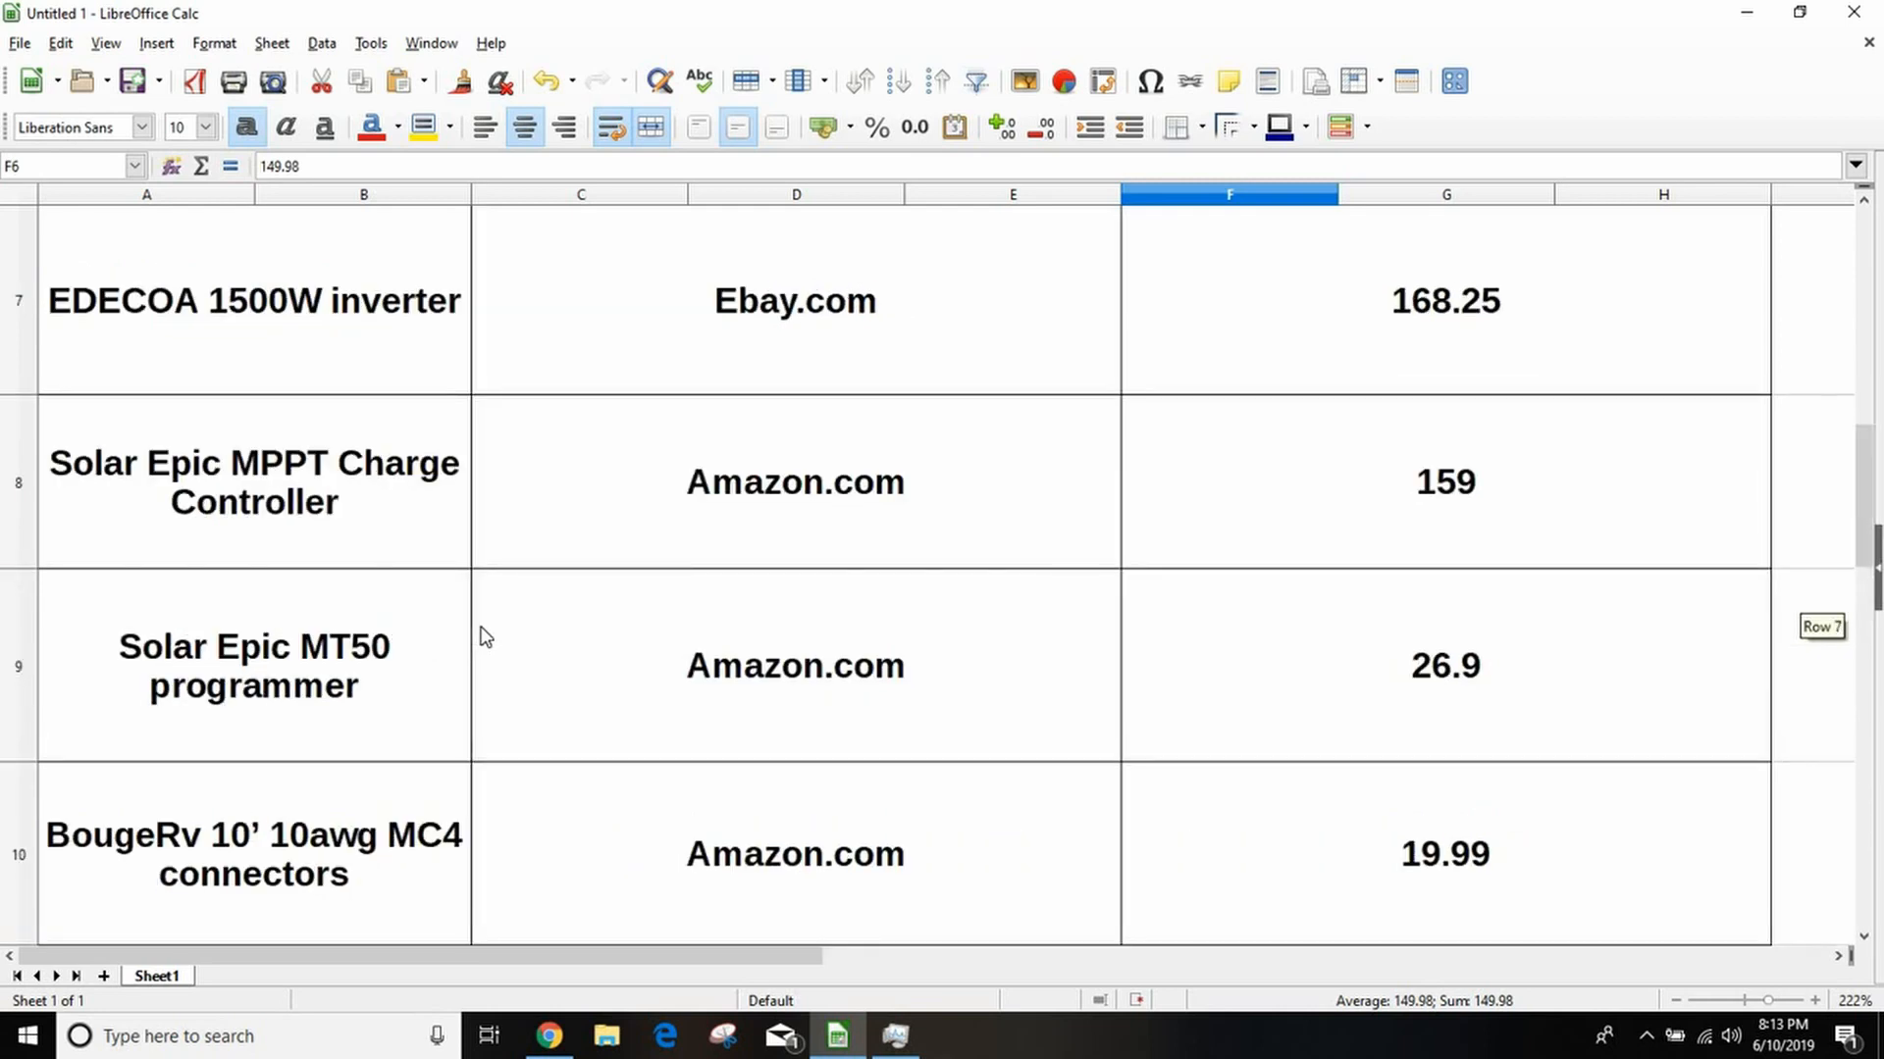
scroll(down, 3)
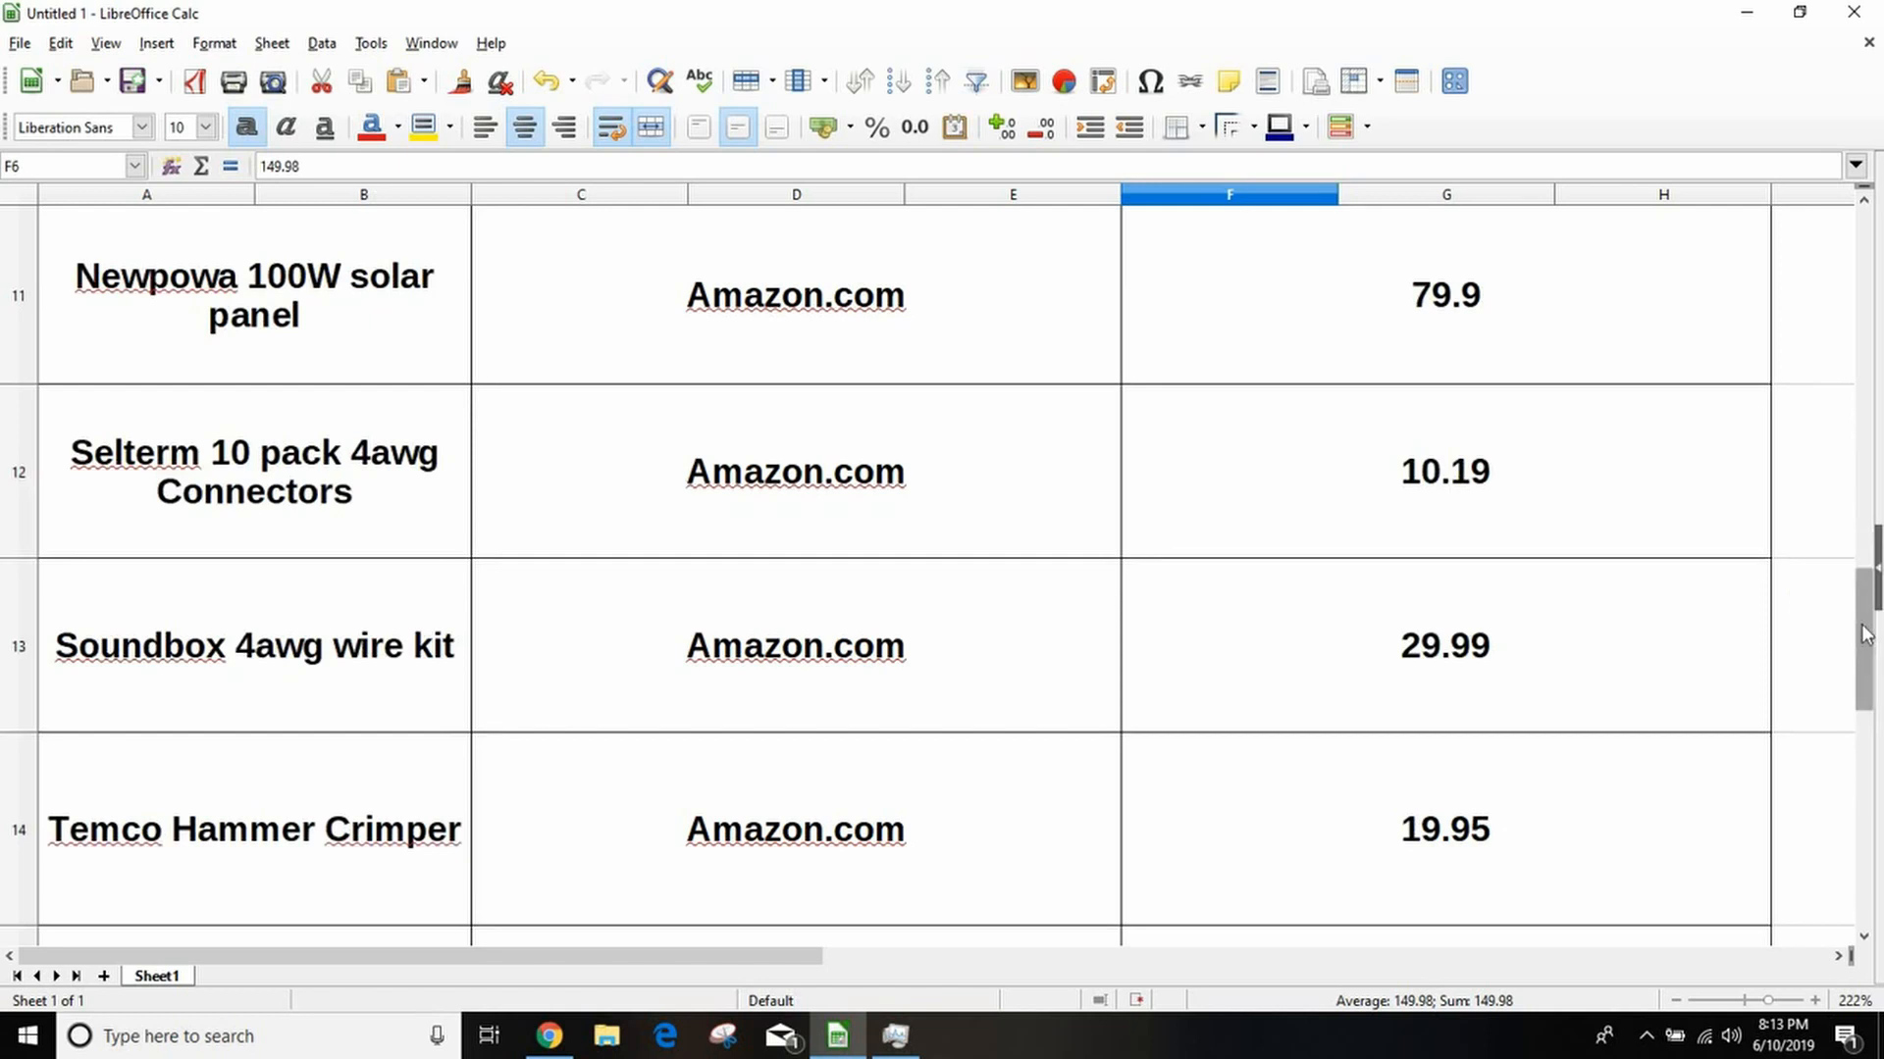
mouse_move(1306, 565)
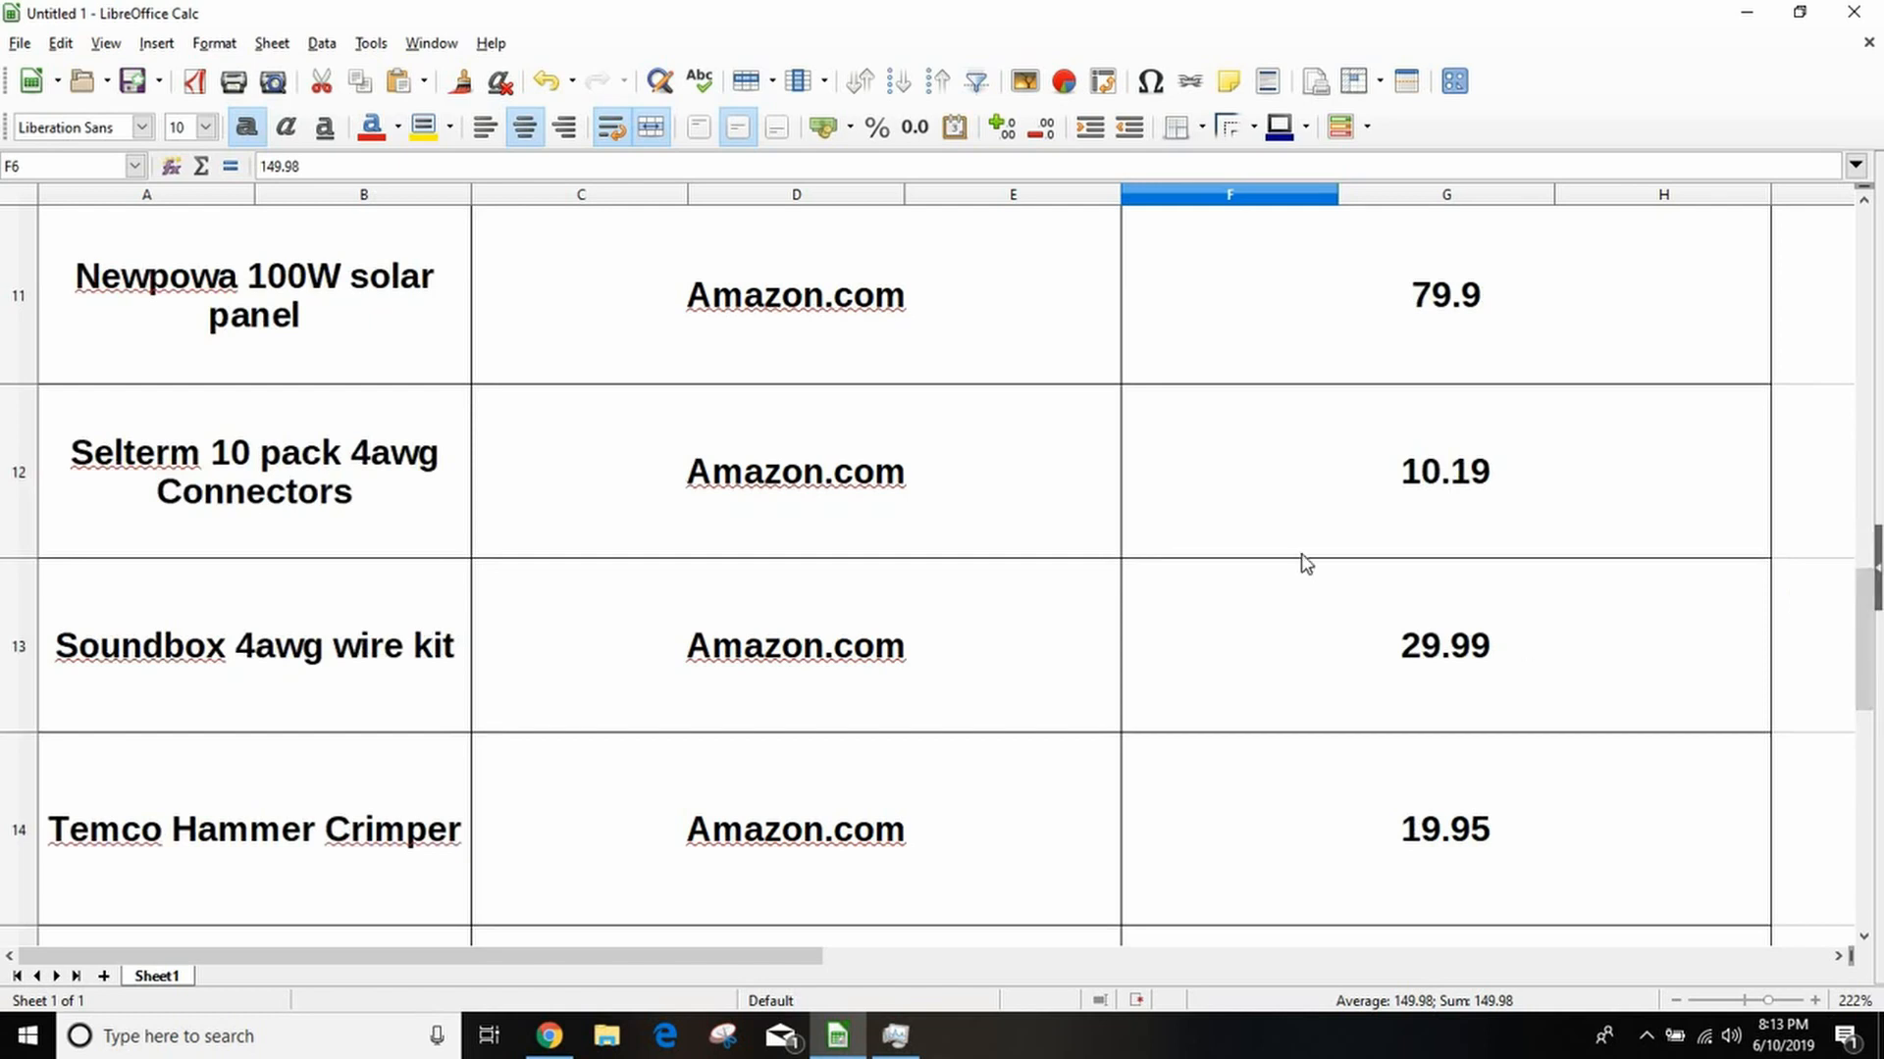
mouse_move(333, 514)
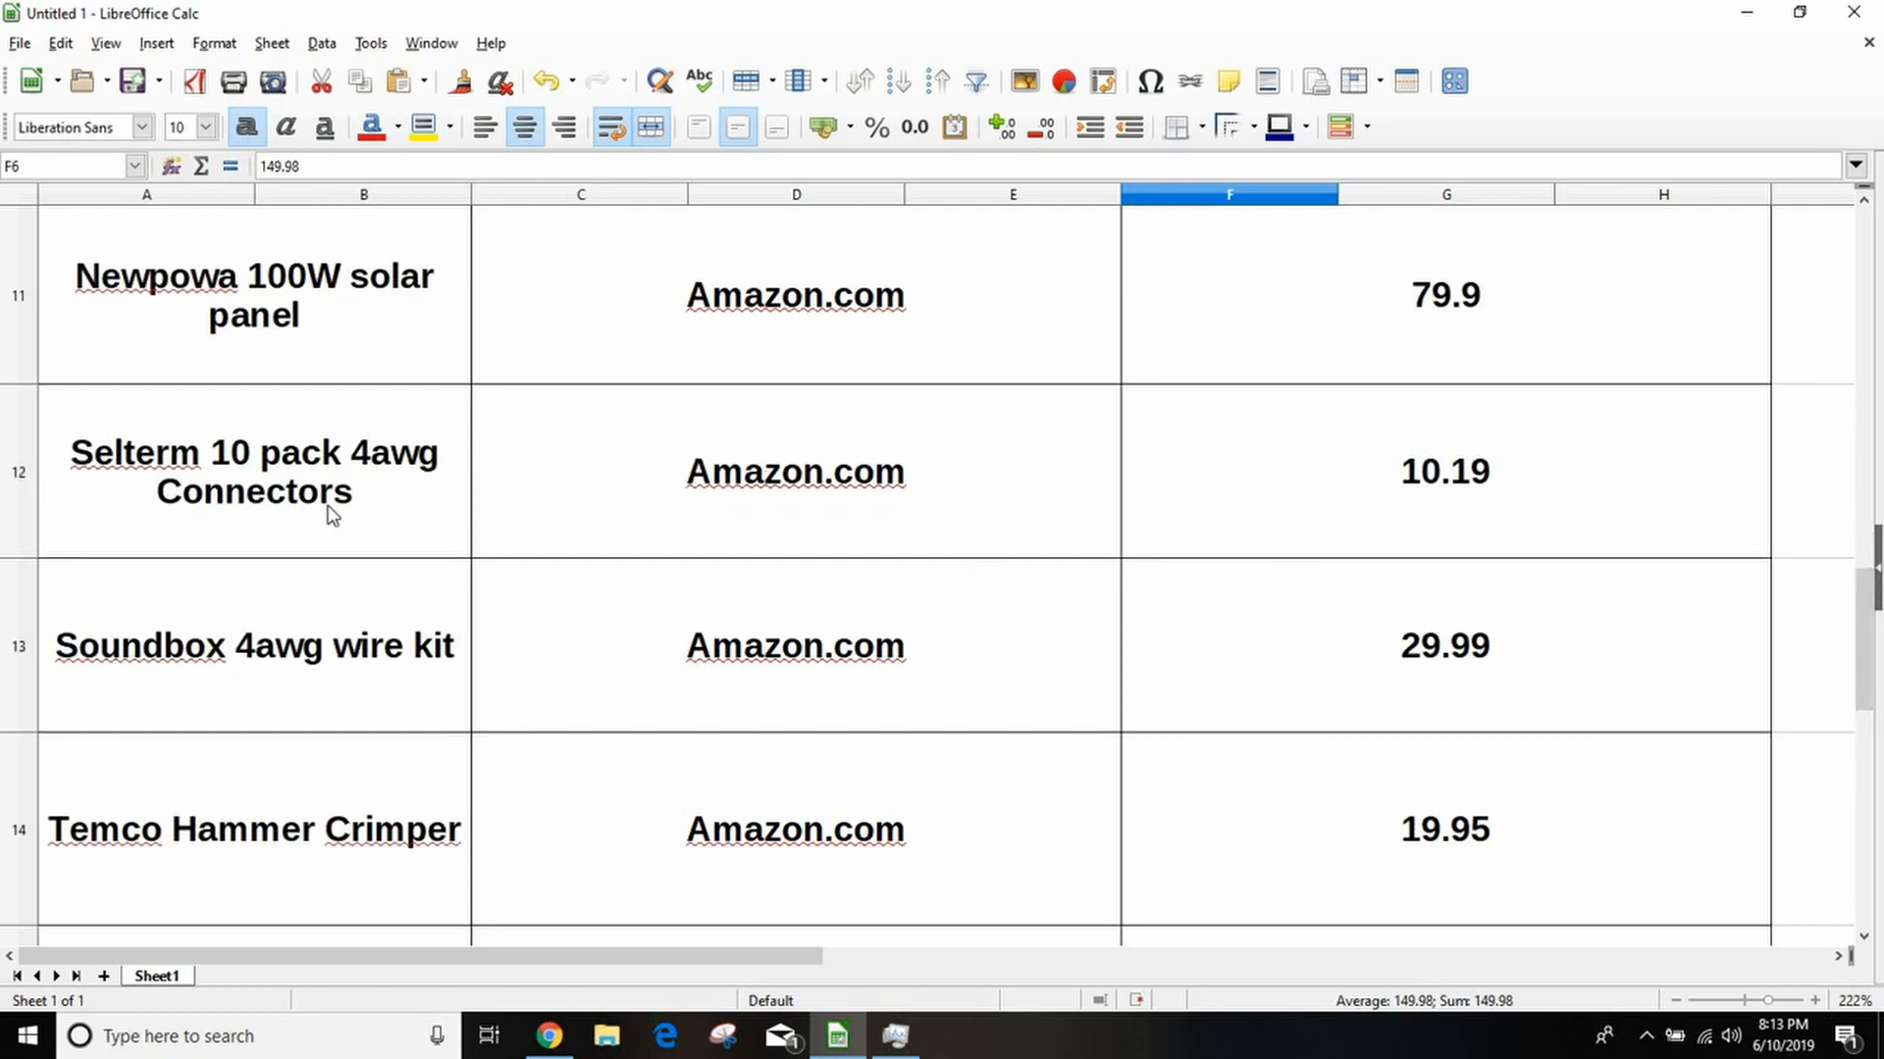
mouse_move(247, 477)
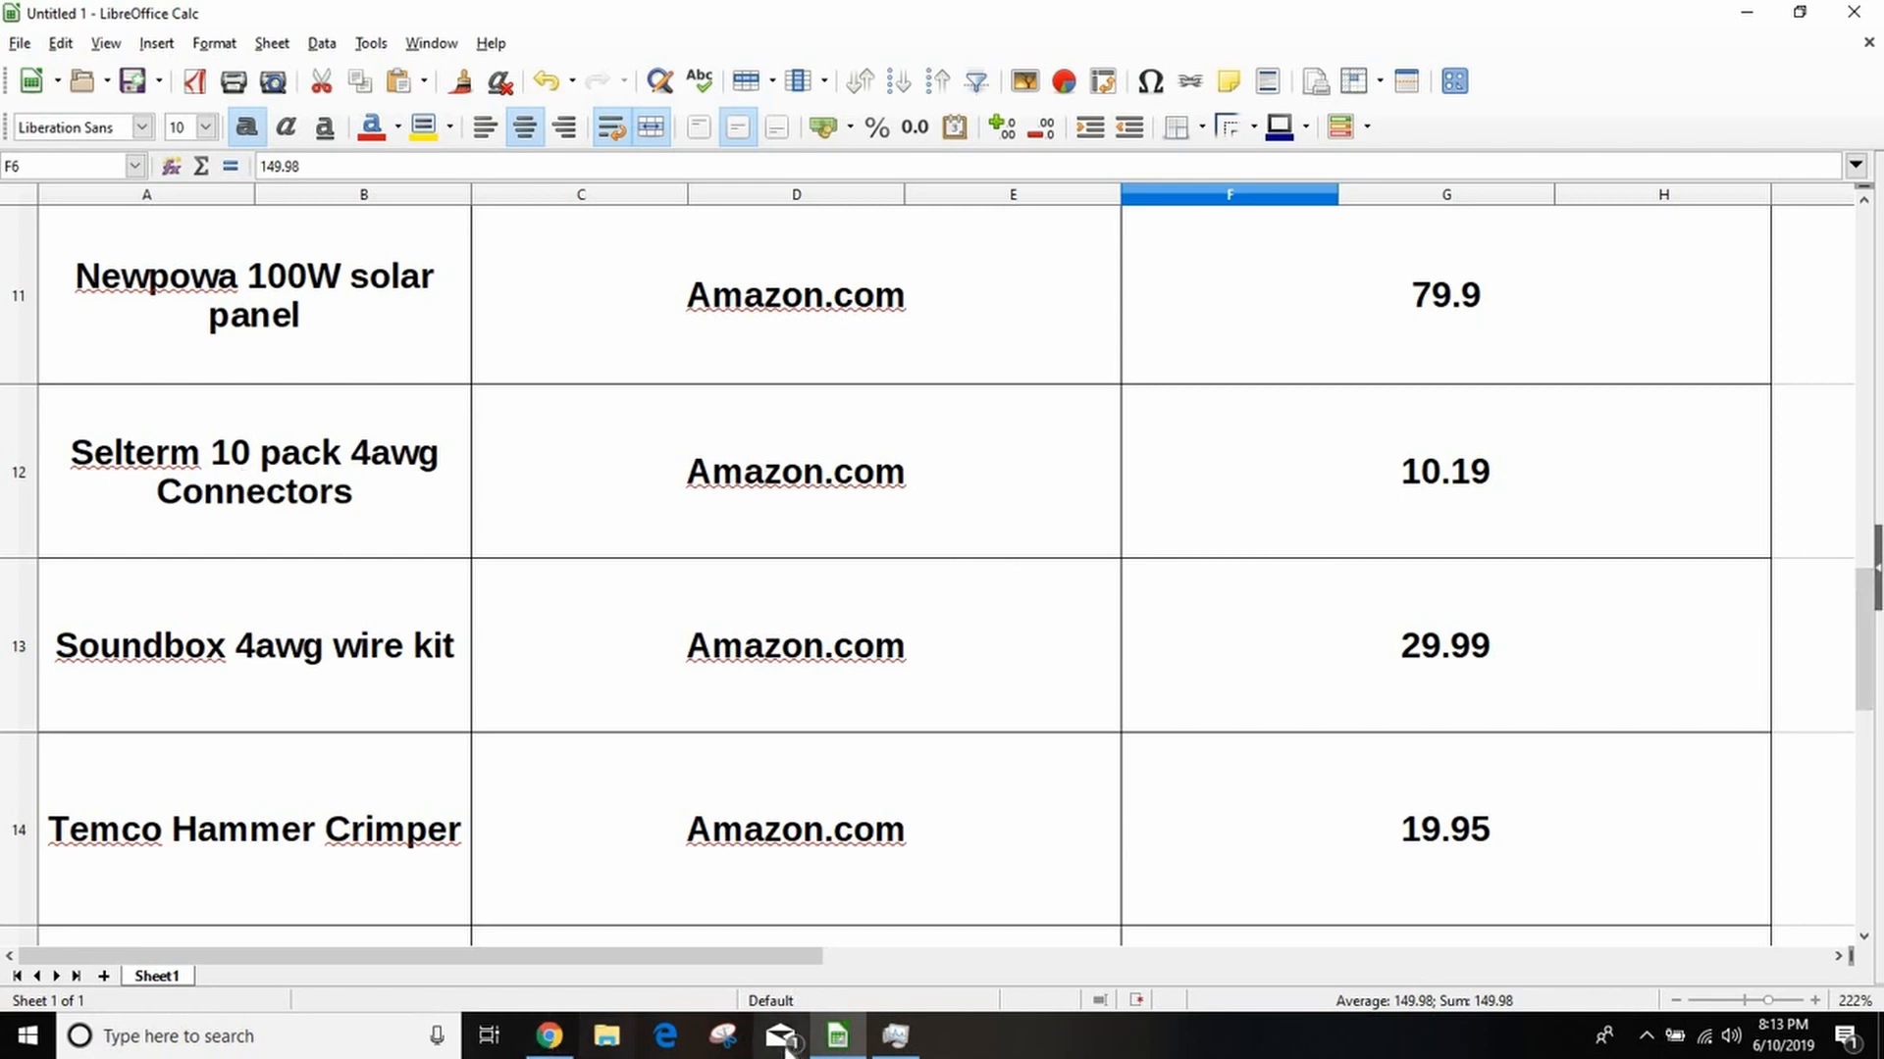
click(547, 1036)
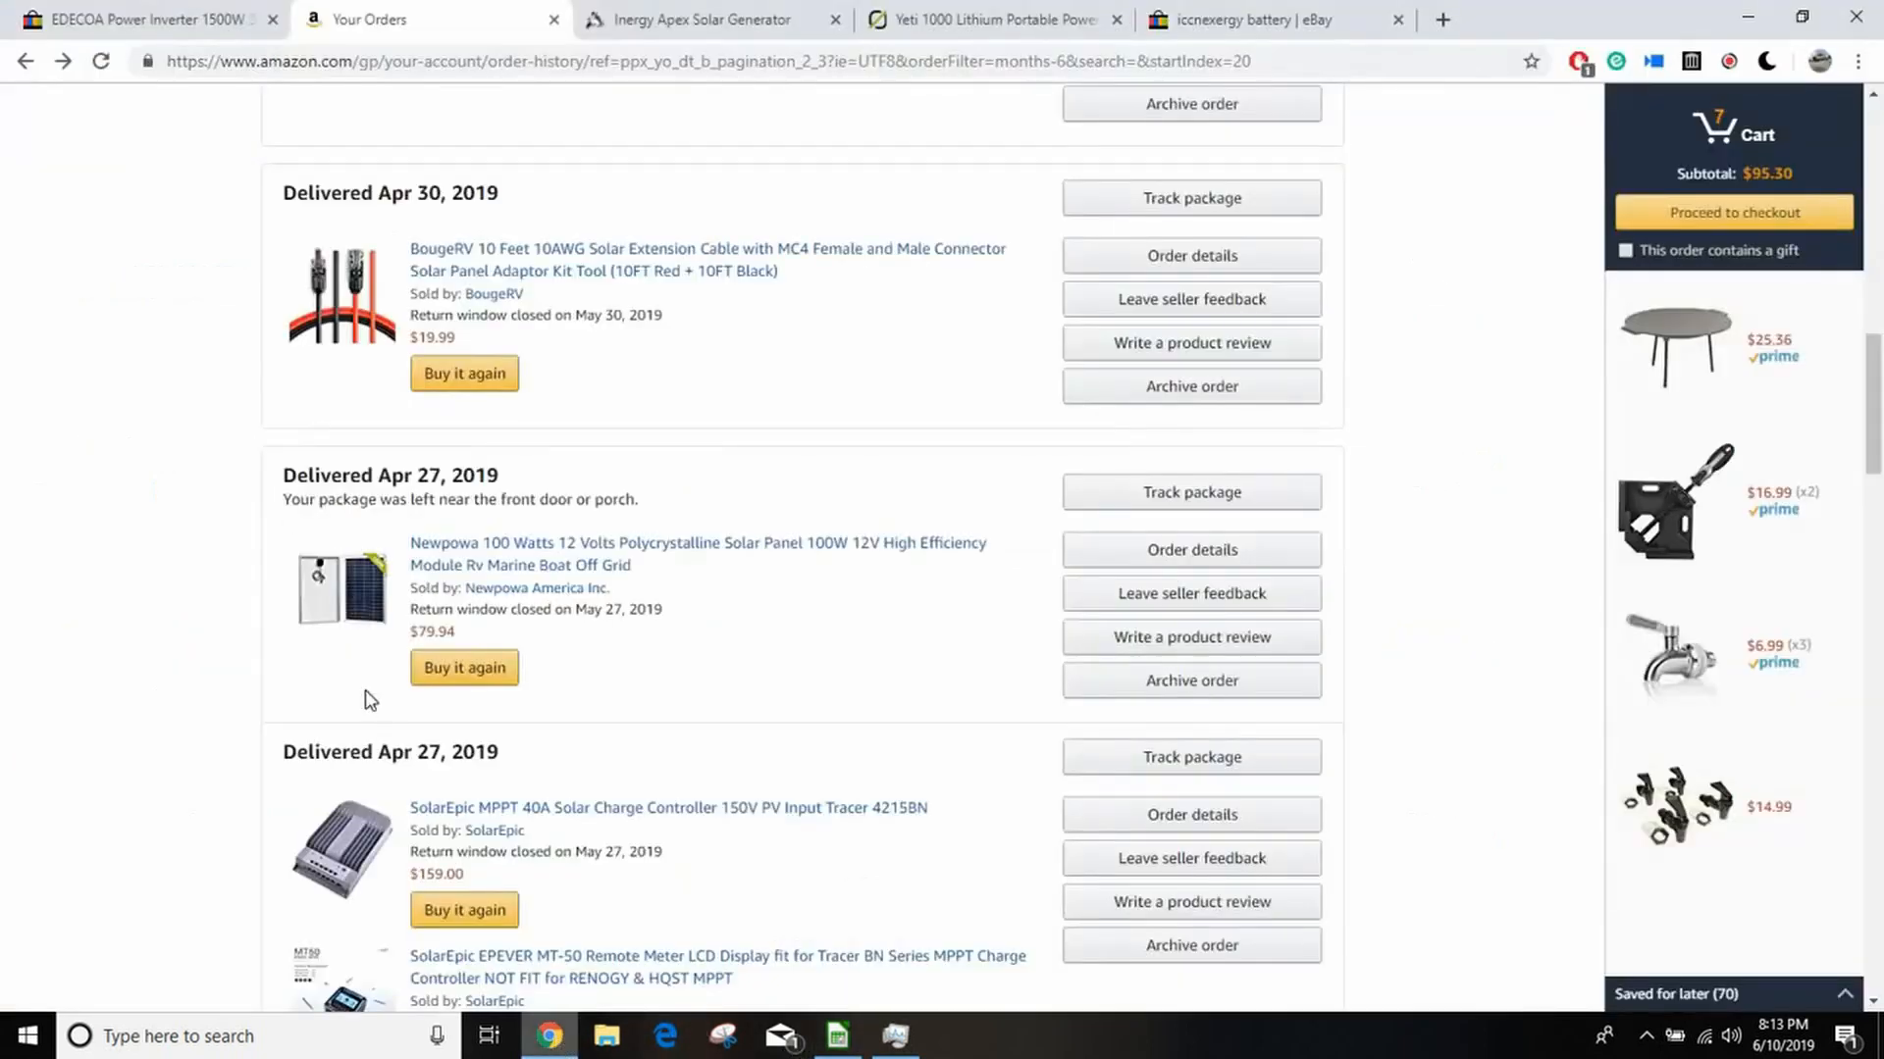
scroll(down, 3)
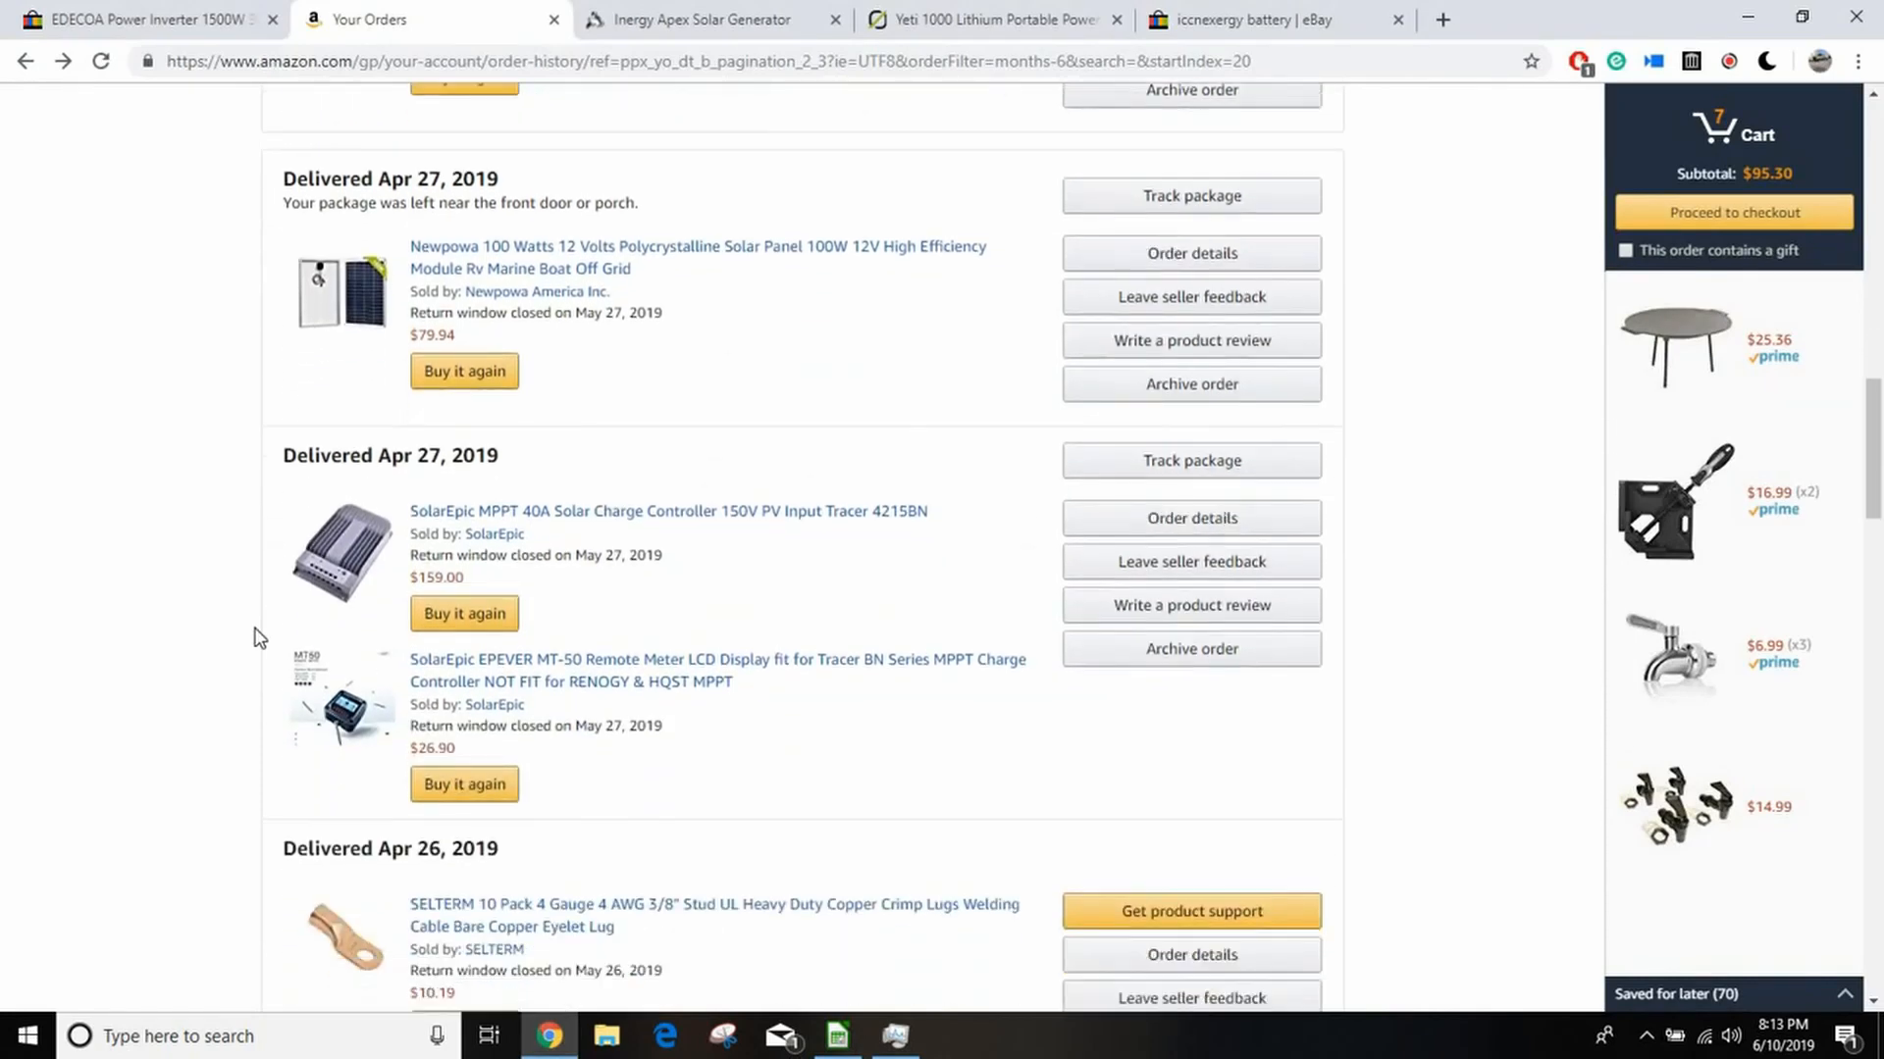
scroll(down, 3)
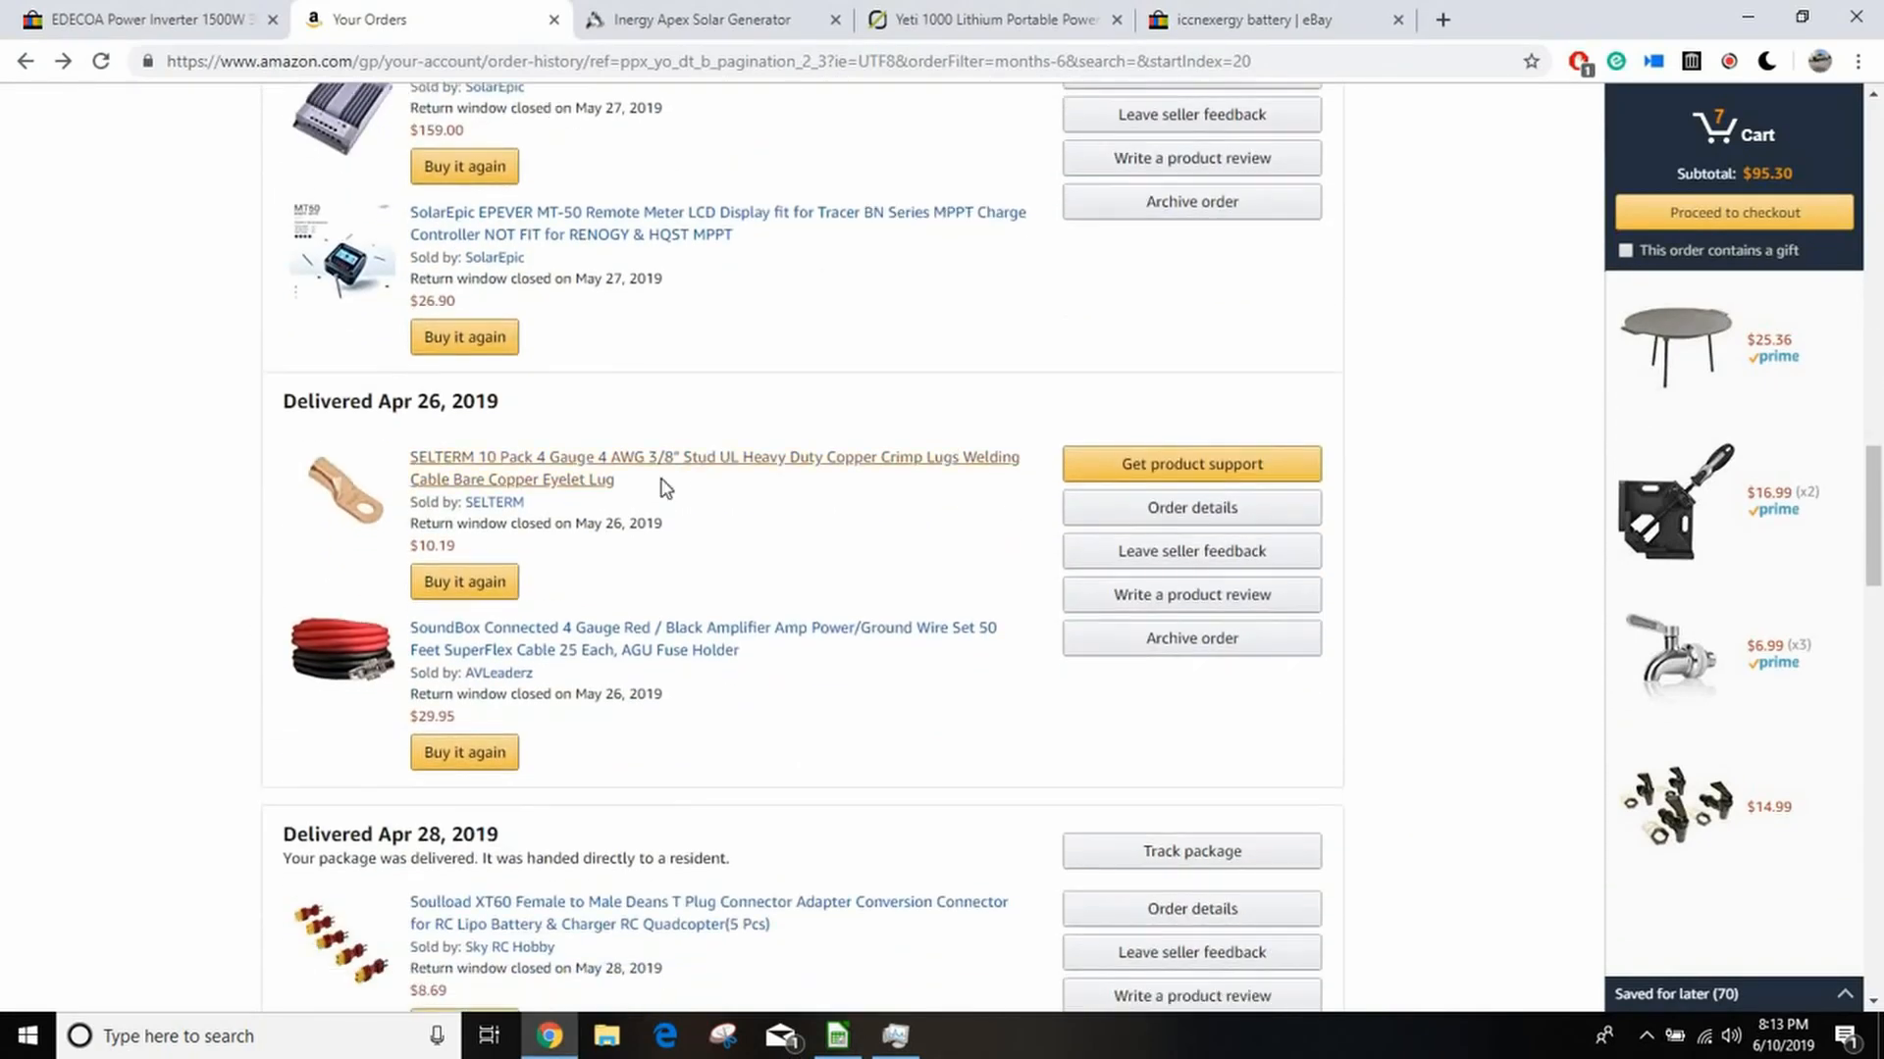
mouse_move(379, 514)
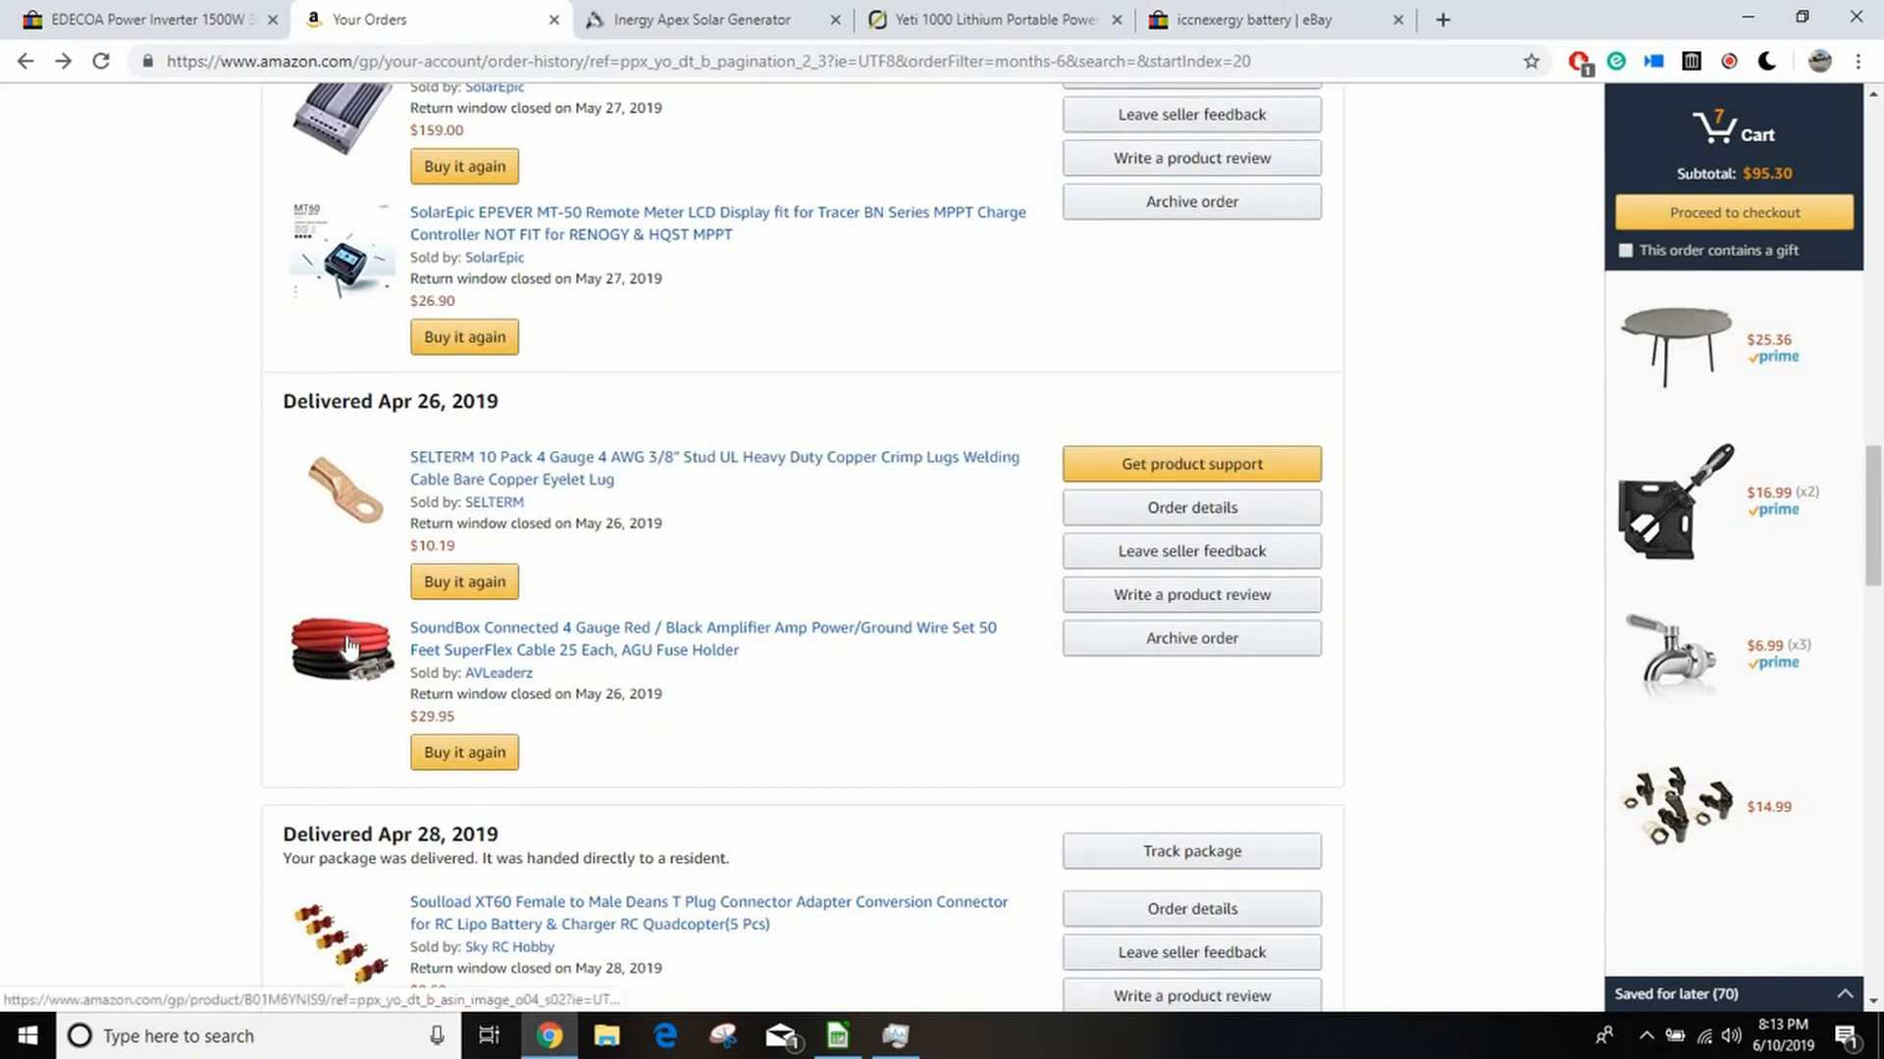
mouse_move(741, 710)
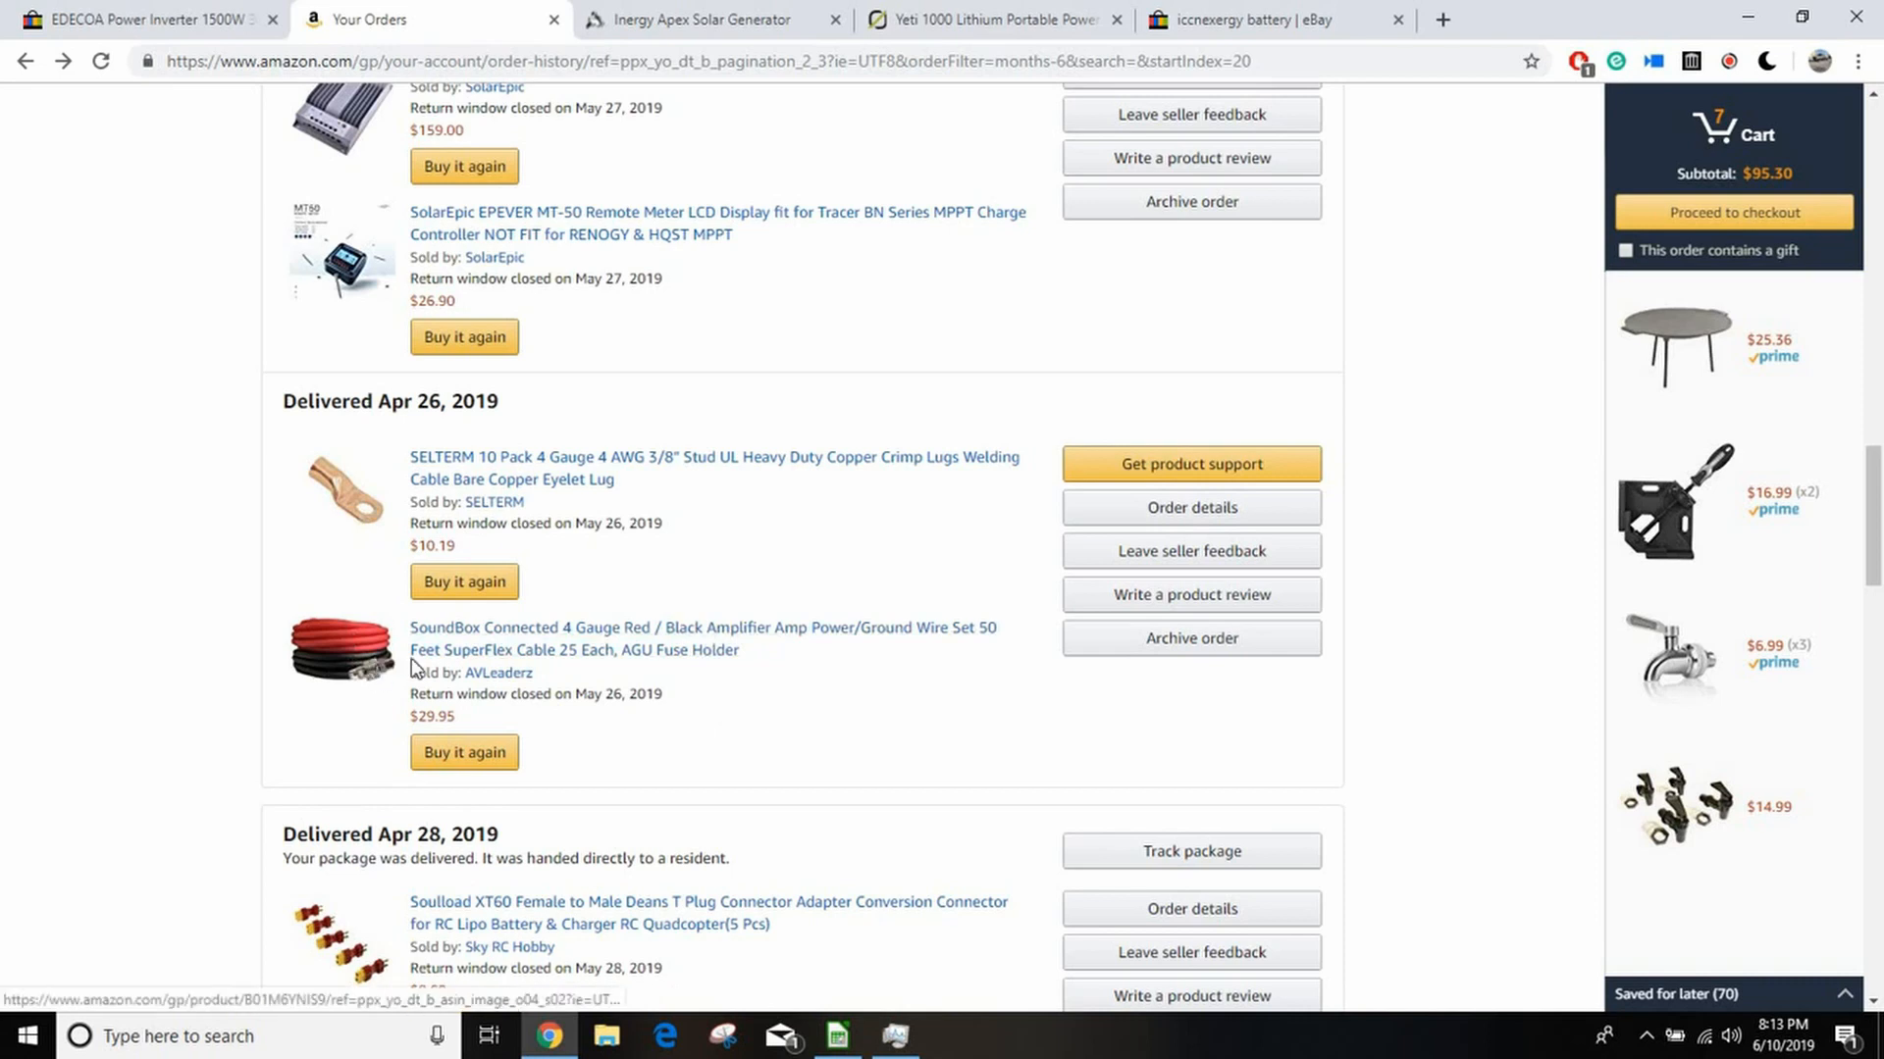
mouse_move(382, 681)
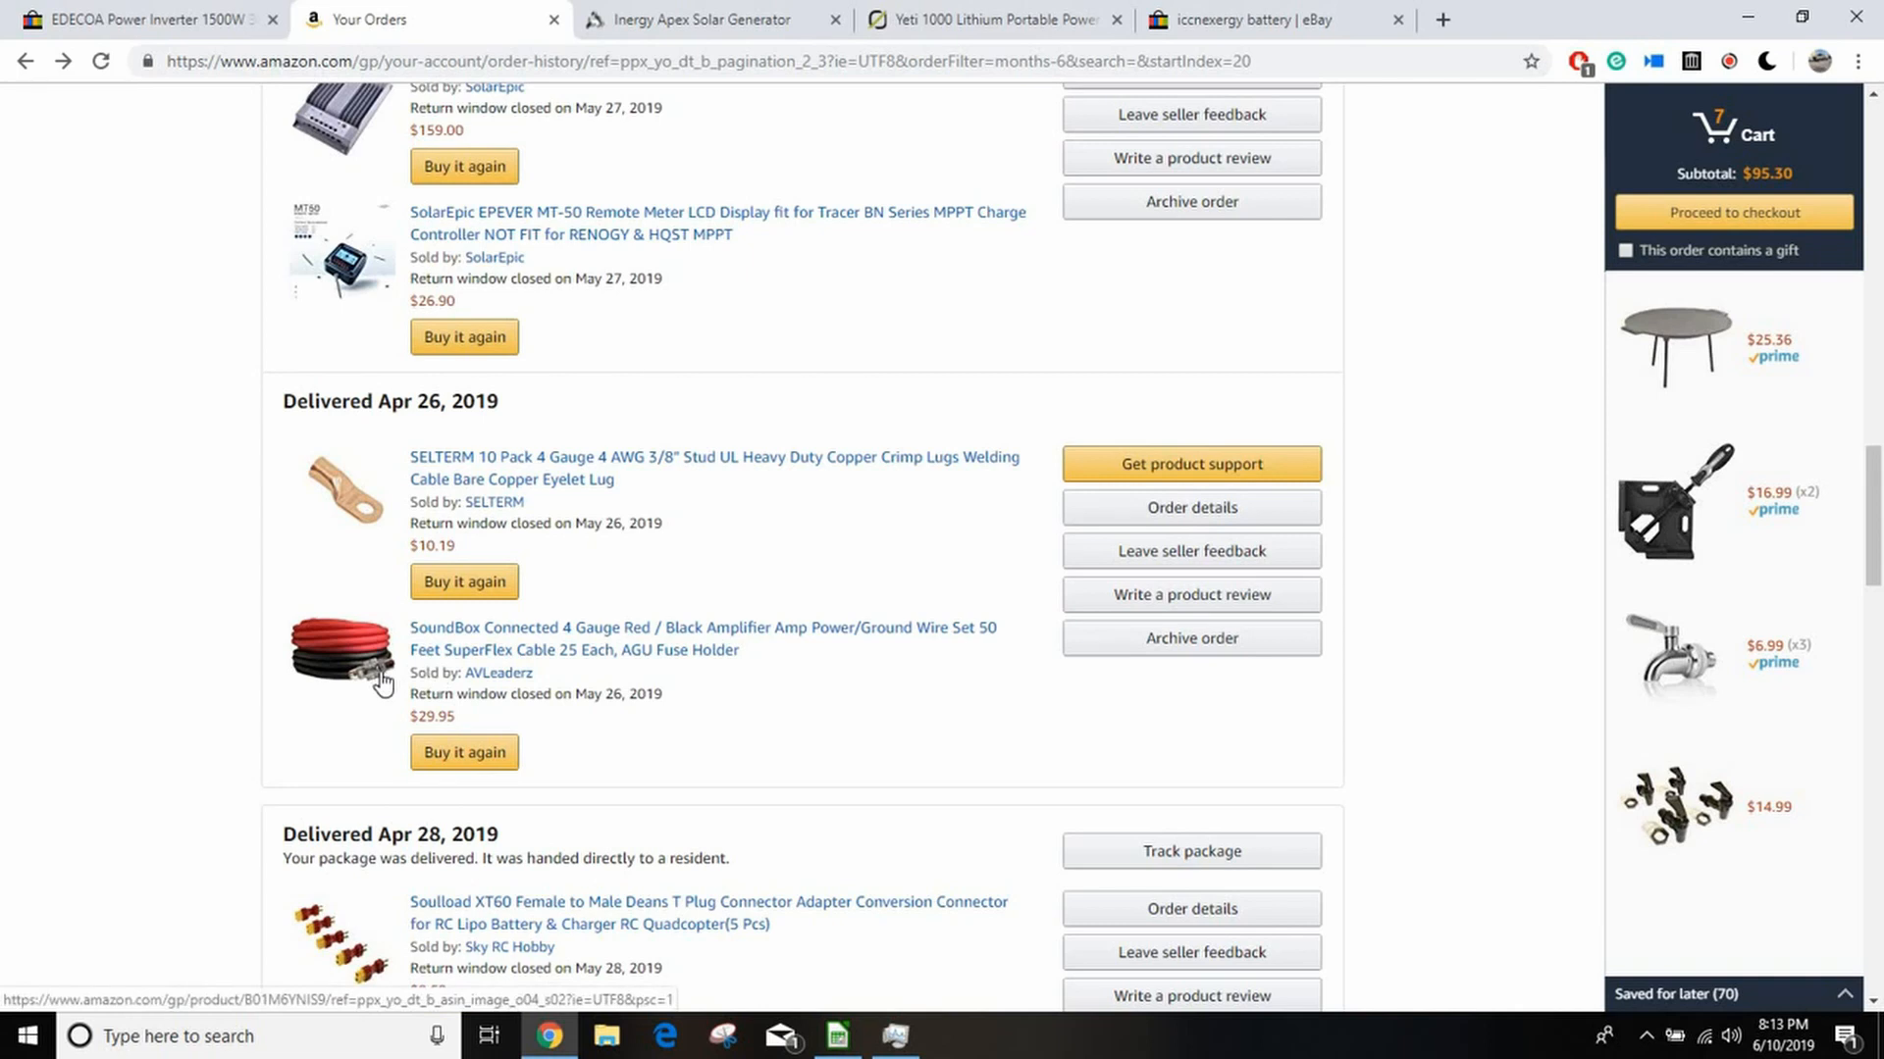
mouse_move(200, 679)
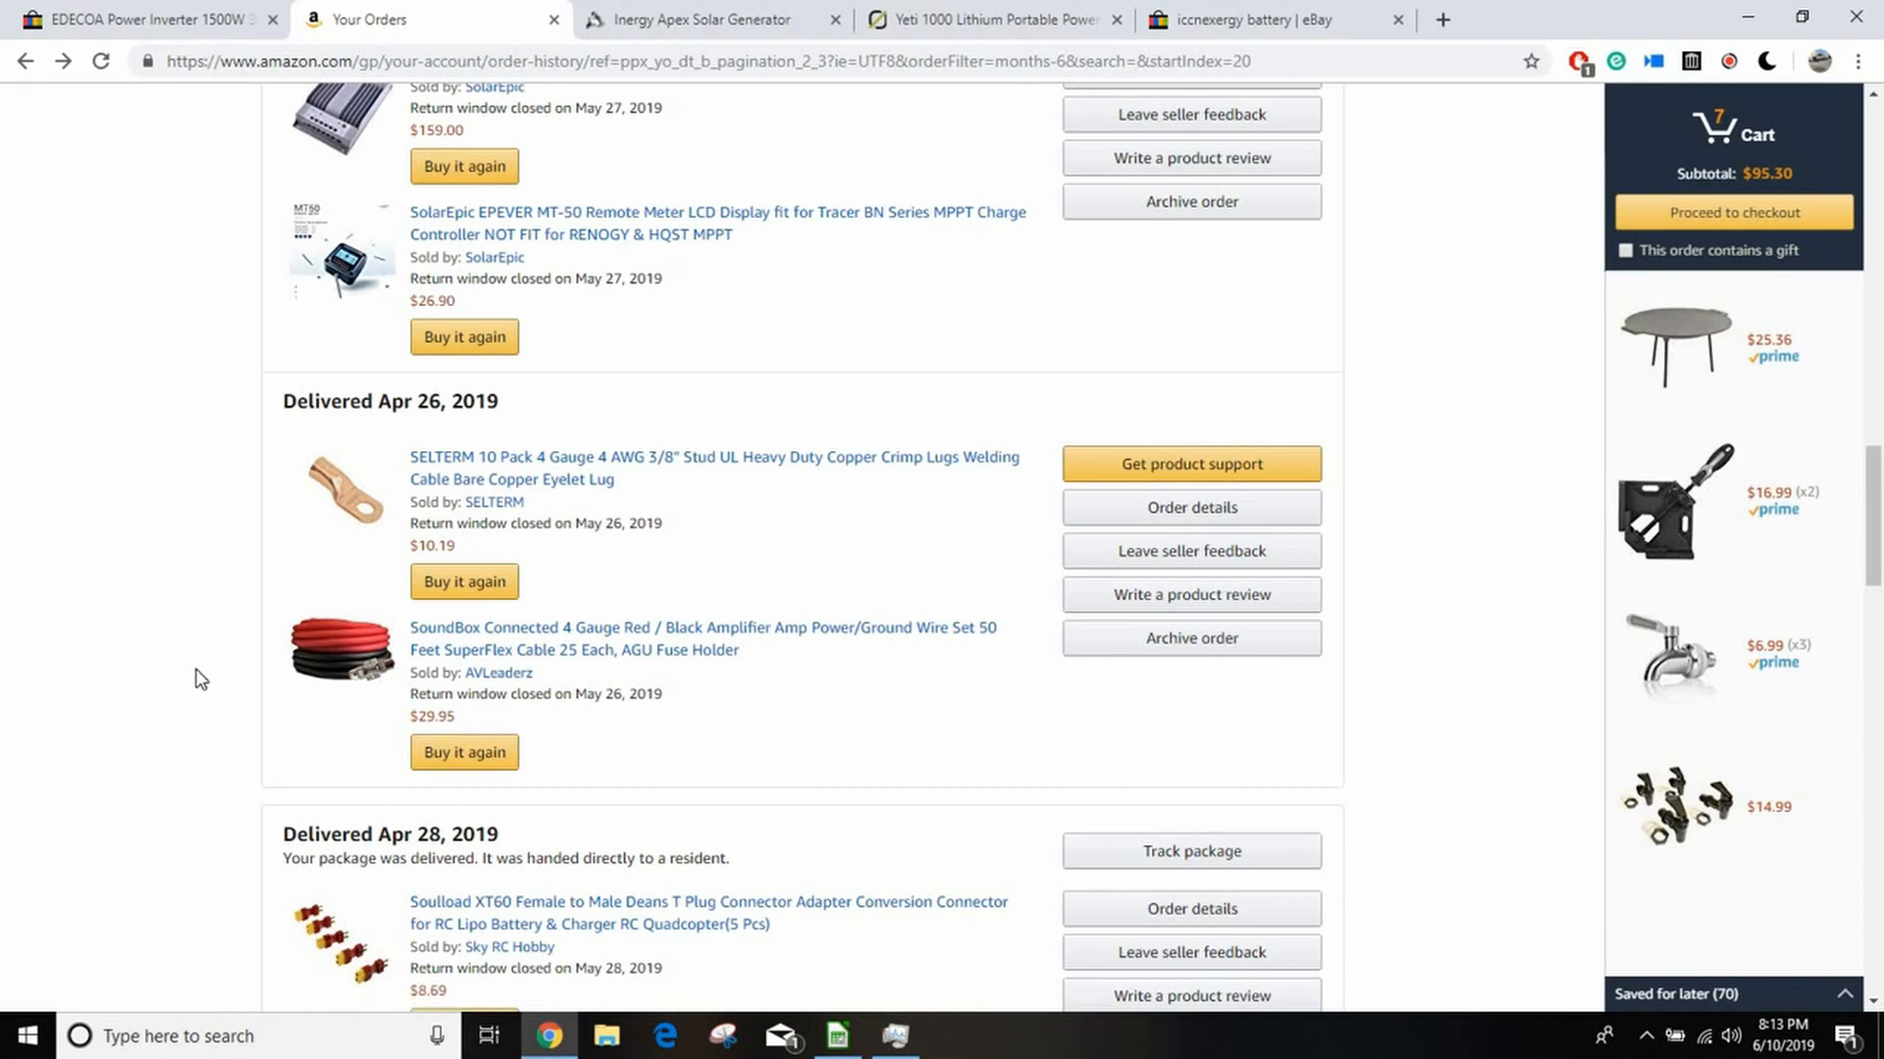
mouse_move(504, 1013)
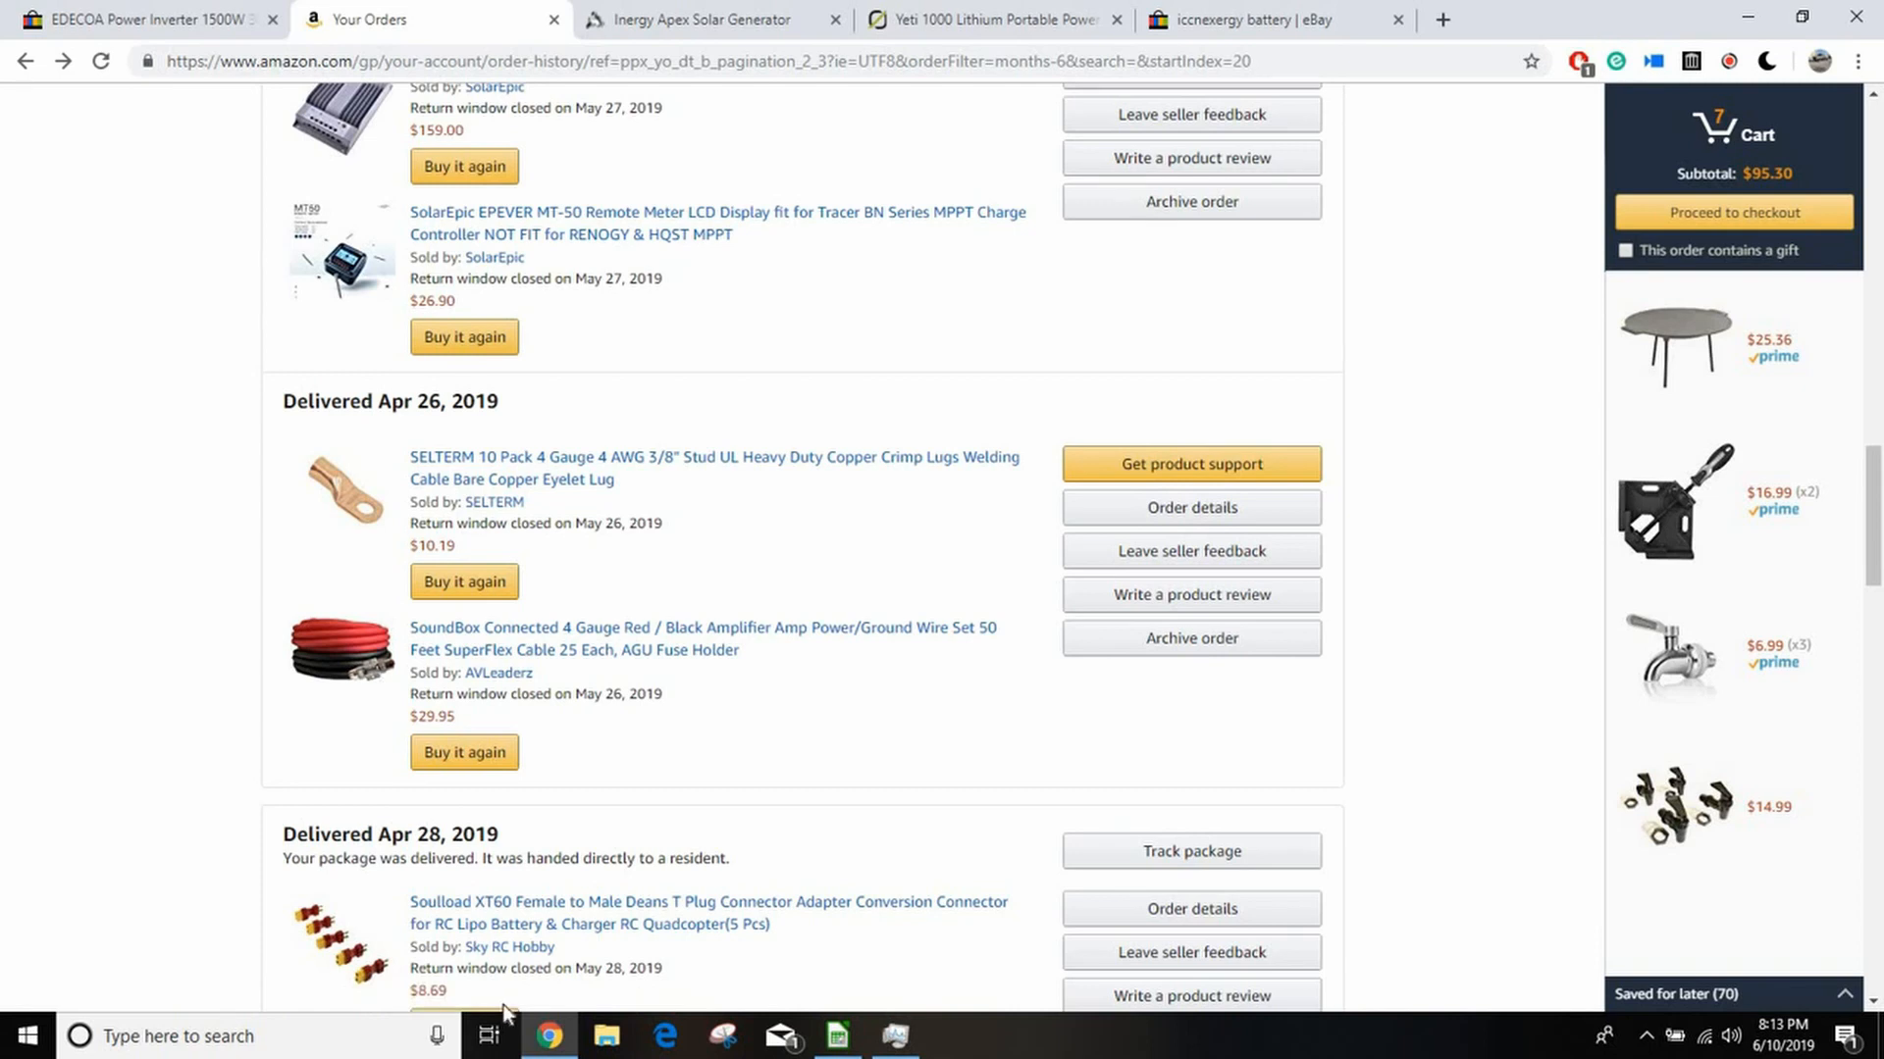
click(837, 1036)
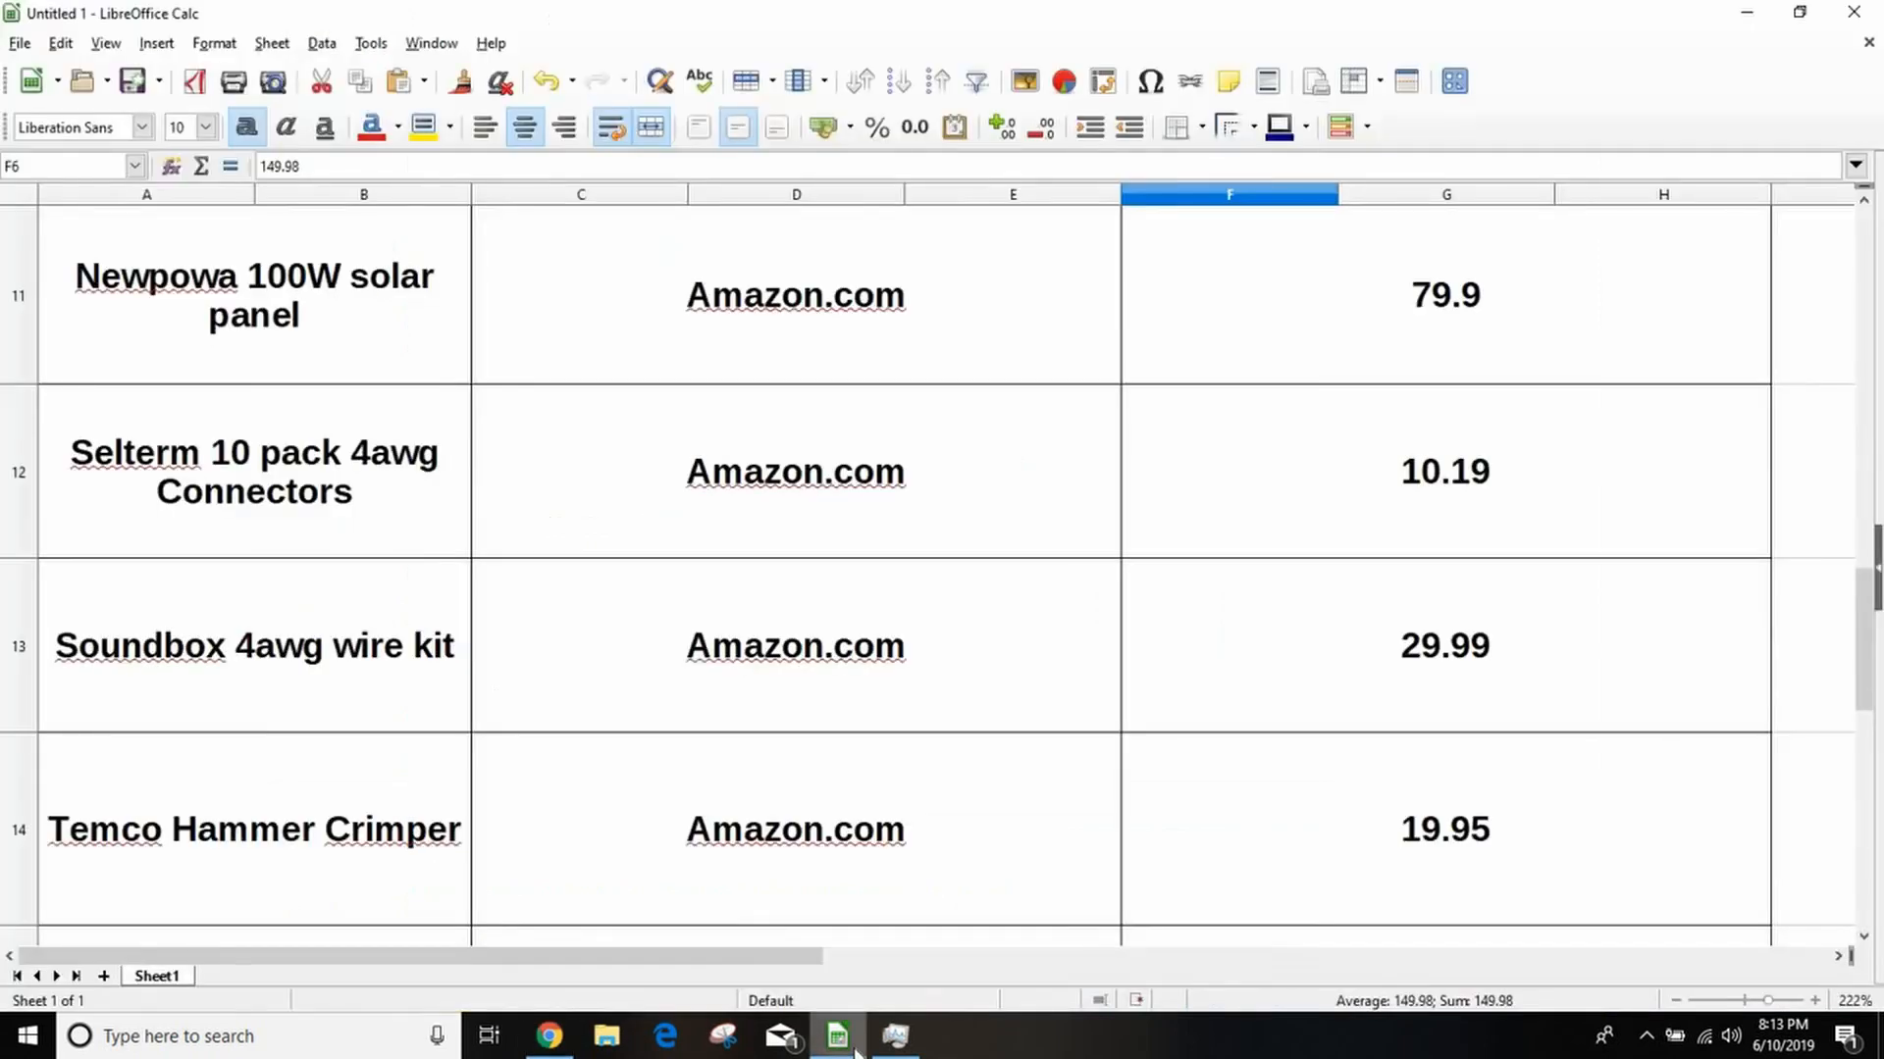
mouse_move(1446, 727)
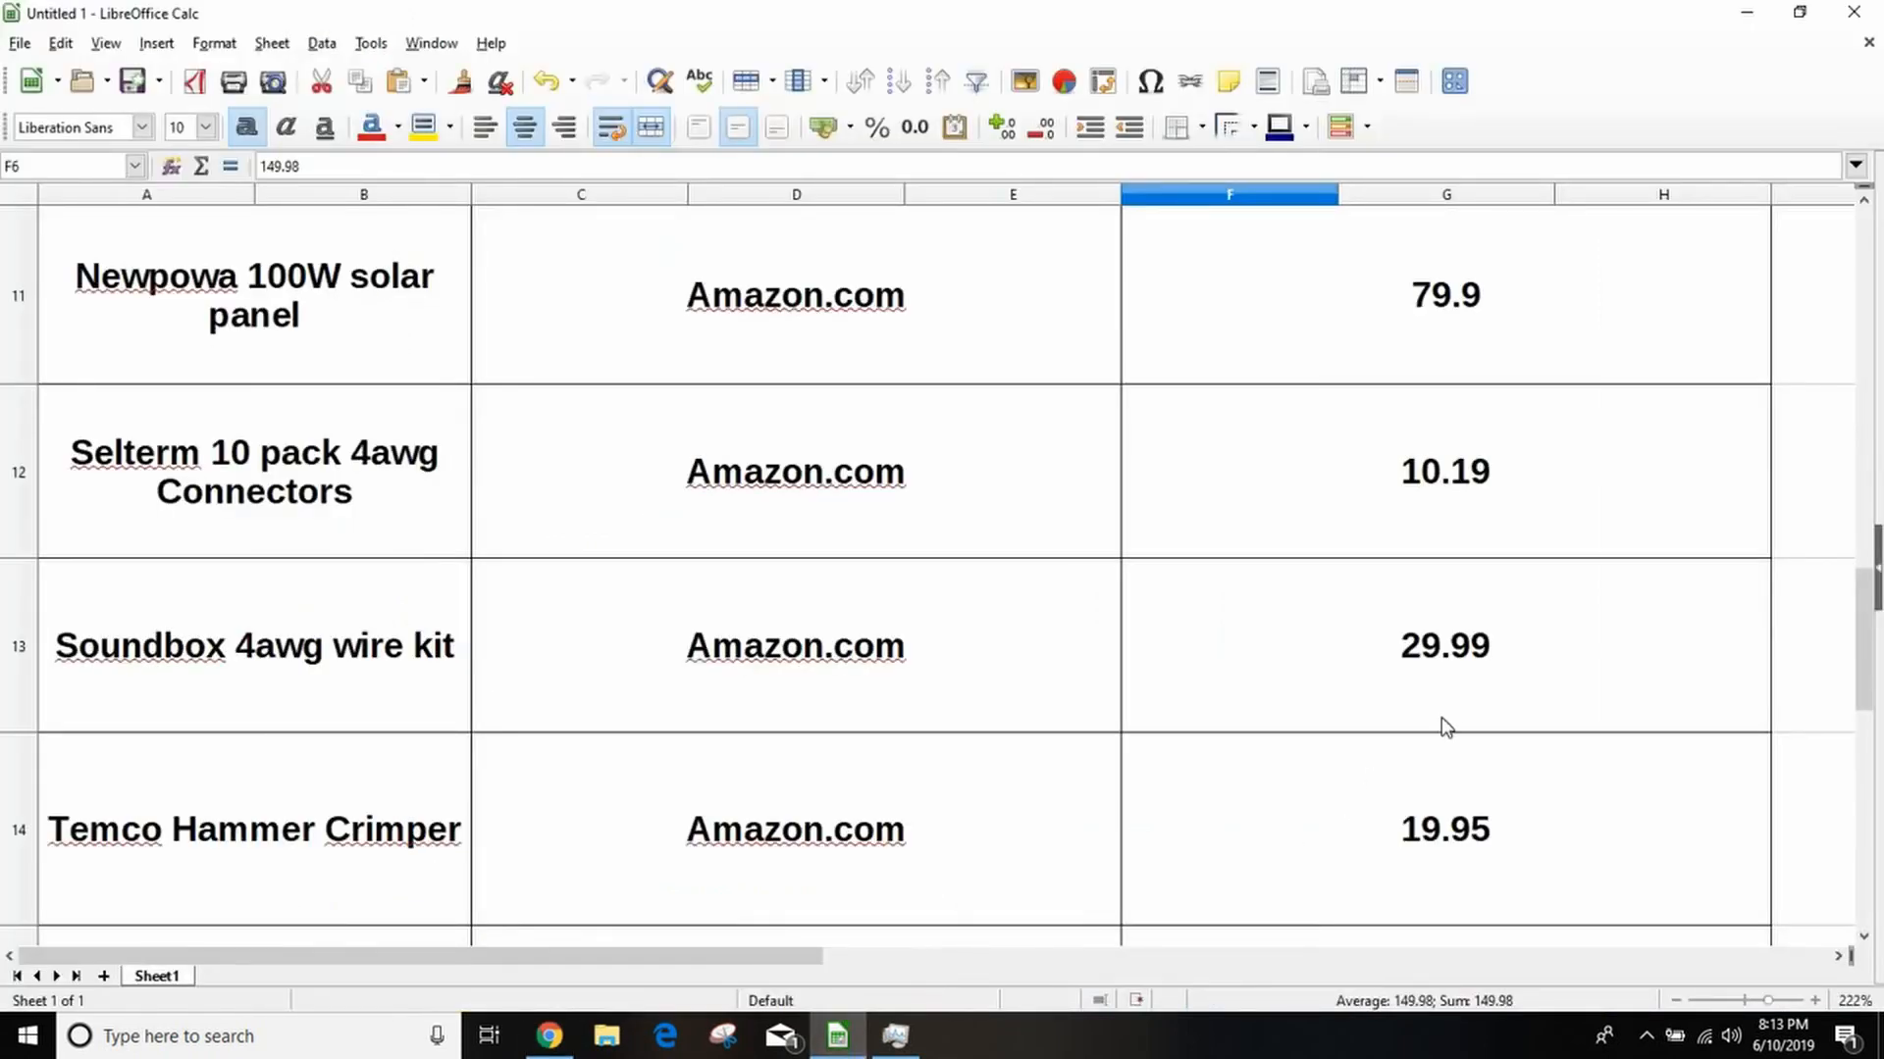
mouse_move(1453, 717)
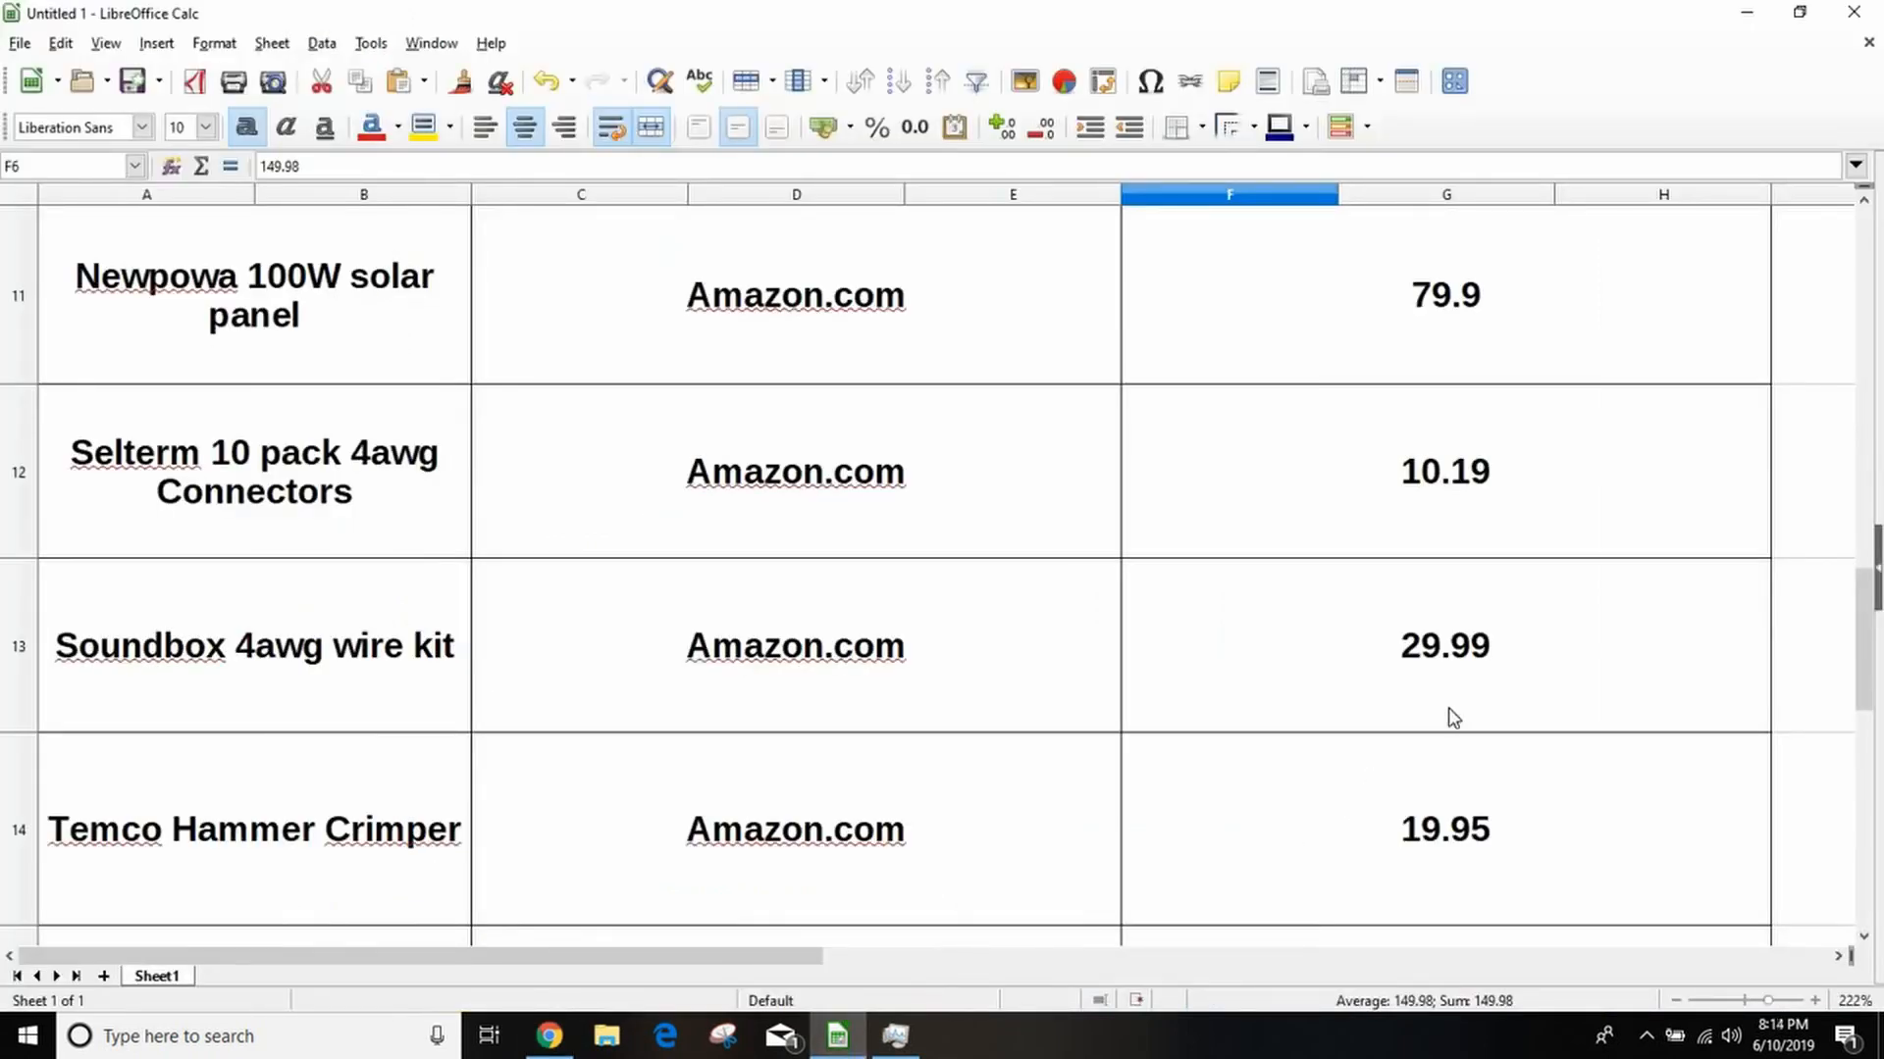
mouse_move(445, 727)
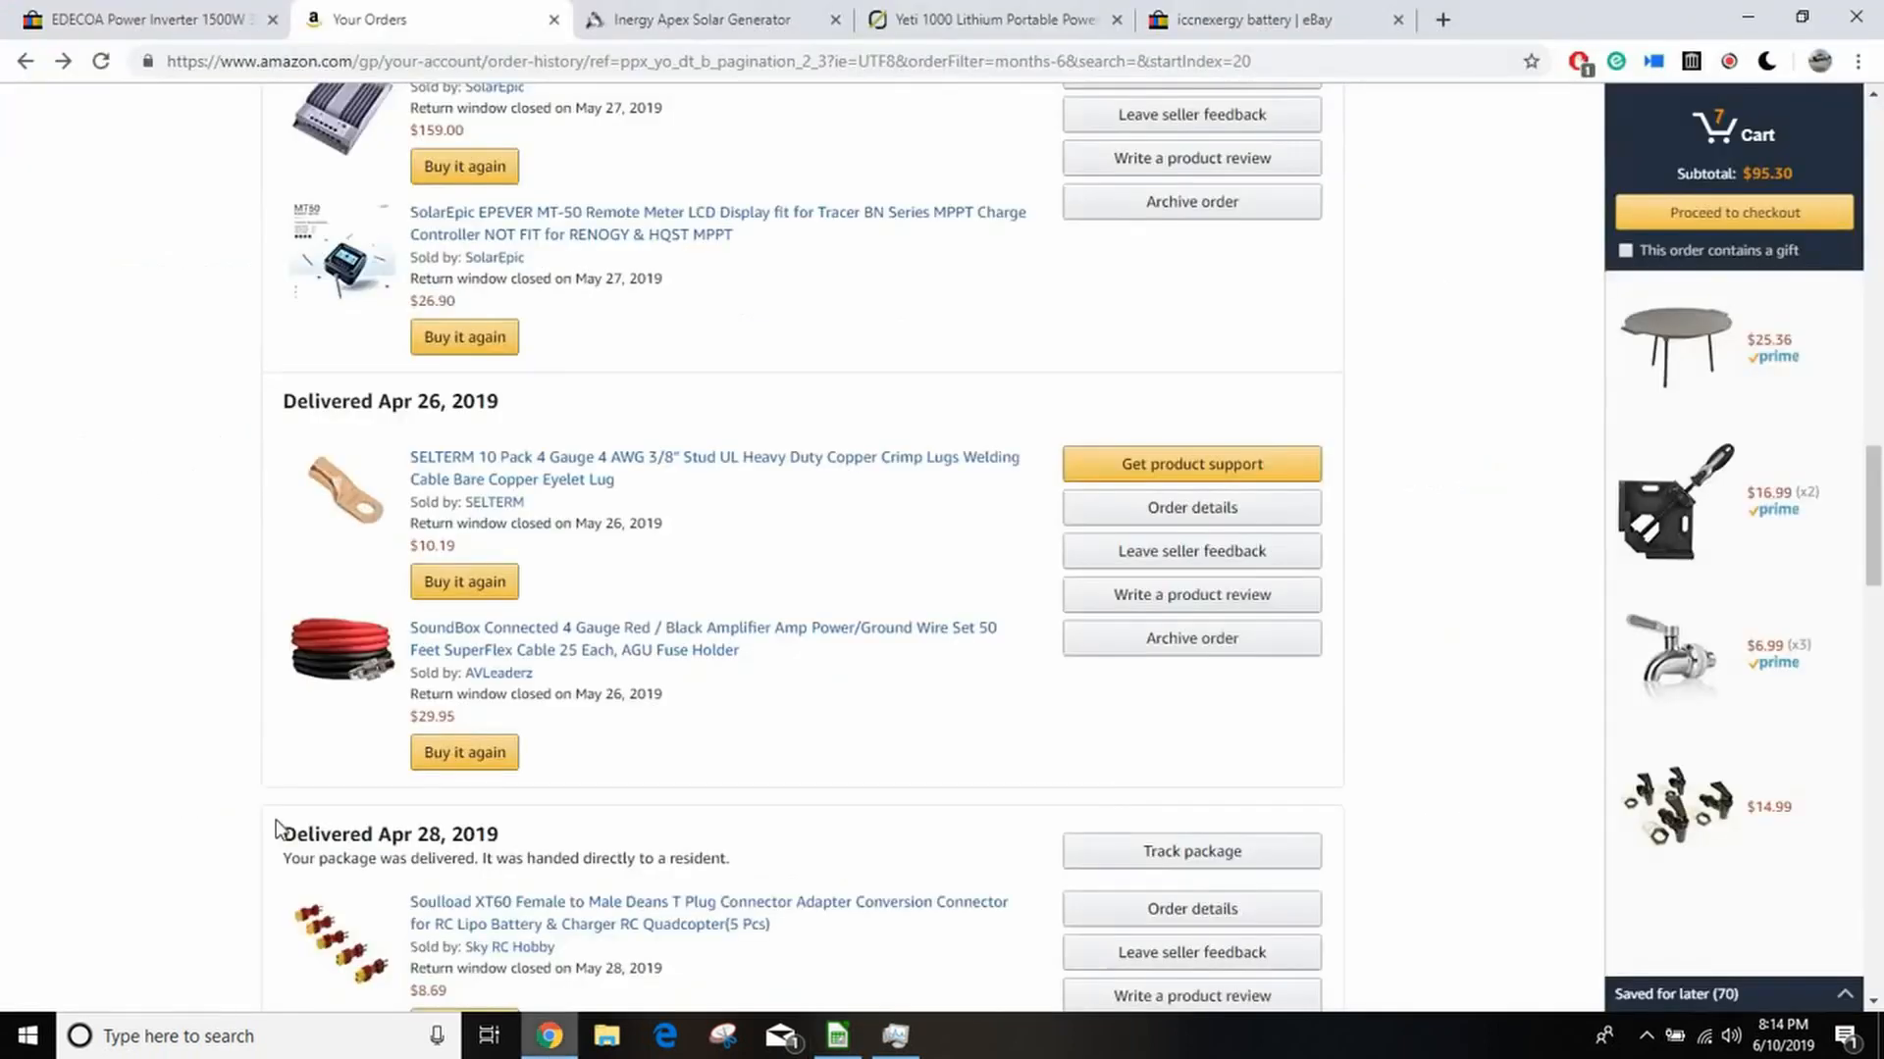
mouse_move(49, 96)
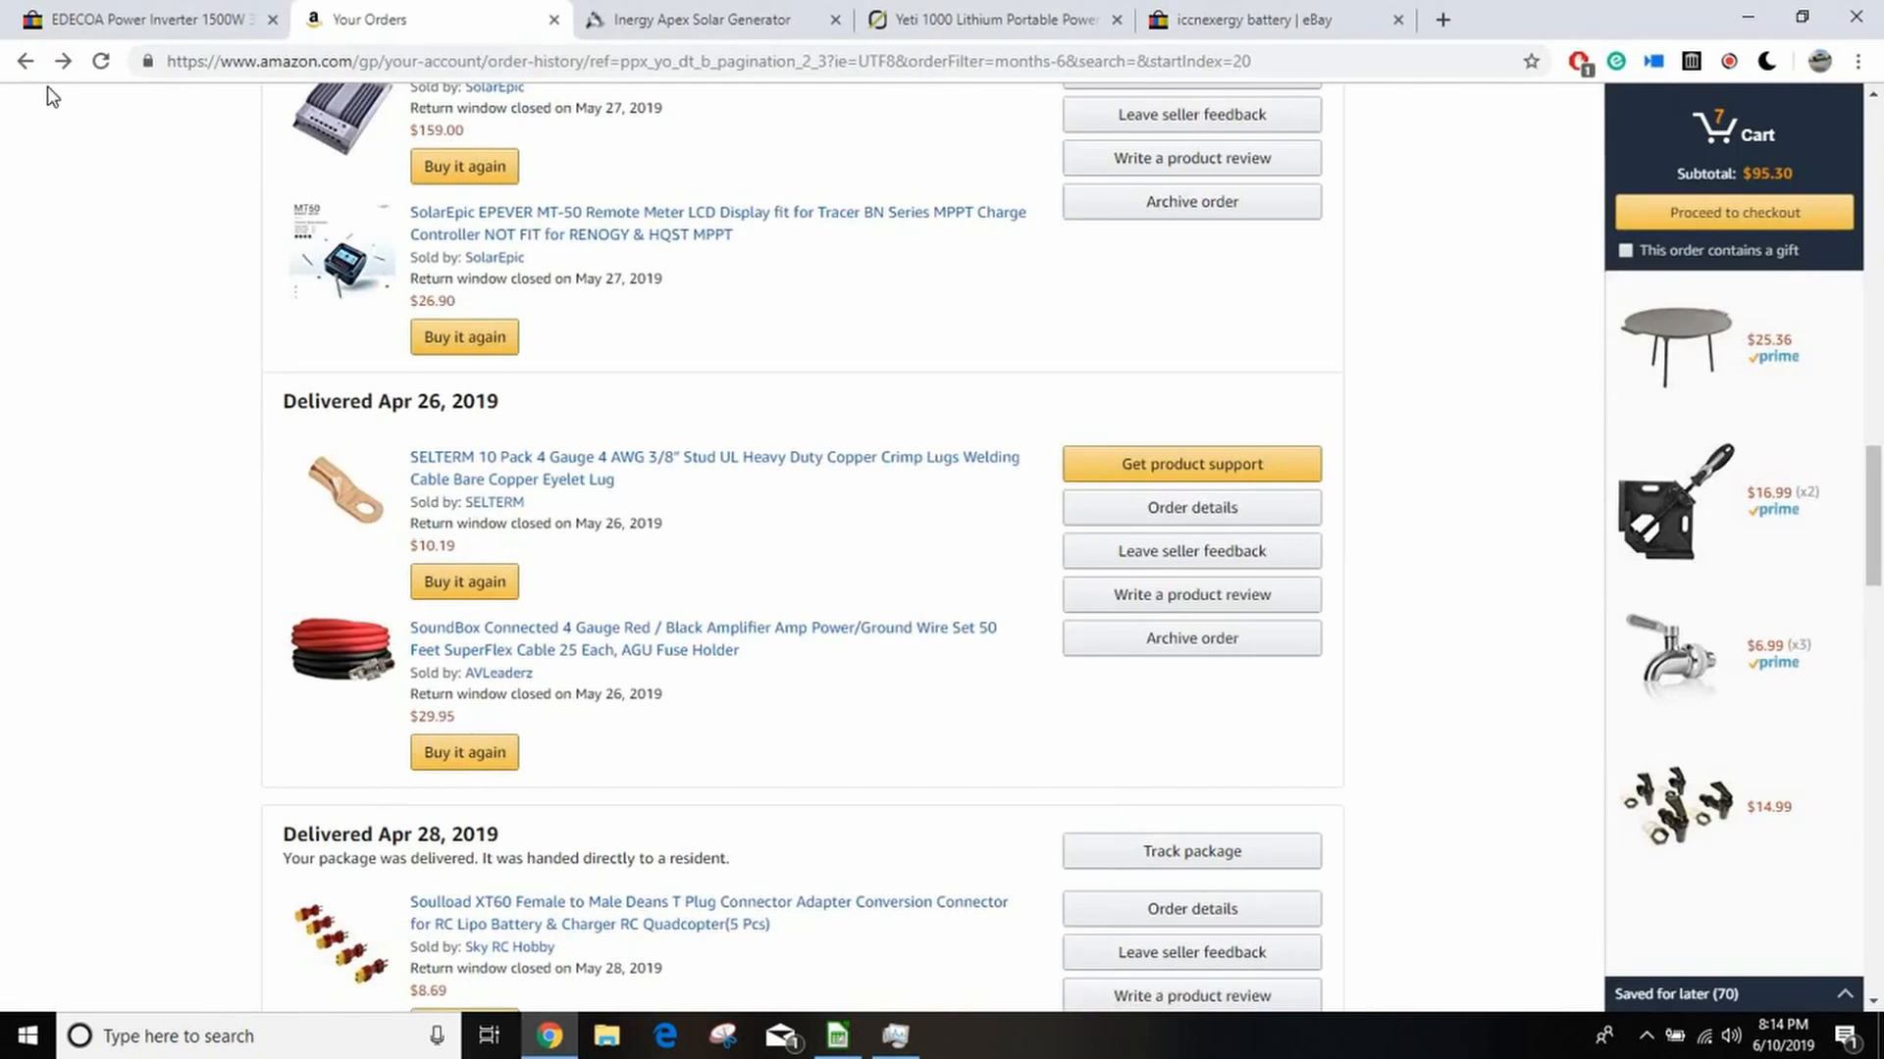
mouse_move(111, 381)
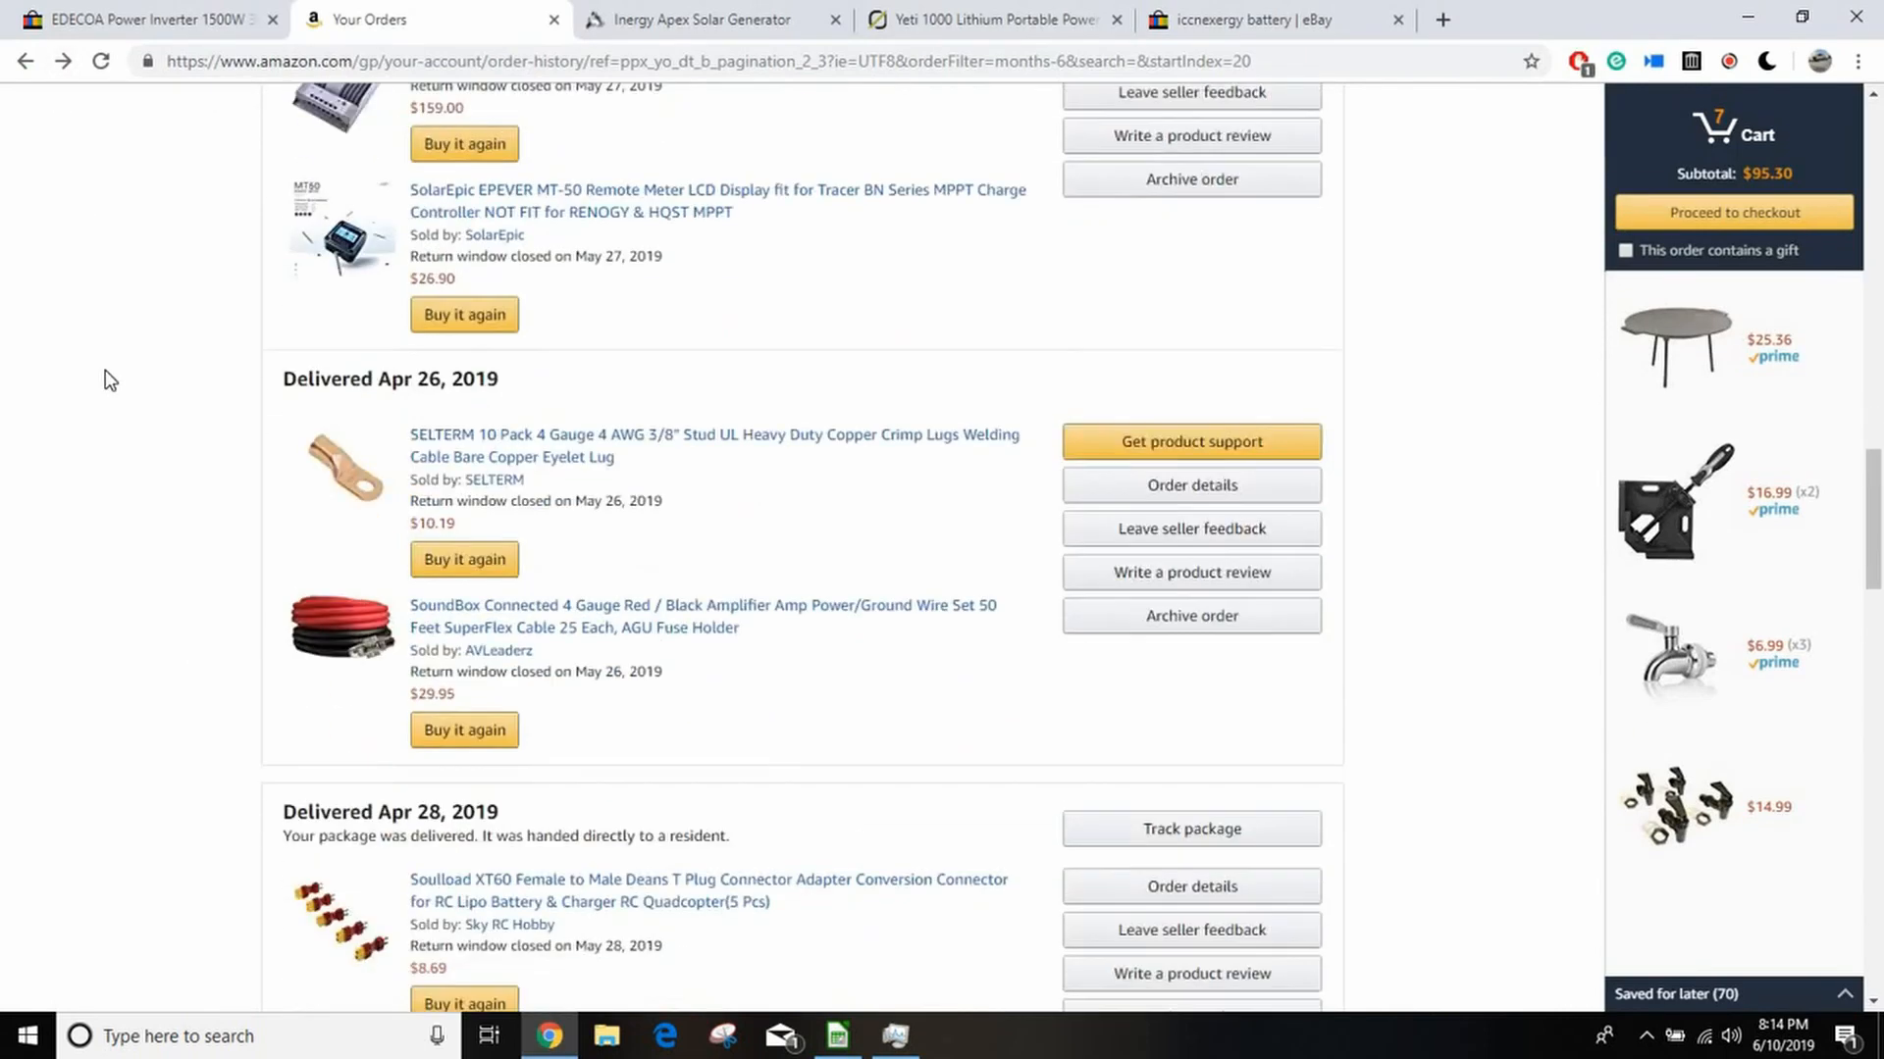
Step: Page through past orders to page 5, showing the TEMCo Hammer Lug Crimper order
scroll(up, 3)
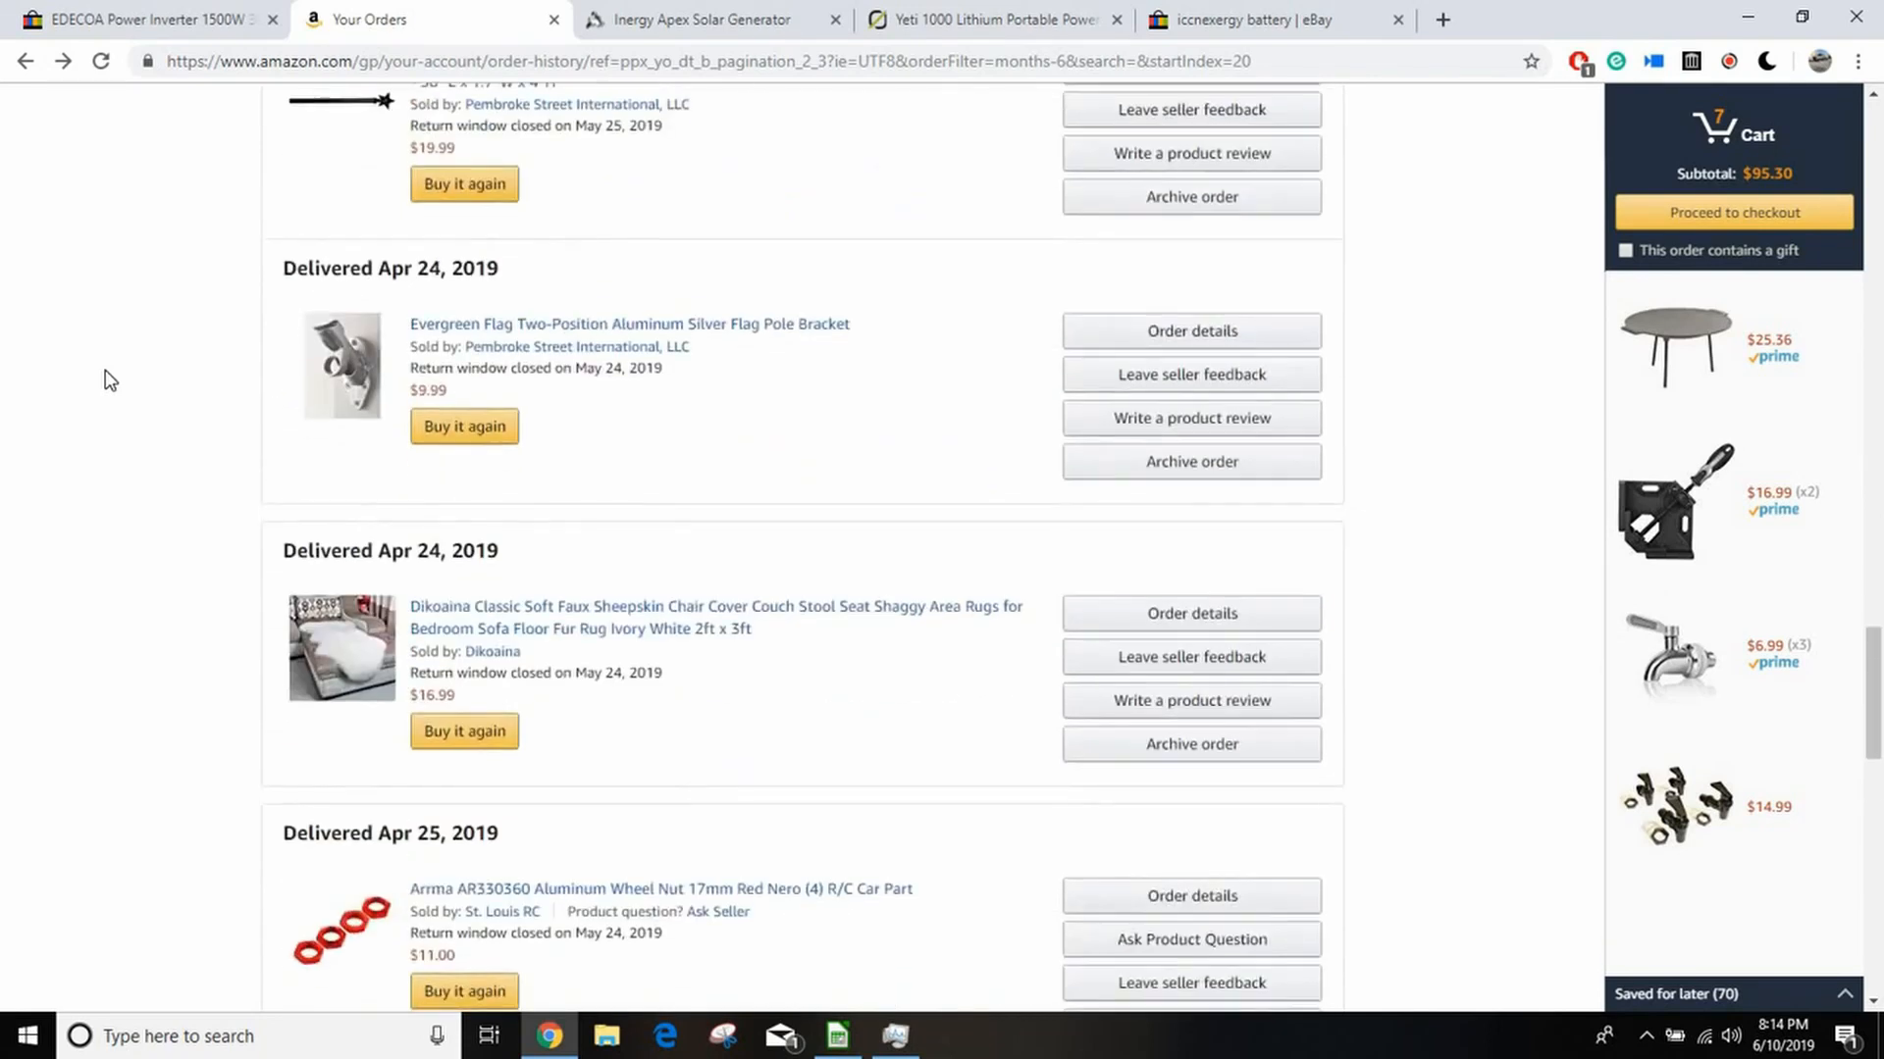
scroll(down, 3)
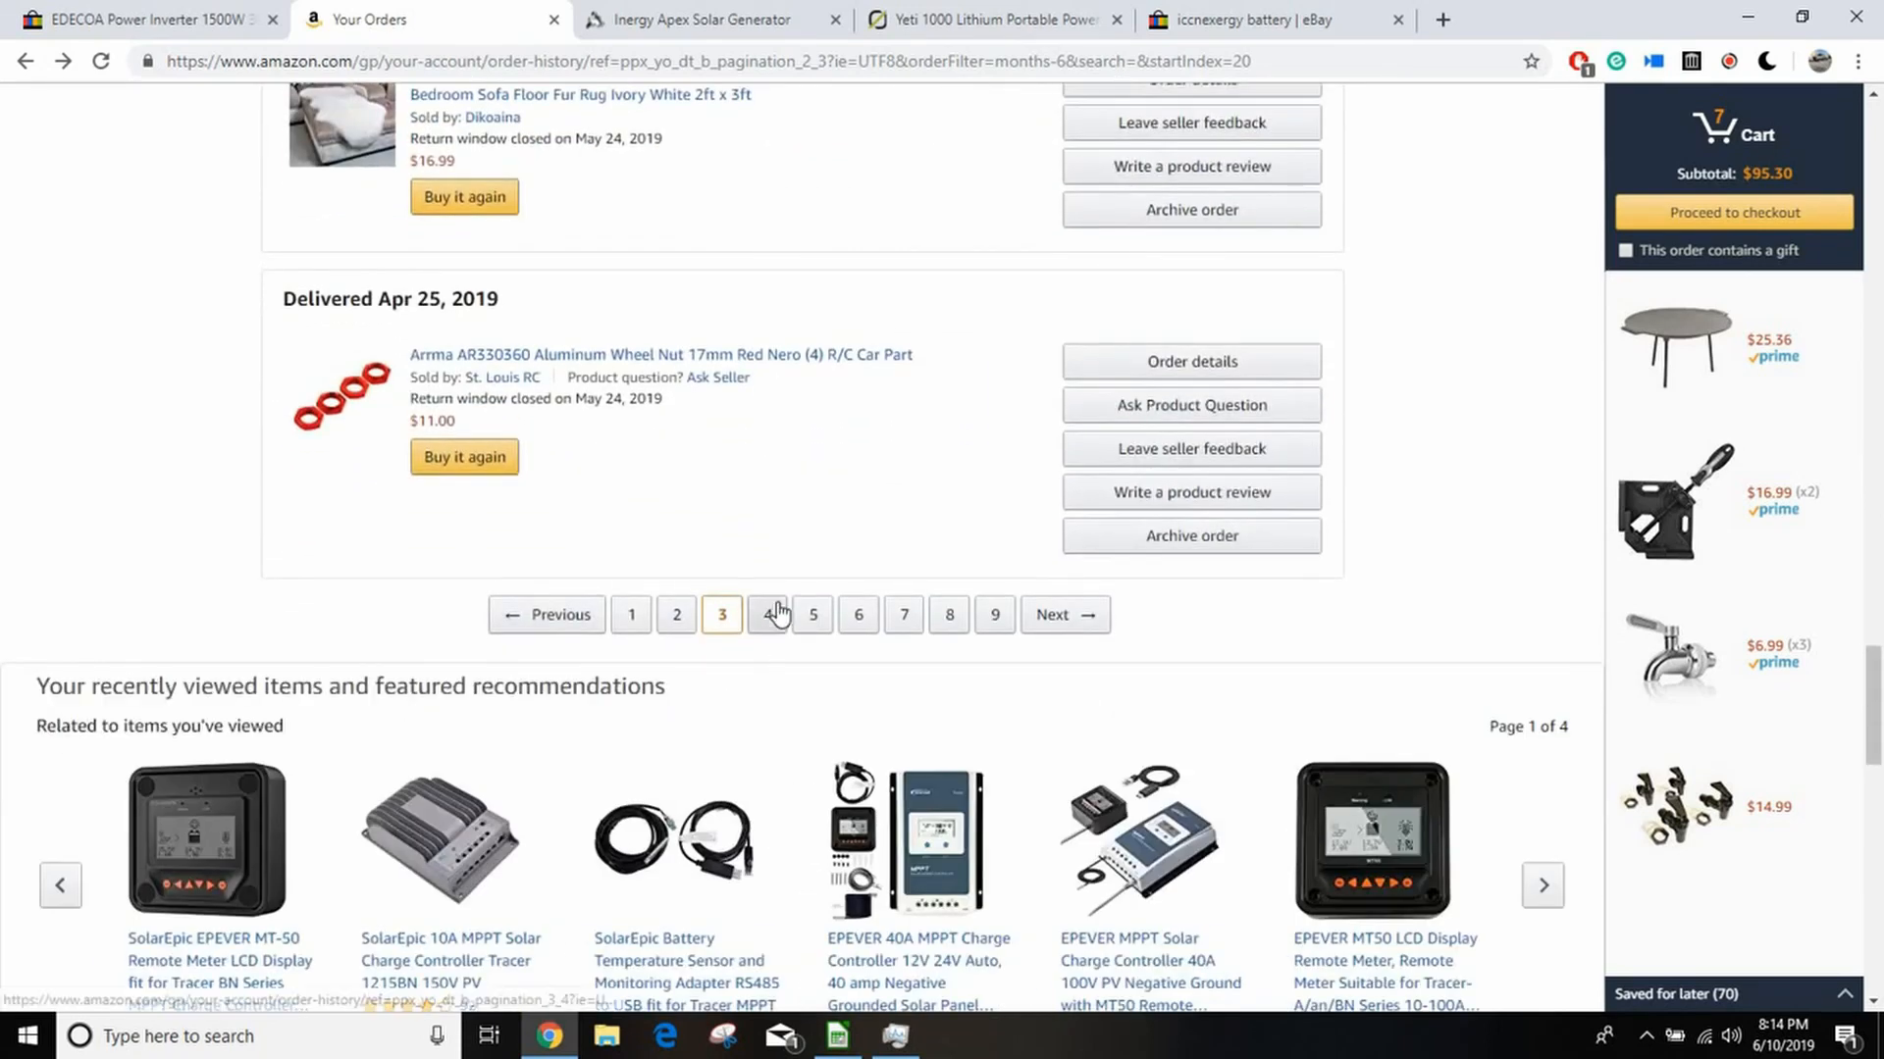
click(780, 615)
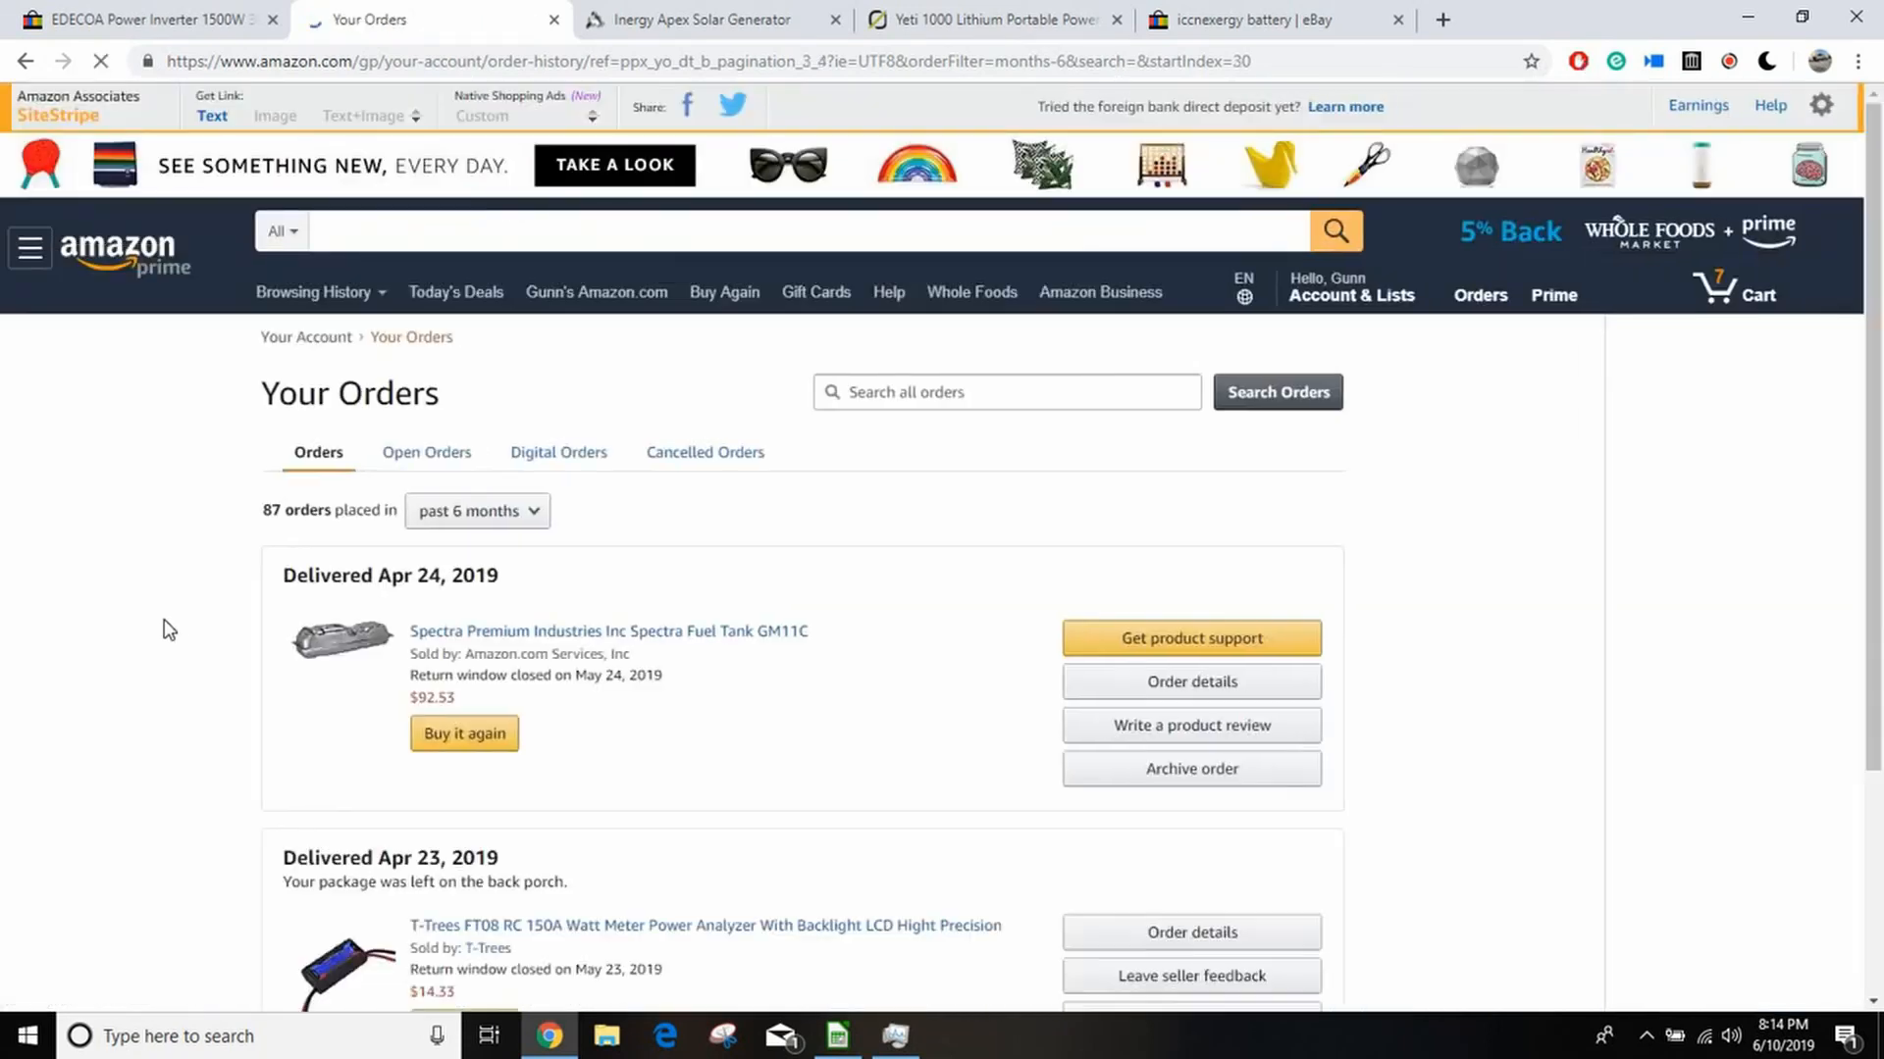
scroll(down, 3)
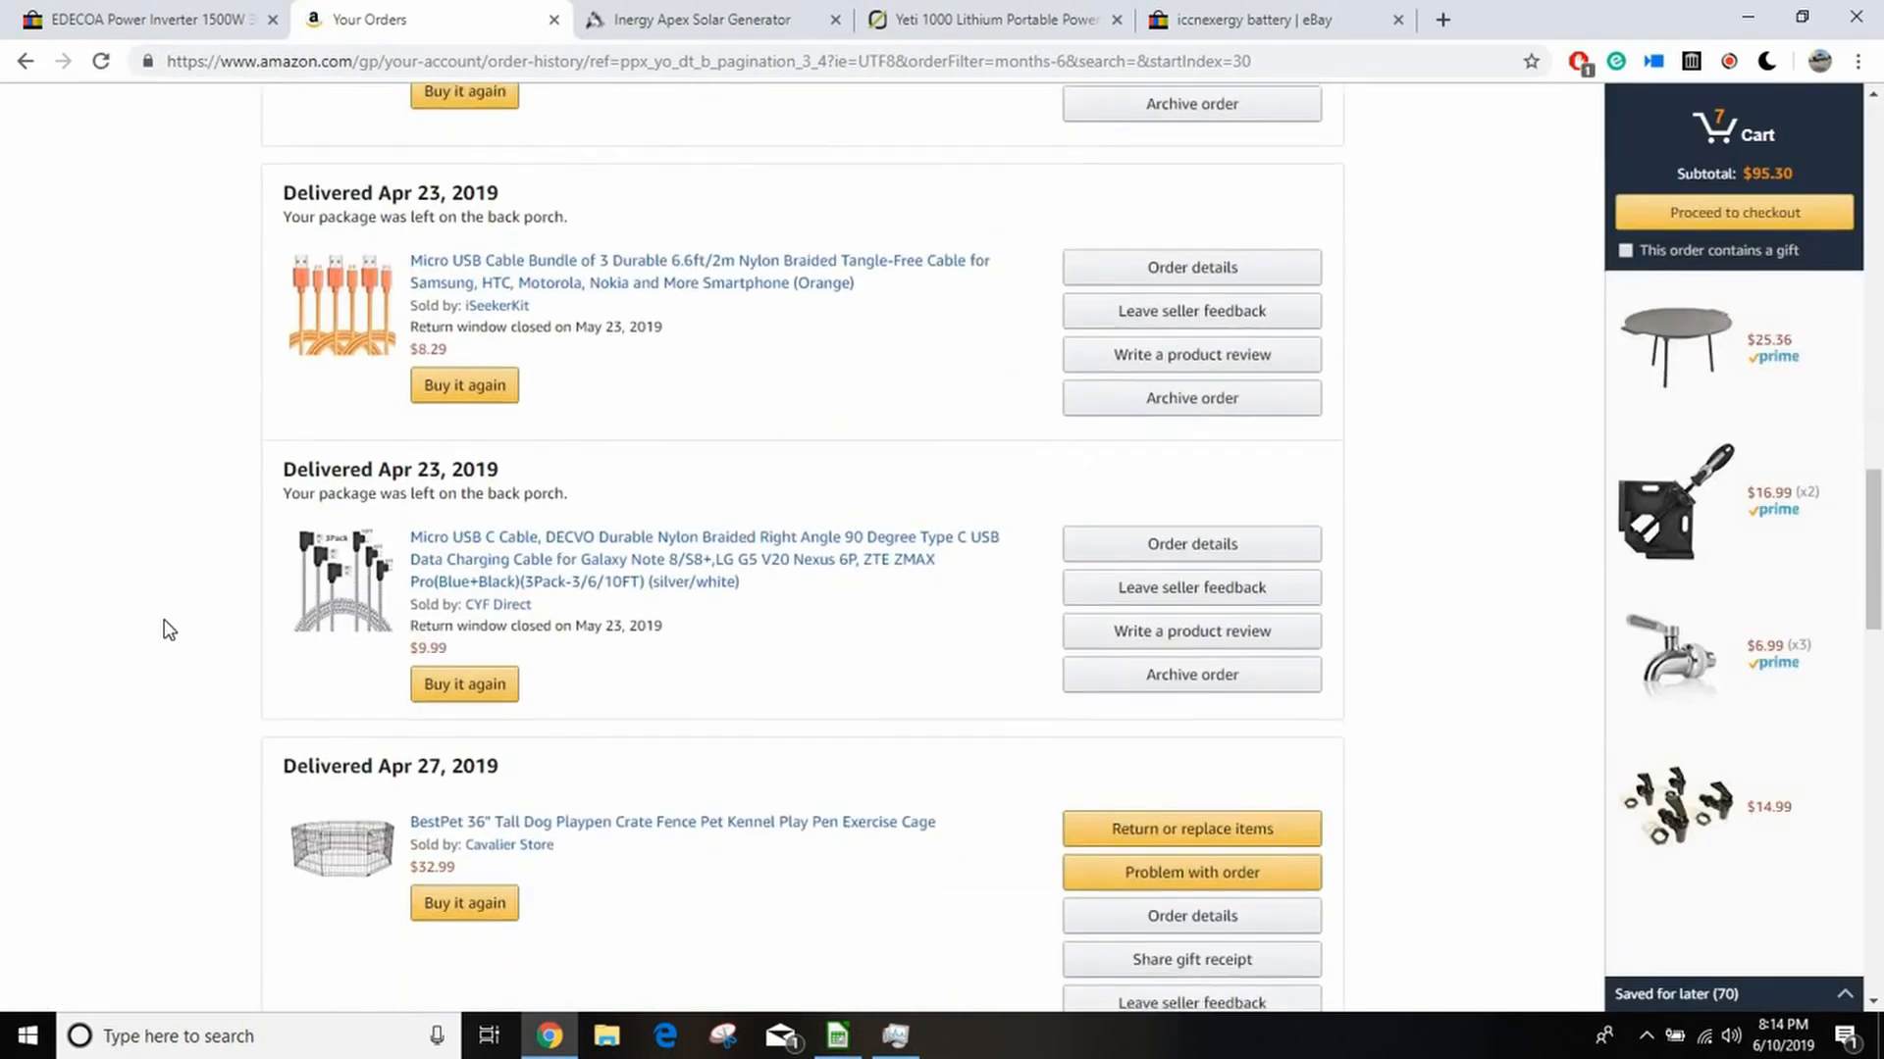
scroll(down, 3)
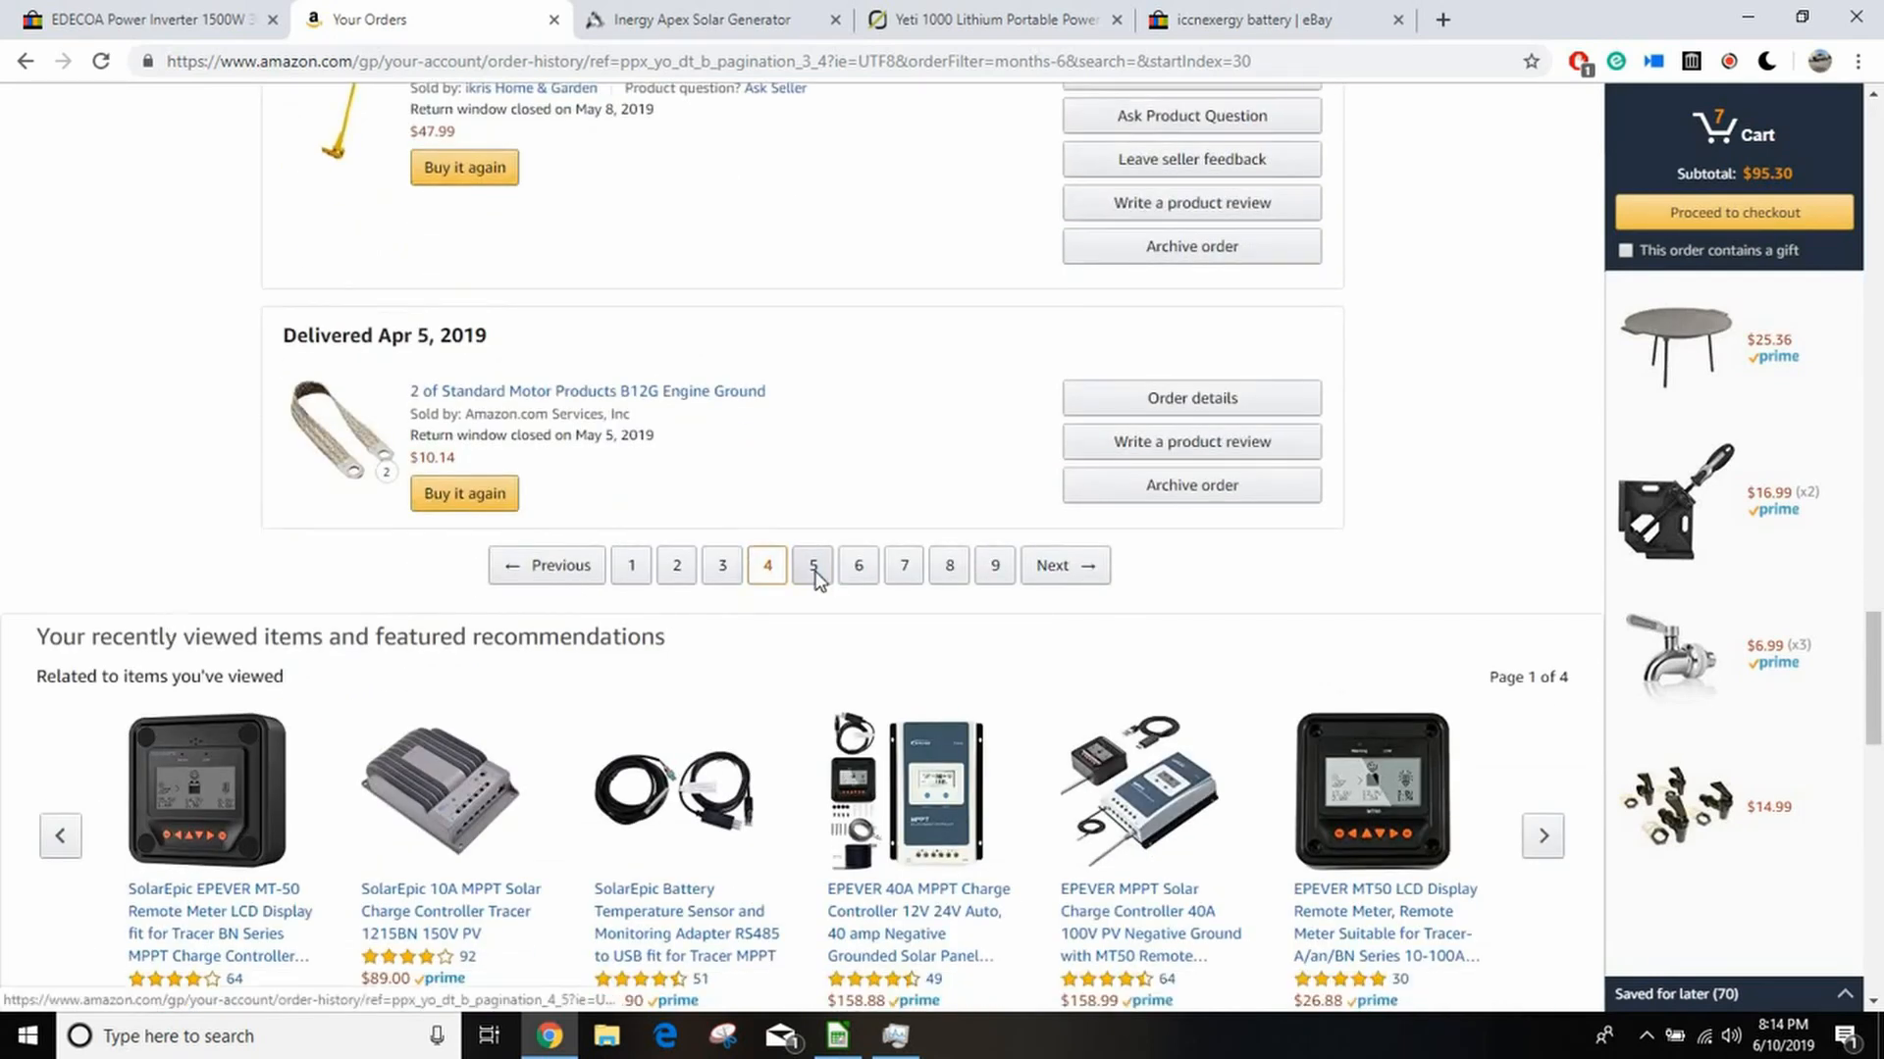
click(812, 566)
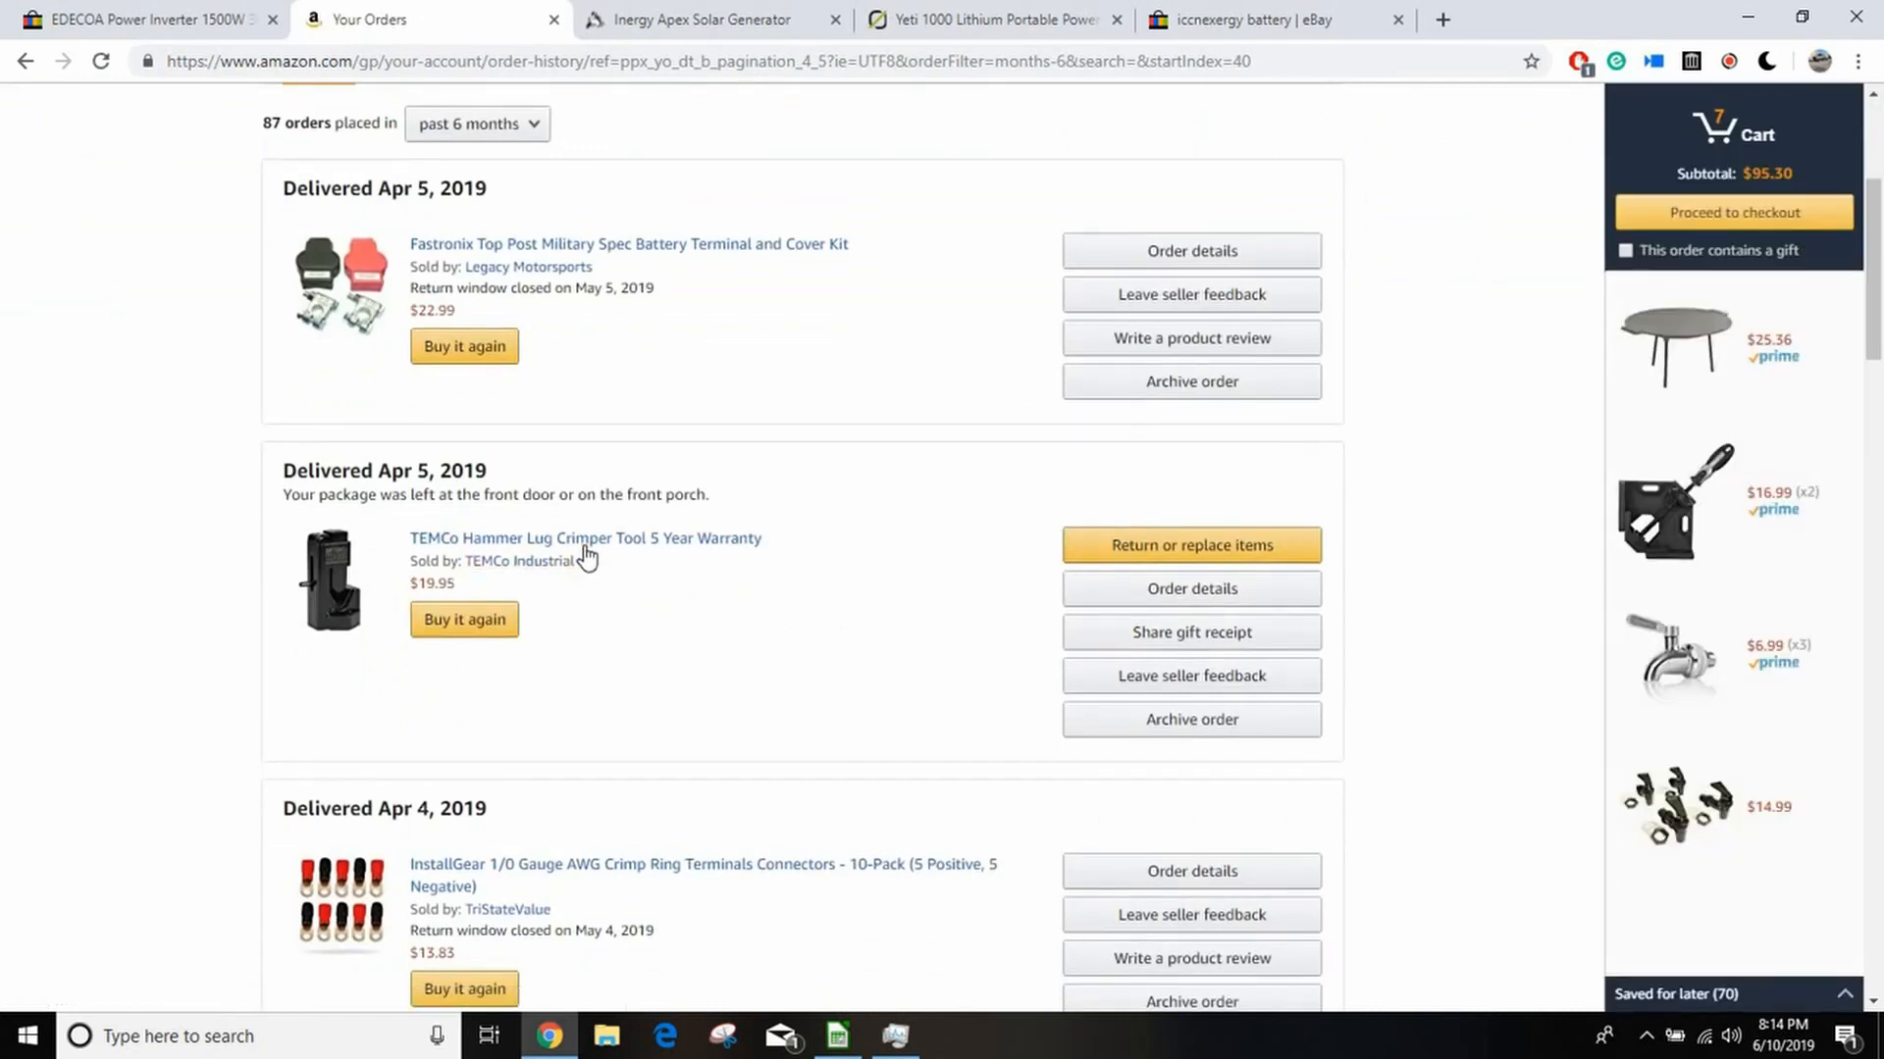
Step: Open the TEMCo crimper page ($19.95) and enlarge its red-cable crimping photo
click(585, 539)
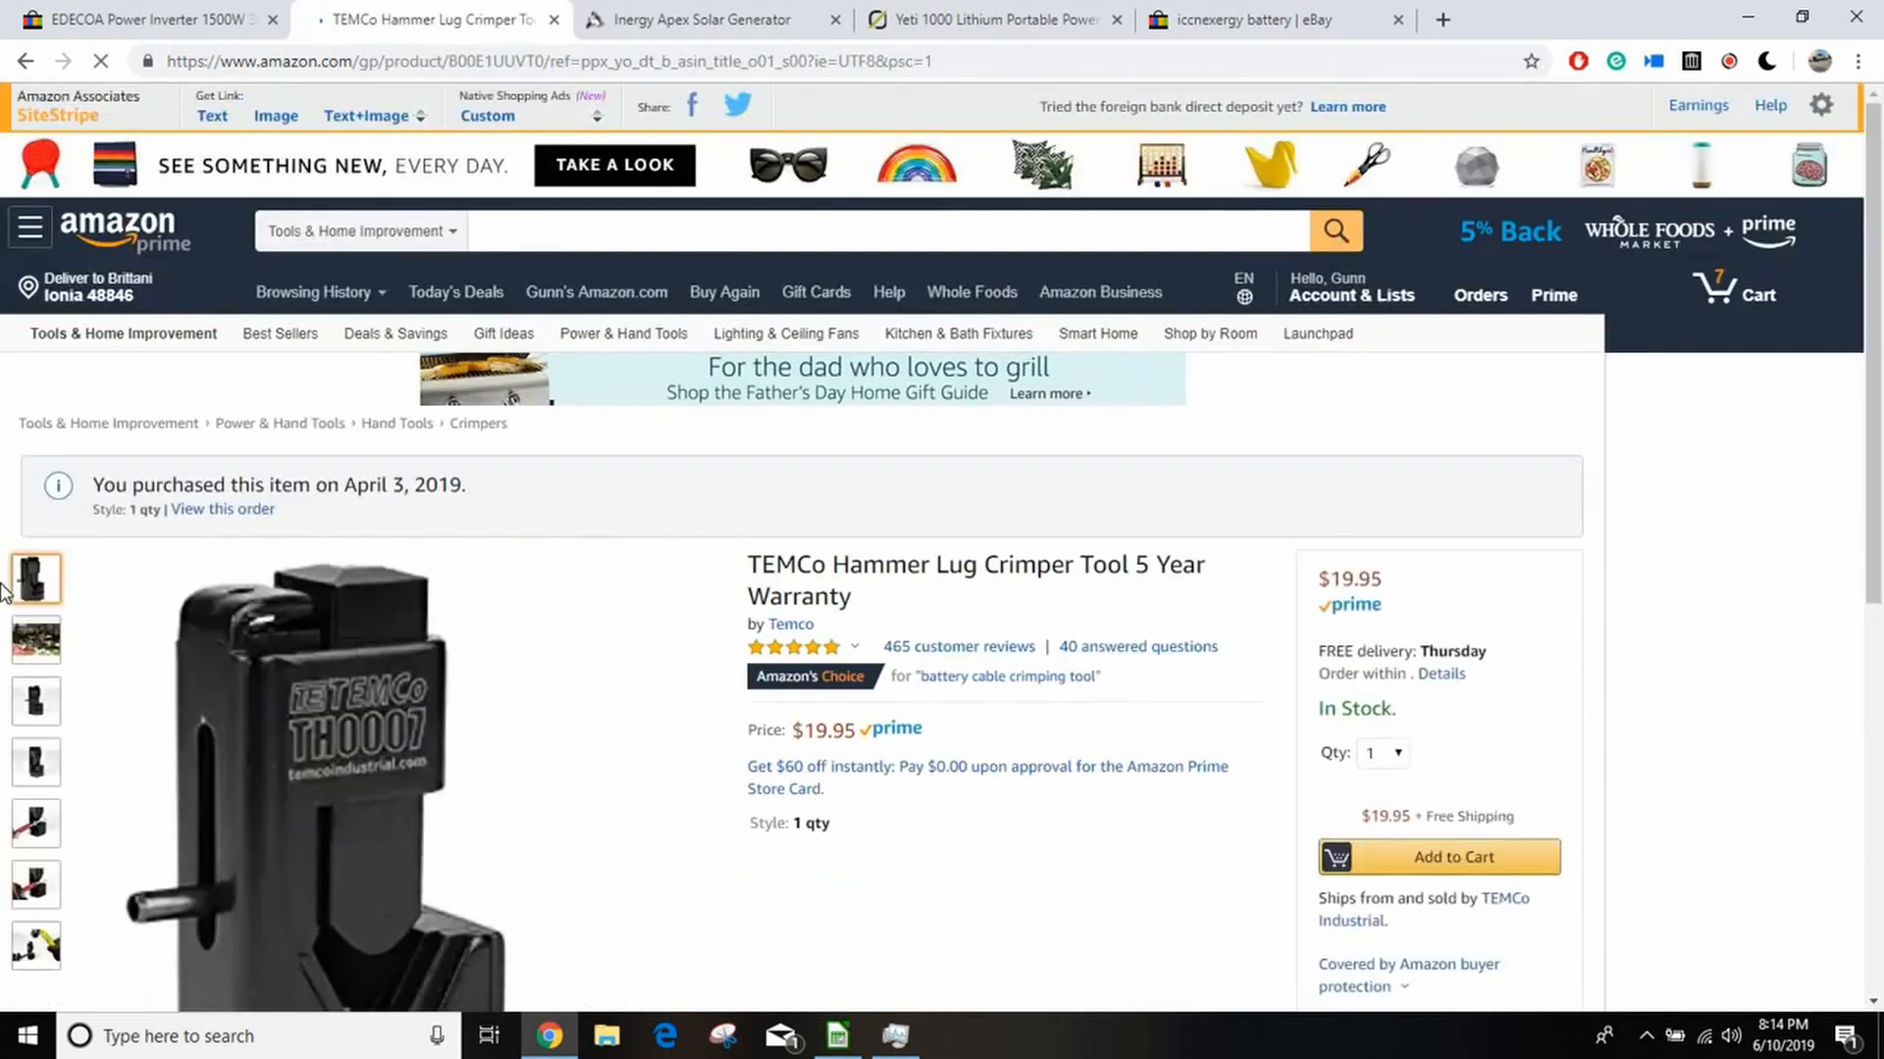
scroll(down, 3)
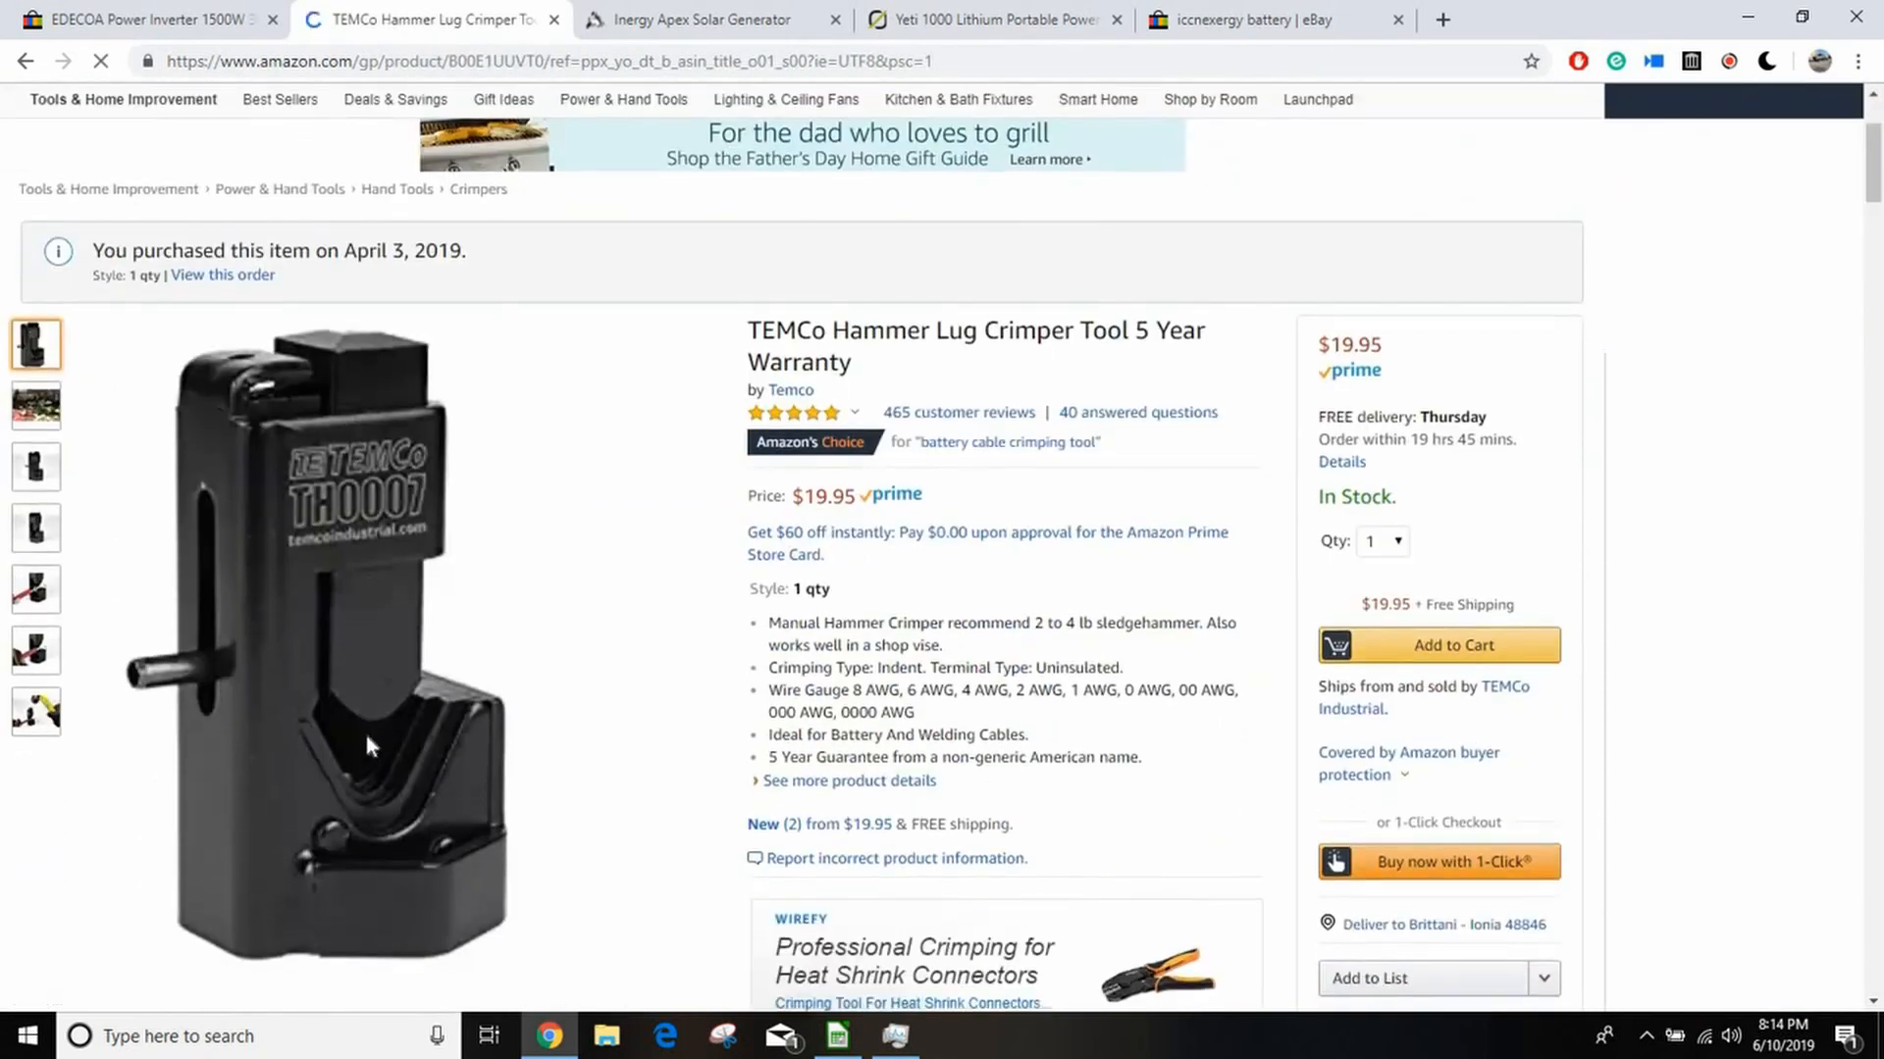
click(36, 589)
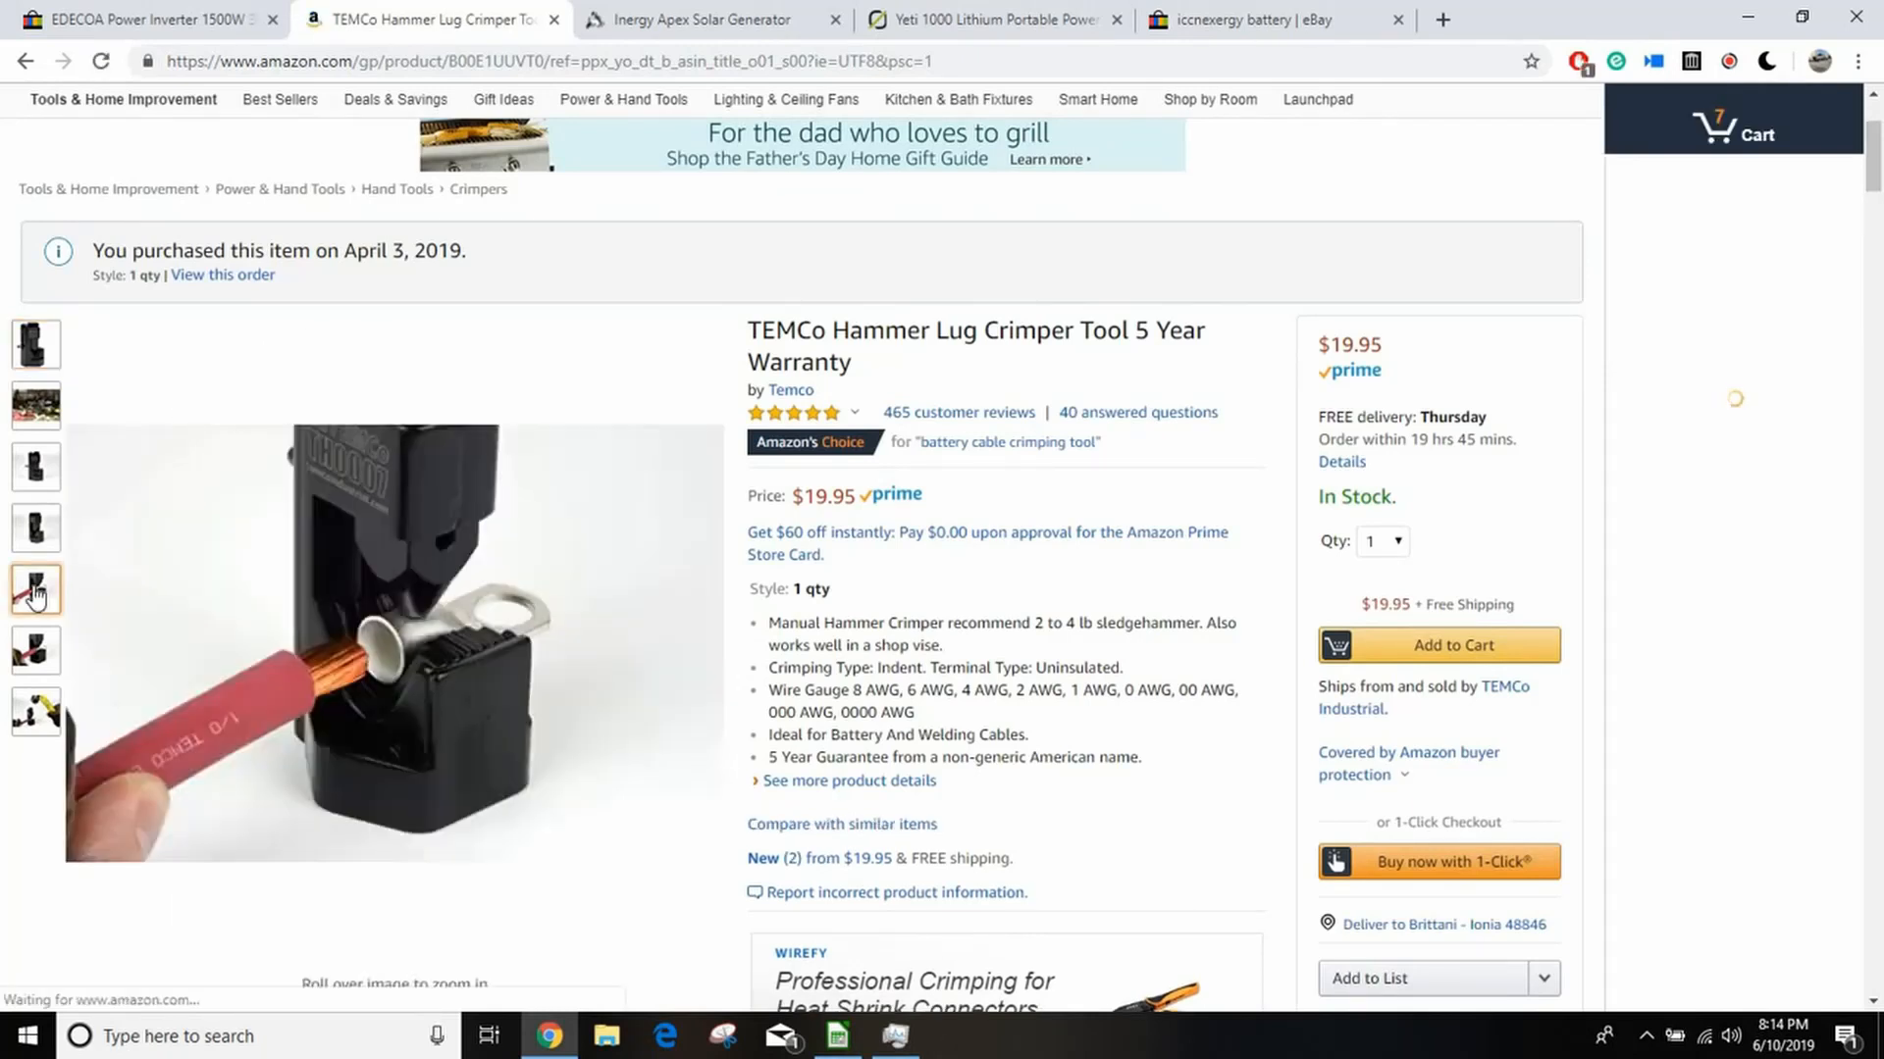
click(1730, 133)
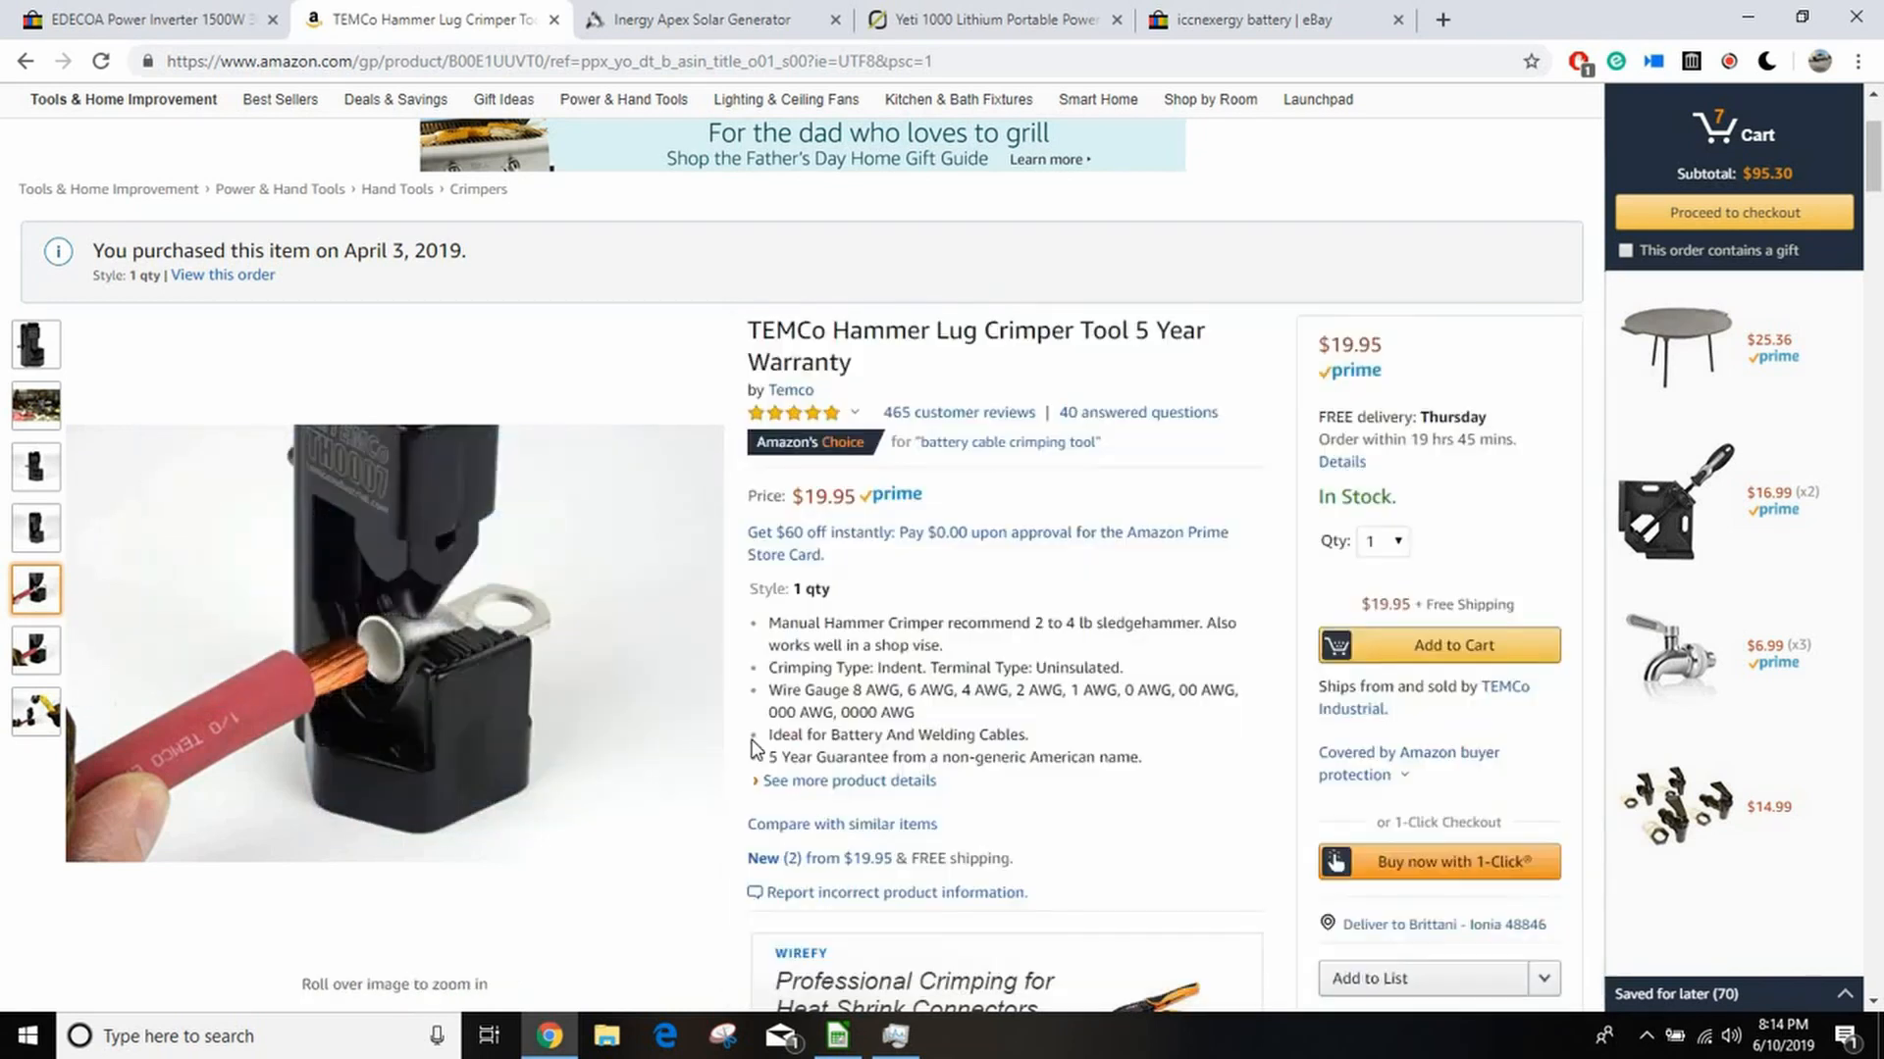
mouse_move(394, 667)
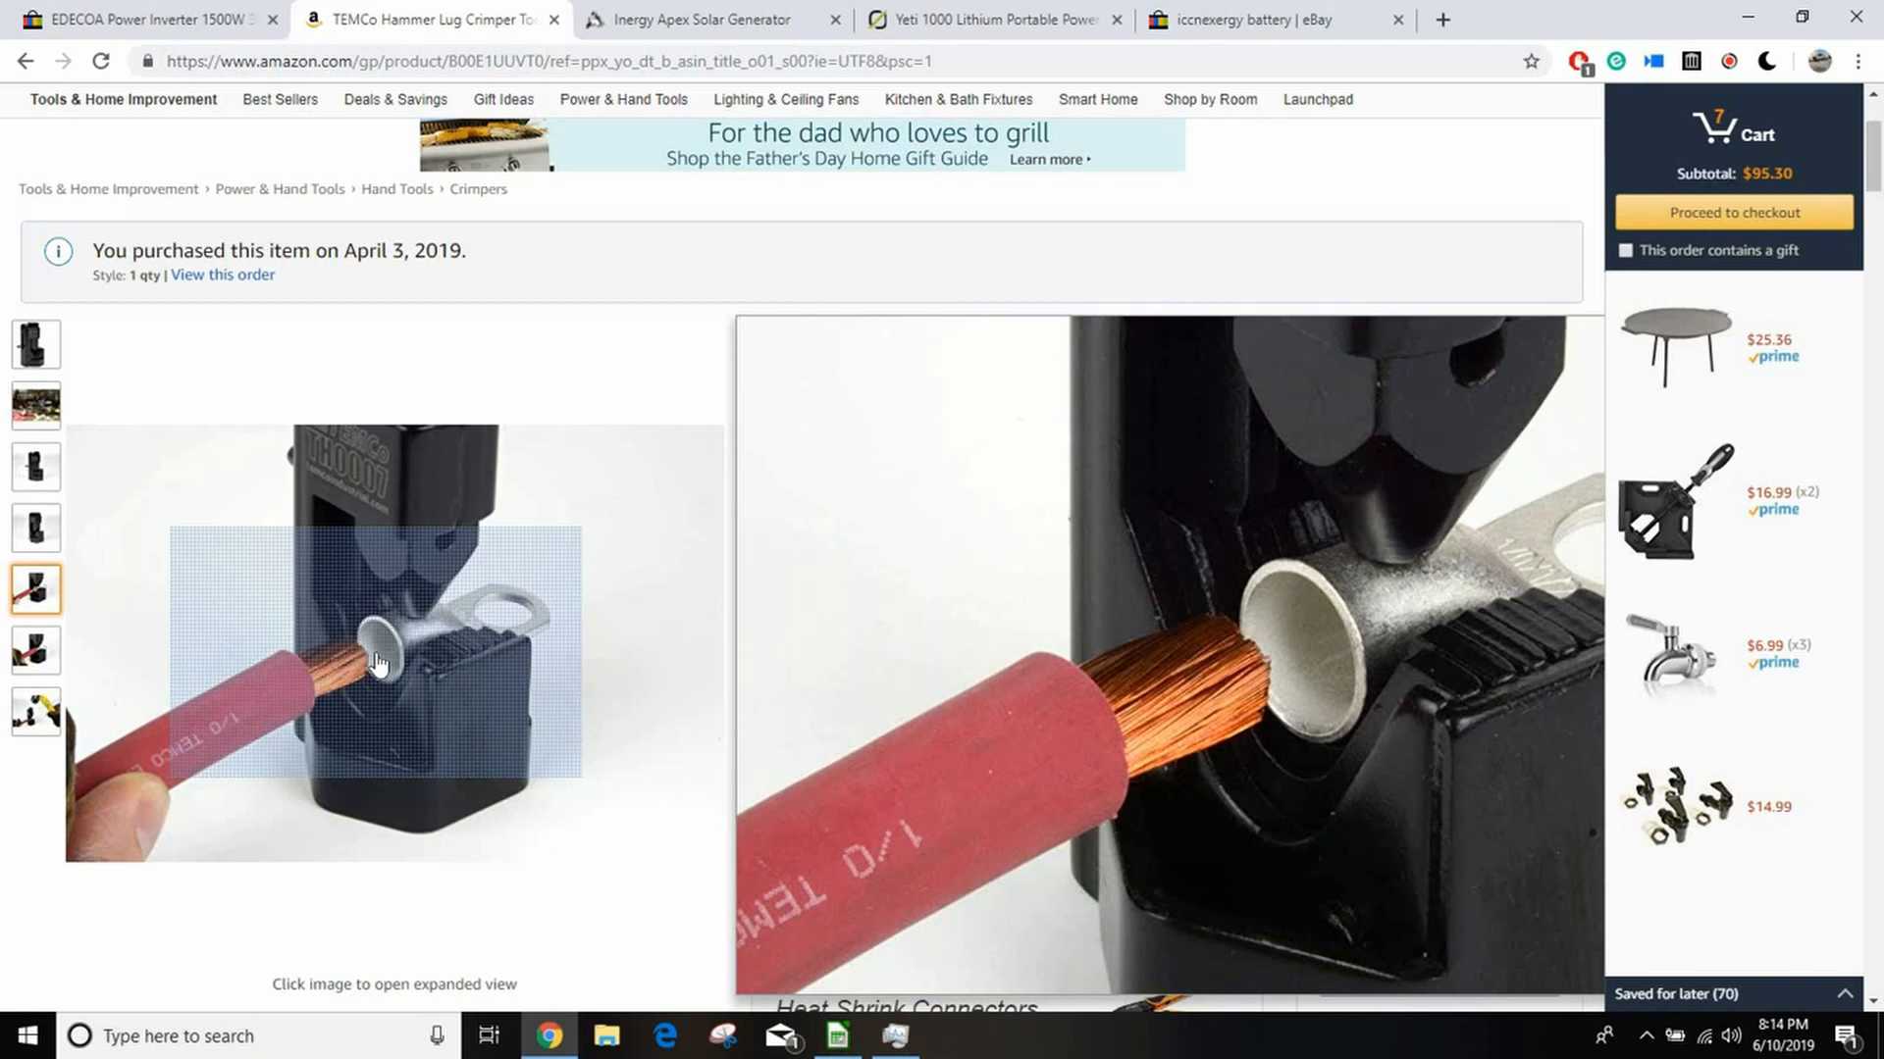
click(834, 1036)
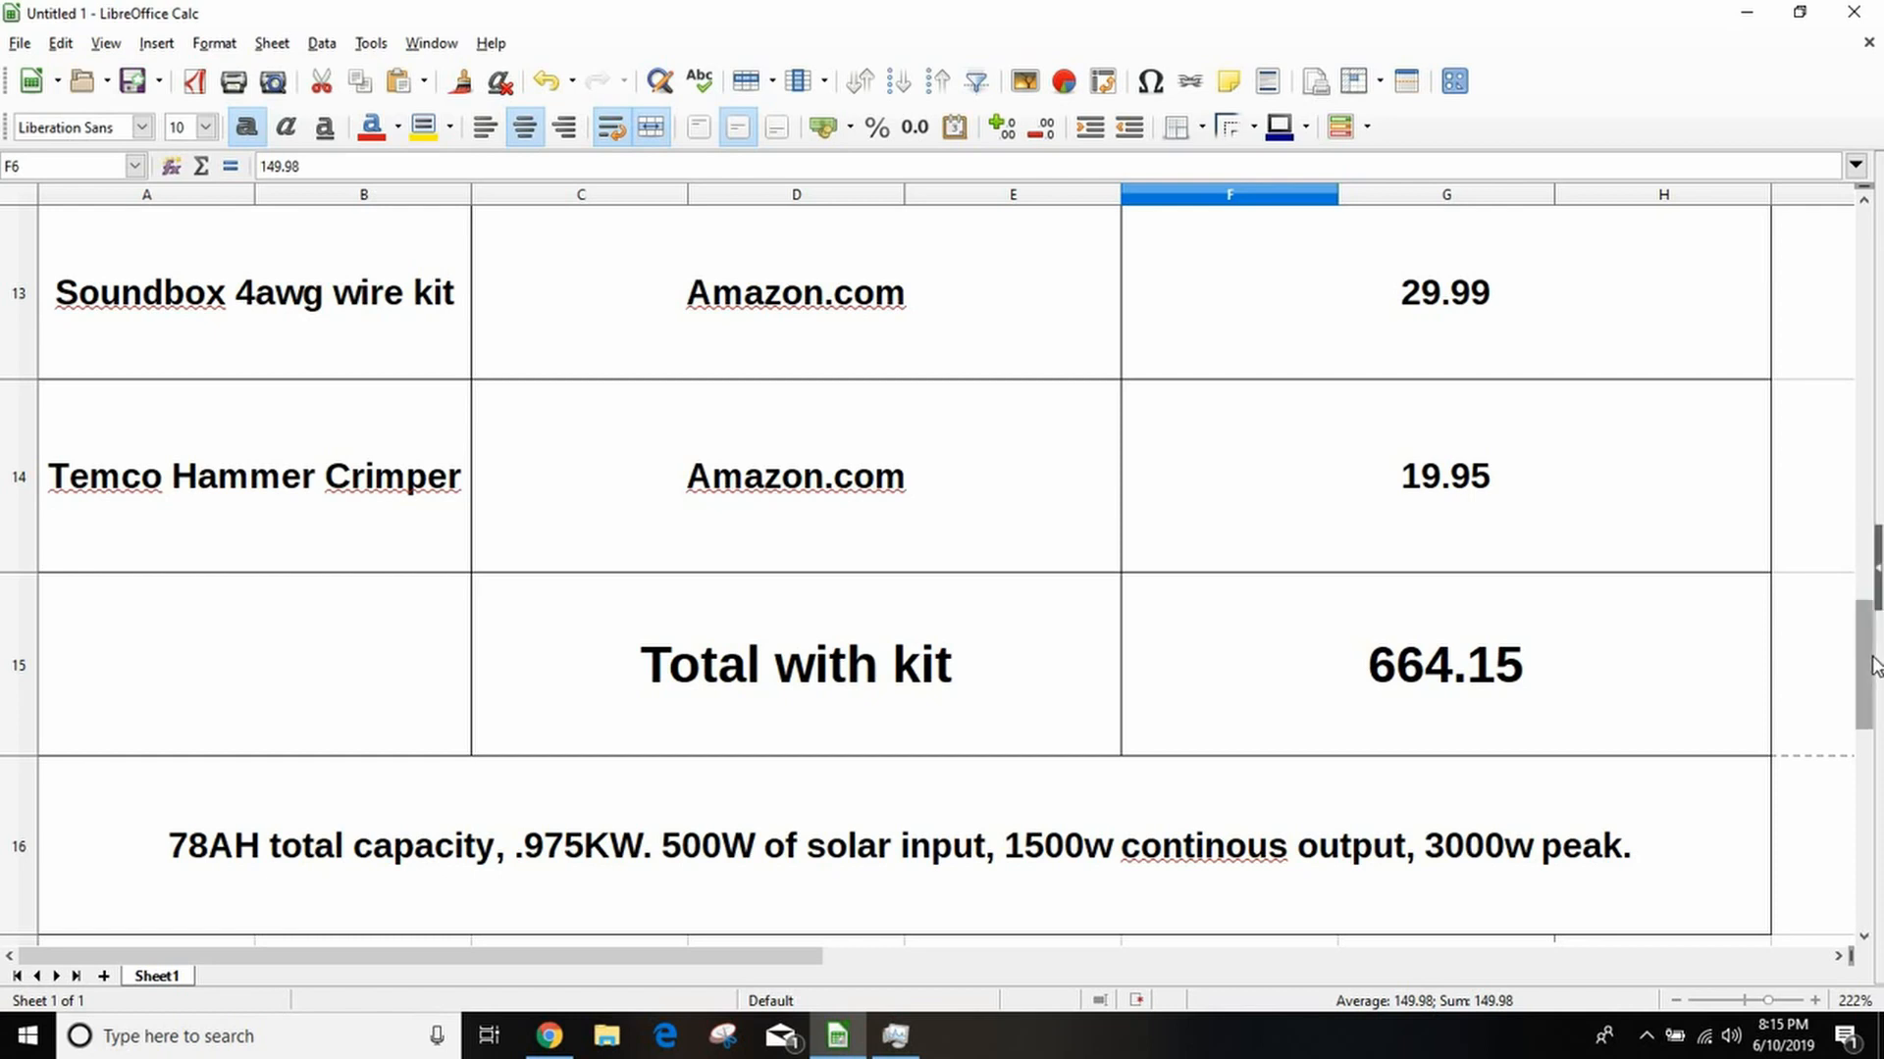
mouse_move(1390, 802)
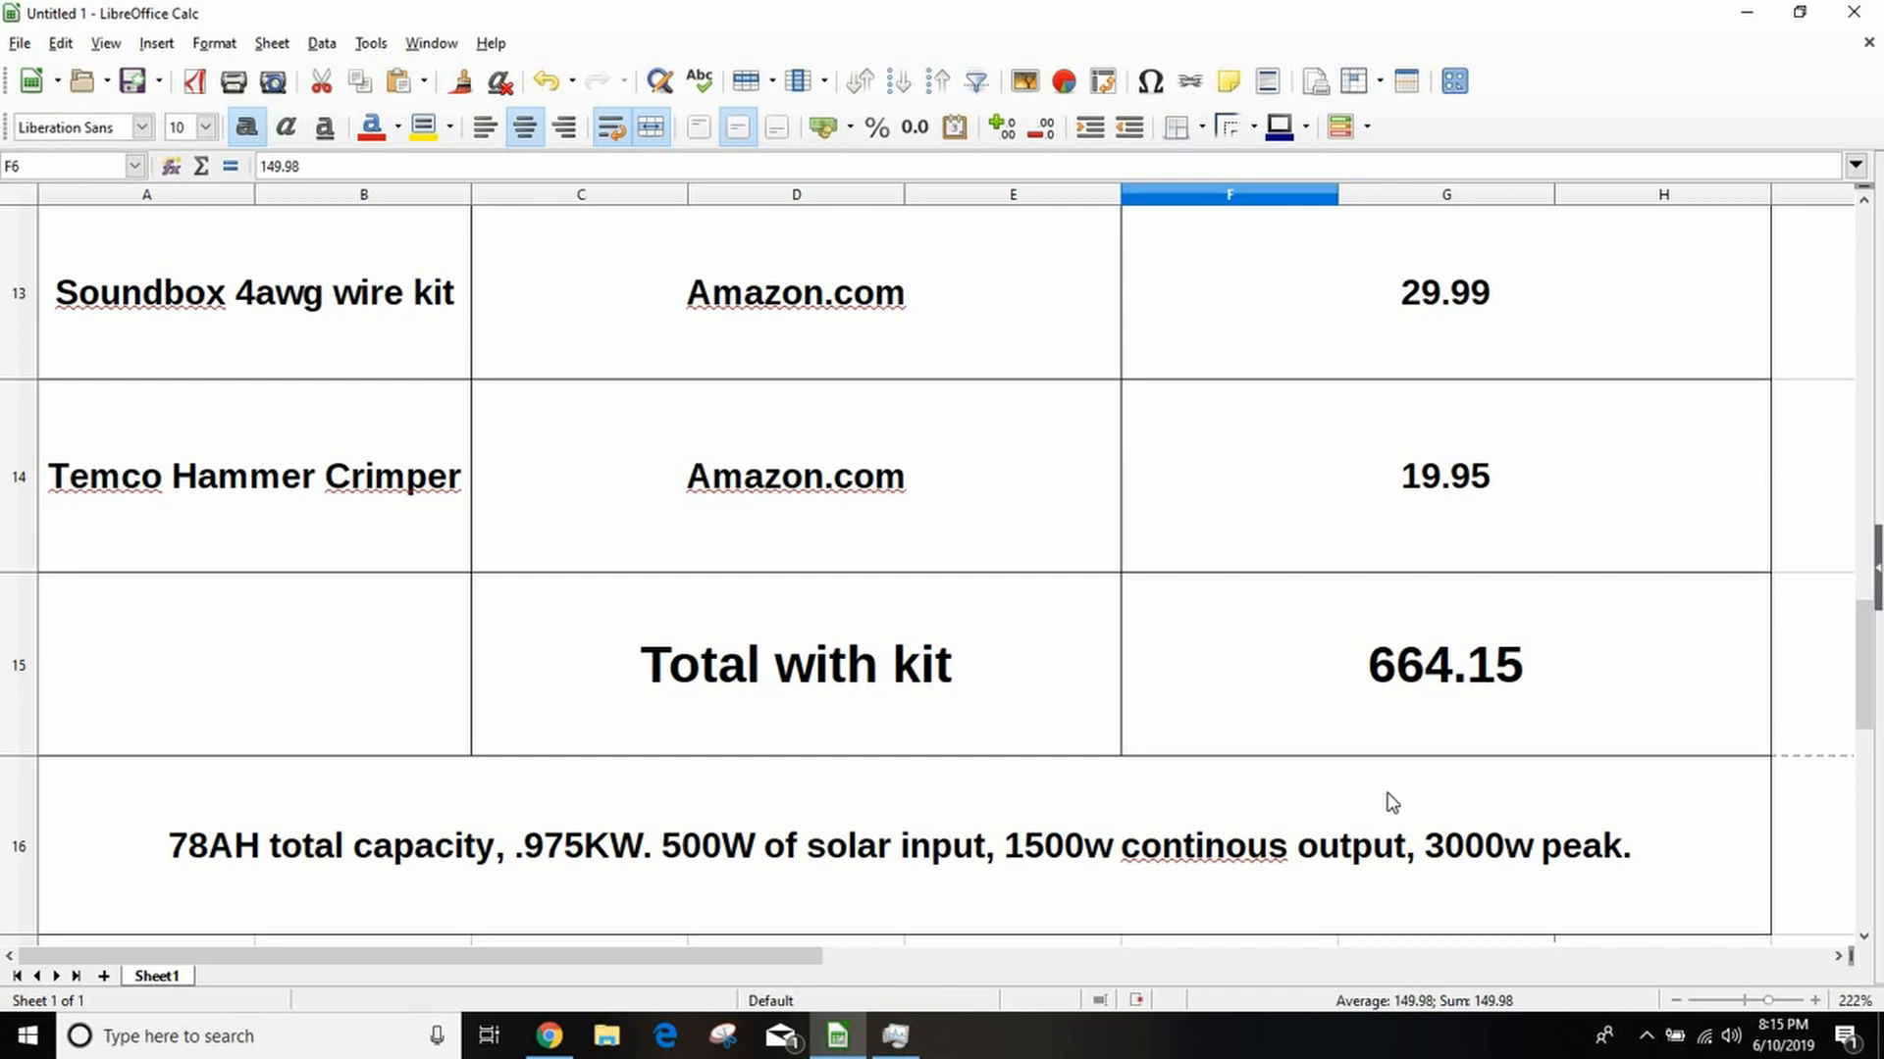
mouse_move(1794, 709)
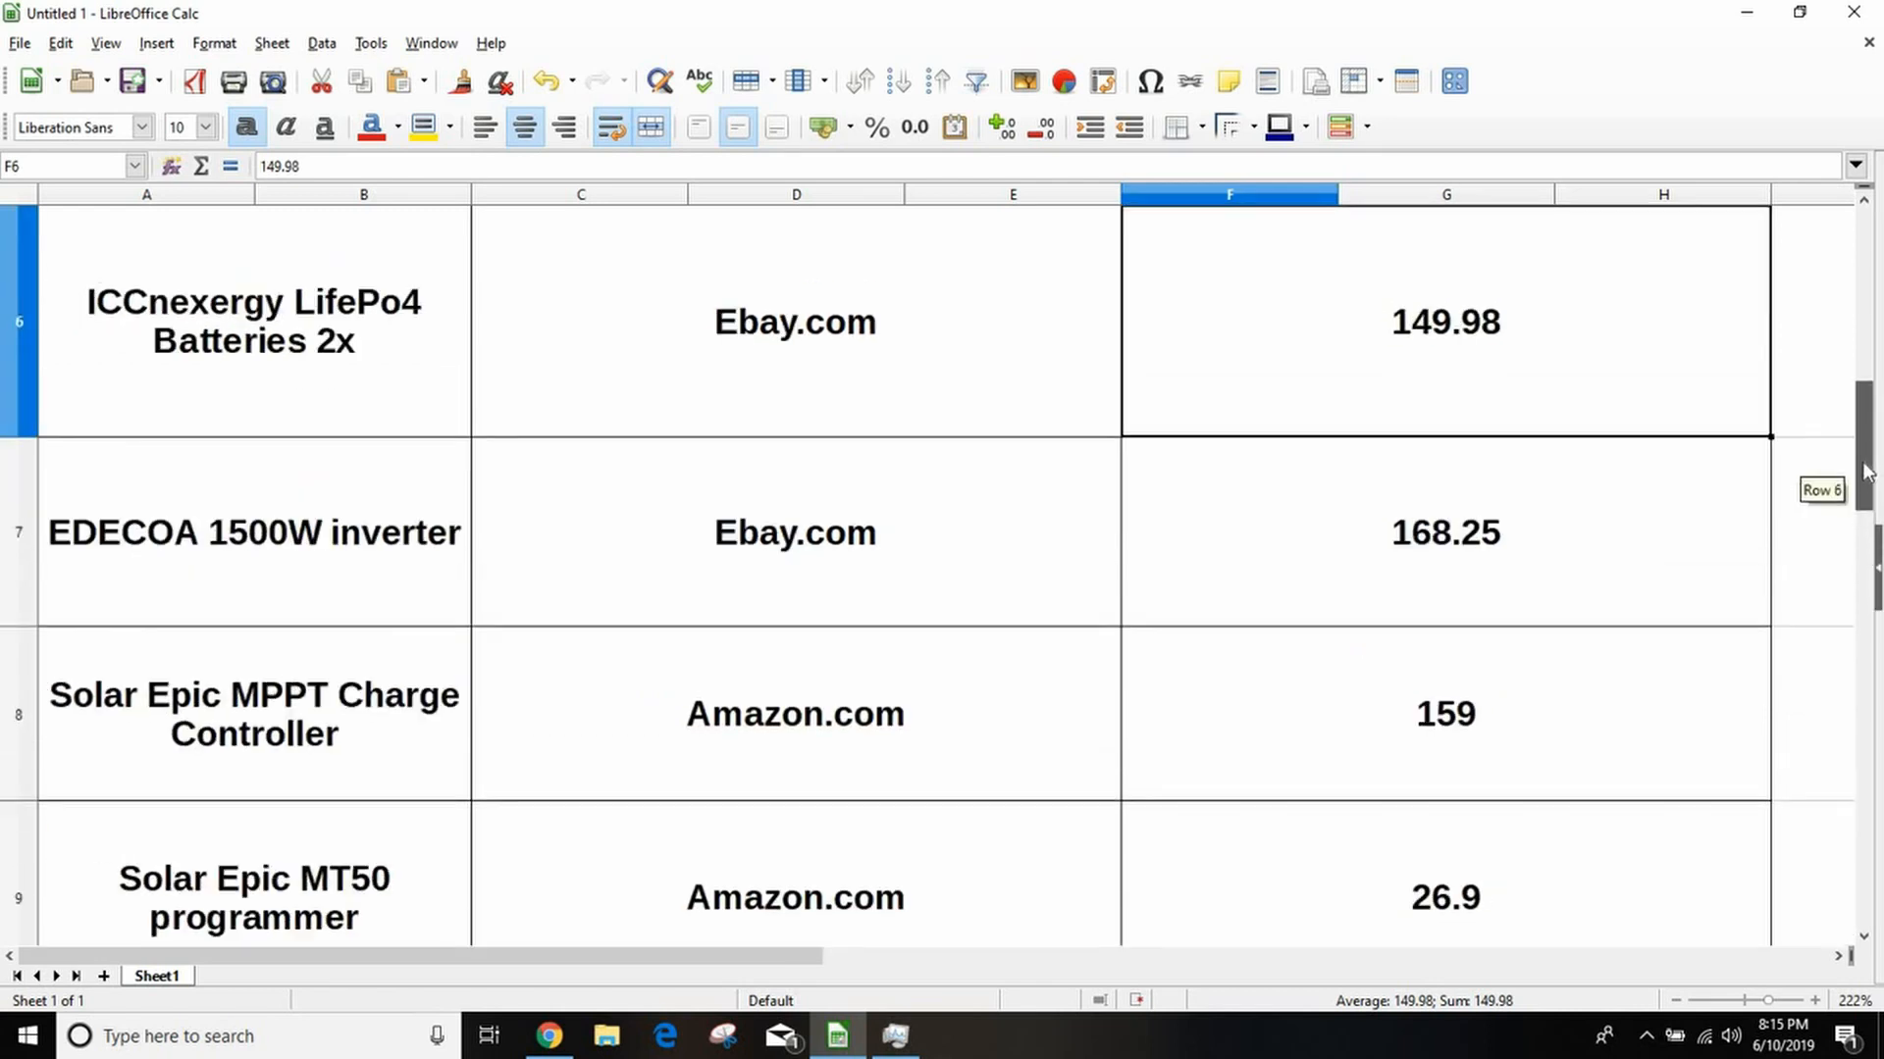
scroll(up, 3)
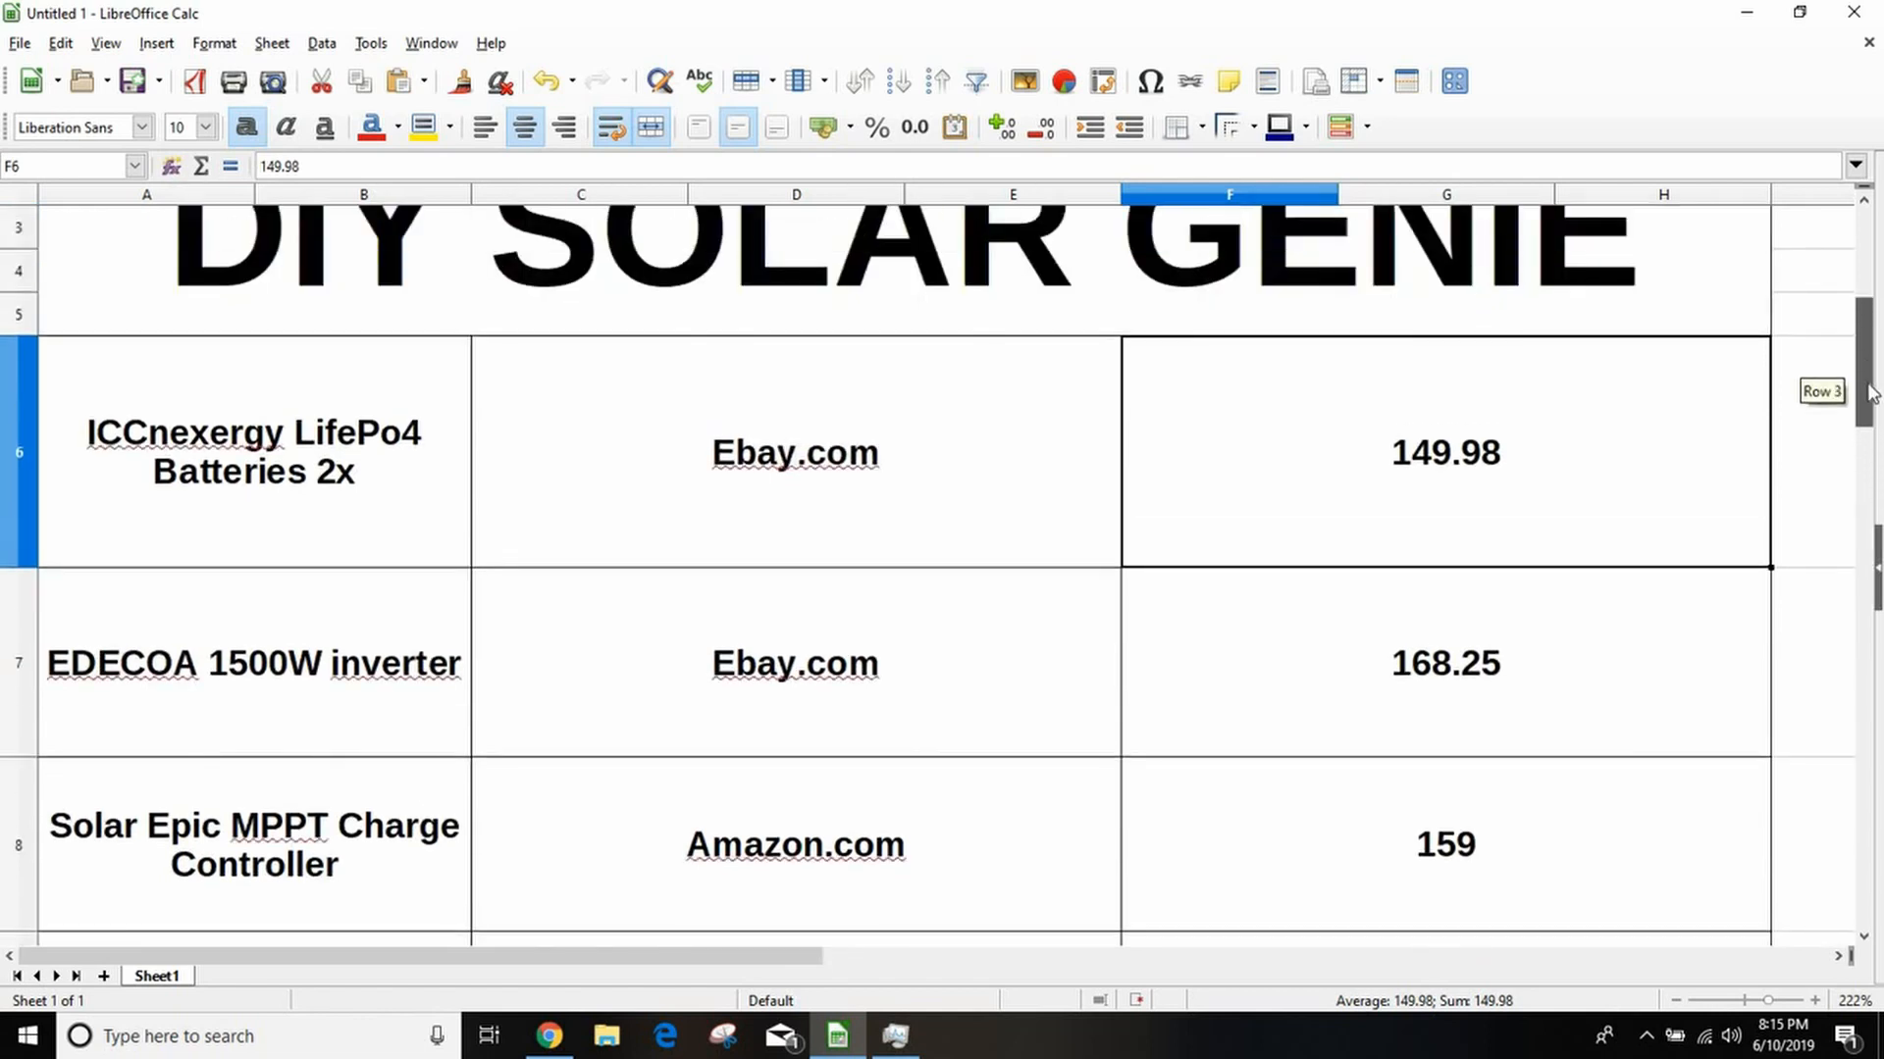
mouse_move(925, 931)
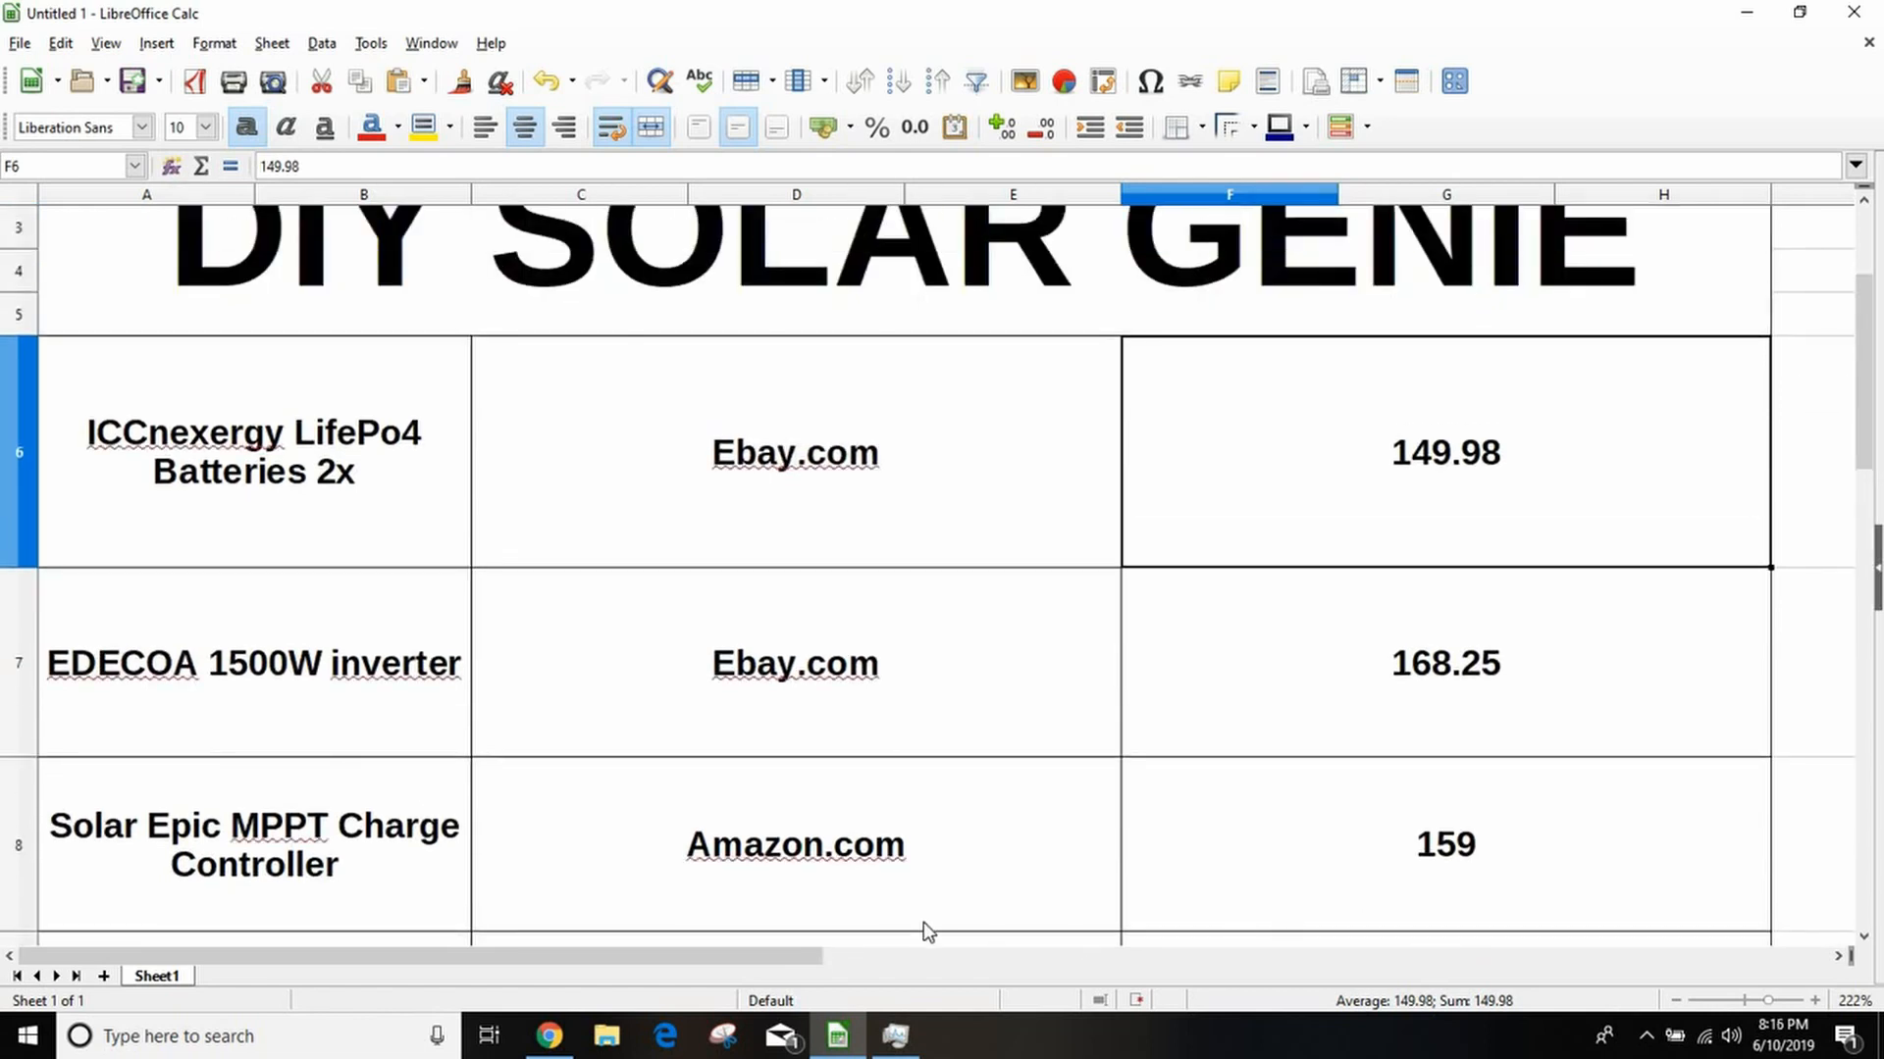
Step: Switch to the Goal Zero Yeti 1000 Lithium page and scroll through its highlights
click(547, 1036)
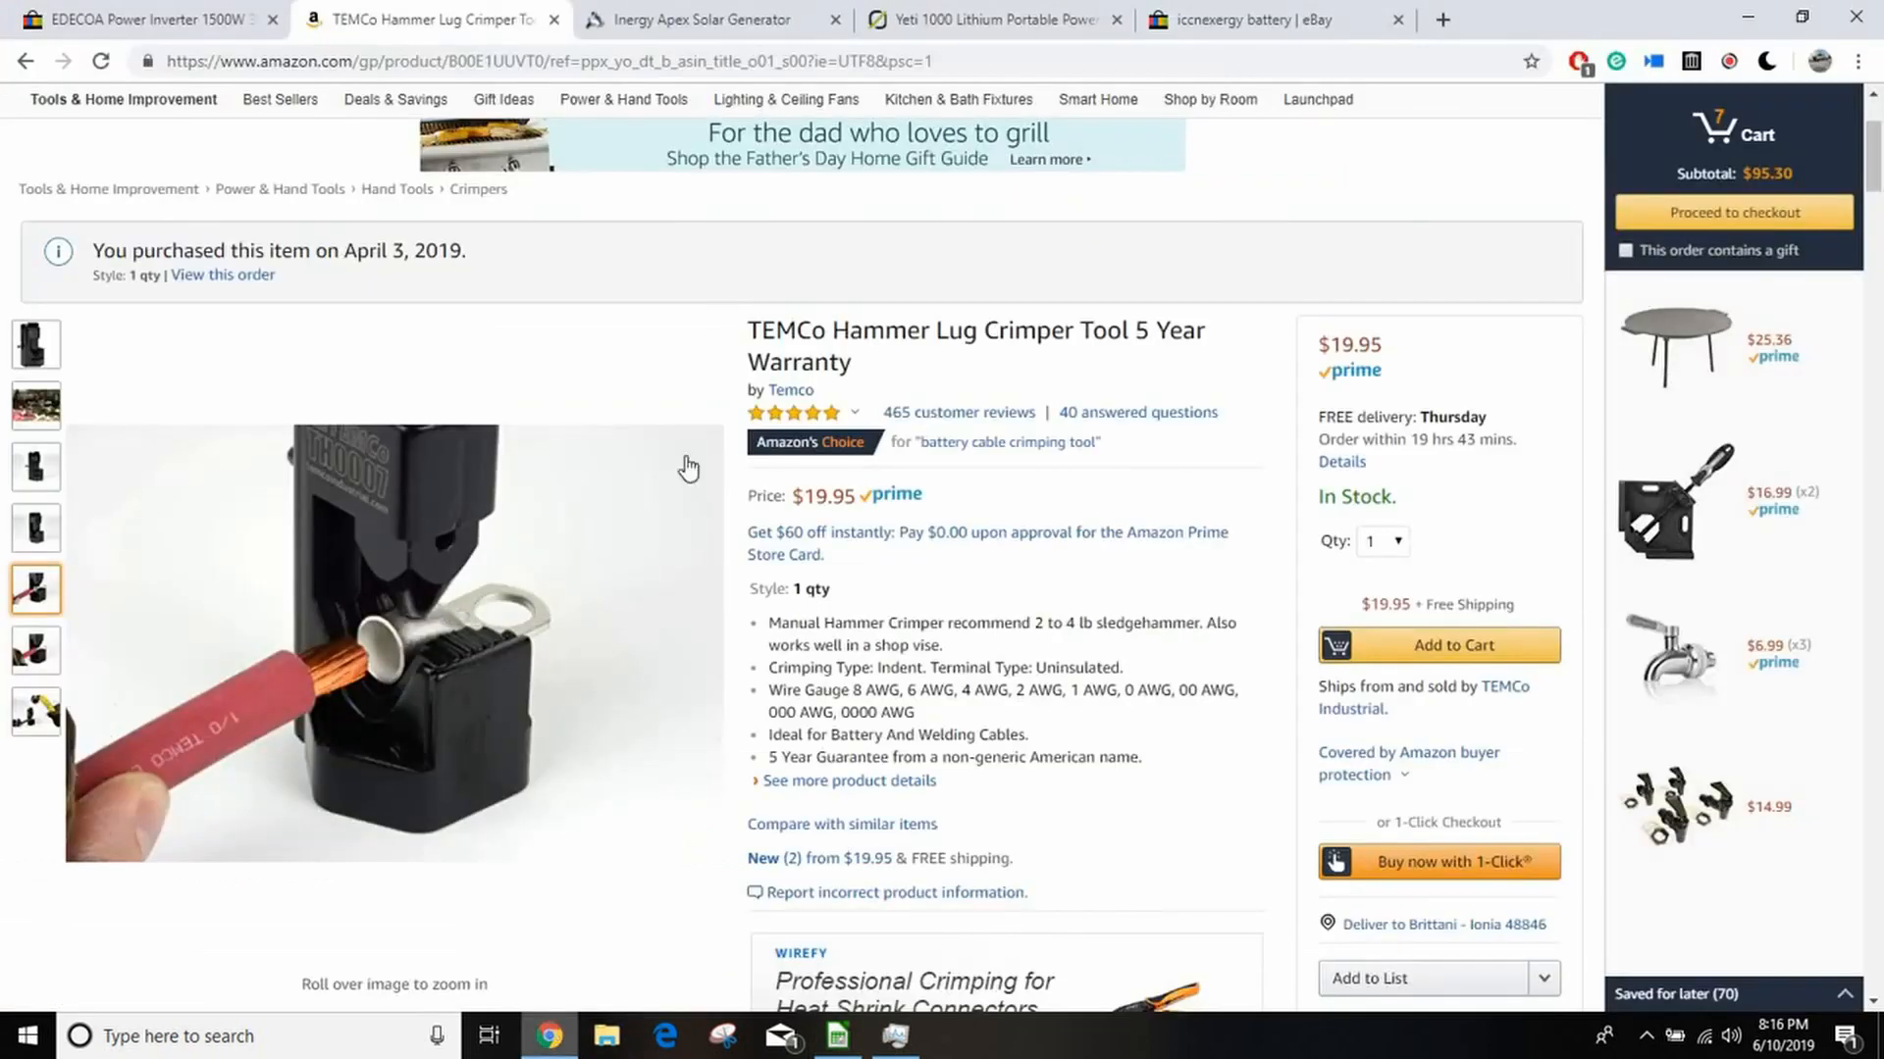
click(985, 20)
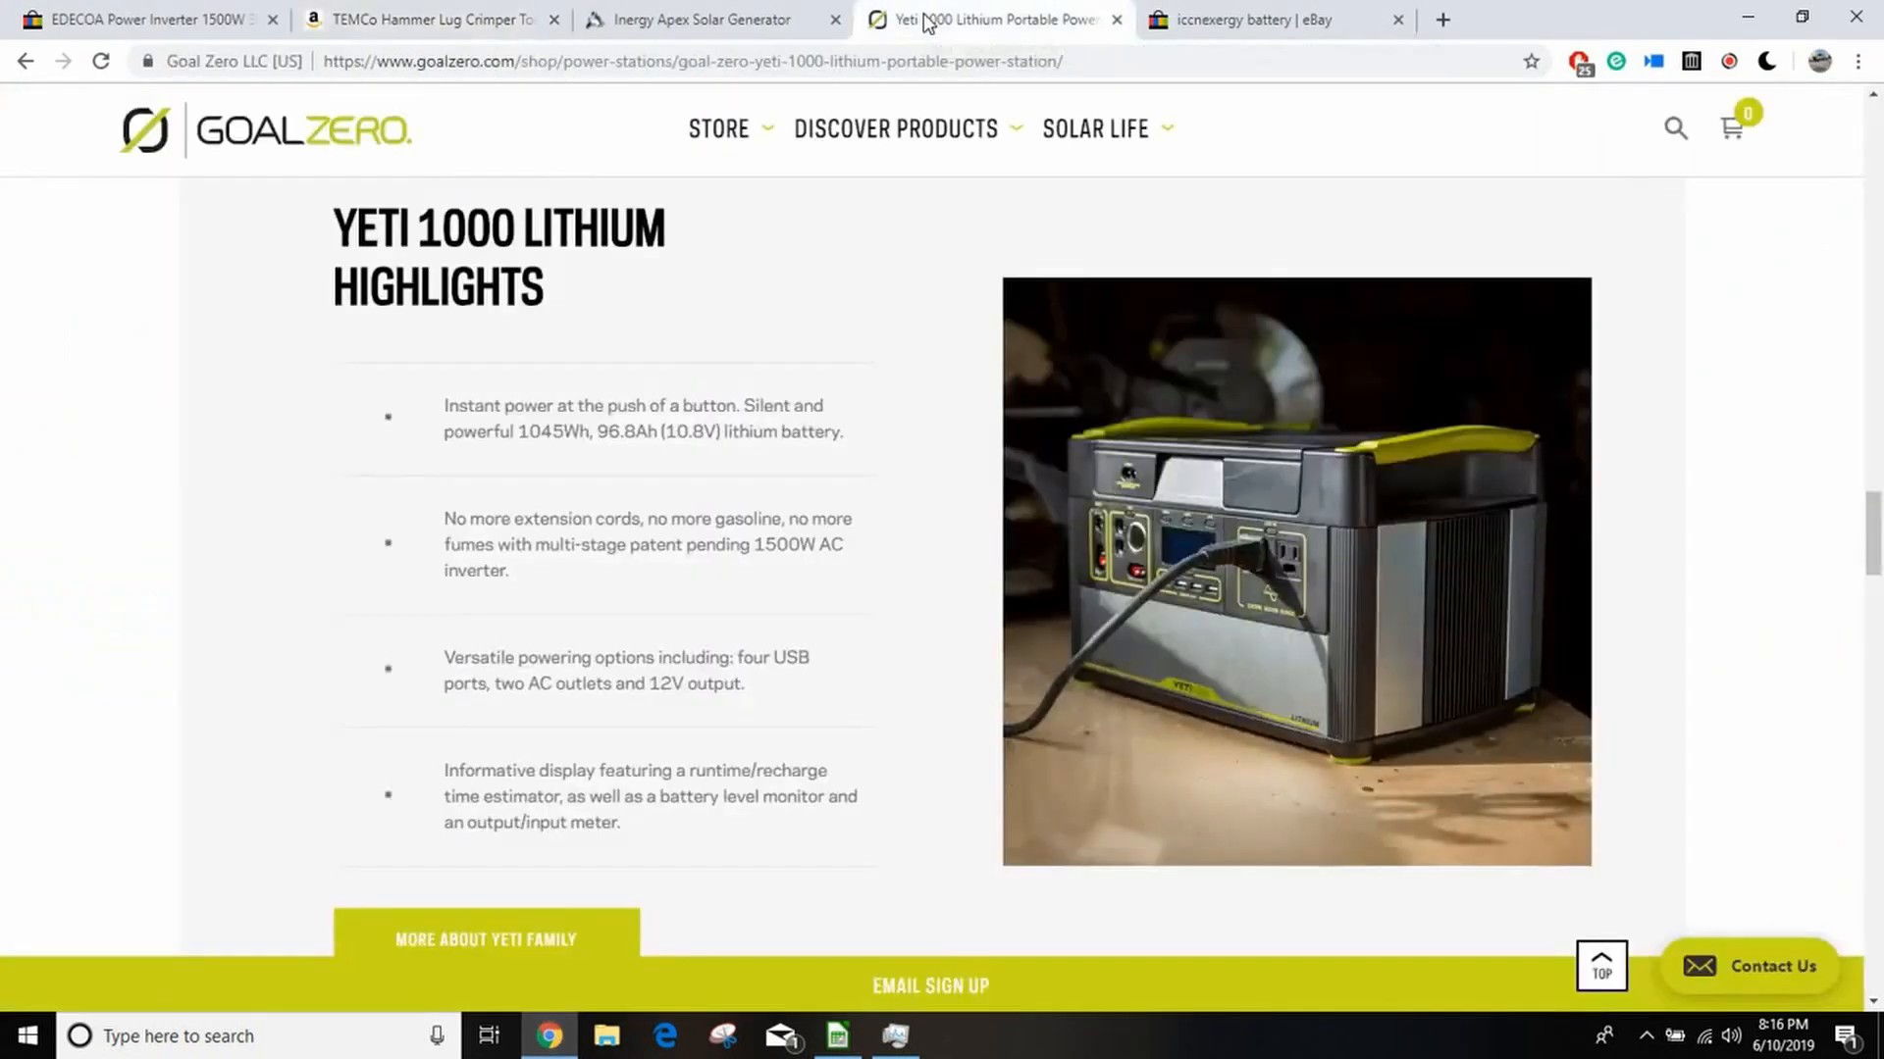
mouse_move(499, 599)
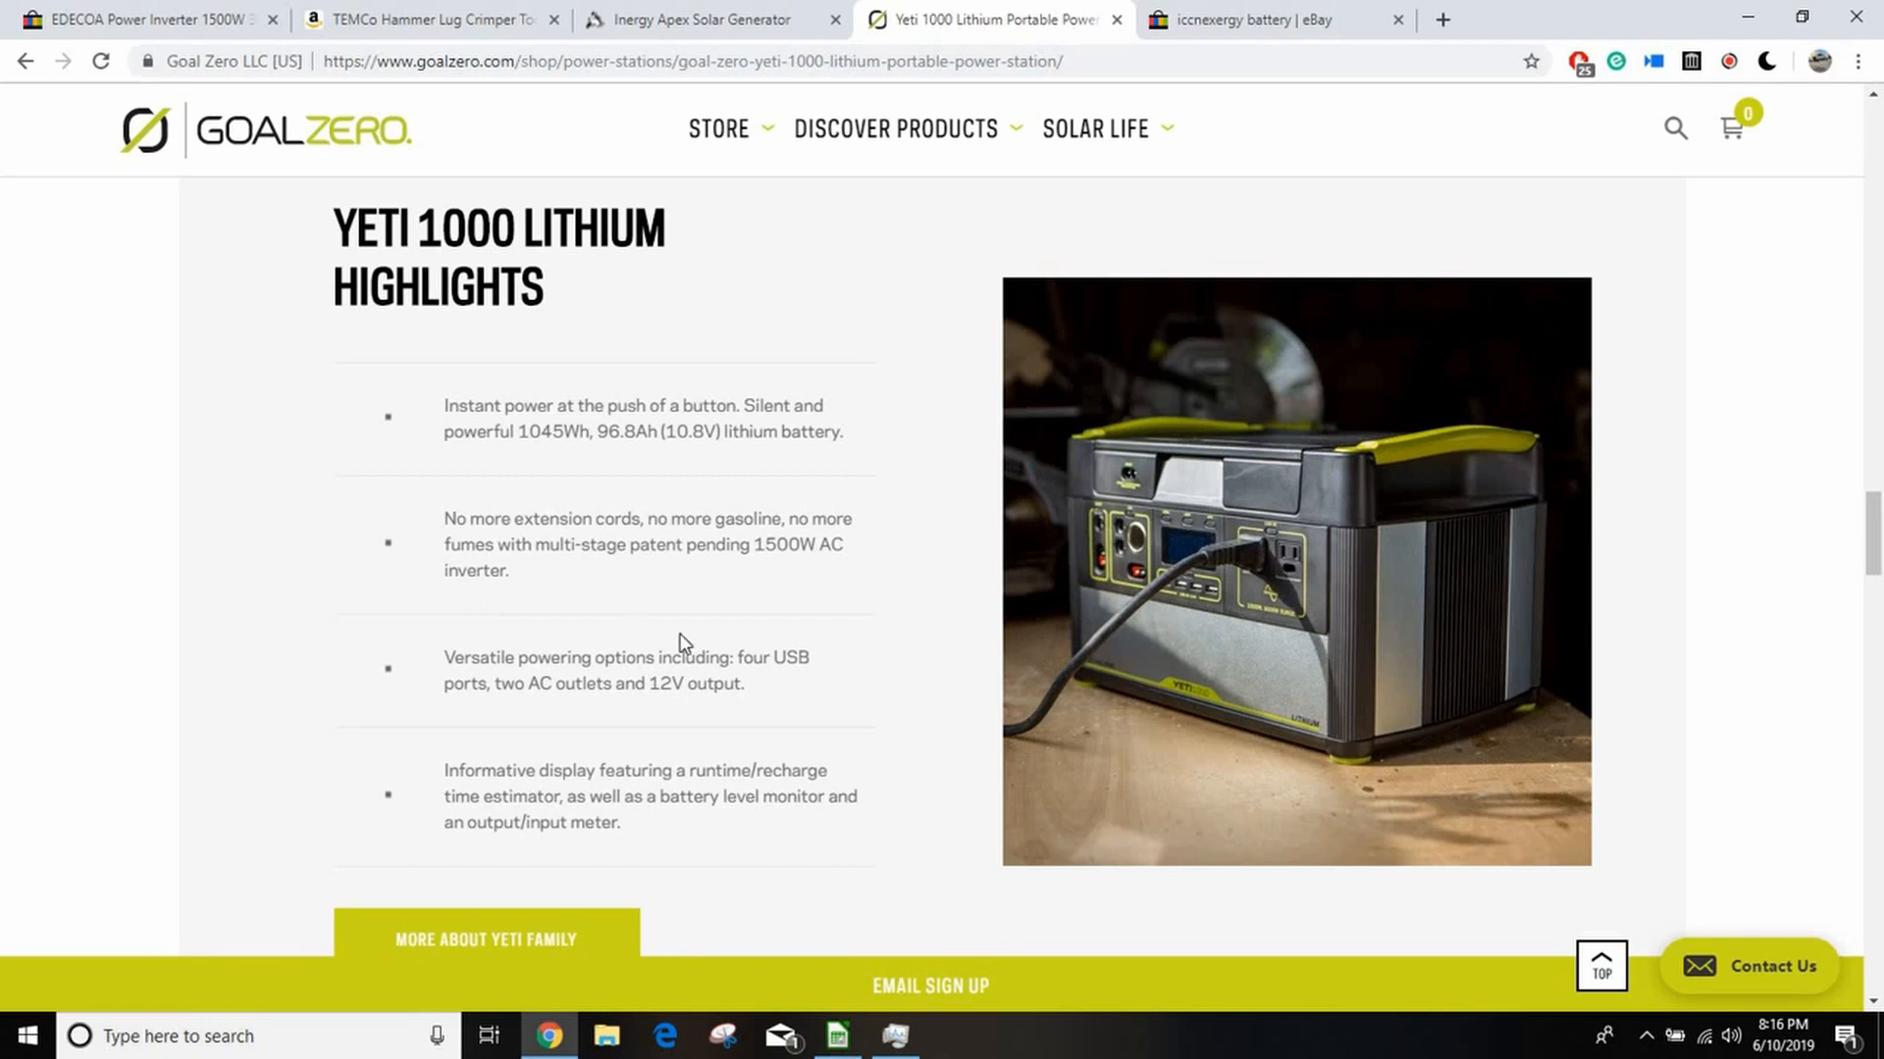
scroll(down, 3)
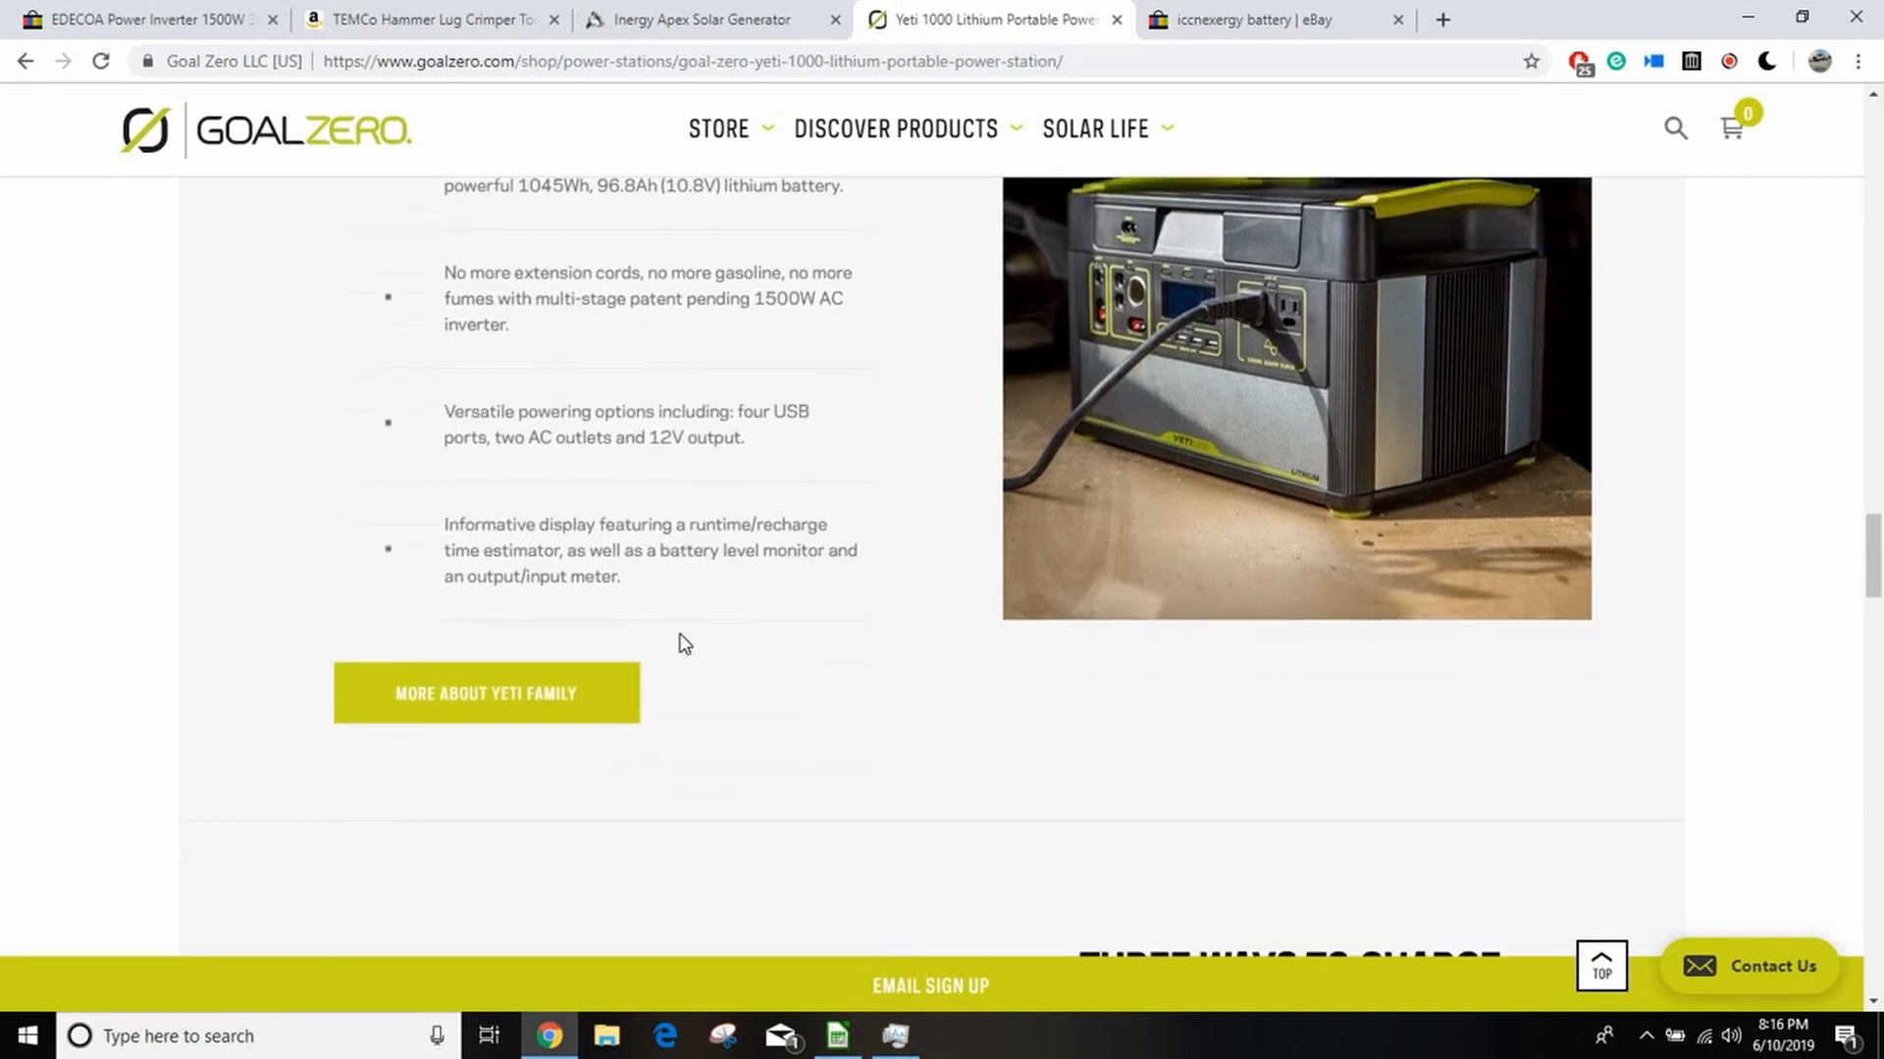
scroll(down, 3)
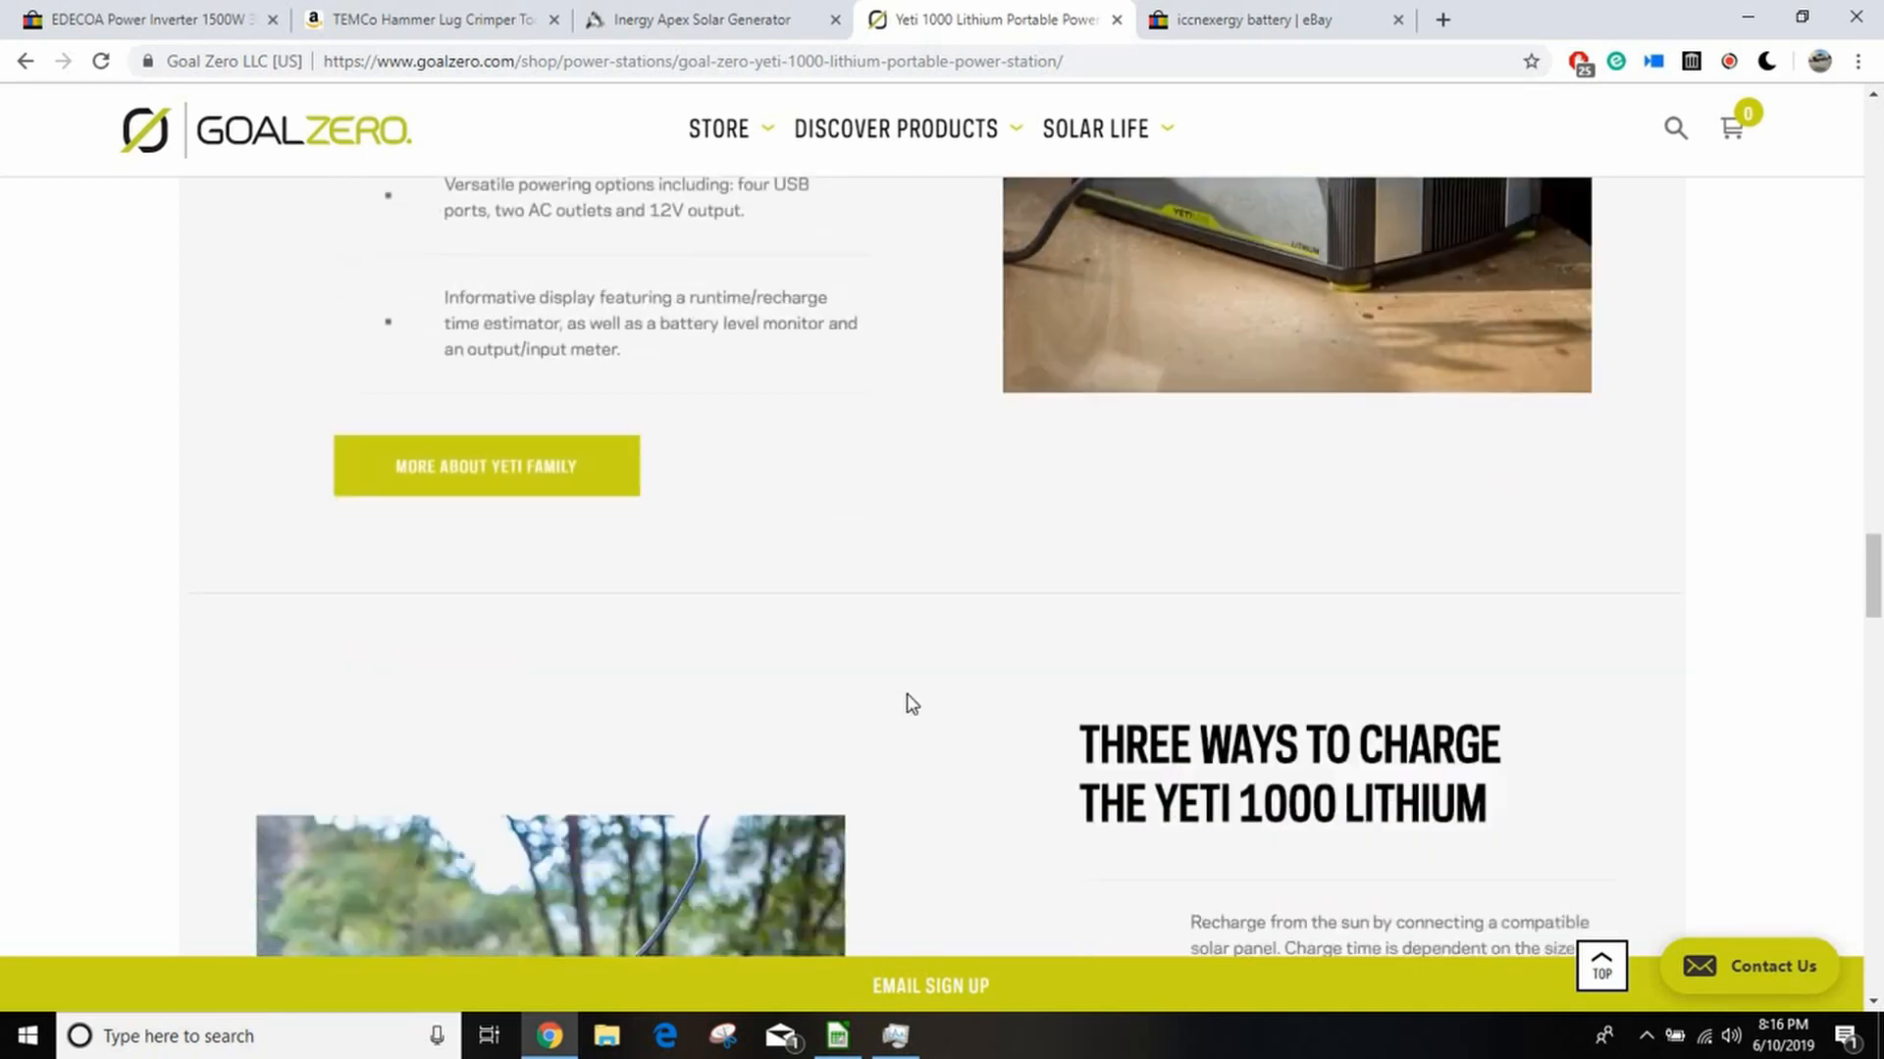
scroll(down, 3)
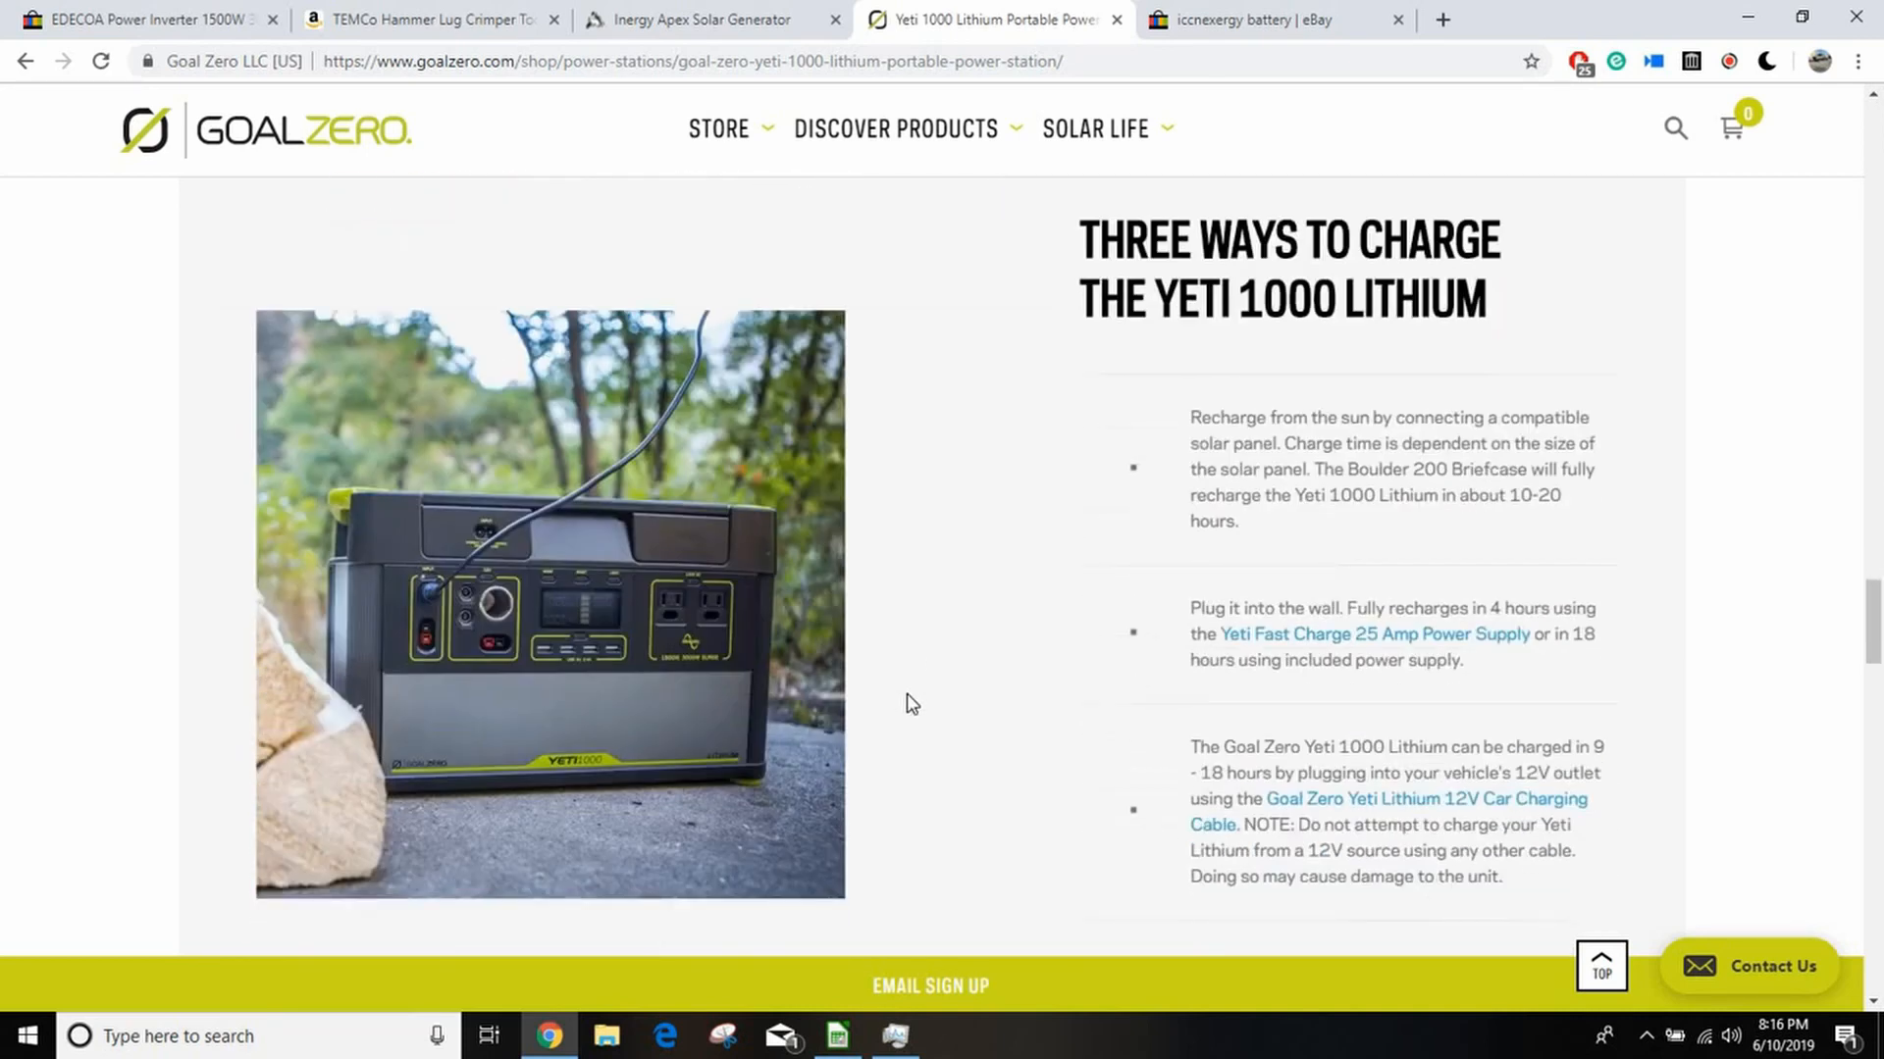
scroll(down, 3)
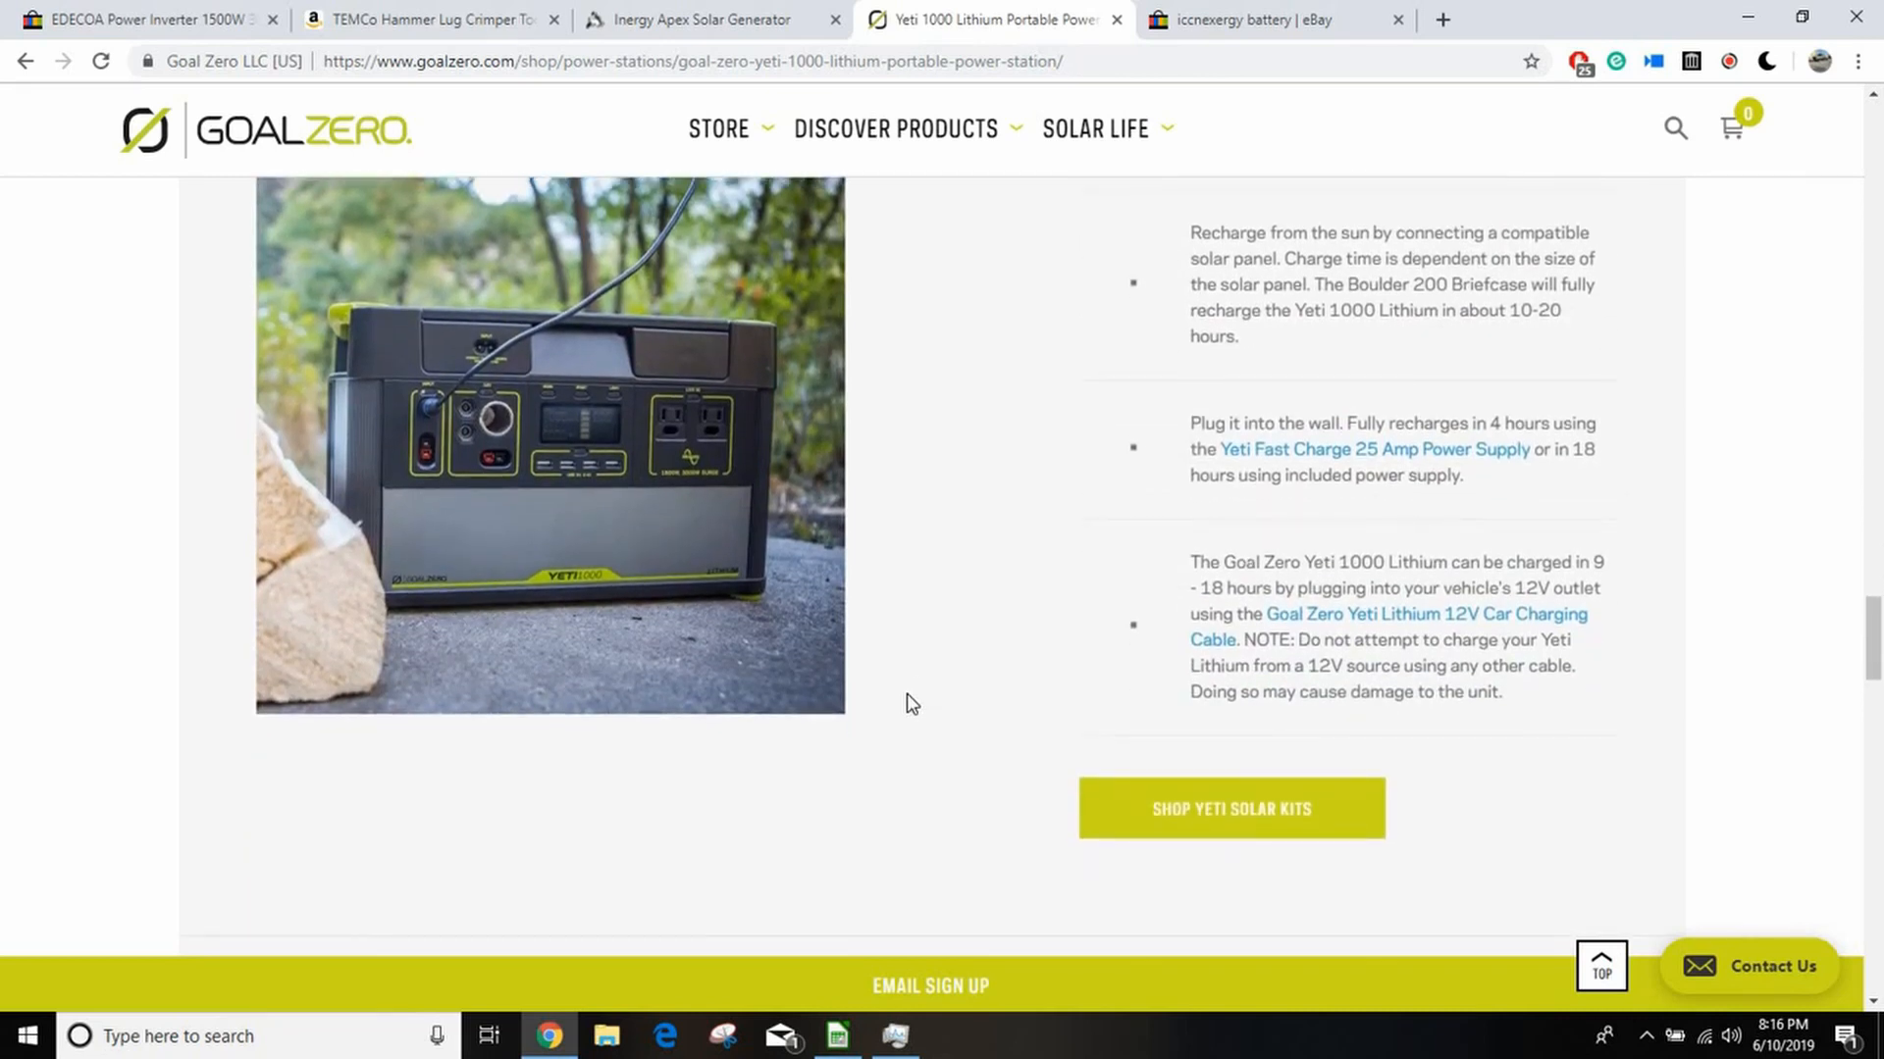
scroll(down, 3)
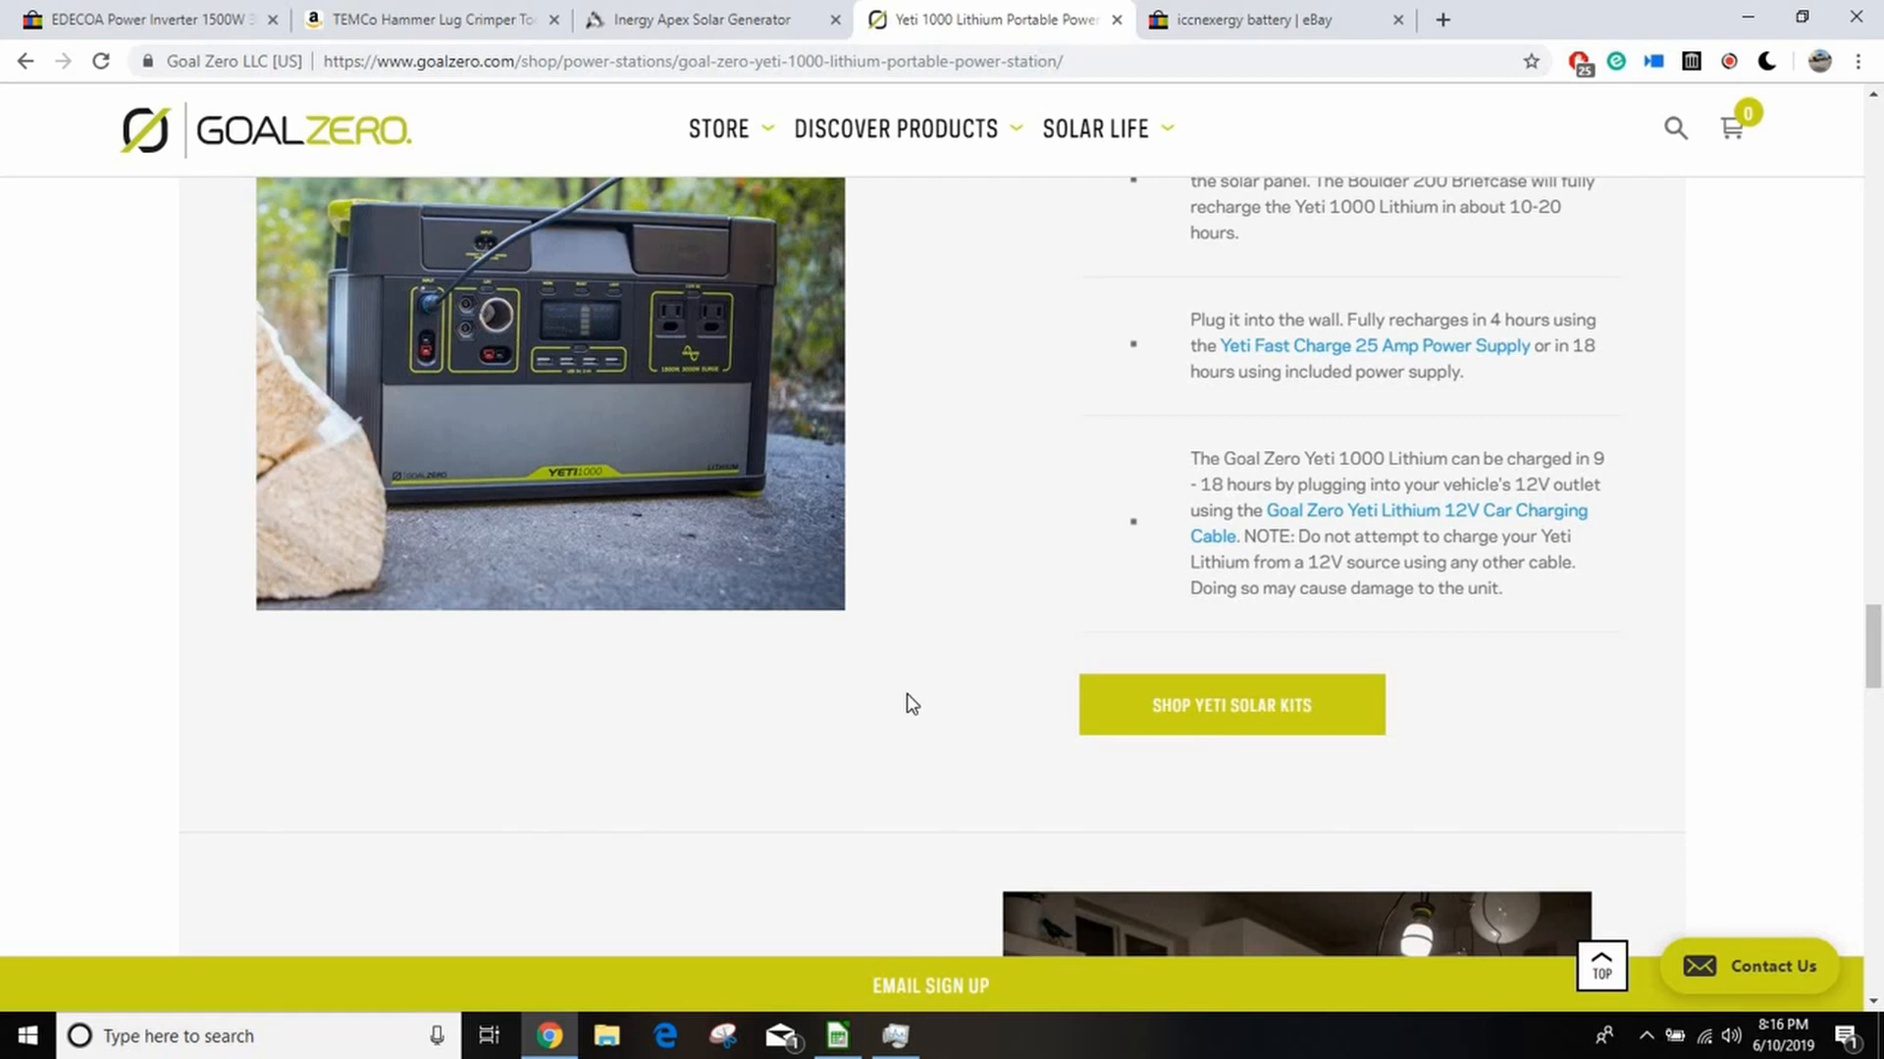
scroll(down, 3)
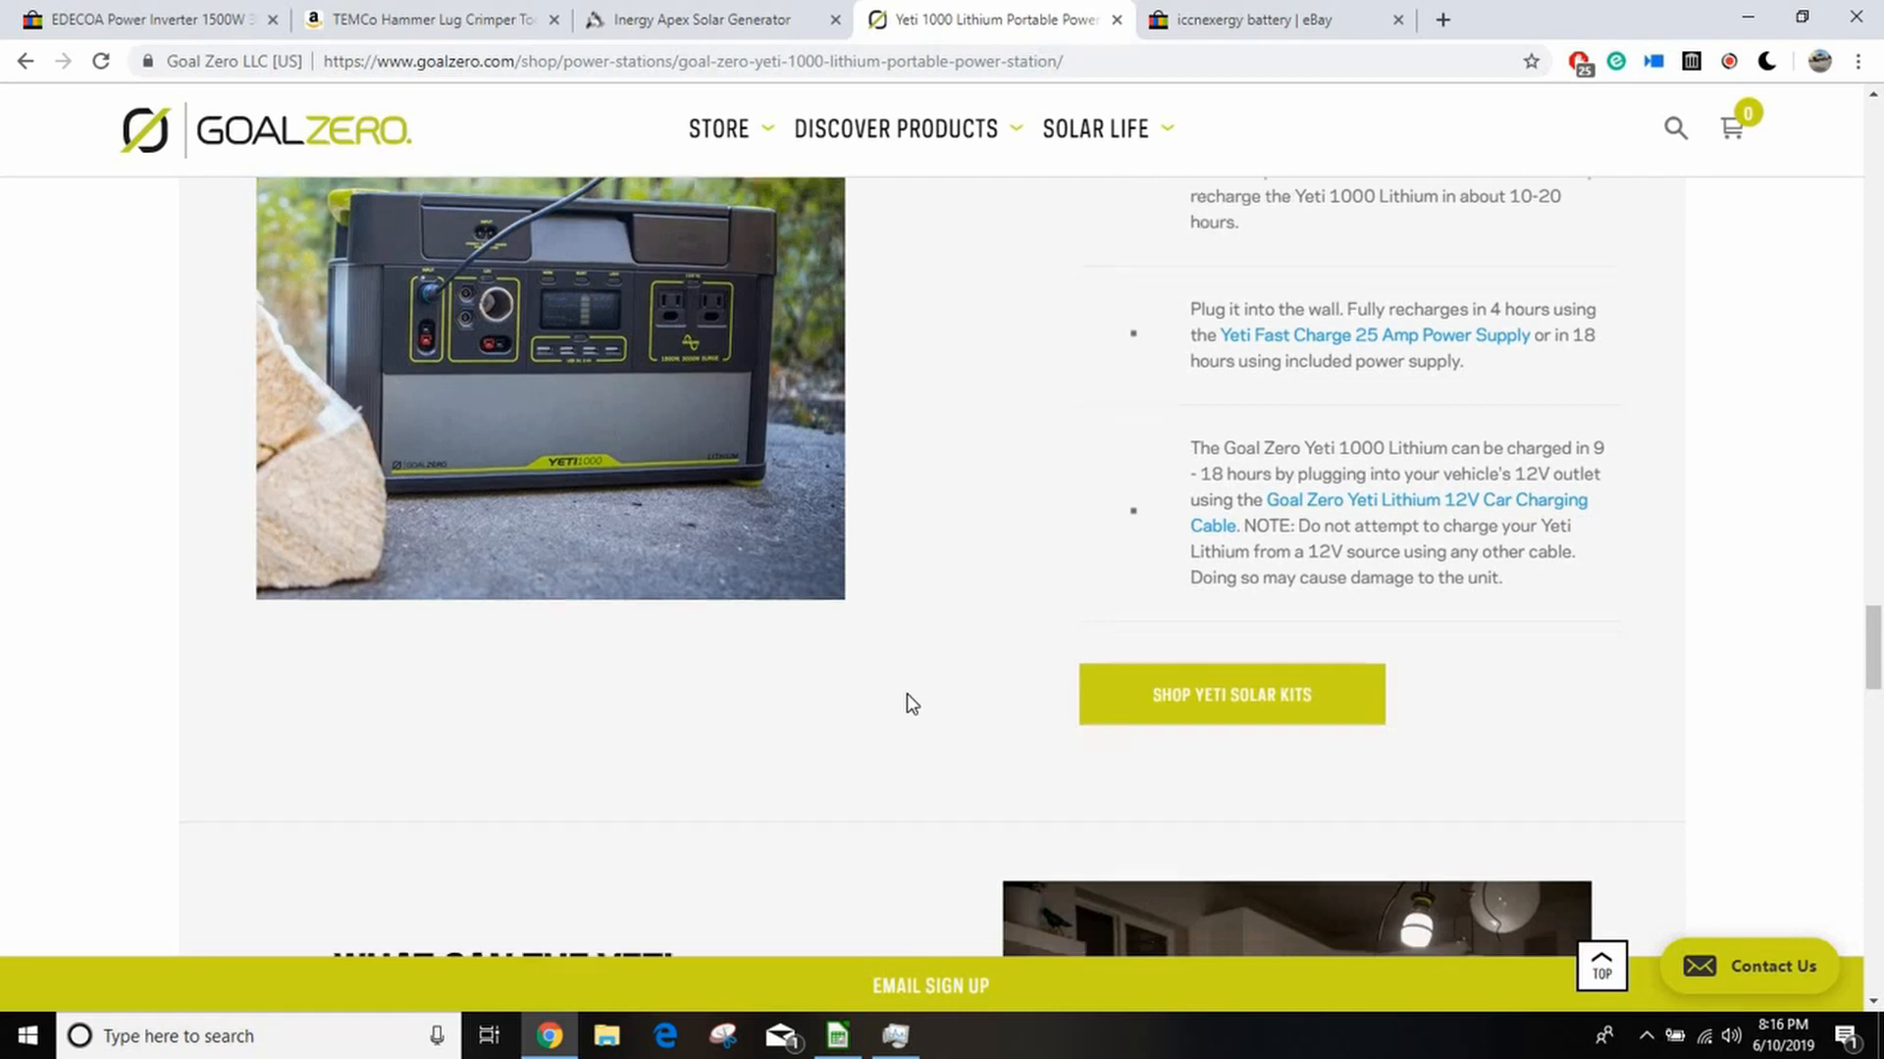
scroll(down, 3)
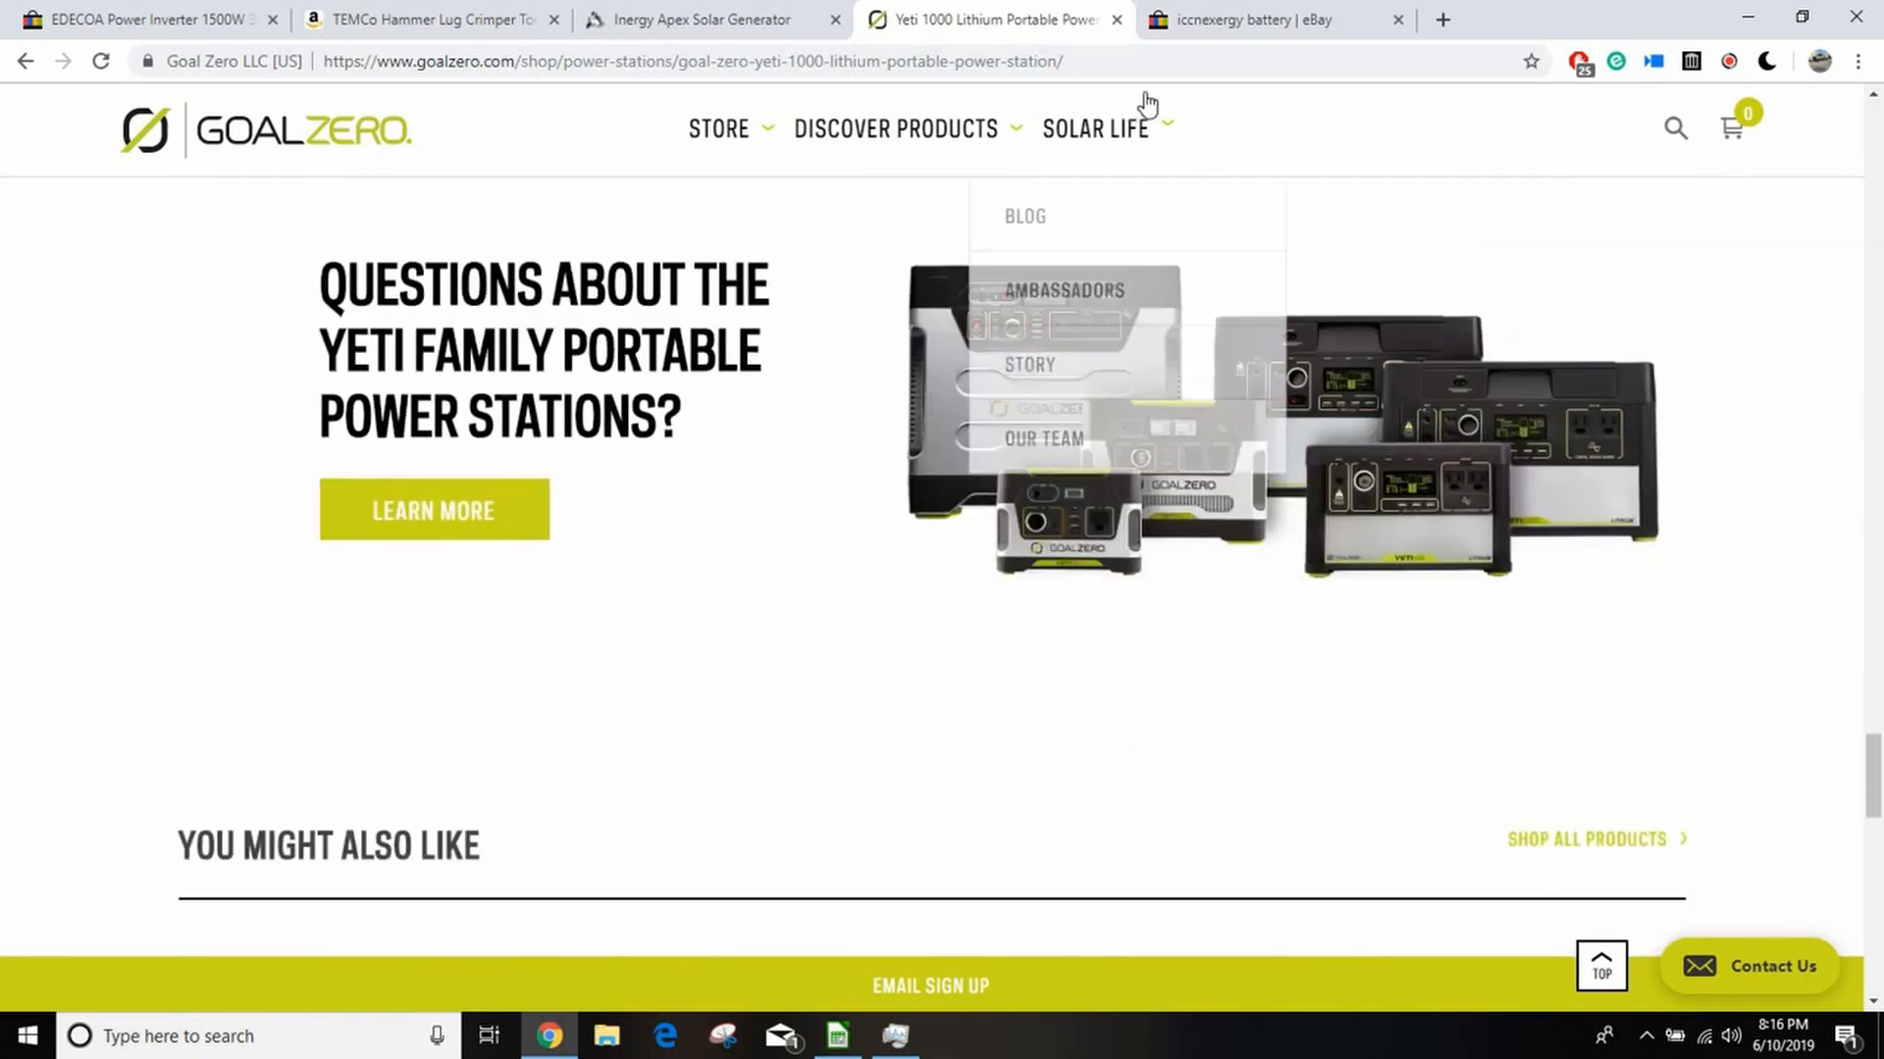
Step: Compare against the Inergy Apex page, revisit Yeti 1000, then return to the Calc sheet
click(696, 19)
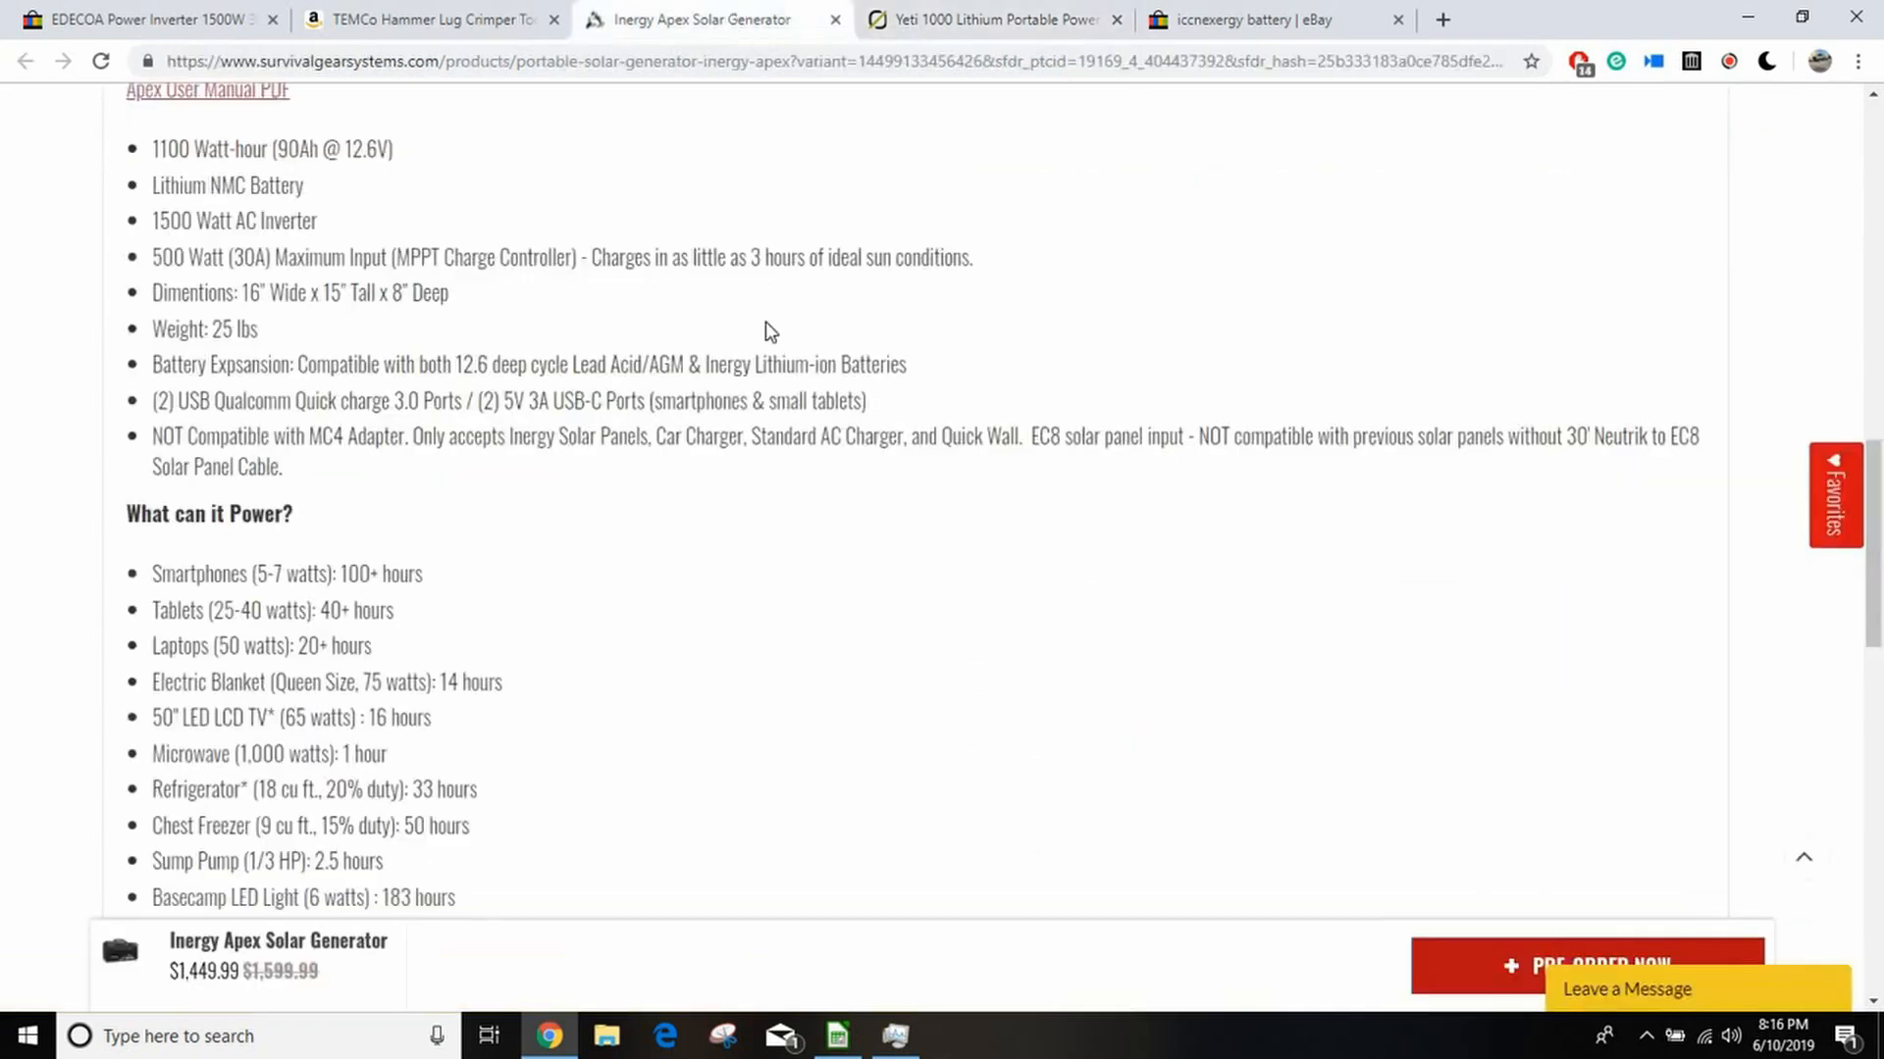
scroll(up, 3)
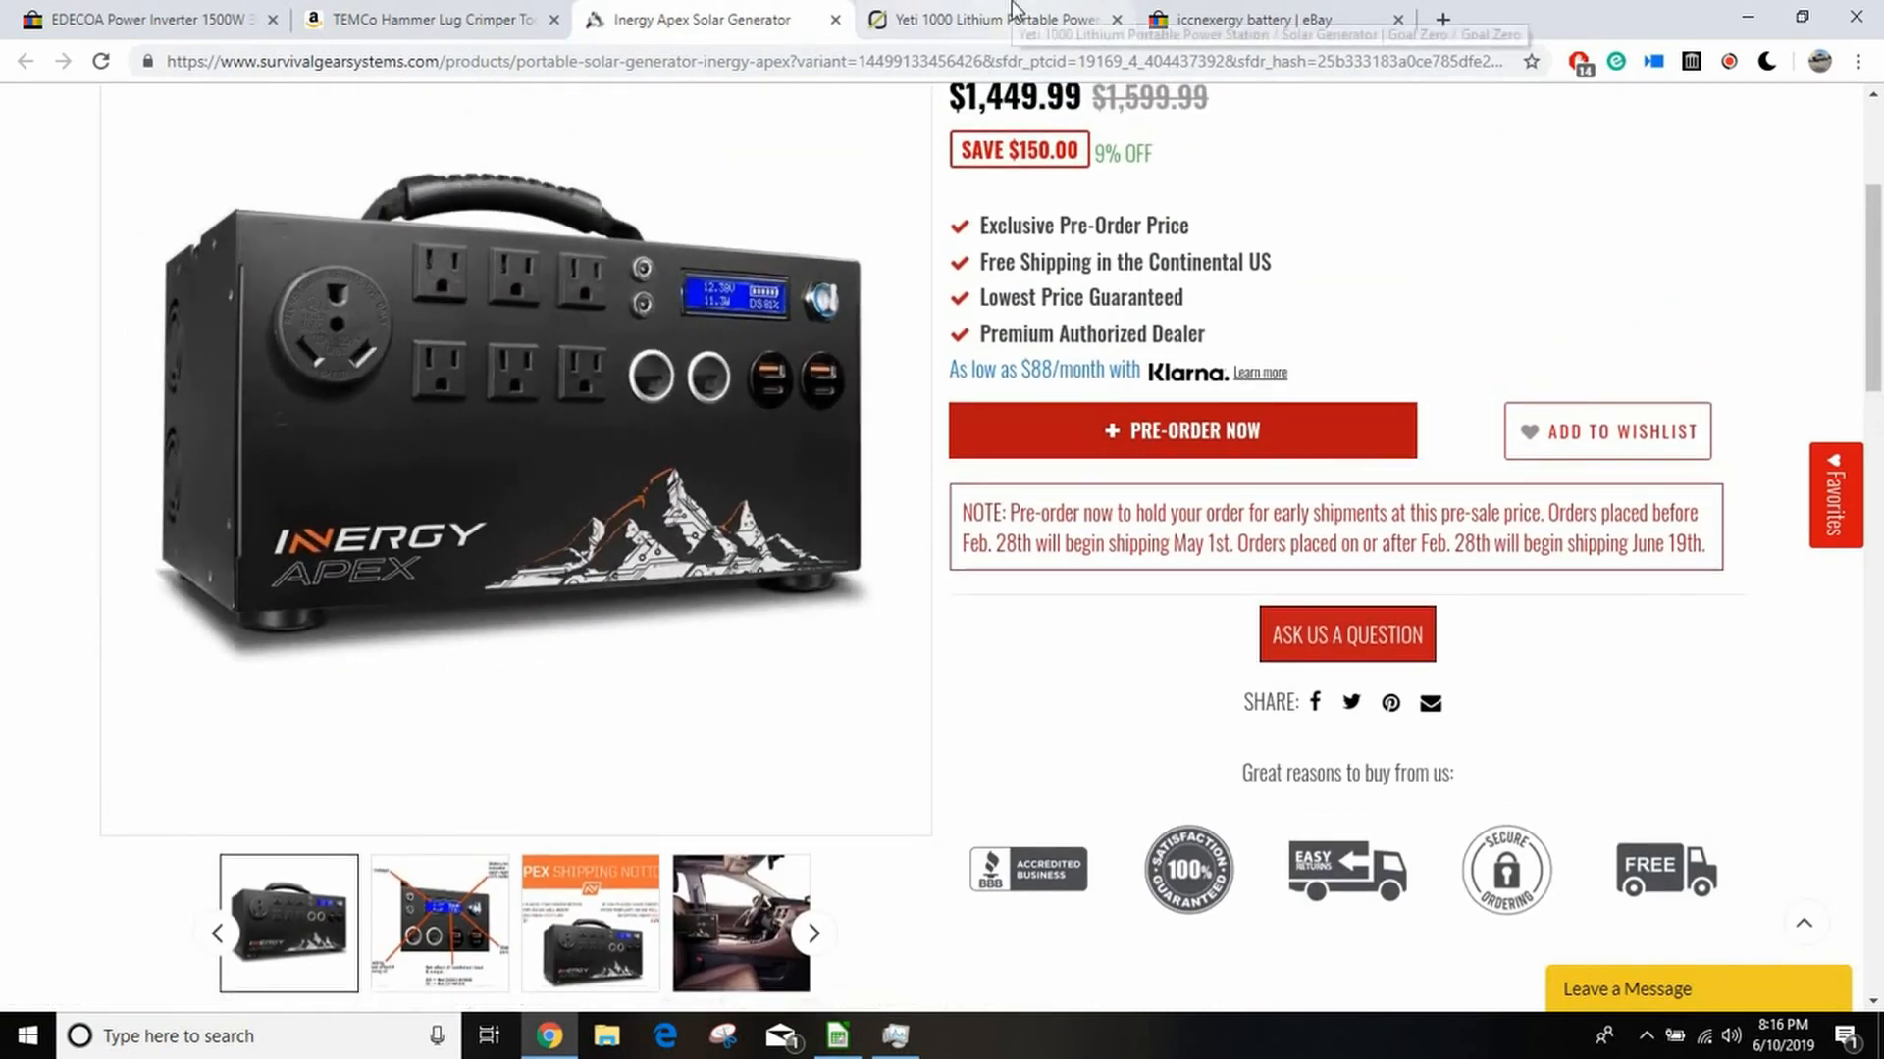
click(990, 20)
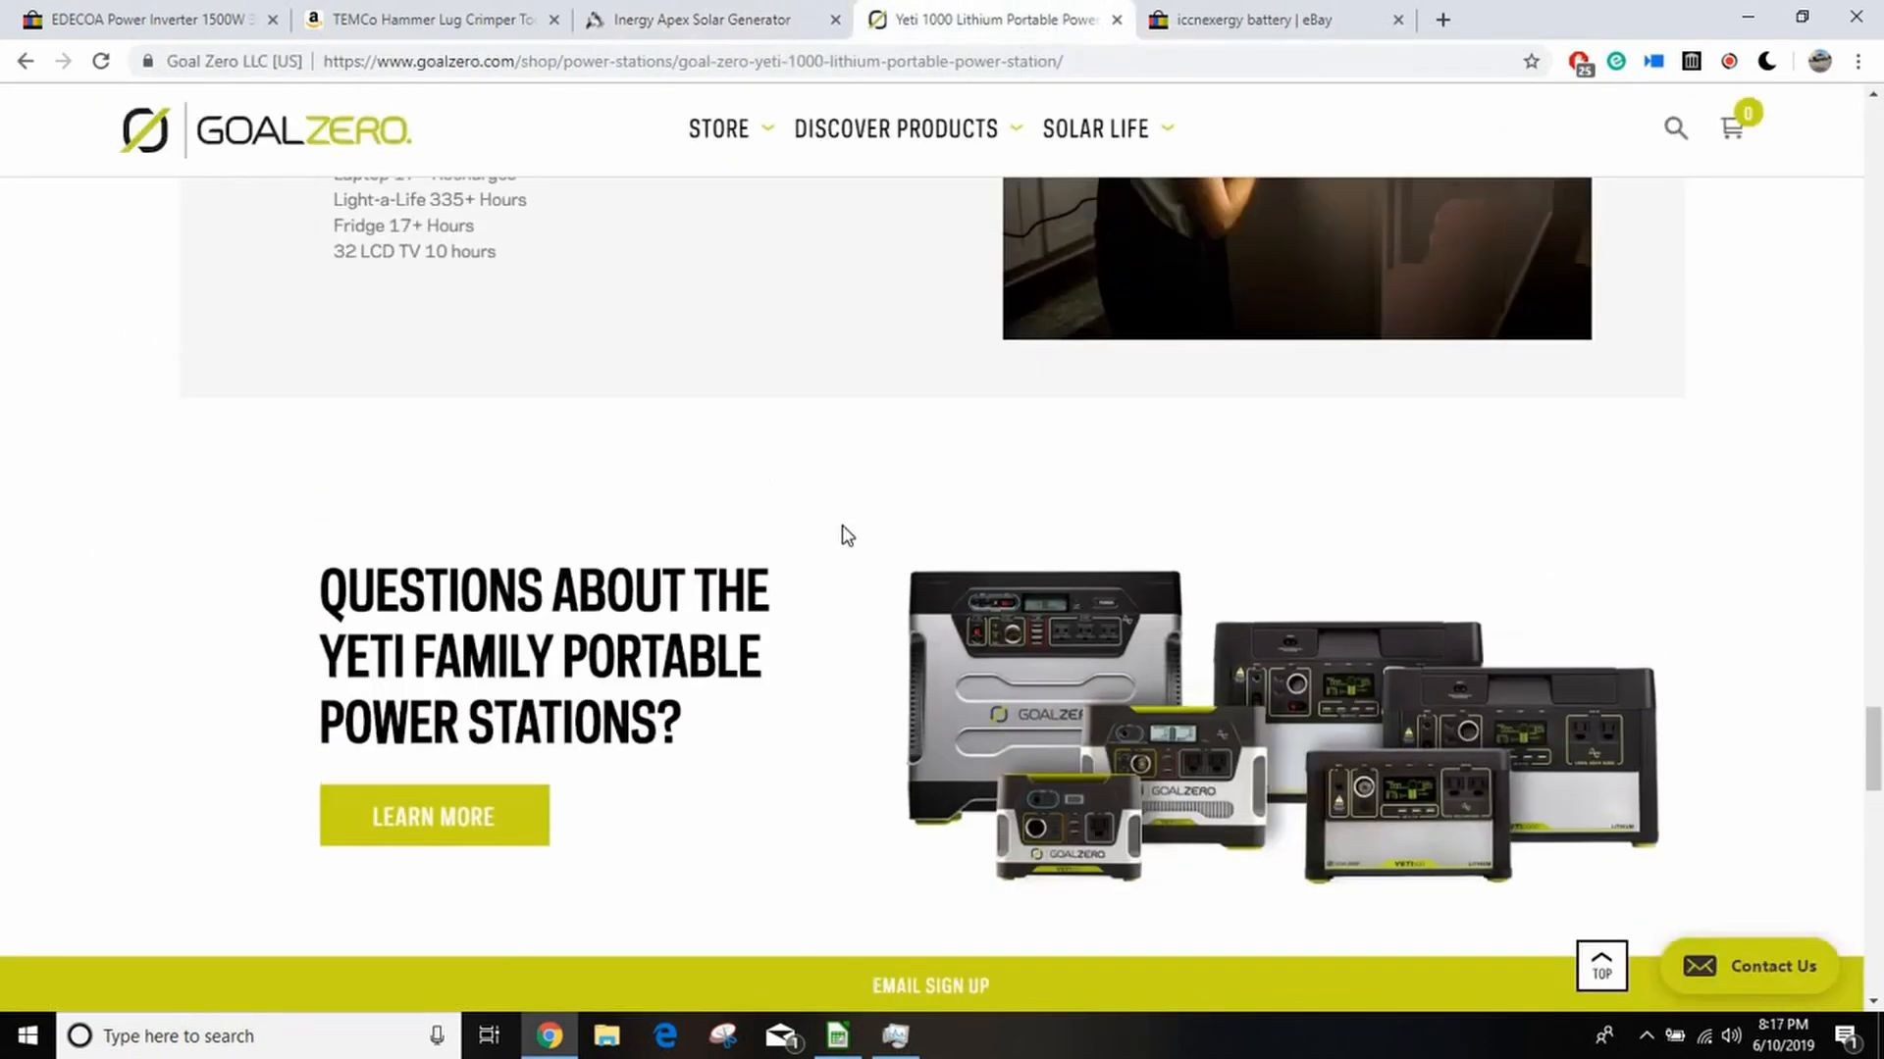
scroll(up, 3)
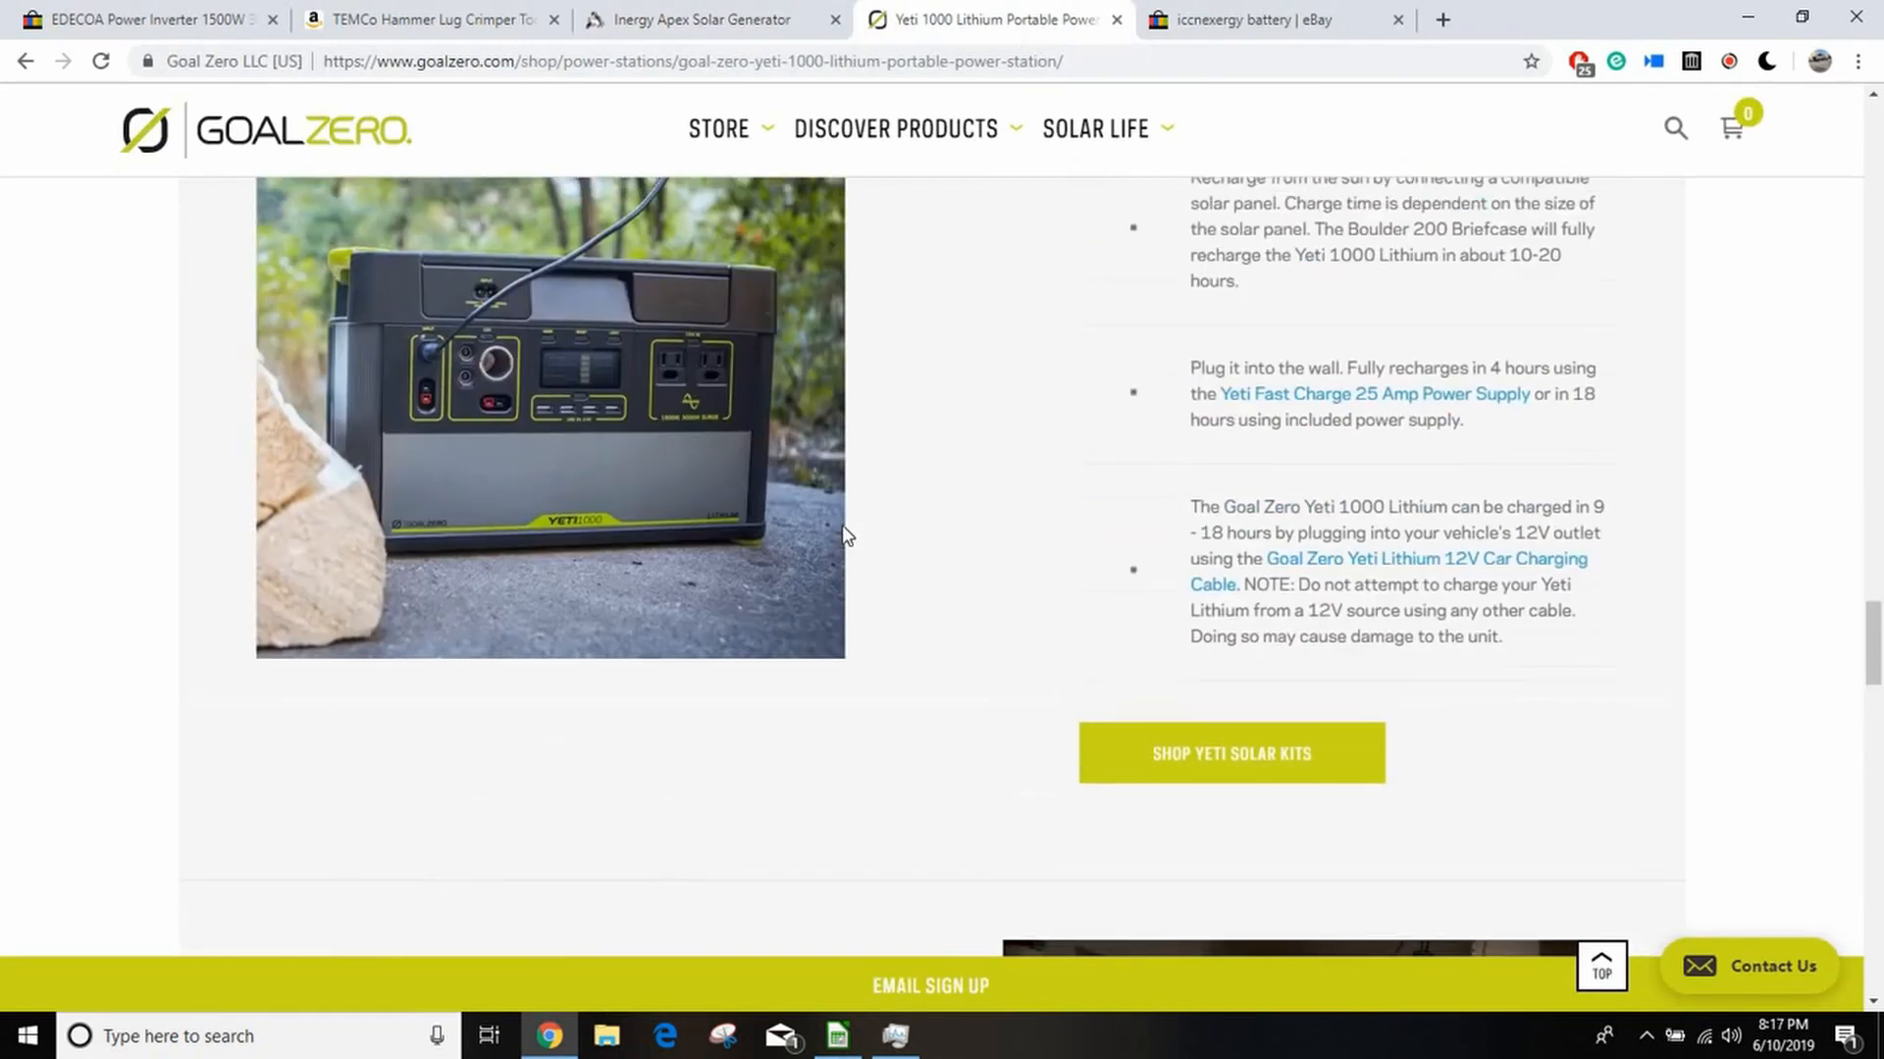
click(837, 1036)
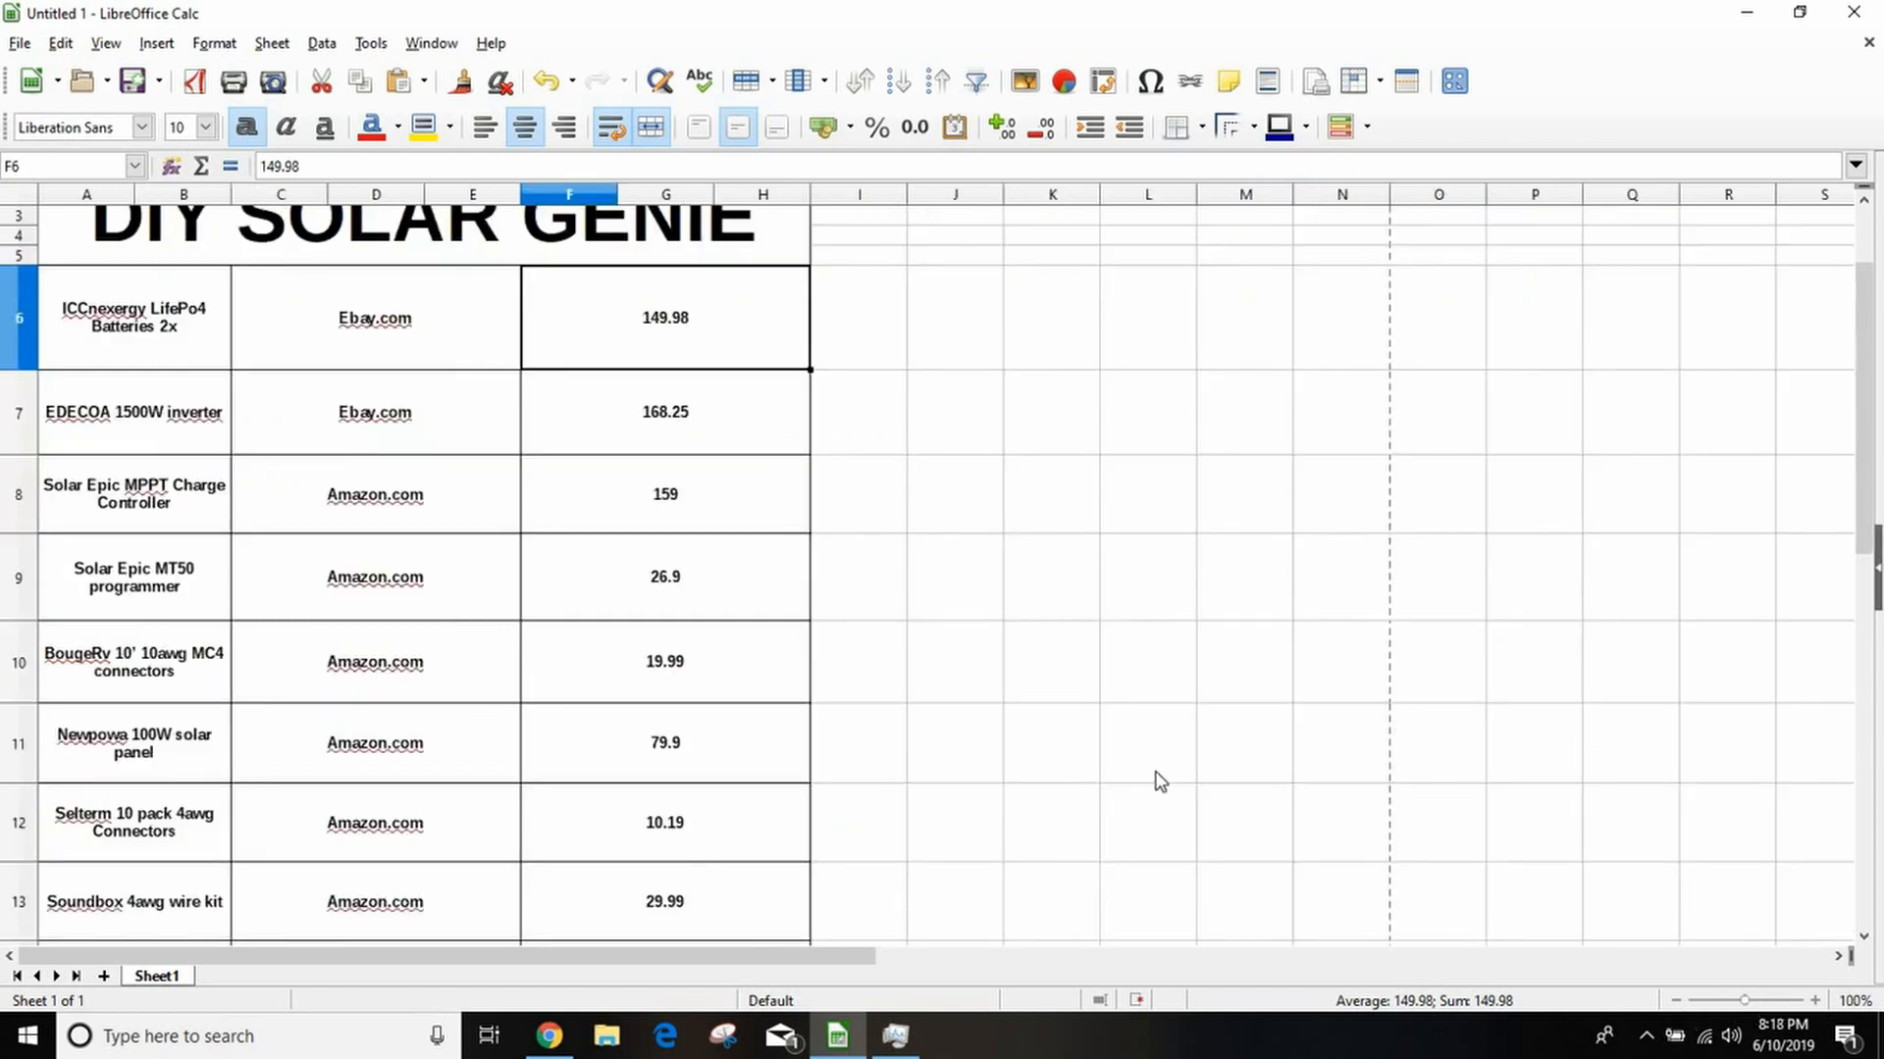
mouse_move(961, 450)
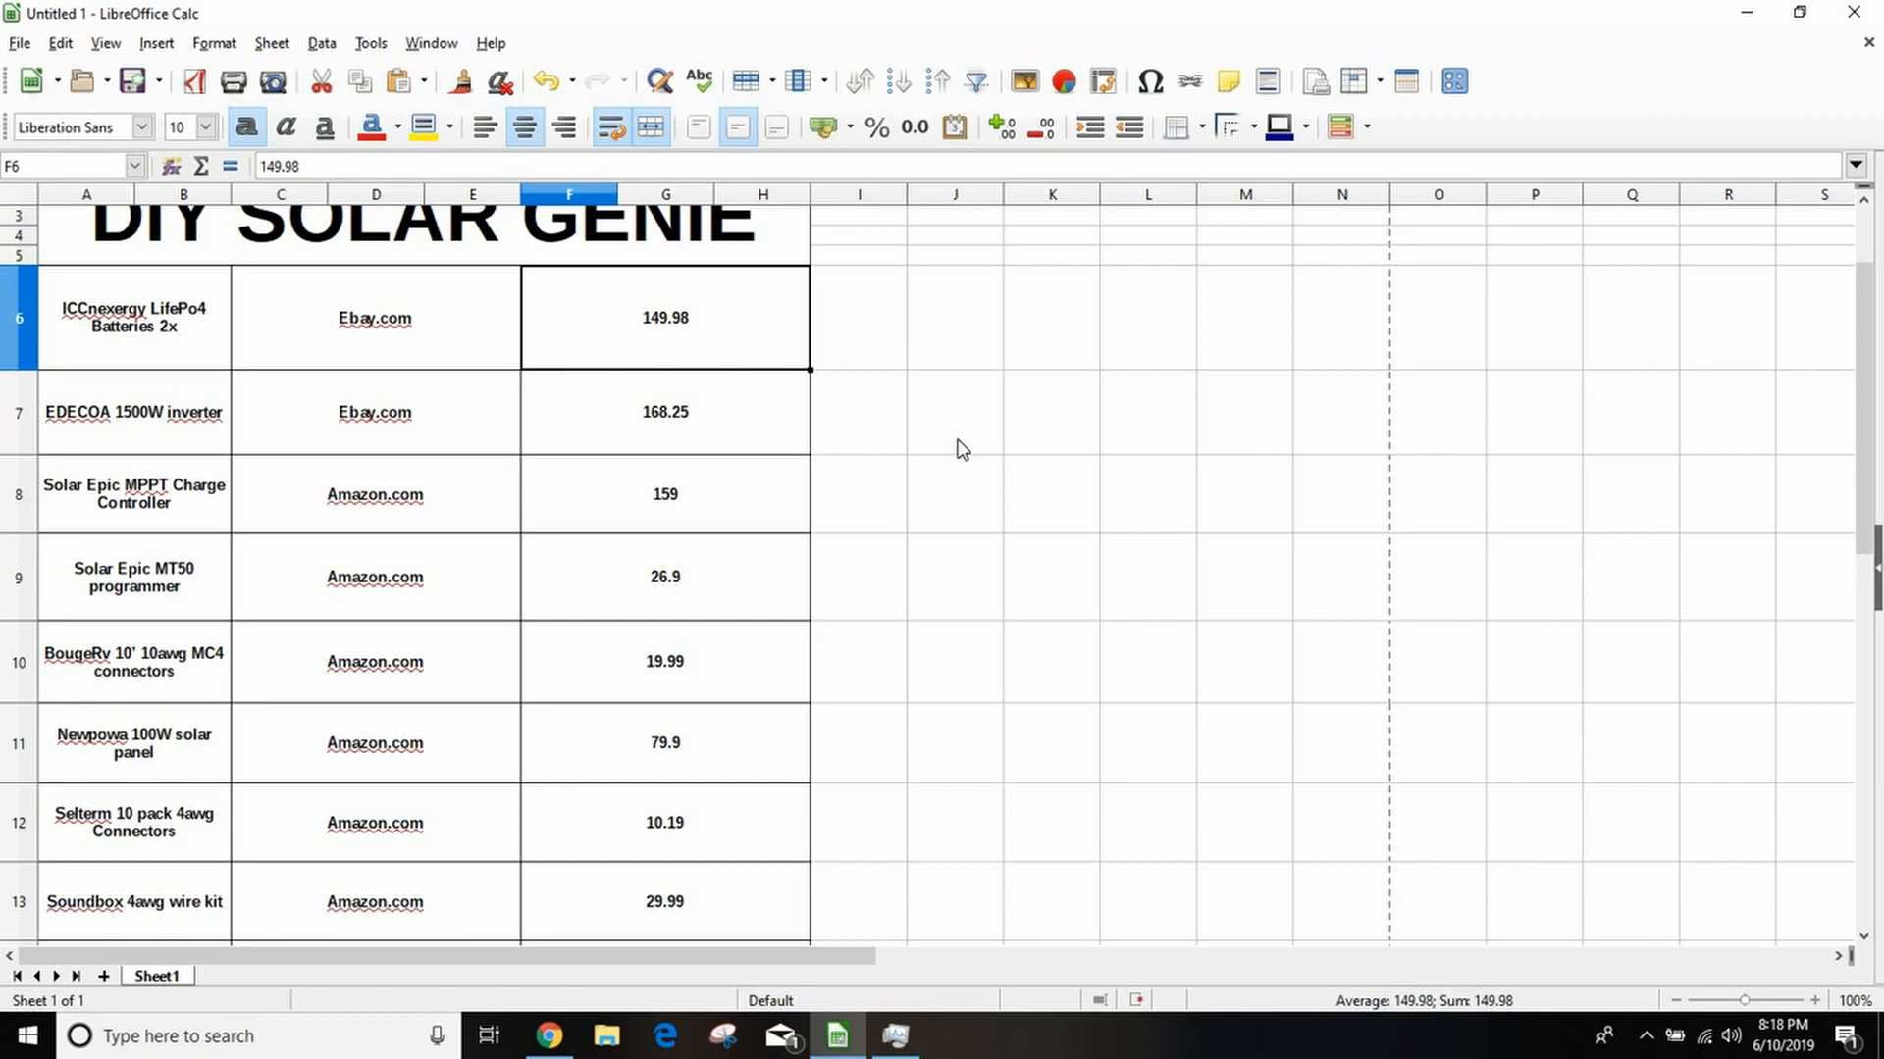
scroll(down, 3)
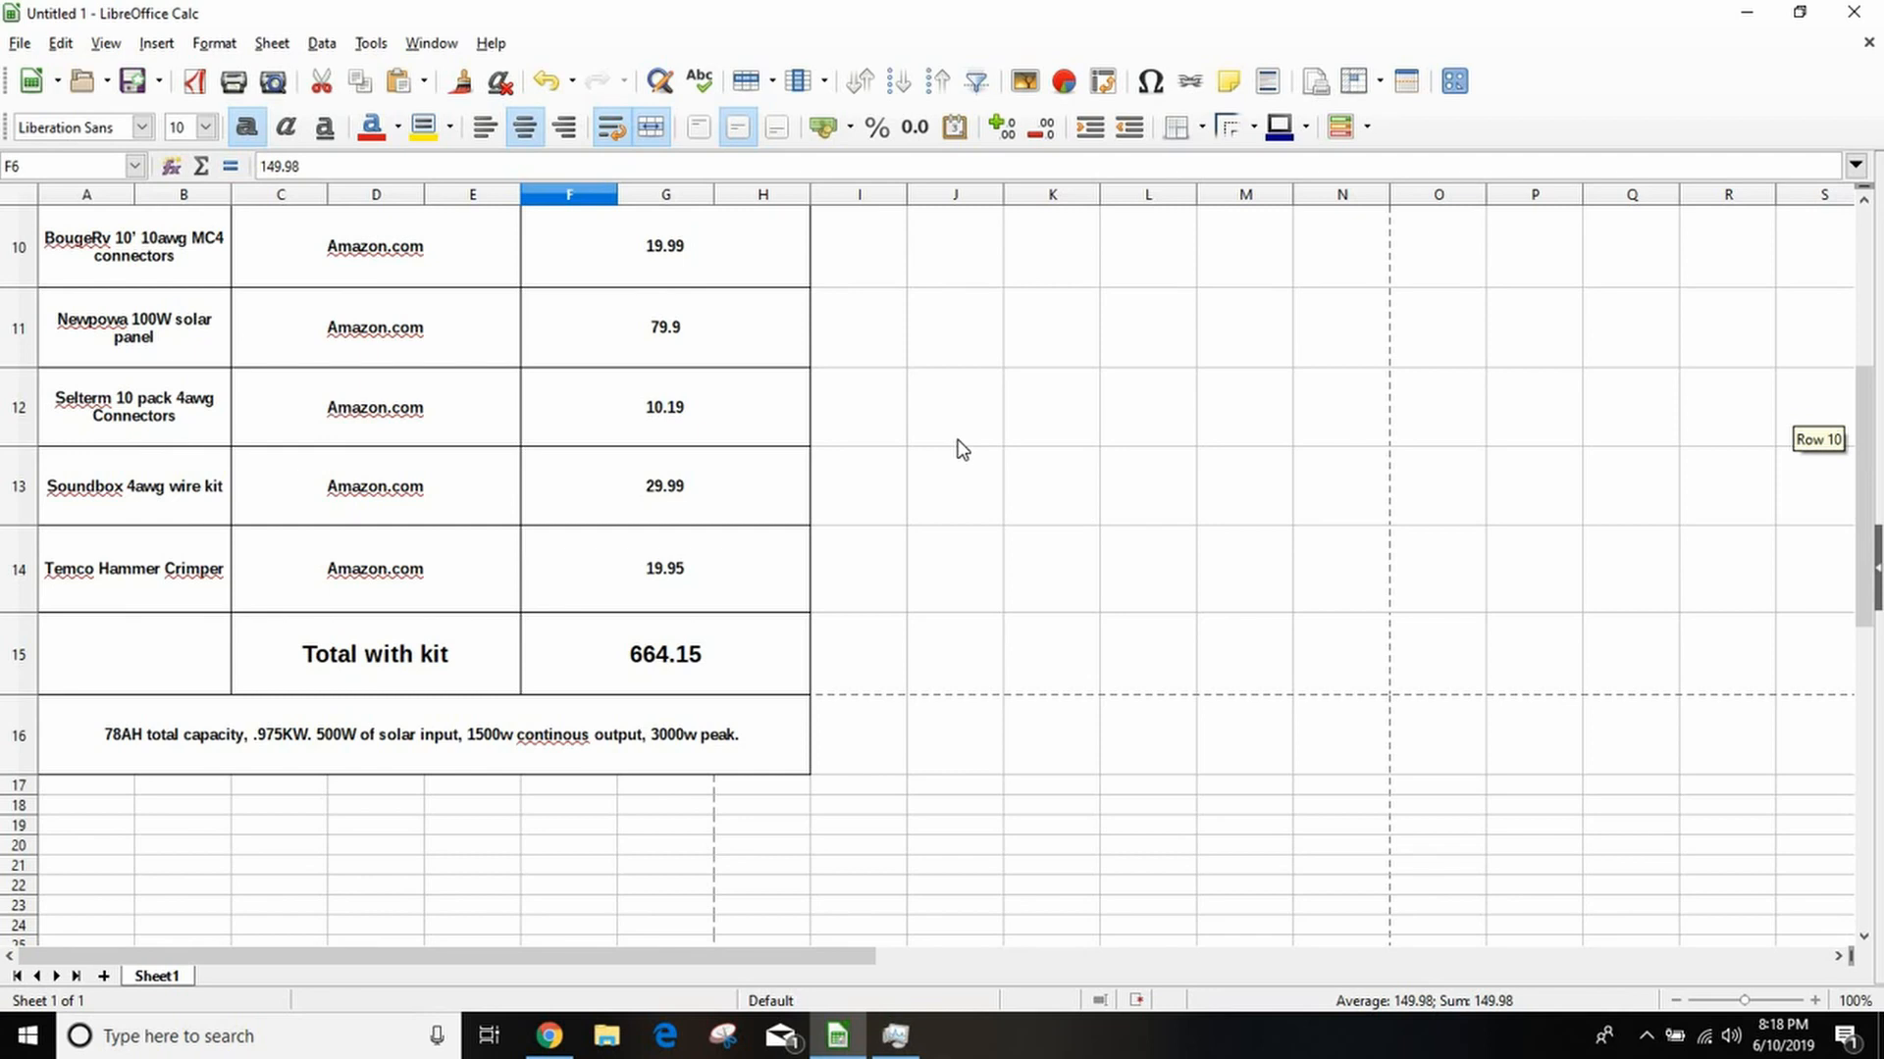
scroll(up, 3)
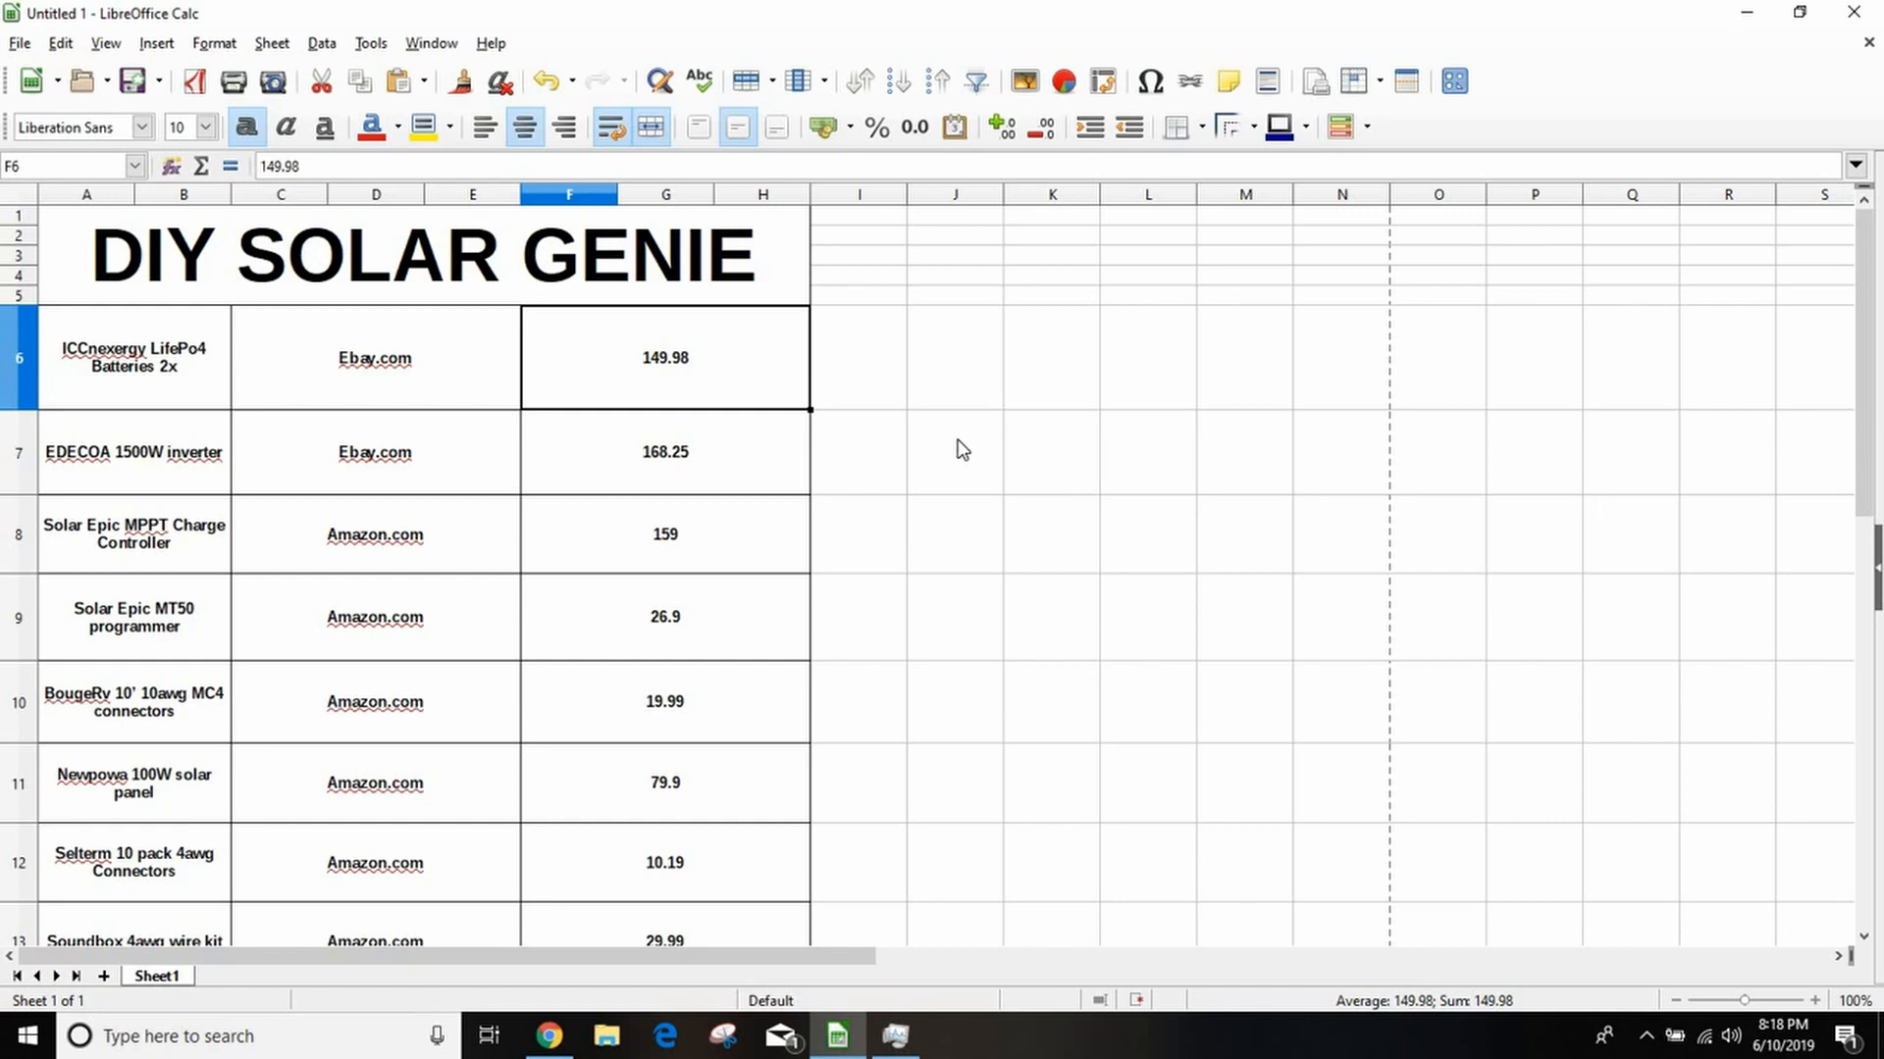
mouse_move(927, 550)
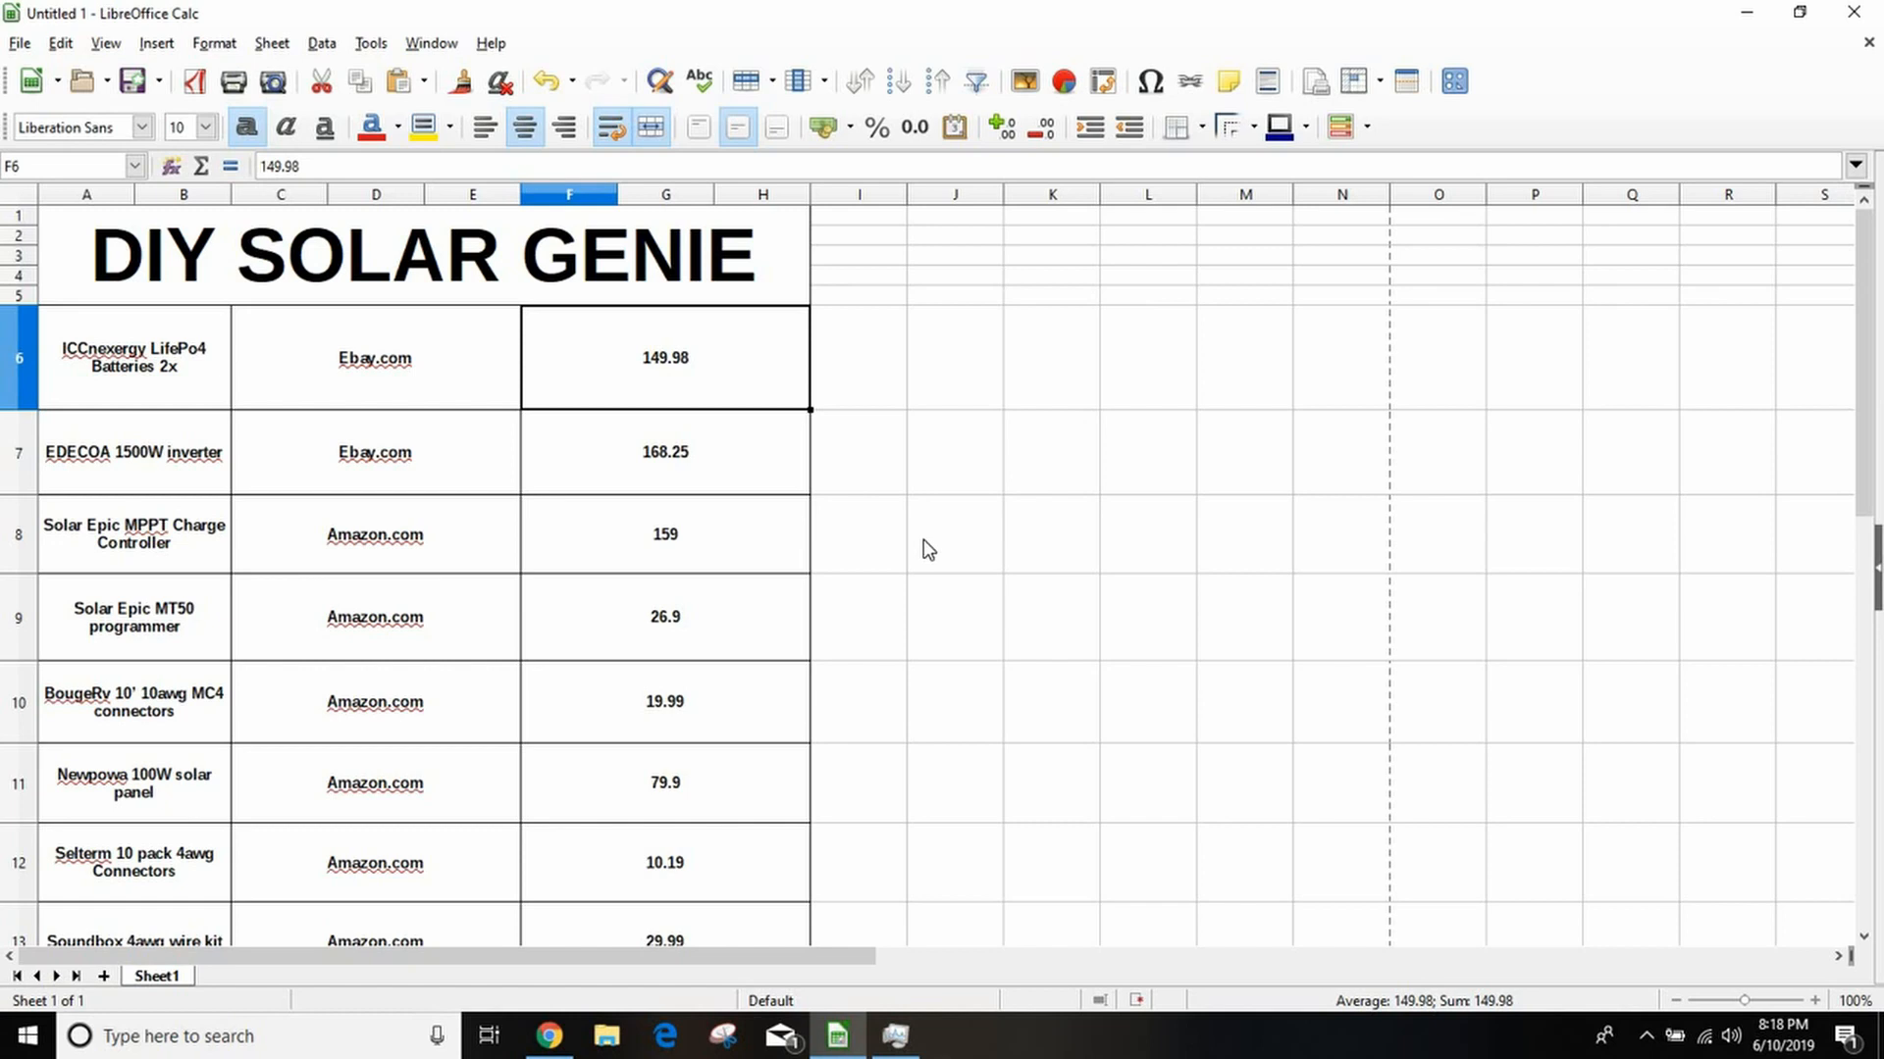
scroll(down, 3)
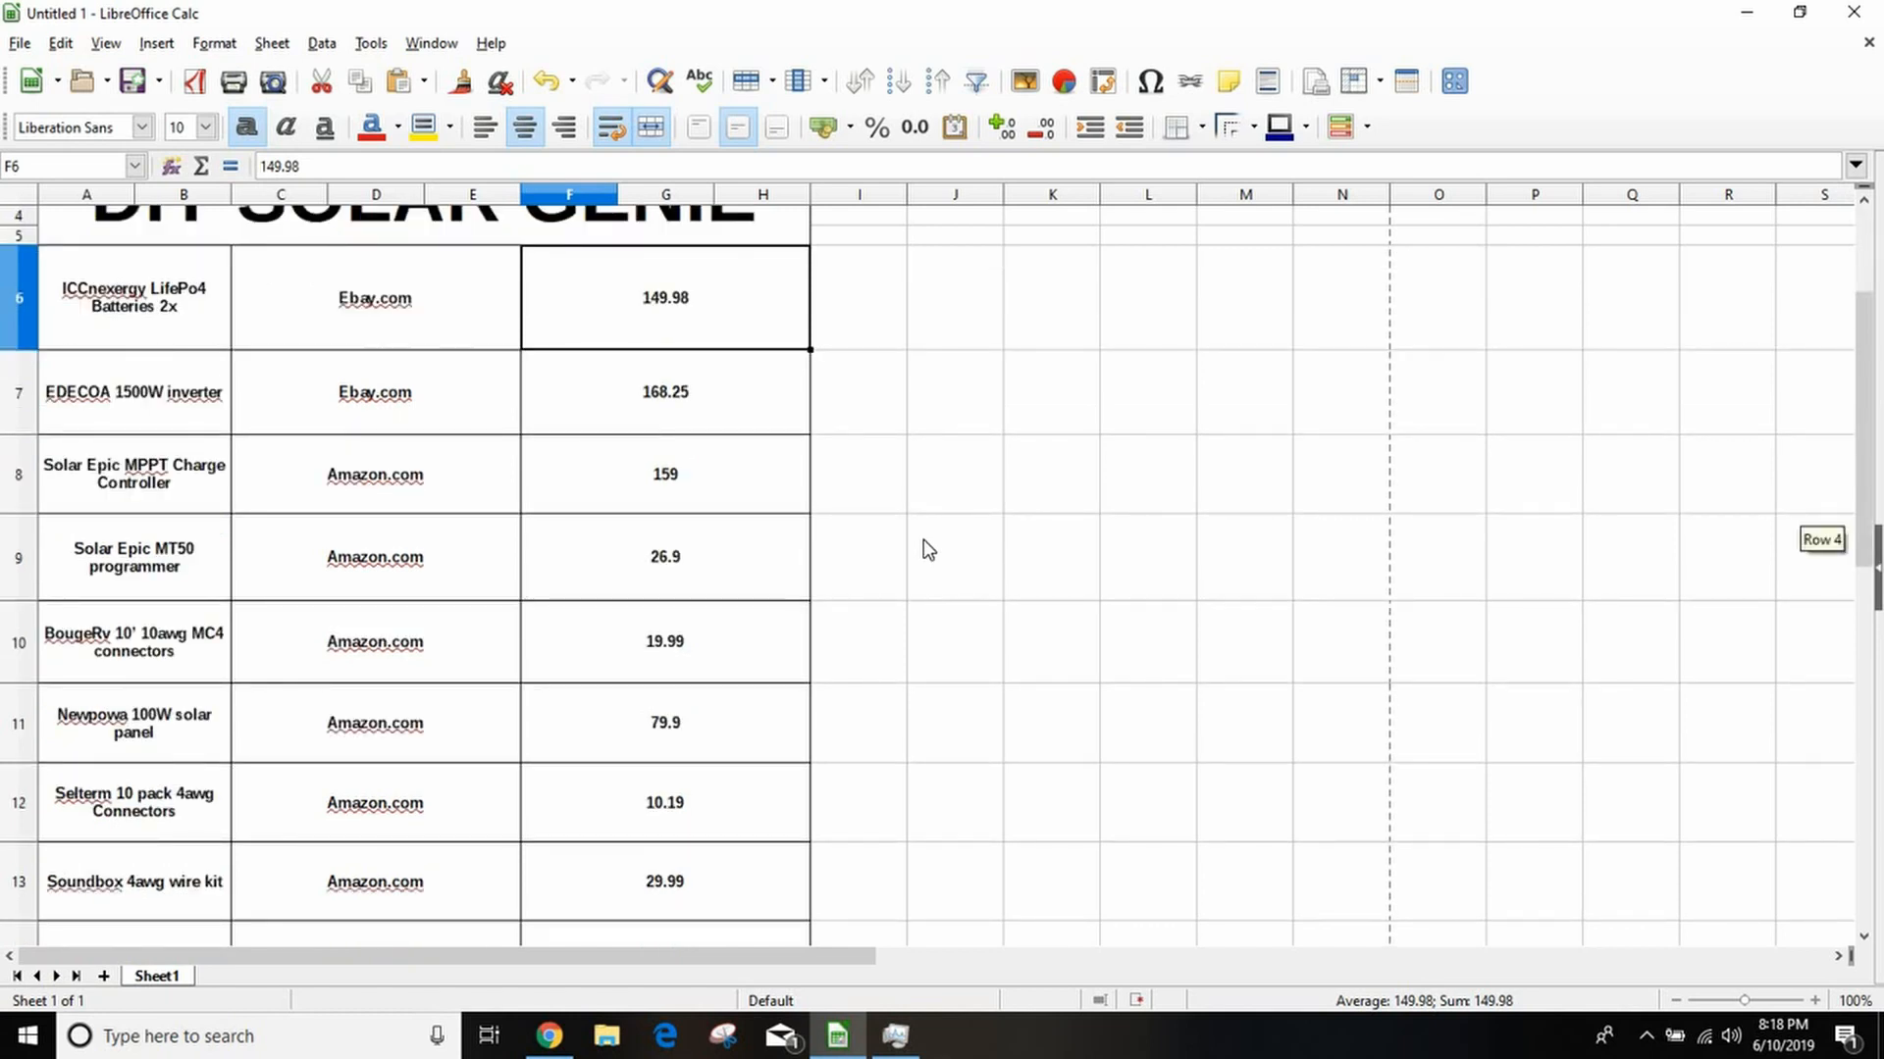
mouse_move(928, 551)
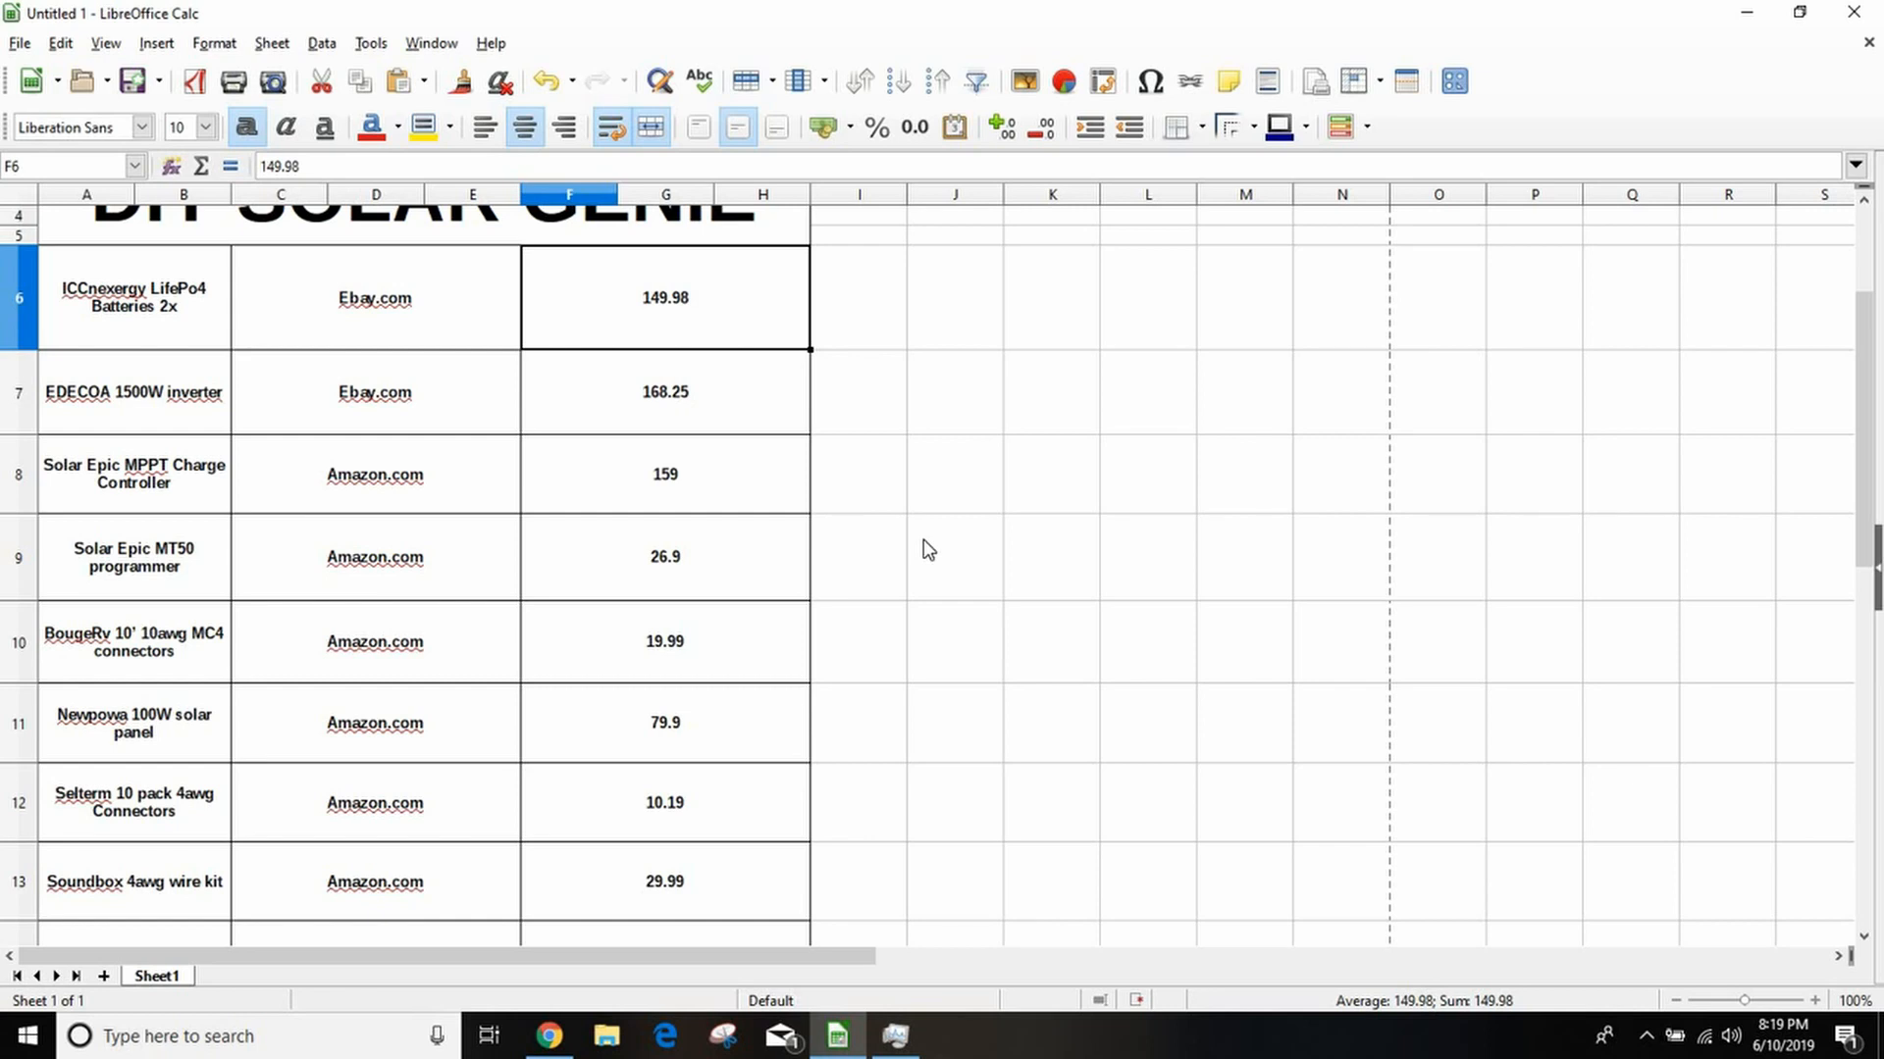
scroll(up, 3)
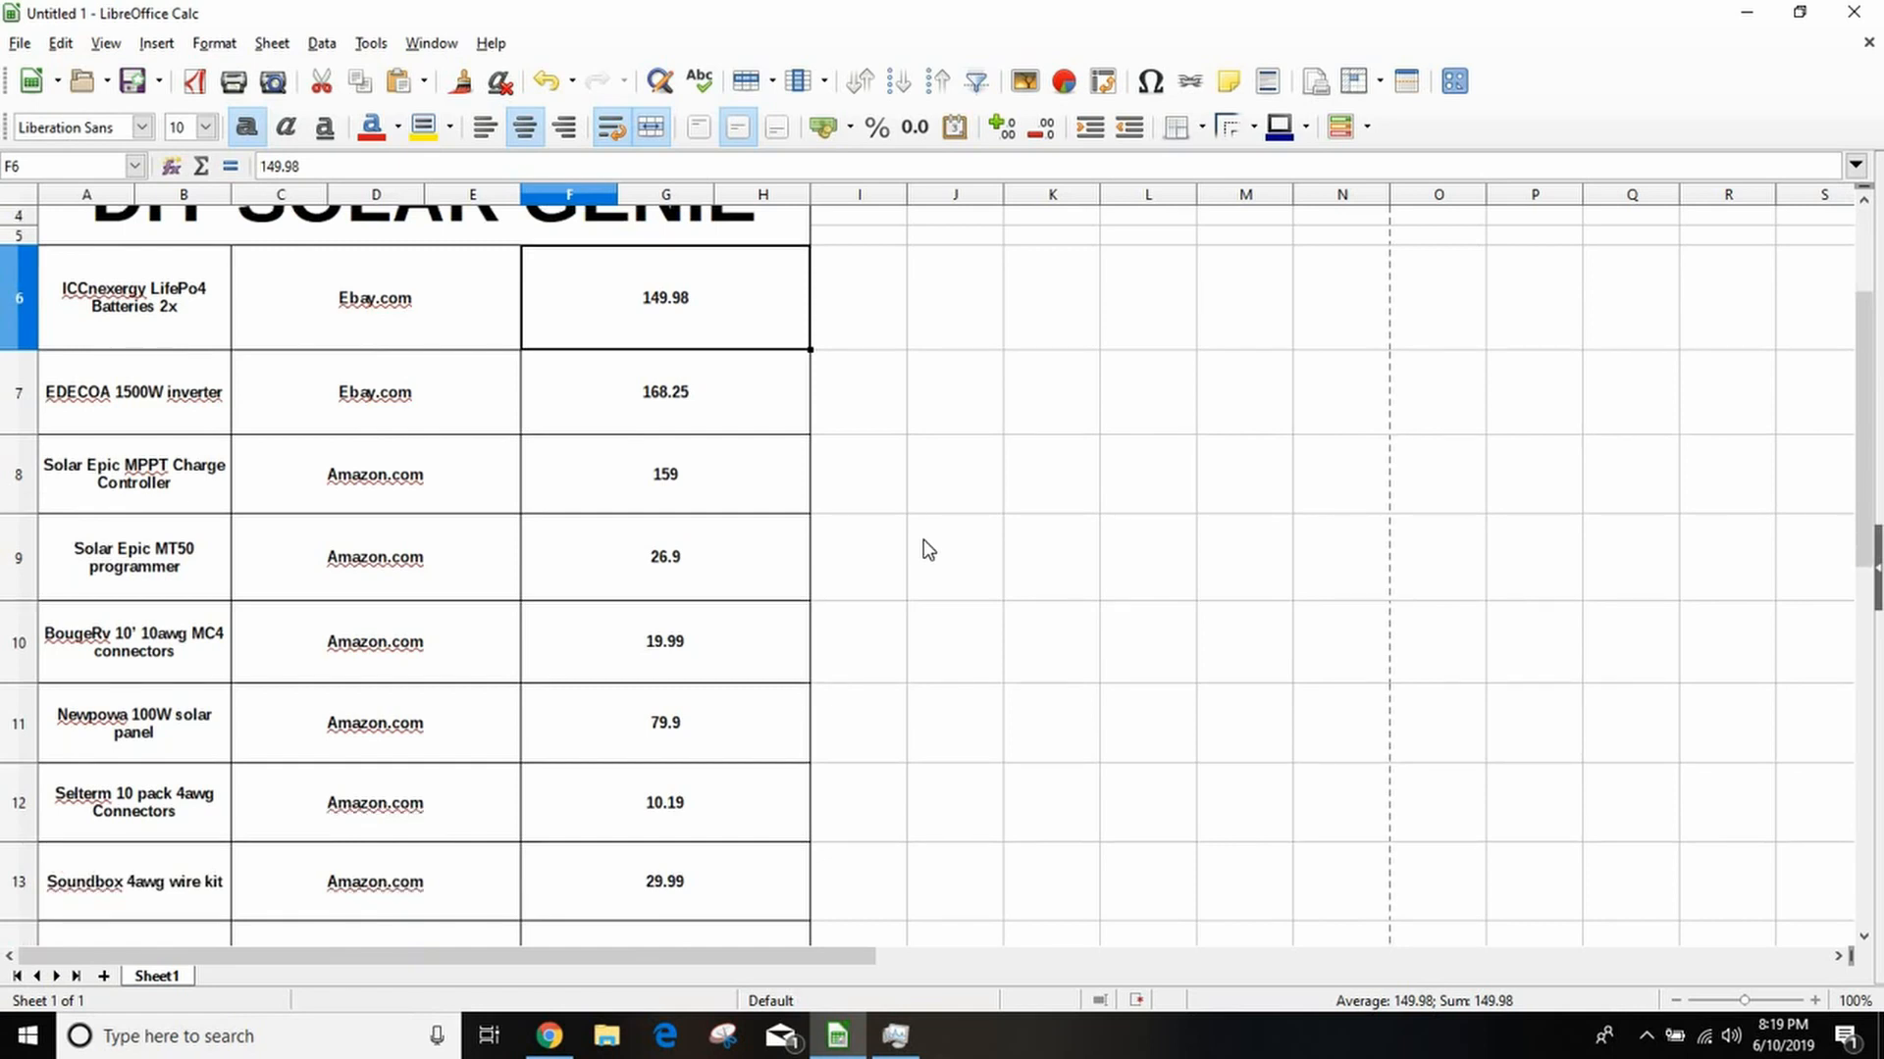
mouse_move(907, 445)
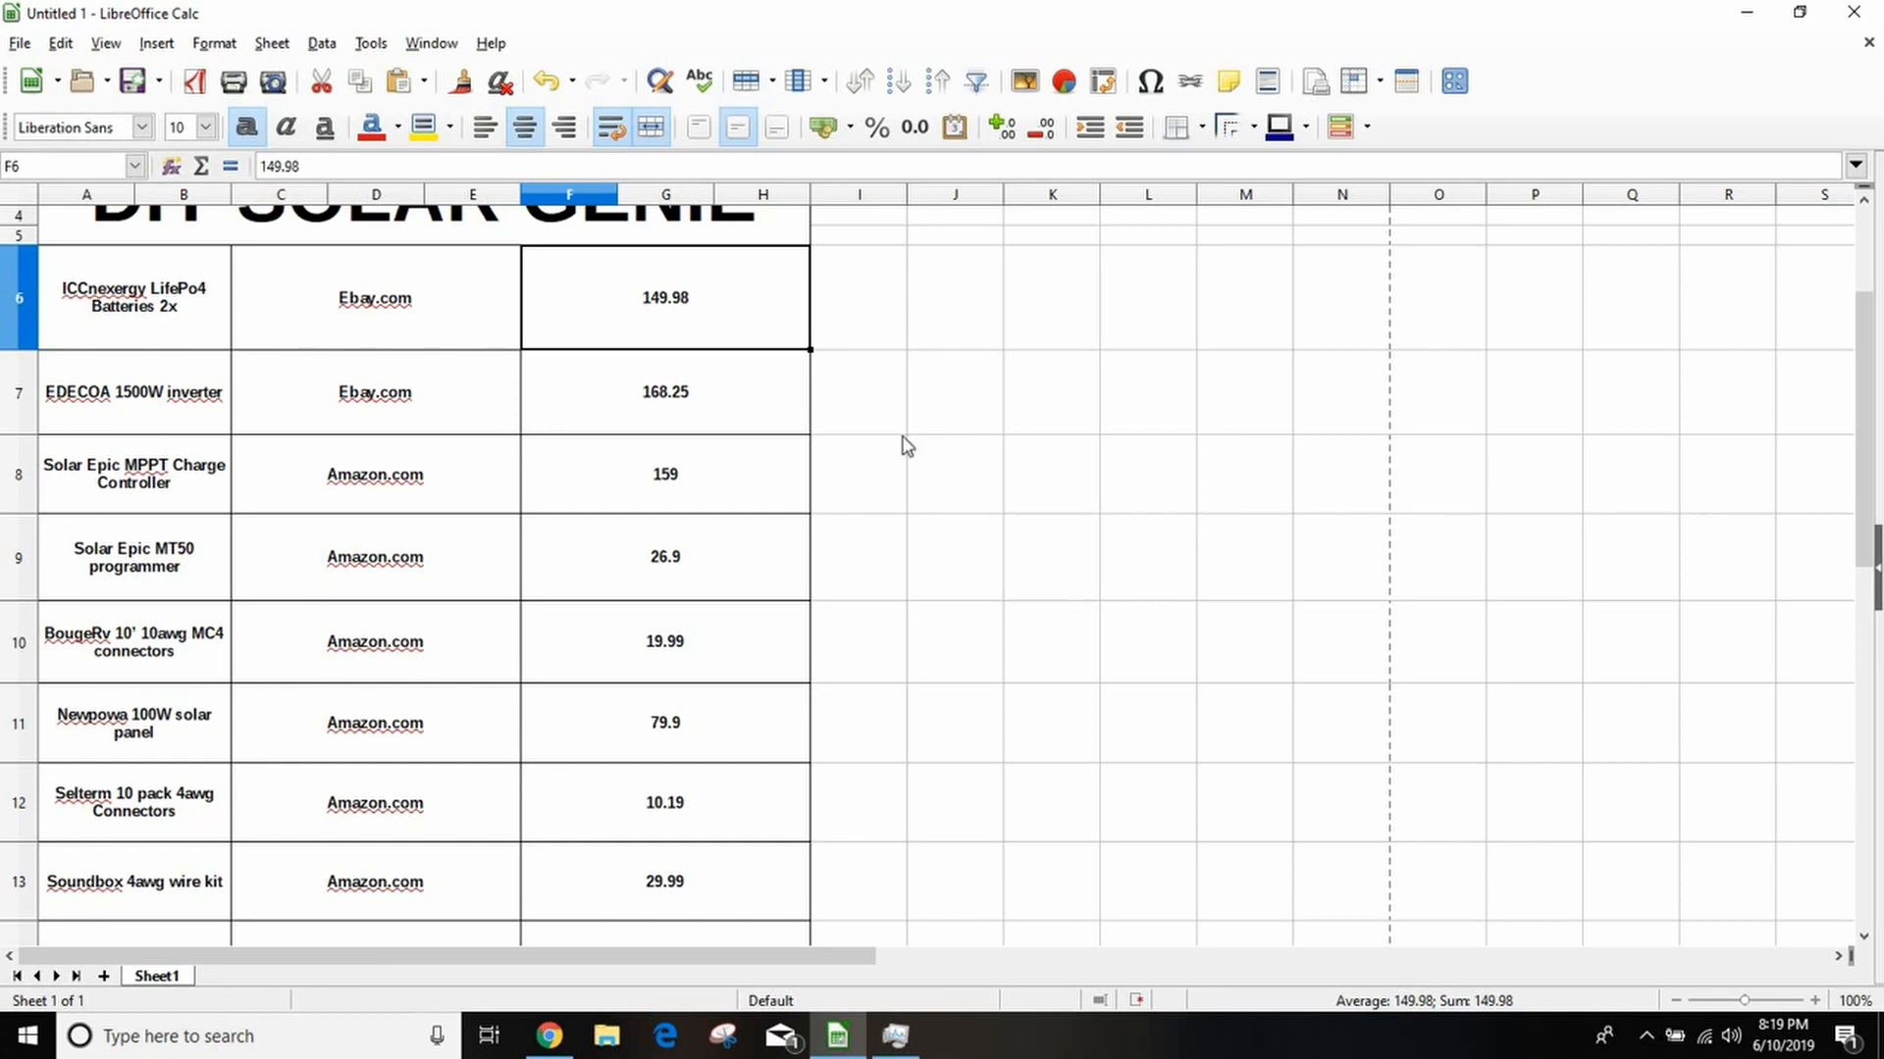
mouse_move(834, 333)
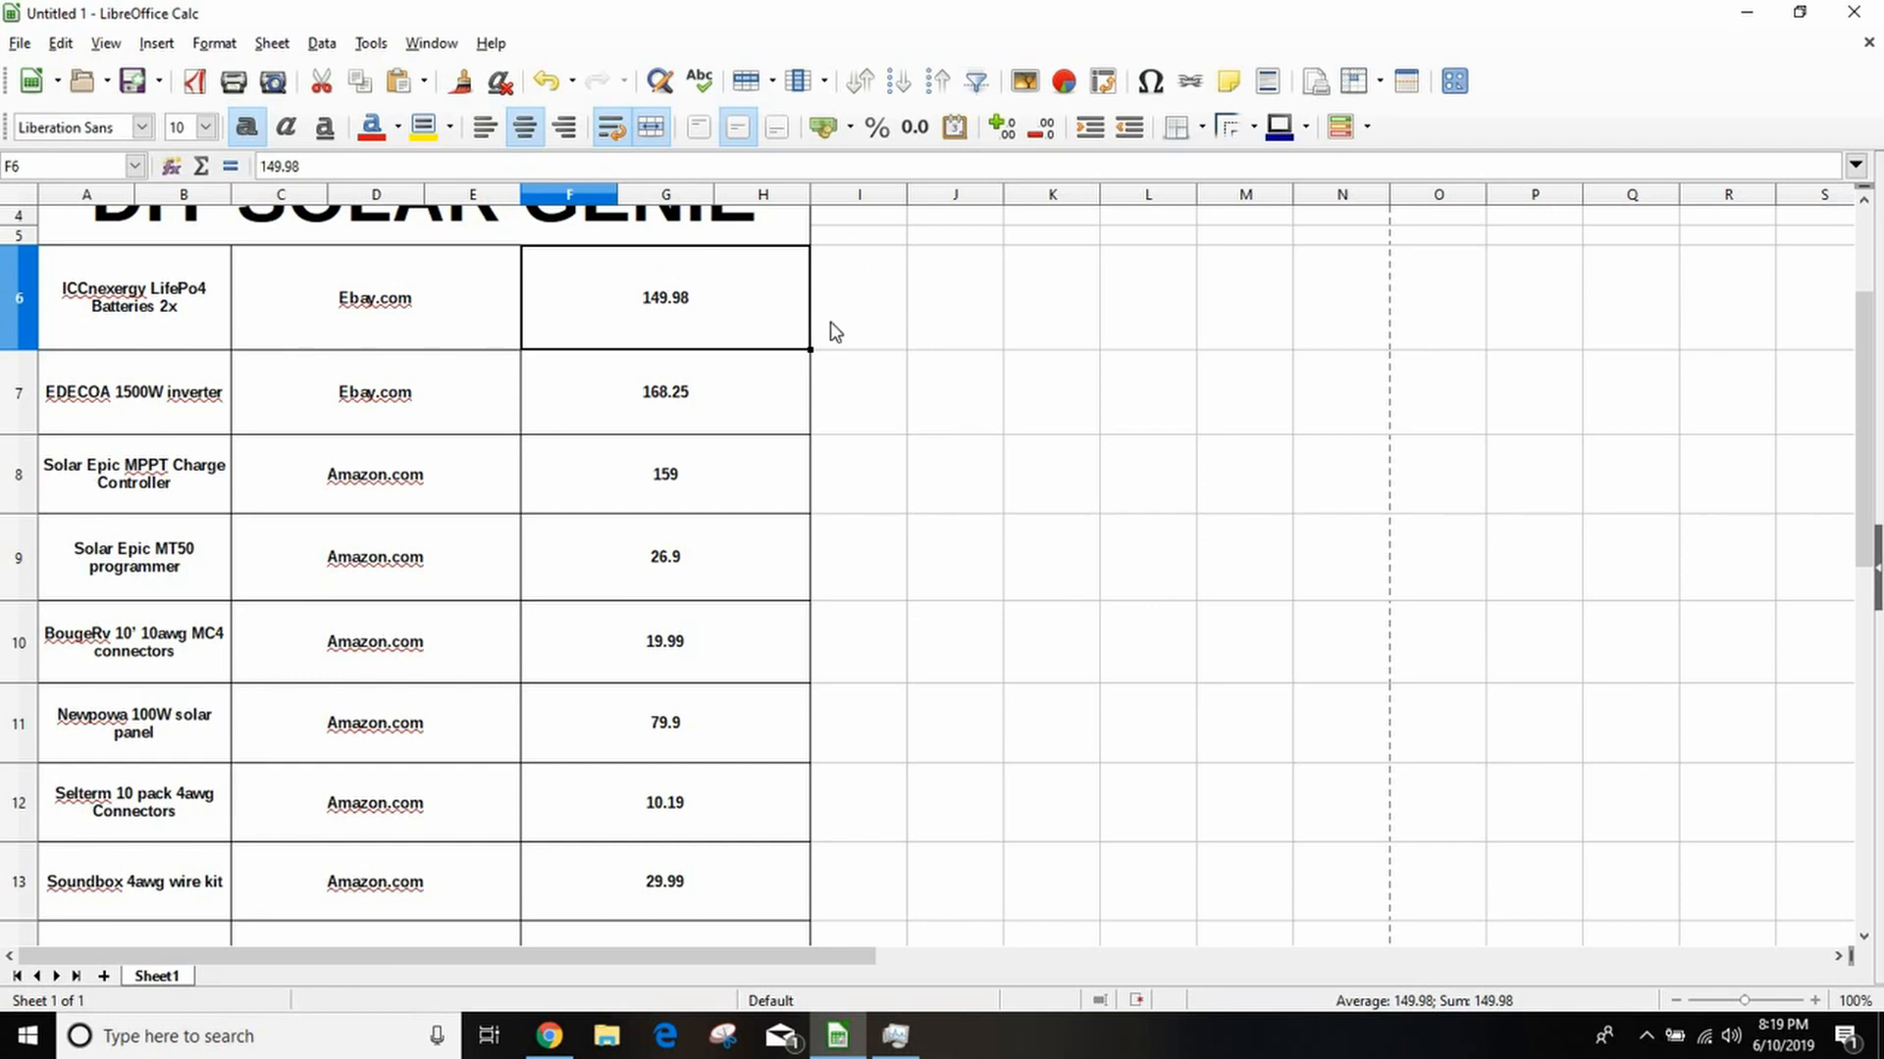
mouse_move(1061, 495)
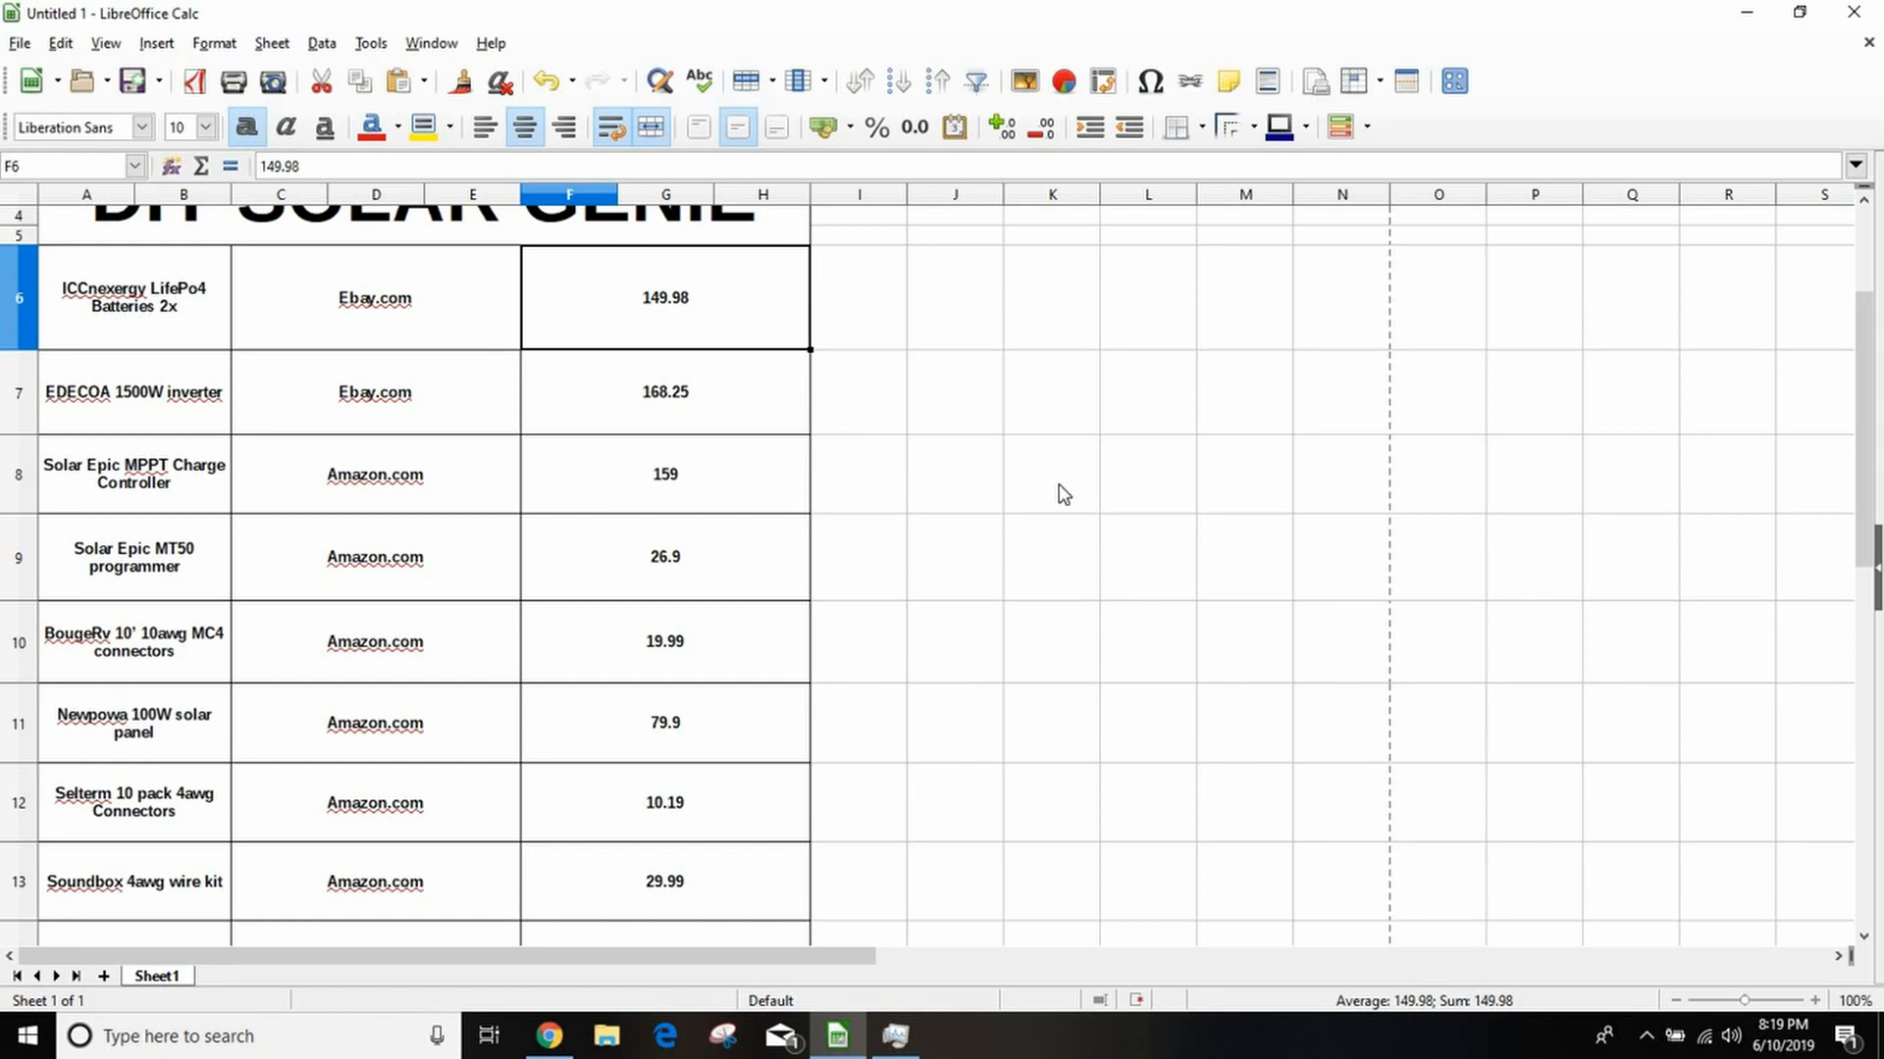
scroll(down, 3)
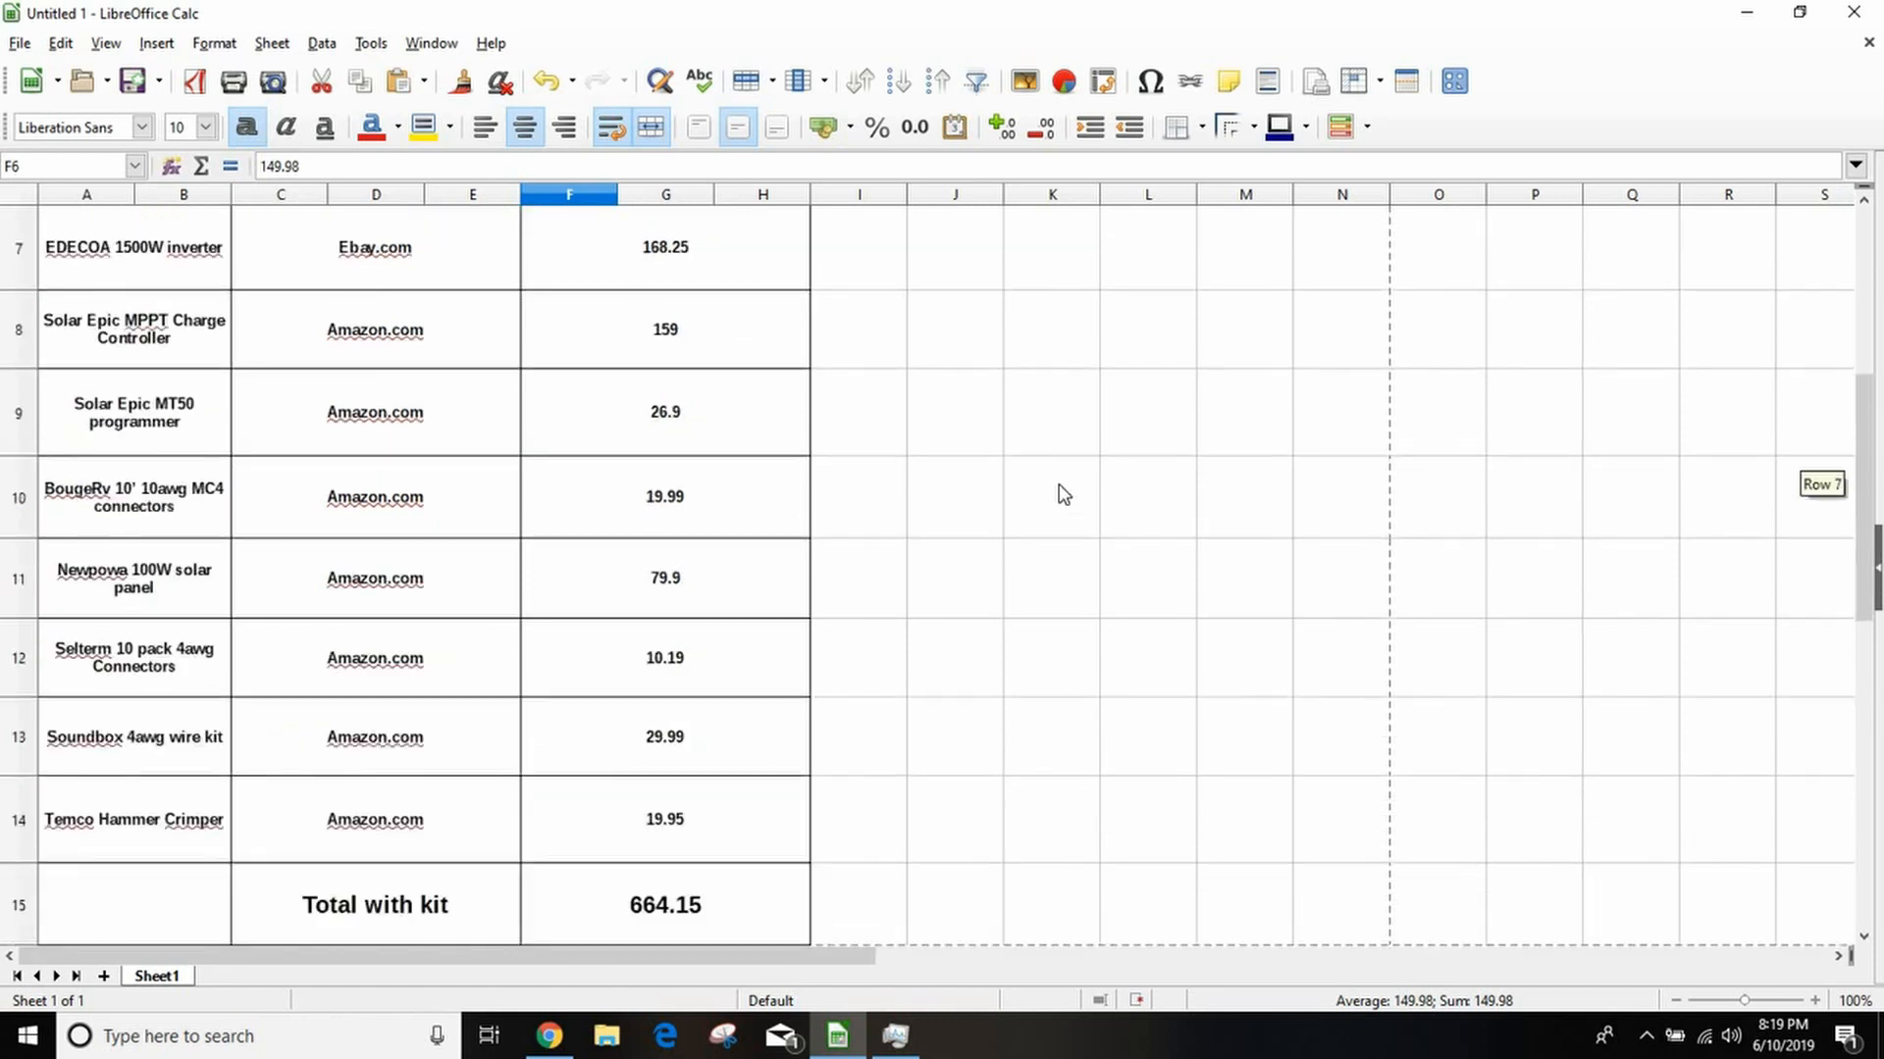
scroll(up, 3)
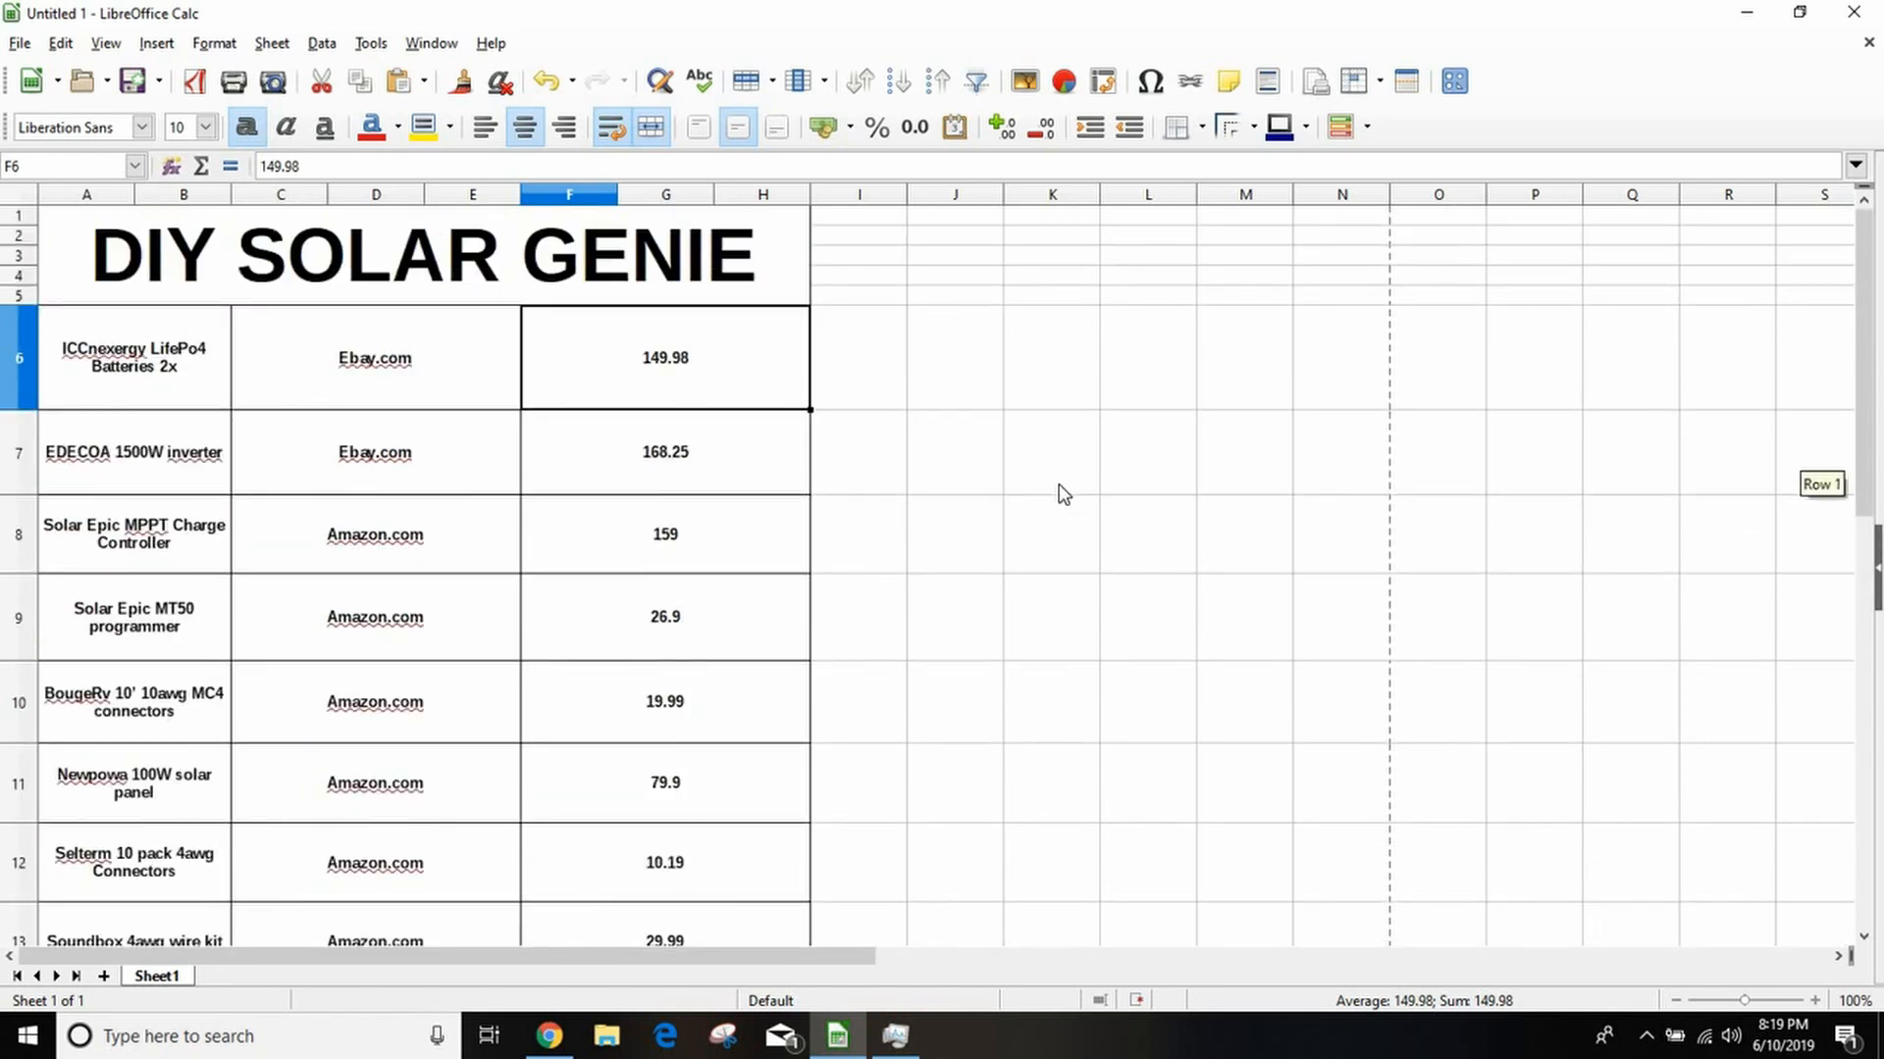